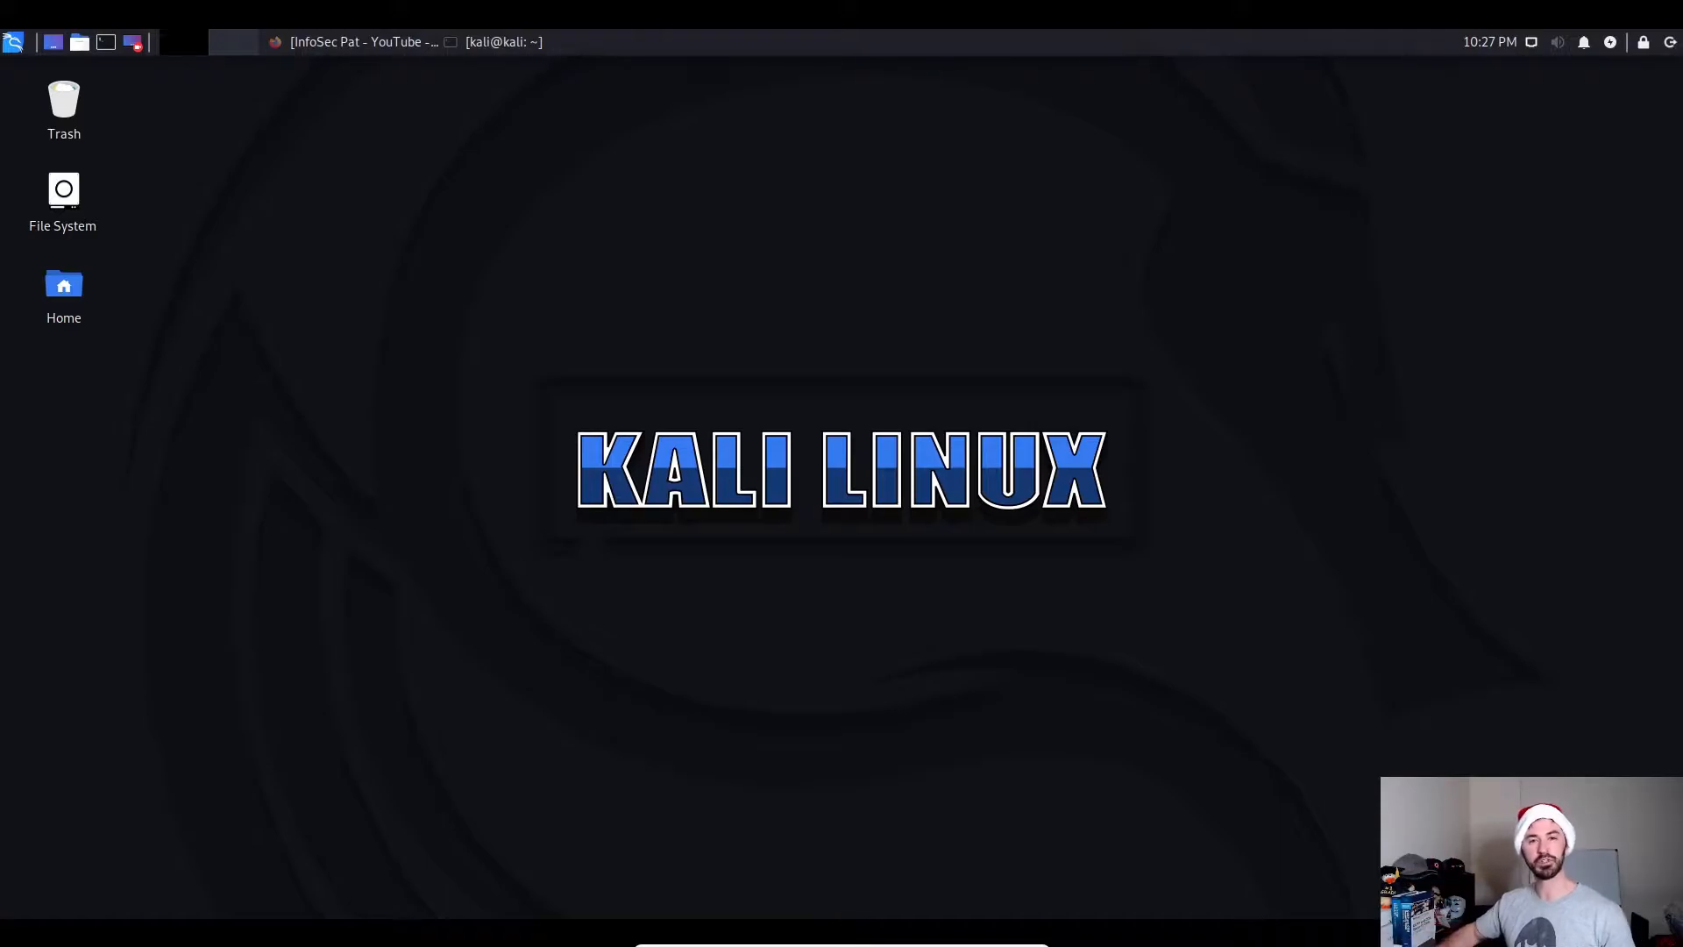
mouse_move(1437, 377)
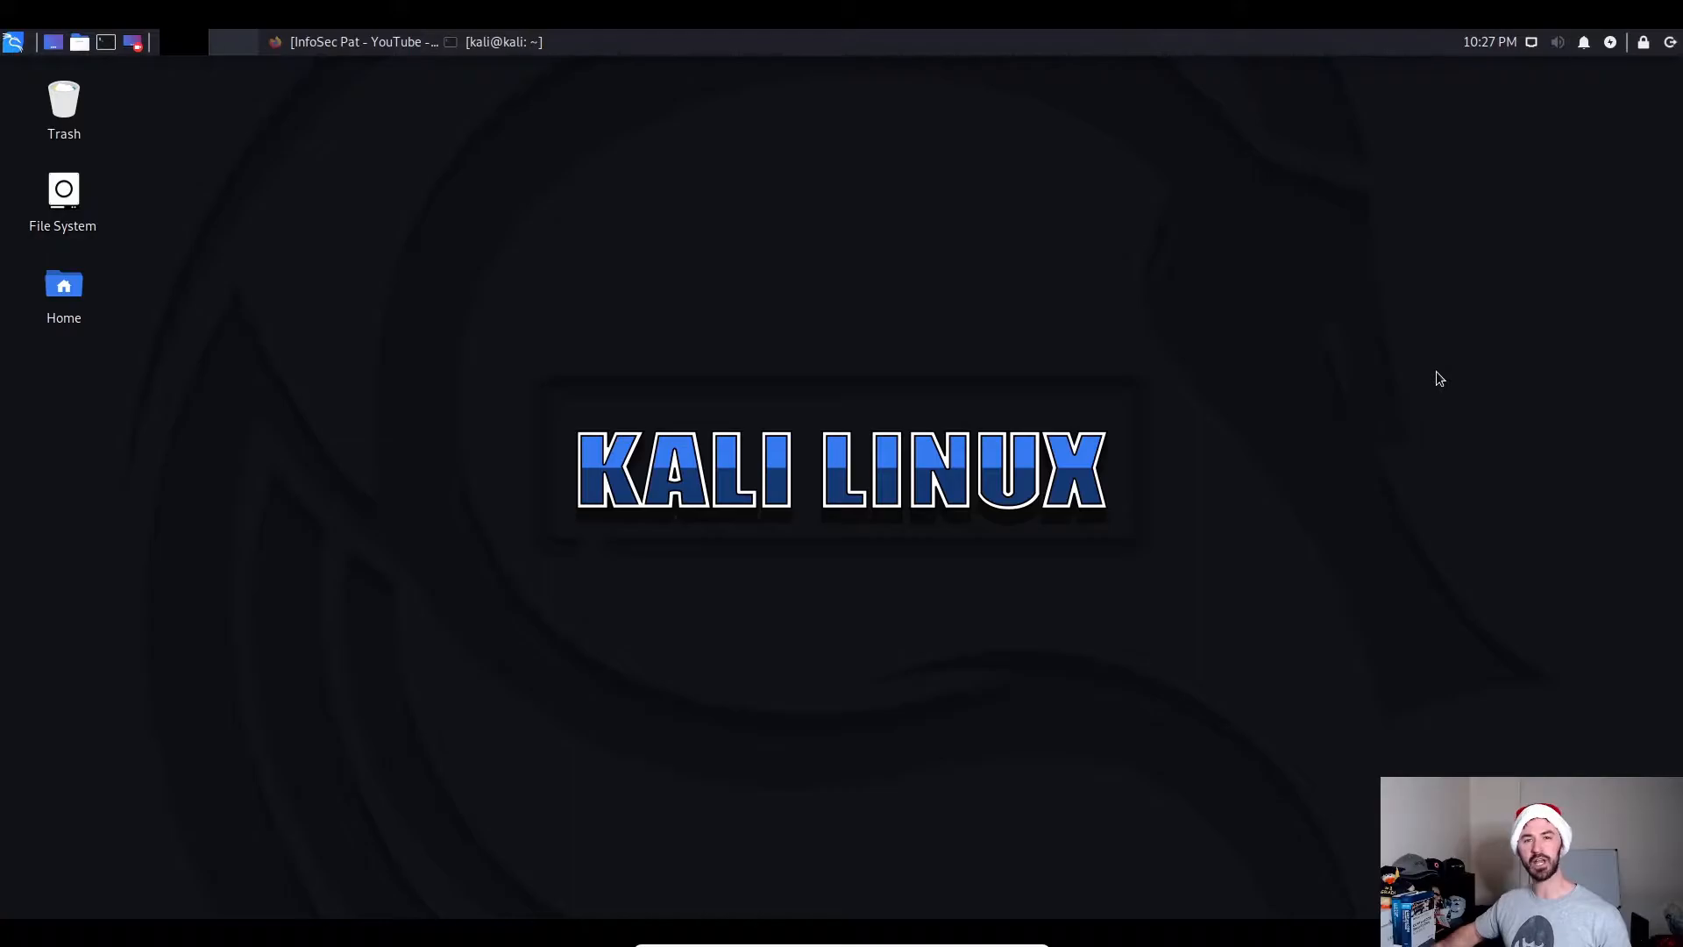
mouse_move(580, 26)
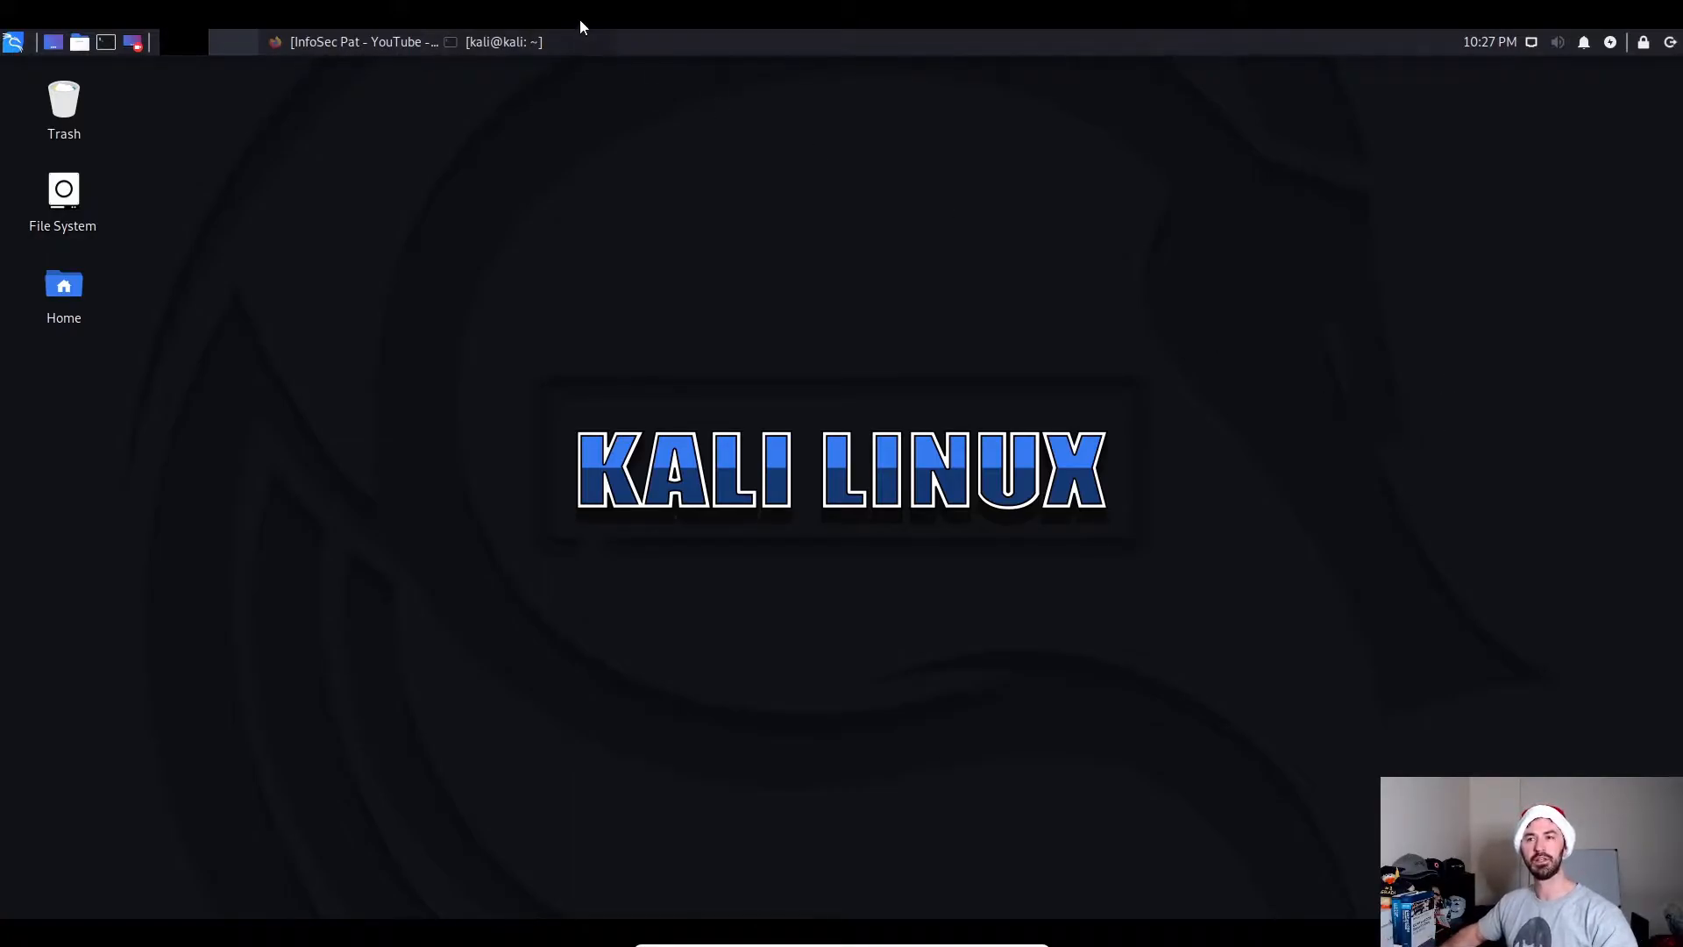
mouse_move(383, 55)
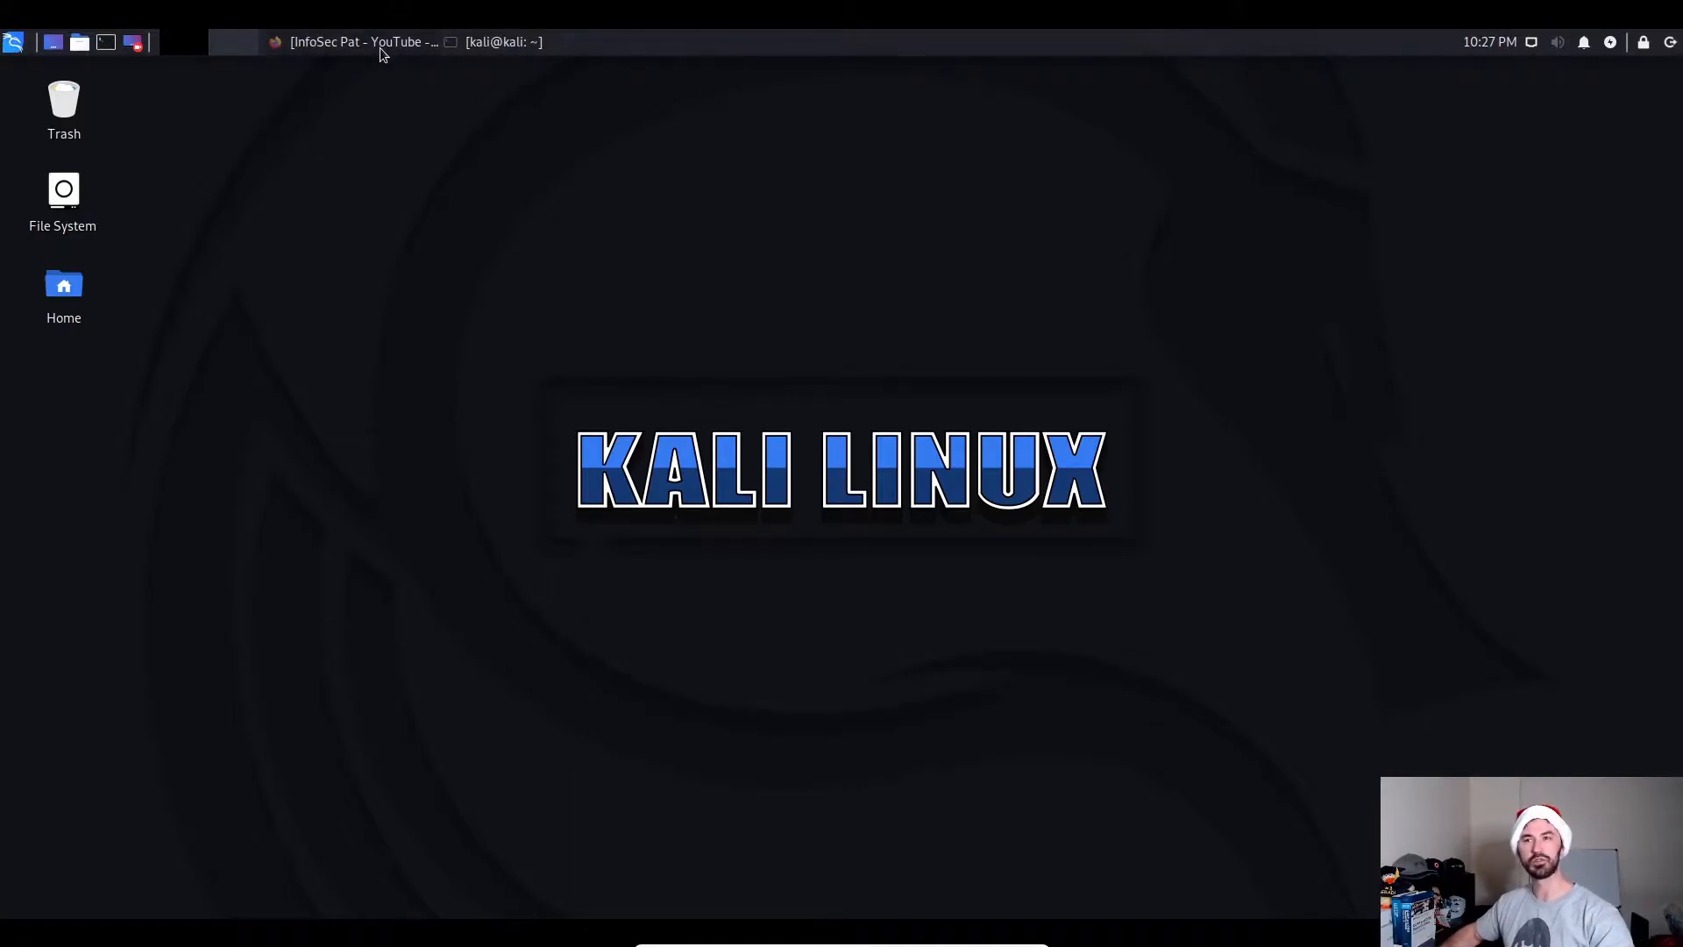
Restore Firefox on TryHackMe and scroll down to the Learn, Practice and Complete section.
left_click(359, 42)
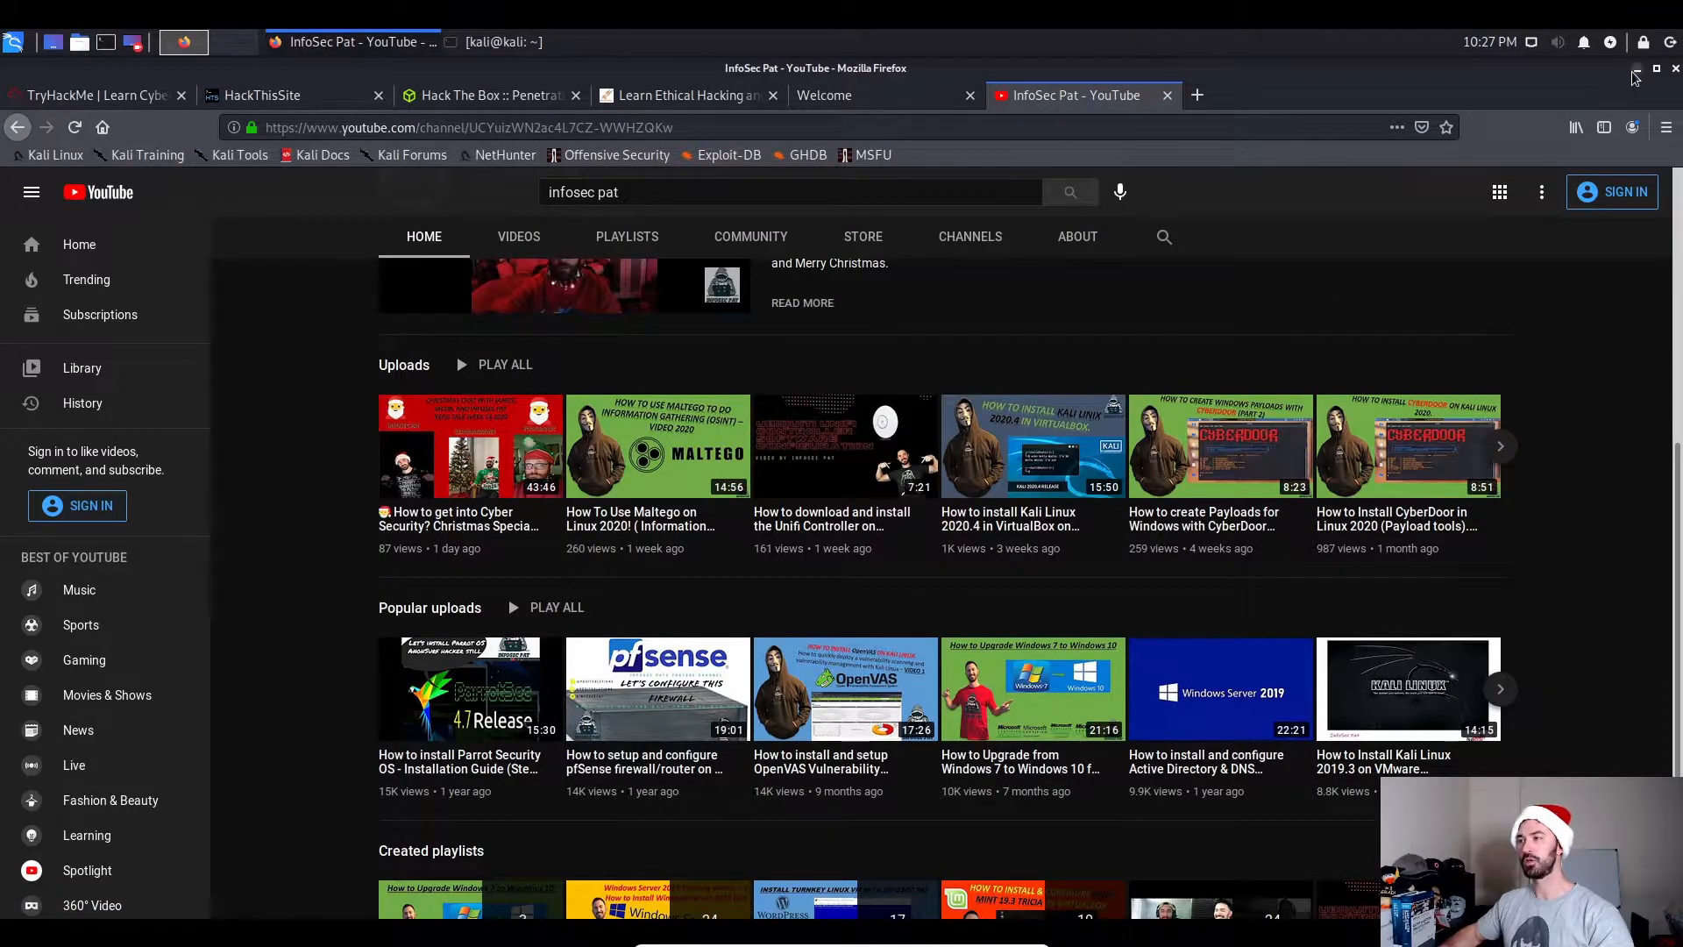
left_click(1636, 69)
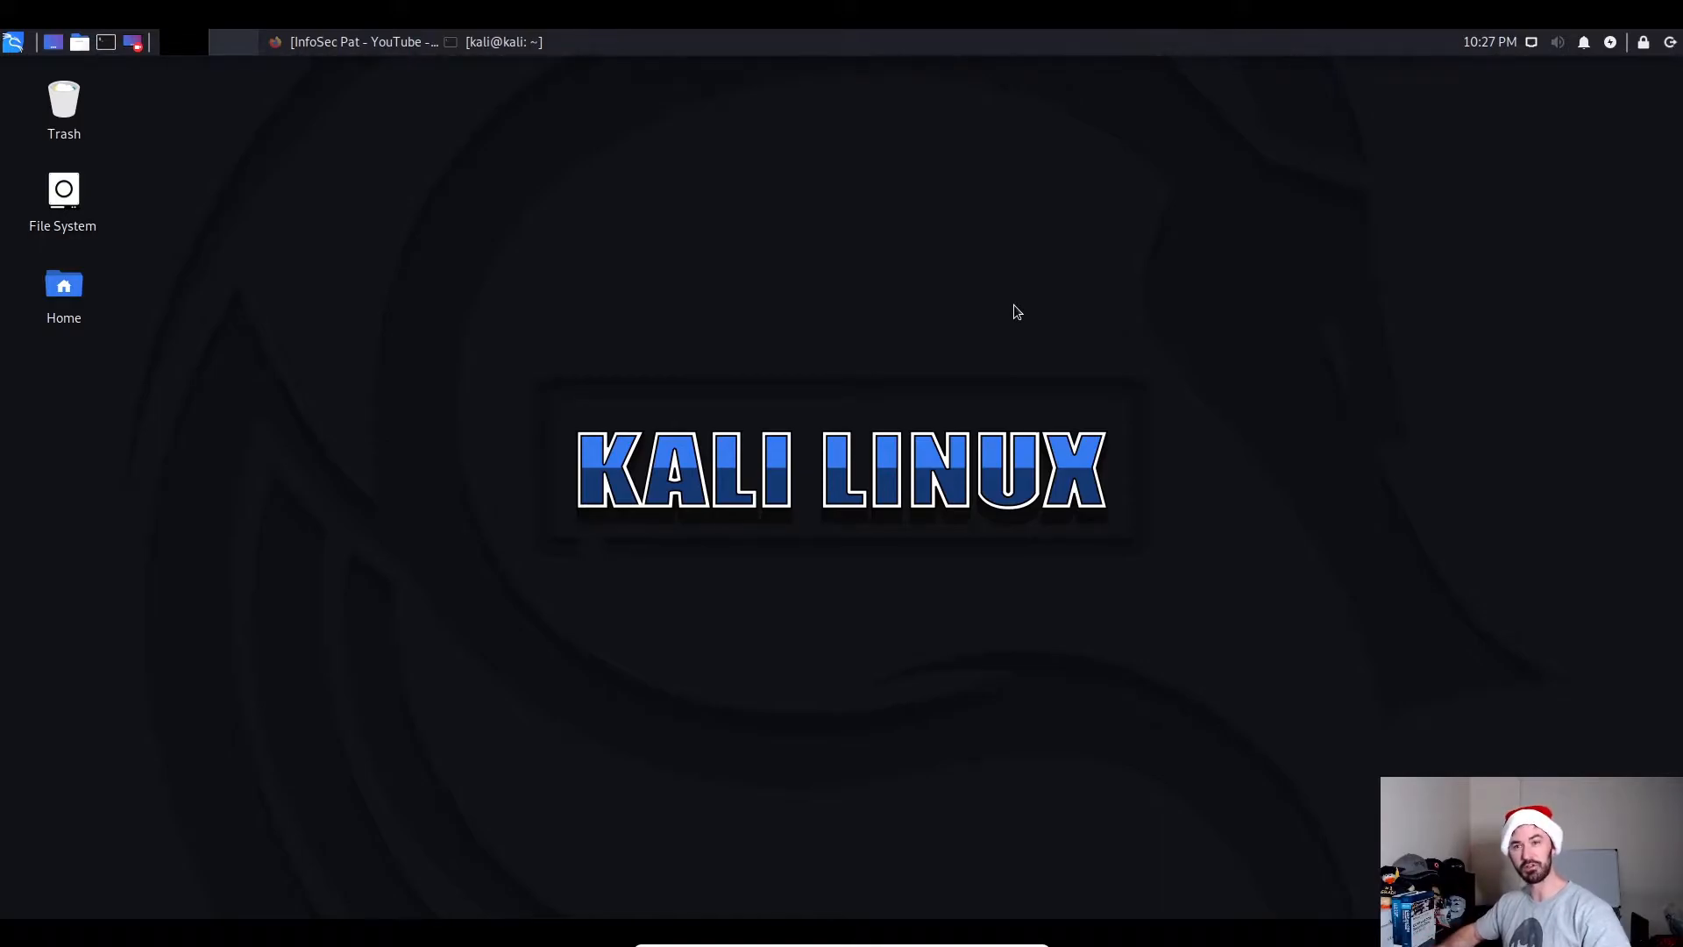
left_click(361, 41)
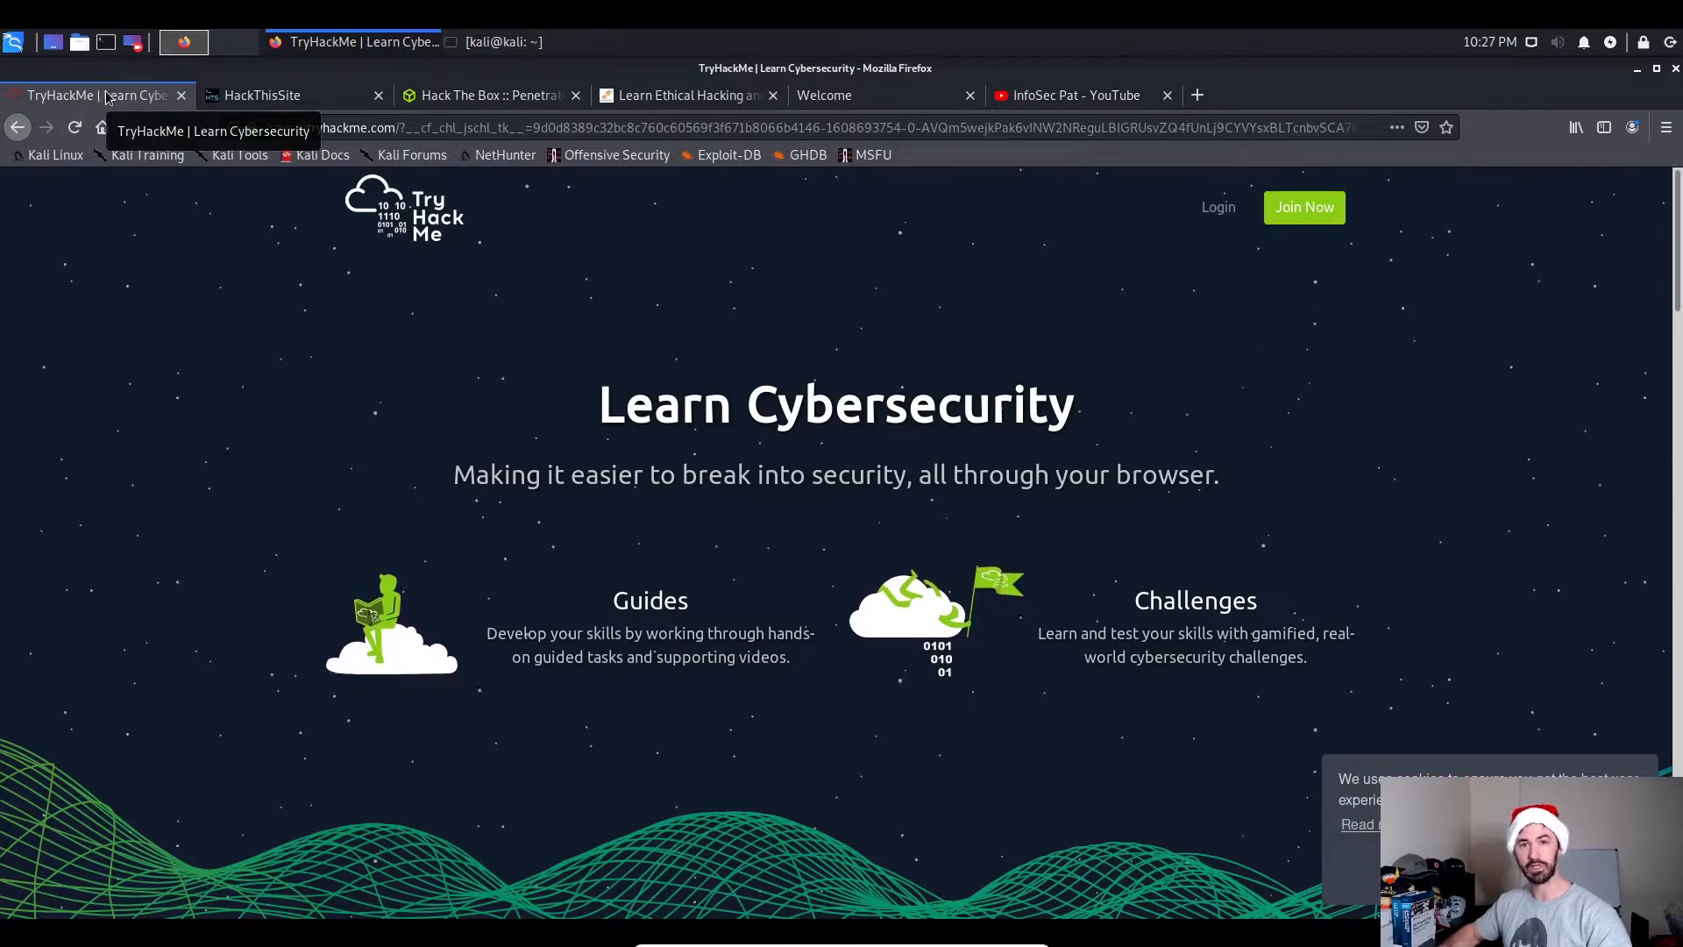
mouse_move(518, 281)
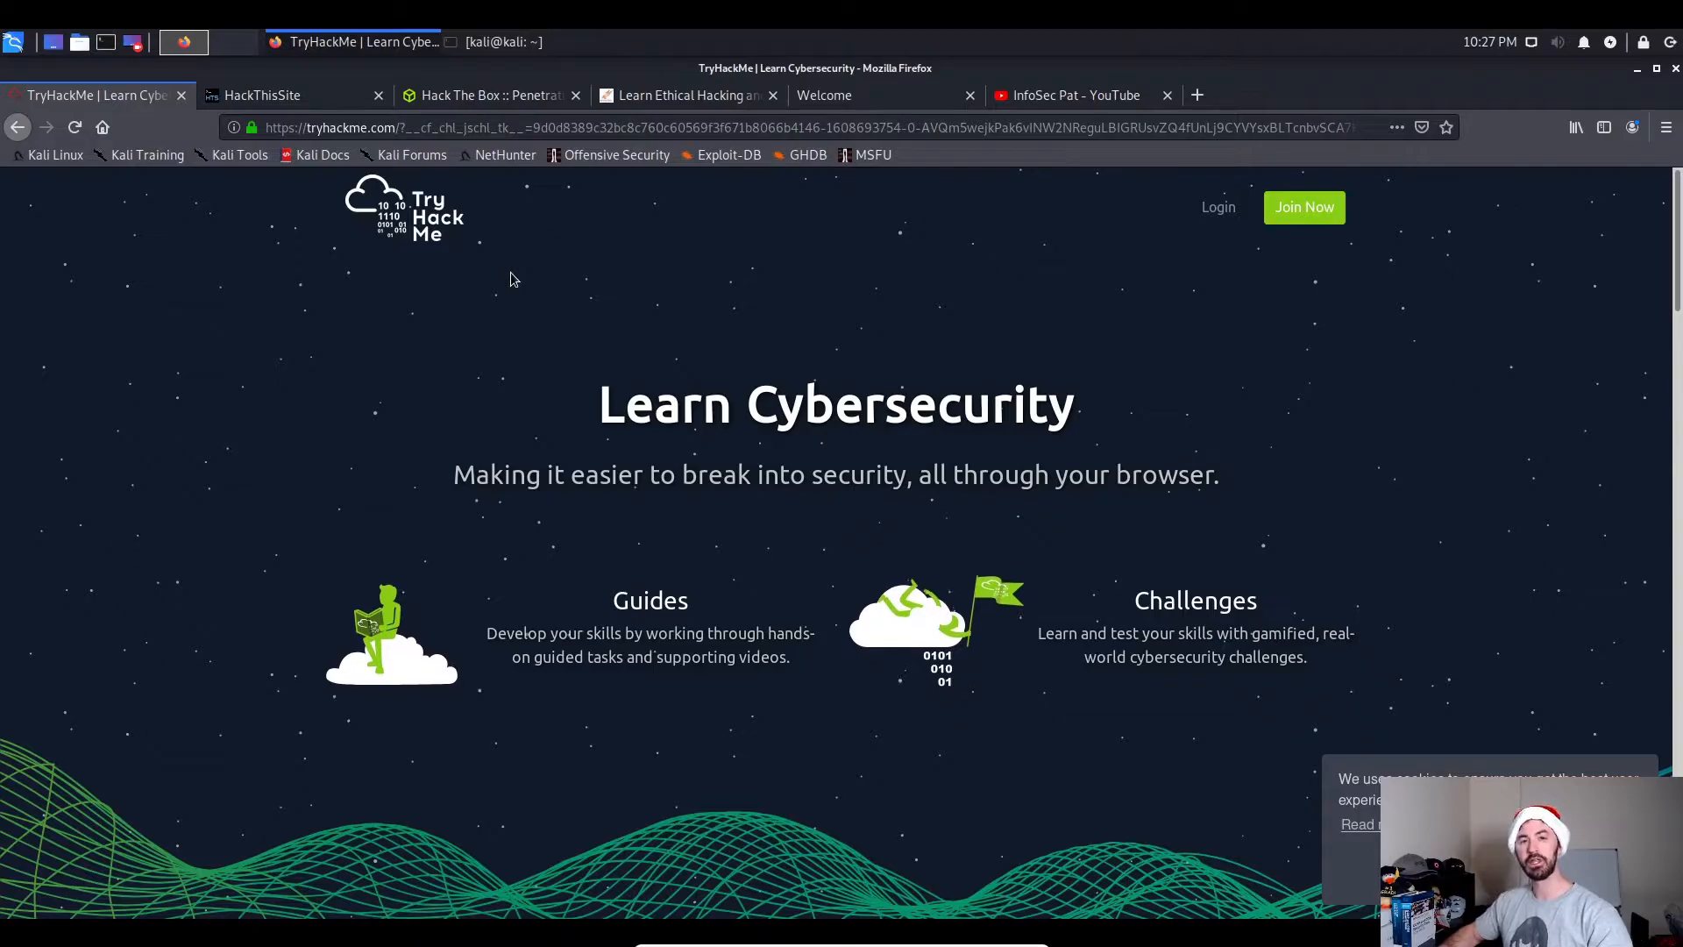
mouse_move(1089, 260)
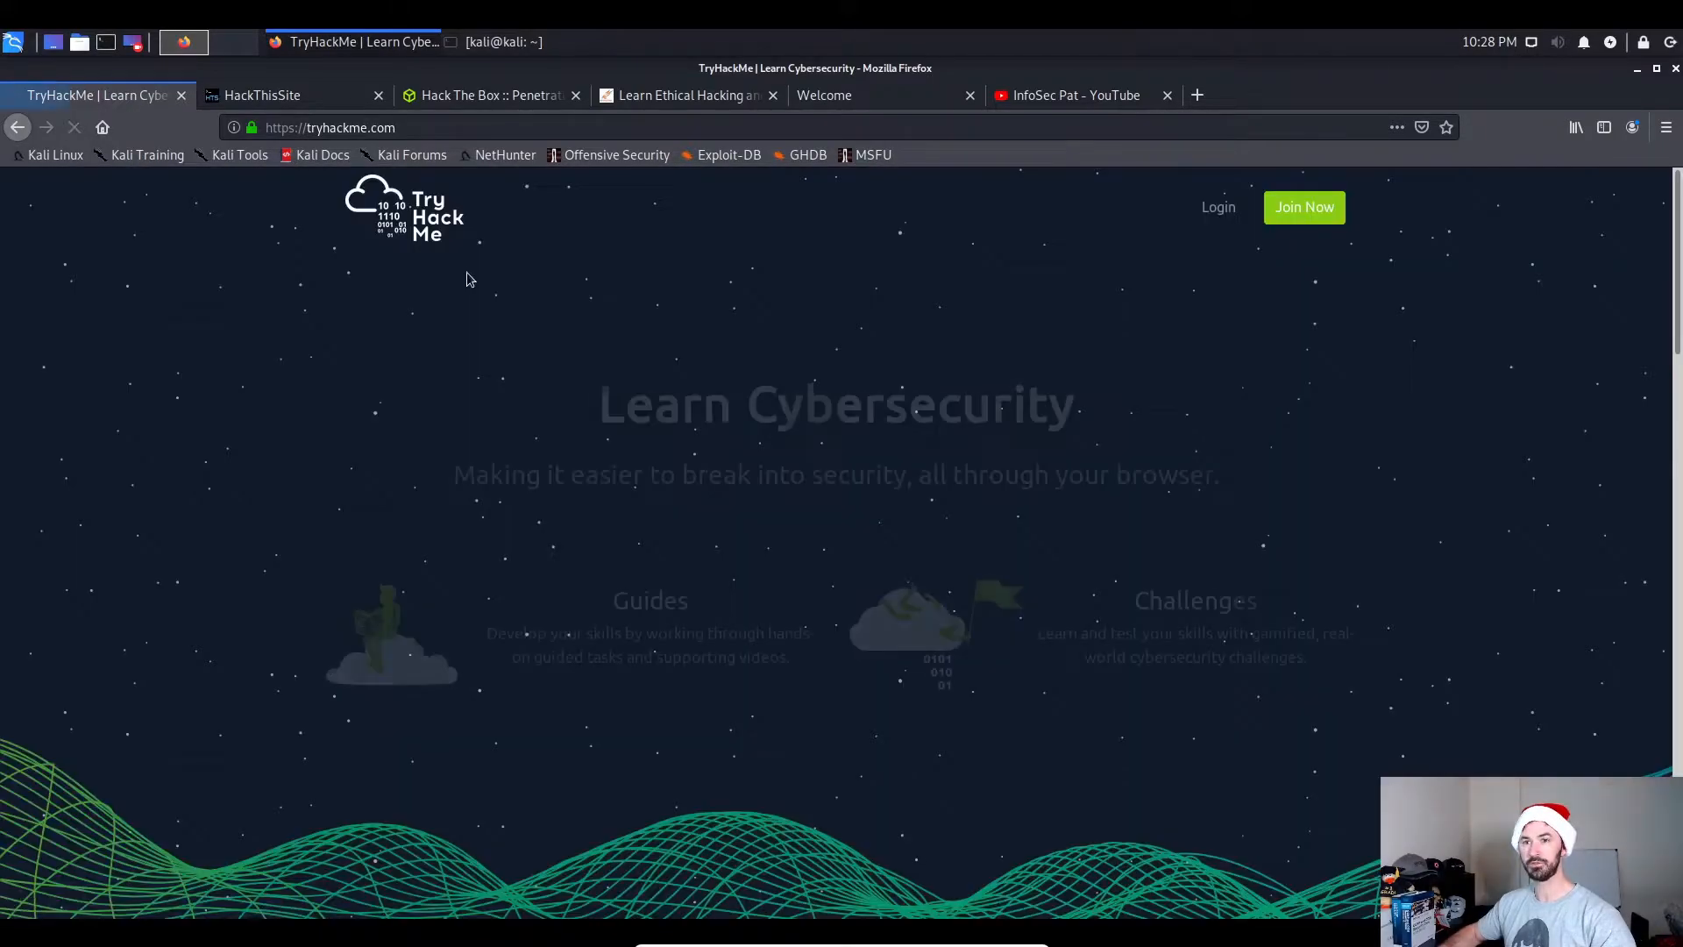
scroll("down", 3)
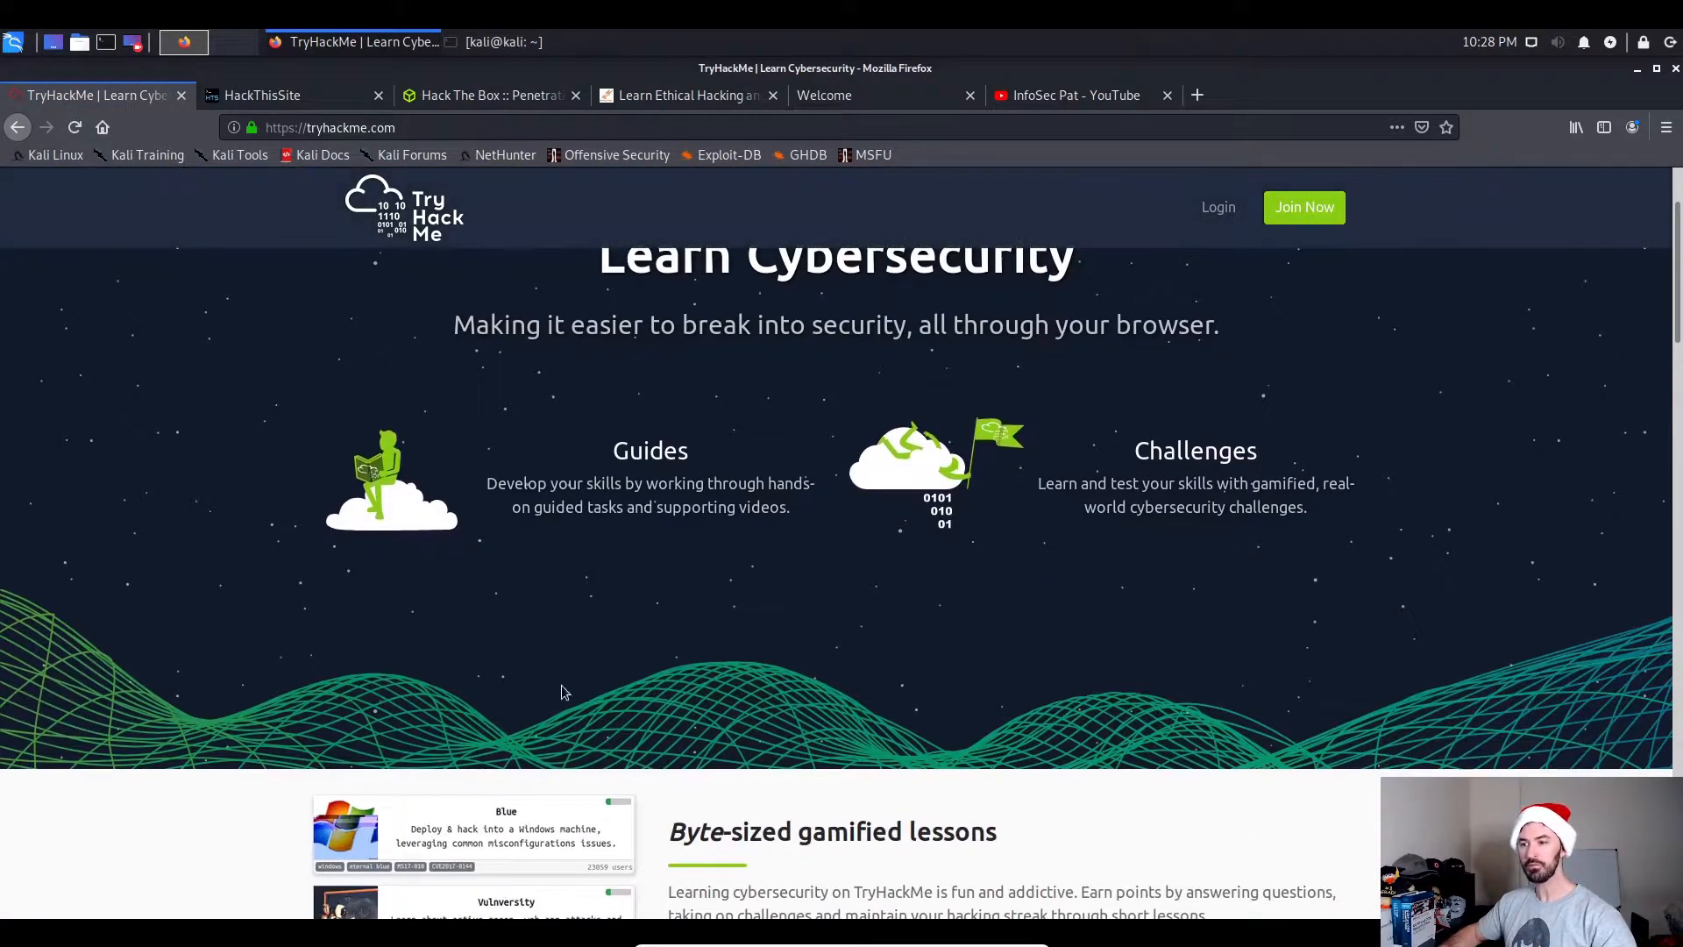
scroll("down", 3)
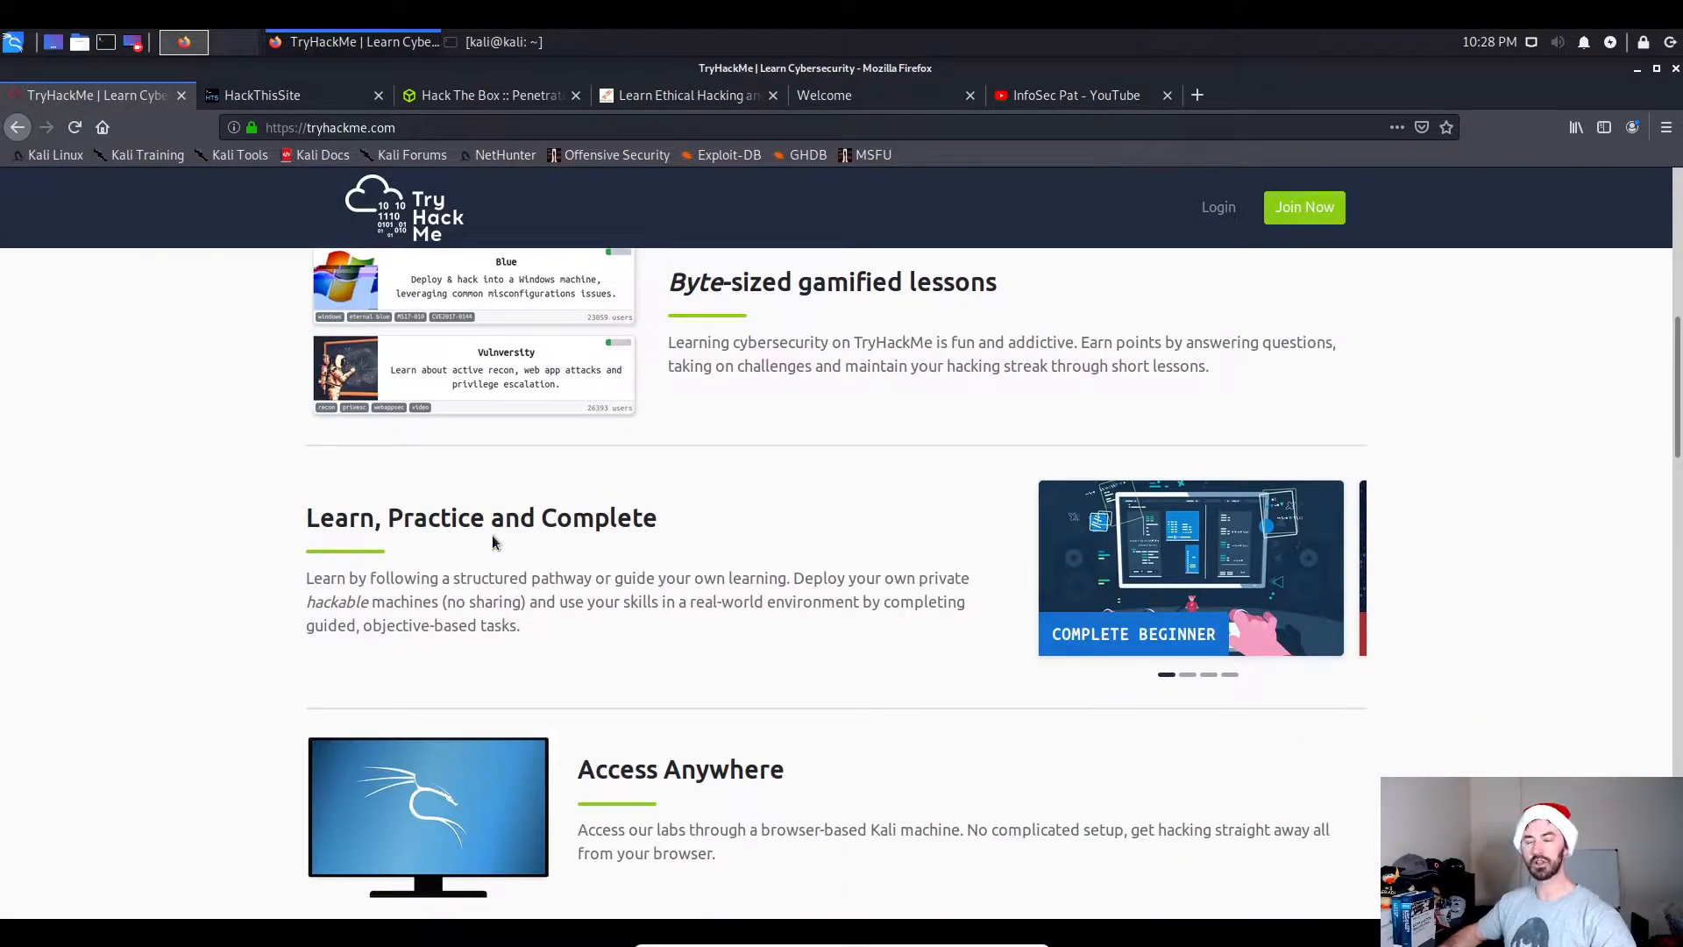
mouse_move(652, 555)
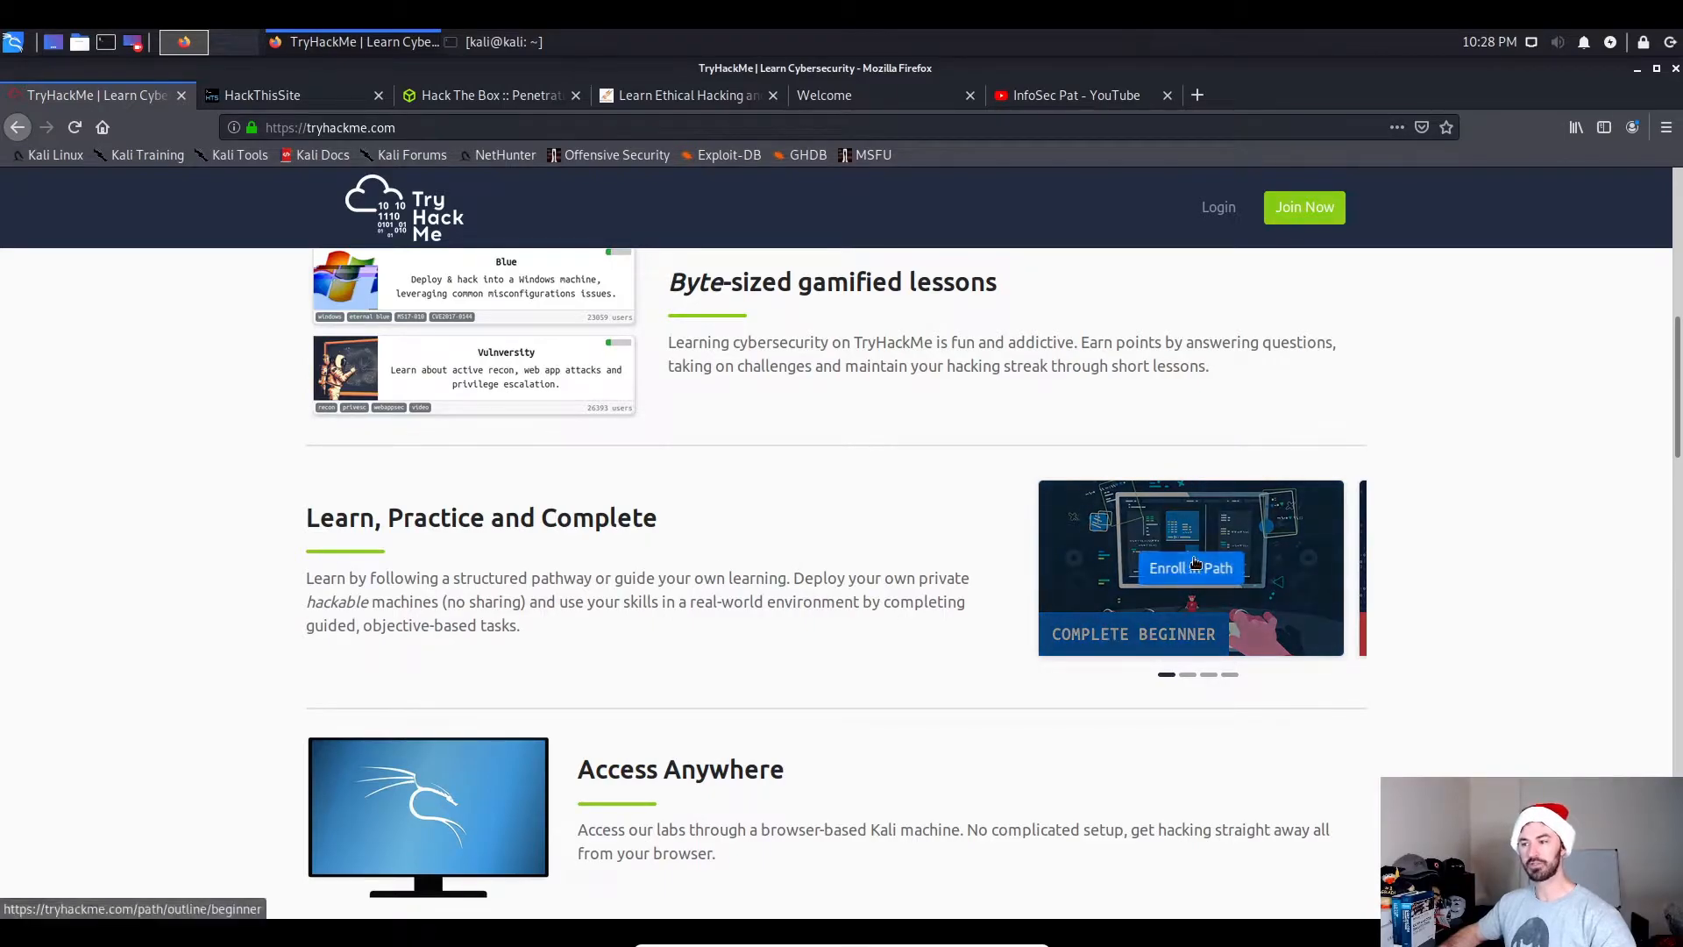
Open the Complete Beginner path page and briefly highlight 'Python' in its topic list.
left_click(1191, 567)
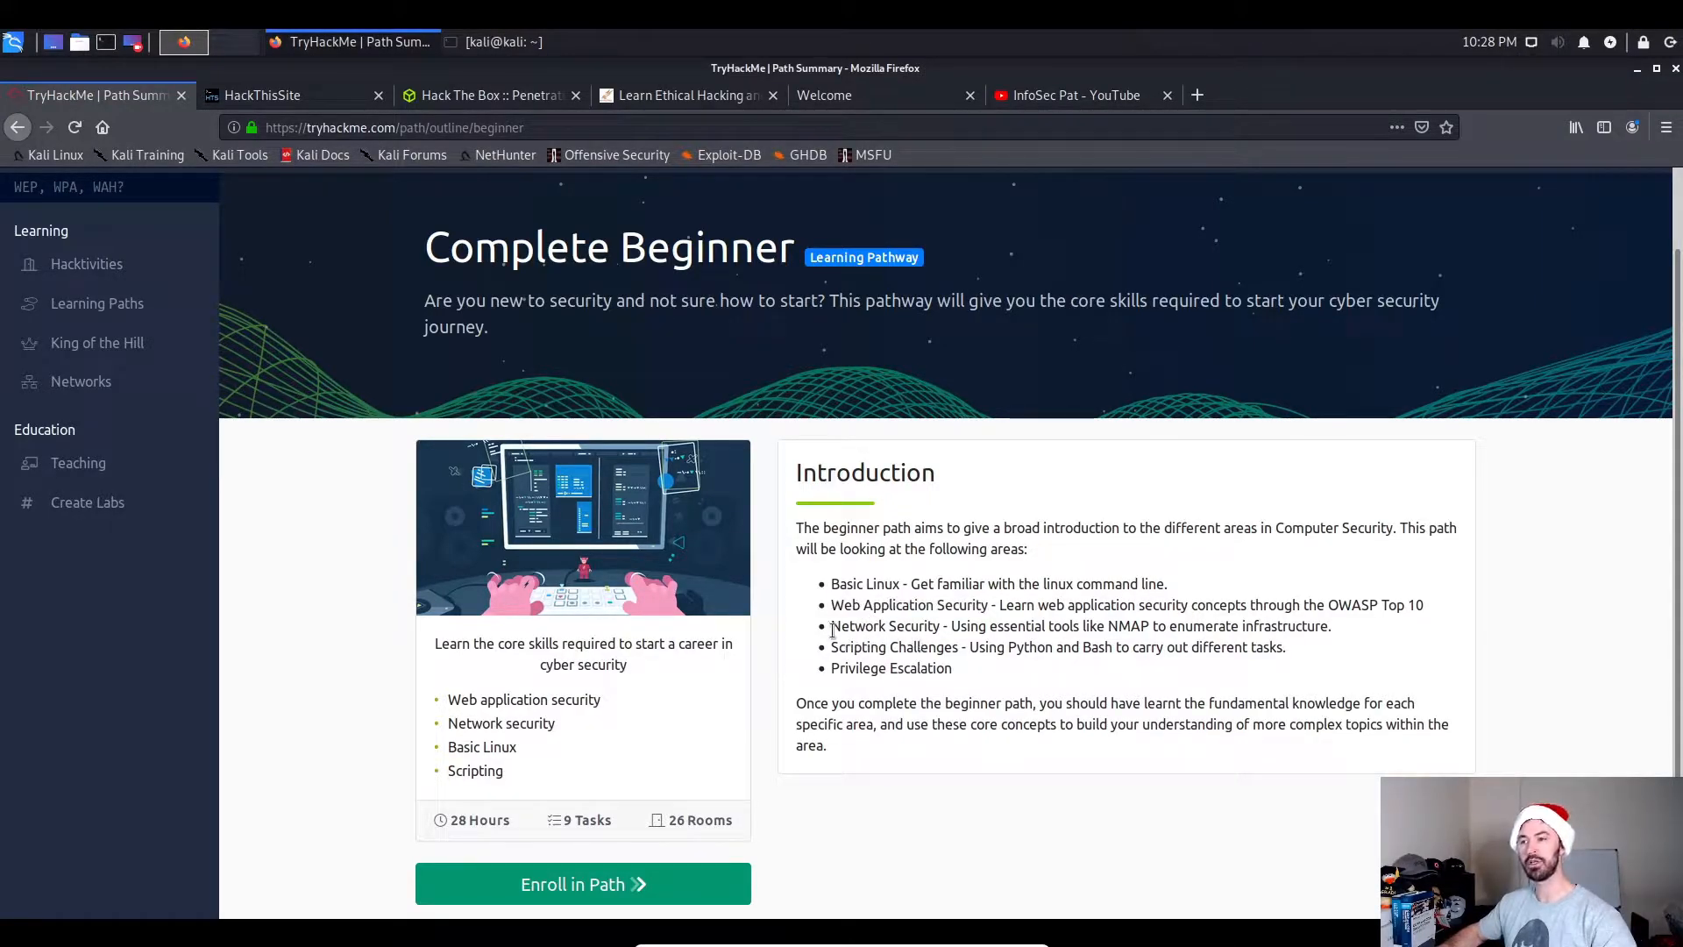
left_click_drag(832, 627, 924, 646)
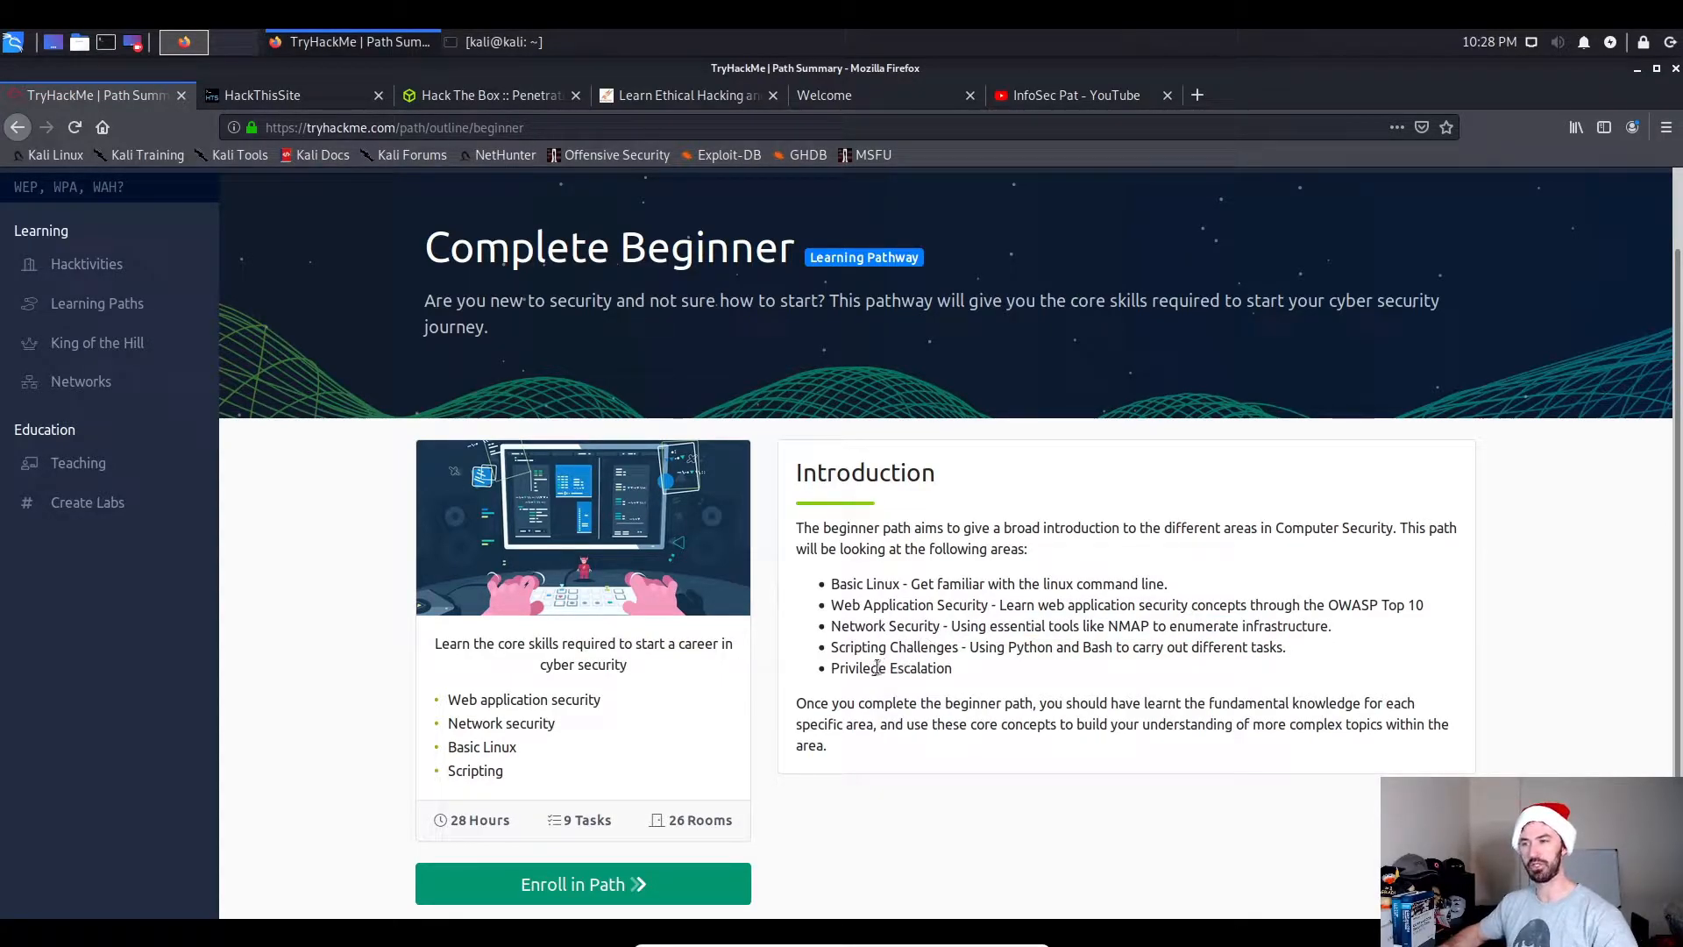
mouse_move(1003, 668)
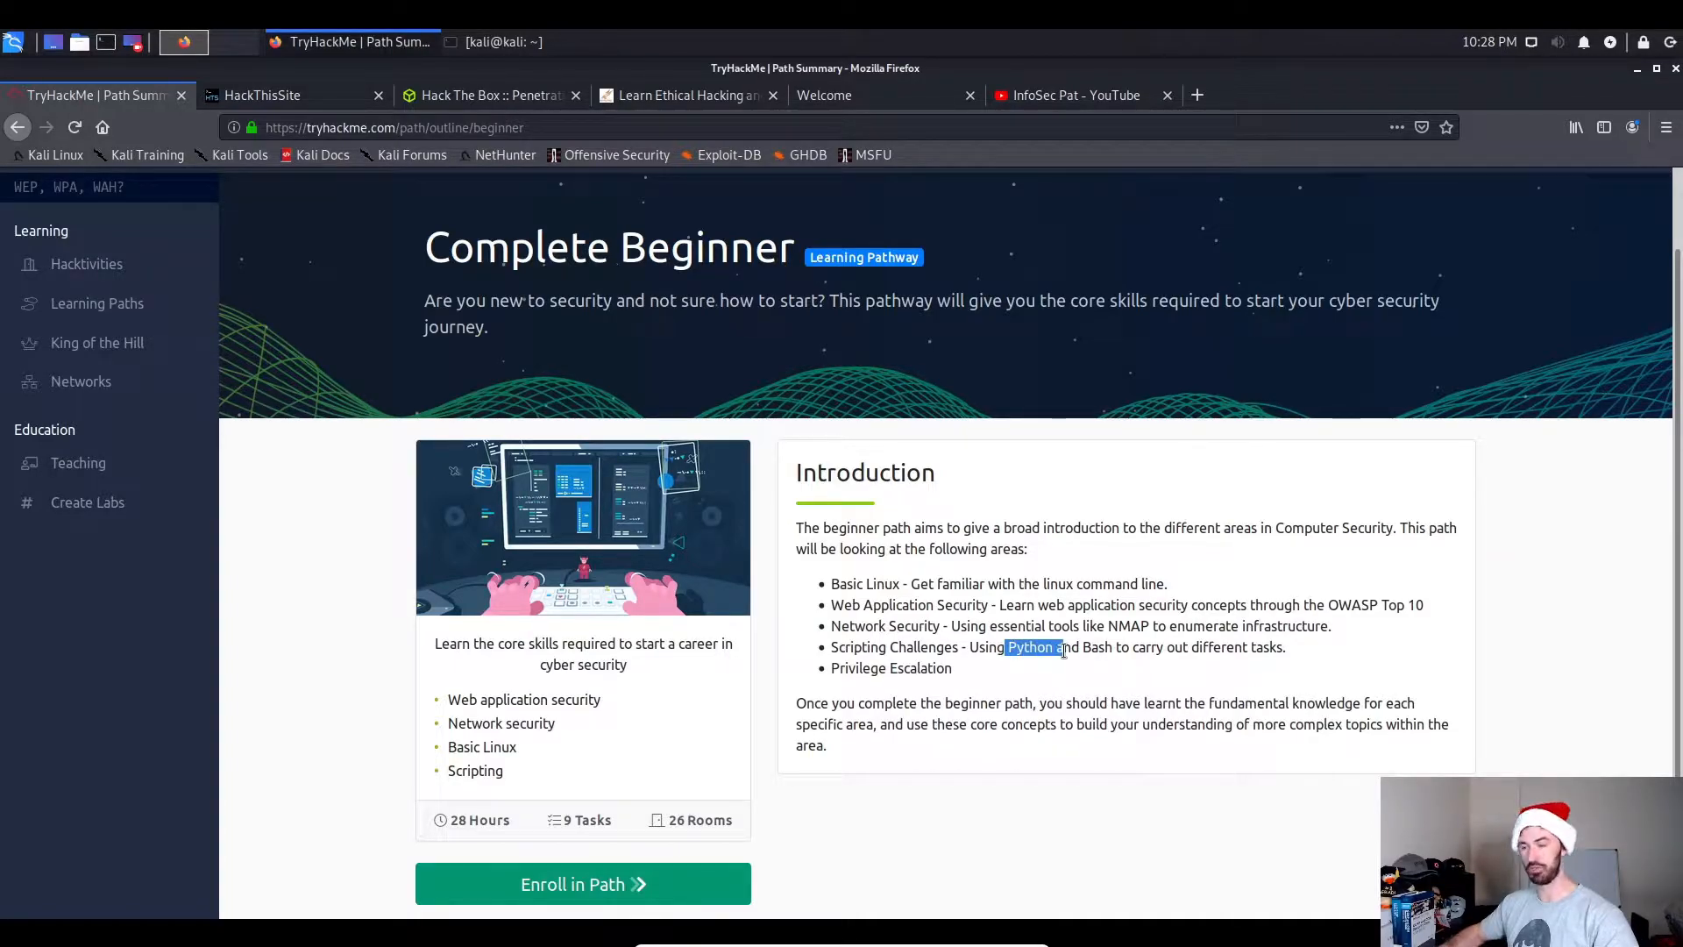
left_click(1006, 653)
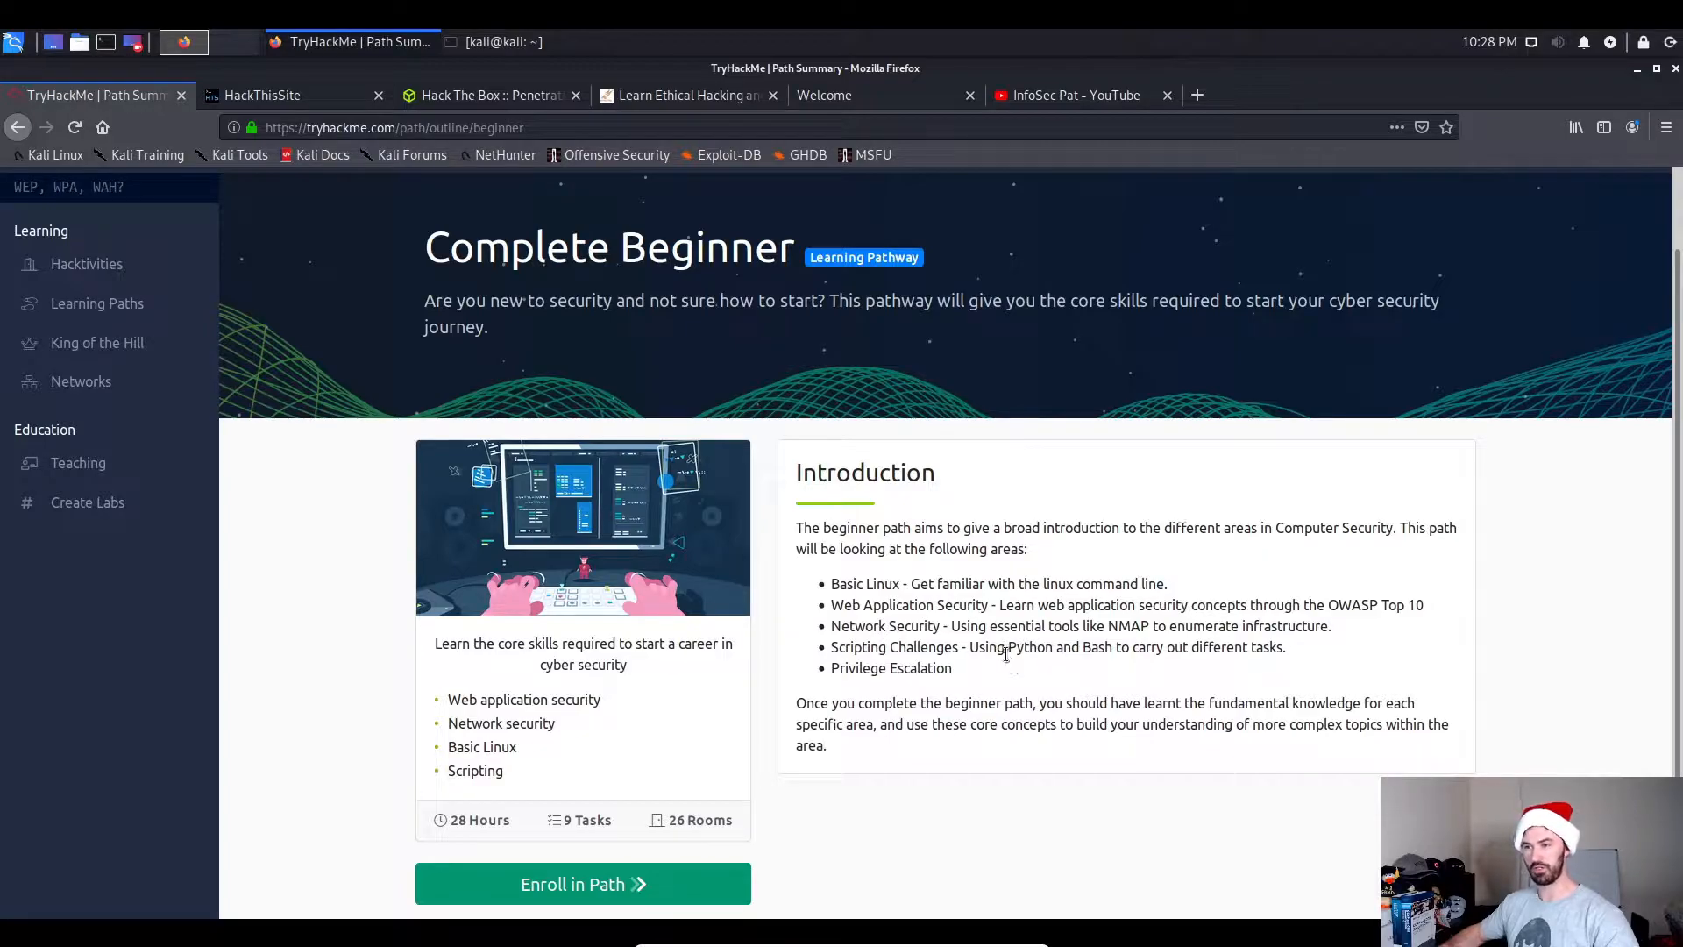
mouse_move(1143, 667)
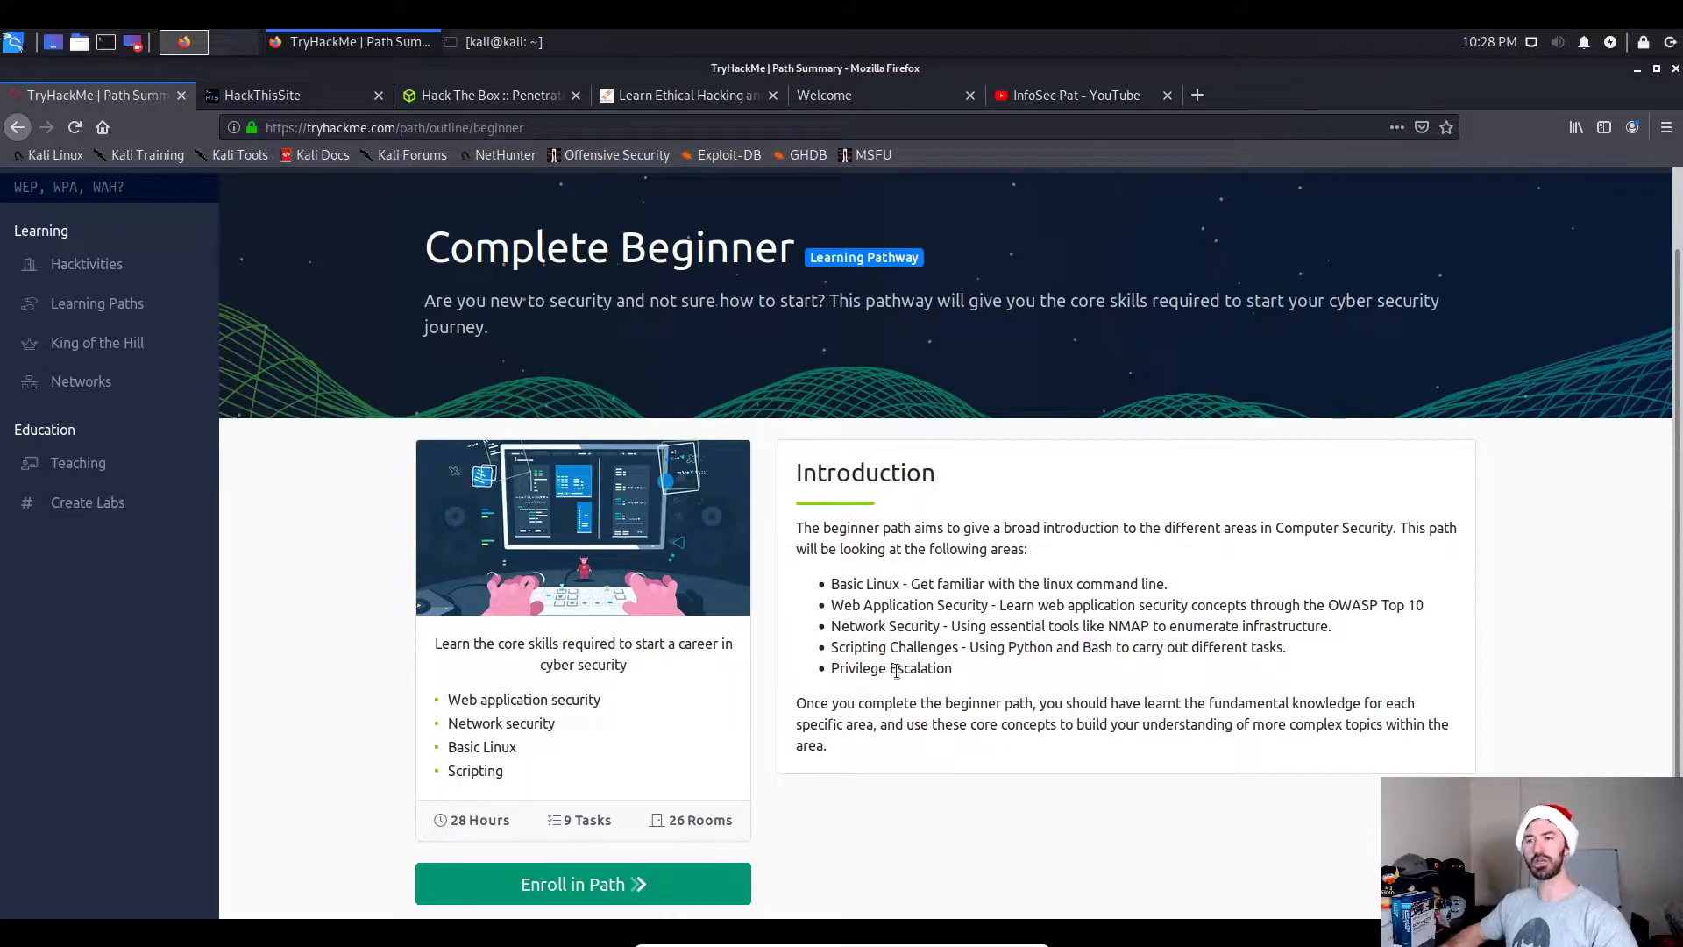
mouse_move(569, 883)
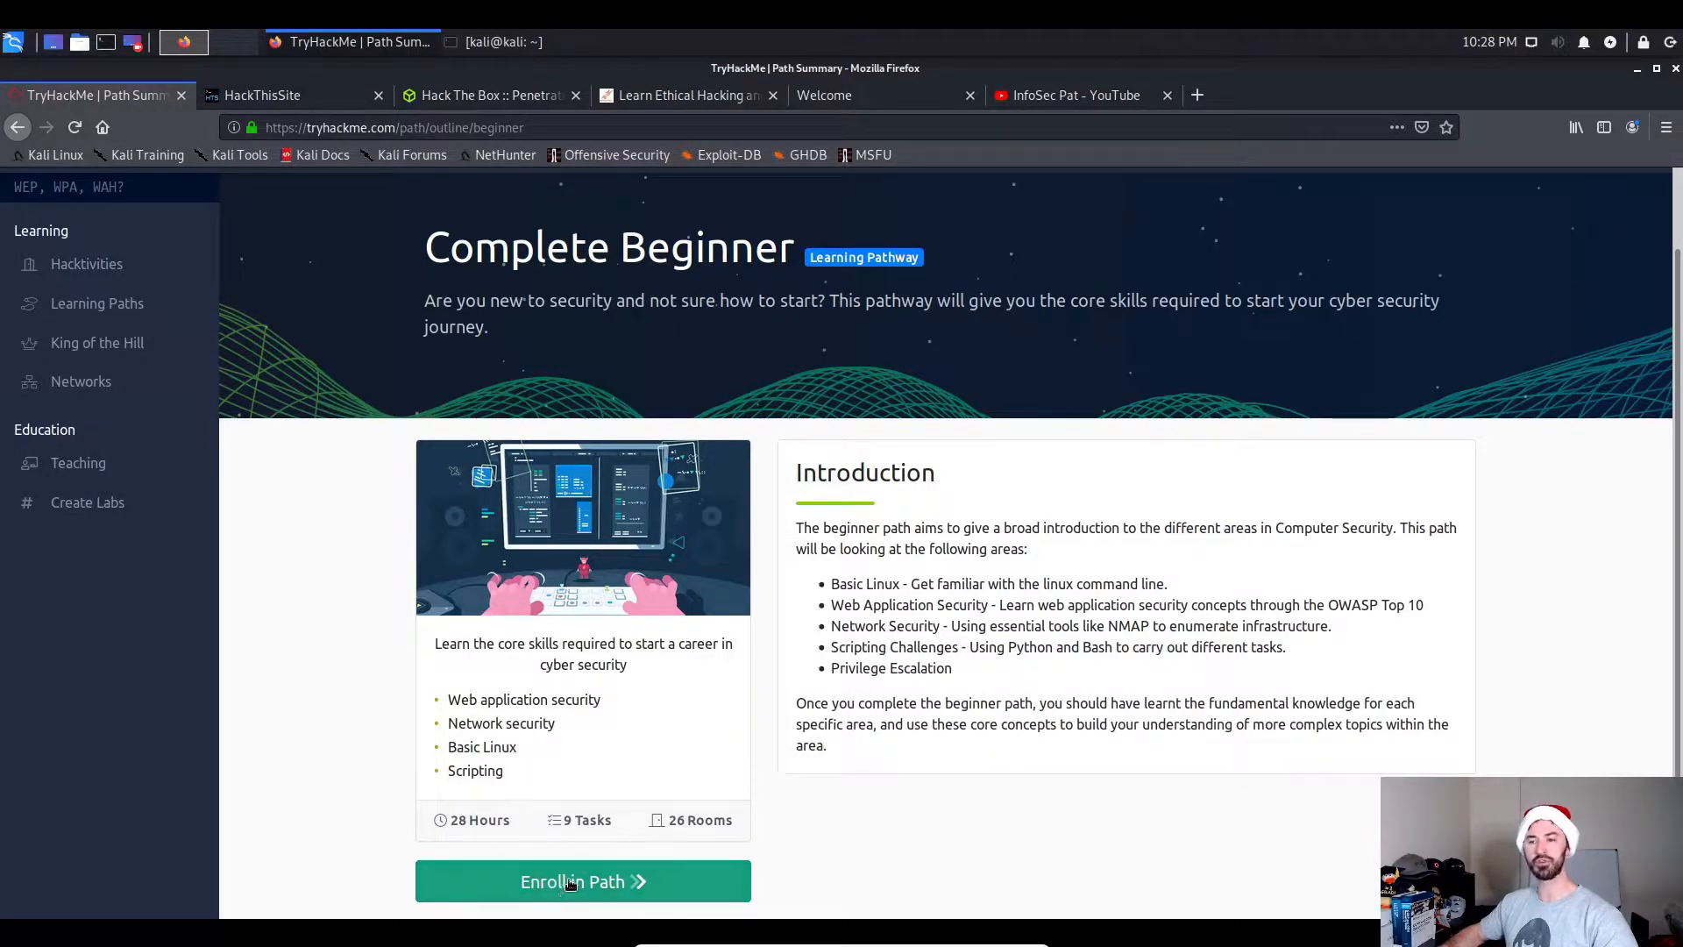
Enroll in the Complete Beginner path and open the Hacktivities catalogue.
left_click(583, 881)
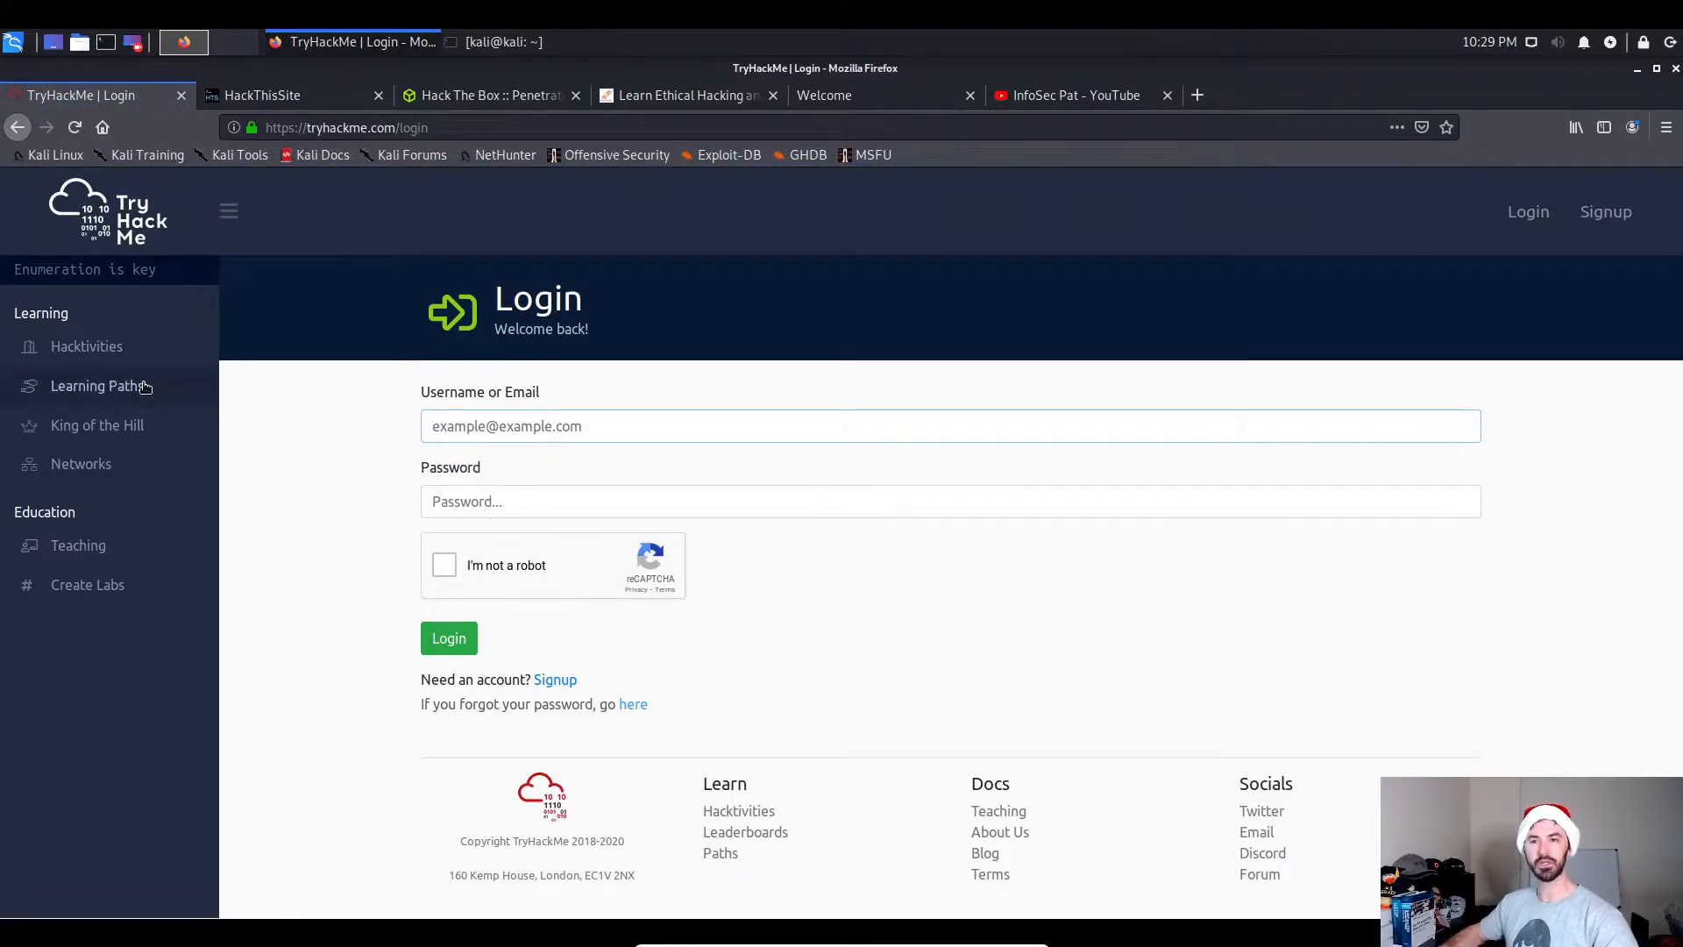
left_click(85, 347)
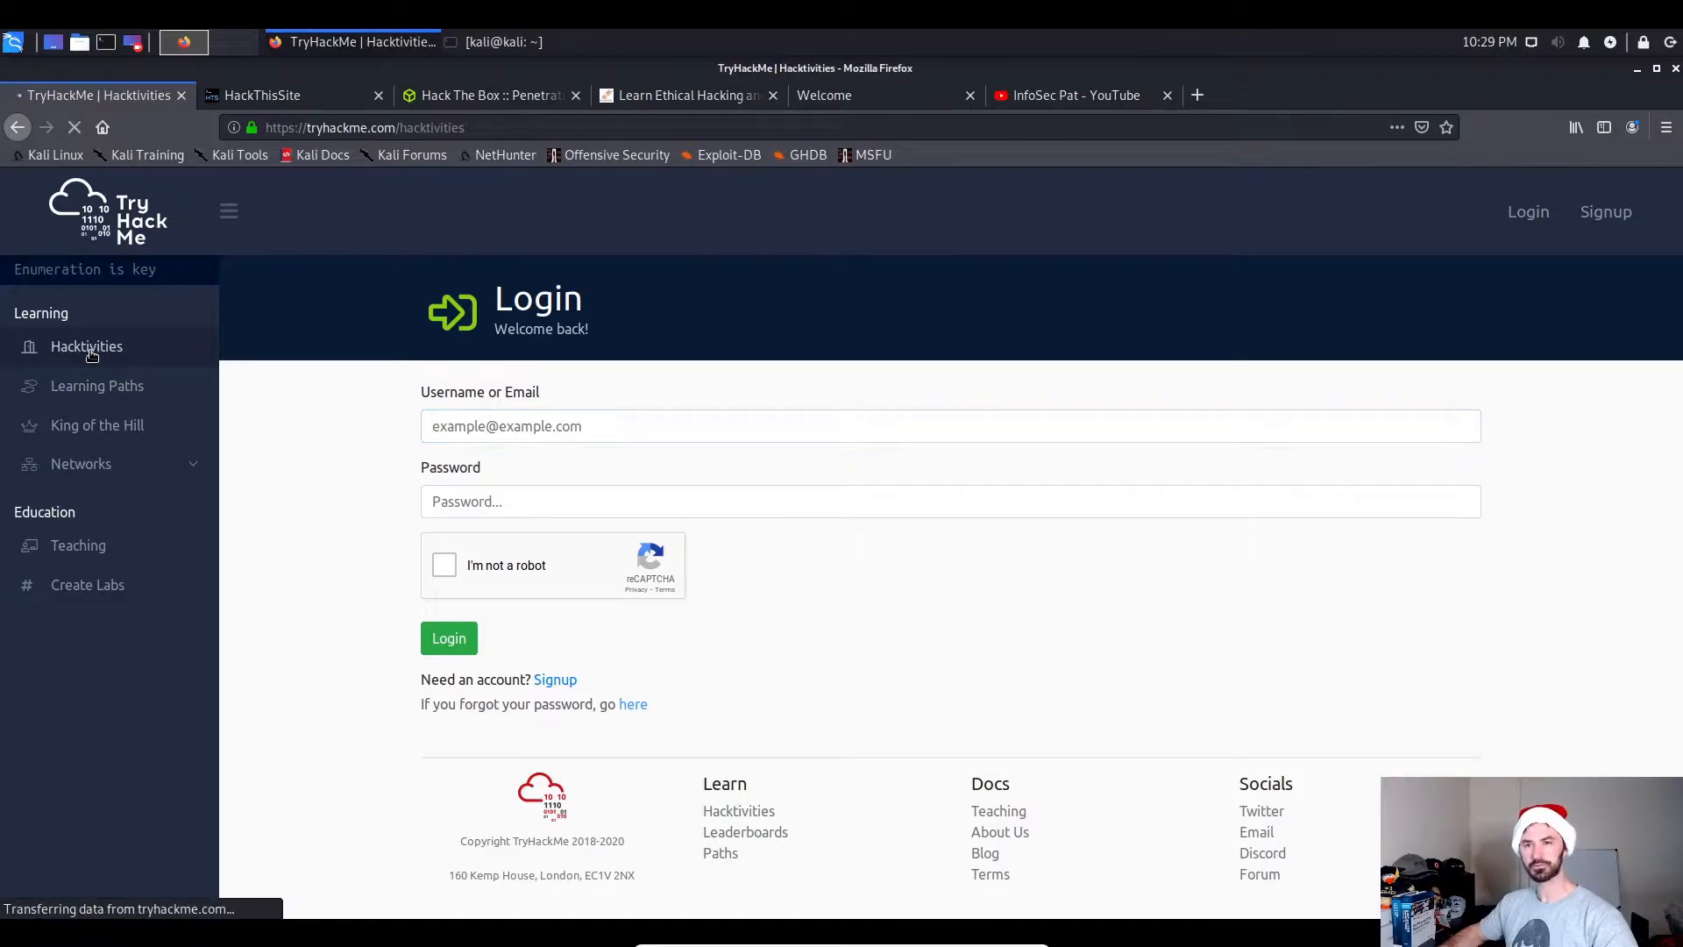
left_click(86, 346)
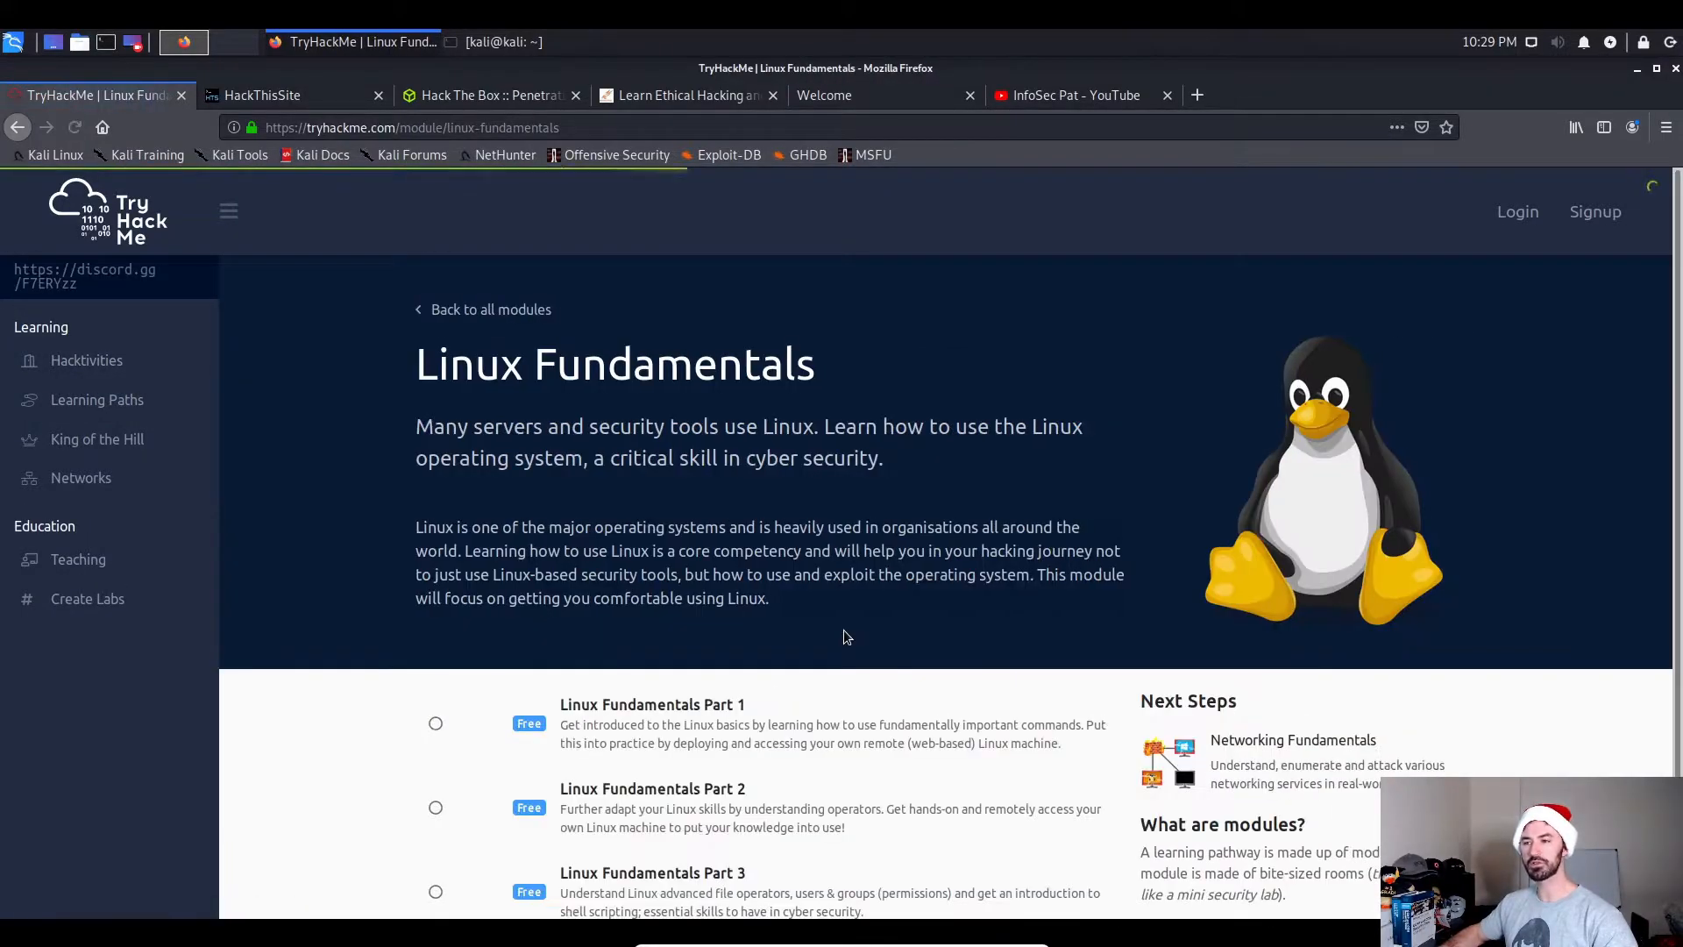
scroll("down", 3)
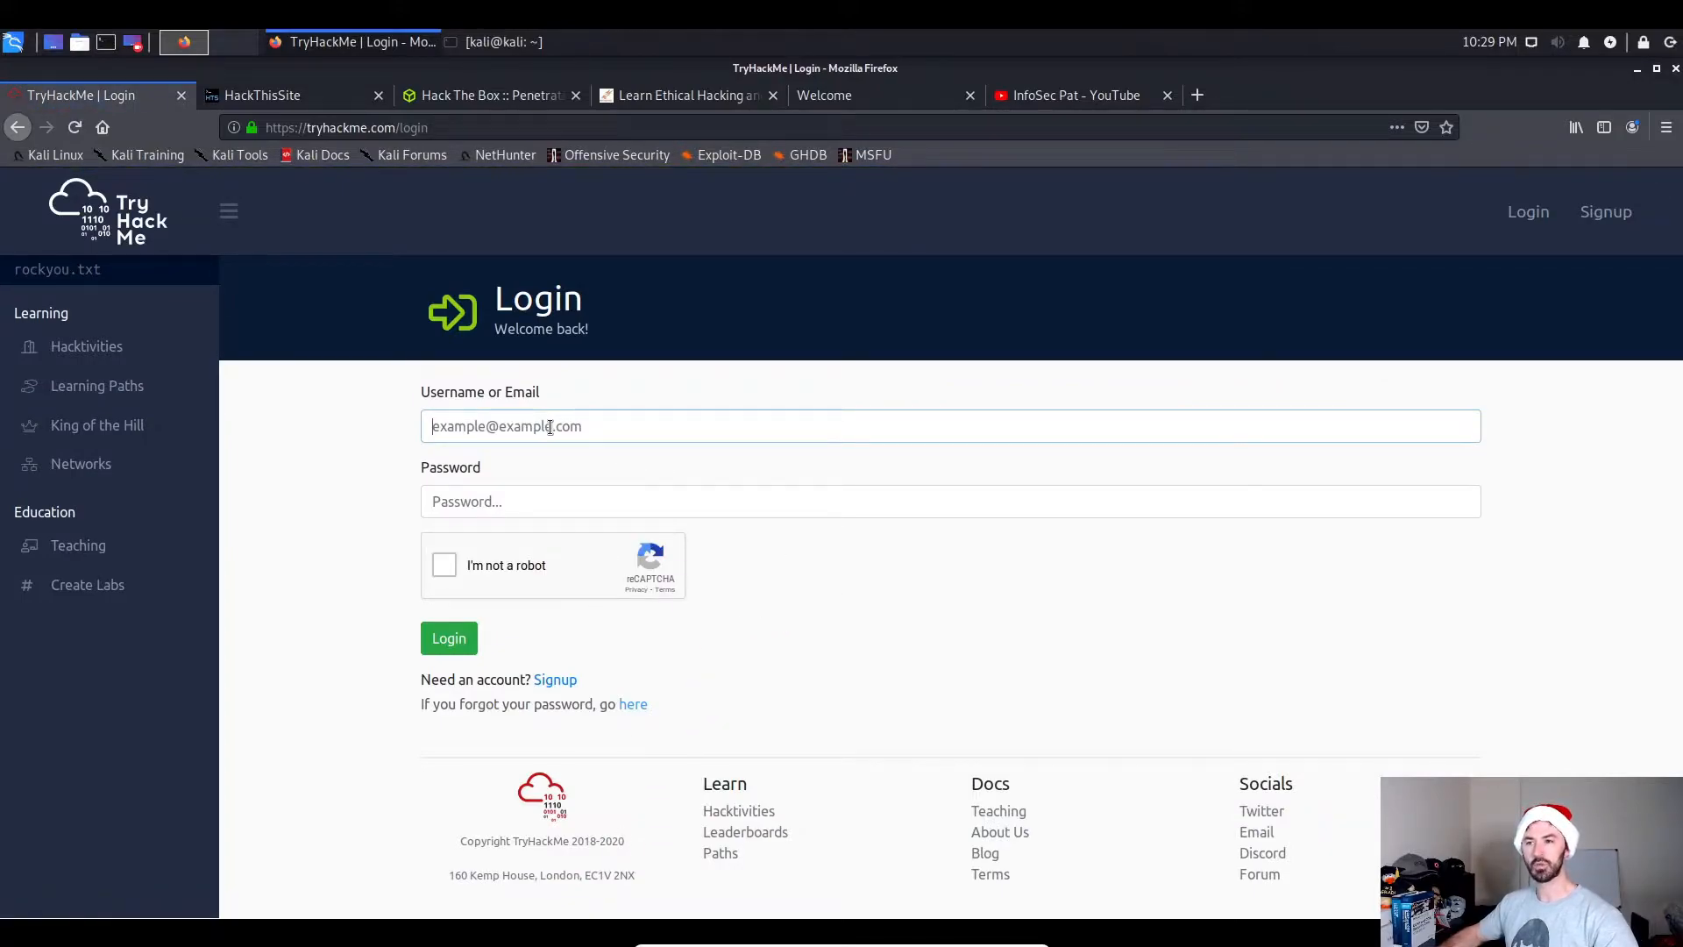
Type 'infosec', expand the Networks section, and return to Hacktivities.
type("infosec")
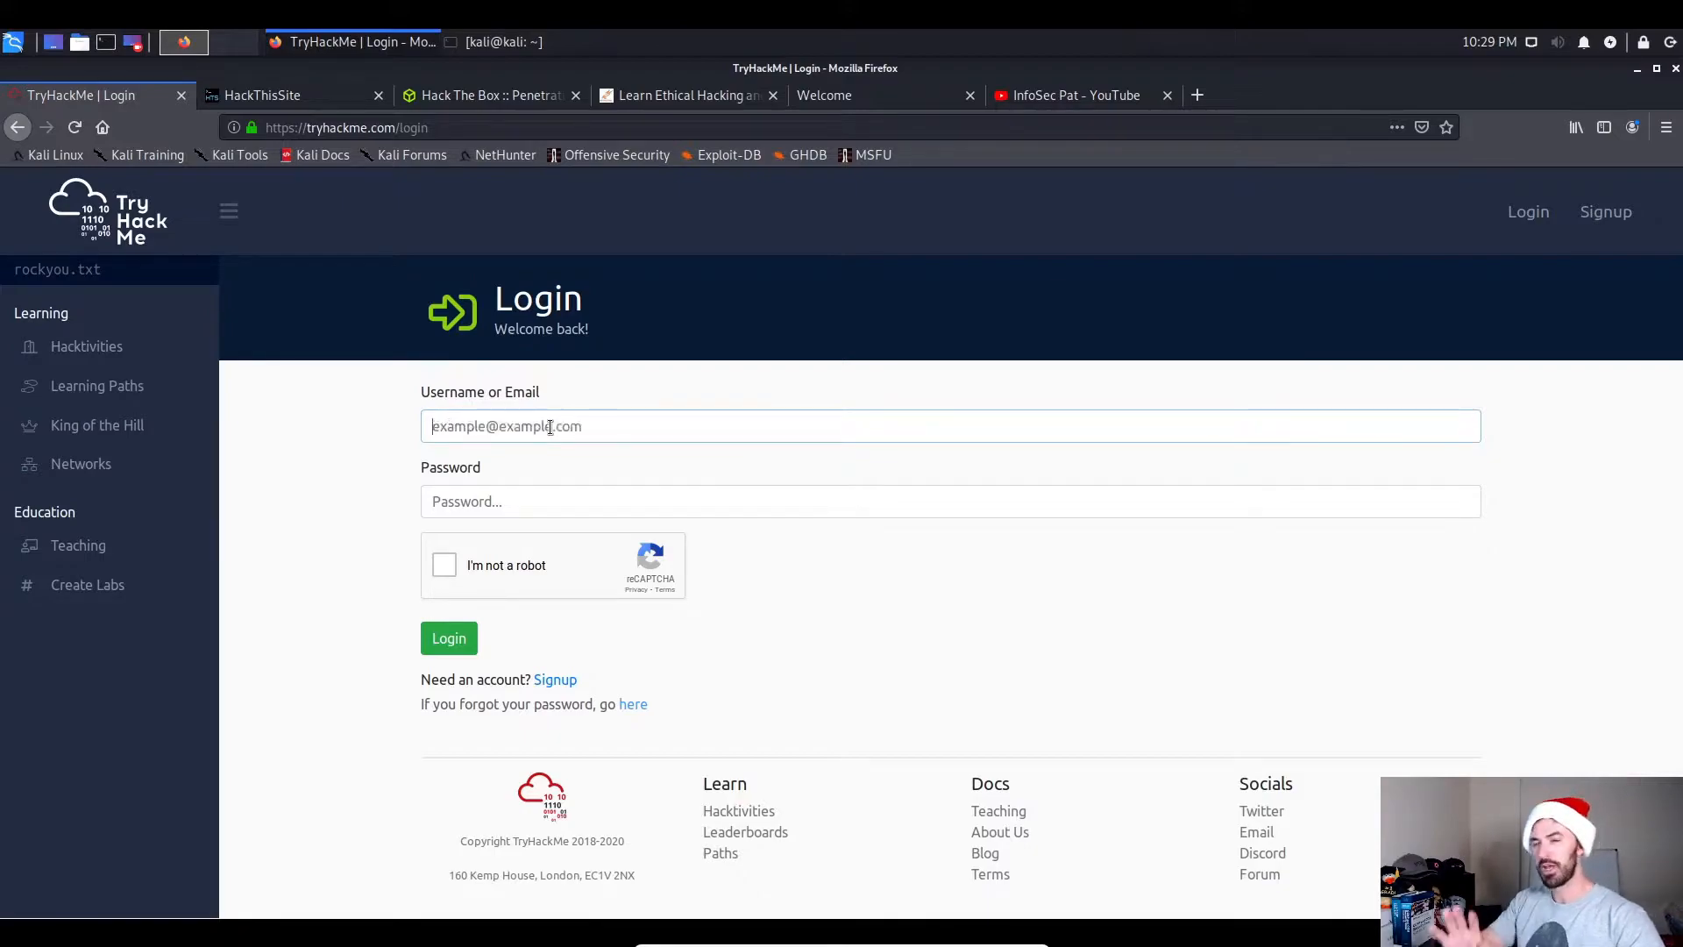
mouse_move(145, 527)
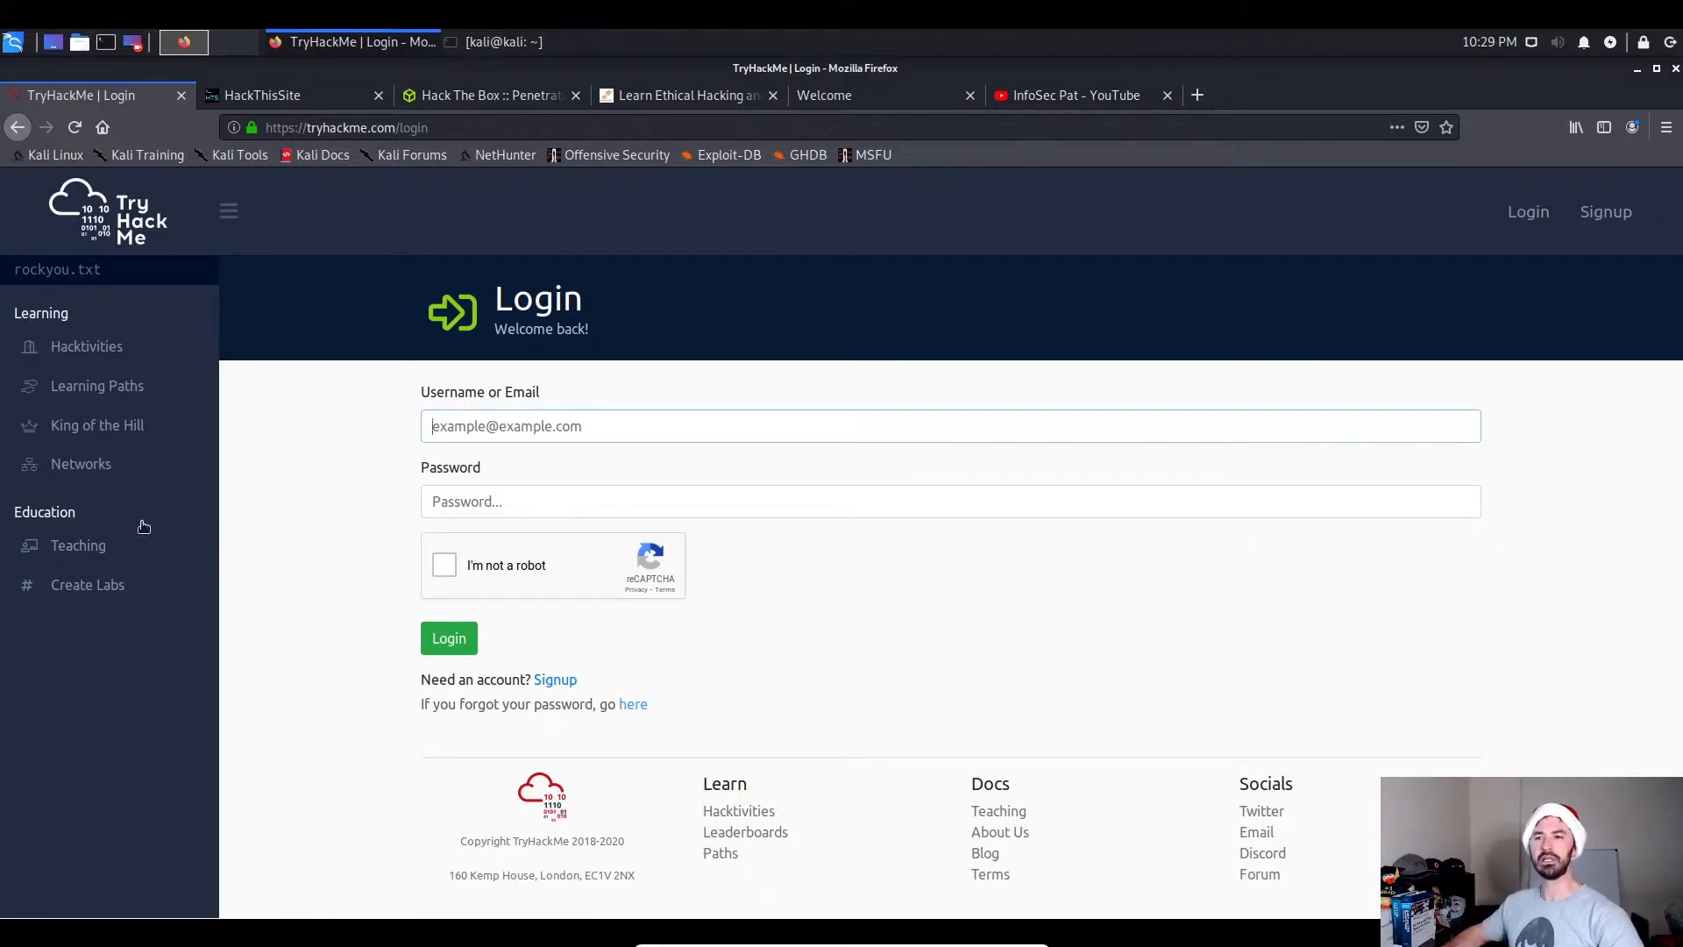
left_click(81, 463)
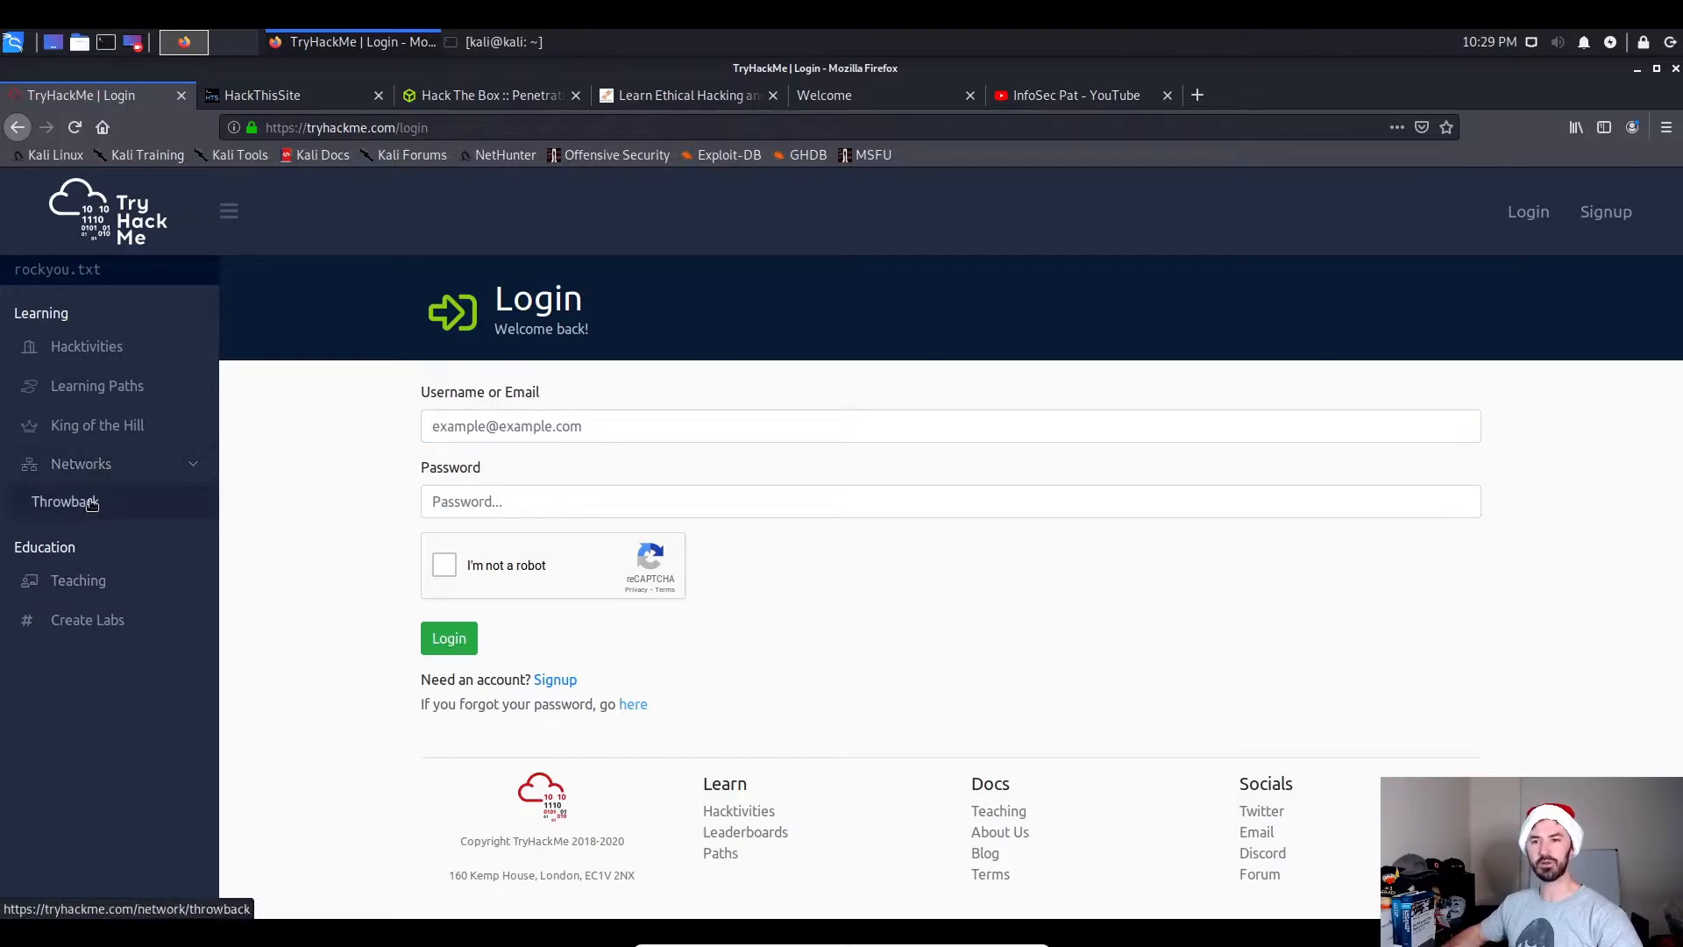
left_click(86, 346)
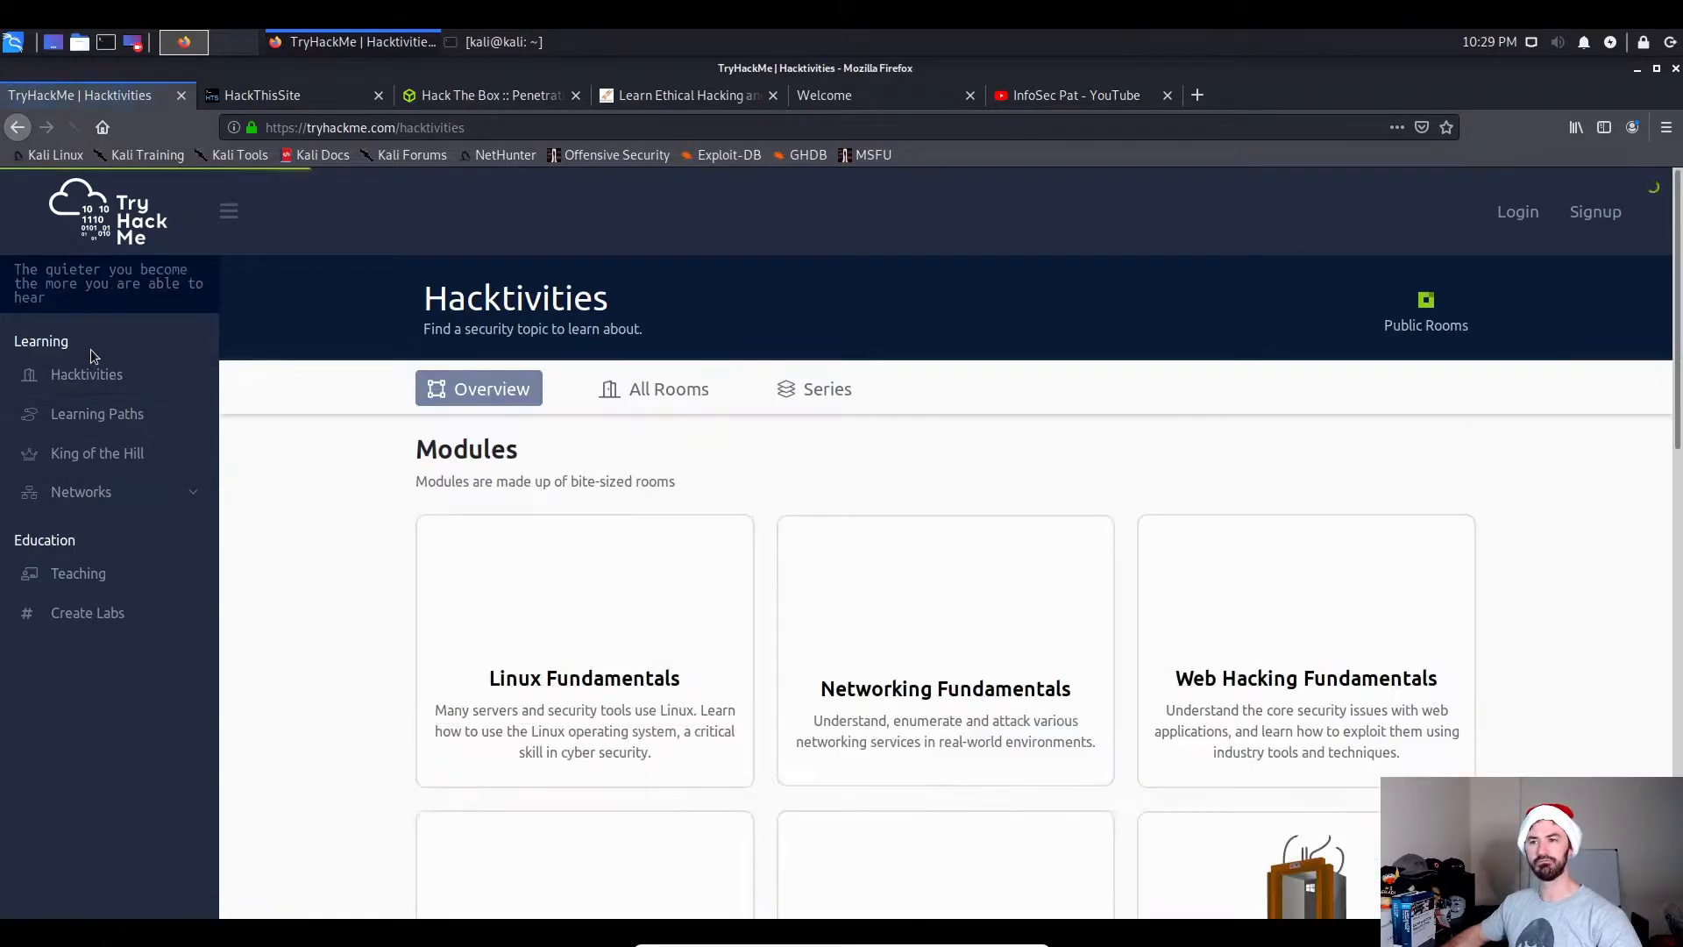
left_click(945, 689)
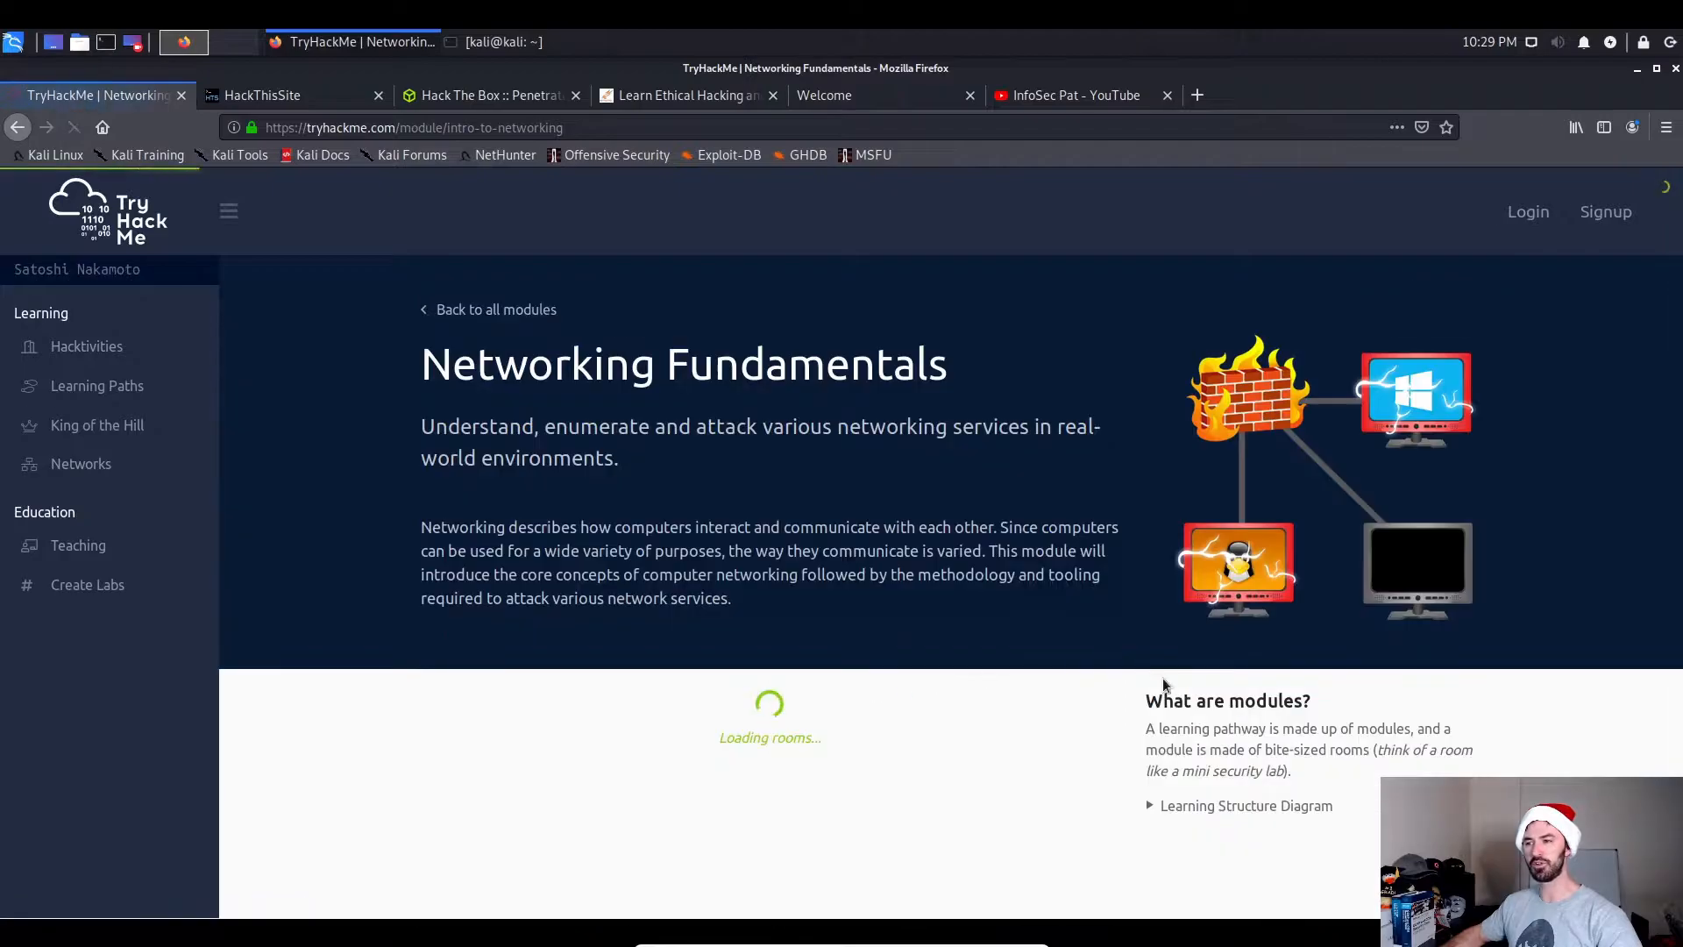
scroll("down", 3)
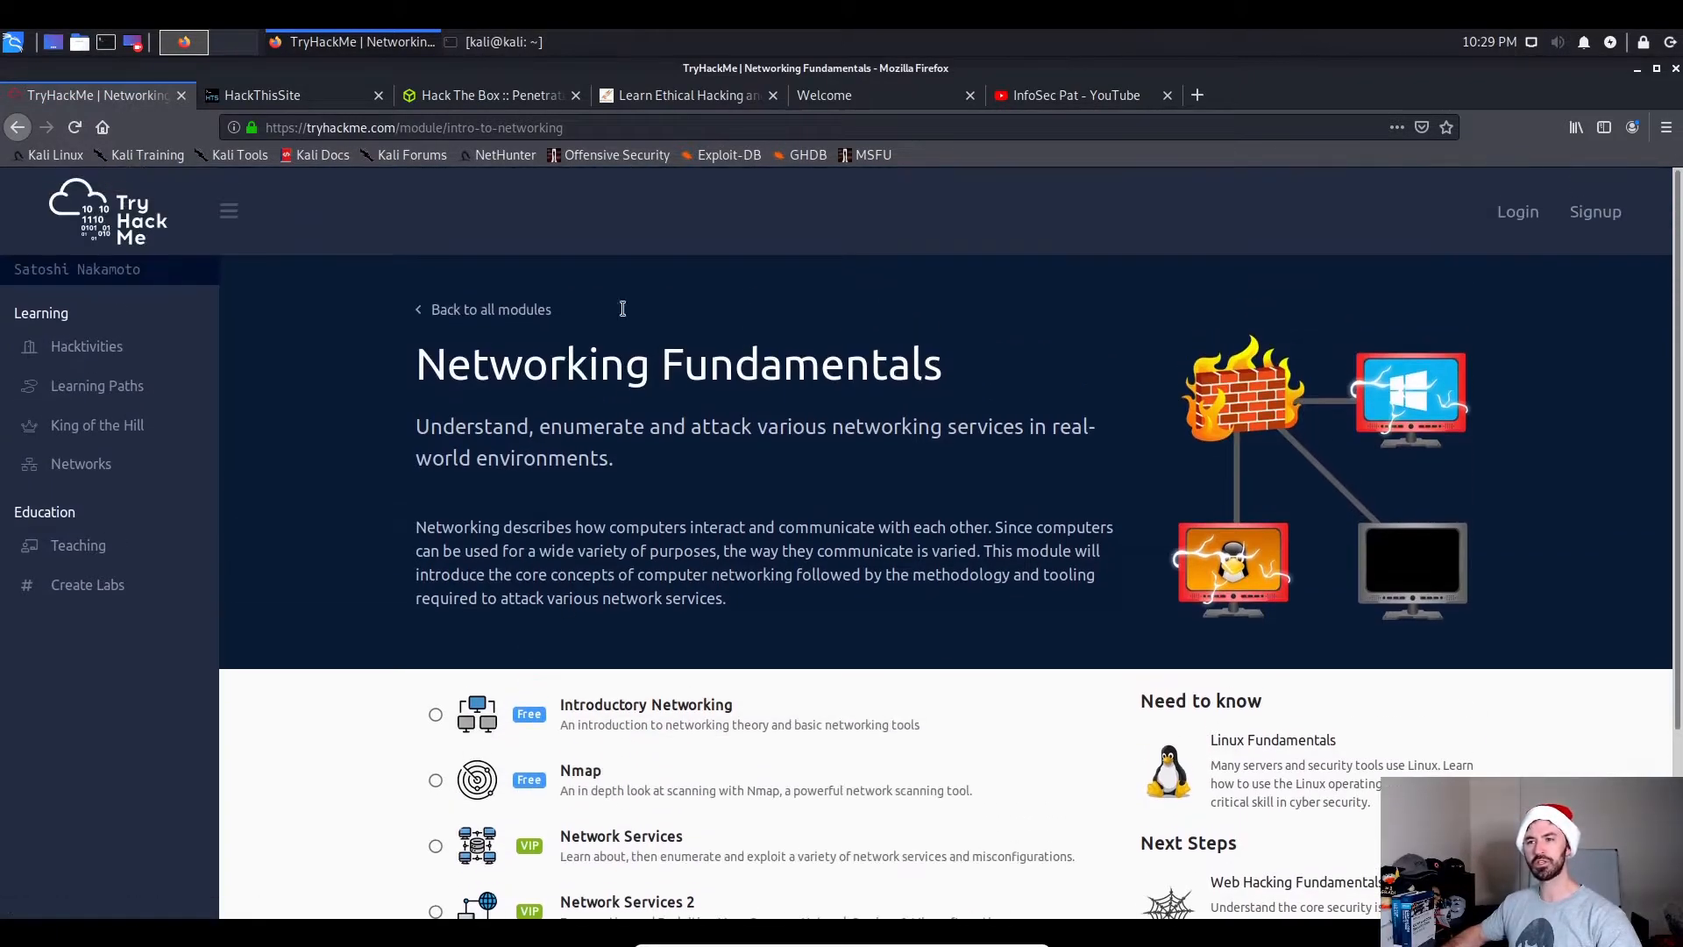
mouse_move(1535, 590)
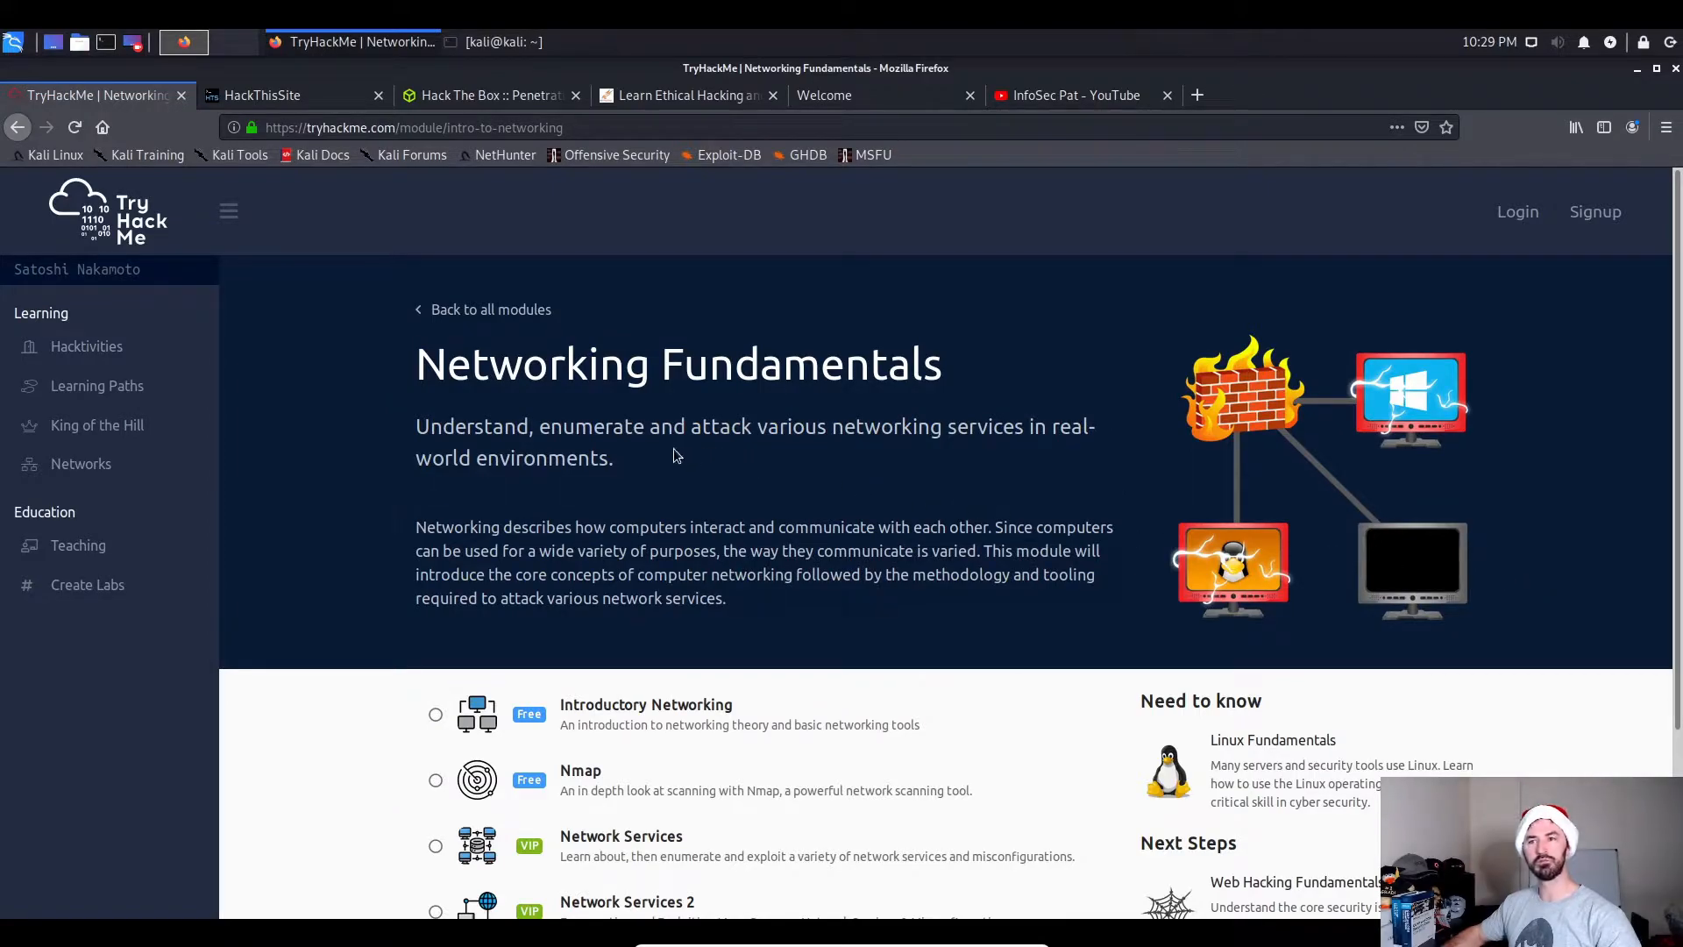
mouse_move(745, 454)
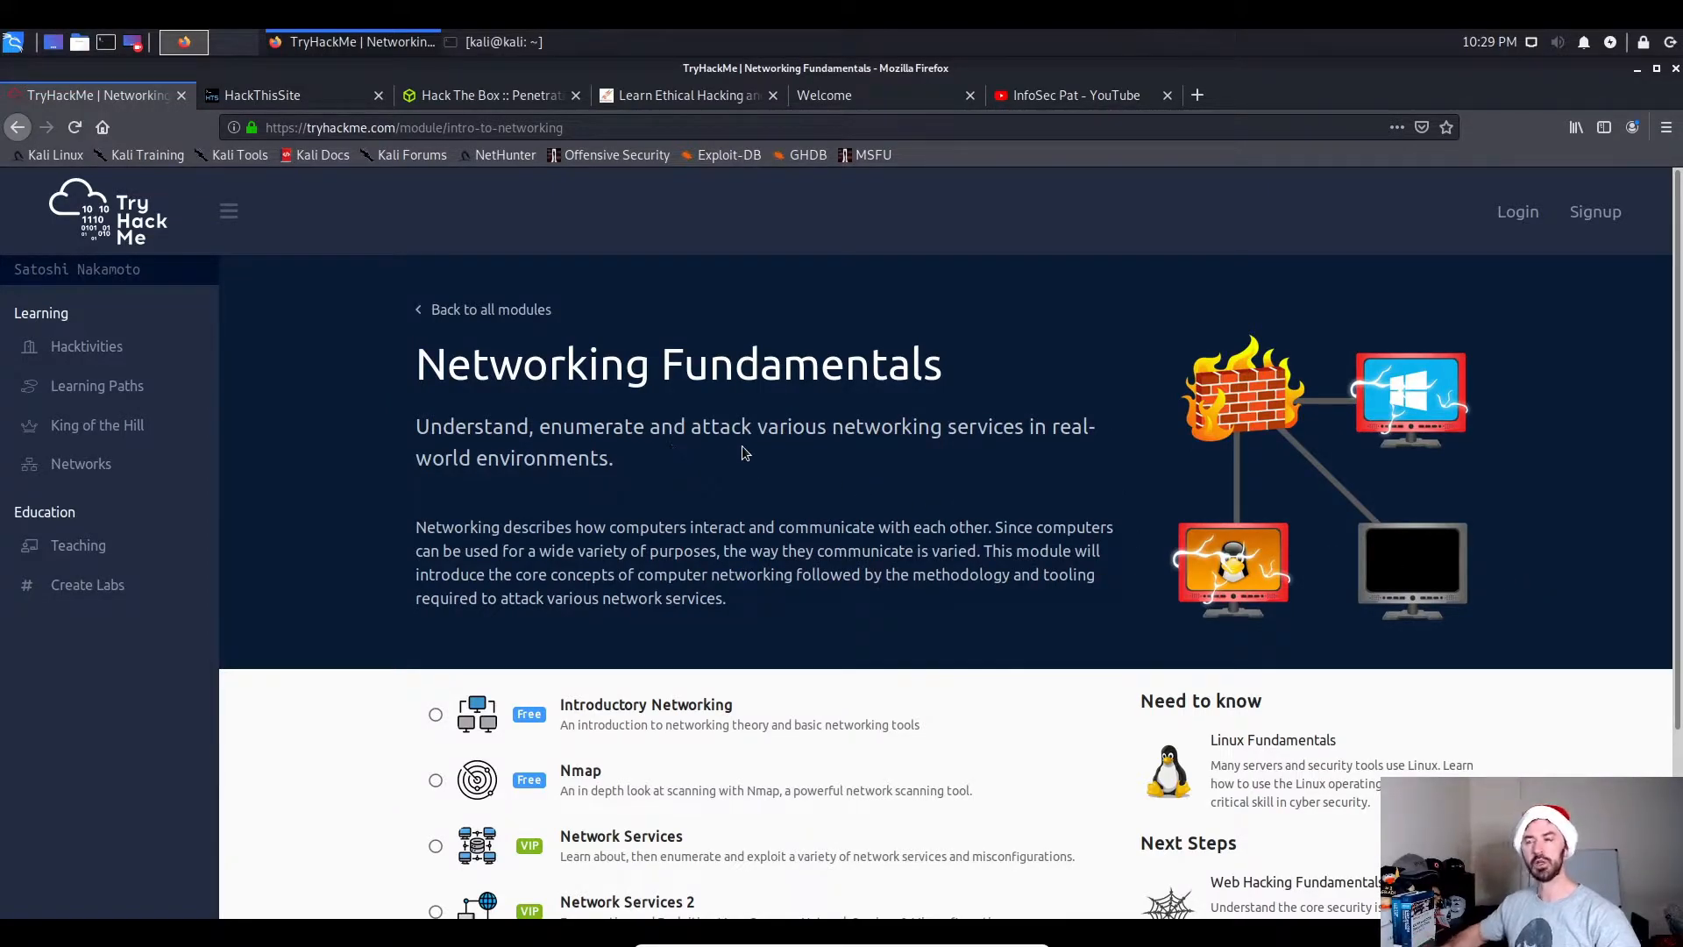
mouse_move(718, 454)
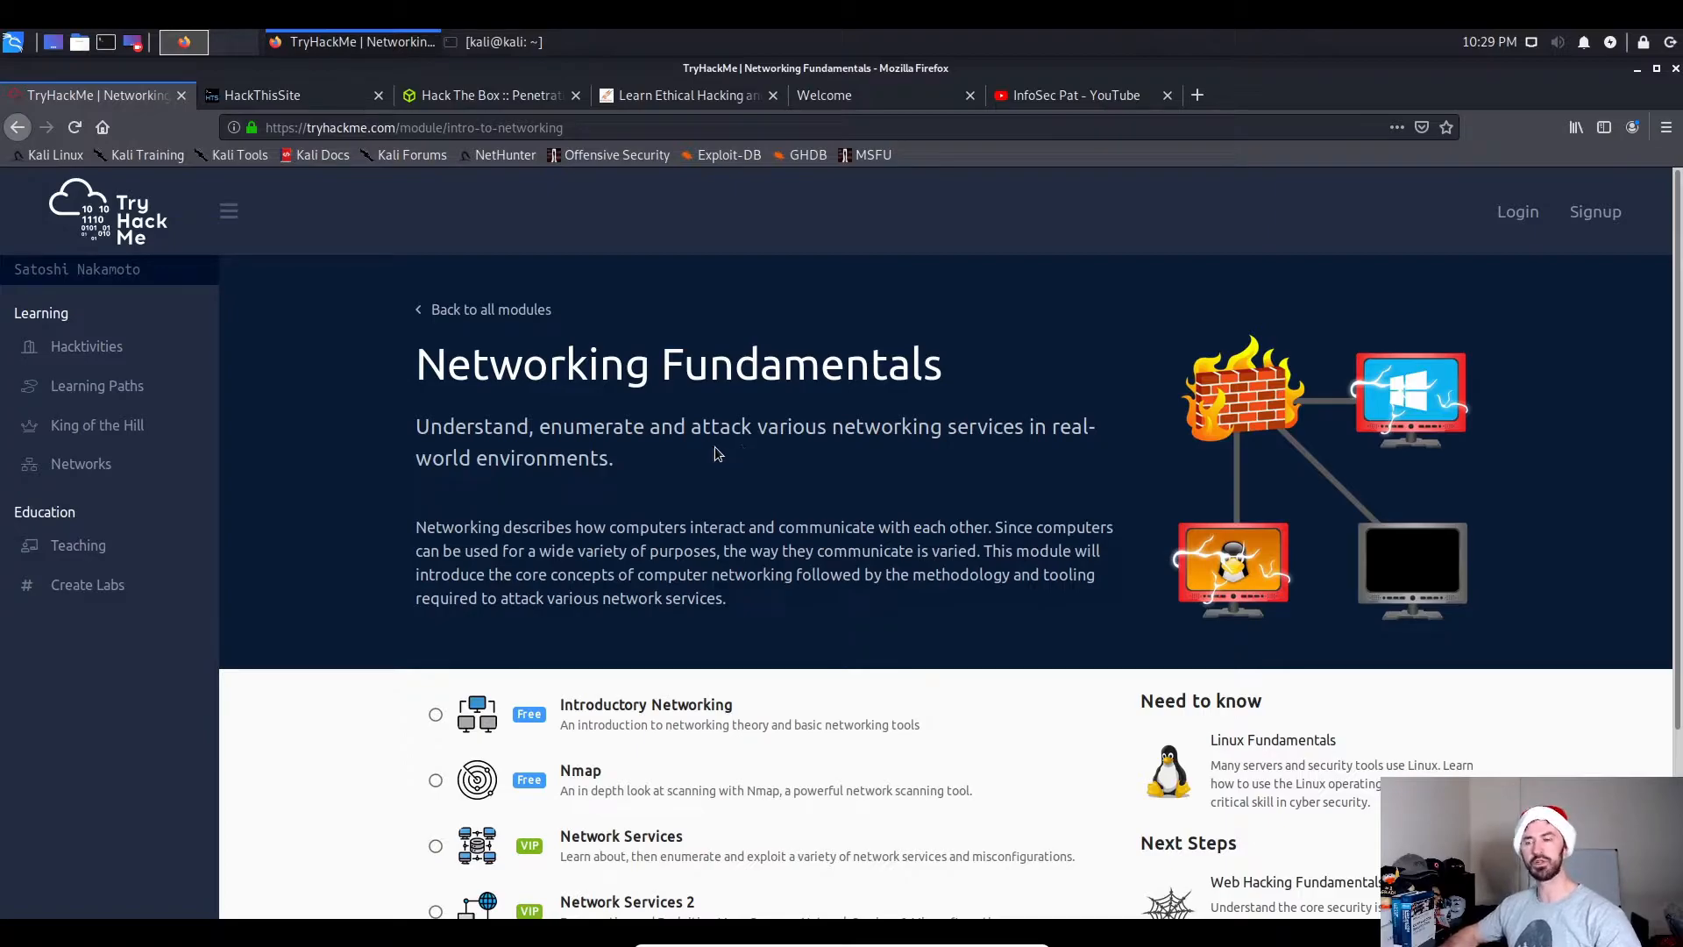
mouse_move(612, 467)
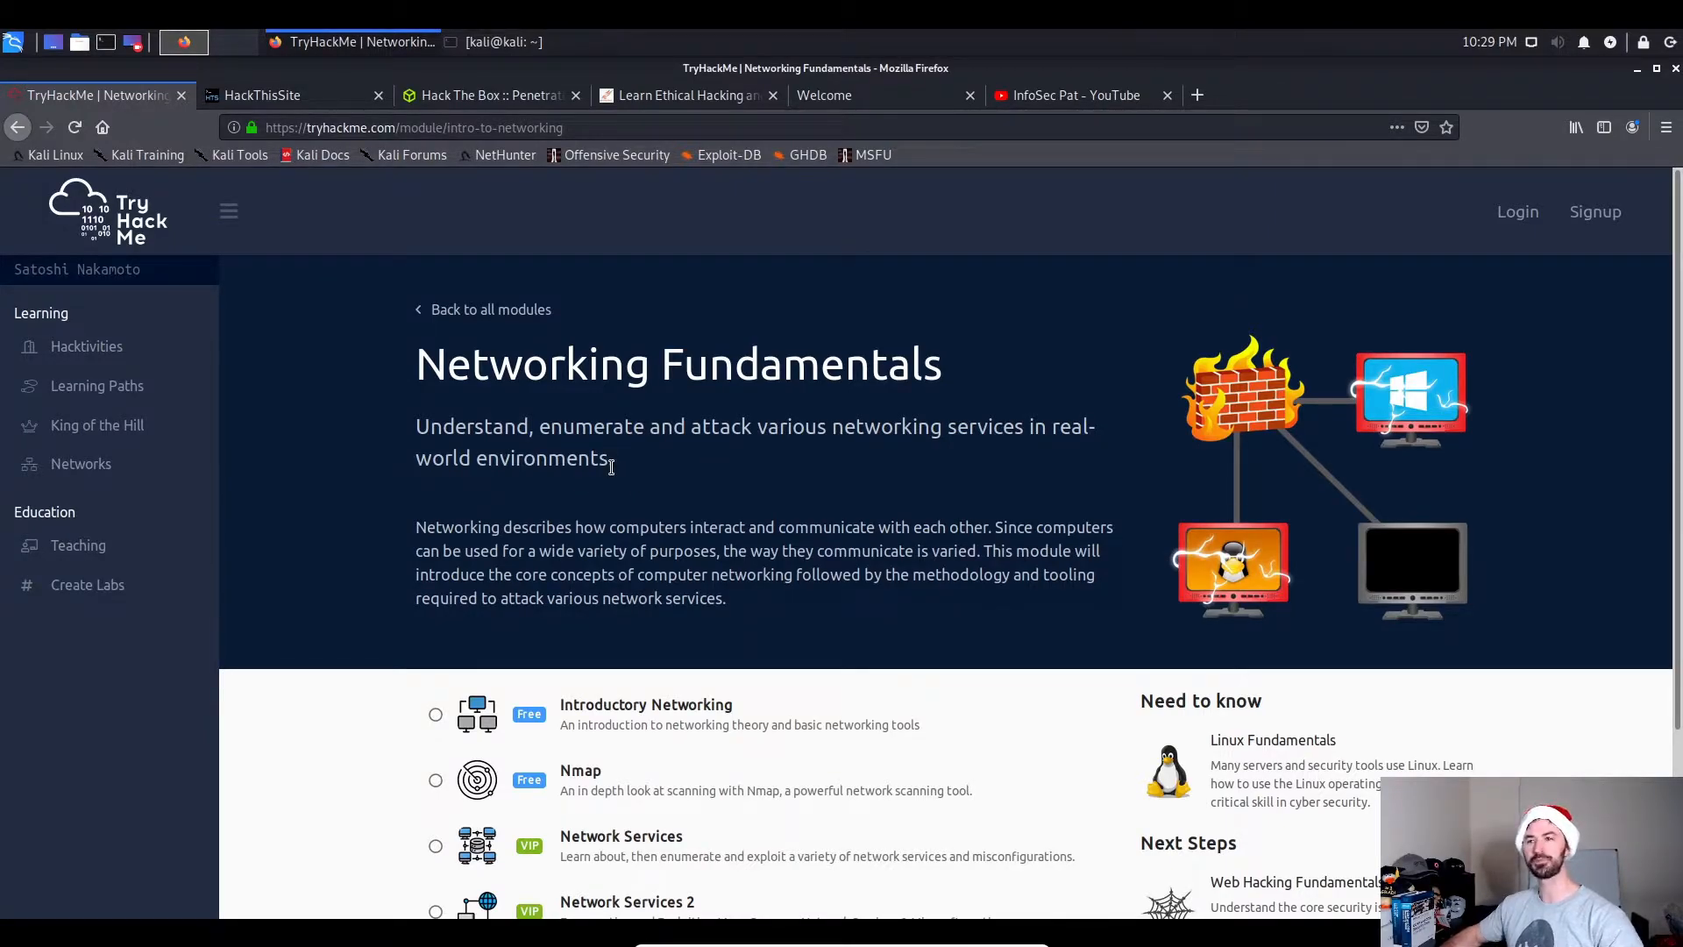
mouse_move(387, 469)
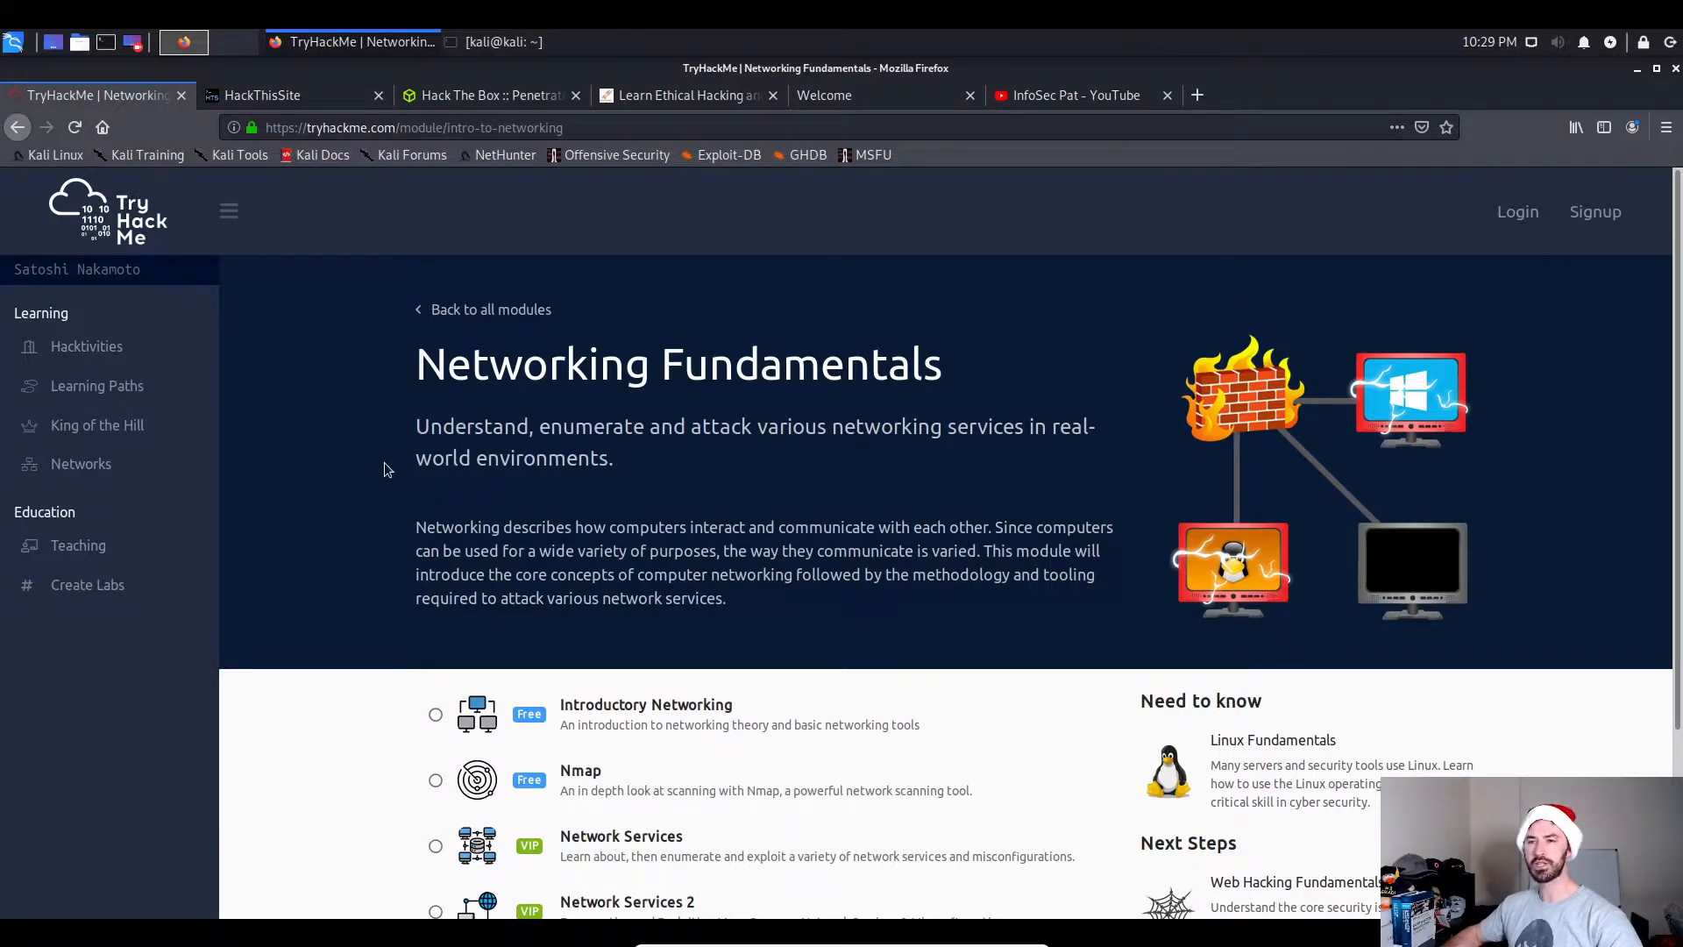
mouse_move(506, 483)
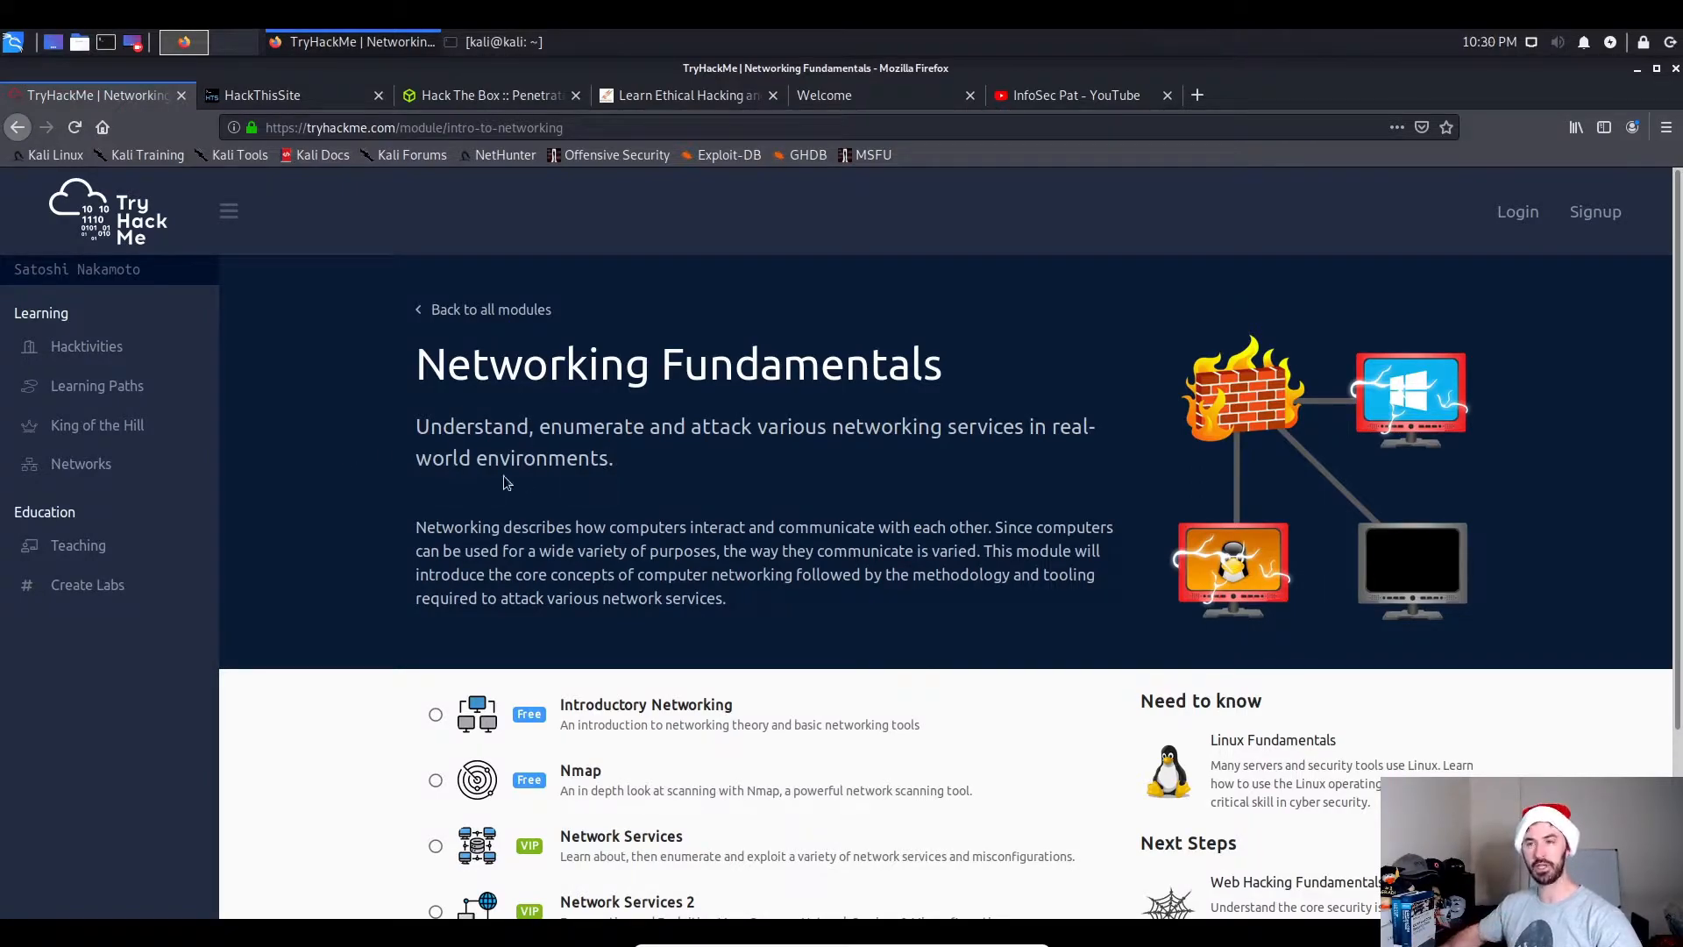
mouse_move(255, 96)
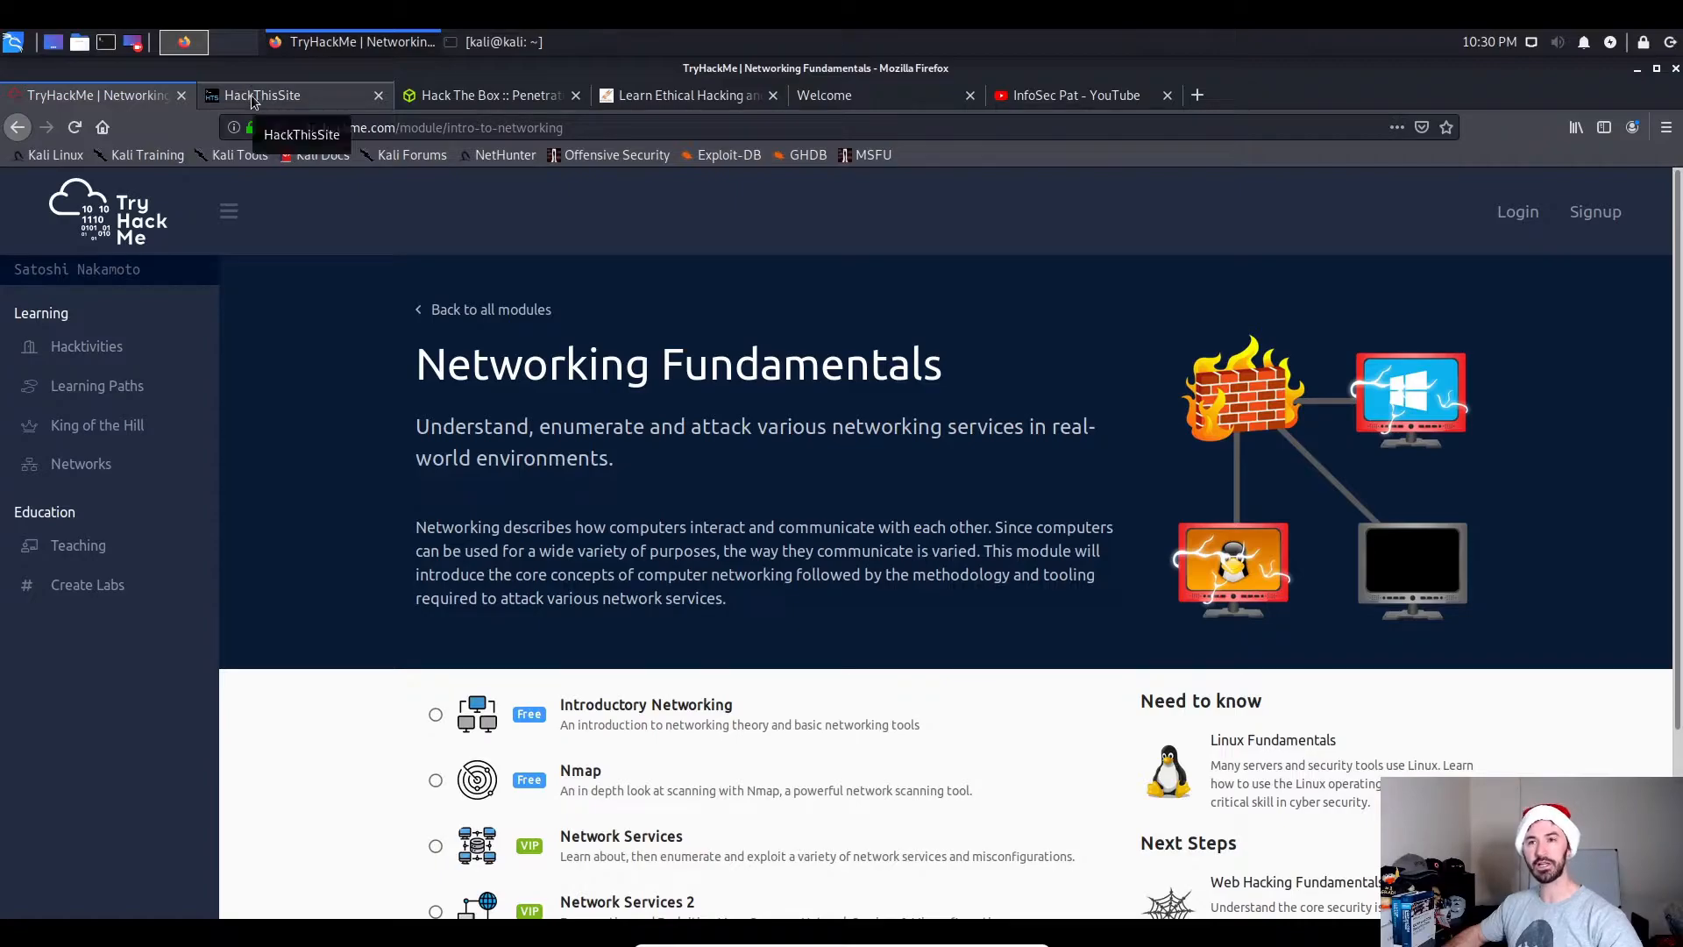
Switch to HackThisSite, enlarge the page, and pick Basic missions under Challenges.
left_click(263, 94)
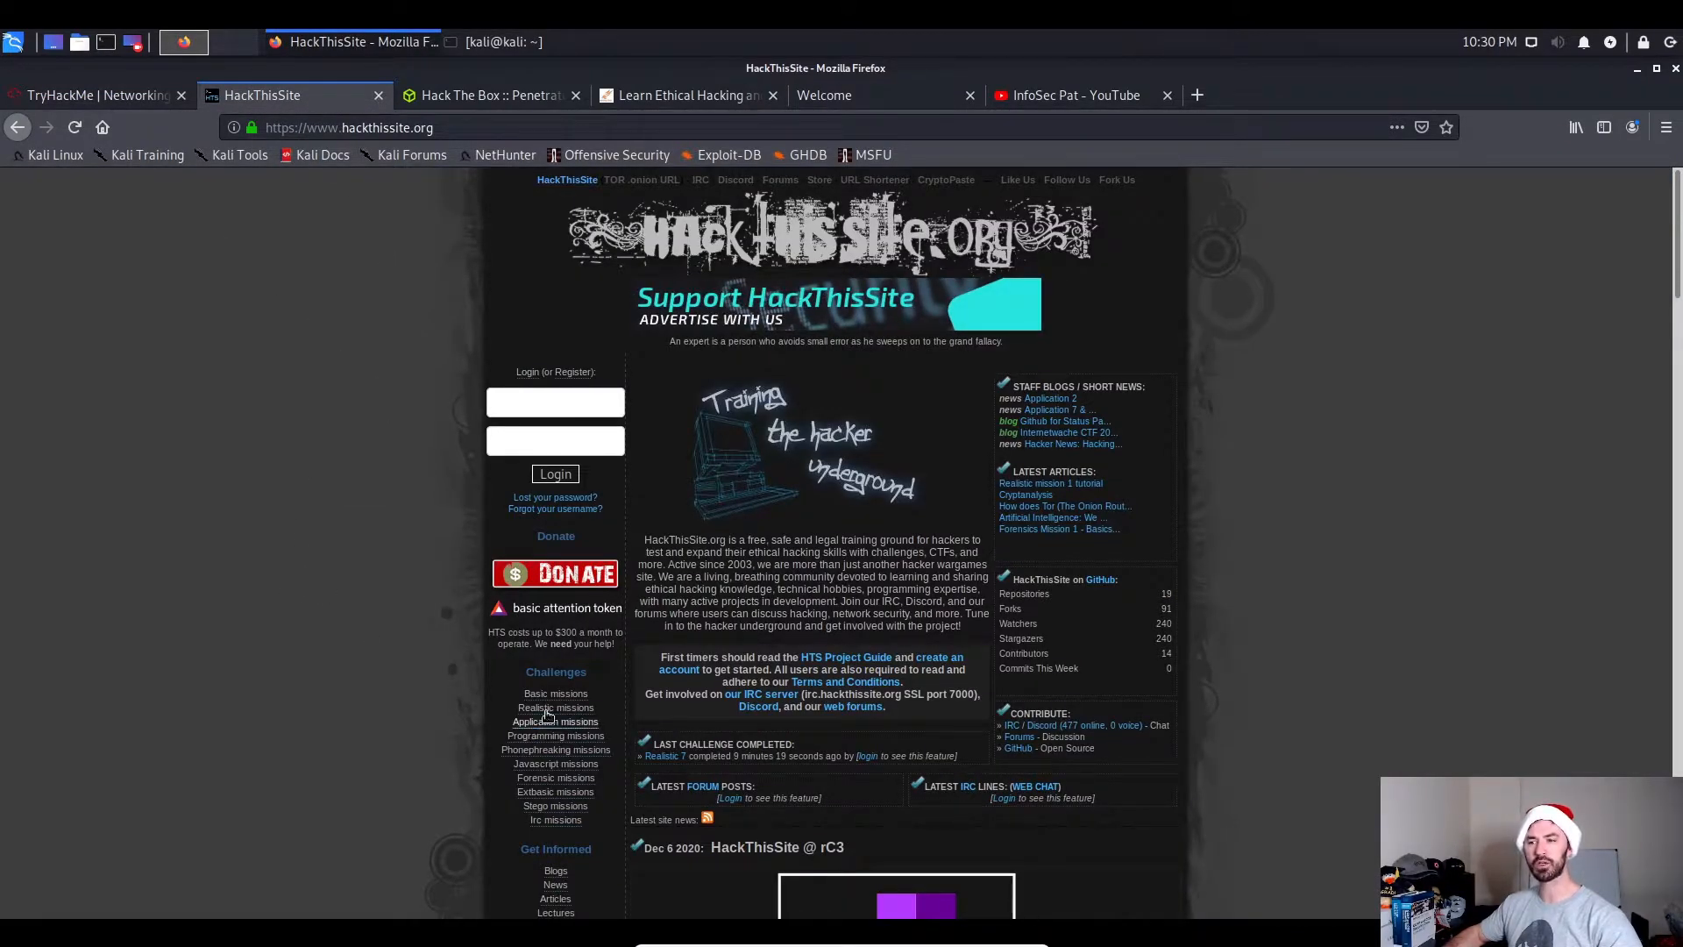
scroll("down", 3)
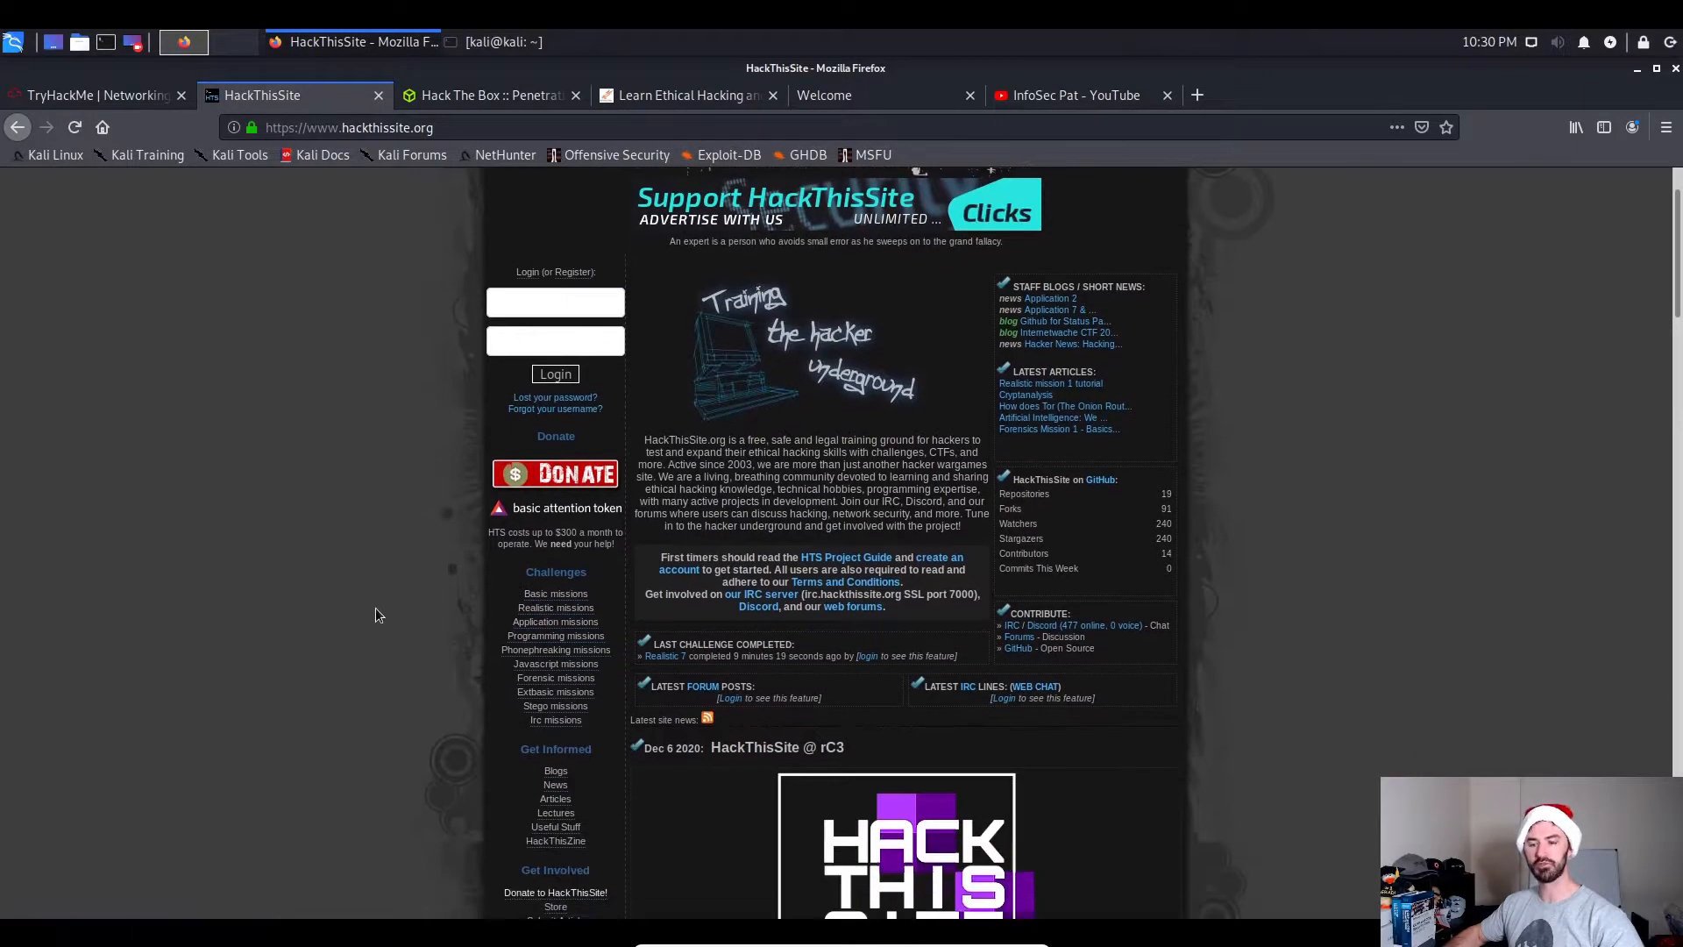
key("ctrl+plus")
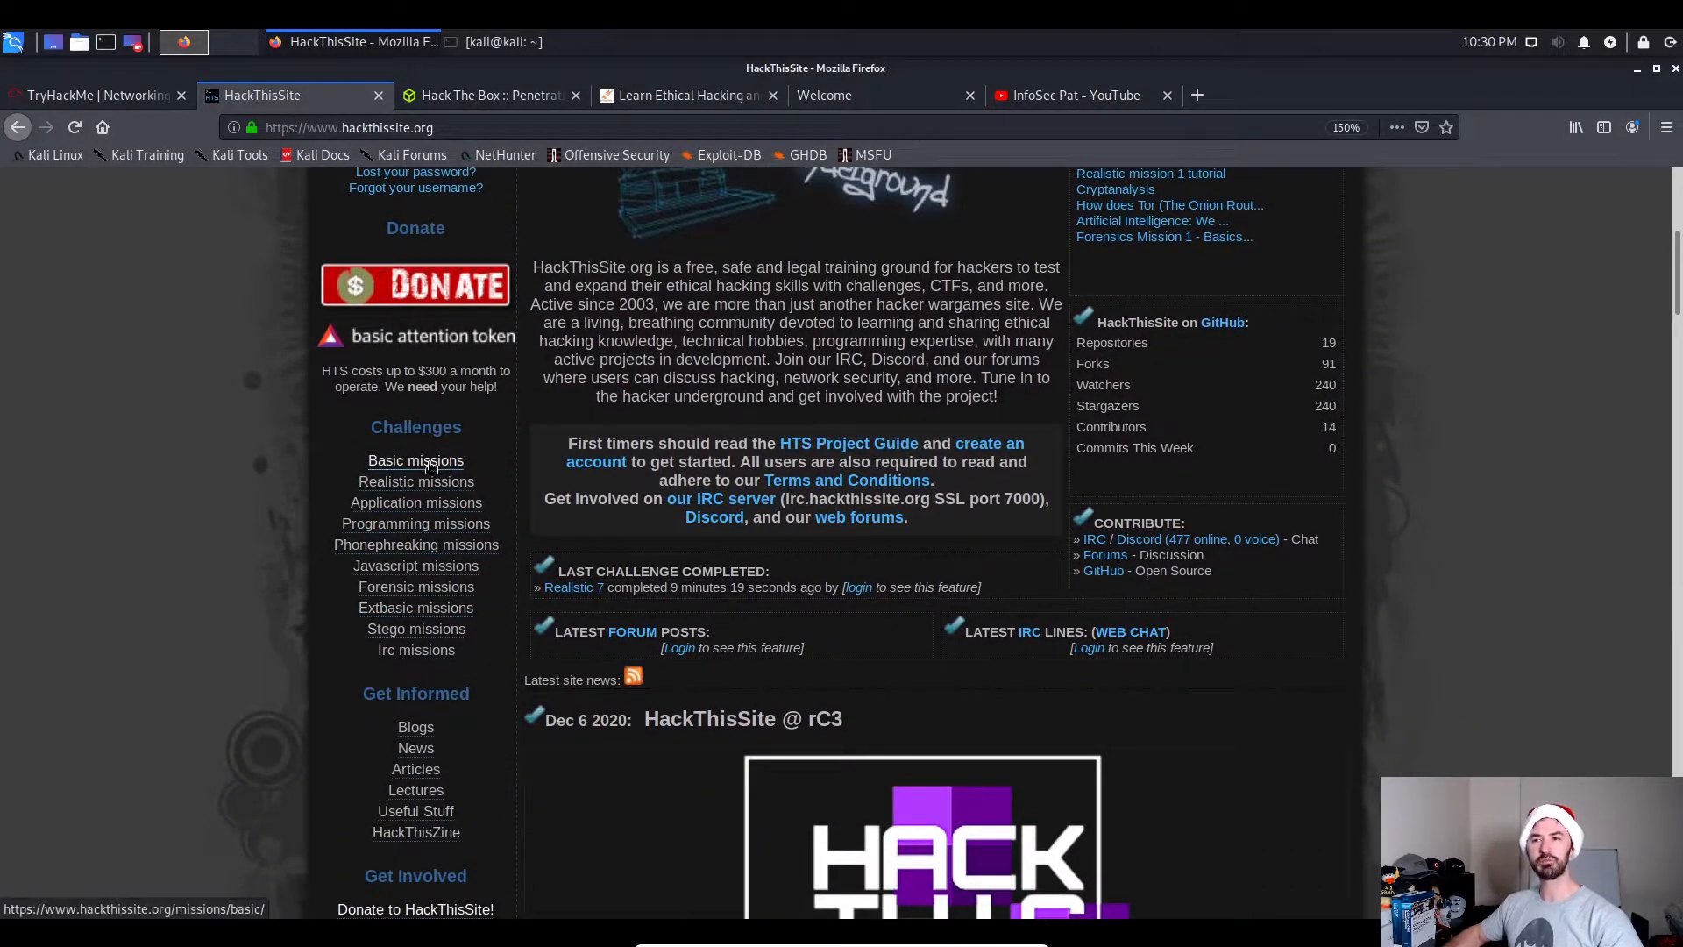
mouse_move(421, 520)
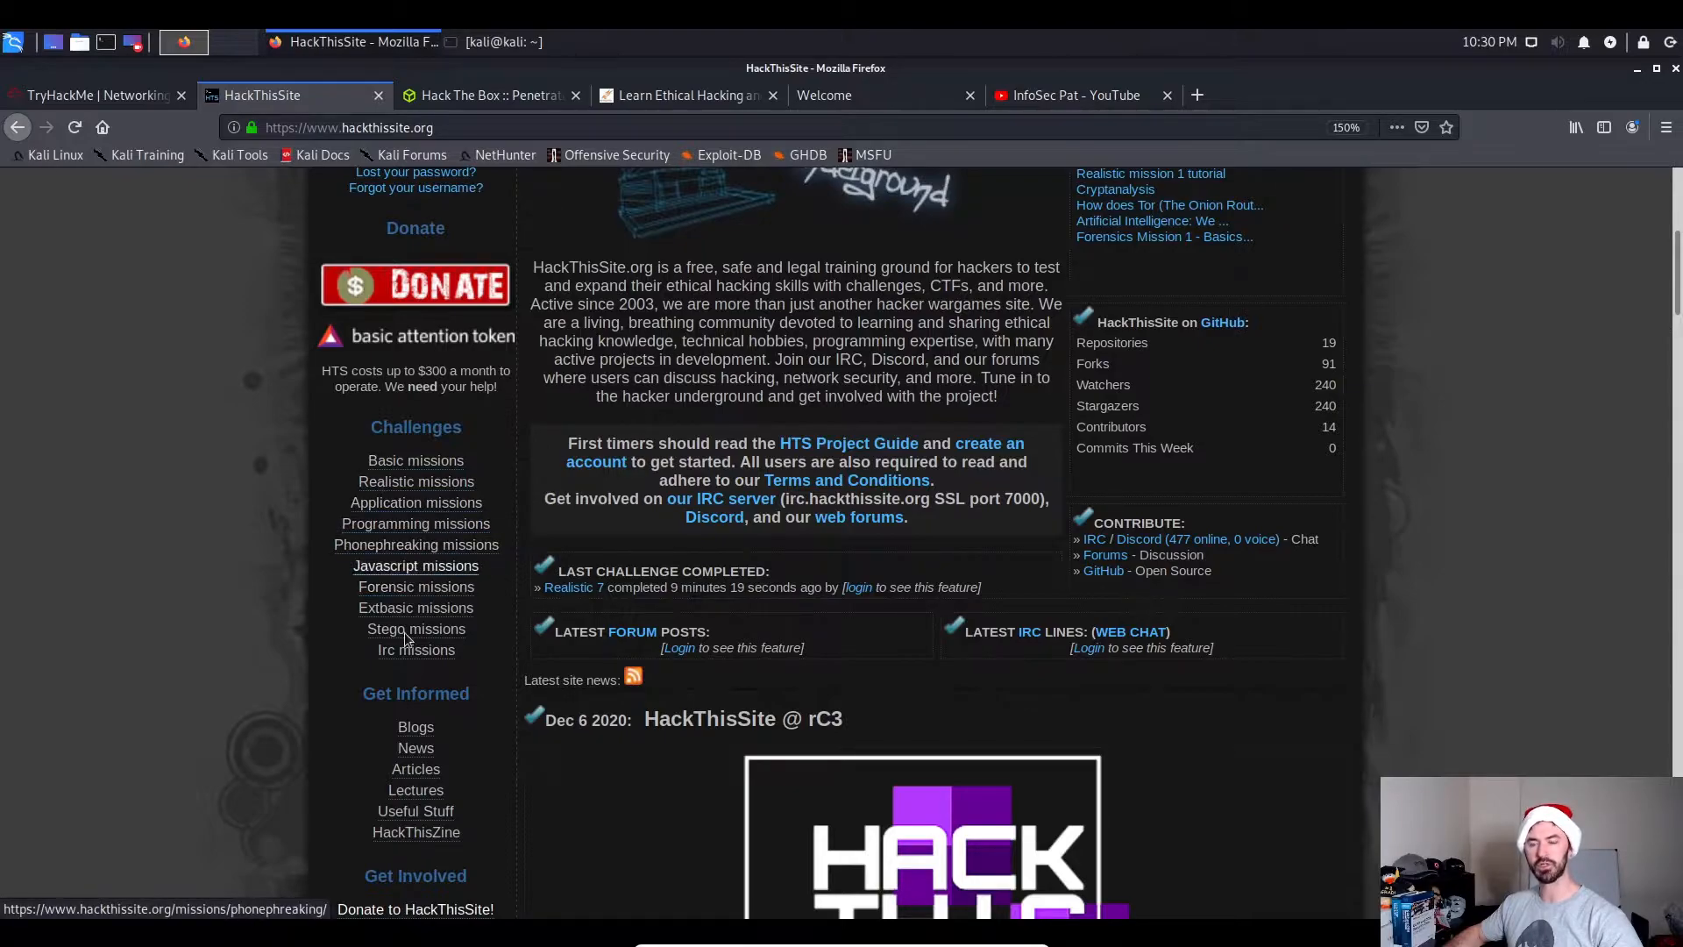
mouse_move(432, 461)
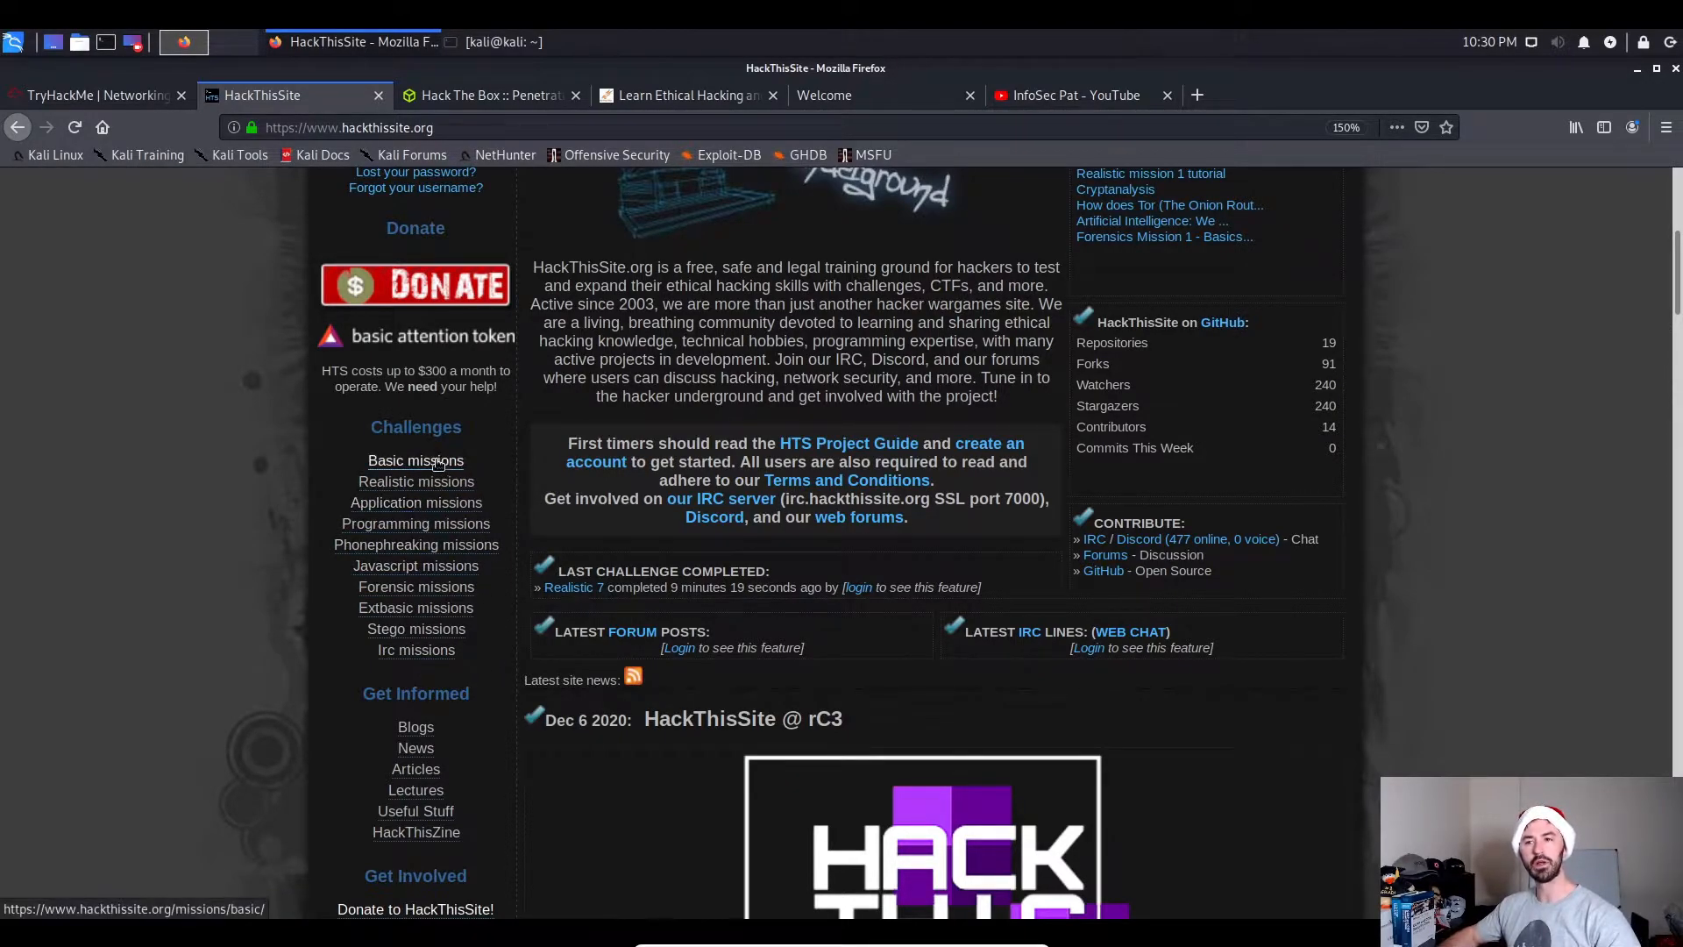
left_click(415, 460)
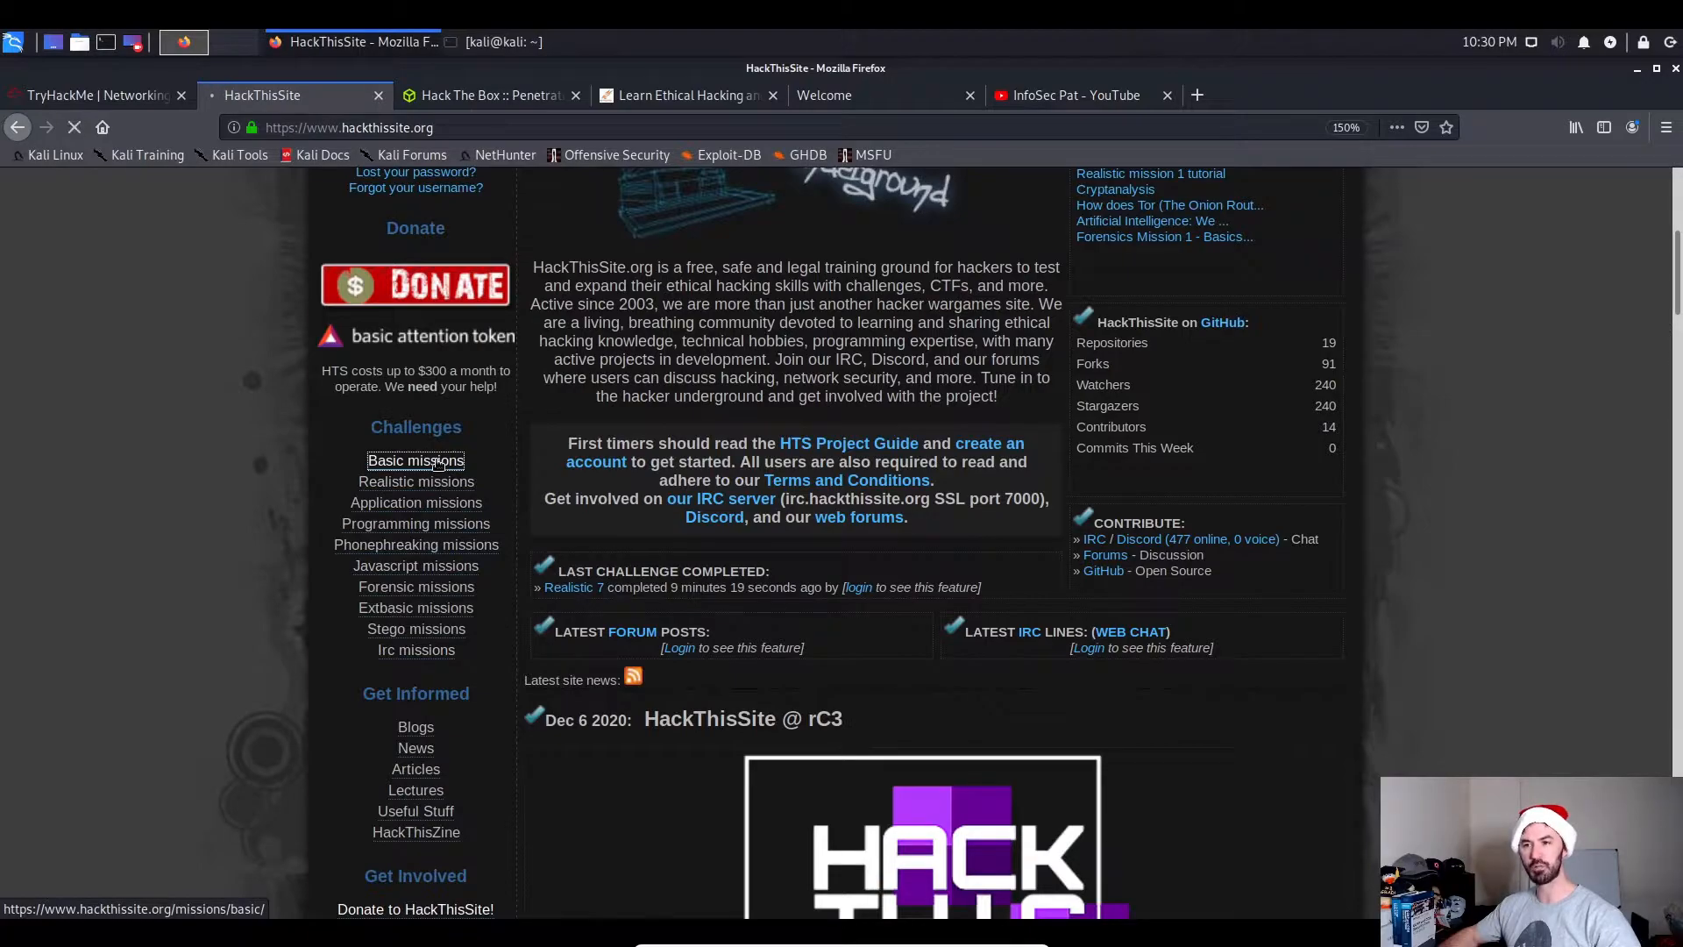
Load the Basic missions page, click the login username box, and scroll through the page.
left_click(416, 461)
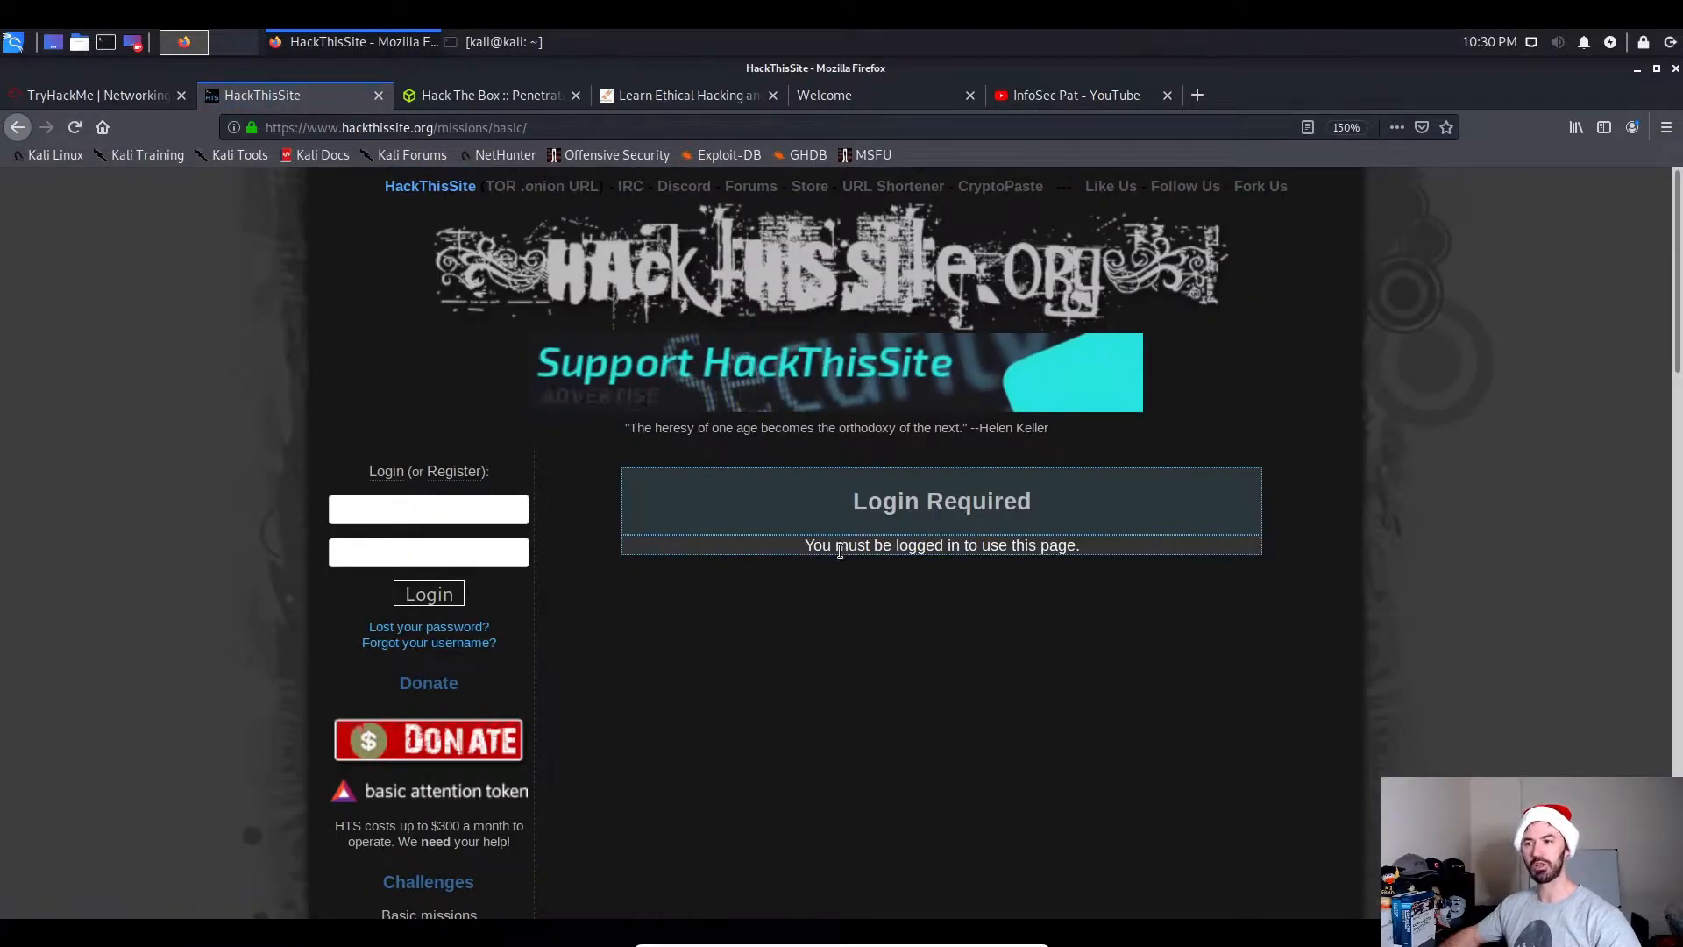
left_click(429, 508)
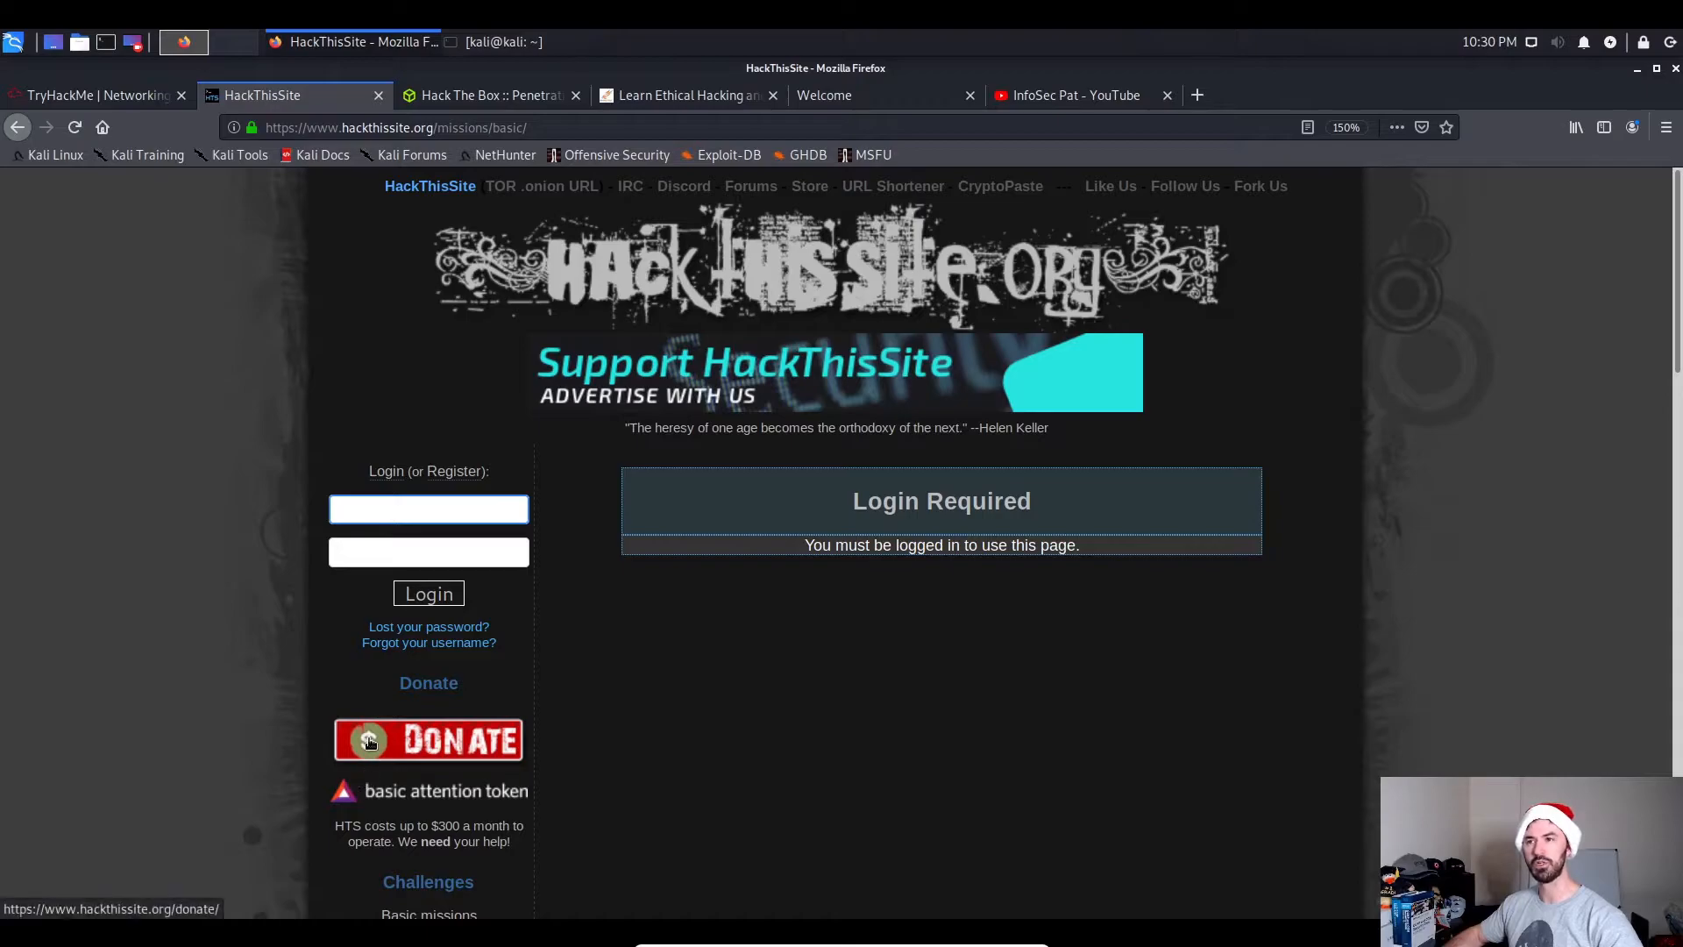
mouse_move(518, 404)
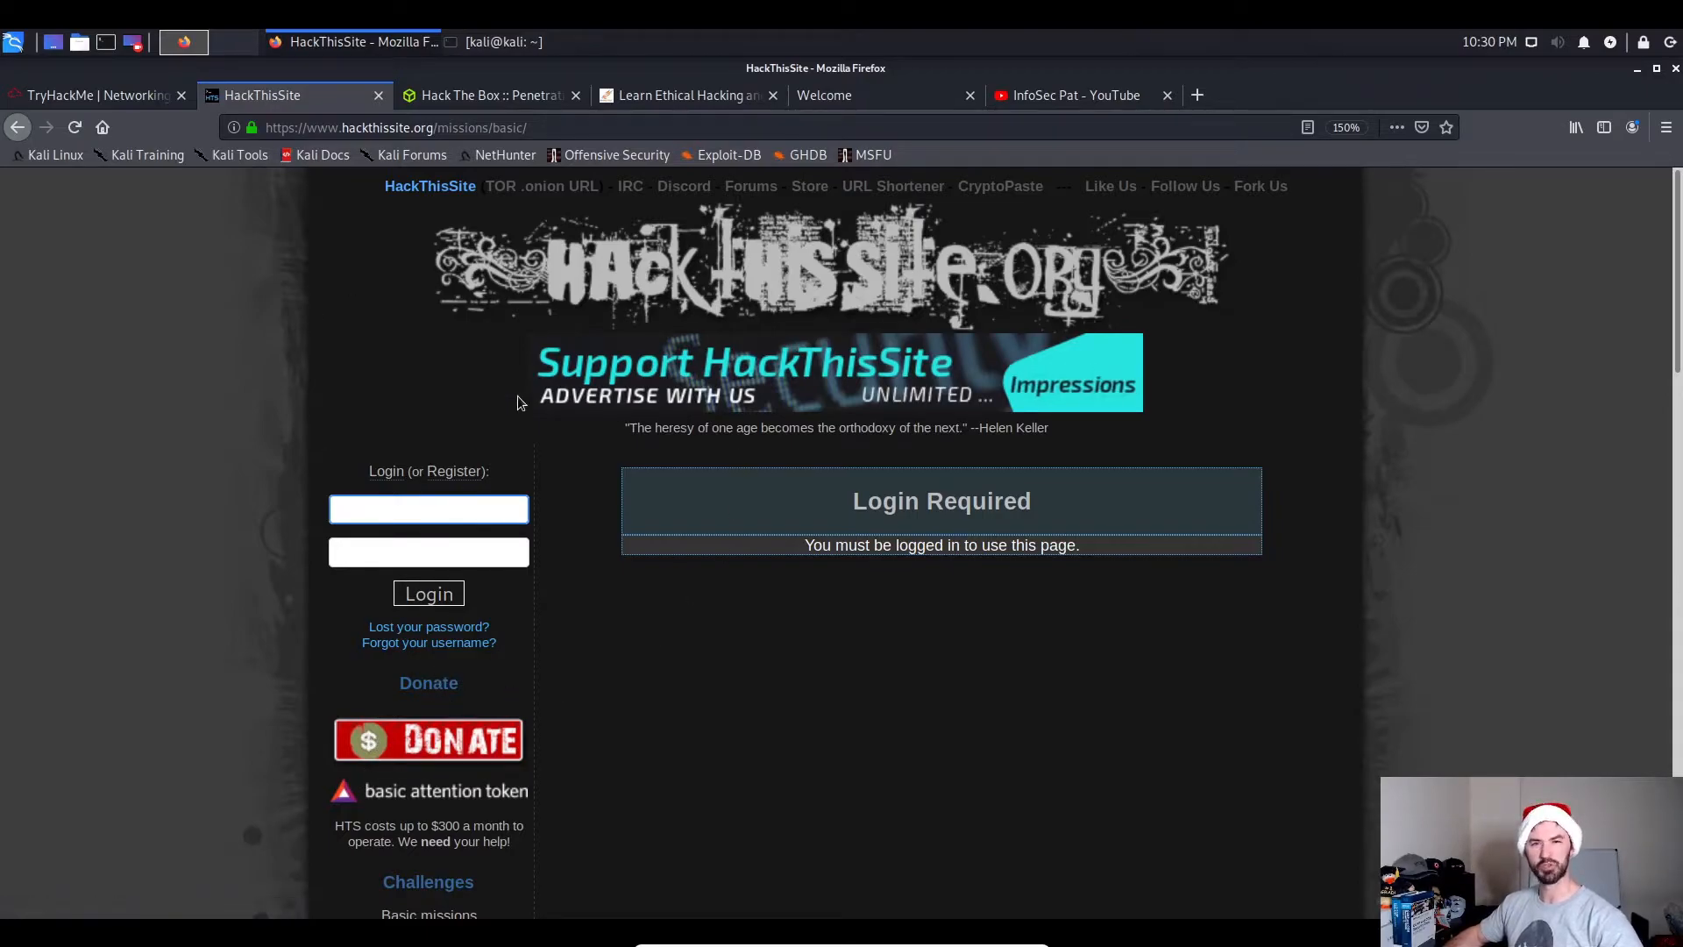
left_click(429, 510)
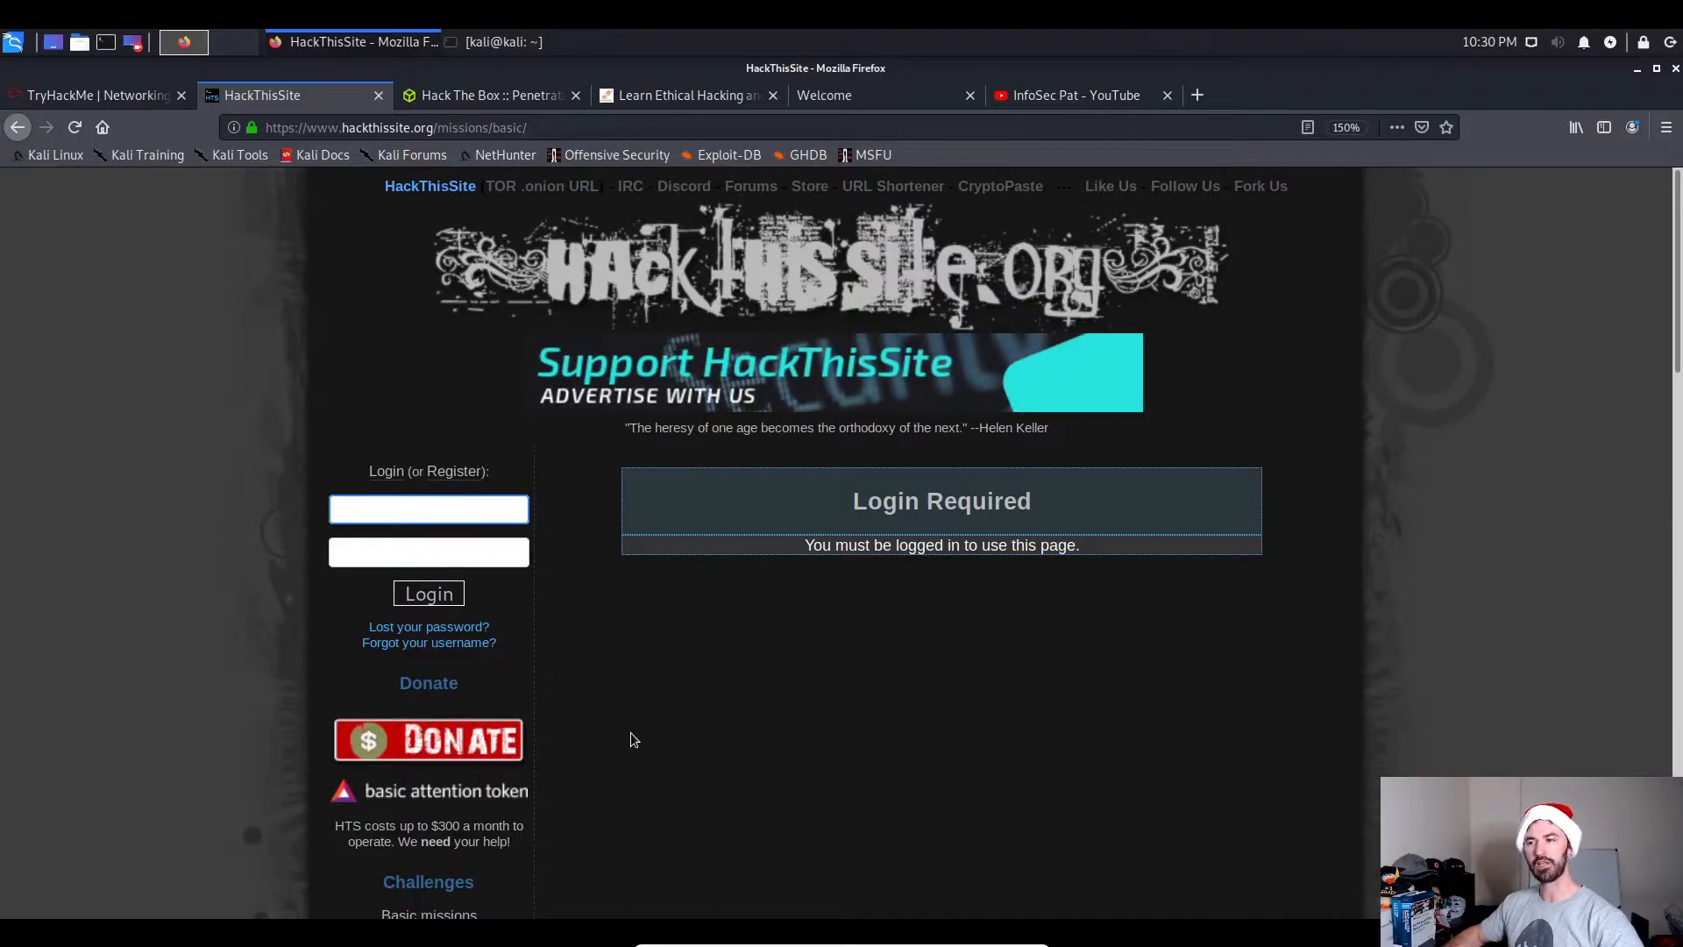
scroll("down", 3)
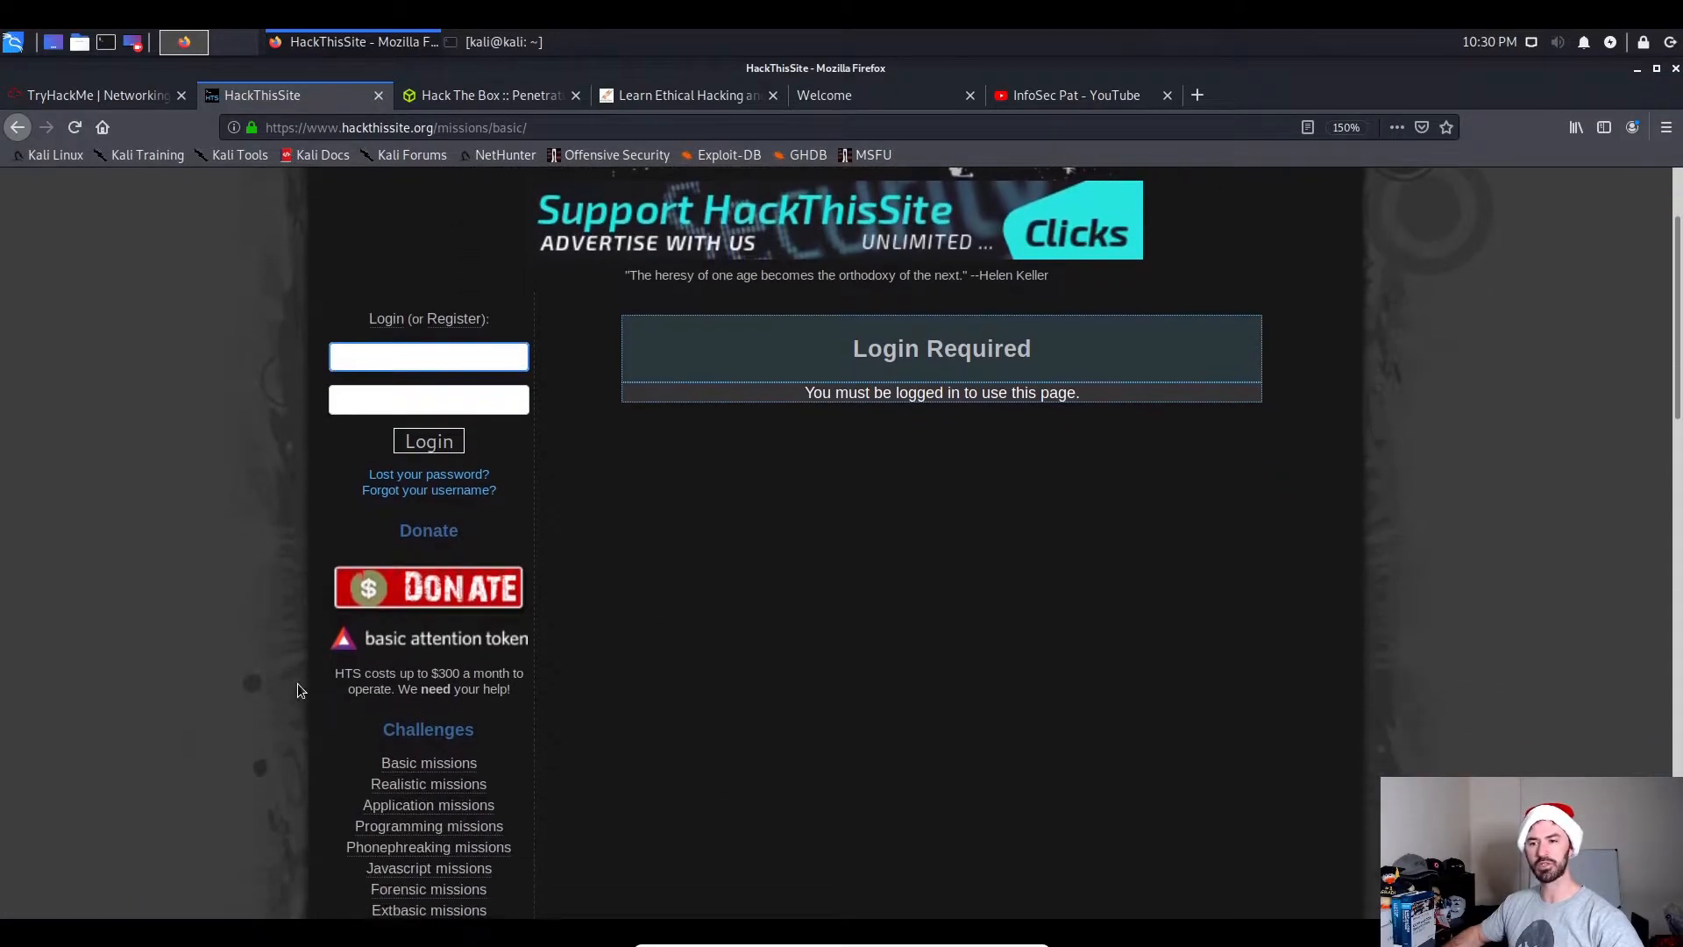
scroll("down", 3)
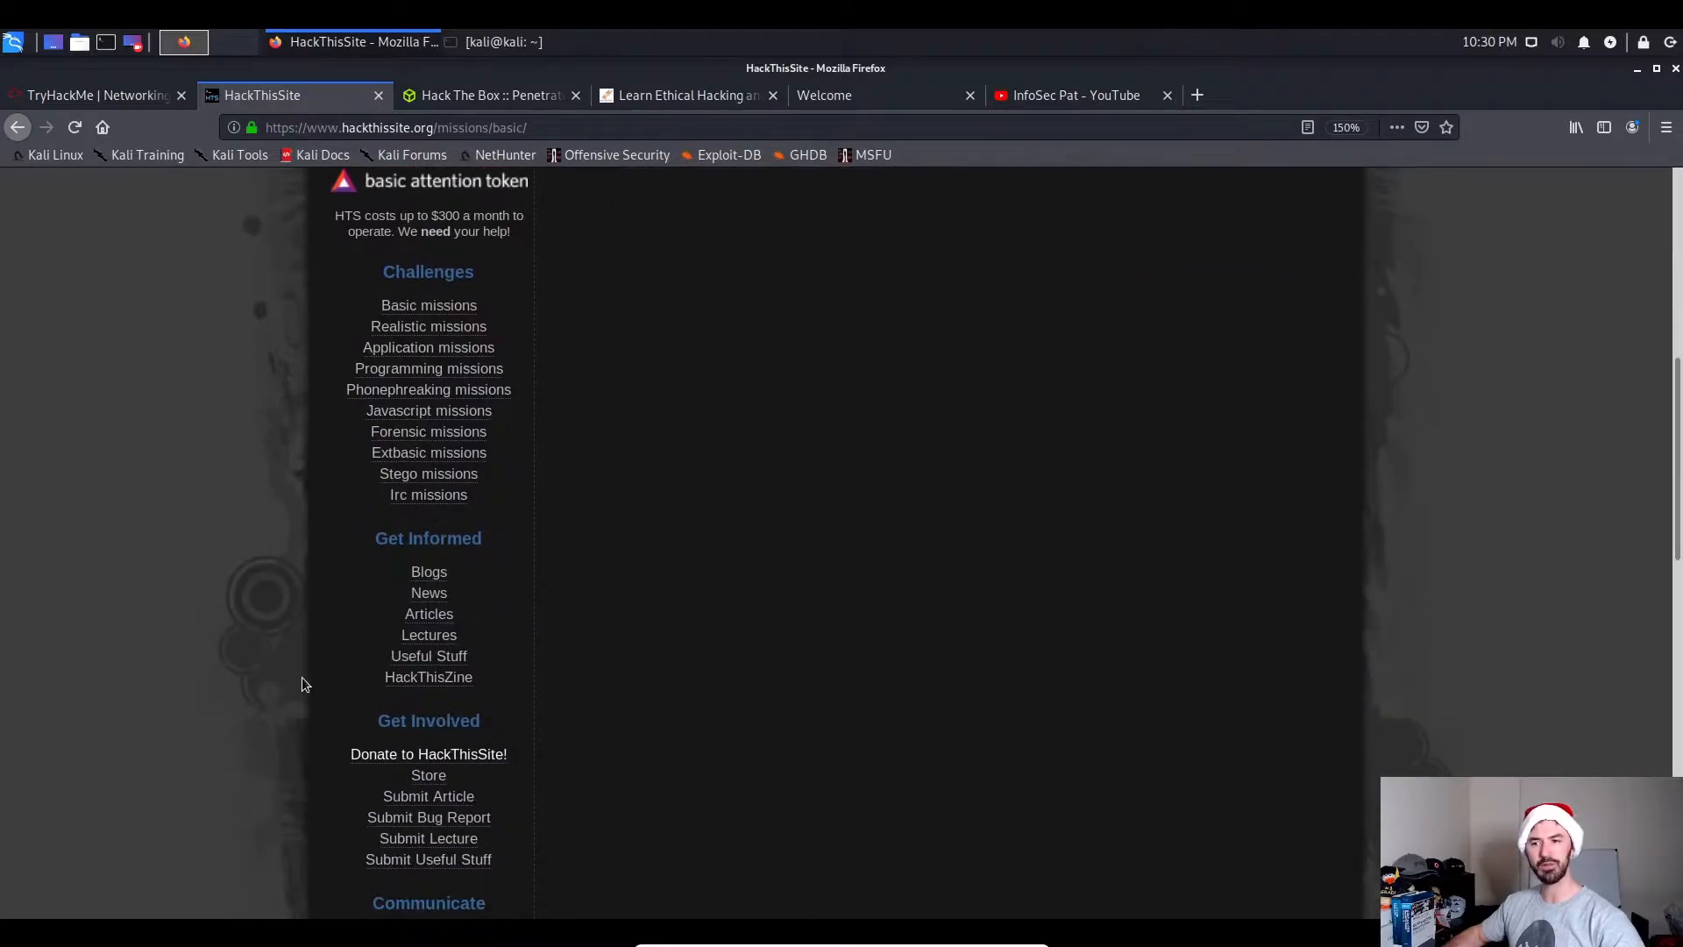
scroll("down", 3)
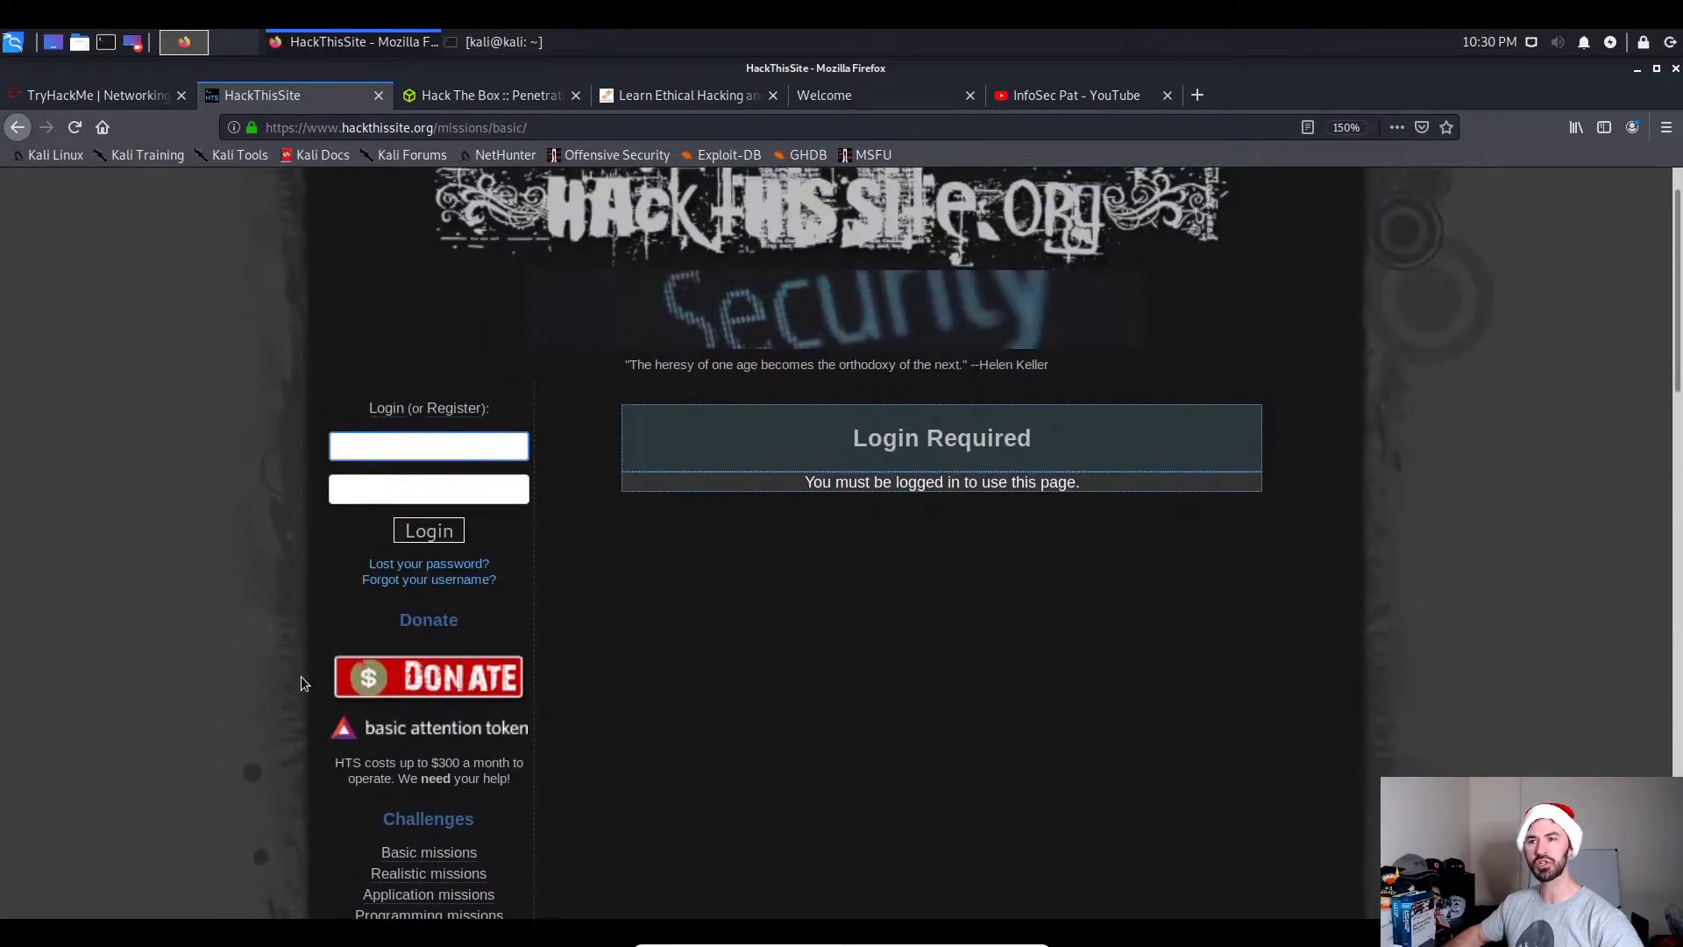
scroll("up", 3)
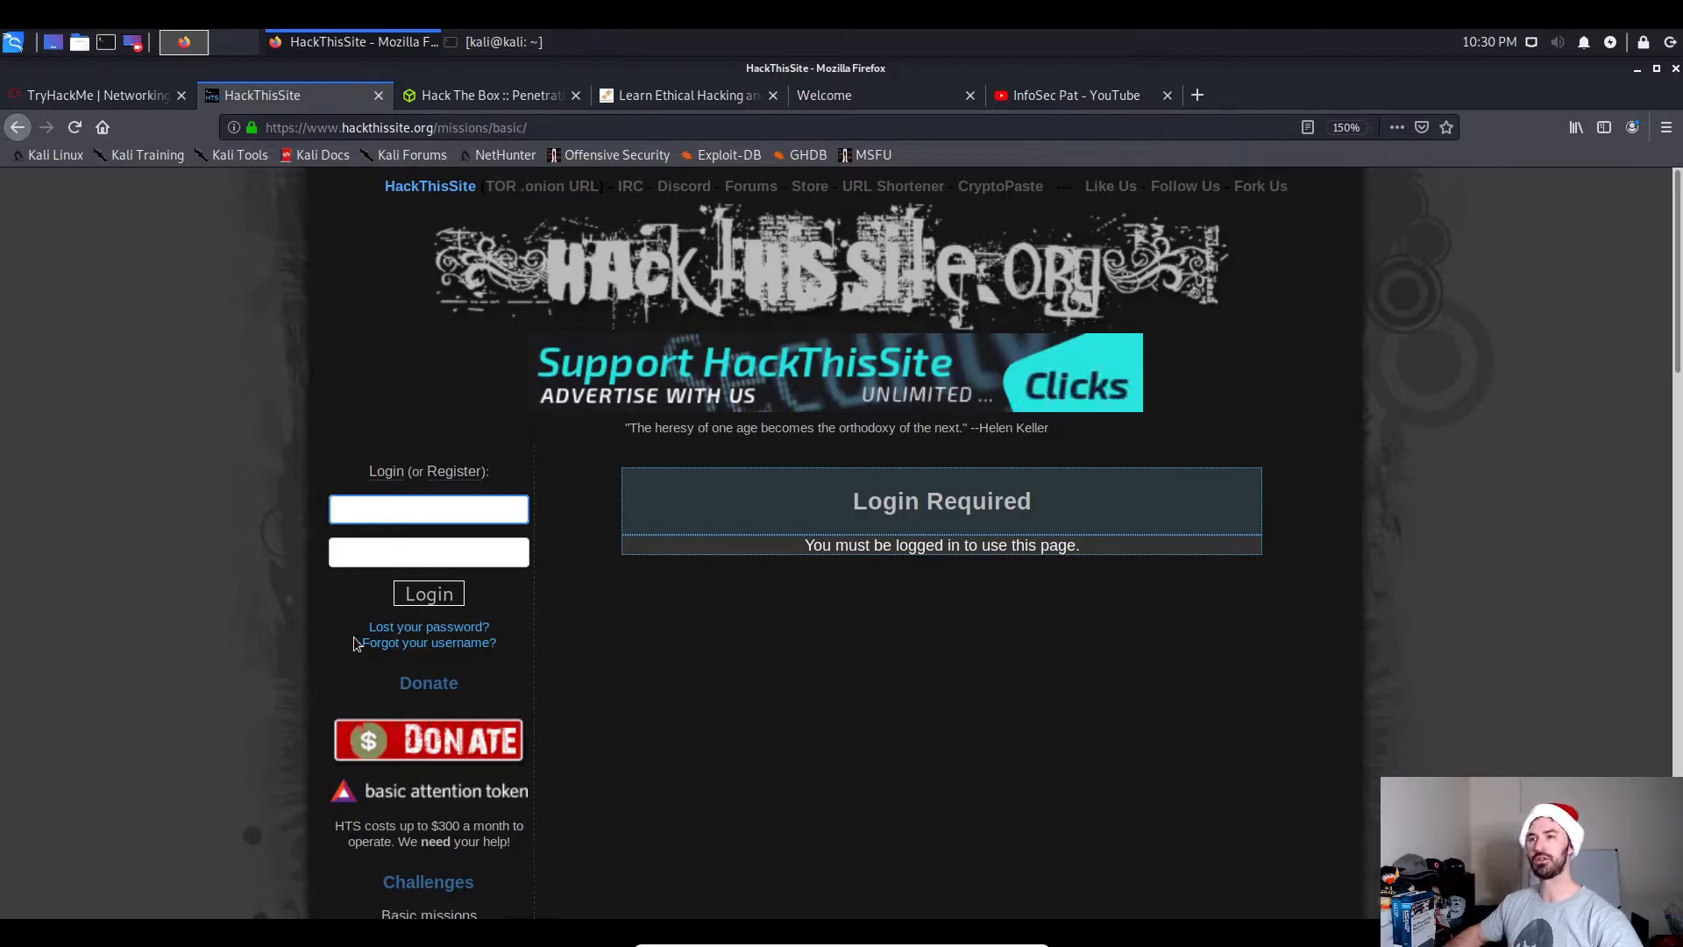
left_click(429, 510)
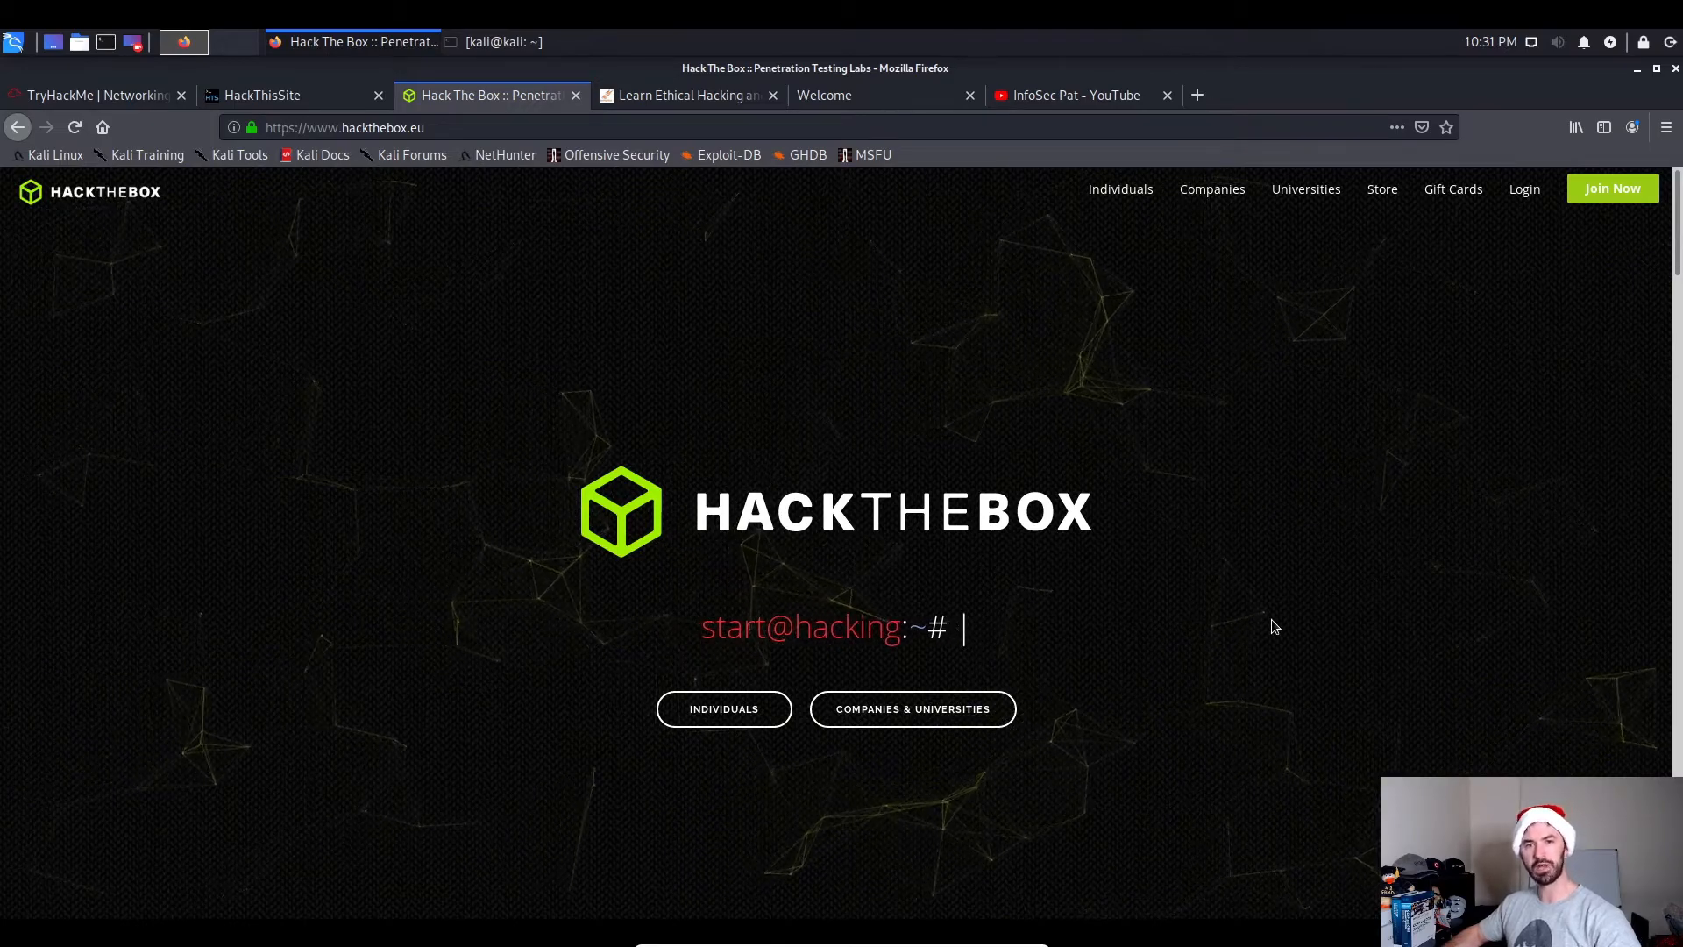
Open Hack The Box's Individuals page and scroll down to the invite section.
type("sm")
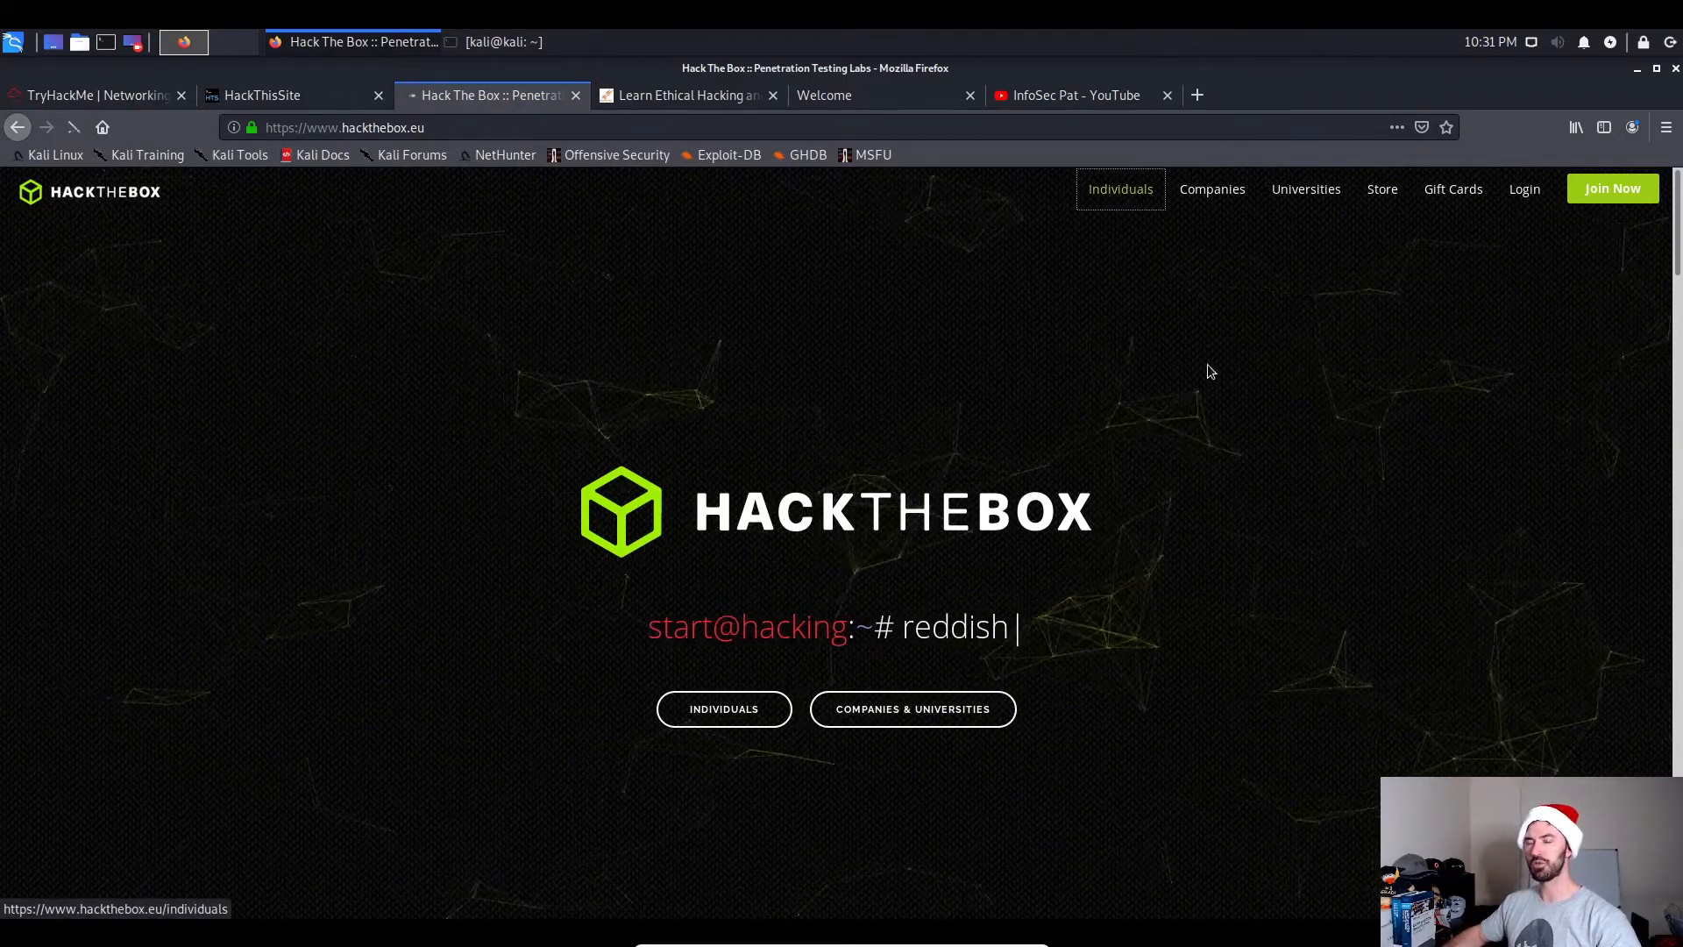
left_click(724, 709)
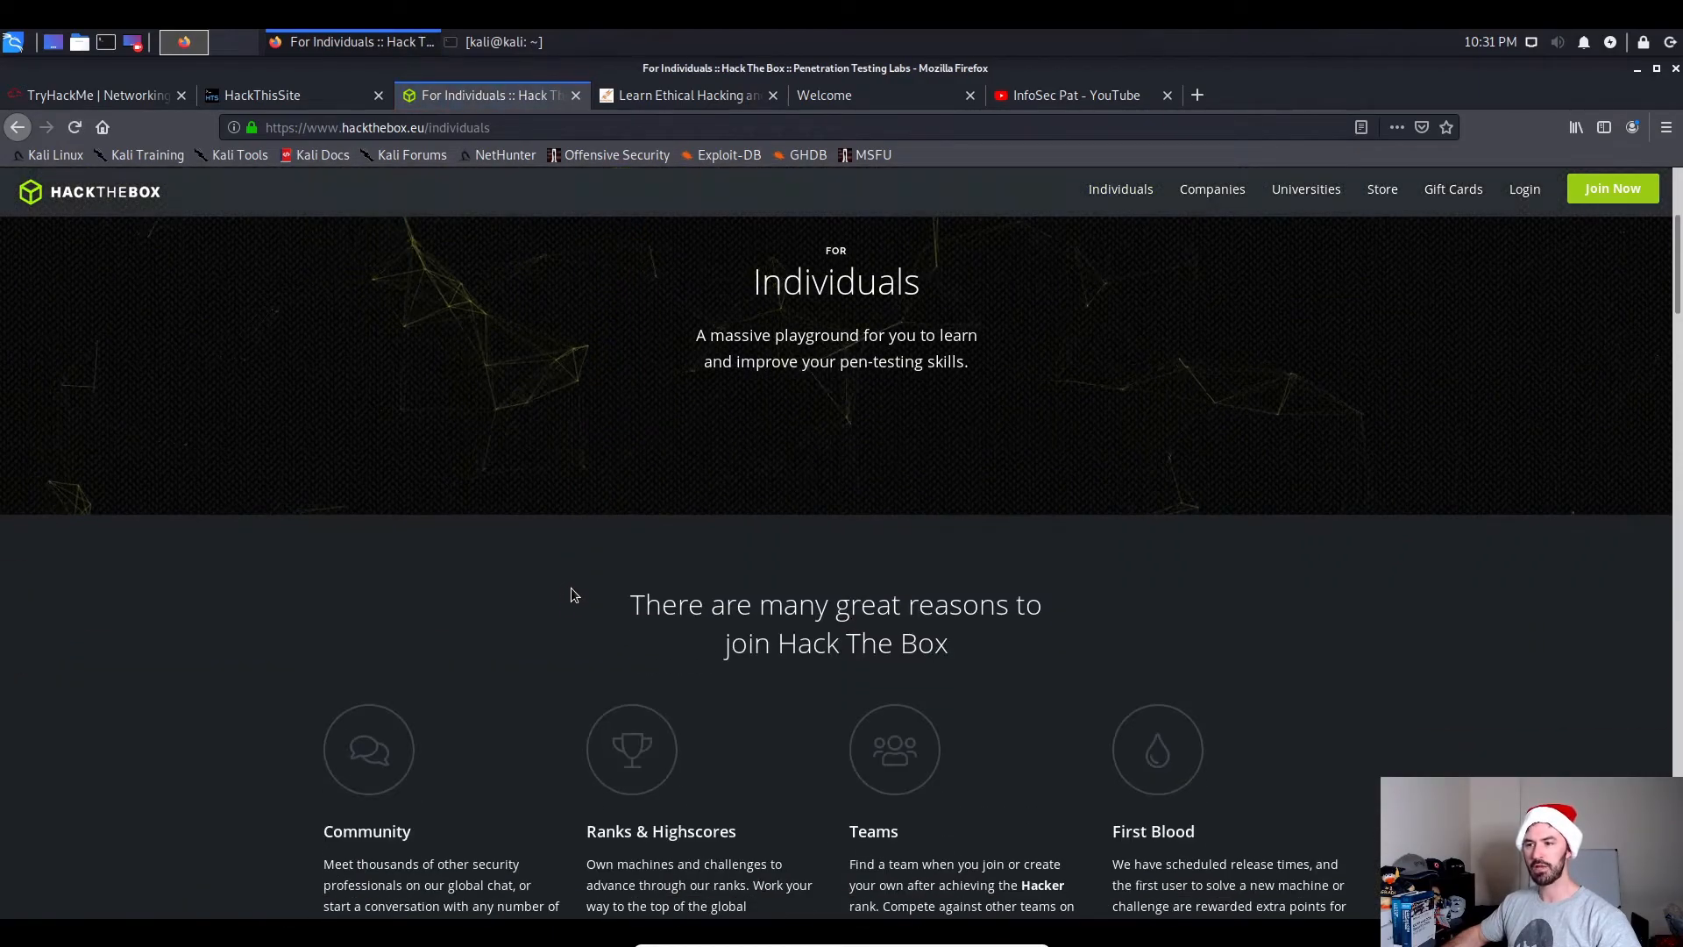
scroll("down", 3)
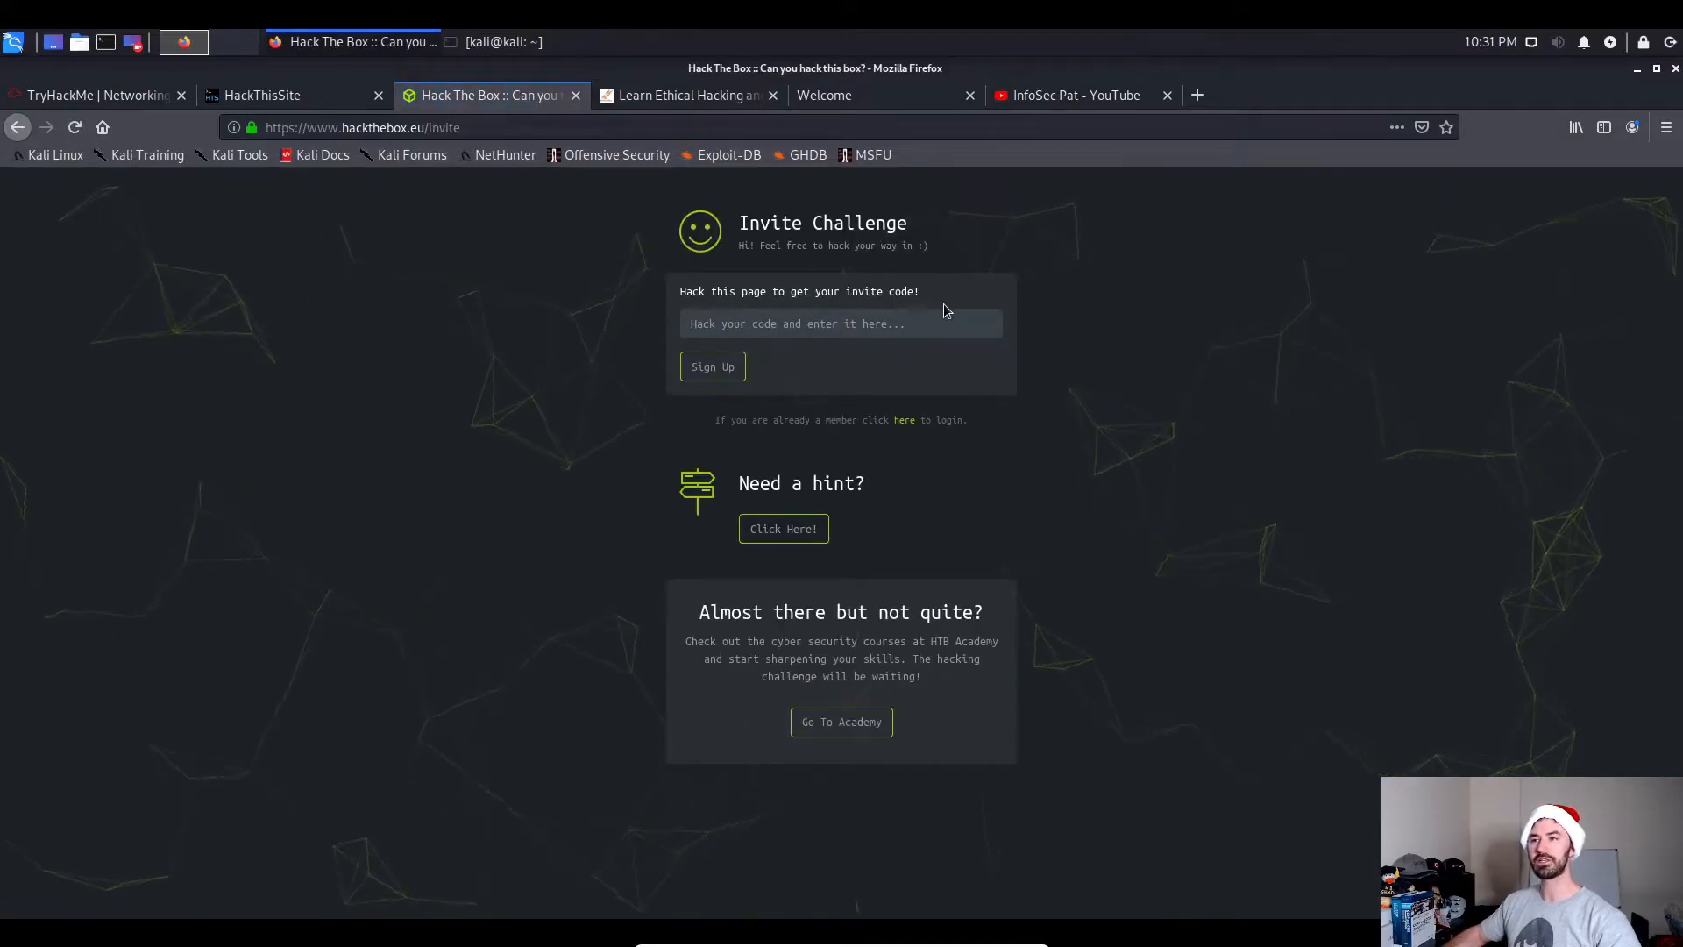
Inspect the invite code field, enlarge the page, and reveal the console hint.
right_click(840, 324)
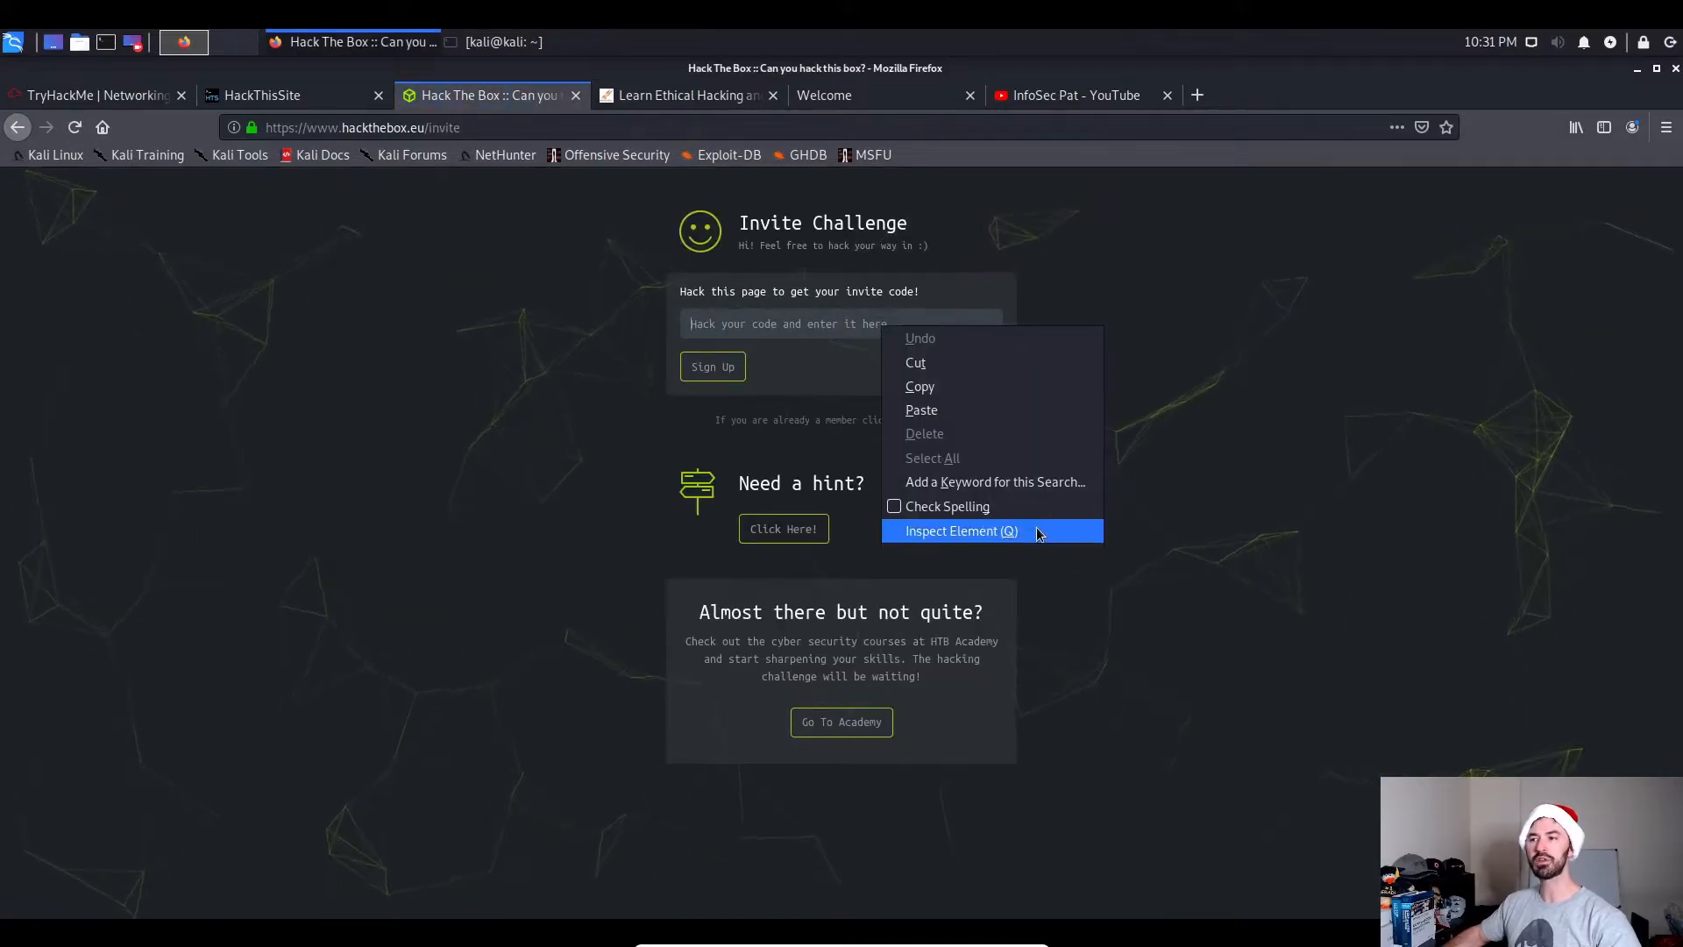
left_click(961, 531)
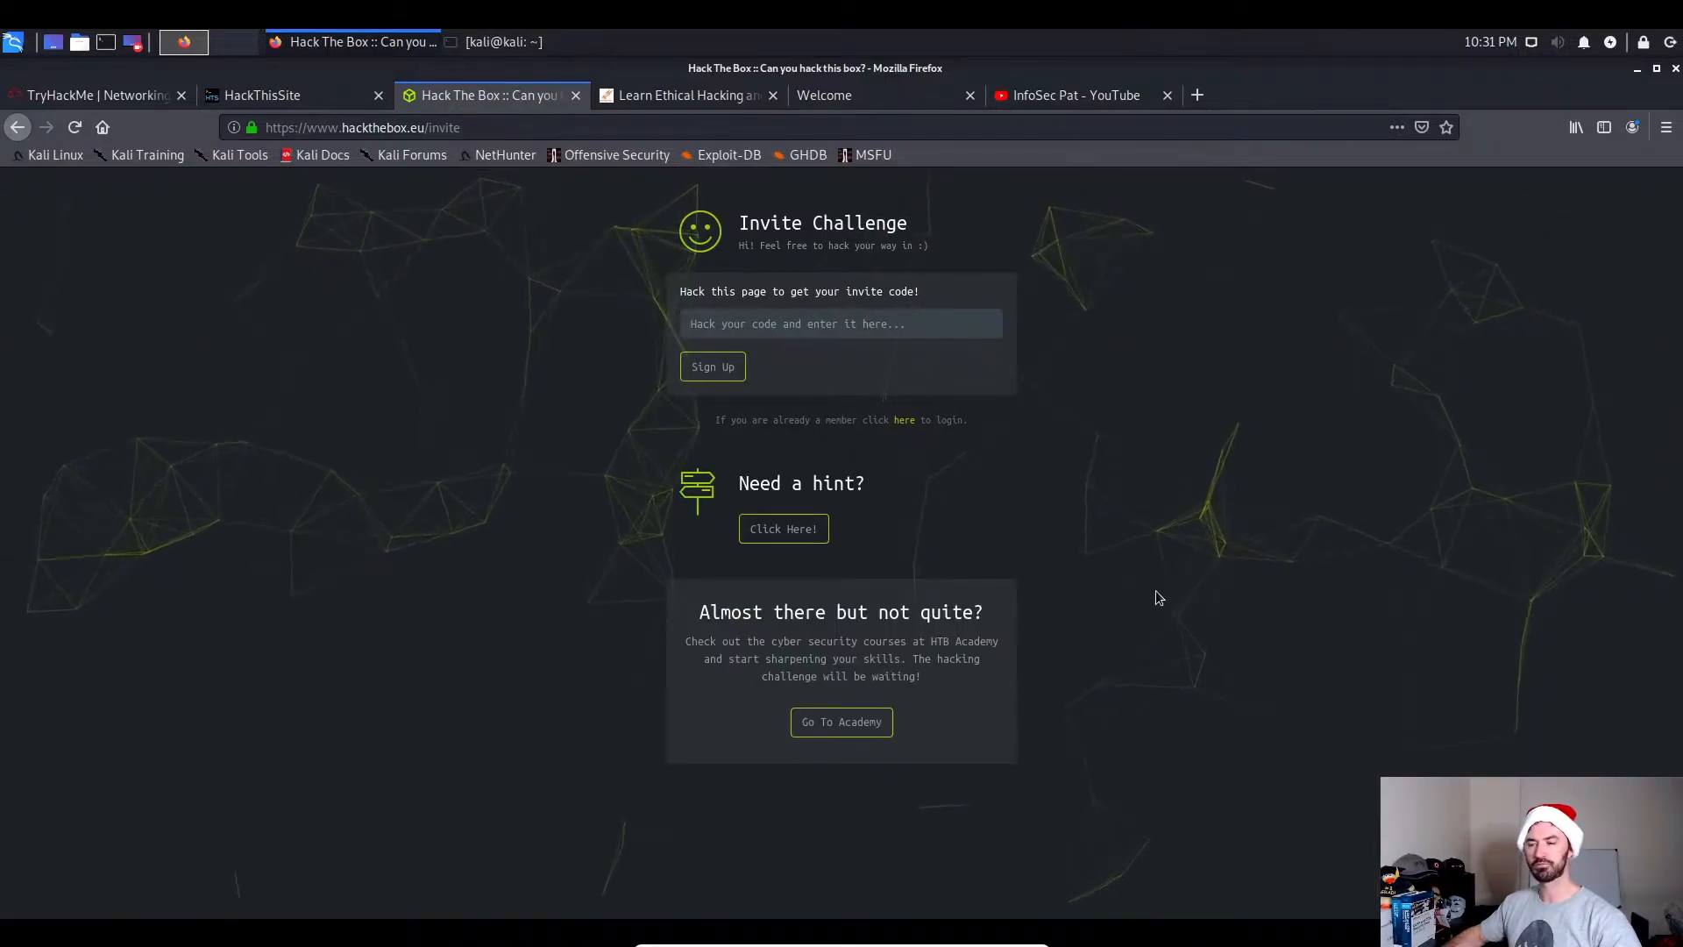
mouse_move(1088, 592)
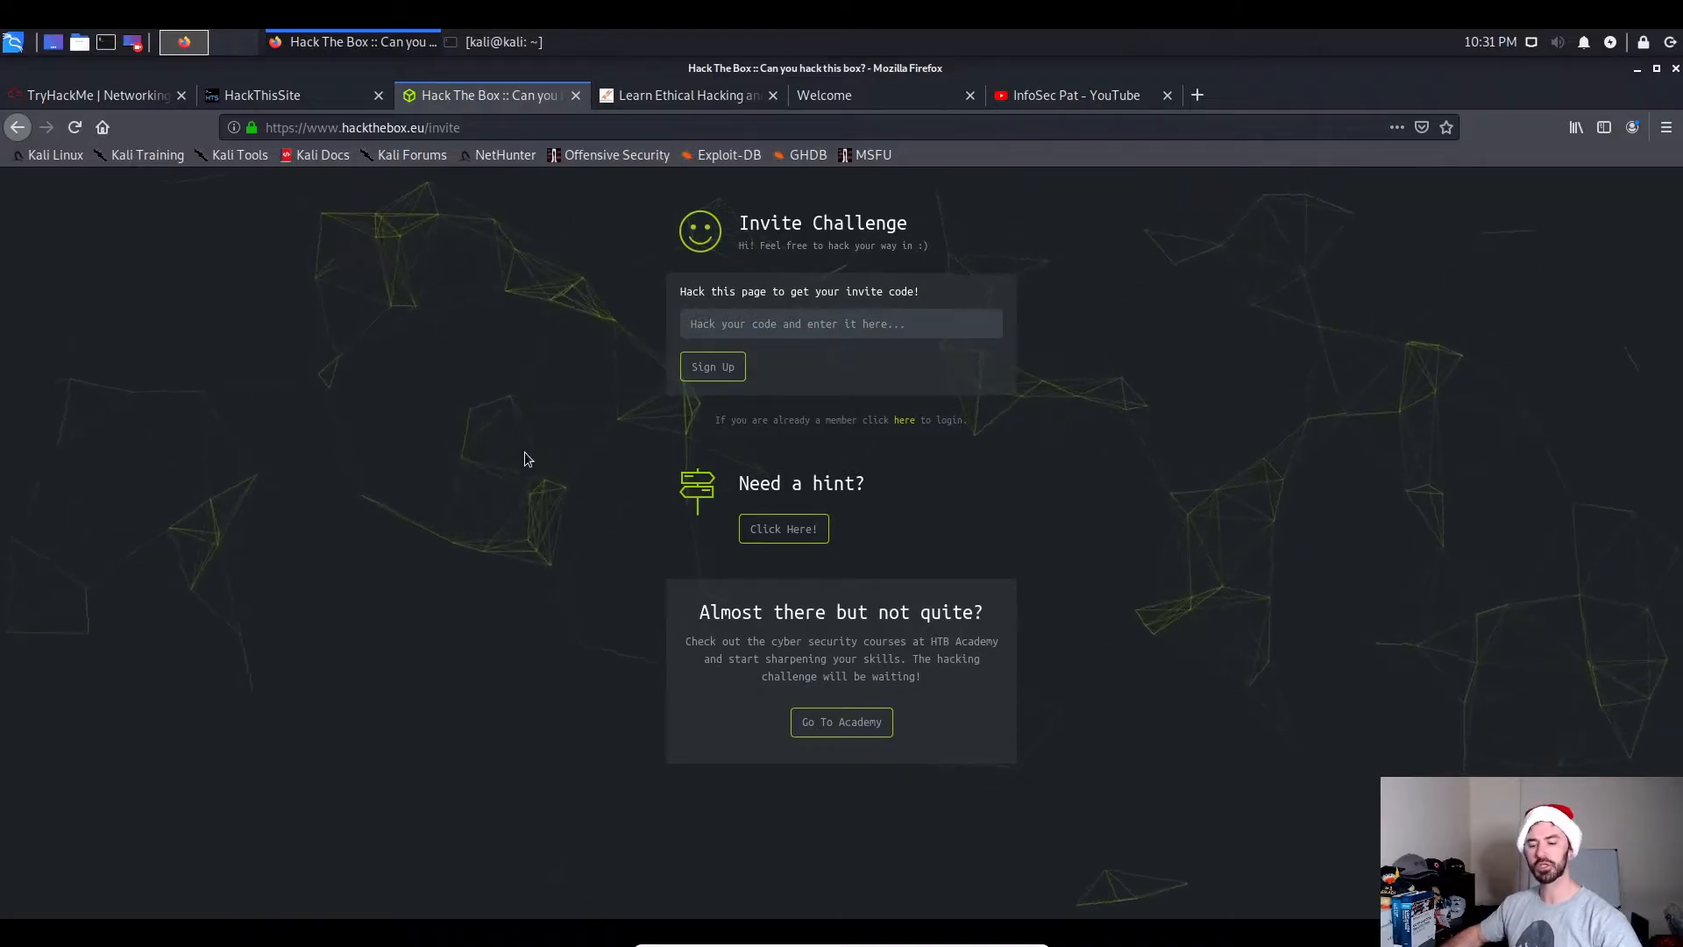
key("ctrl+plus")
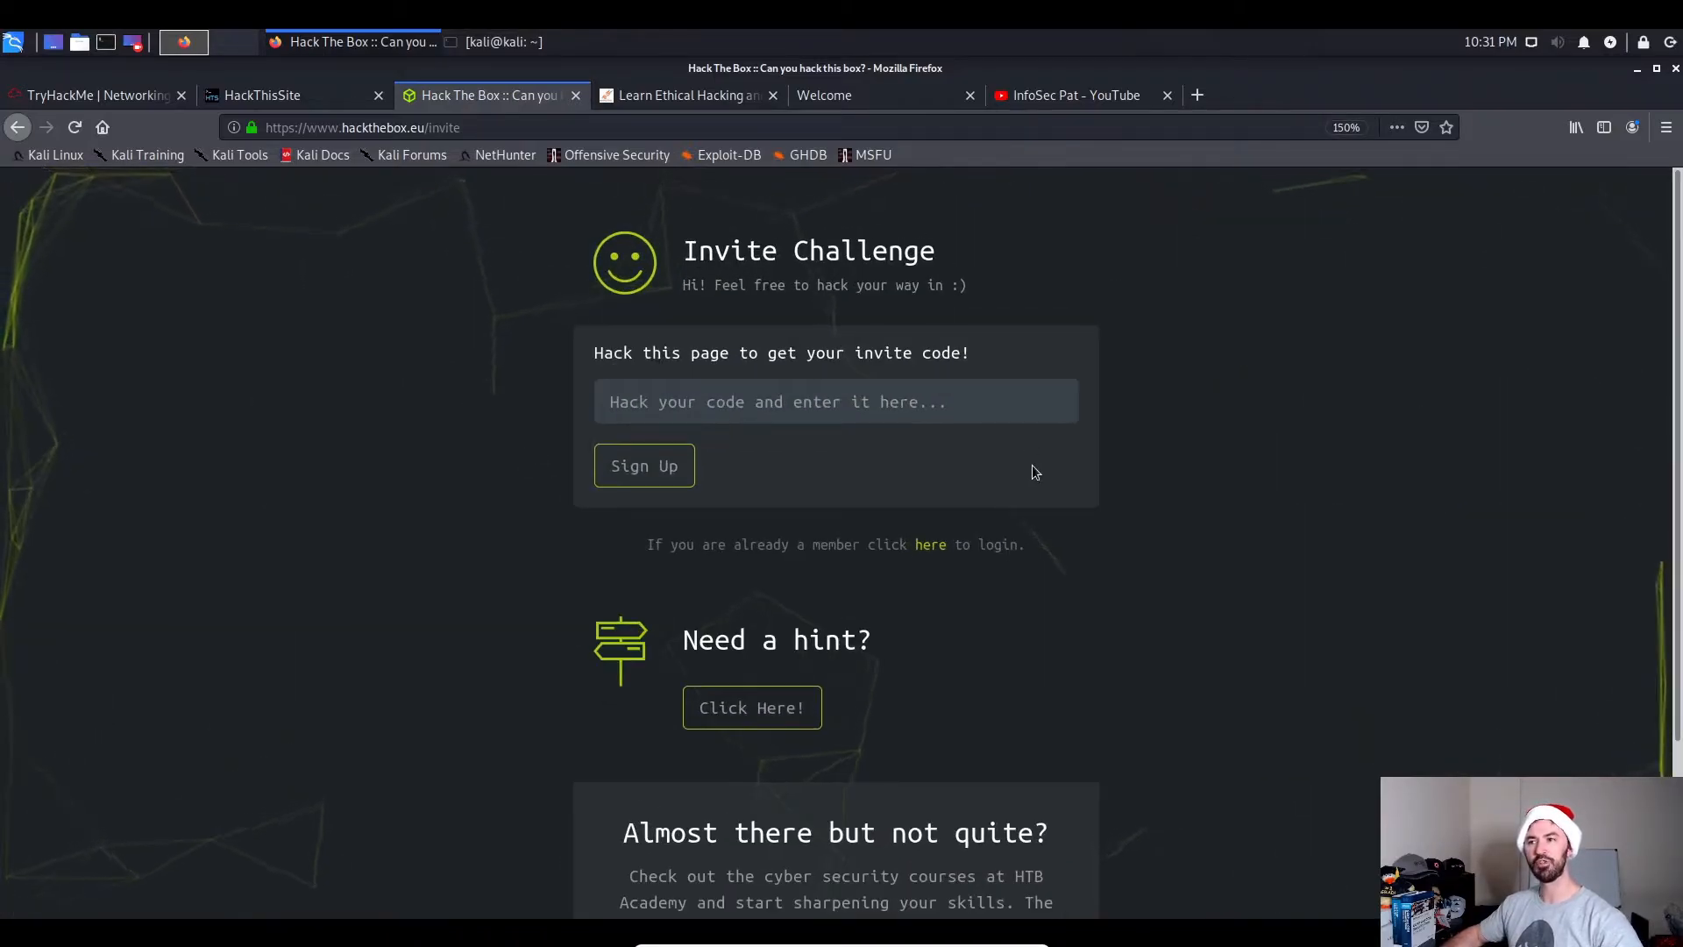
mouse_move(474, 531)
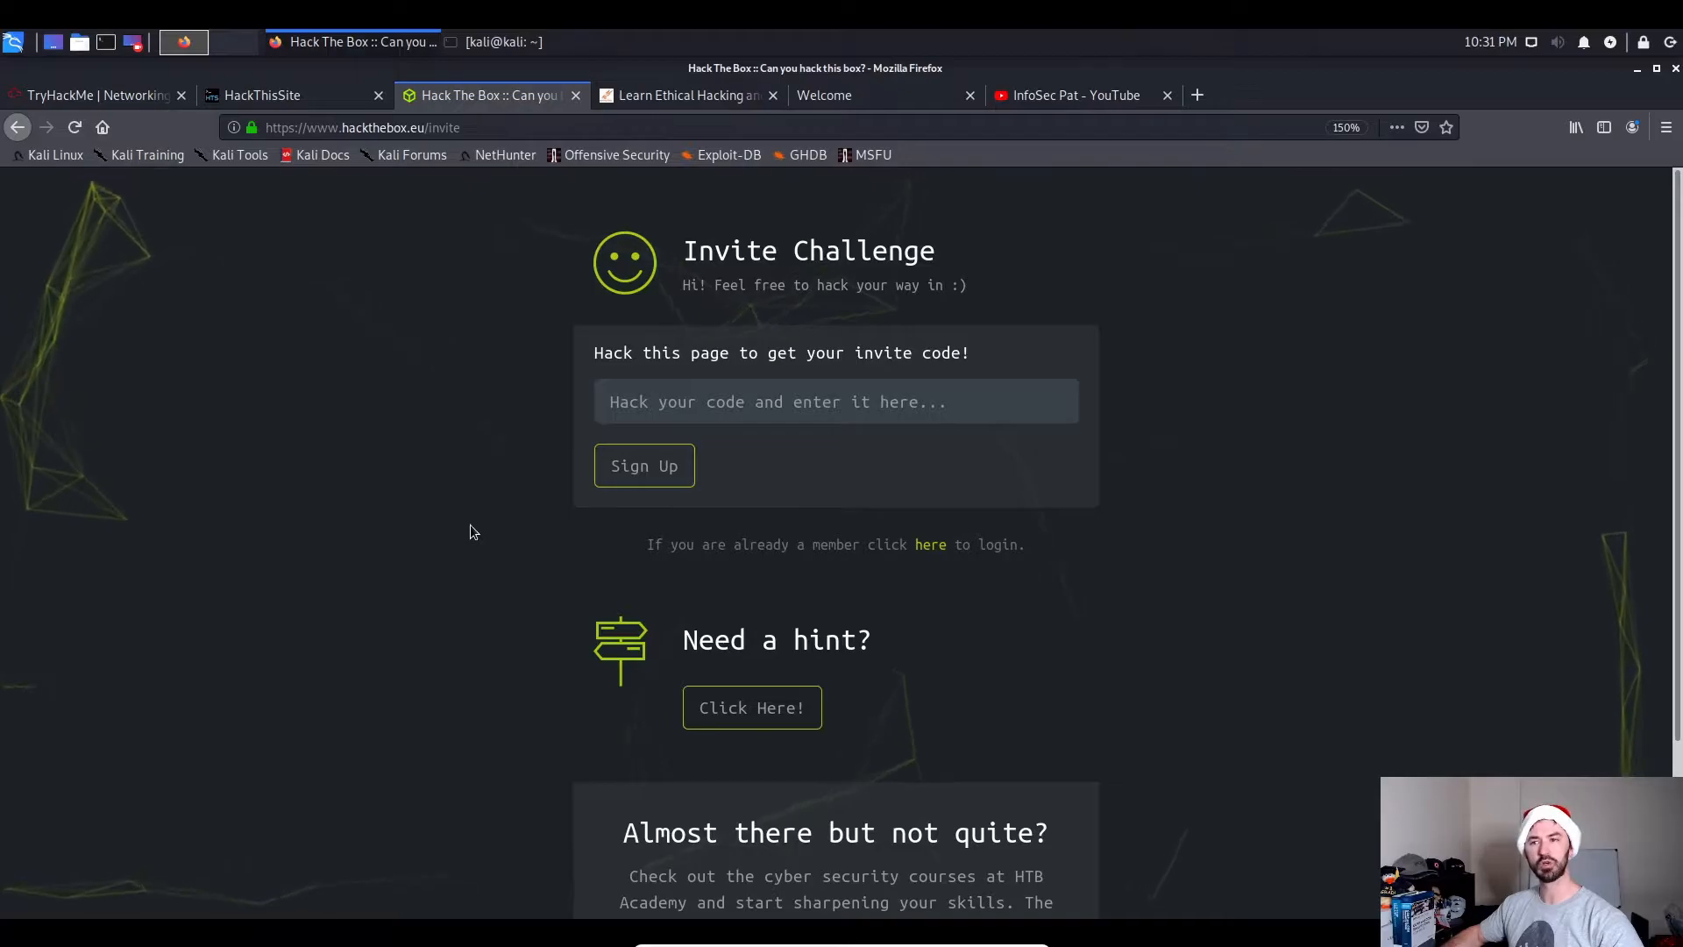
scroll("down", 3)
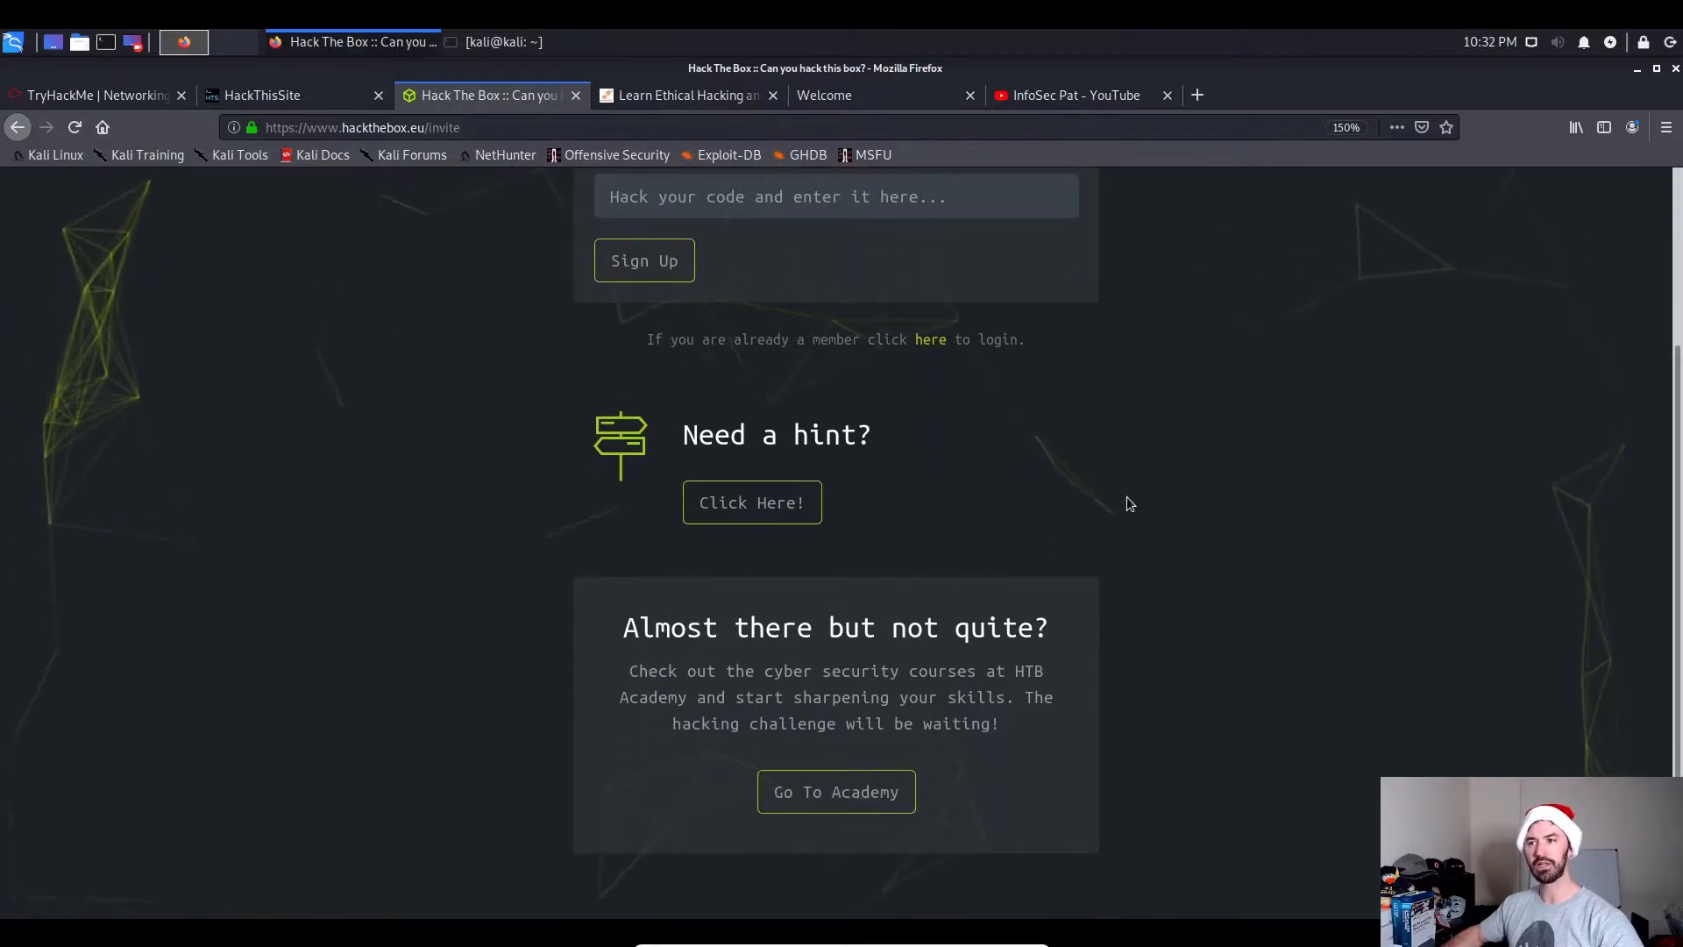
left_click(753, 502)
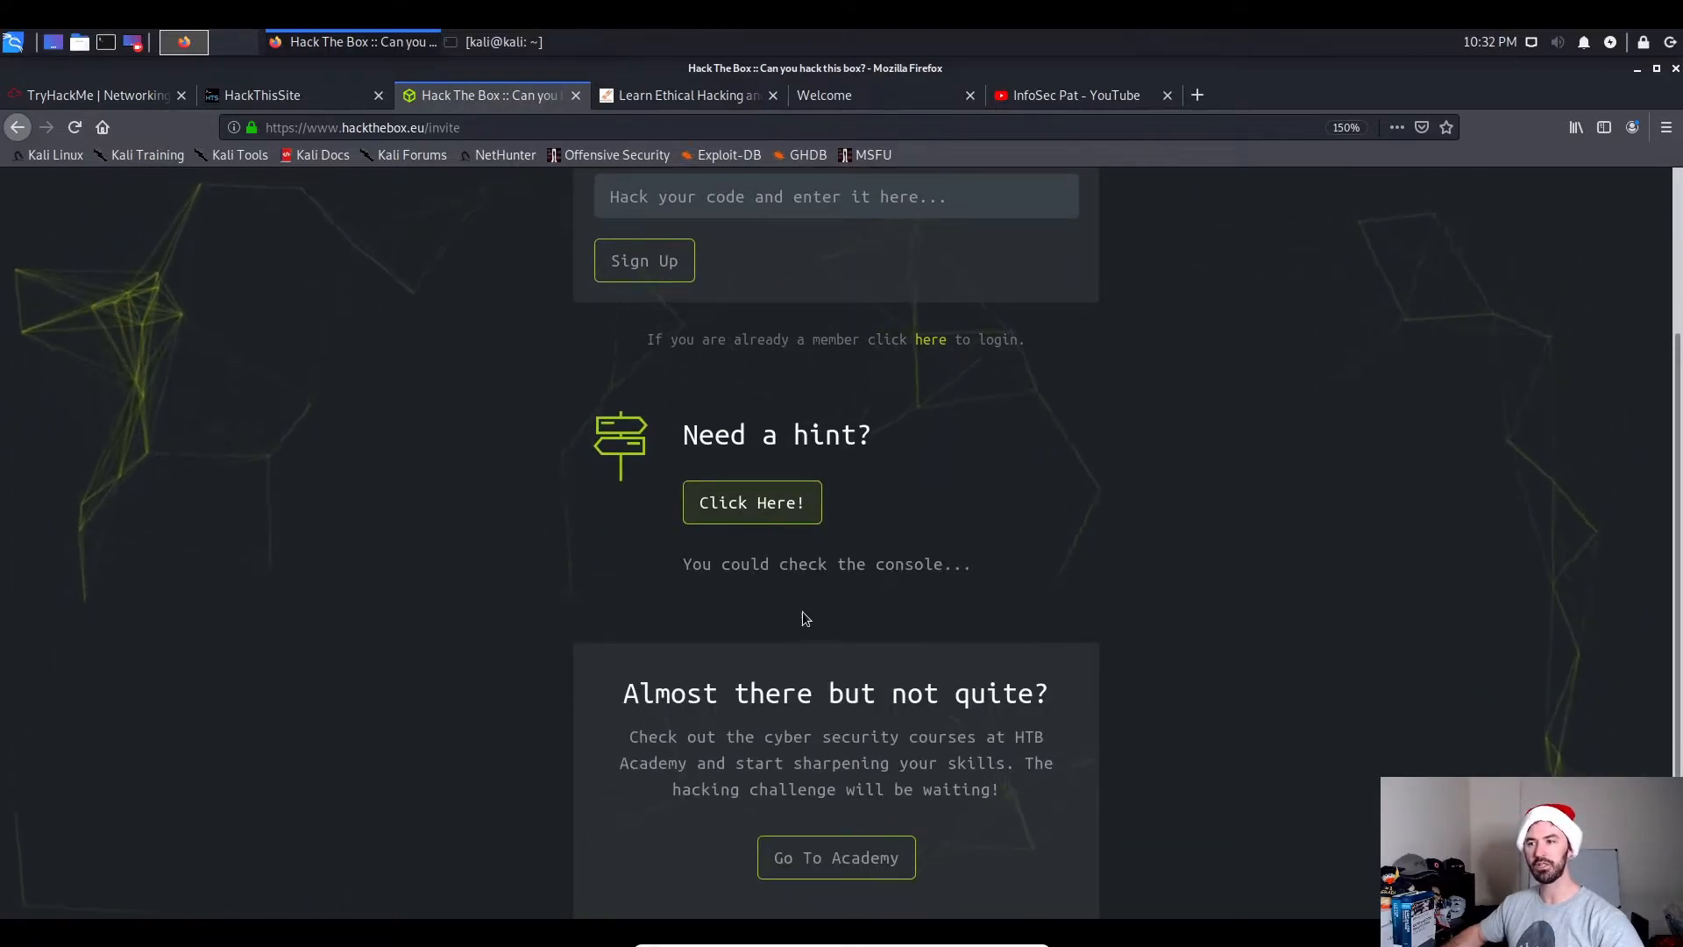
mouse_move(1045, 598)
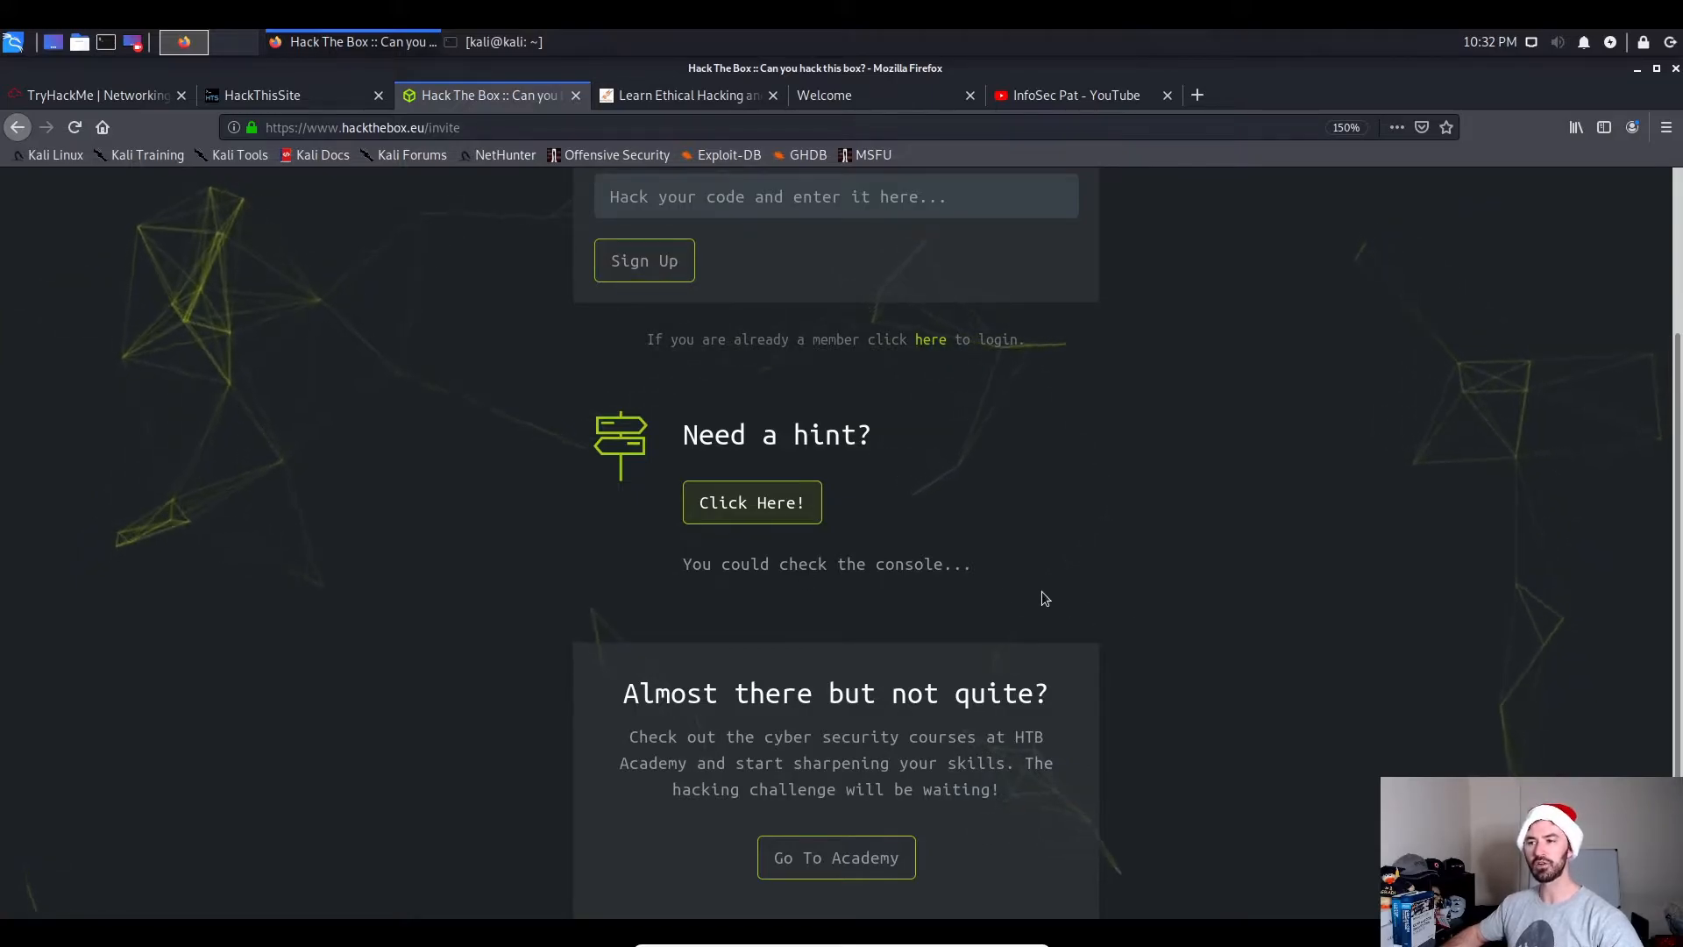
scroll("up", 3)
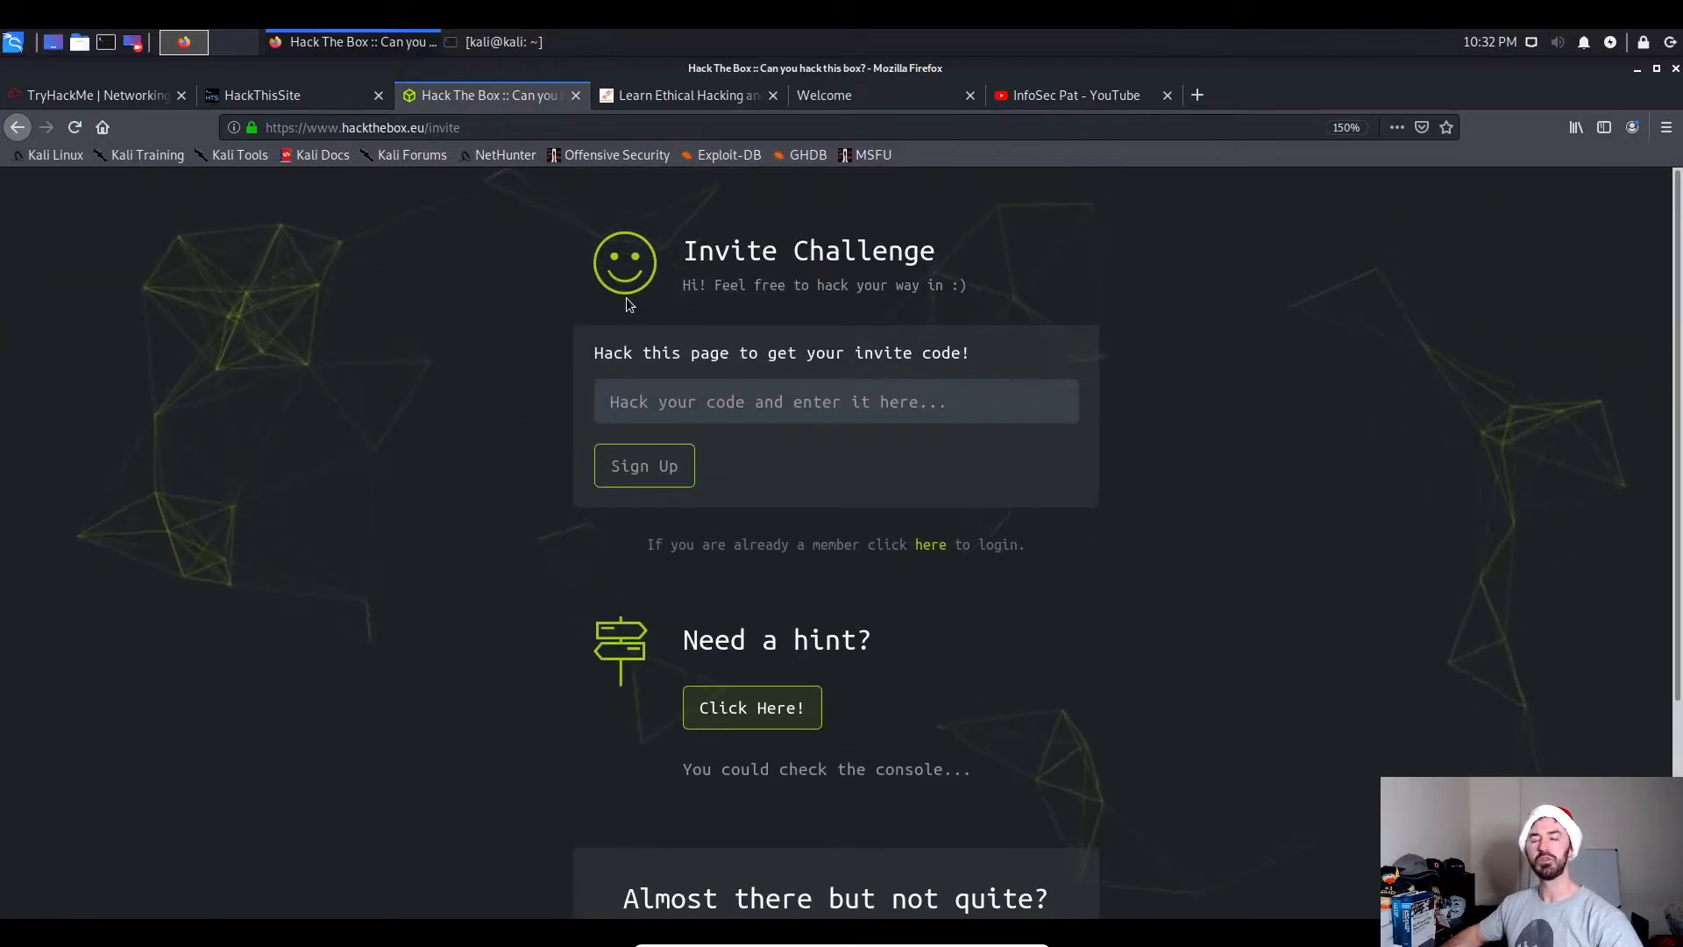
mouse_move(536, 380)
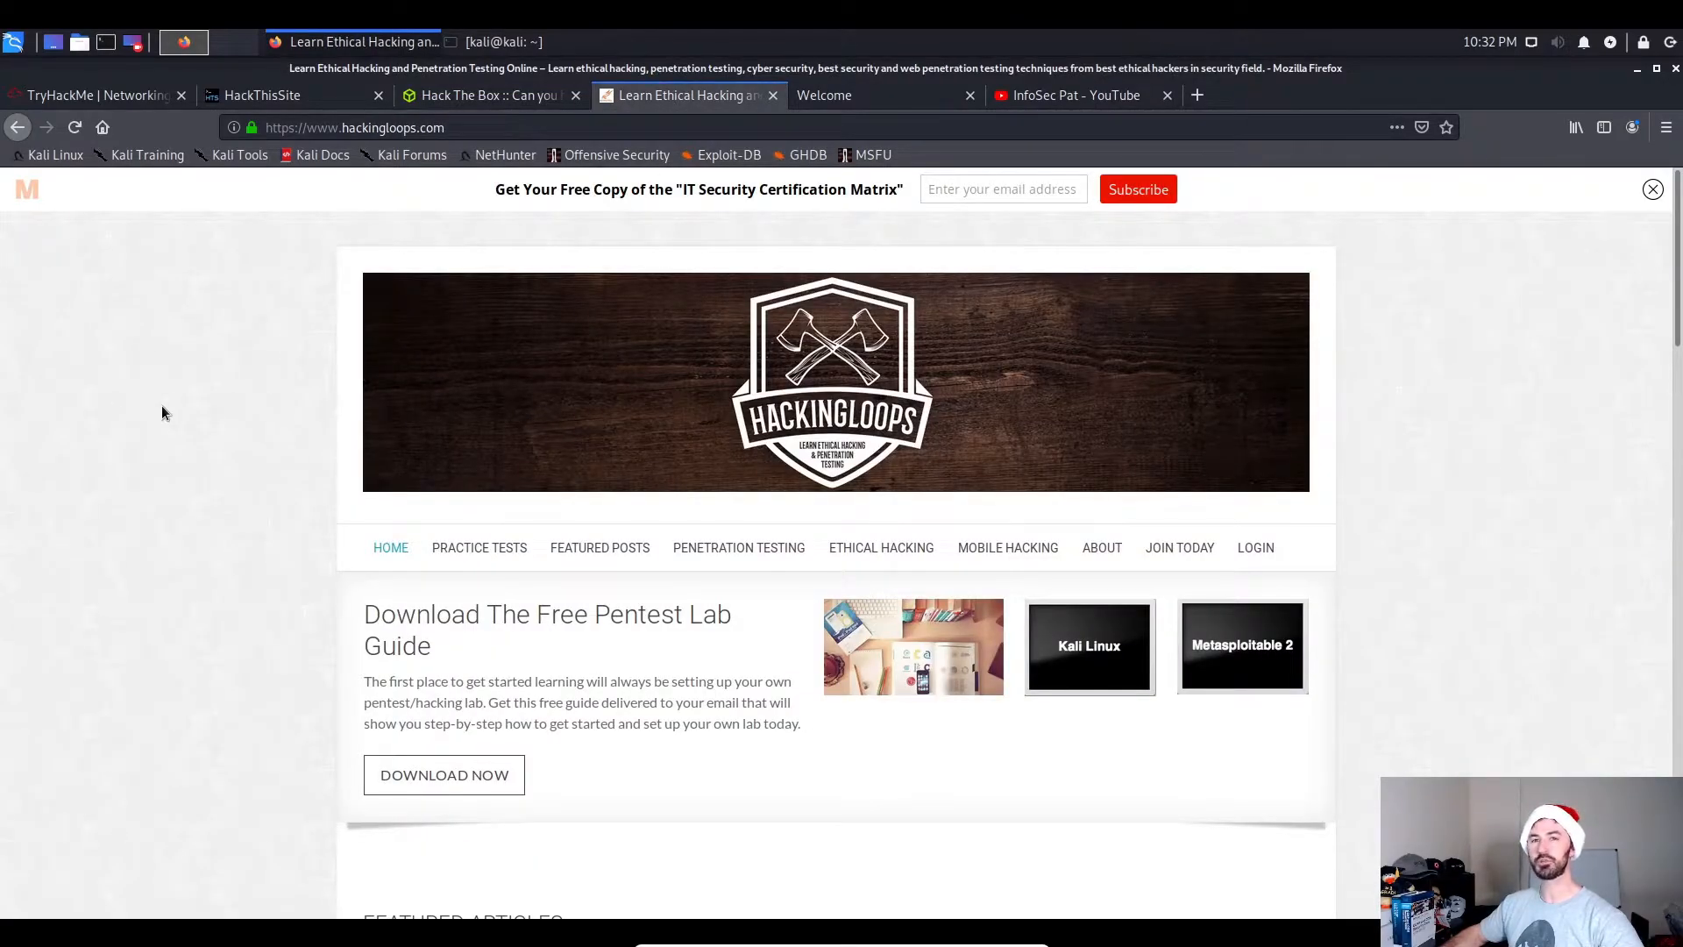
mouse_move(376, 189)
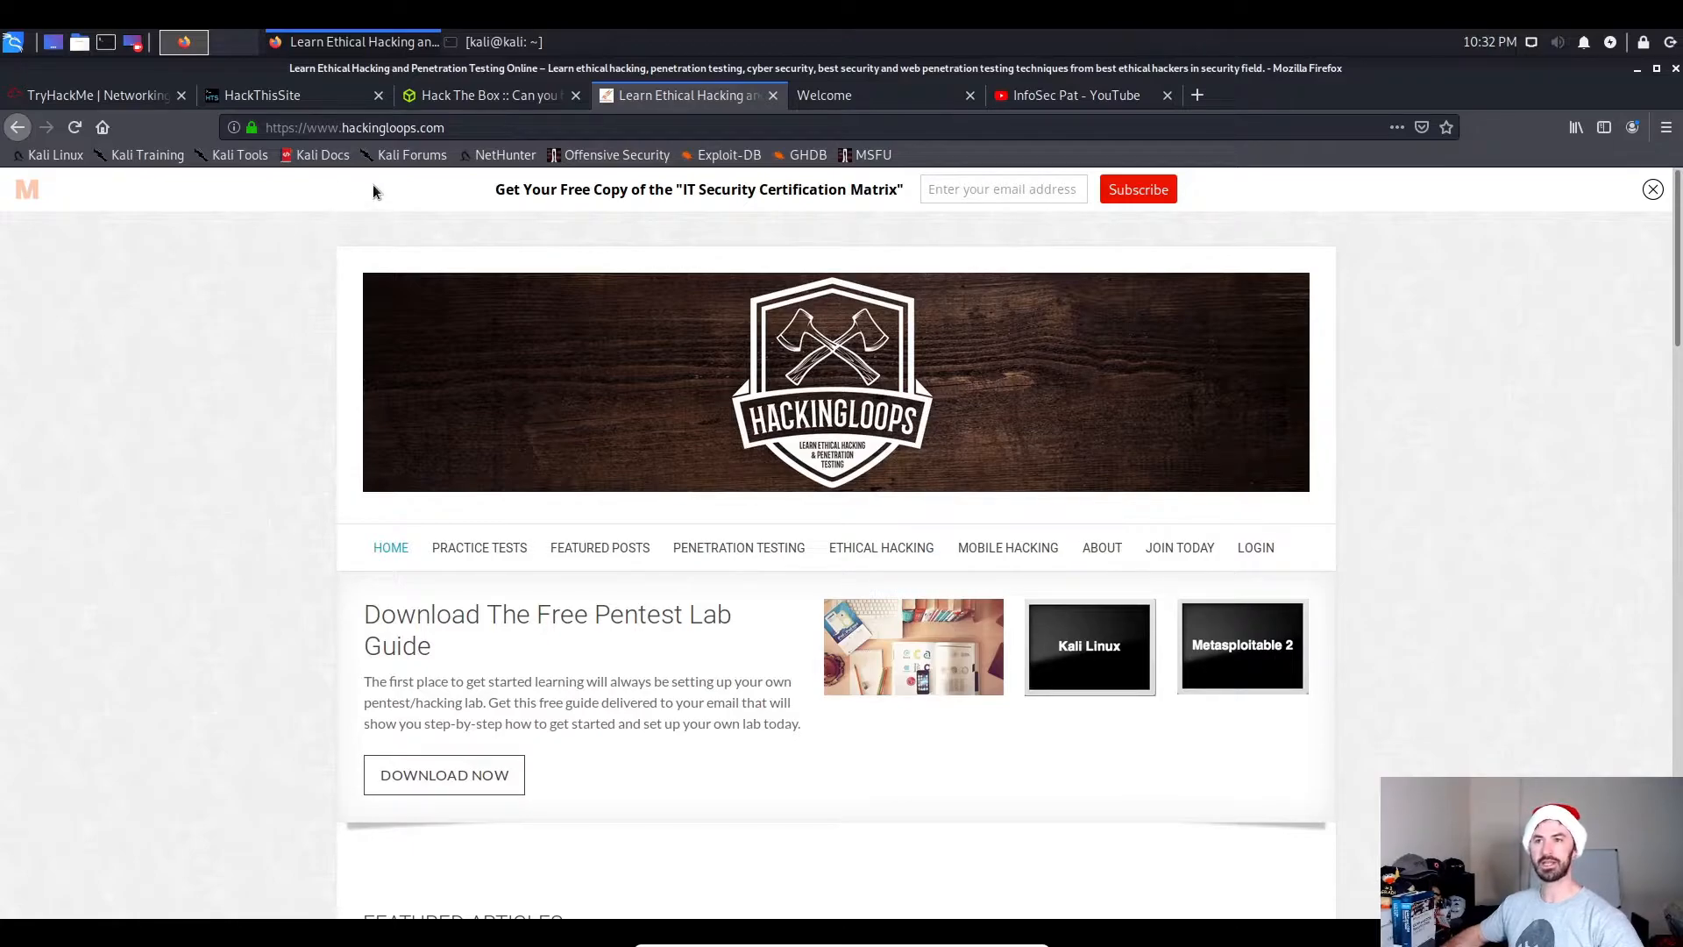
scroll("down", 3)
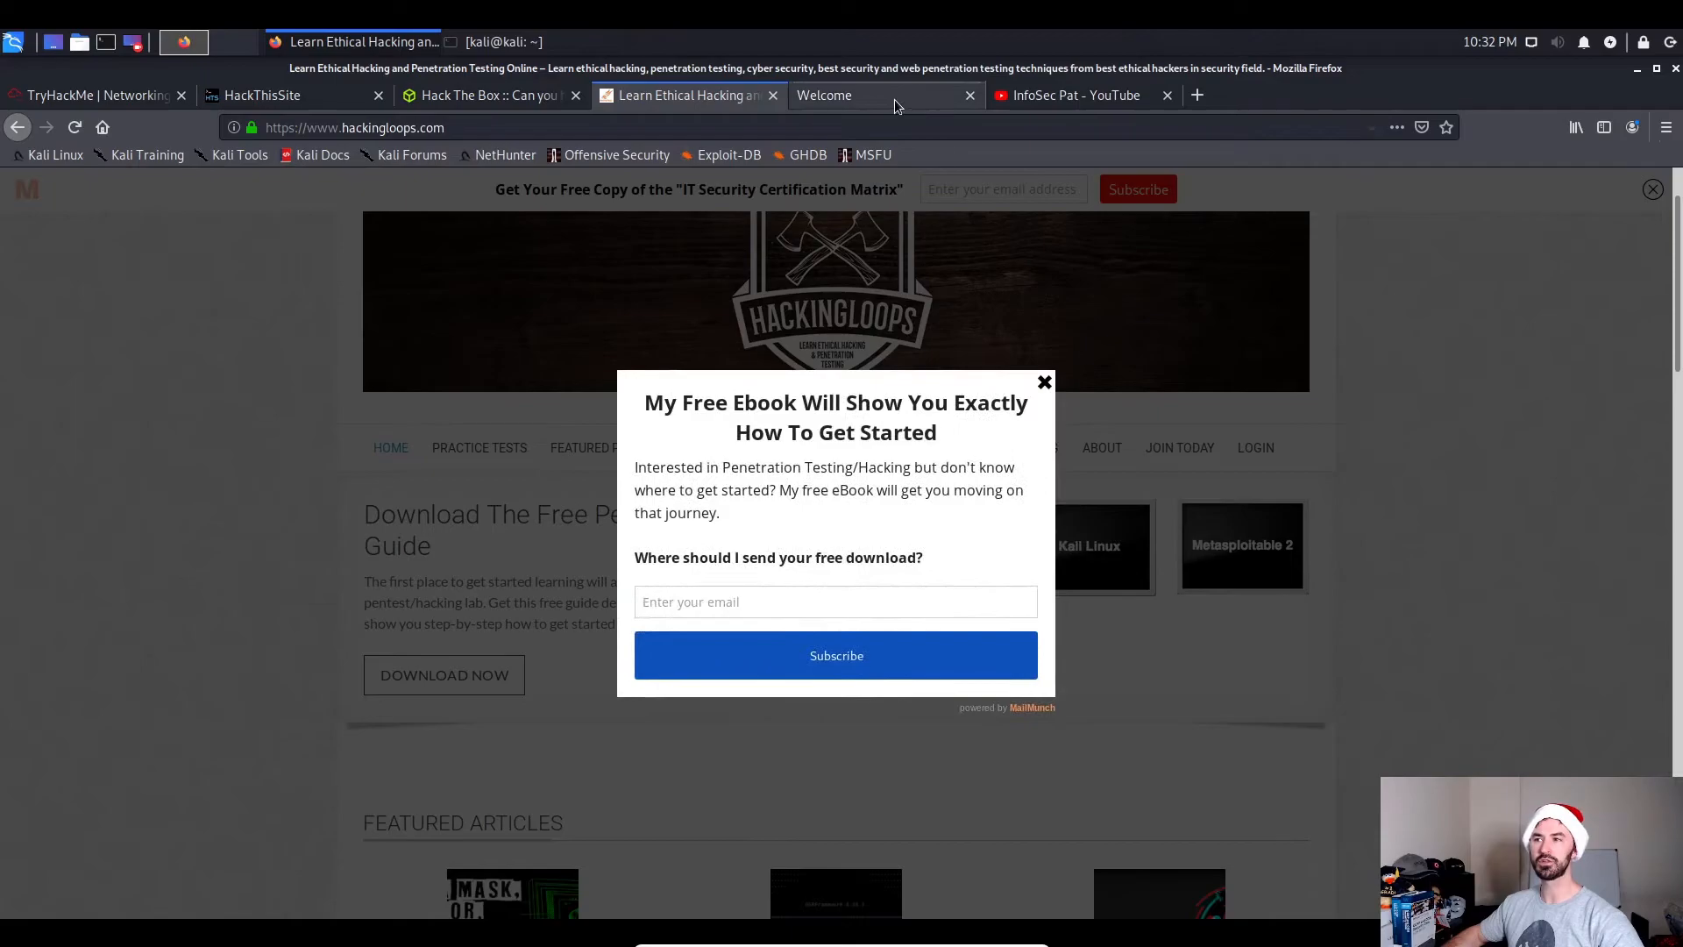
left_click(859, 94)
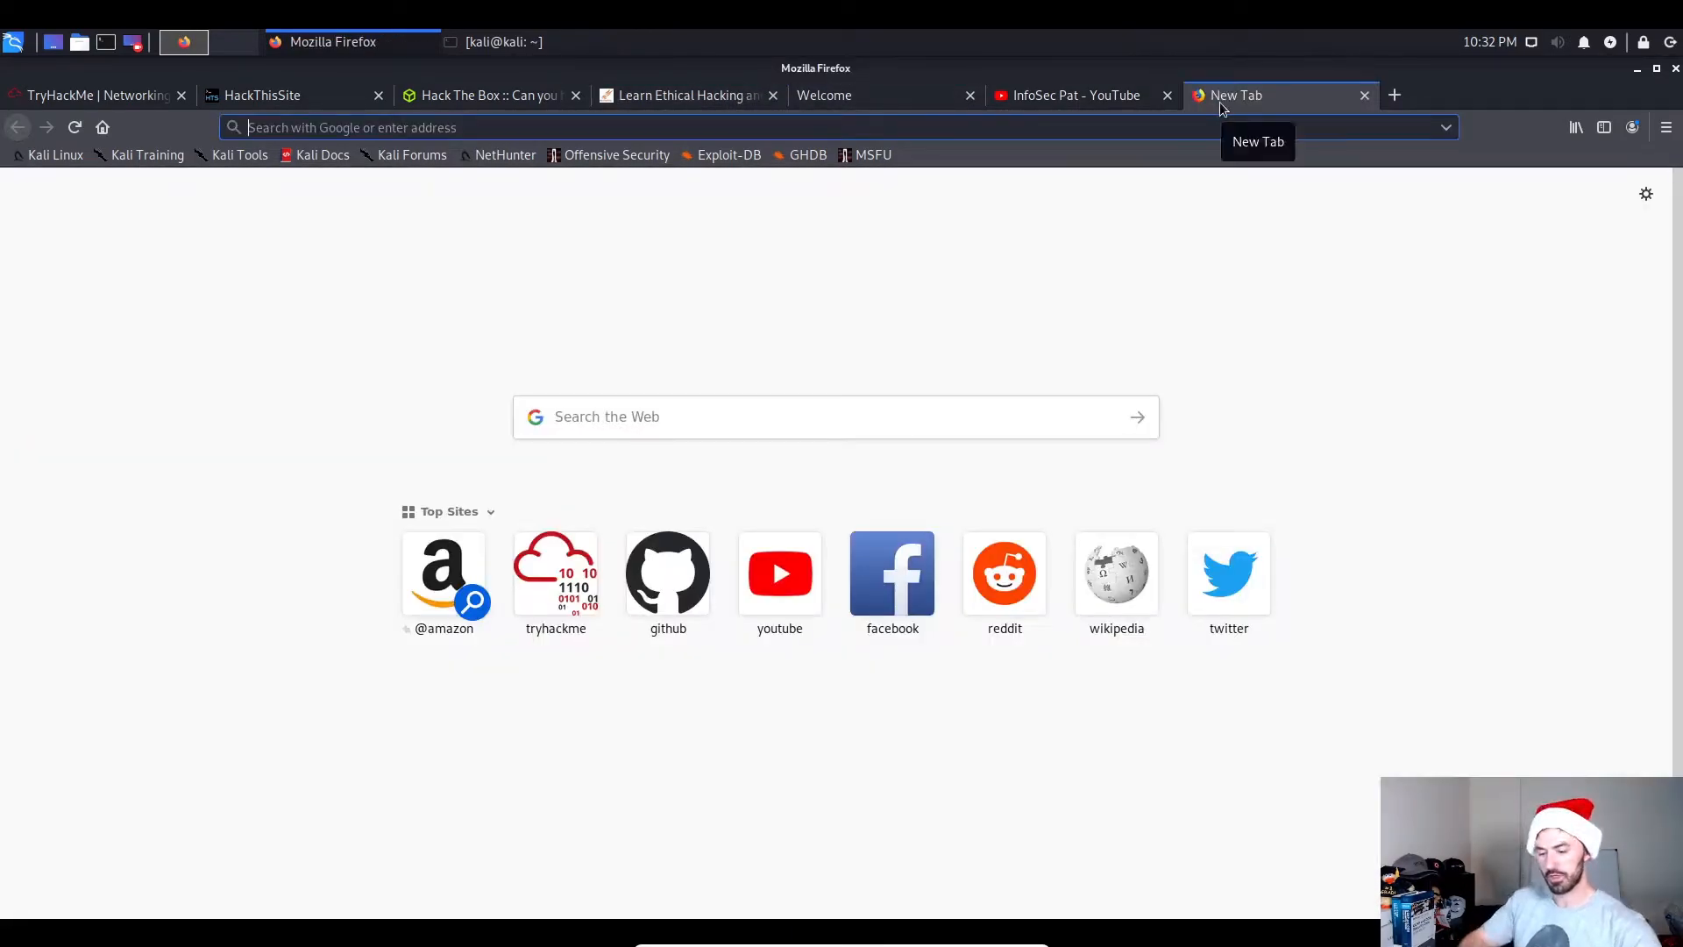
Search for 'vulnhub' and open the Vulnerable By Design ~ VulnHub result.
type("vuln")
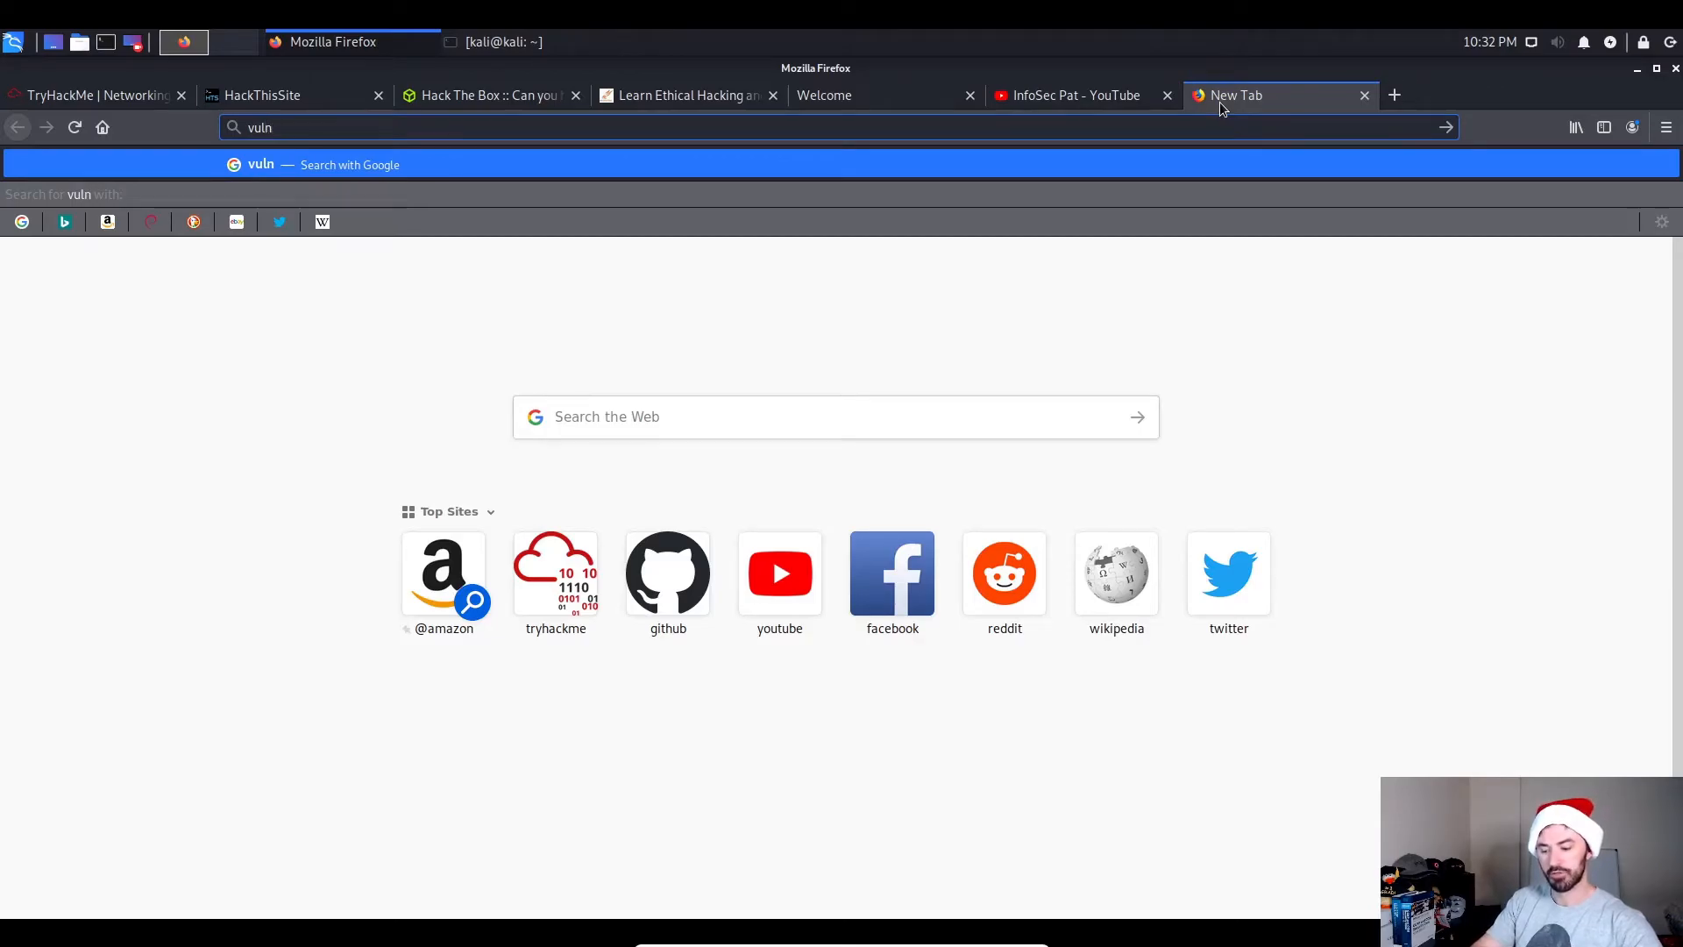
type("vulnhub")
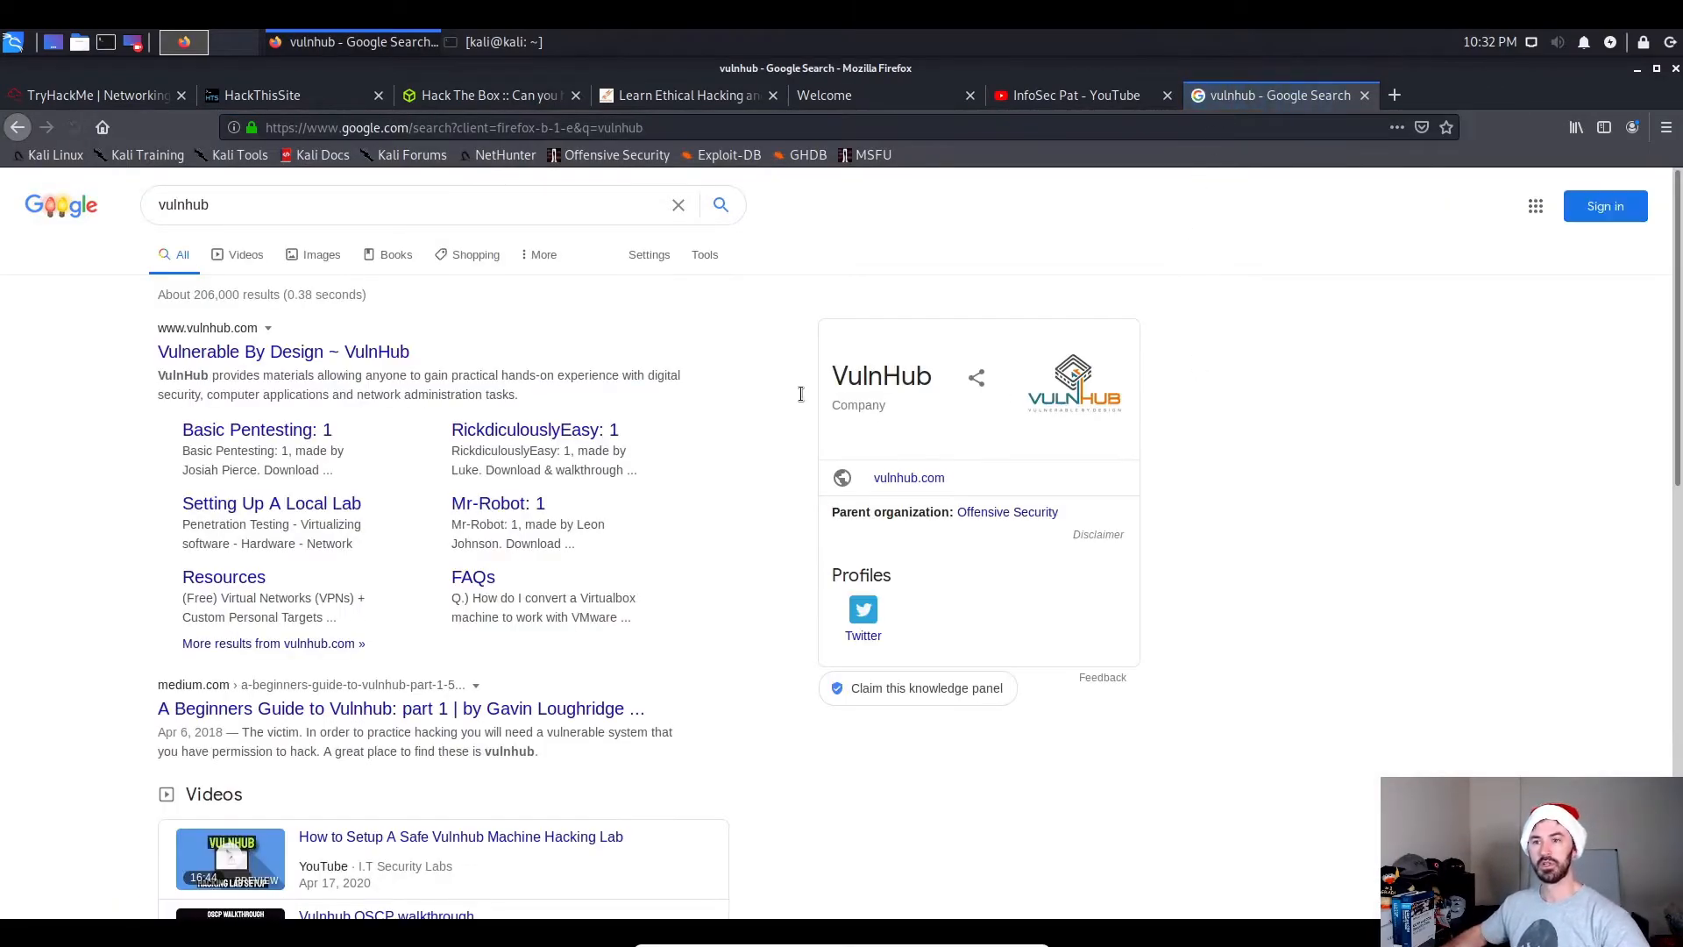
left_click(283, 352)
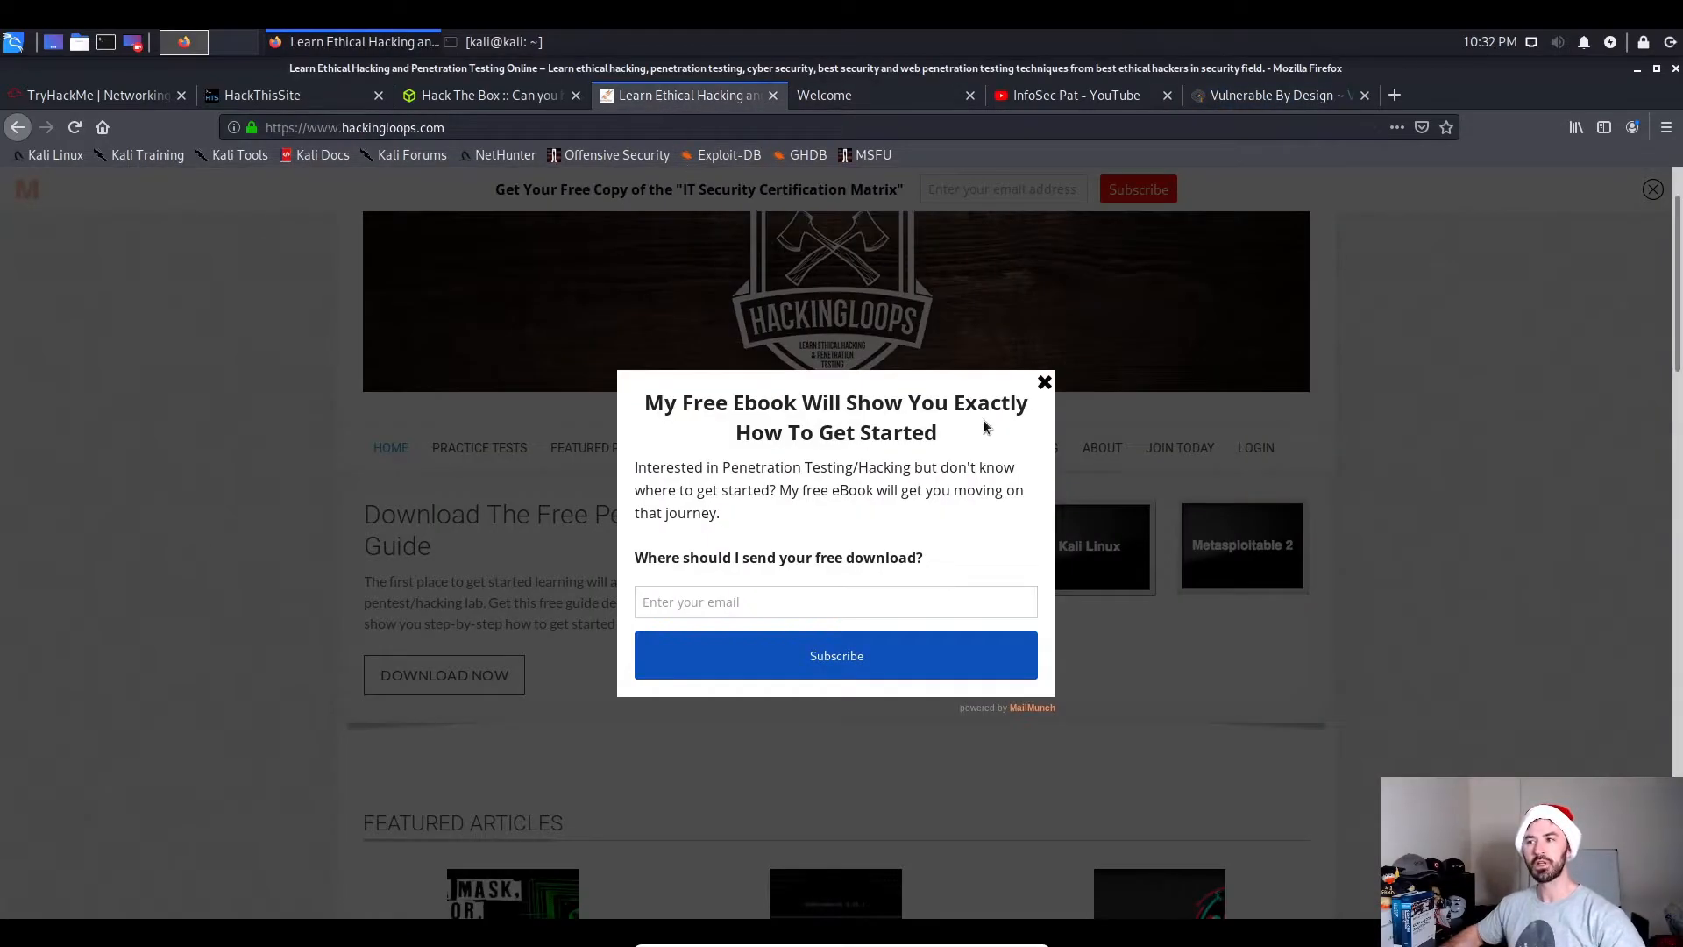
Dismiss the ebook popup and highlight the Basic C2 Infrastructure Qualities introduction.
left_click(1044, 381)
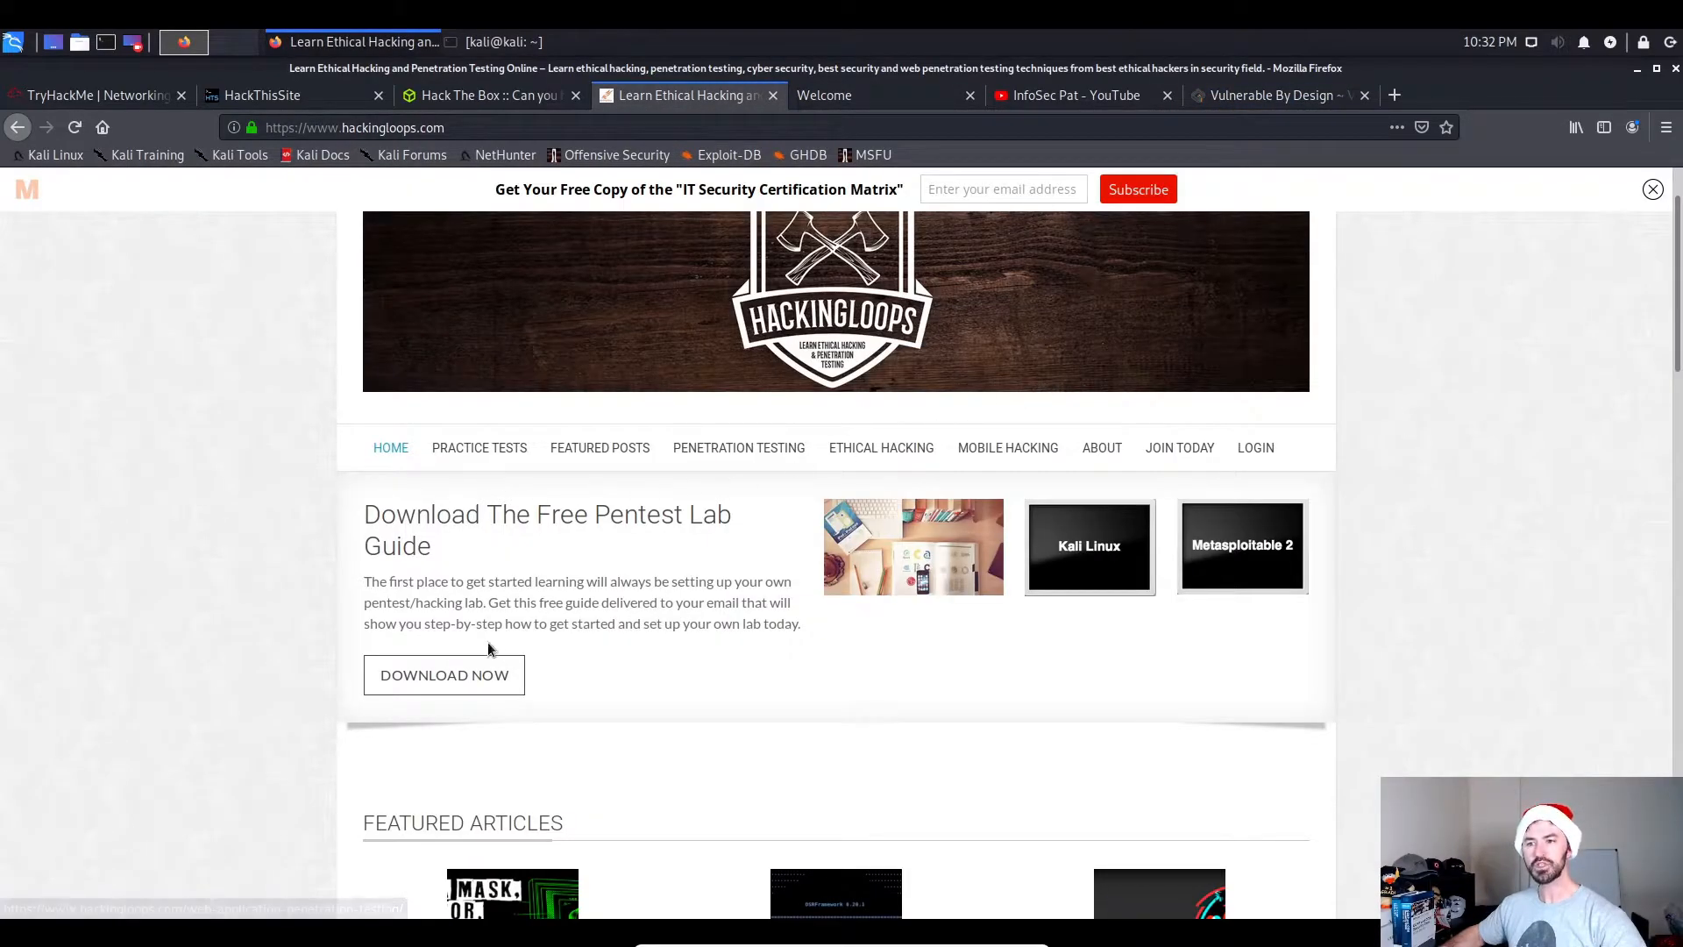
mouse_move(543, 543)
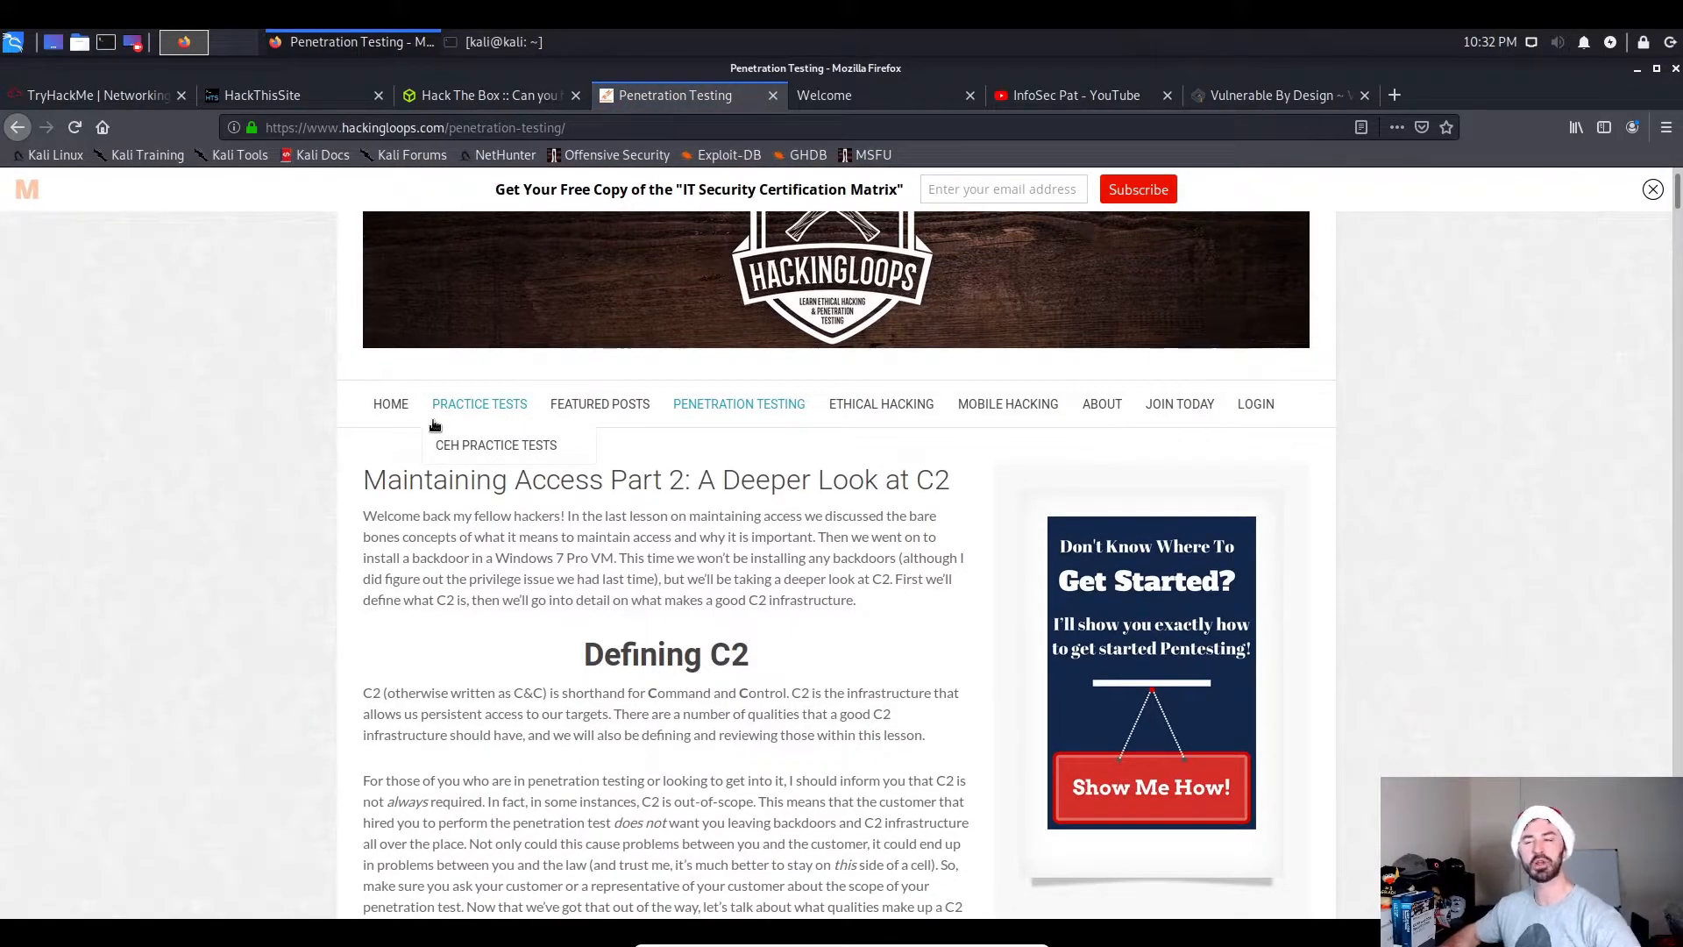
scroll("down", 3)
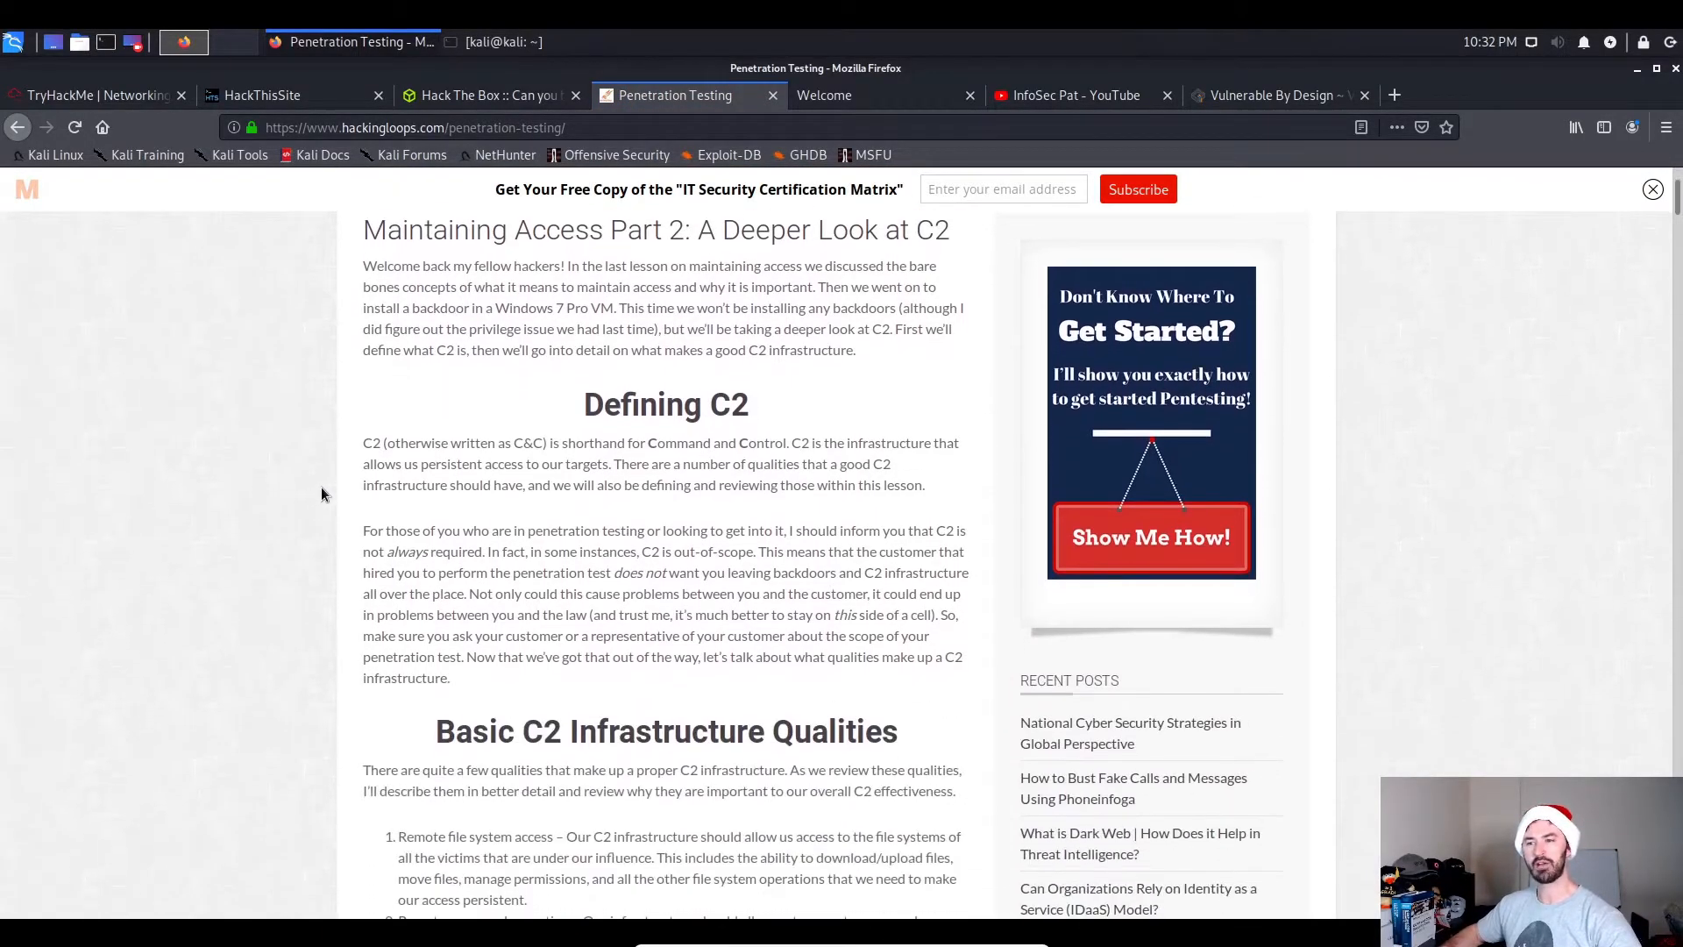
scroll("down", 3)
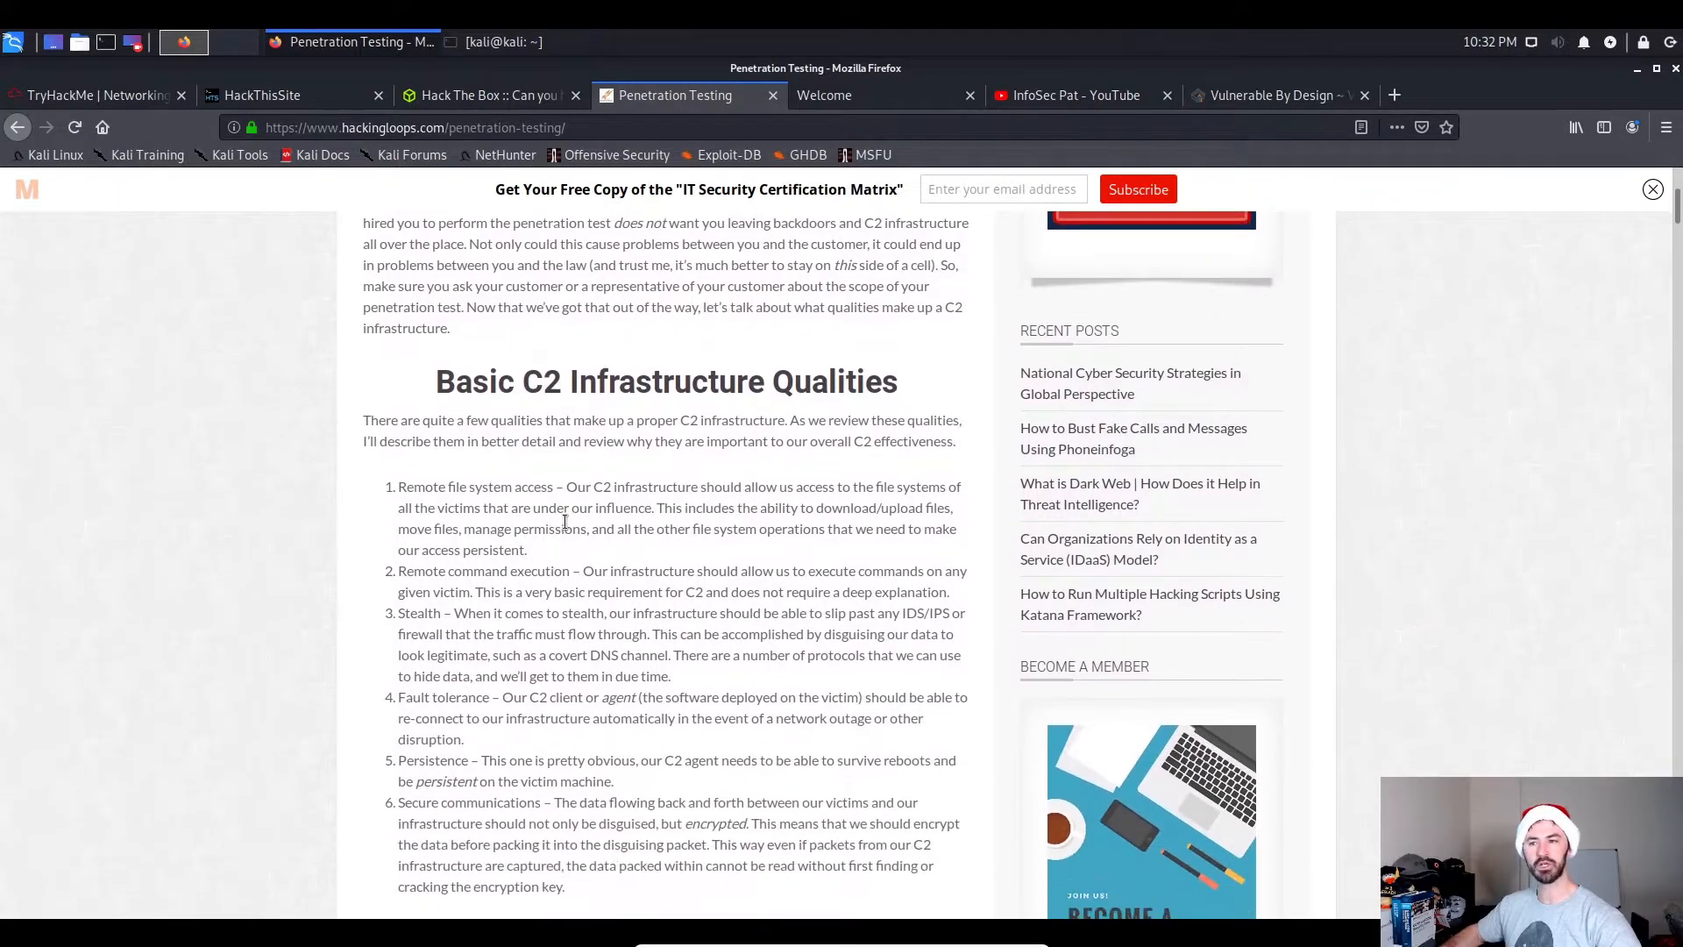
left_click_drag(435, 382, 755, 441)
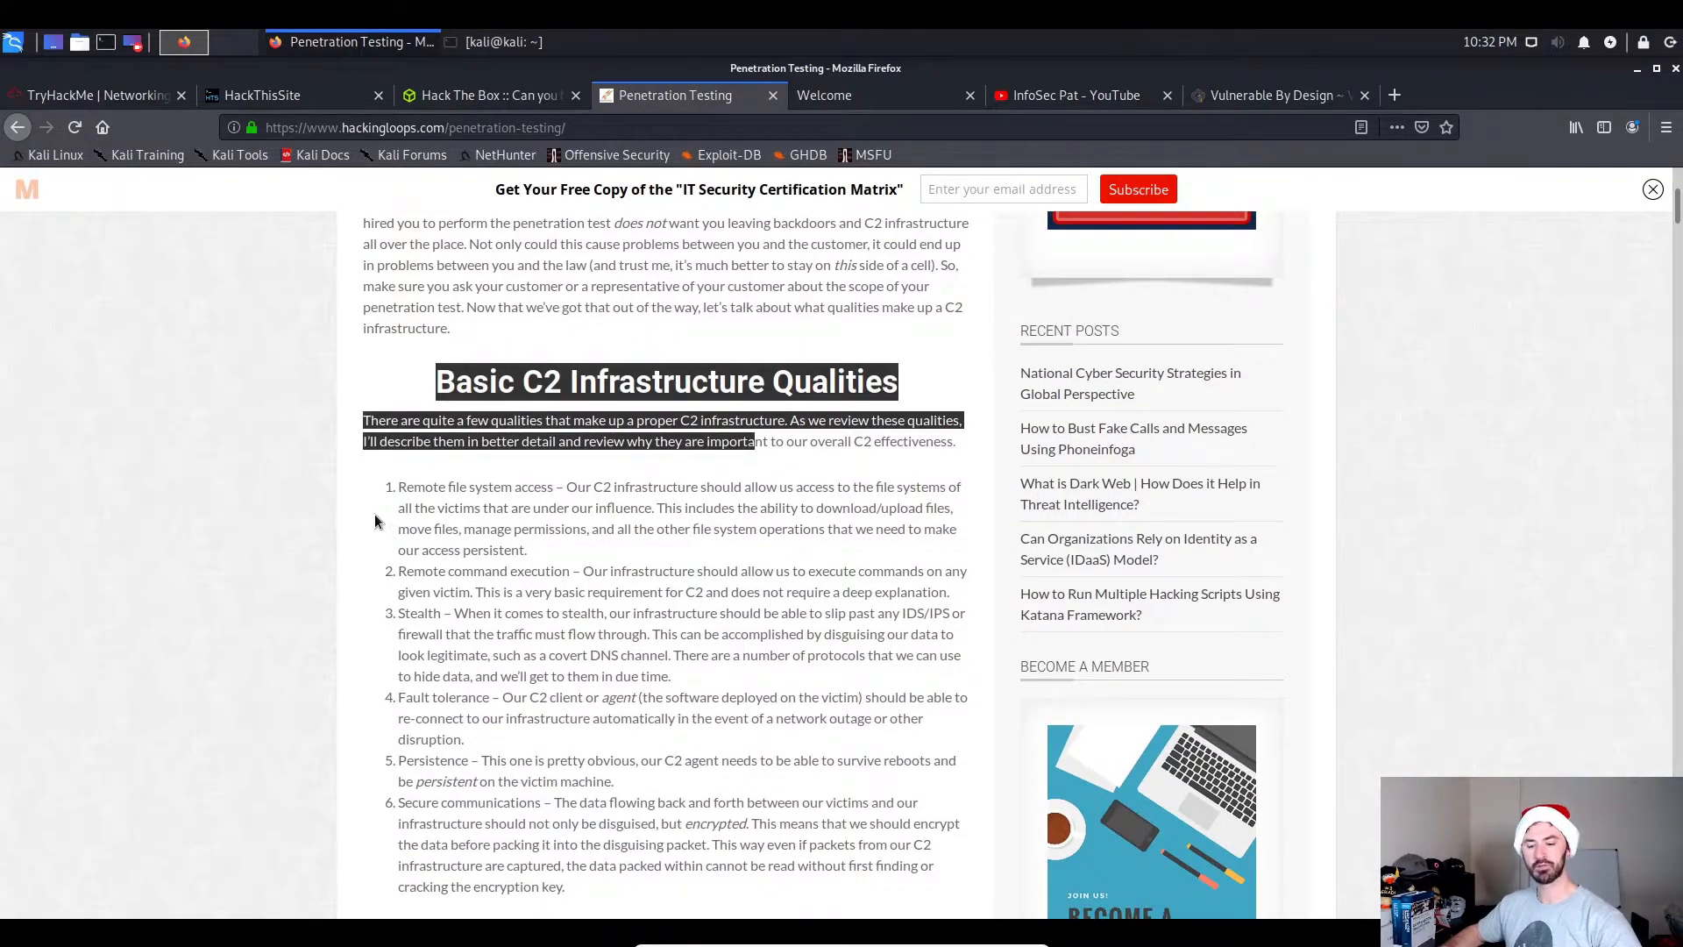
Enlarge the text and scroll through the Penetration Testing articles.
key("ctrl+plus")
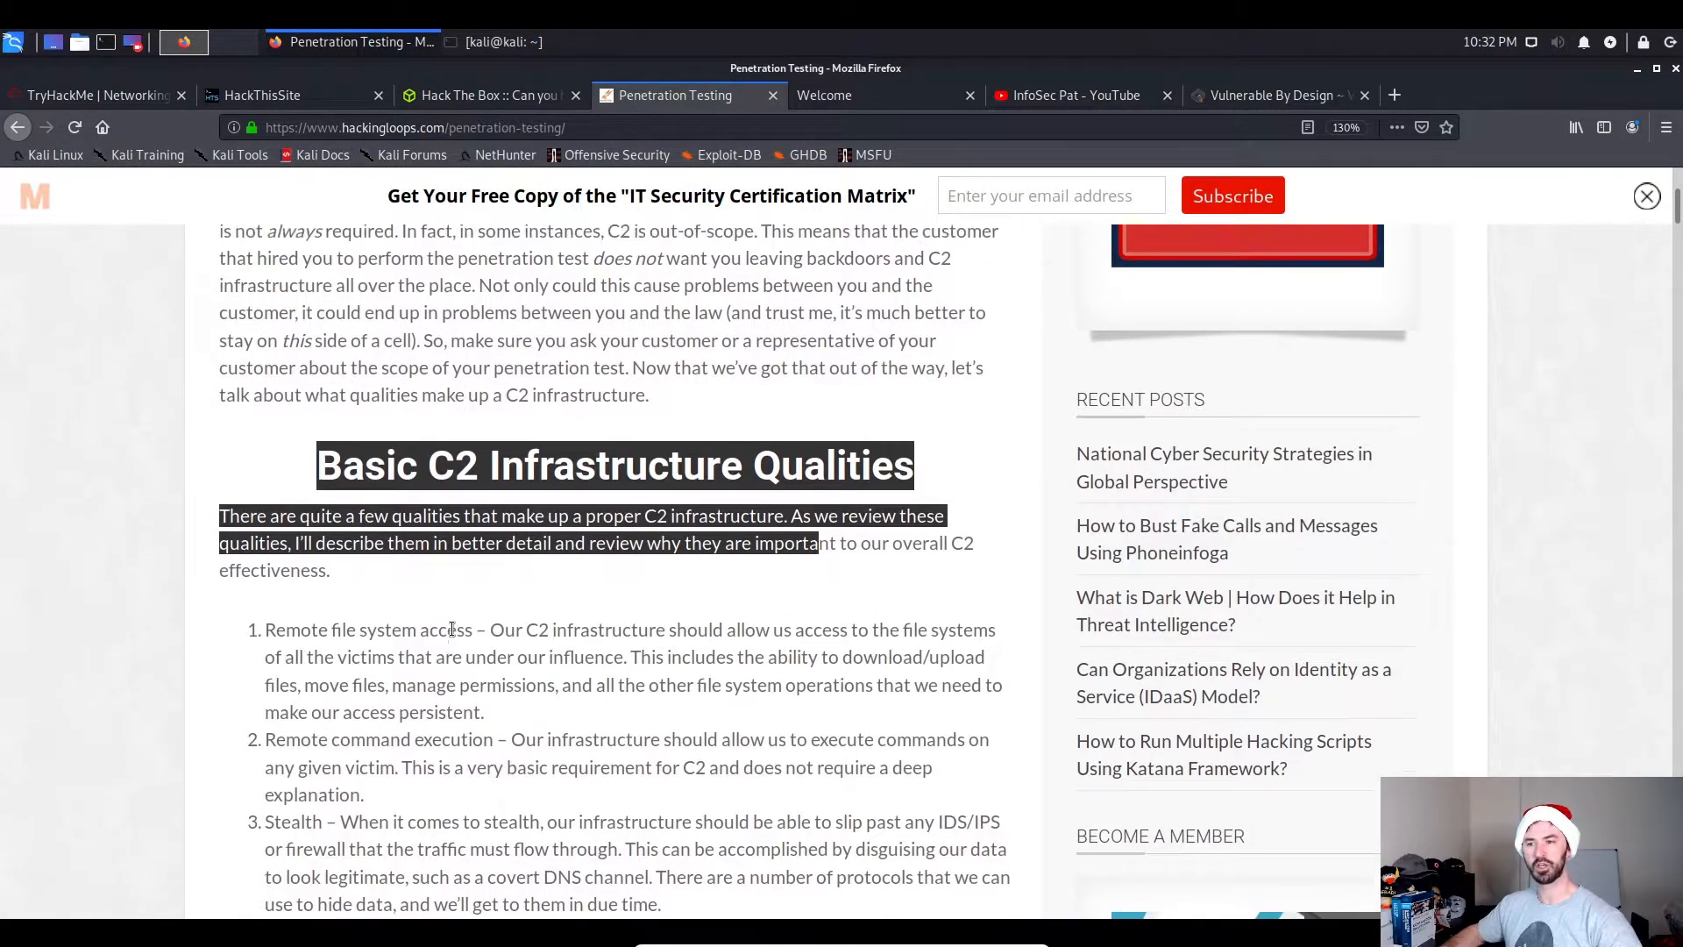
scroll("down", 3)
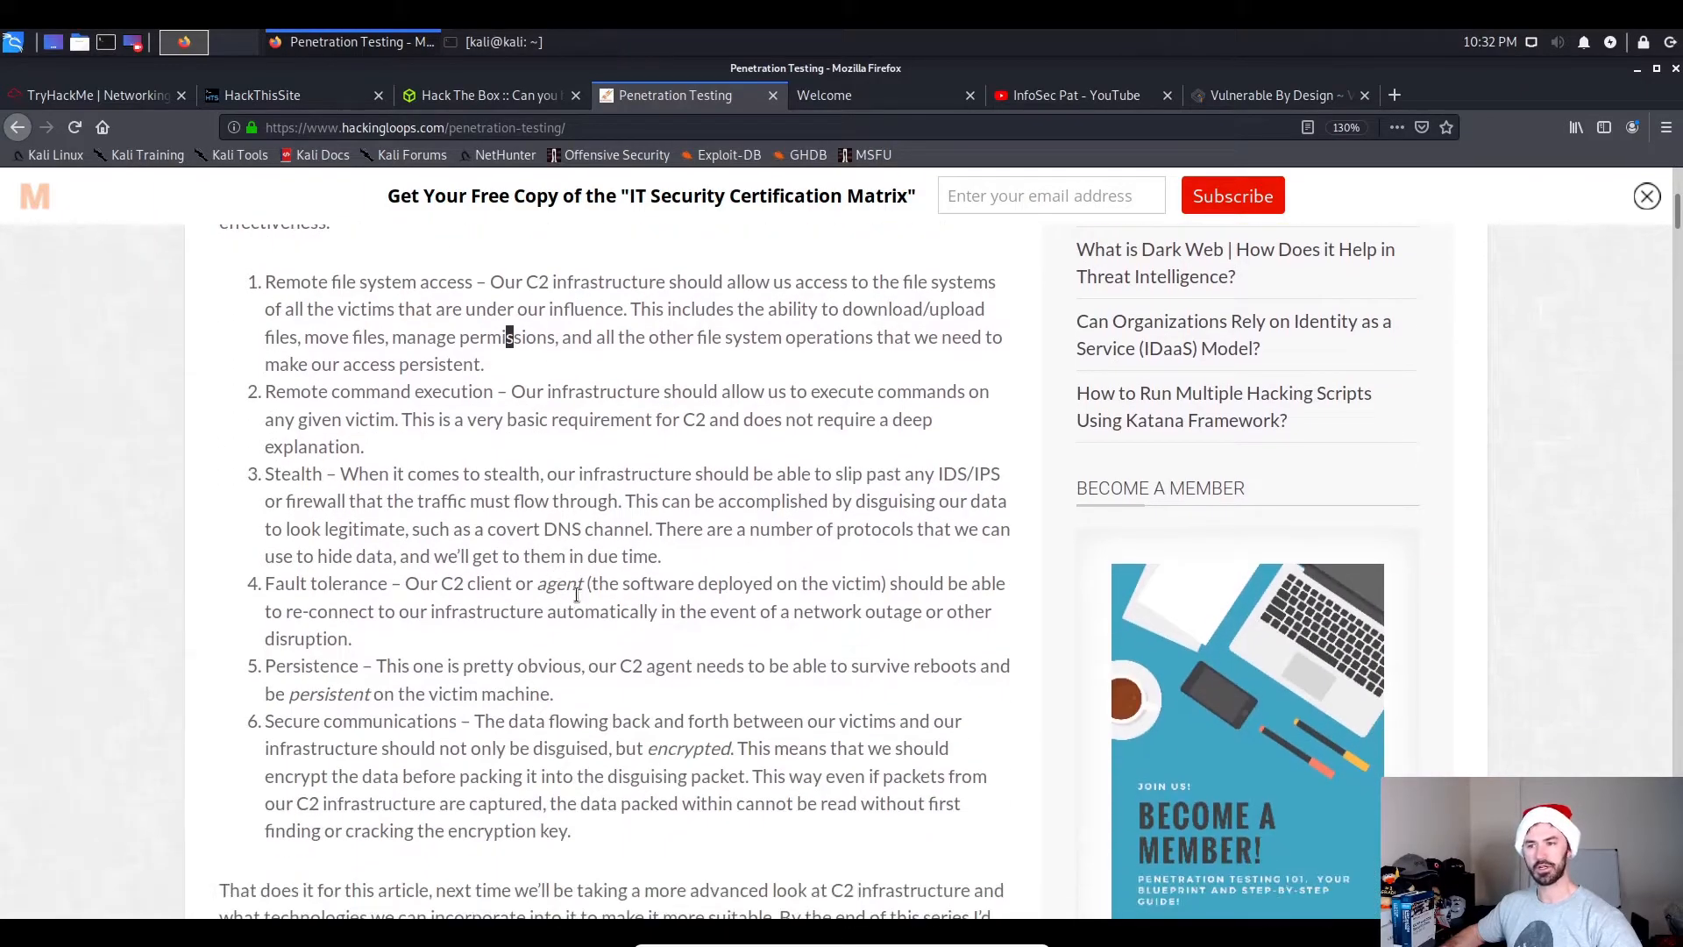
scroll("down", 3)
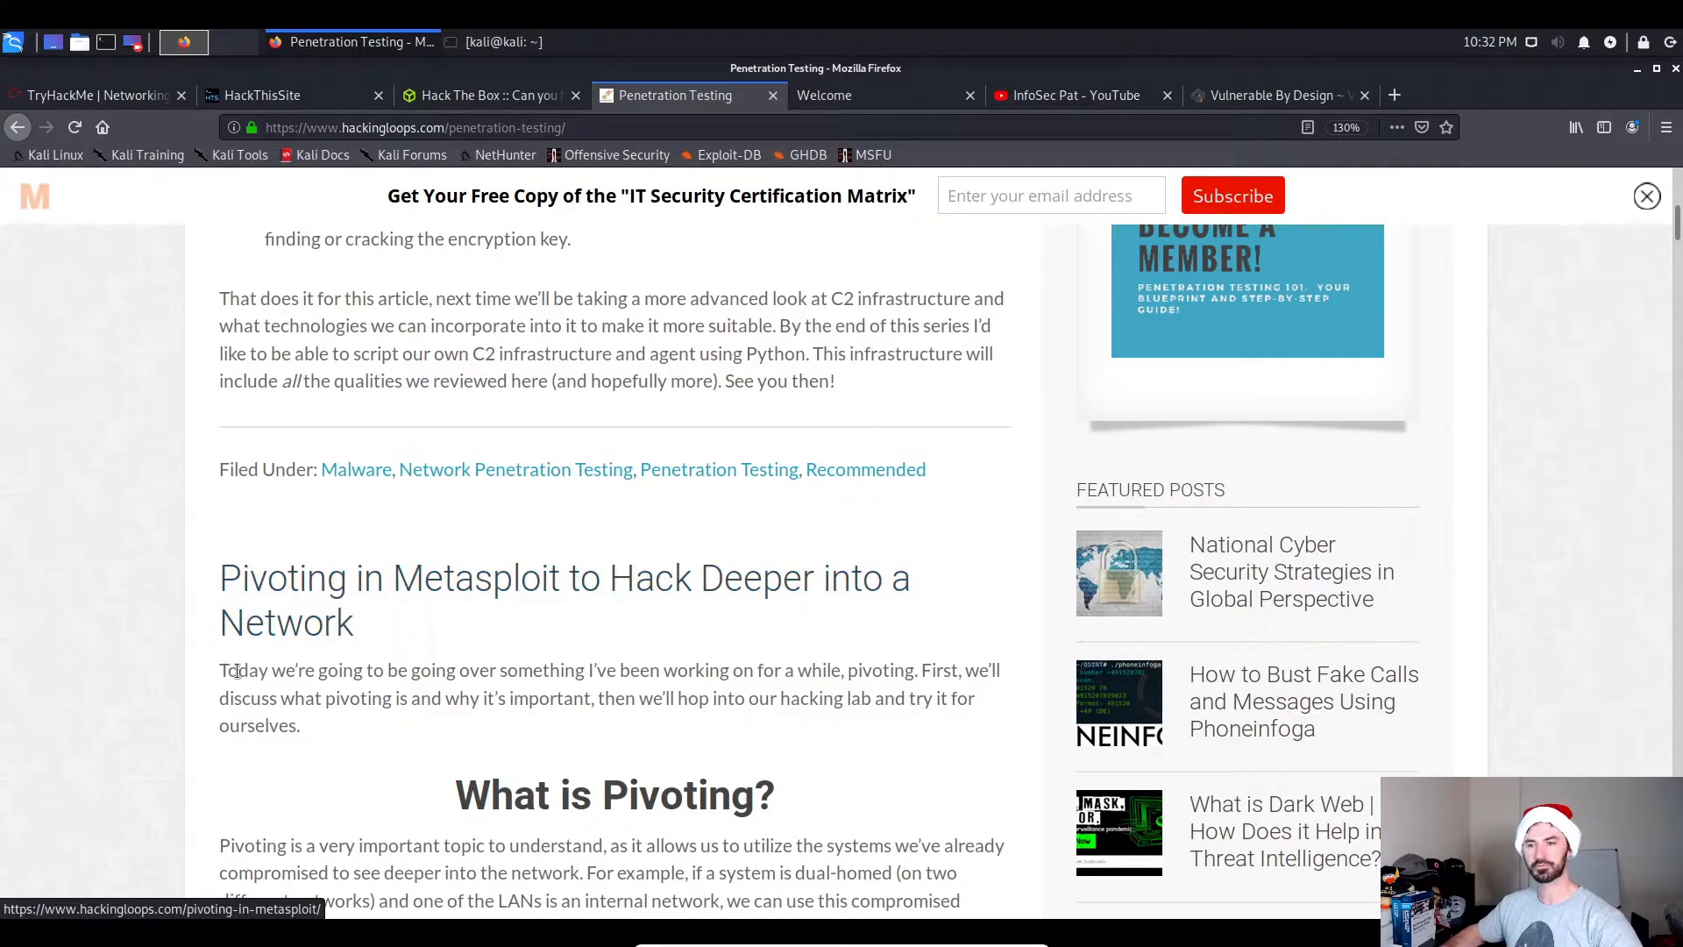
mouse_move(593, 615)
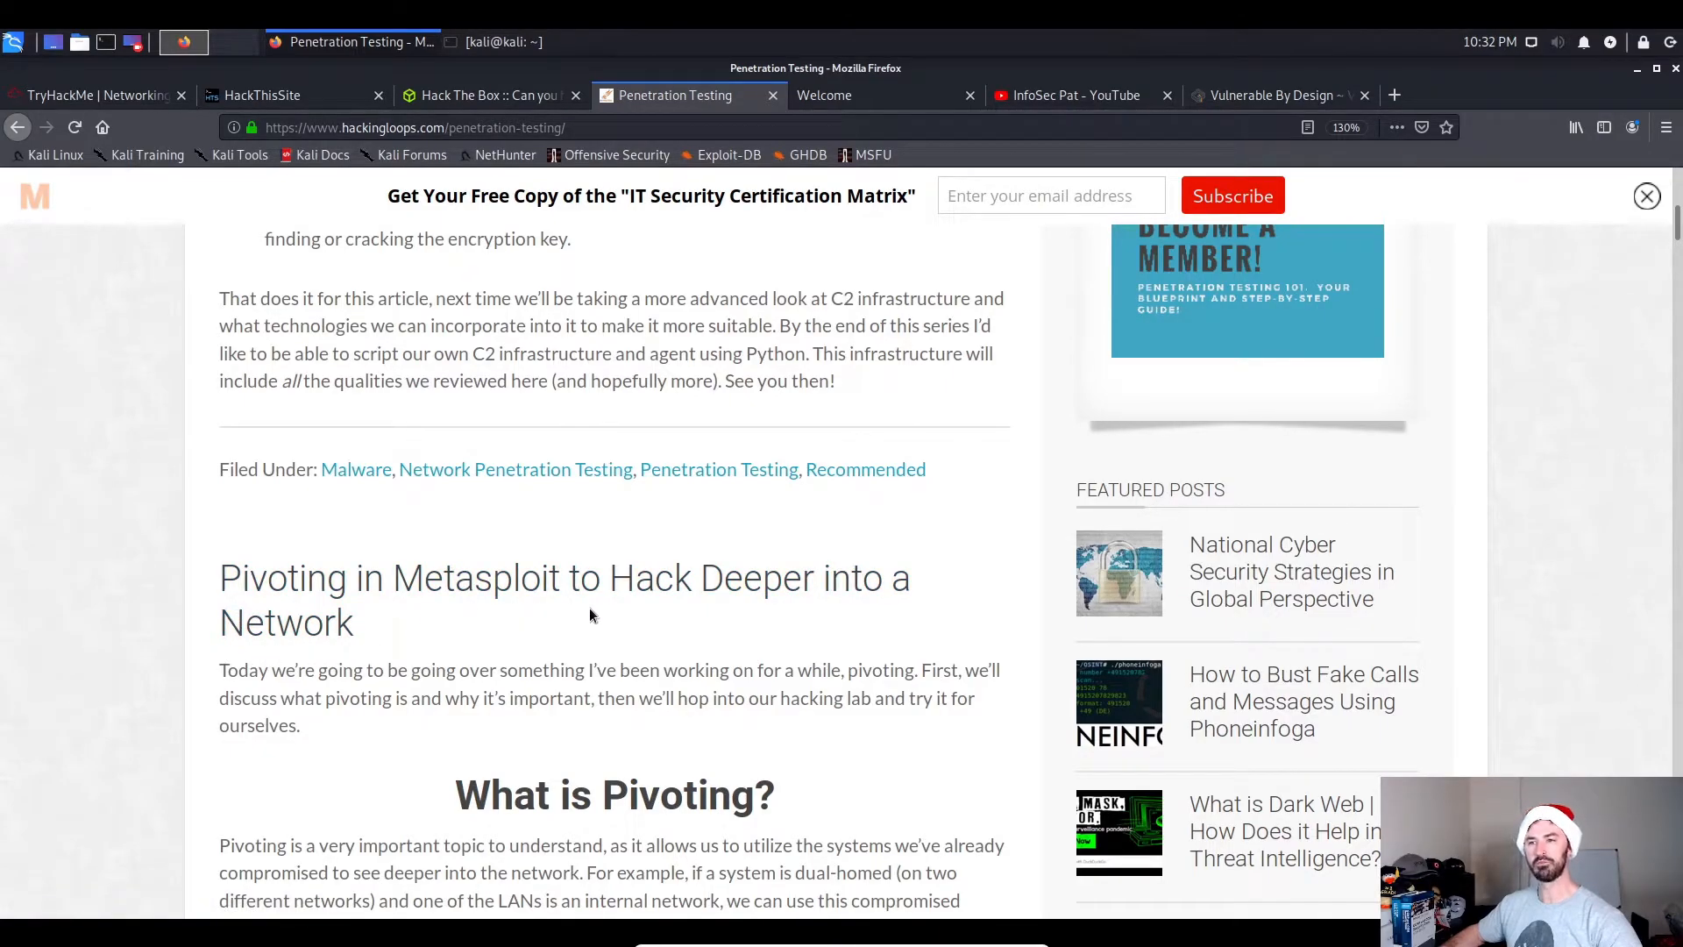
scroll("down", 3)
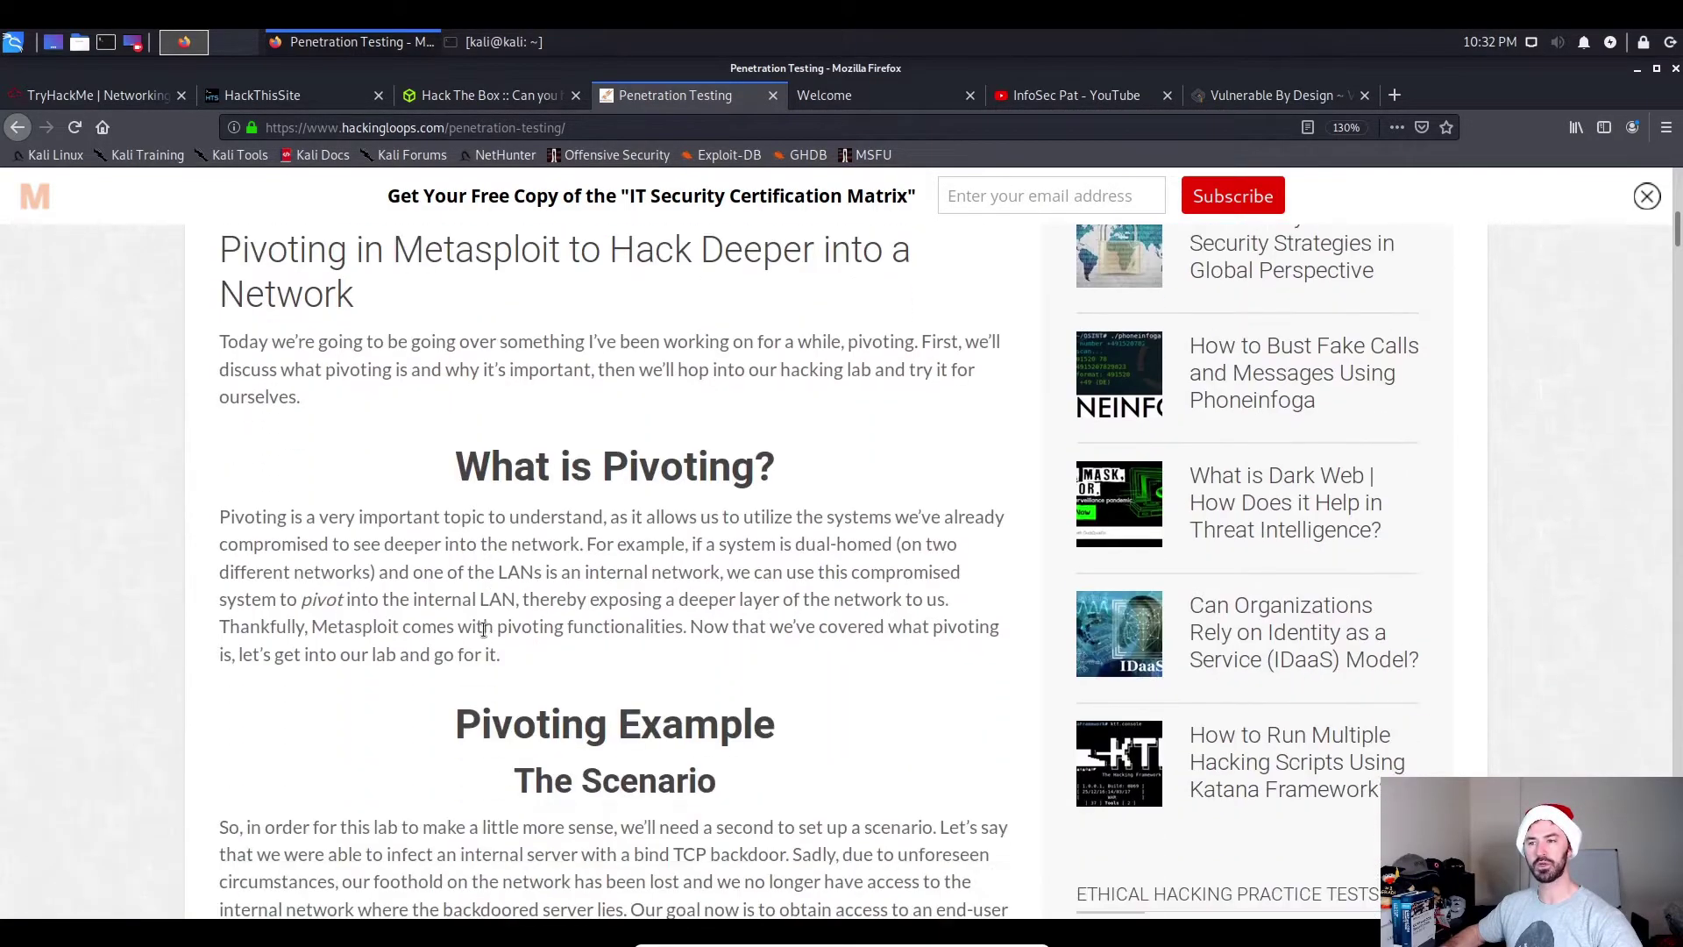
scroll("down", 3)
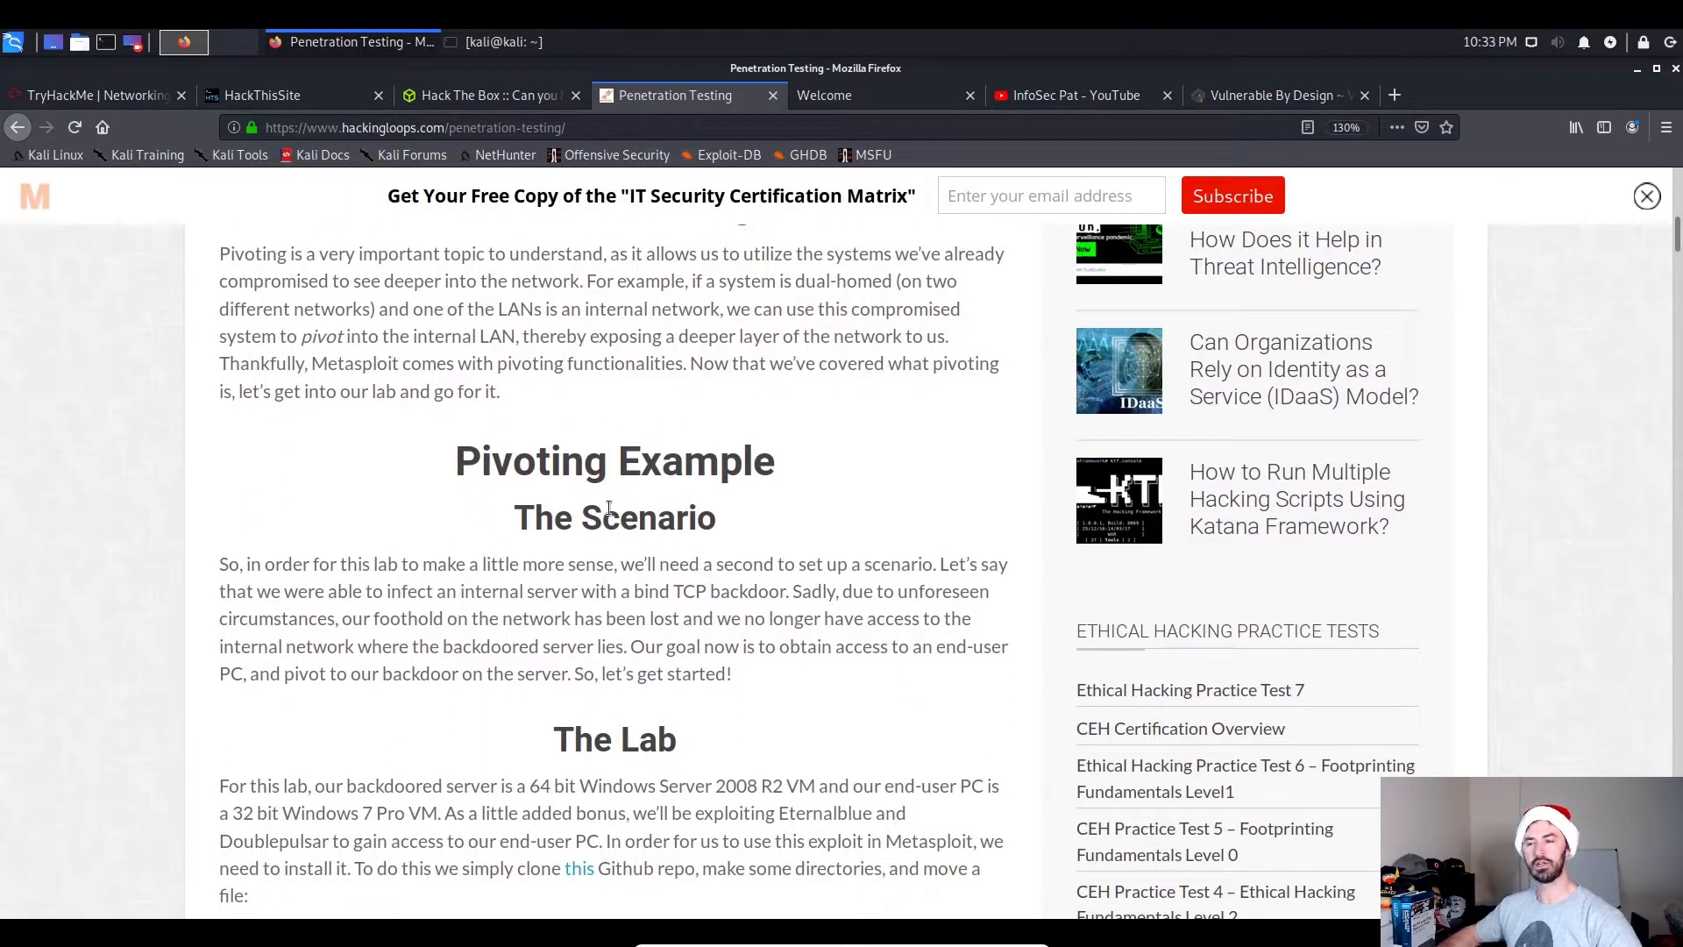
scroll("down", 3)
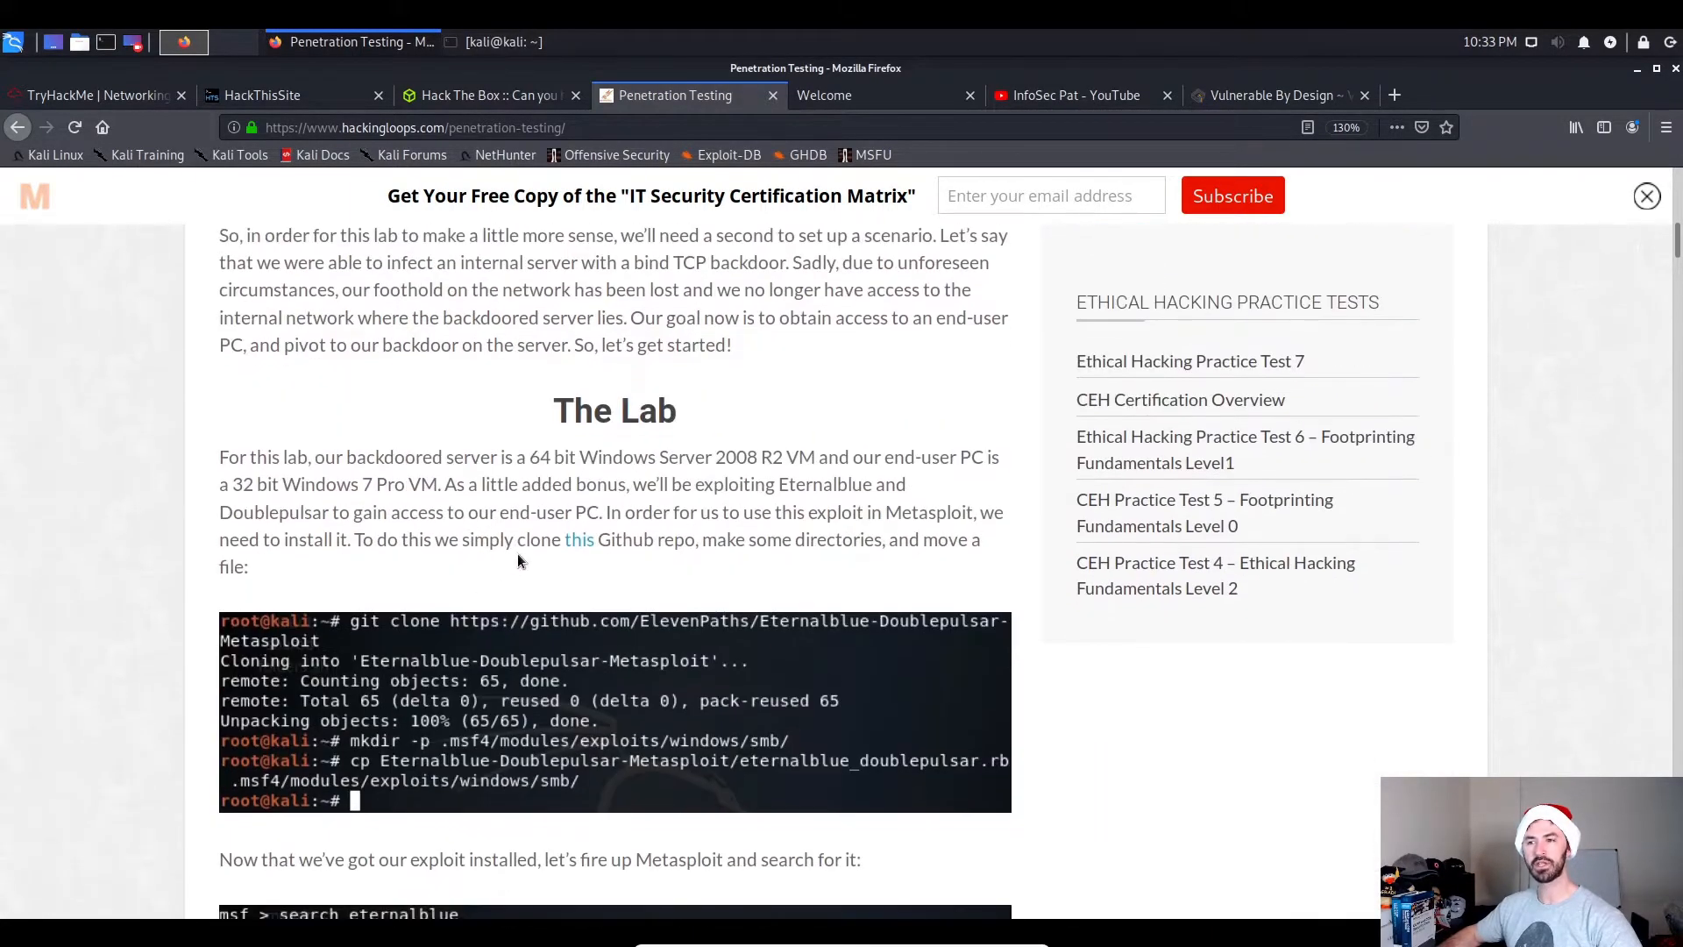
mouse_move(402, 628)
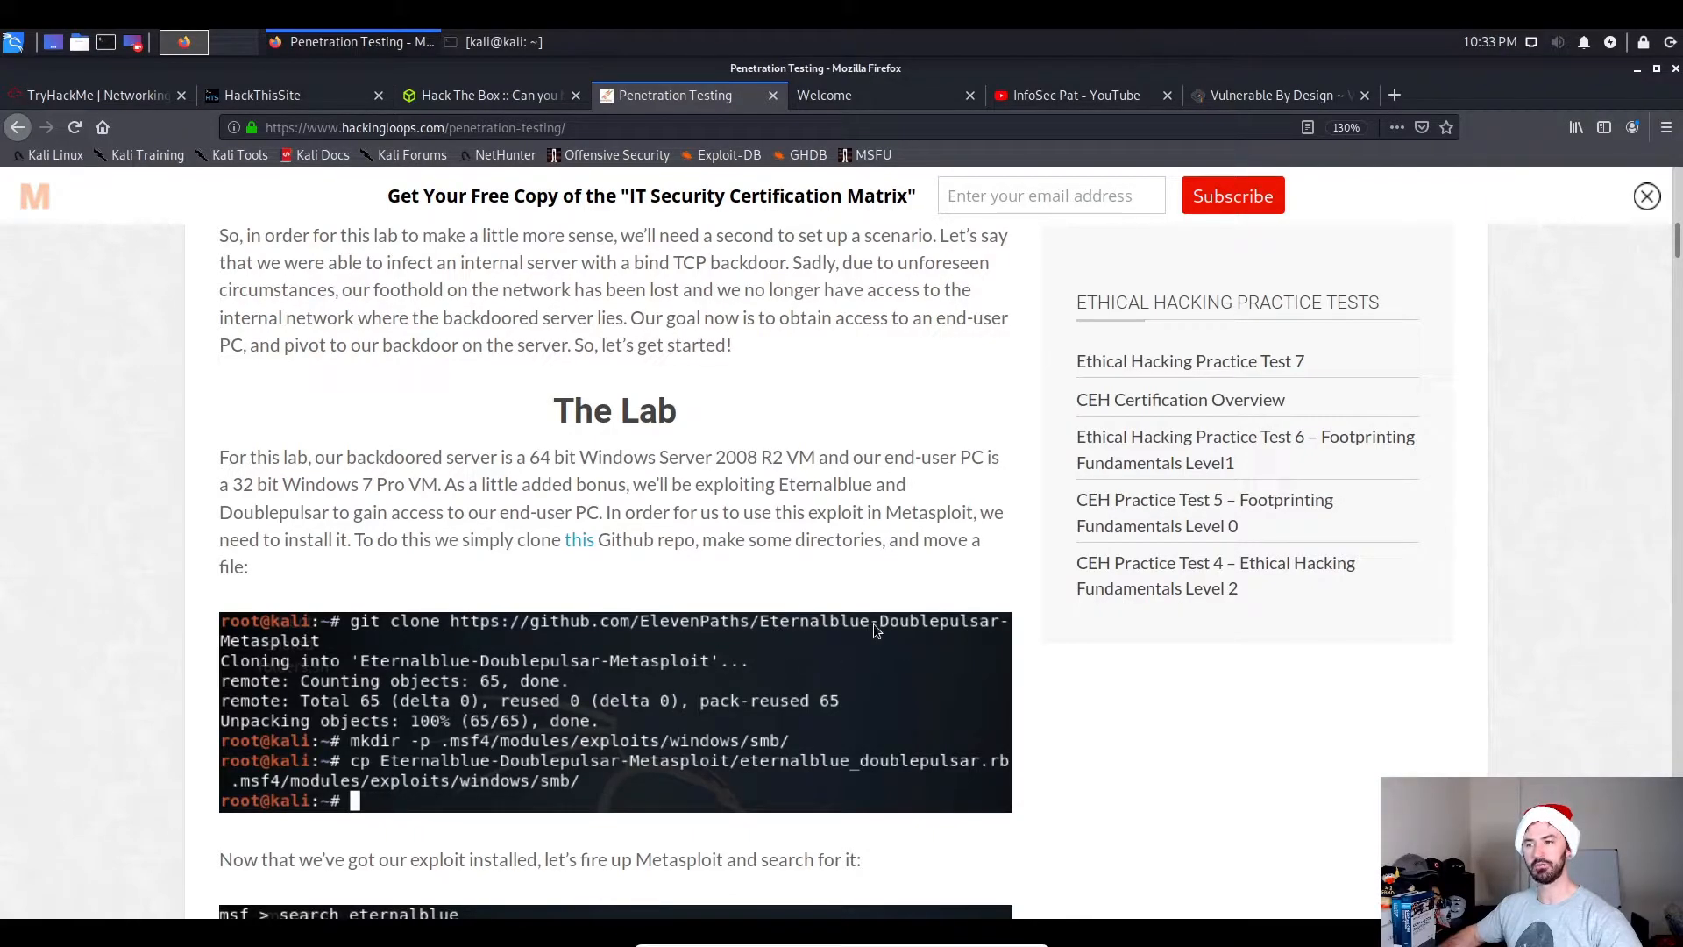
mouse_move(883, 650)
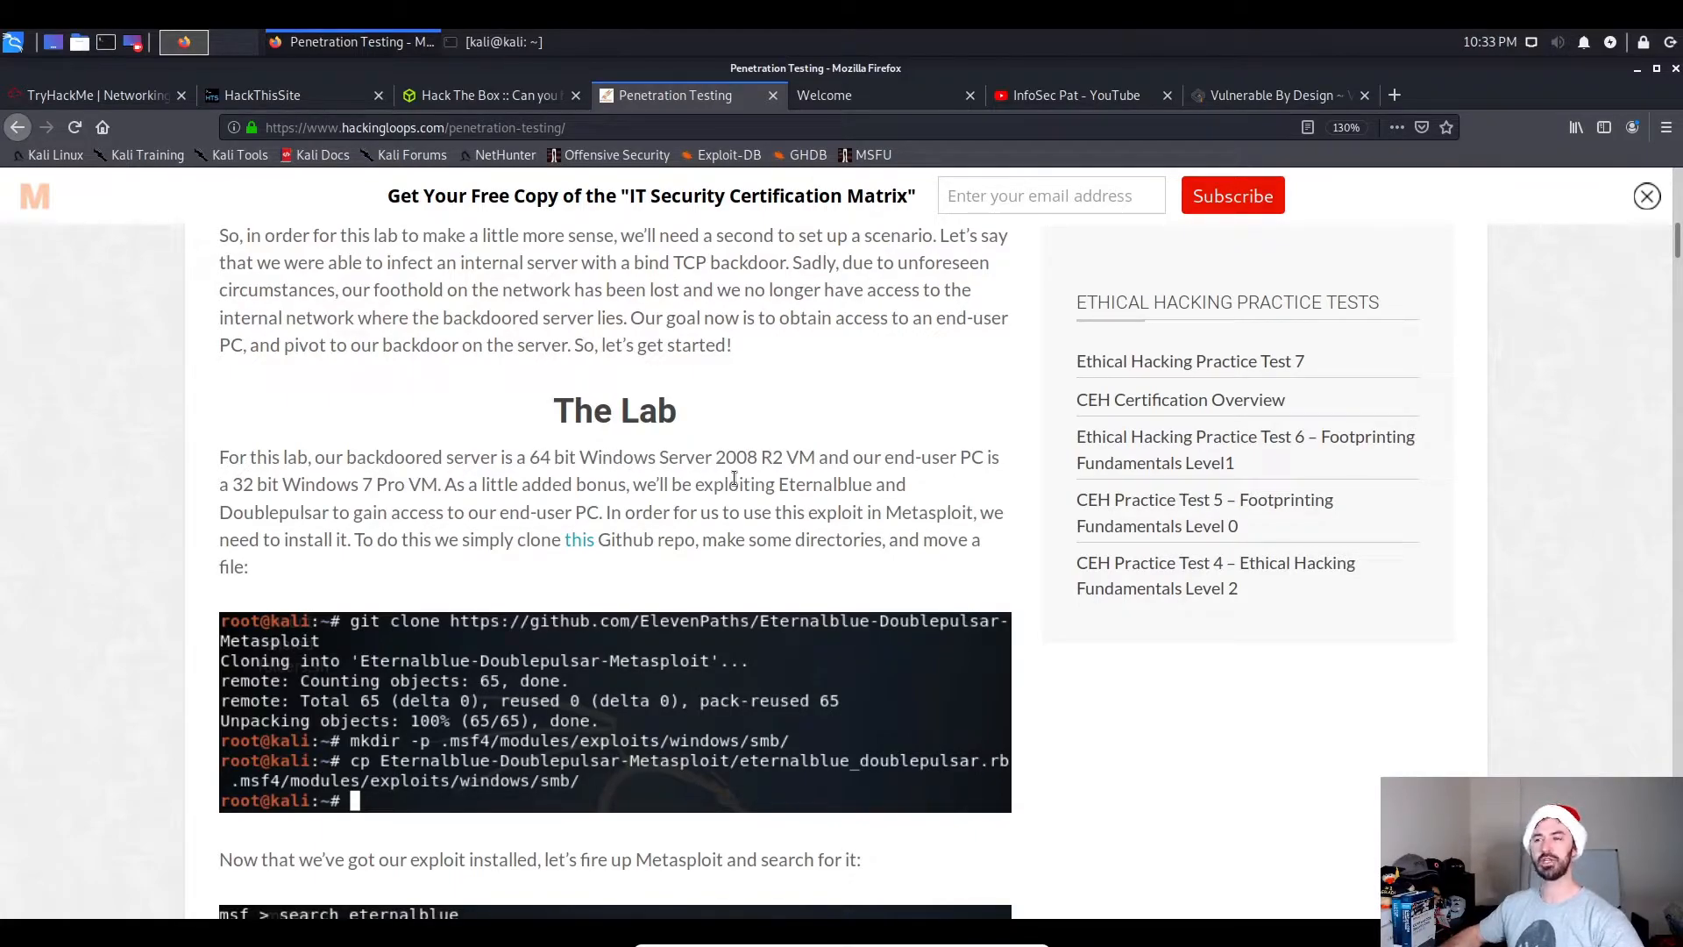
mouse_move(855, 479)
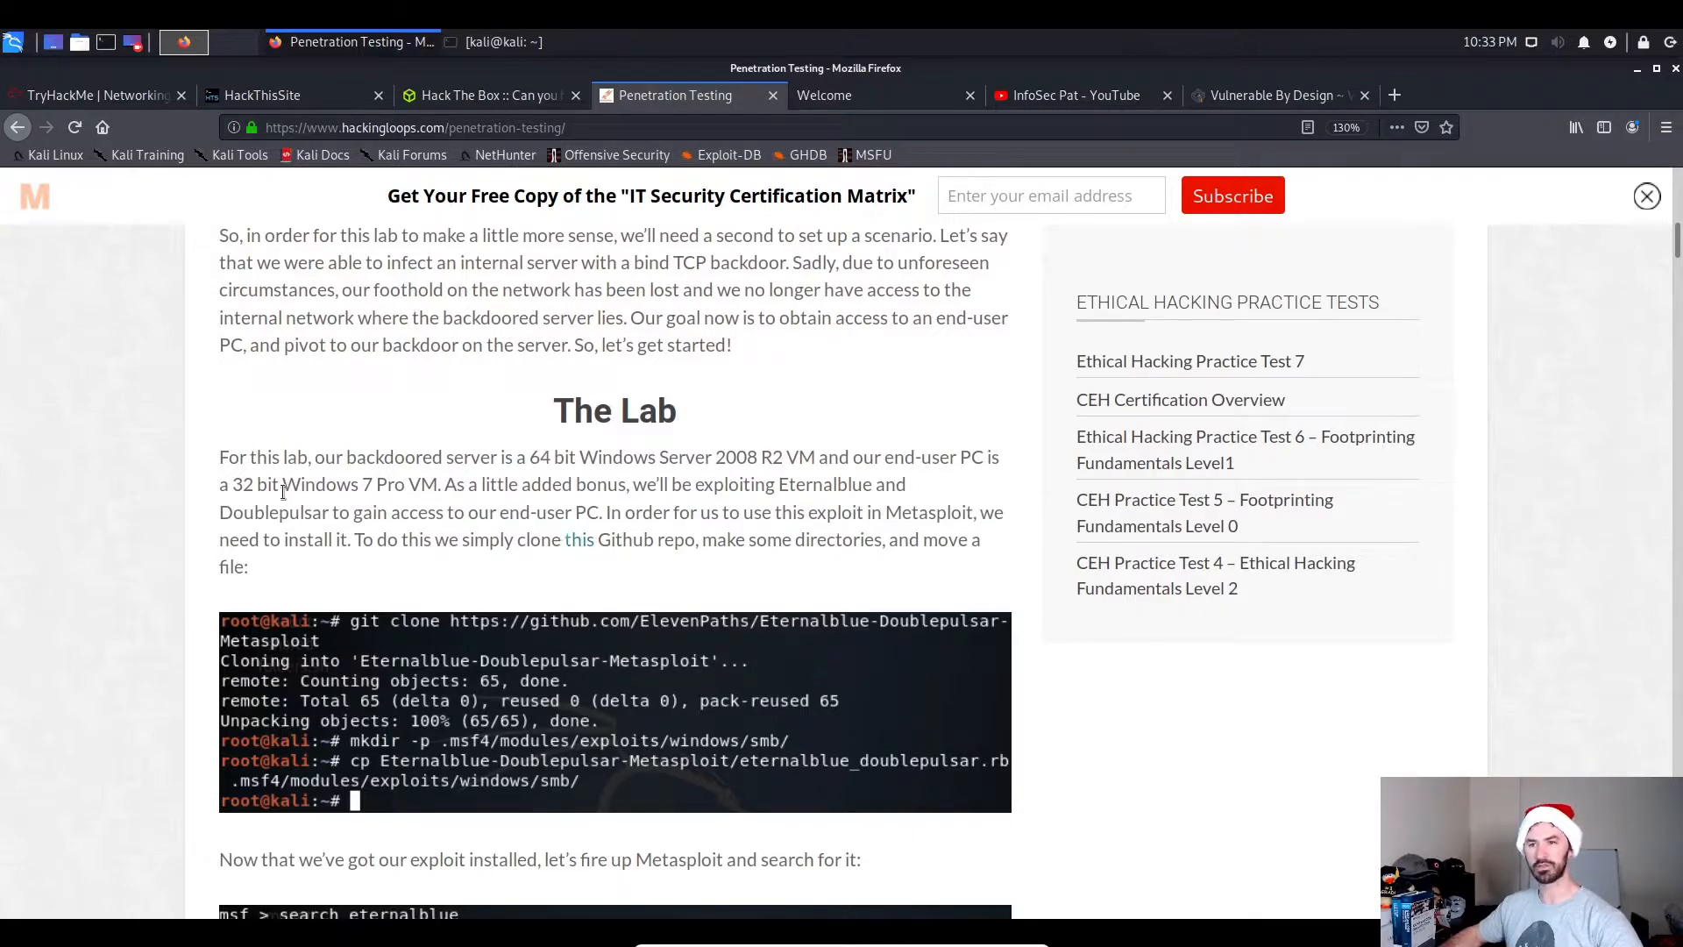
scroll("down", 3)
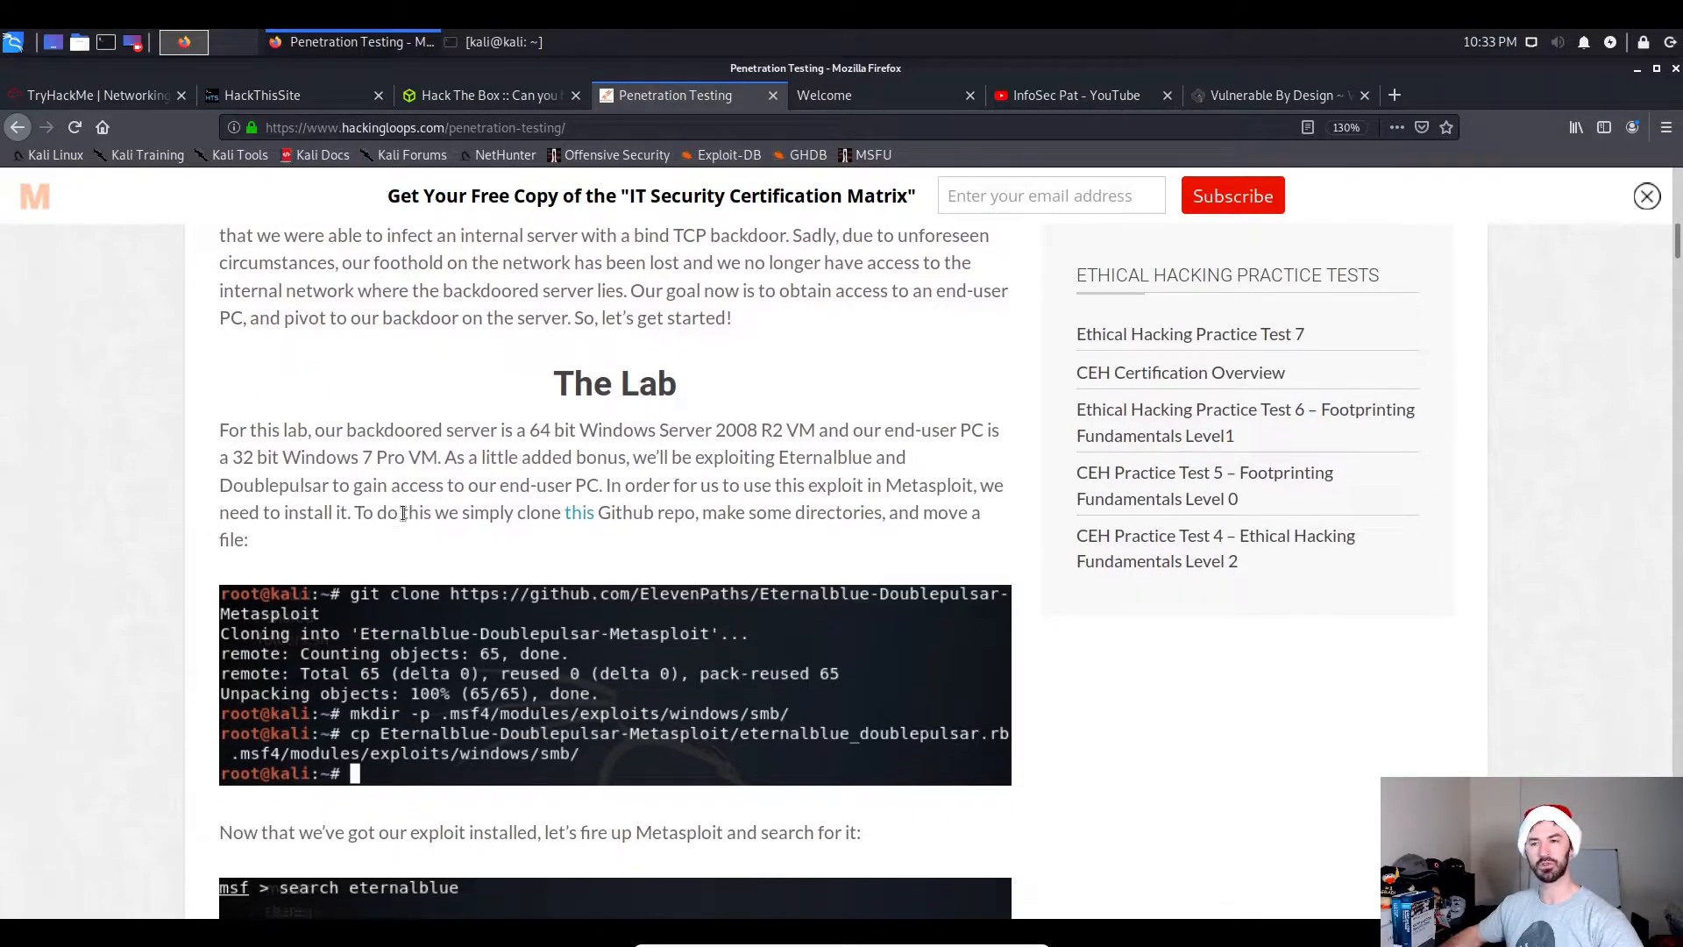
scroll("down", 3)
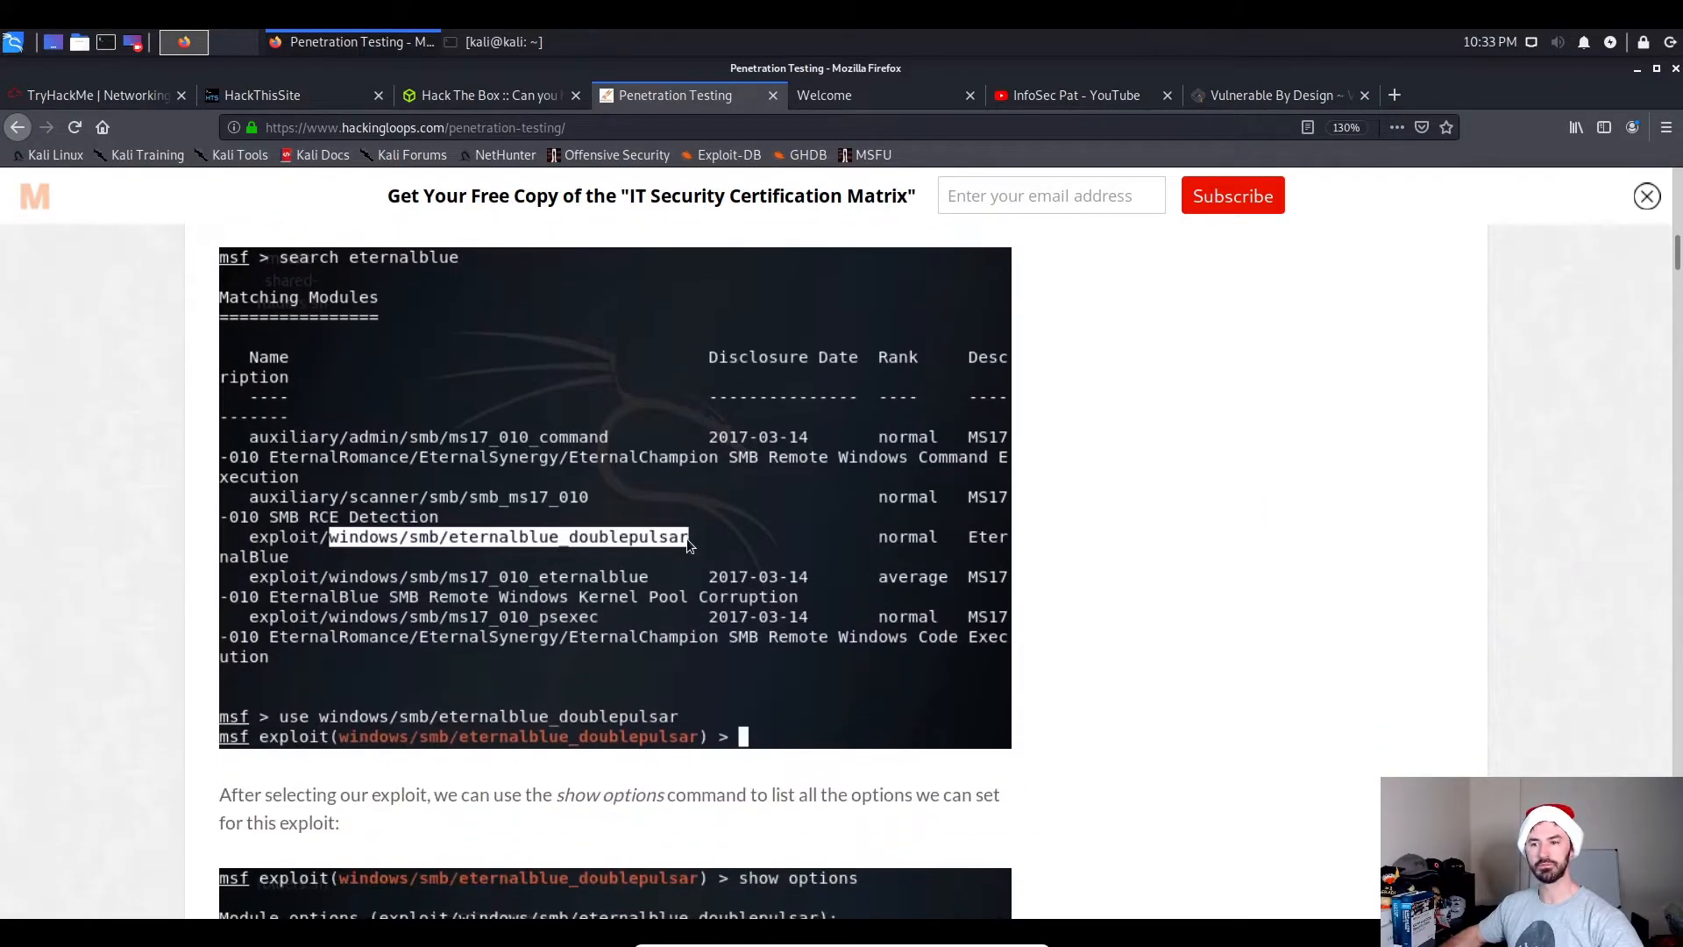
scroll("down", 3)
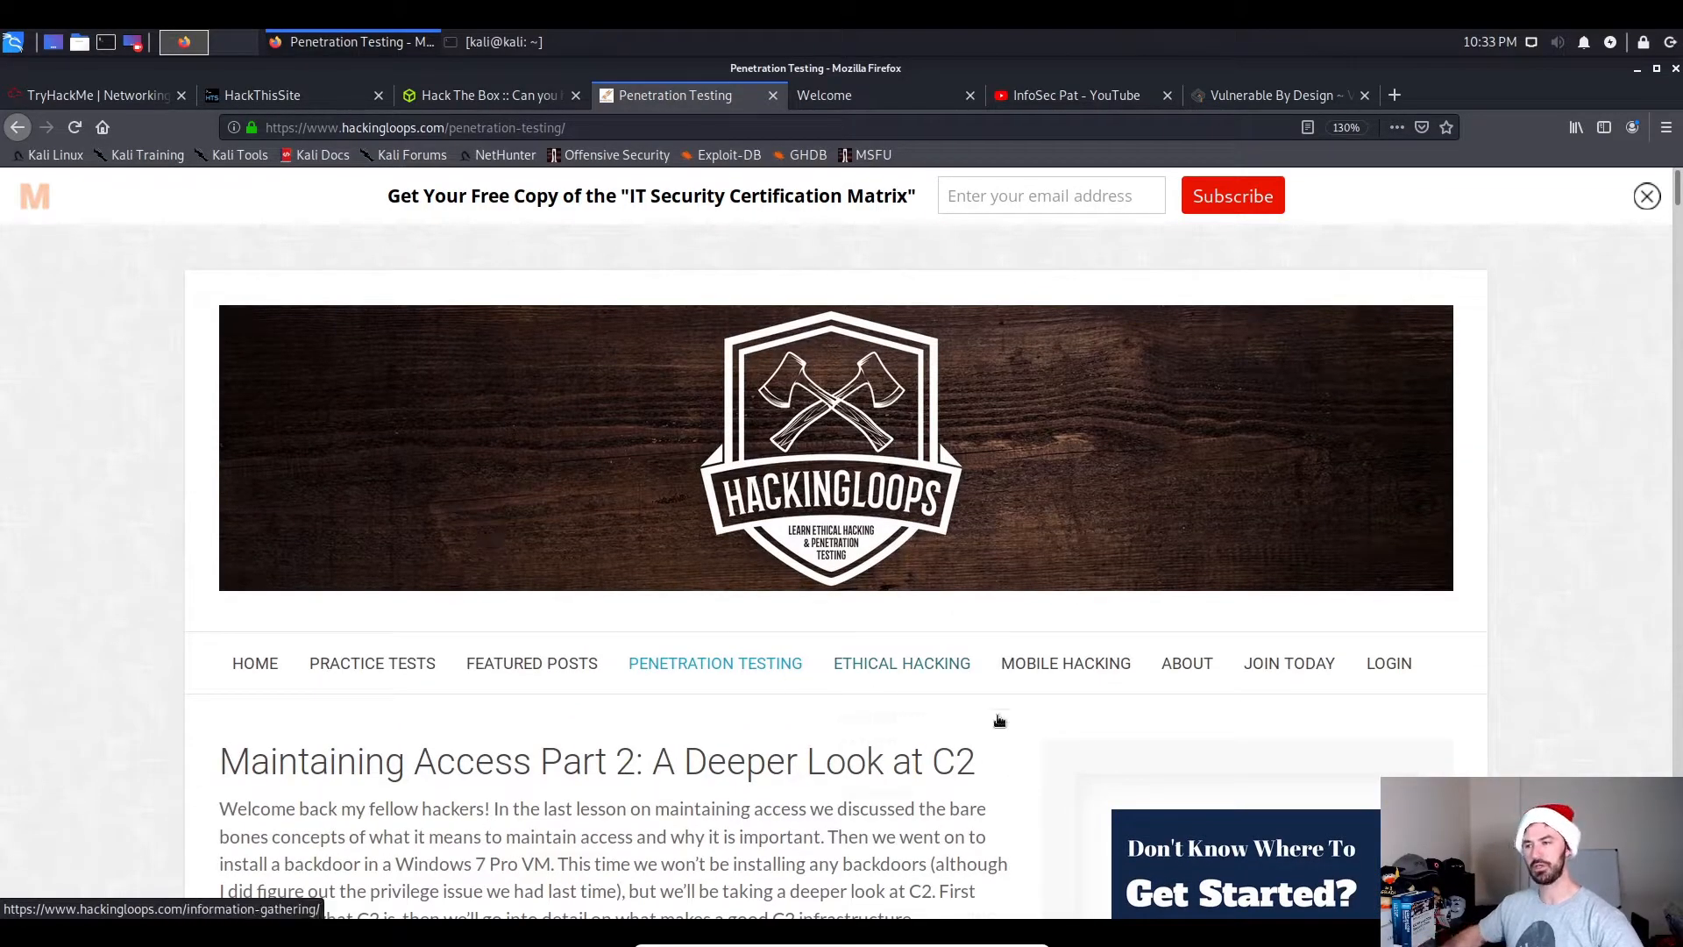
Open Ethical Hacking > Information Gathering and scroll the subdomain scanning article.
left_click(902, 663)
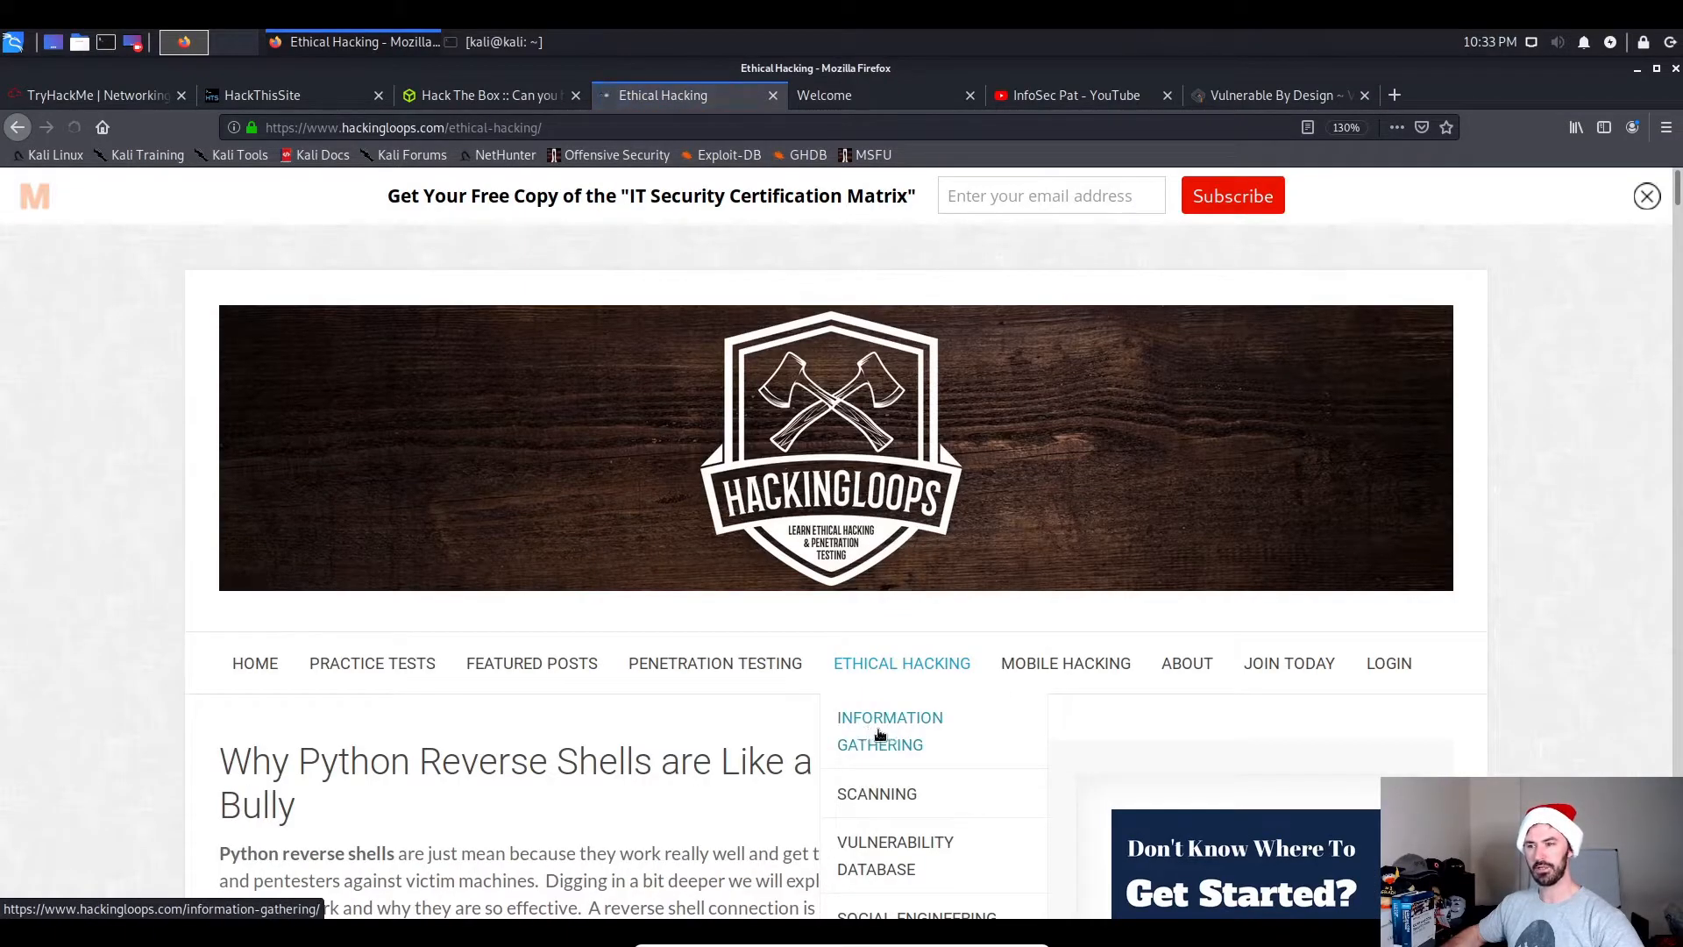
left_click(890, 730)
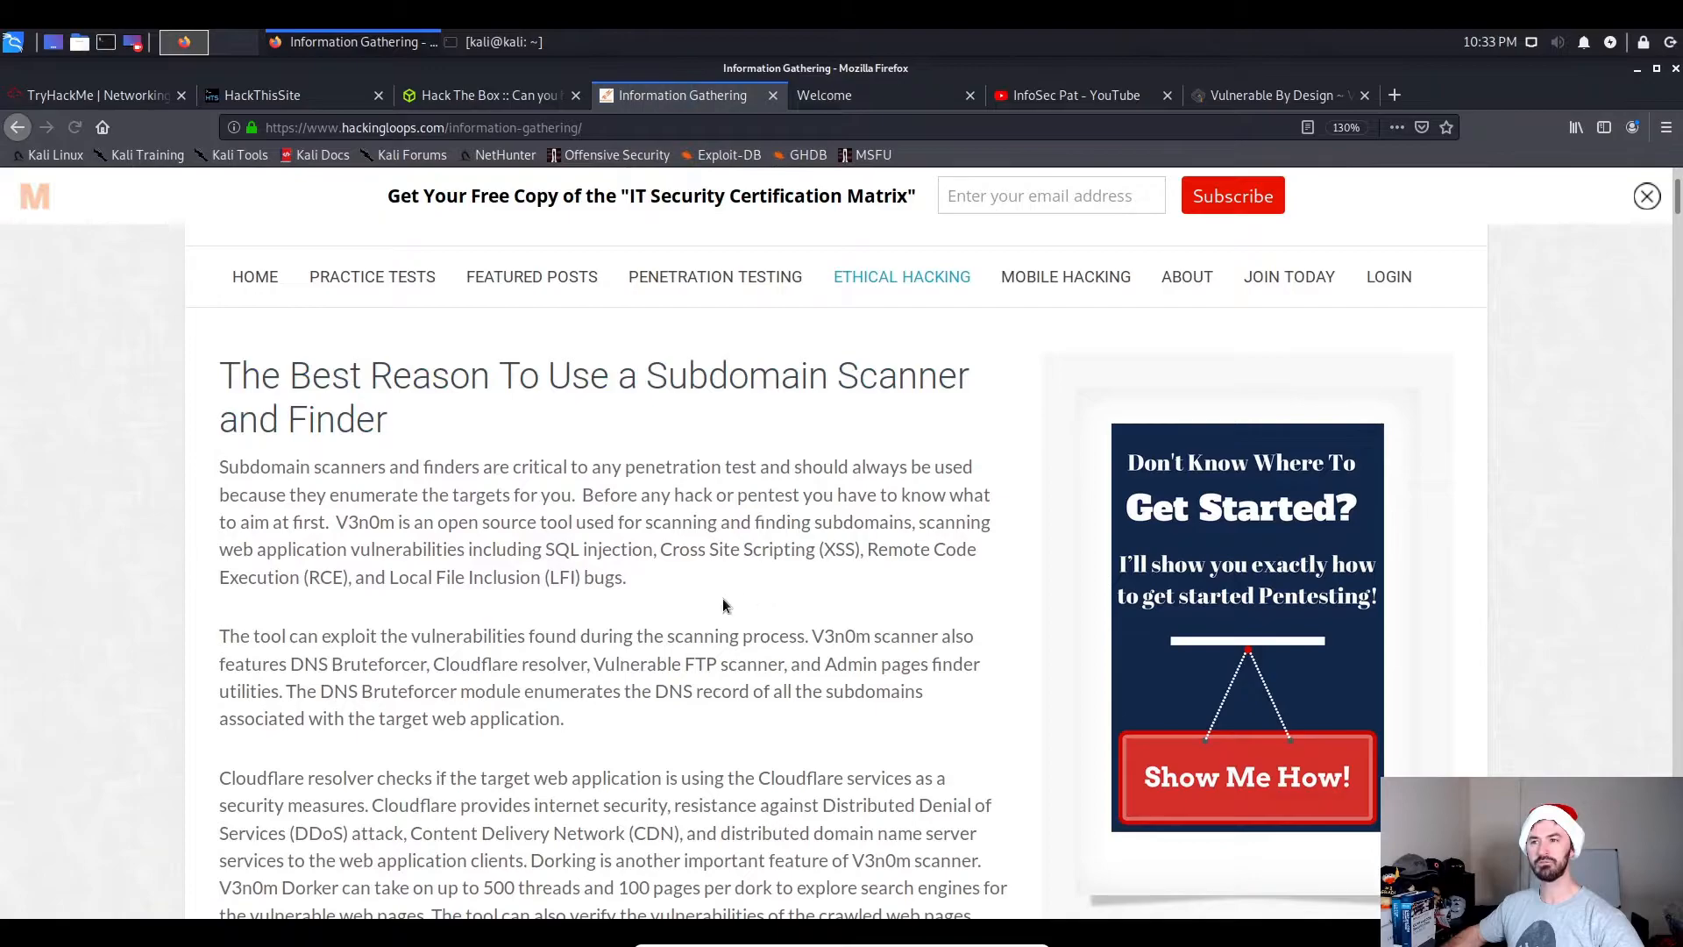
scroll("down", 3)
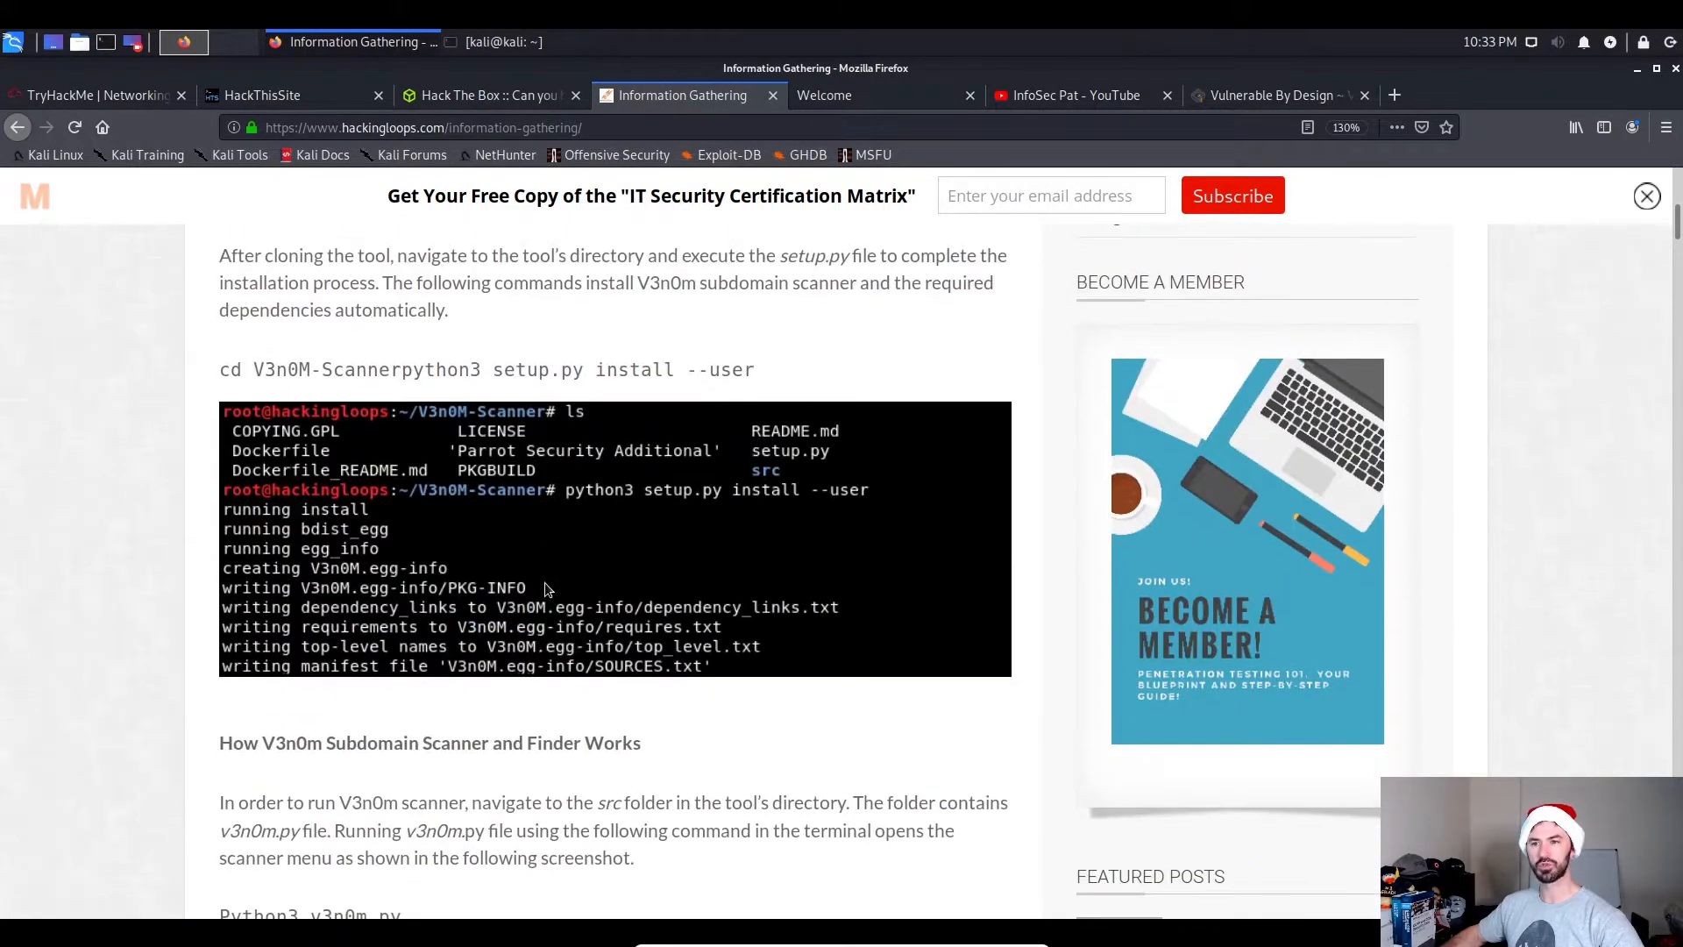
mouse_move(635, 596)
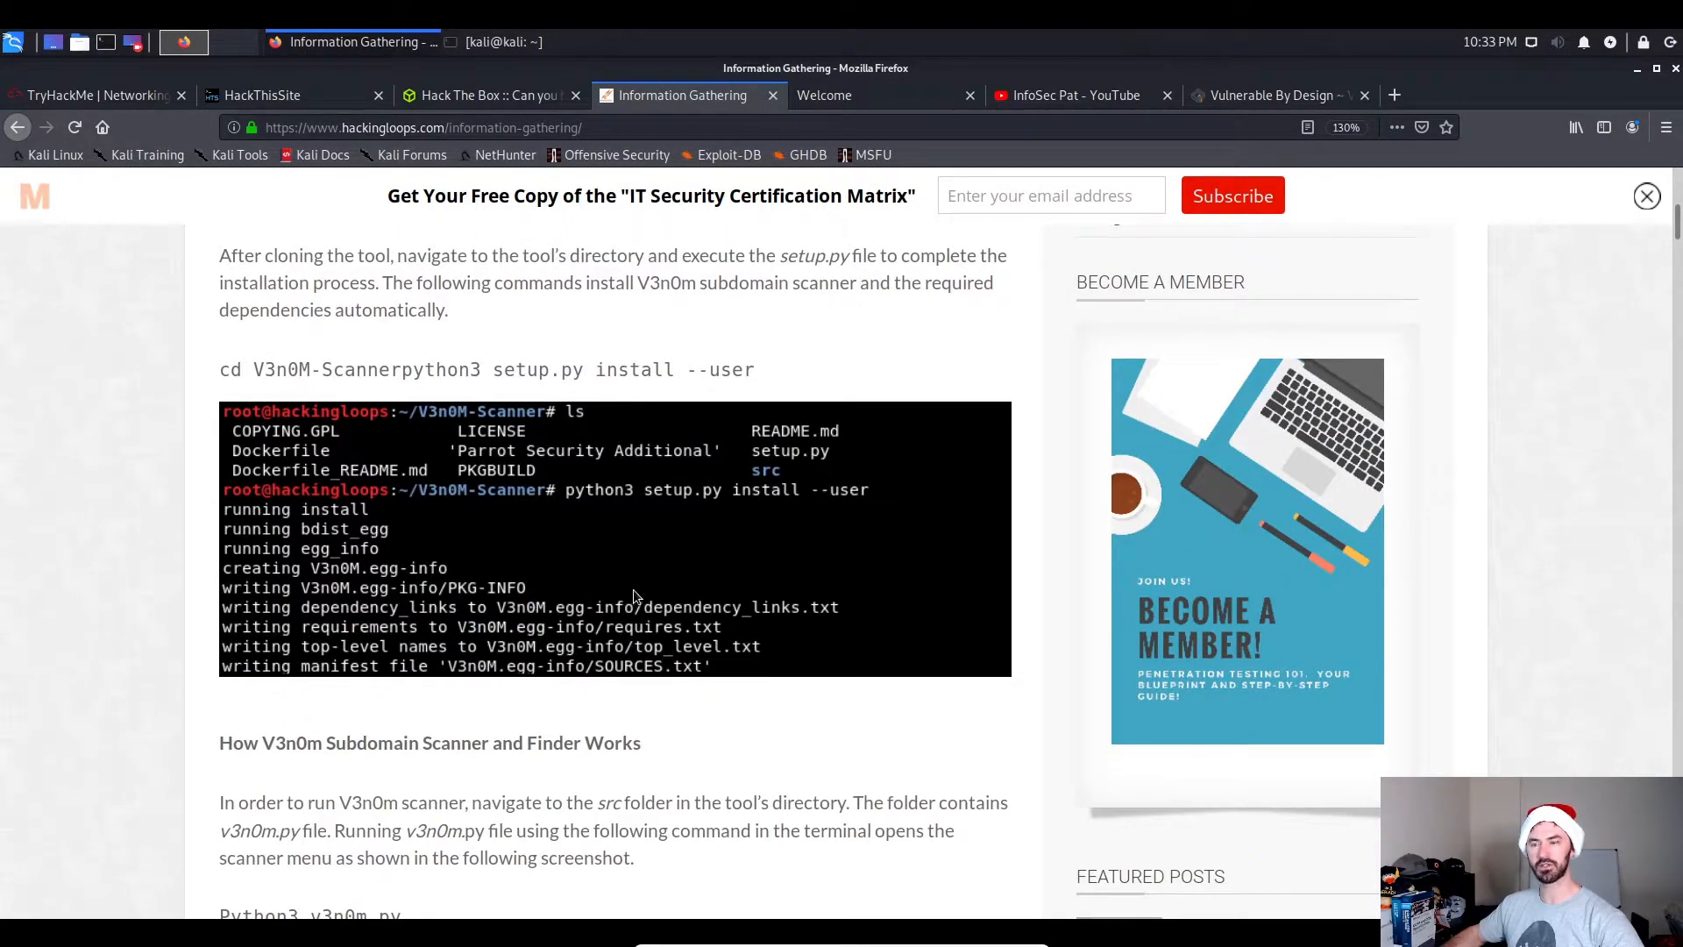
scroll("down", 3)
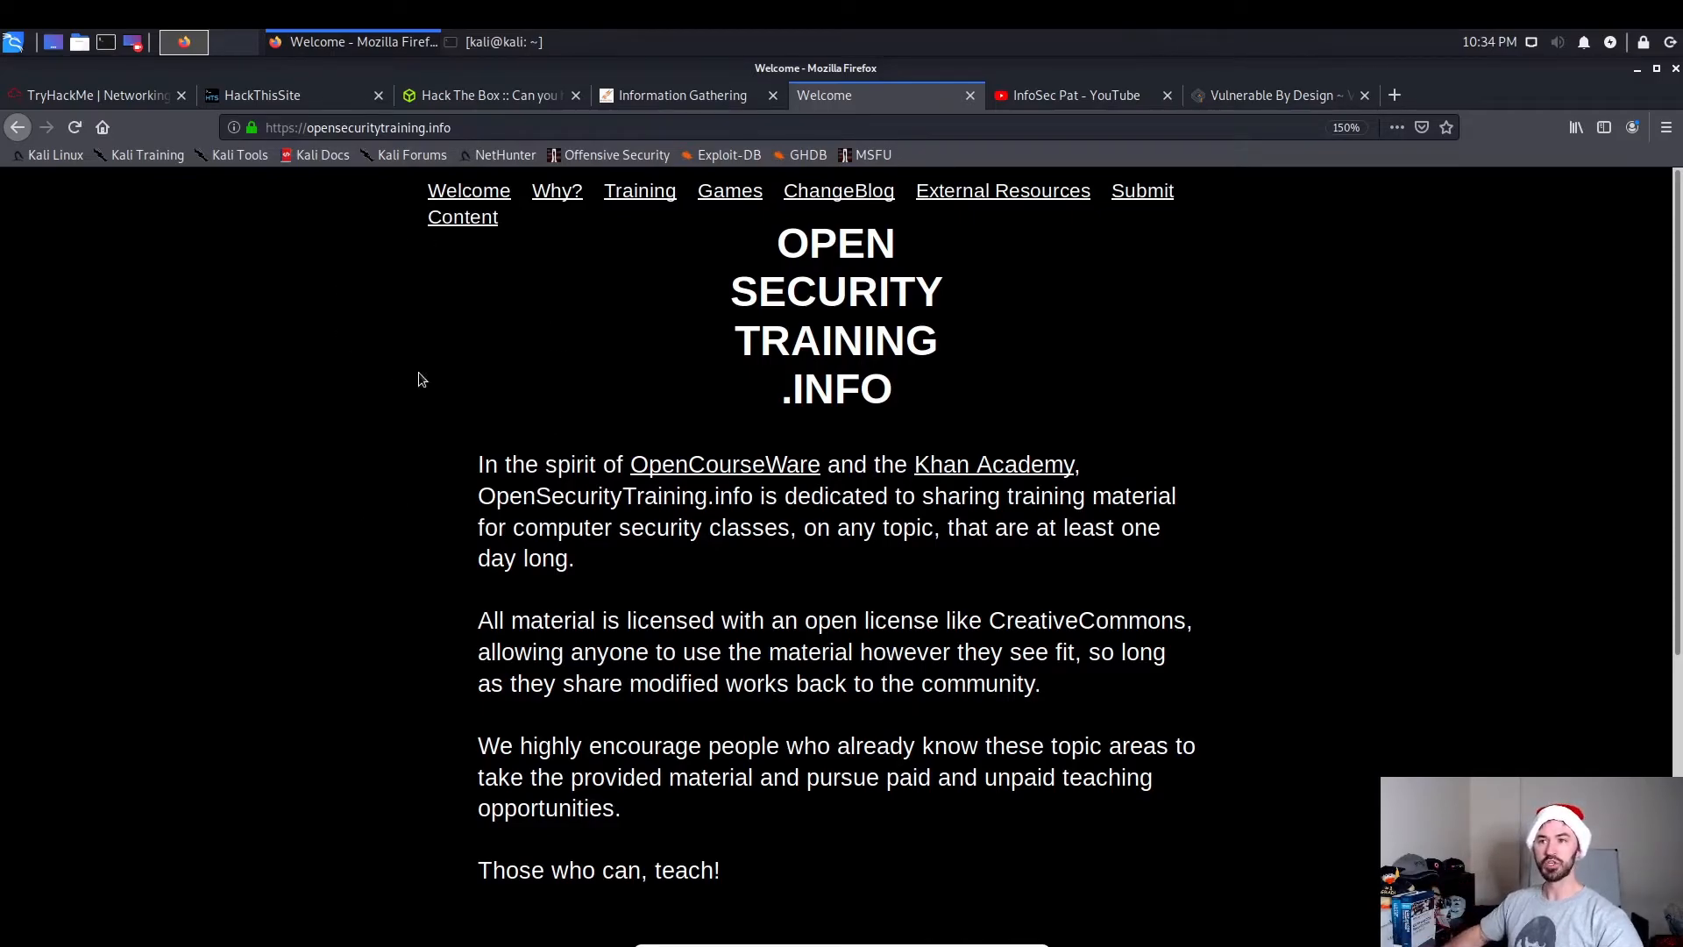
mouse_move(341, 217)
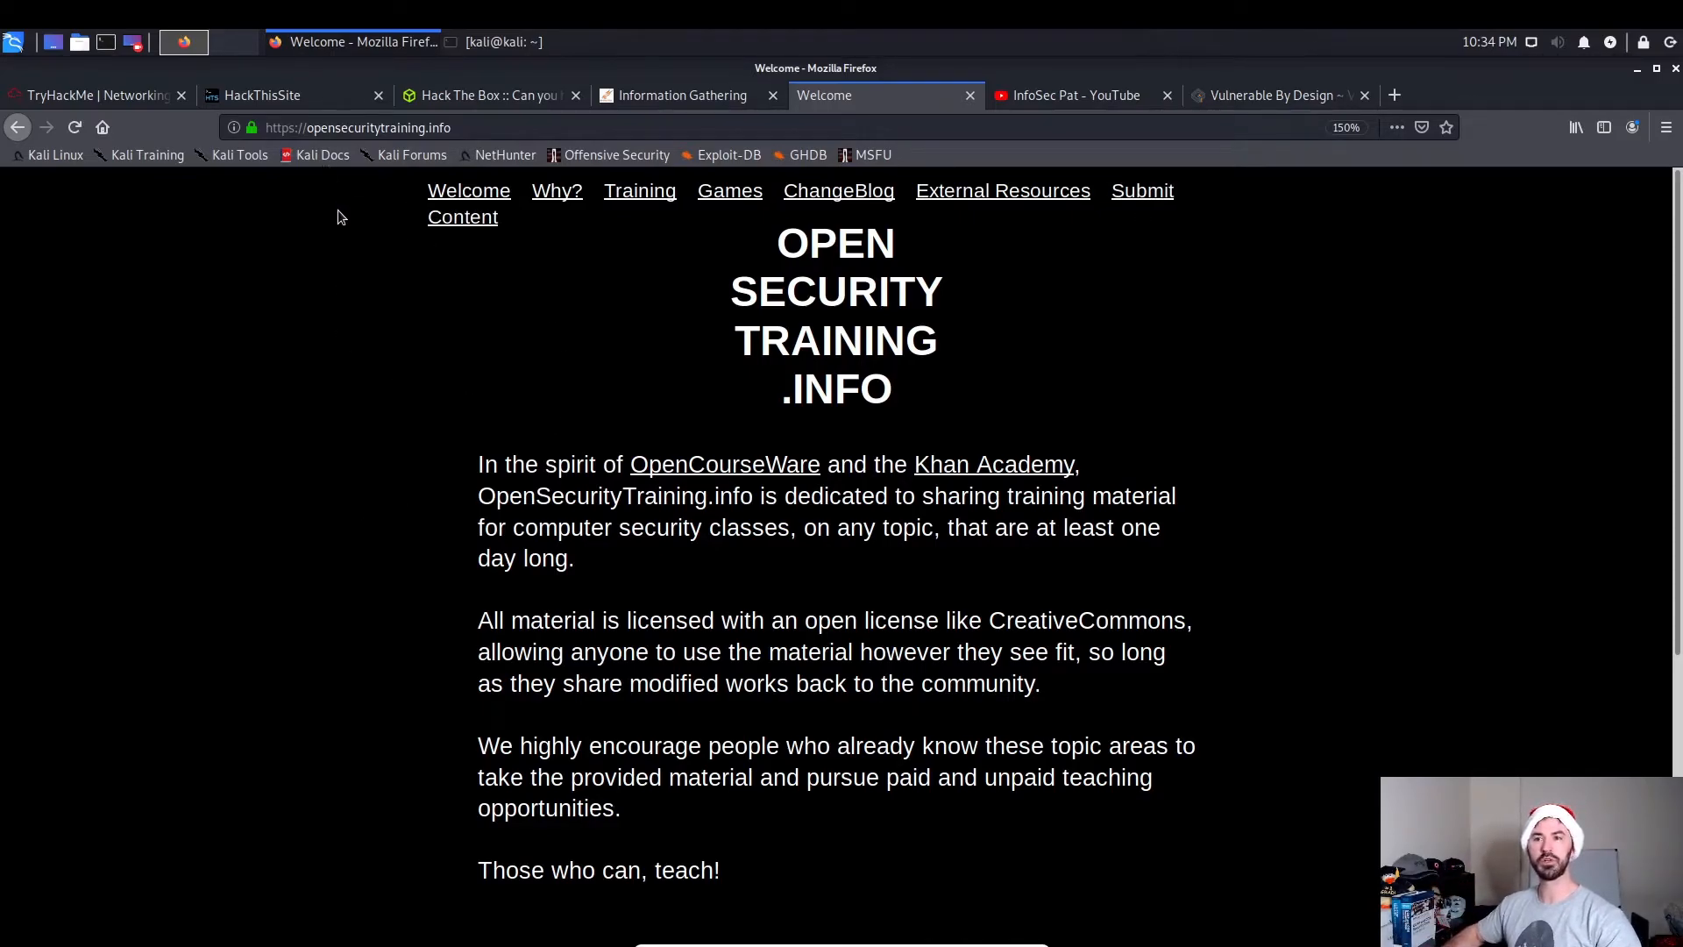
mouse_move(640, 200)
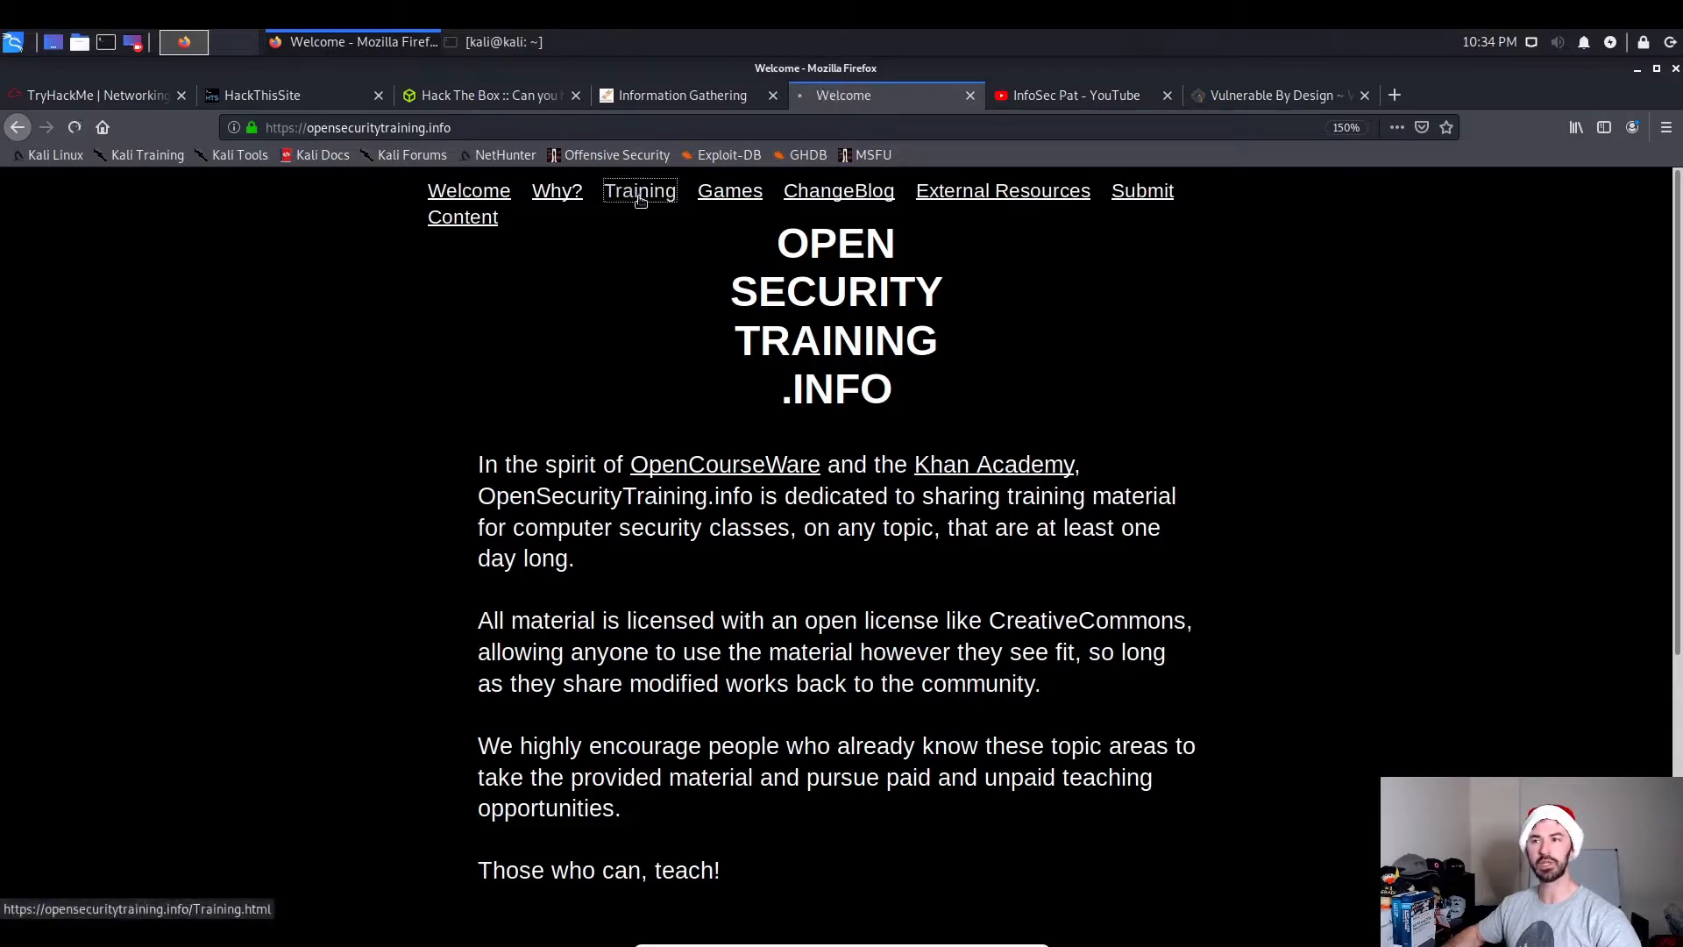
Open the Training page and scroll to the Beginner Classes like Android Forensics.
left_click(640, 191)
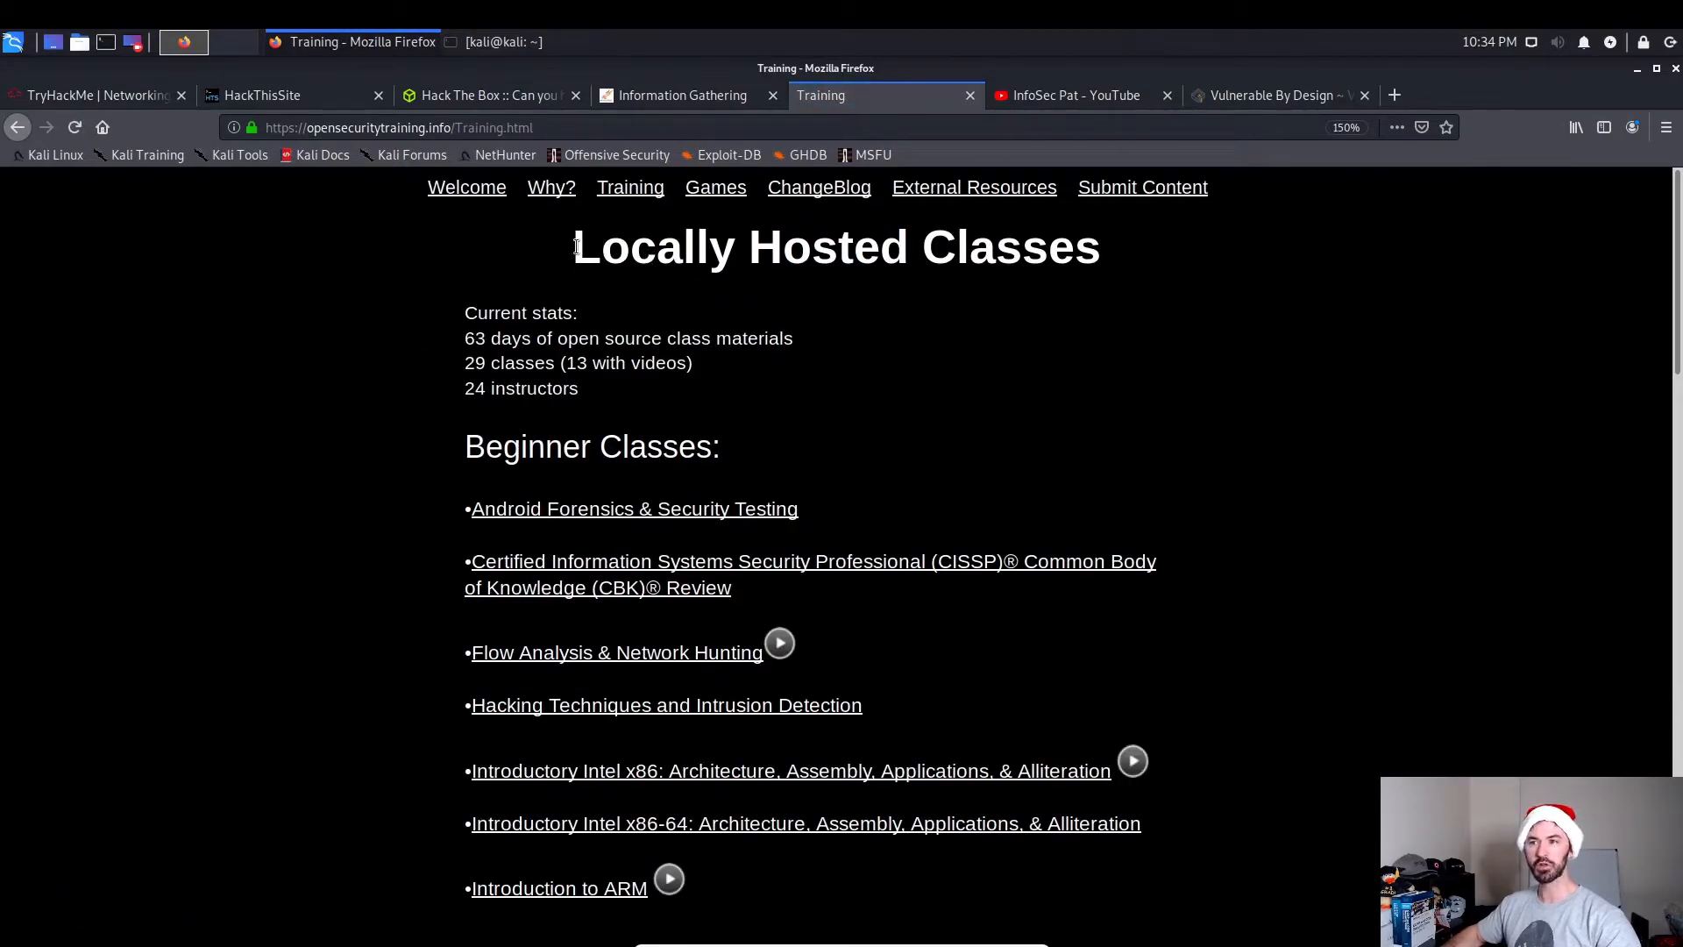
mouse_move(885, 337)
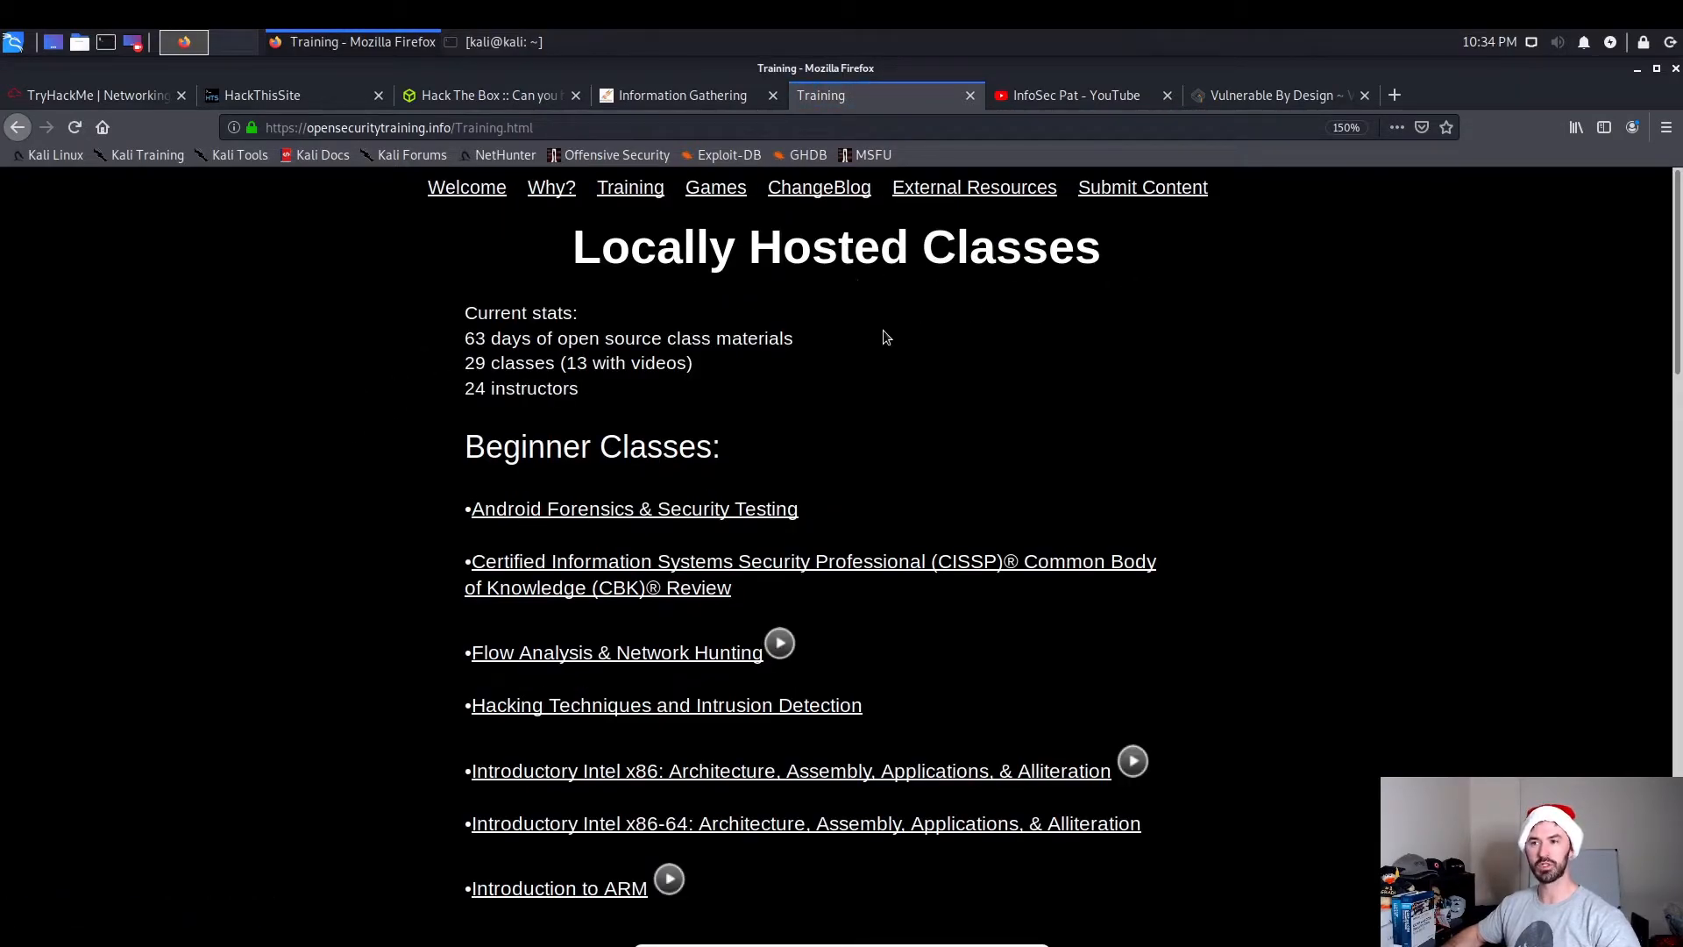
mouse_move(545, 396)
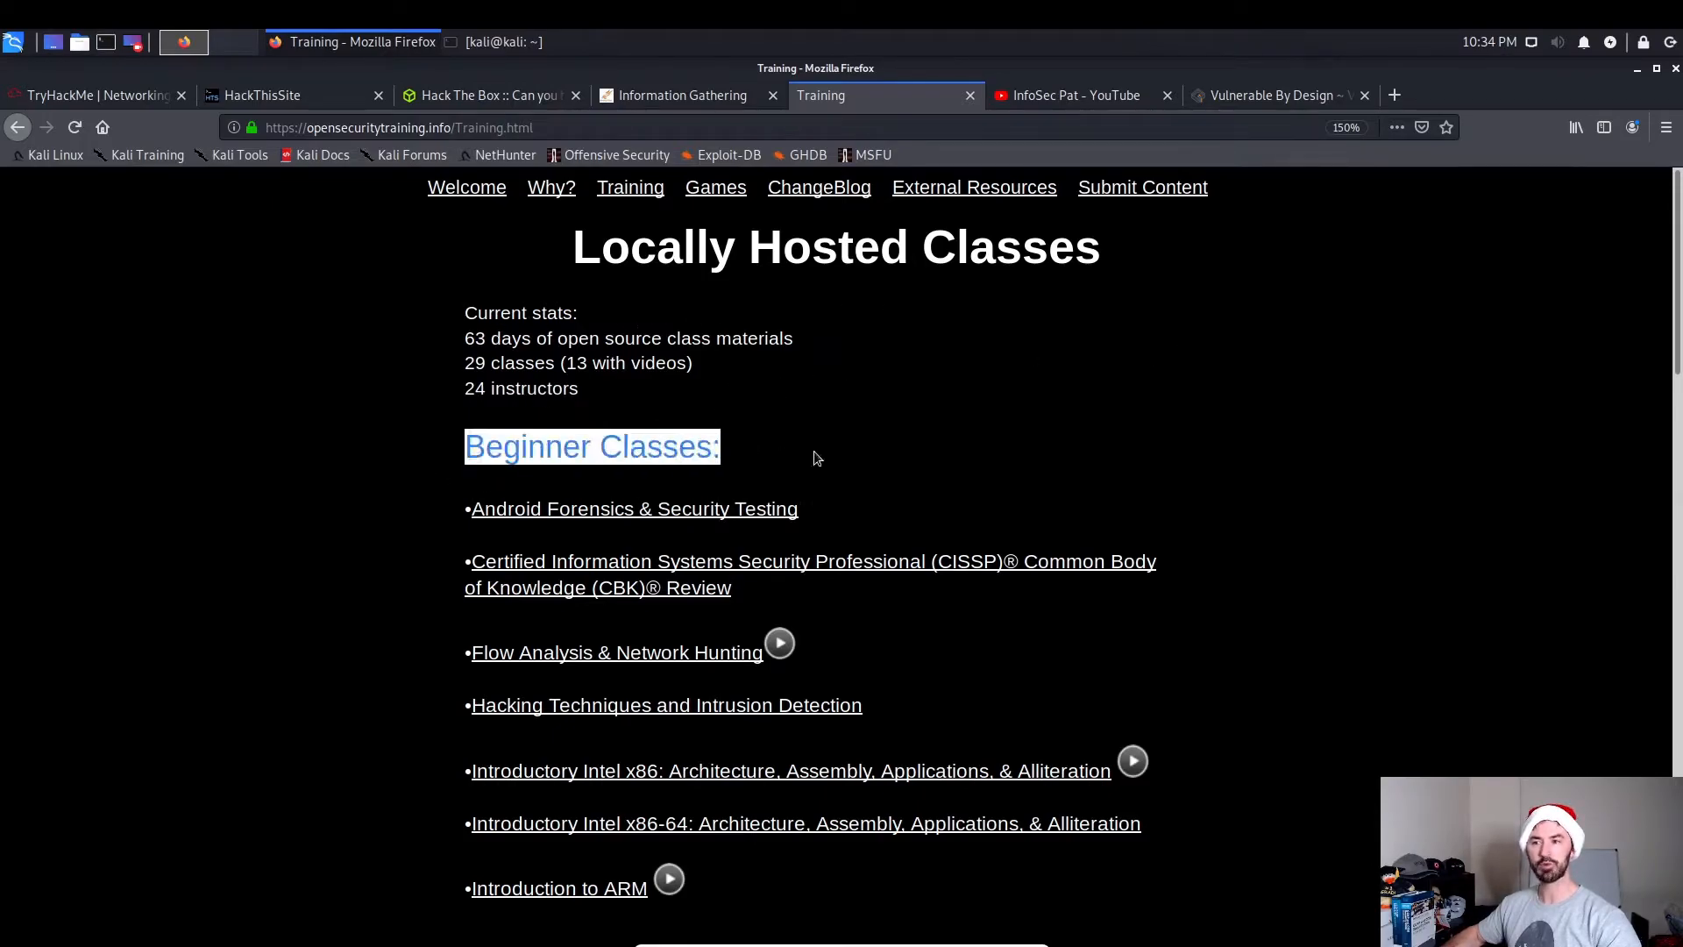
scroll("down", 3)
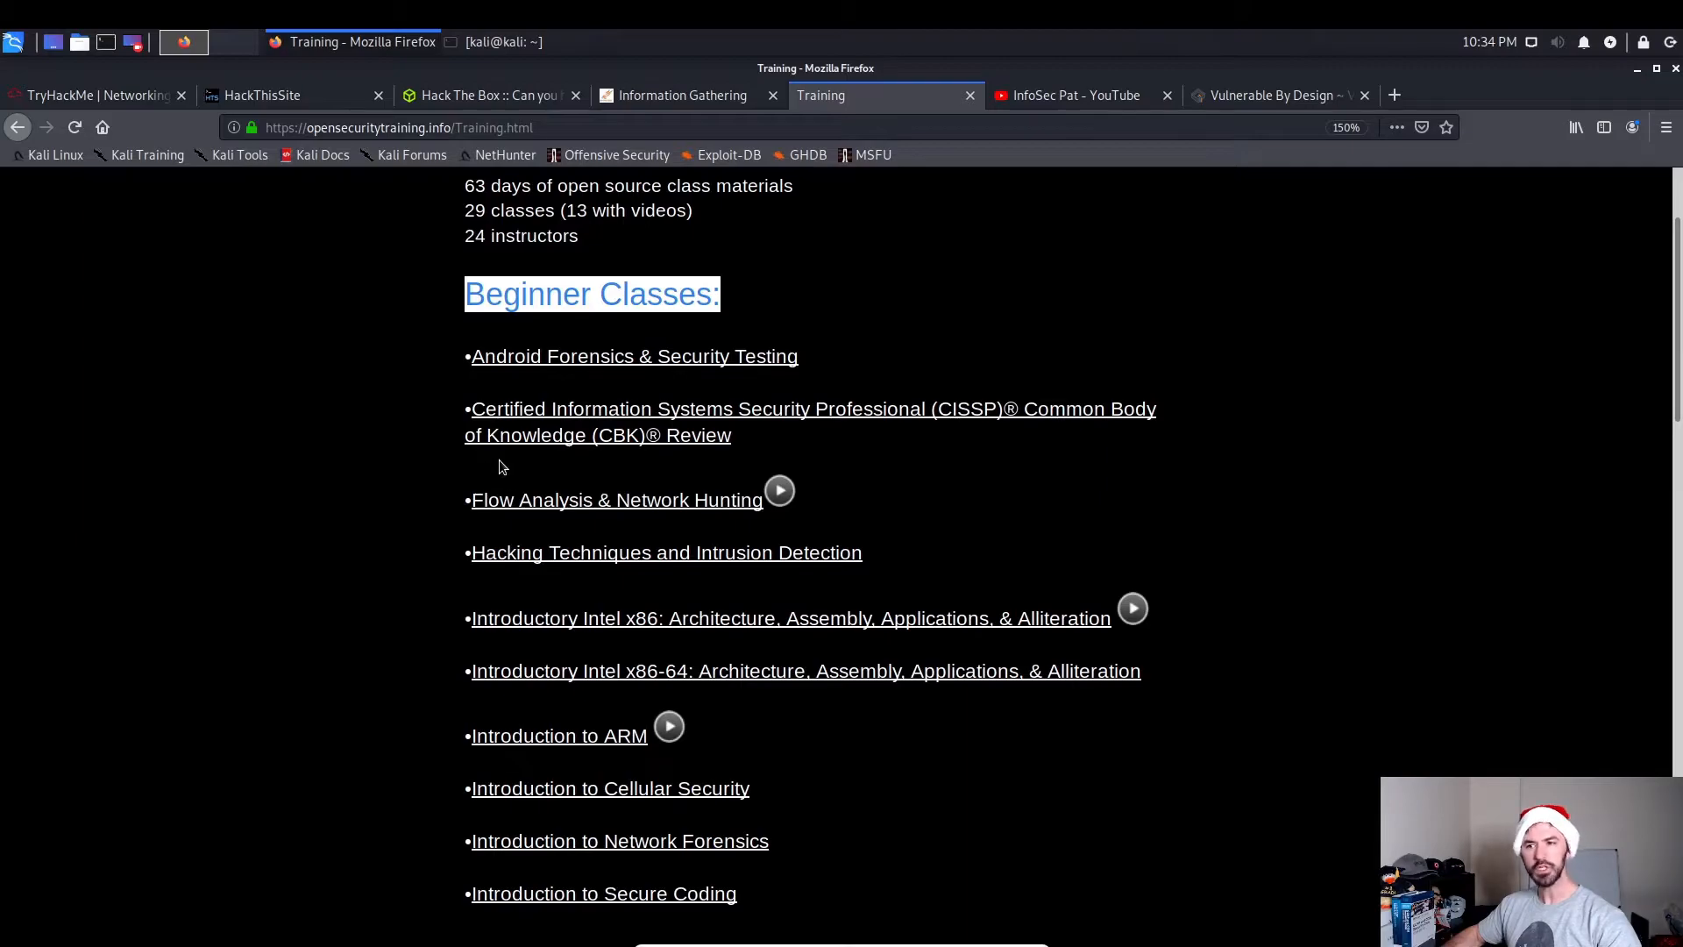
Open the Hacking Techniques and Intrusion Detection course and highlight its VirtualBox lab requirement.
left_click(666, 552)
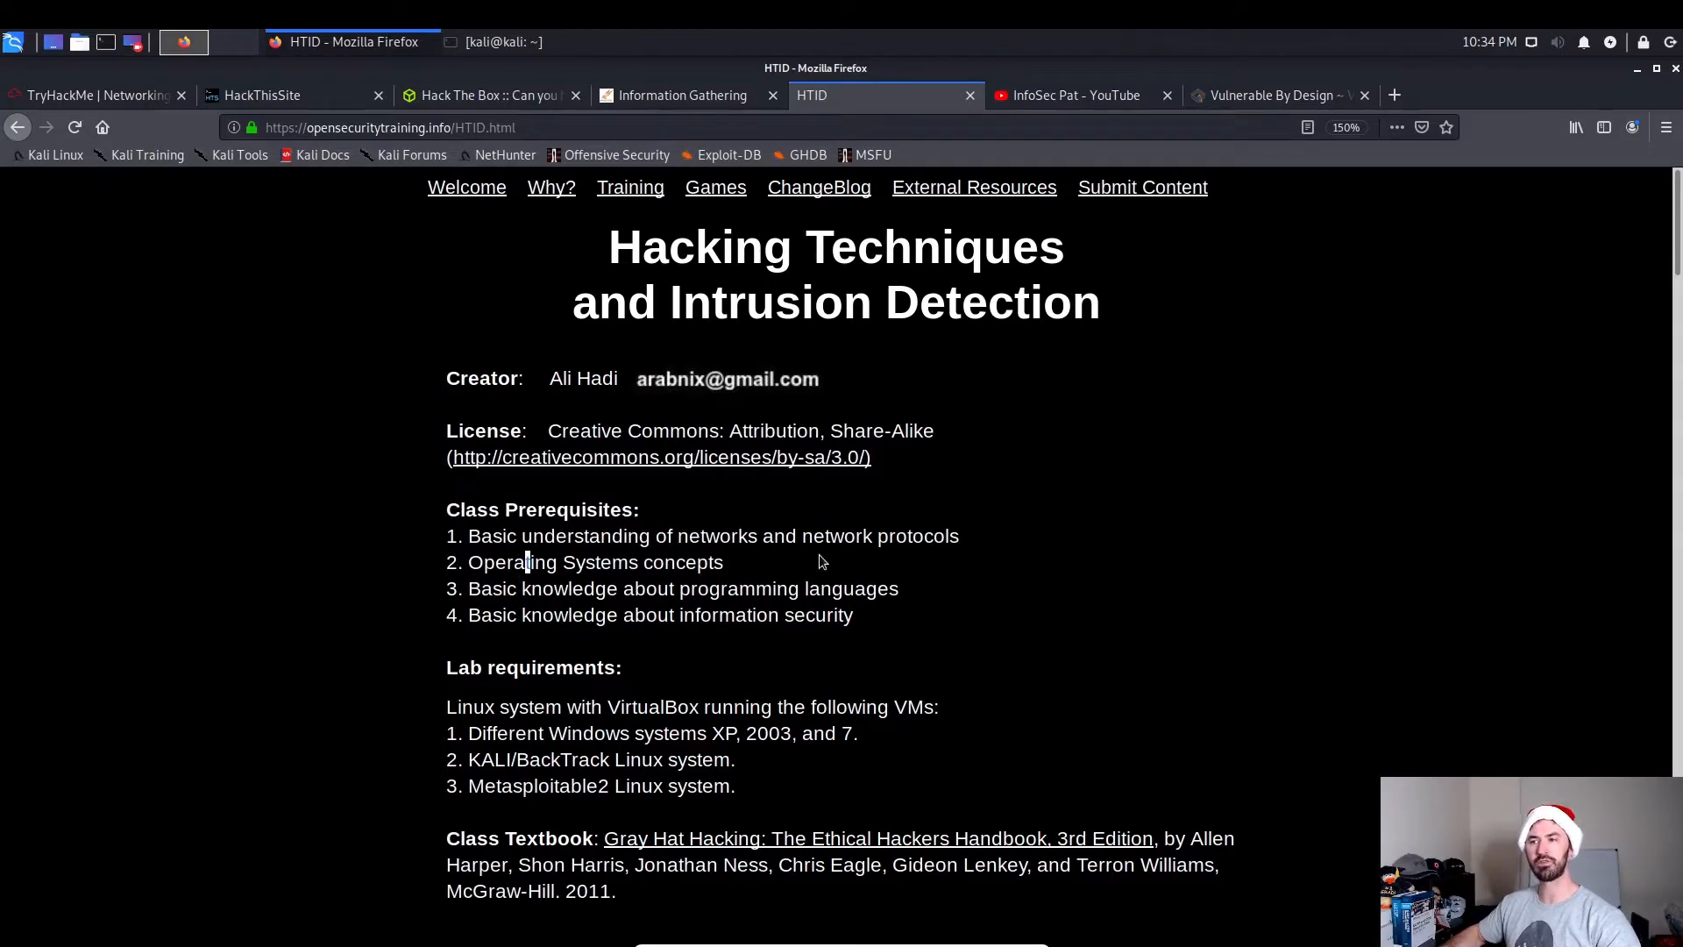
mouse_move(671, 635)
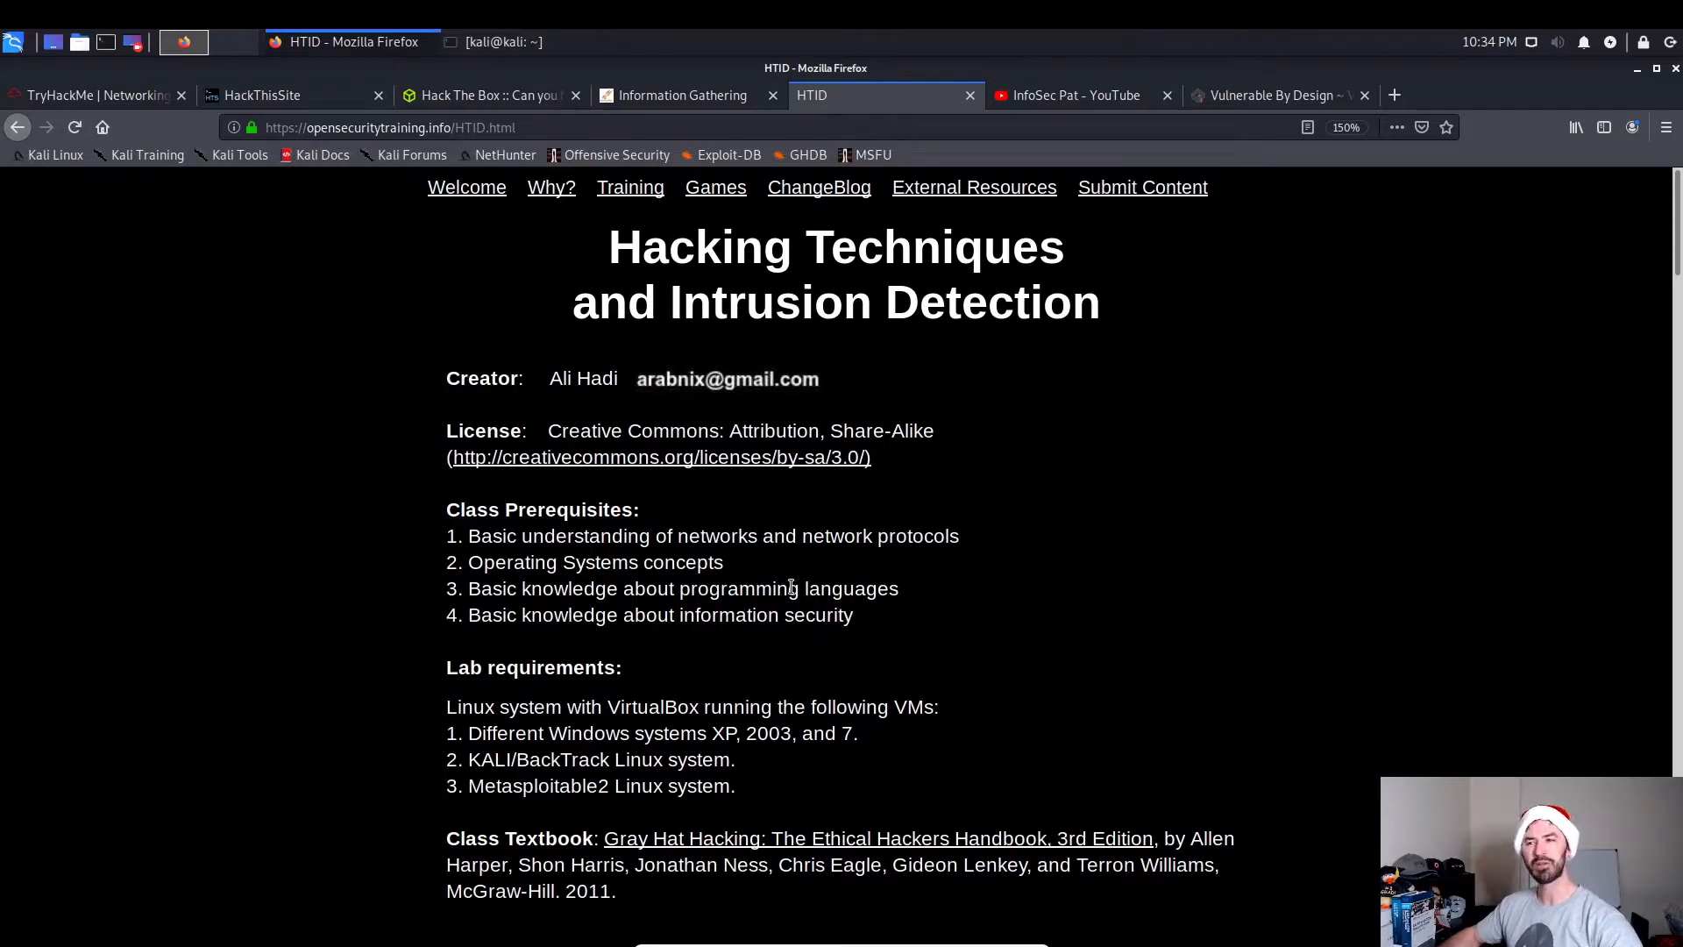
mouse_move(825, 673)
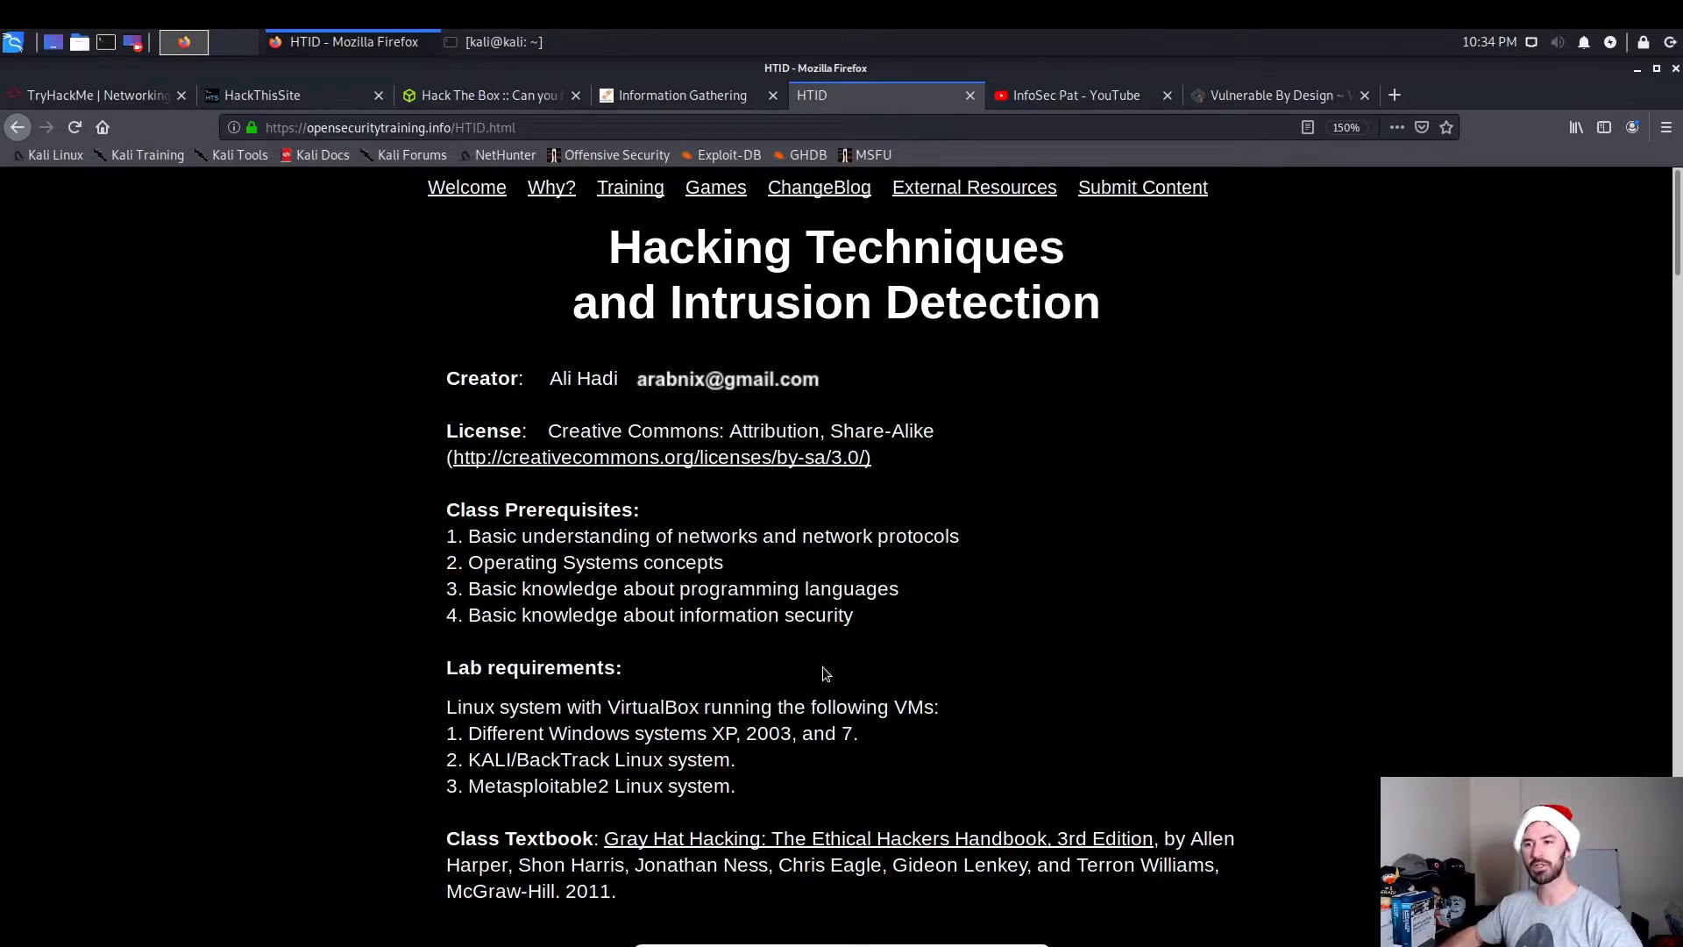
scroll("down", 3)
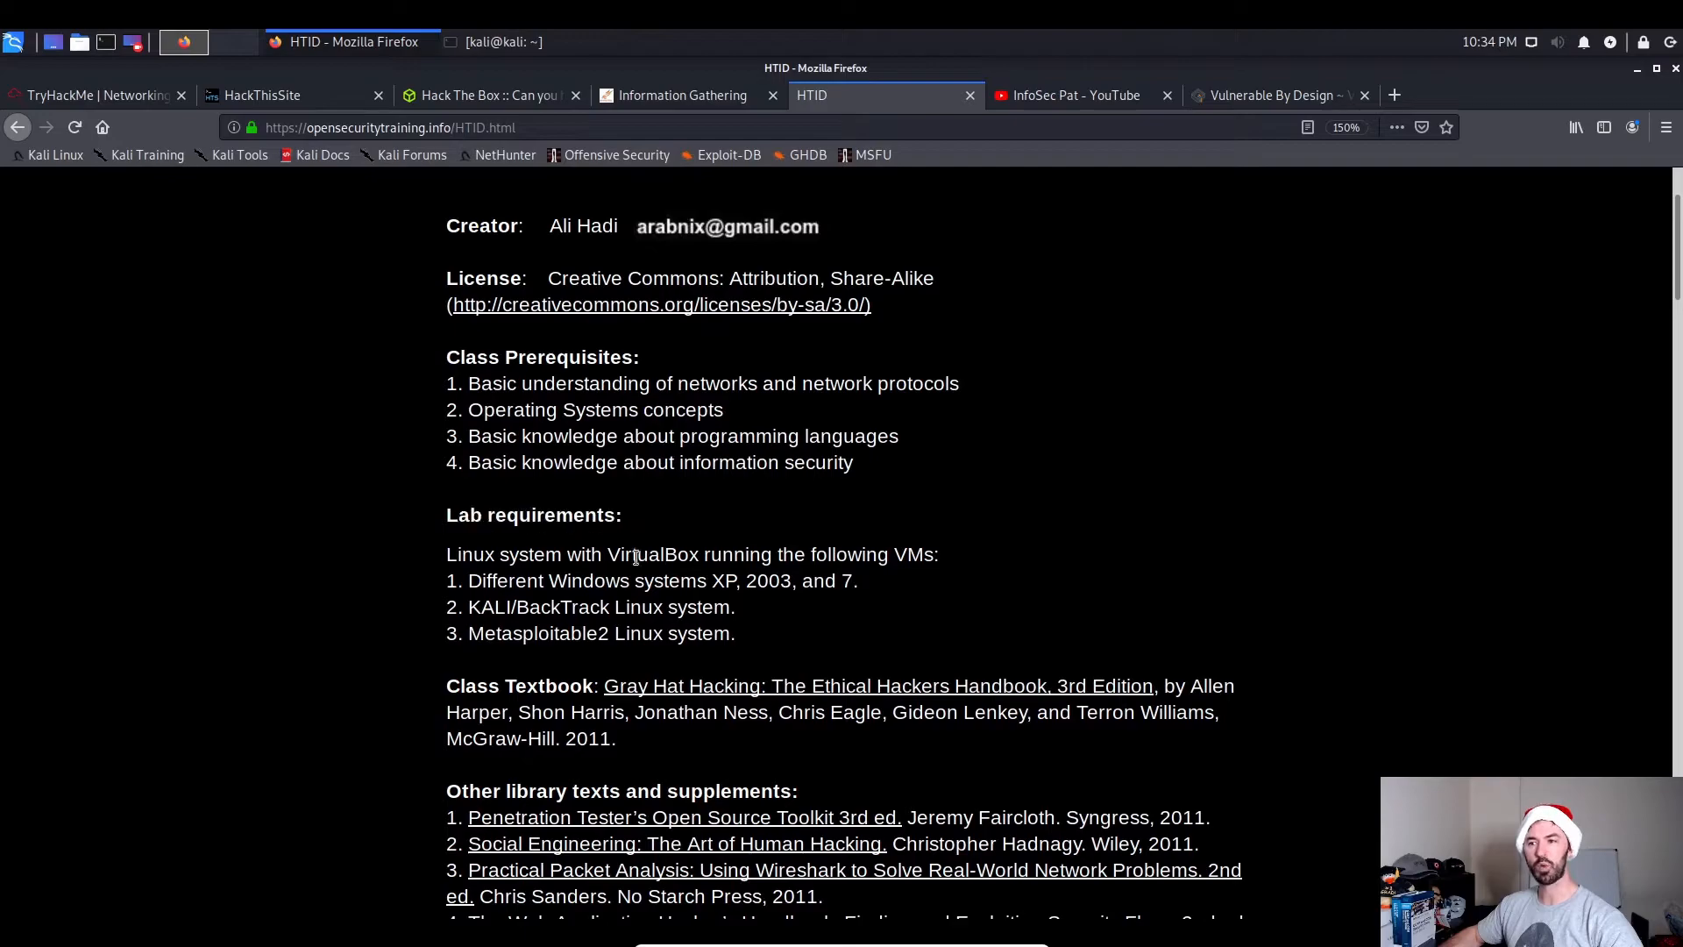
left_click_drag(649, 554, 908, 554)
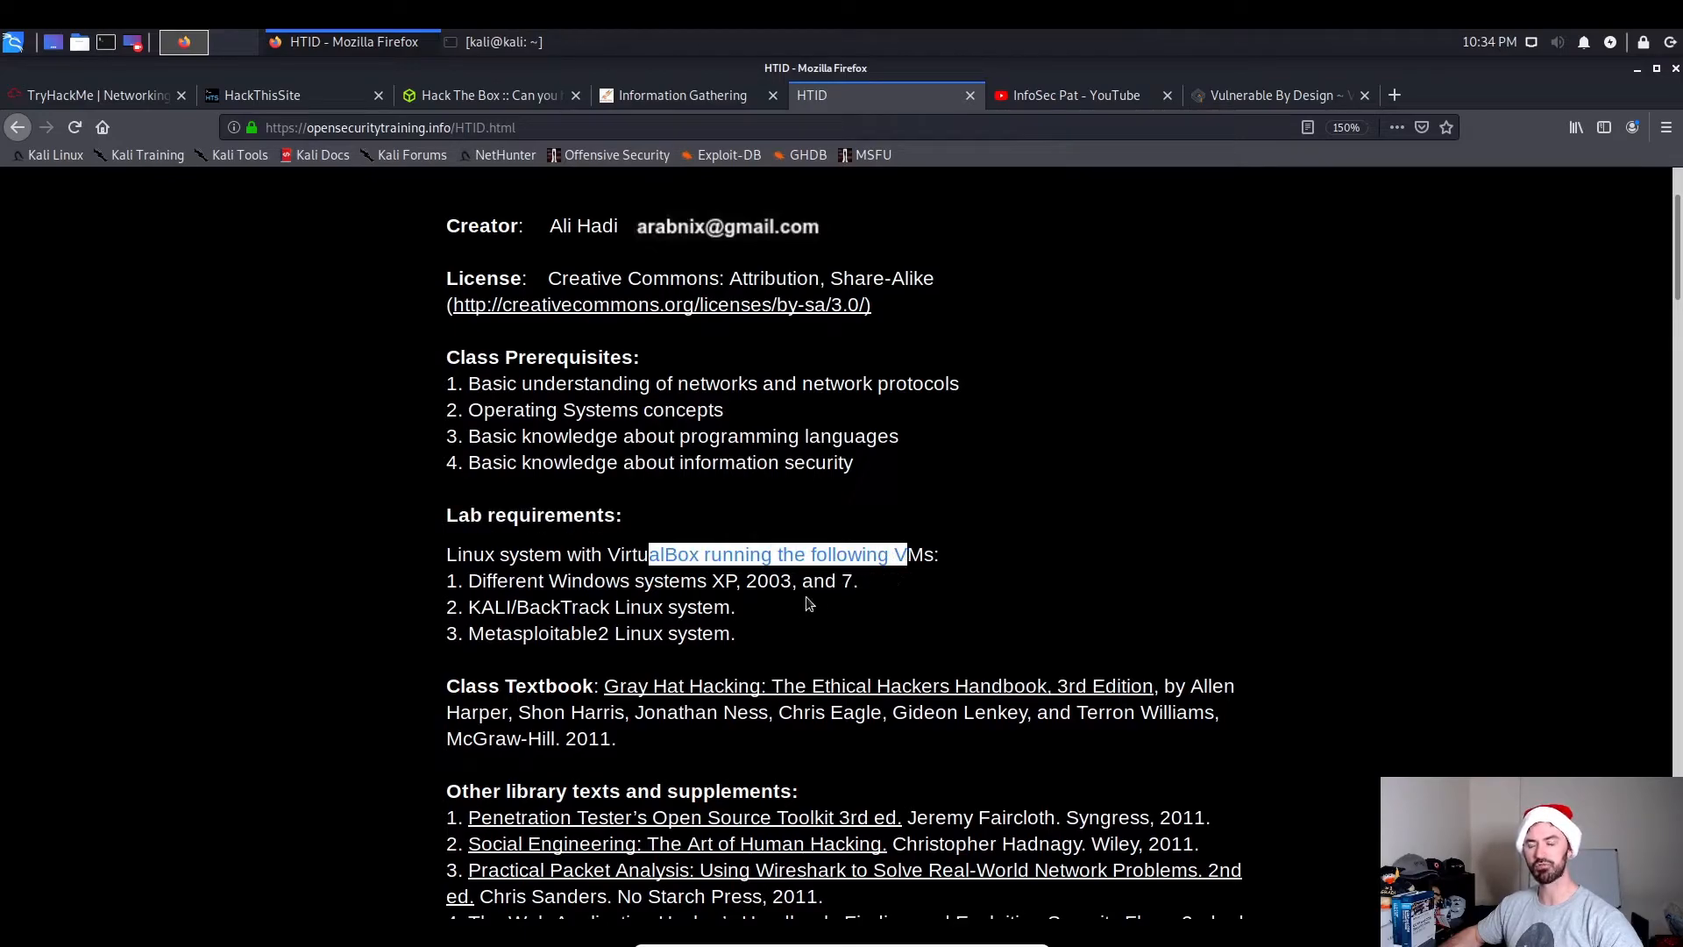
left_click(472, 554)
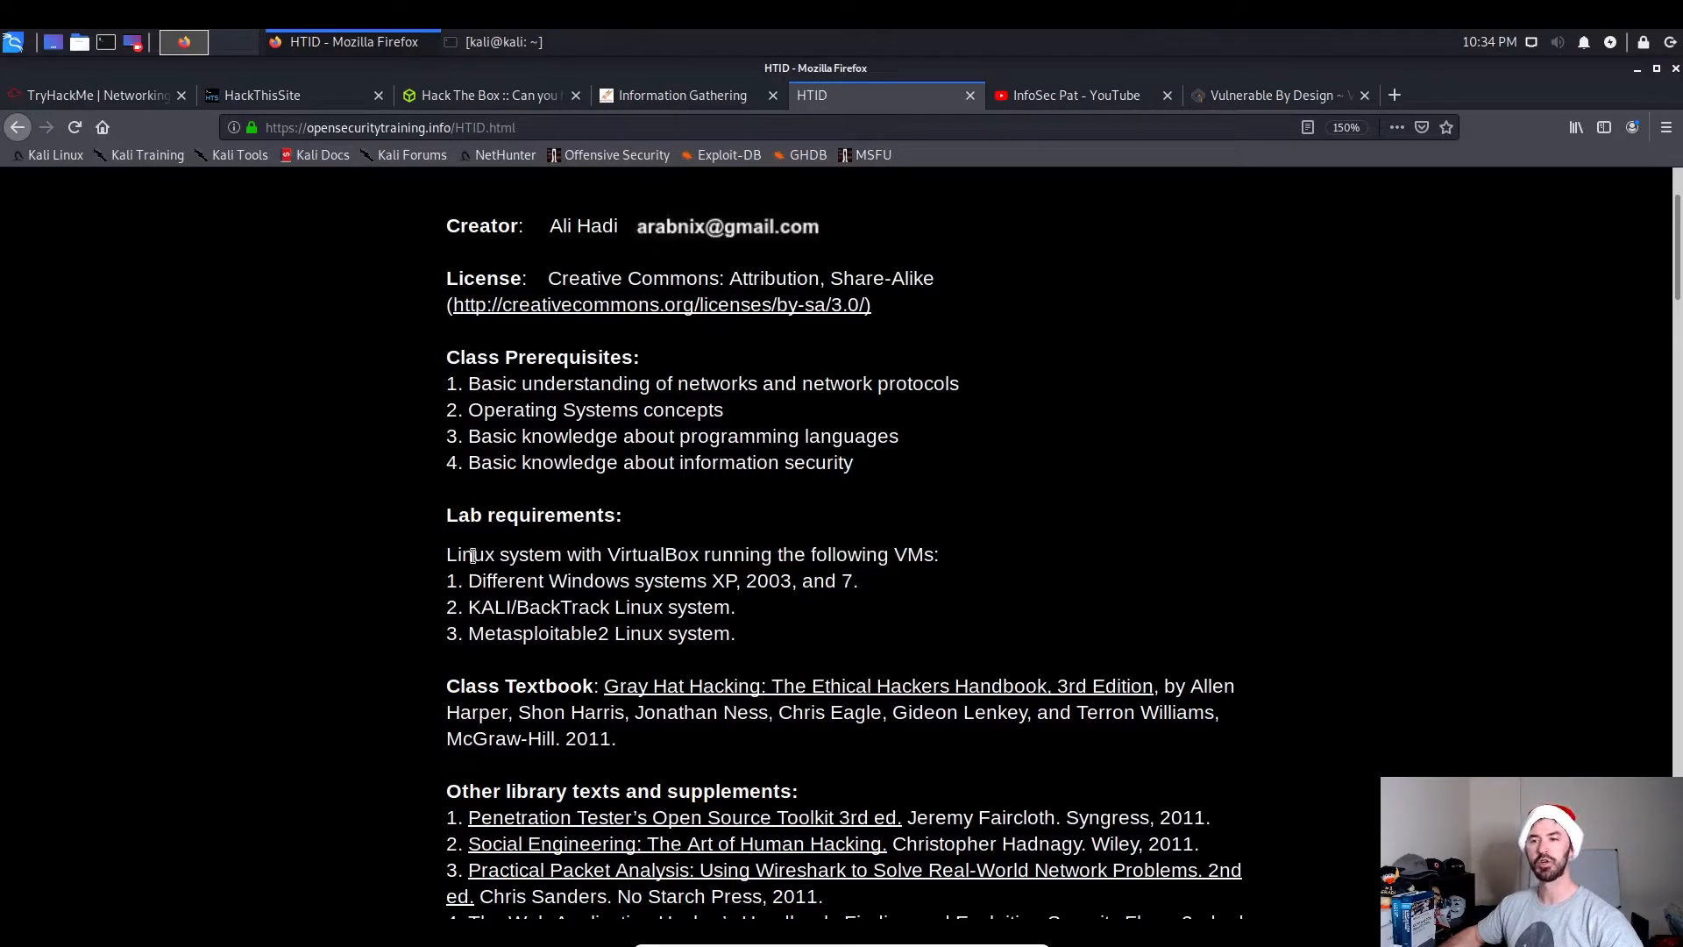
left_click_drag(458, 554, 632, 580)
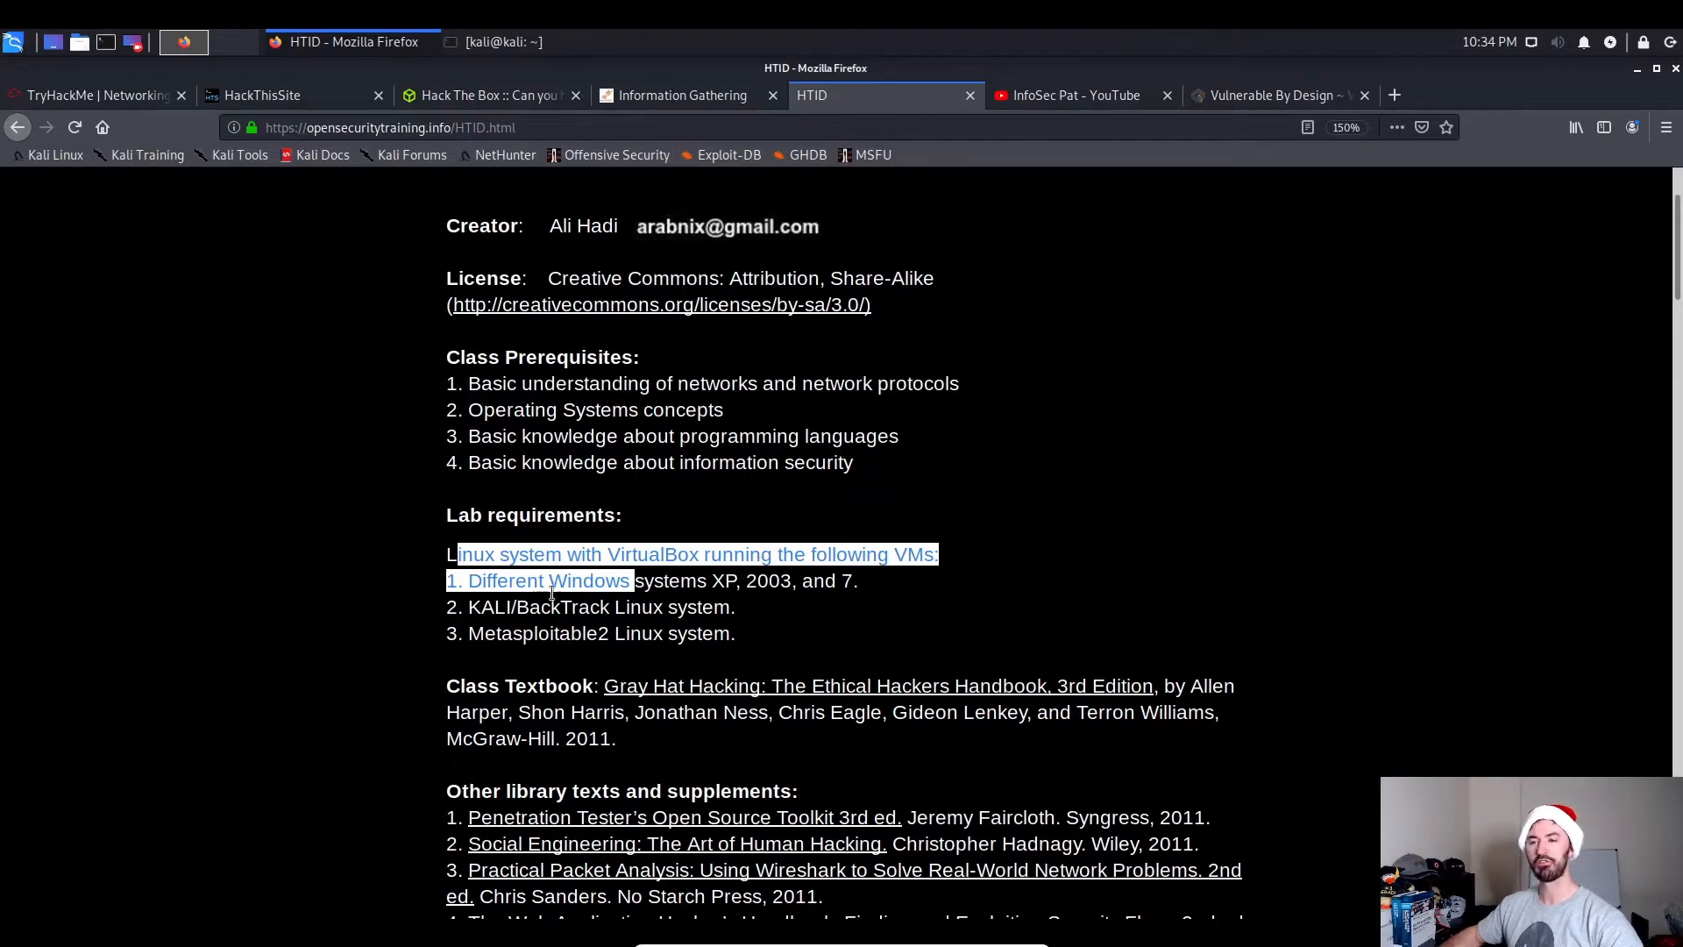
Highlight the Windows XP, 2003, 7 and Metasploitable2 Linux lab requirements.
left_click(699, 601)
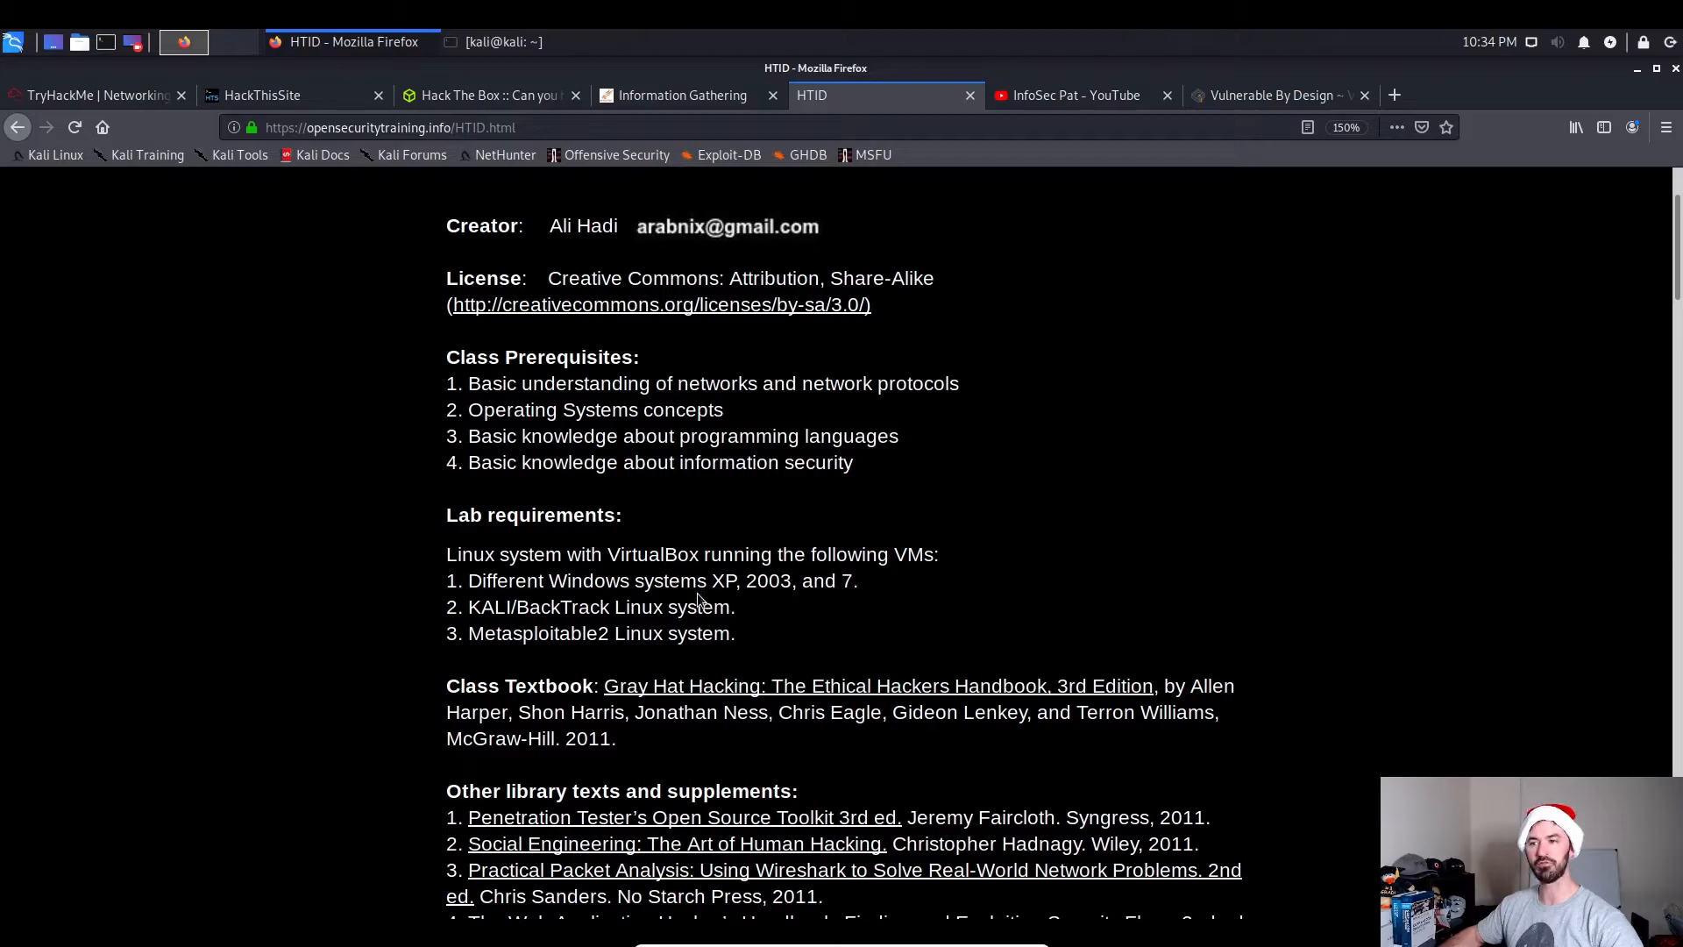
mouse_move(773, 587)
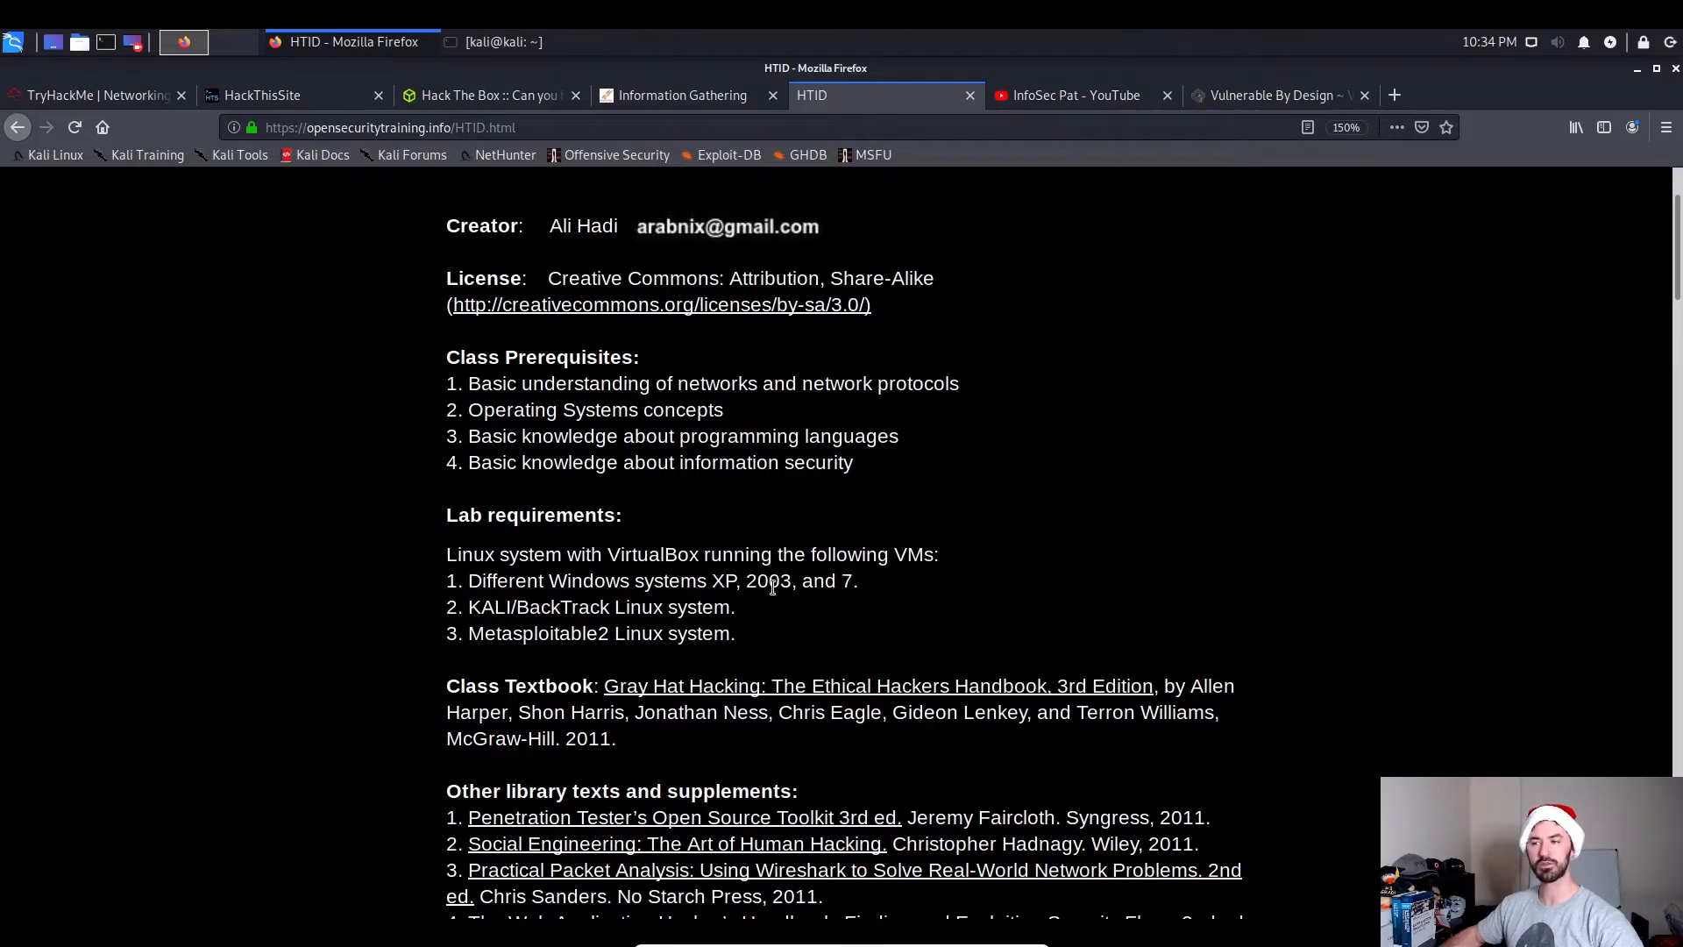
left_click_drag(549, 580, 856, 581)
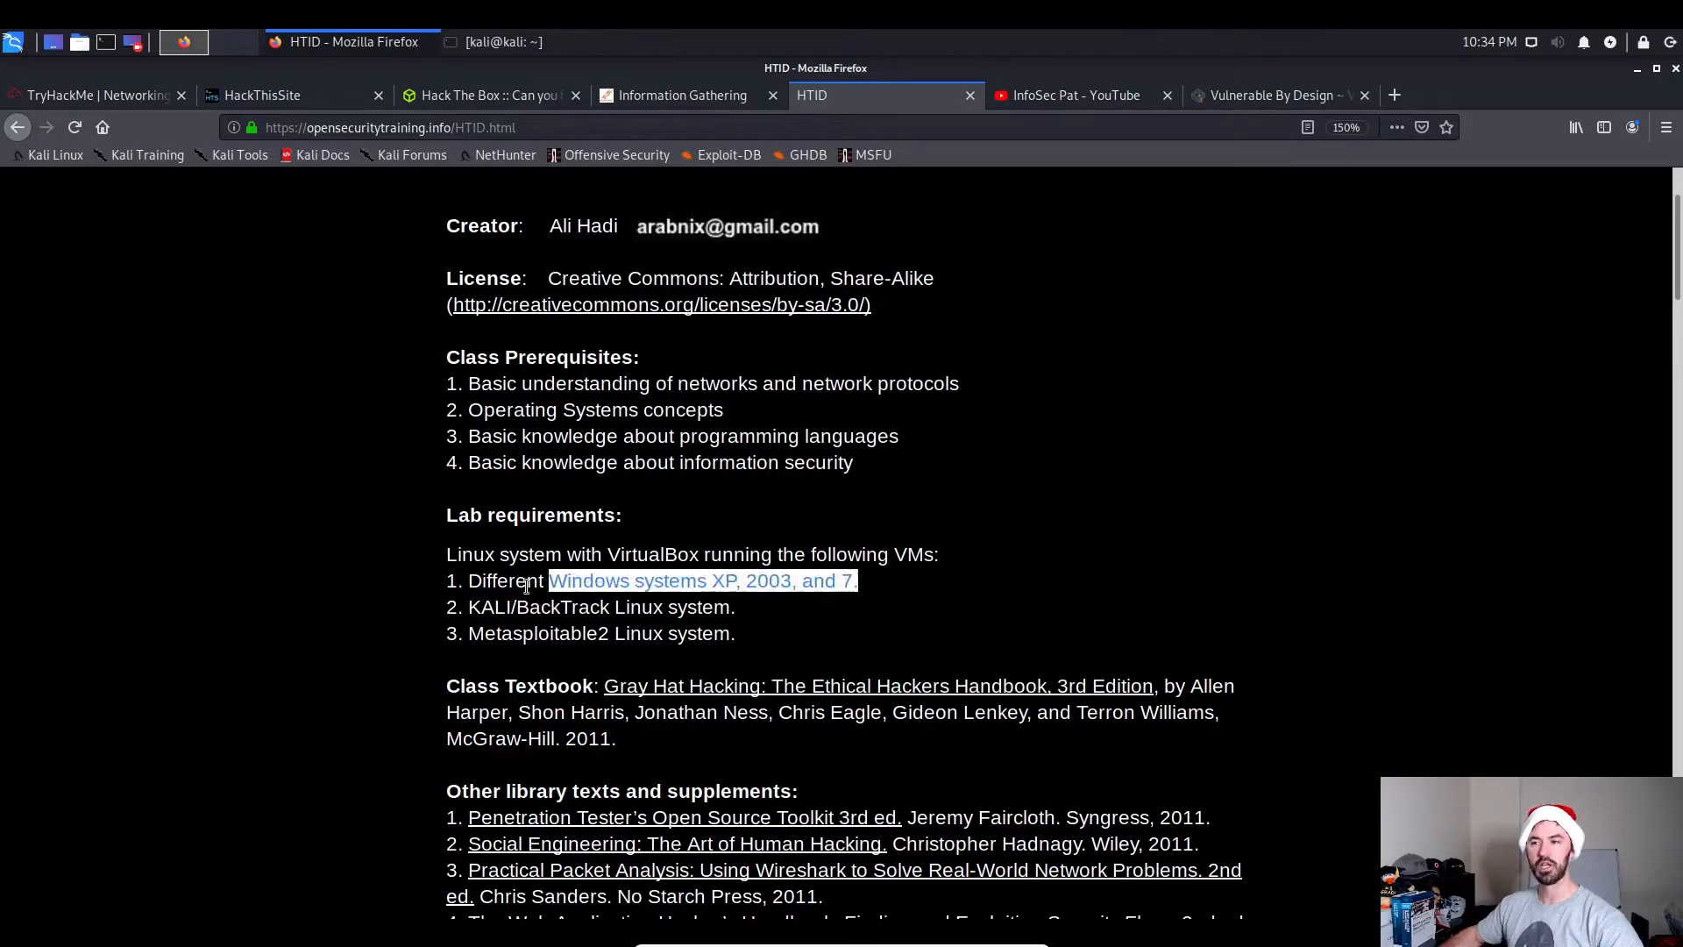
left_click(665, 589)
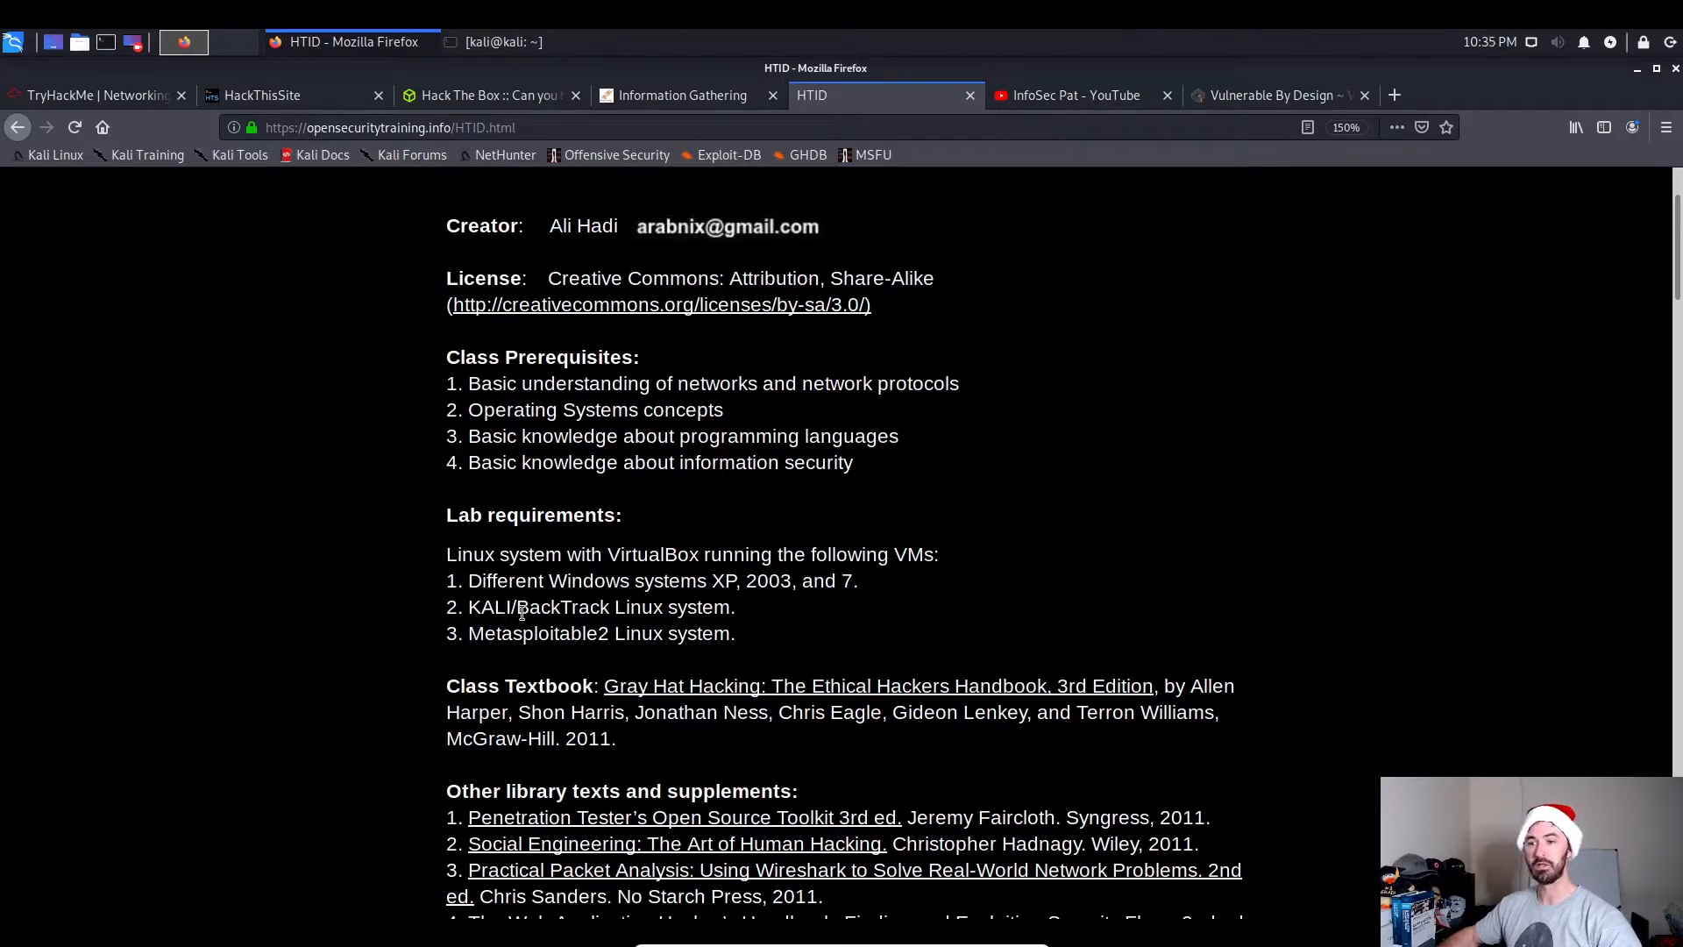
double_click(563, 606)
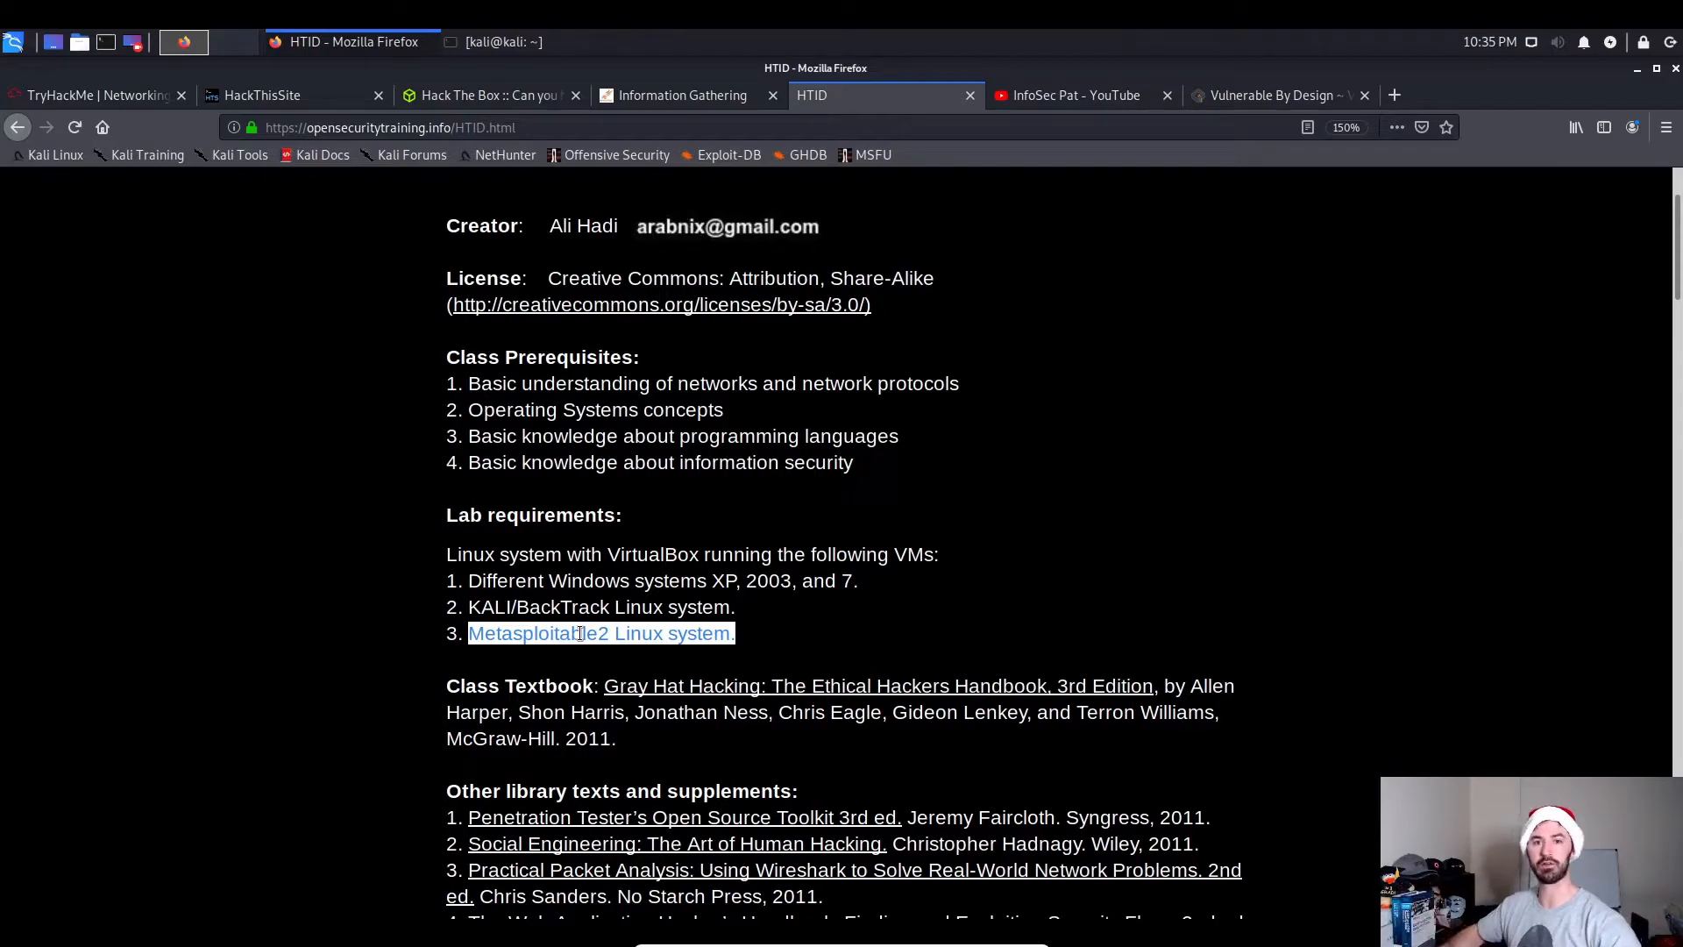
left_click(471, 651)
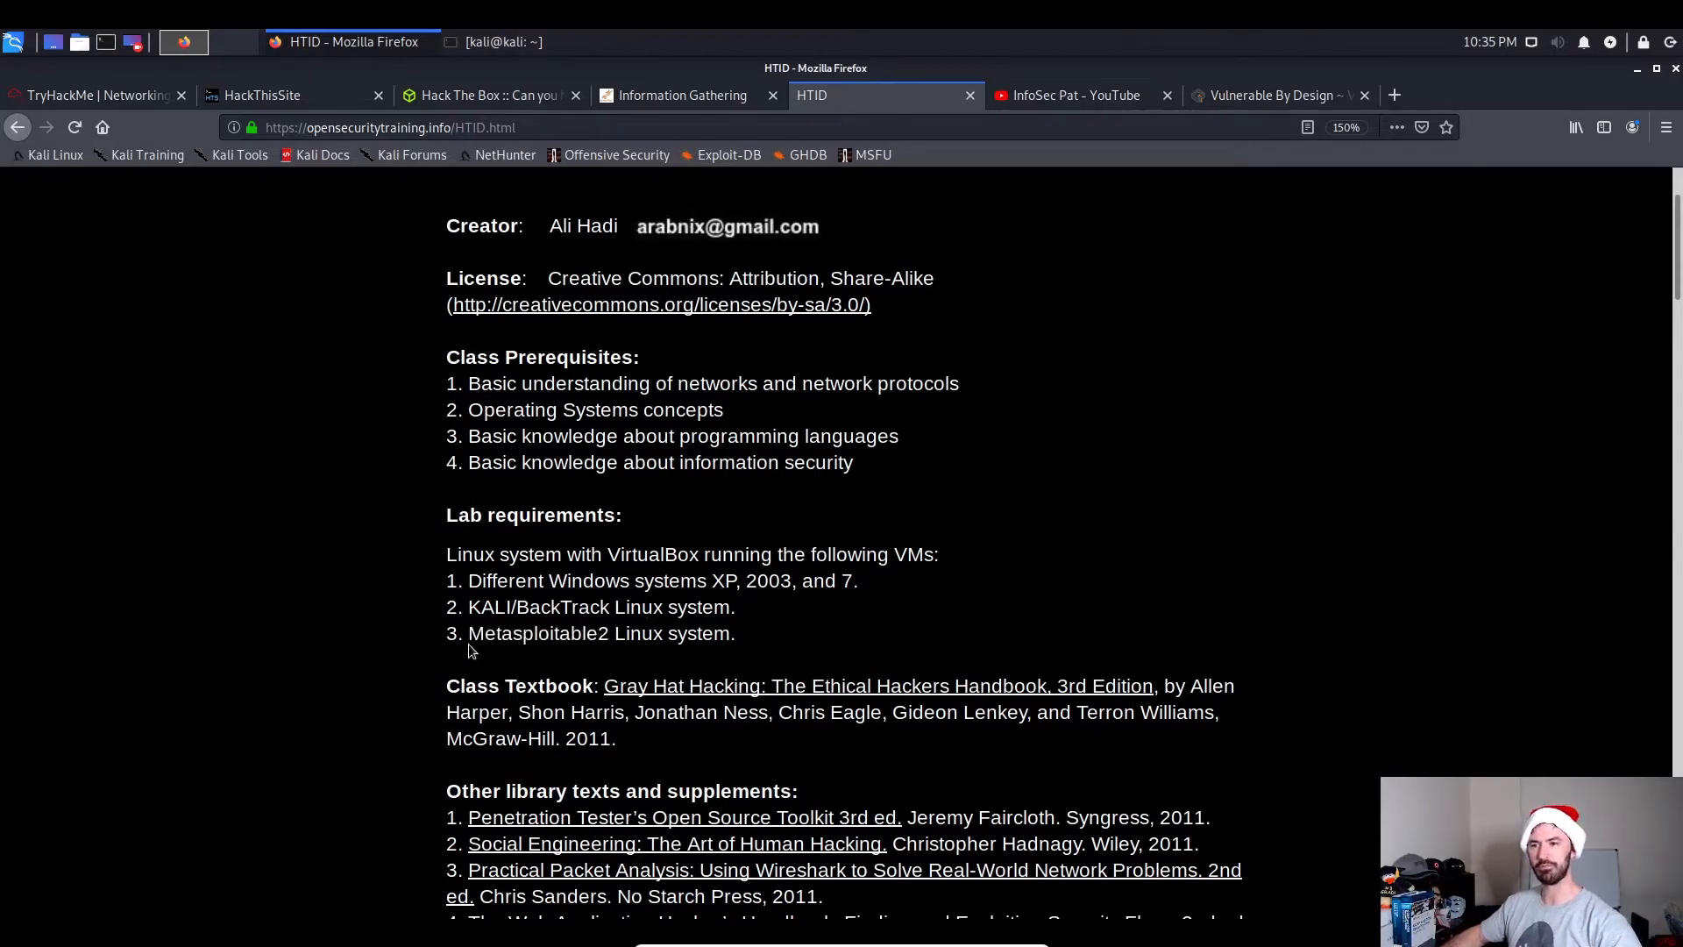
scroll("down", 3)
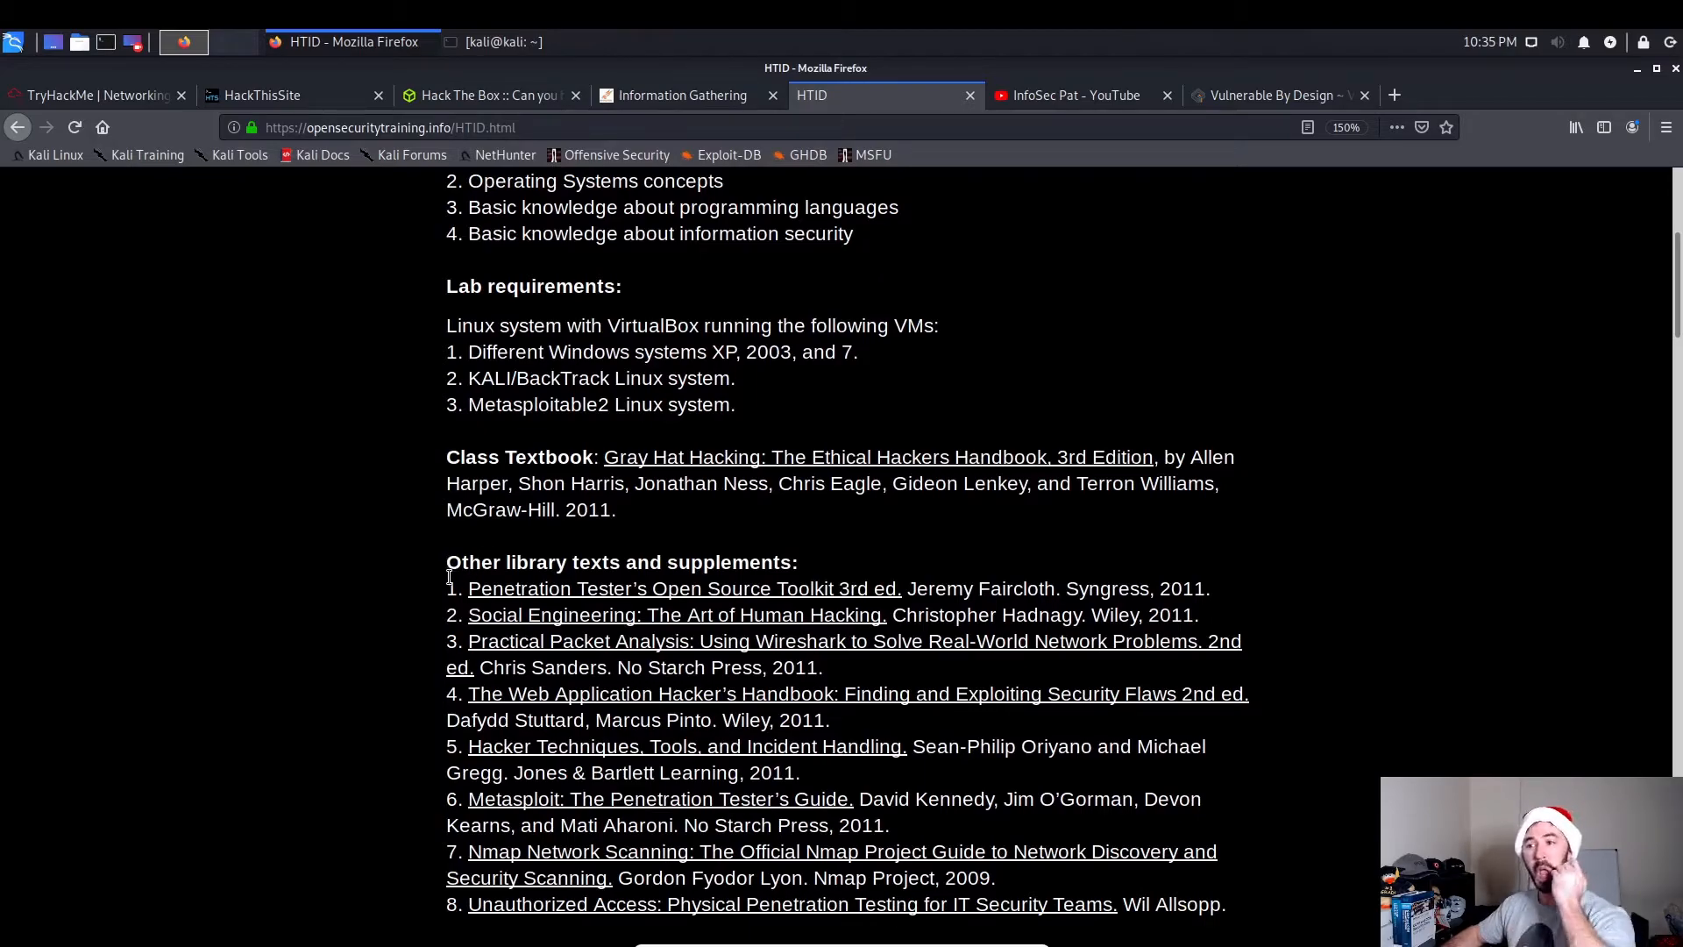
mouse_move(699, 488)
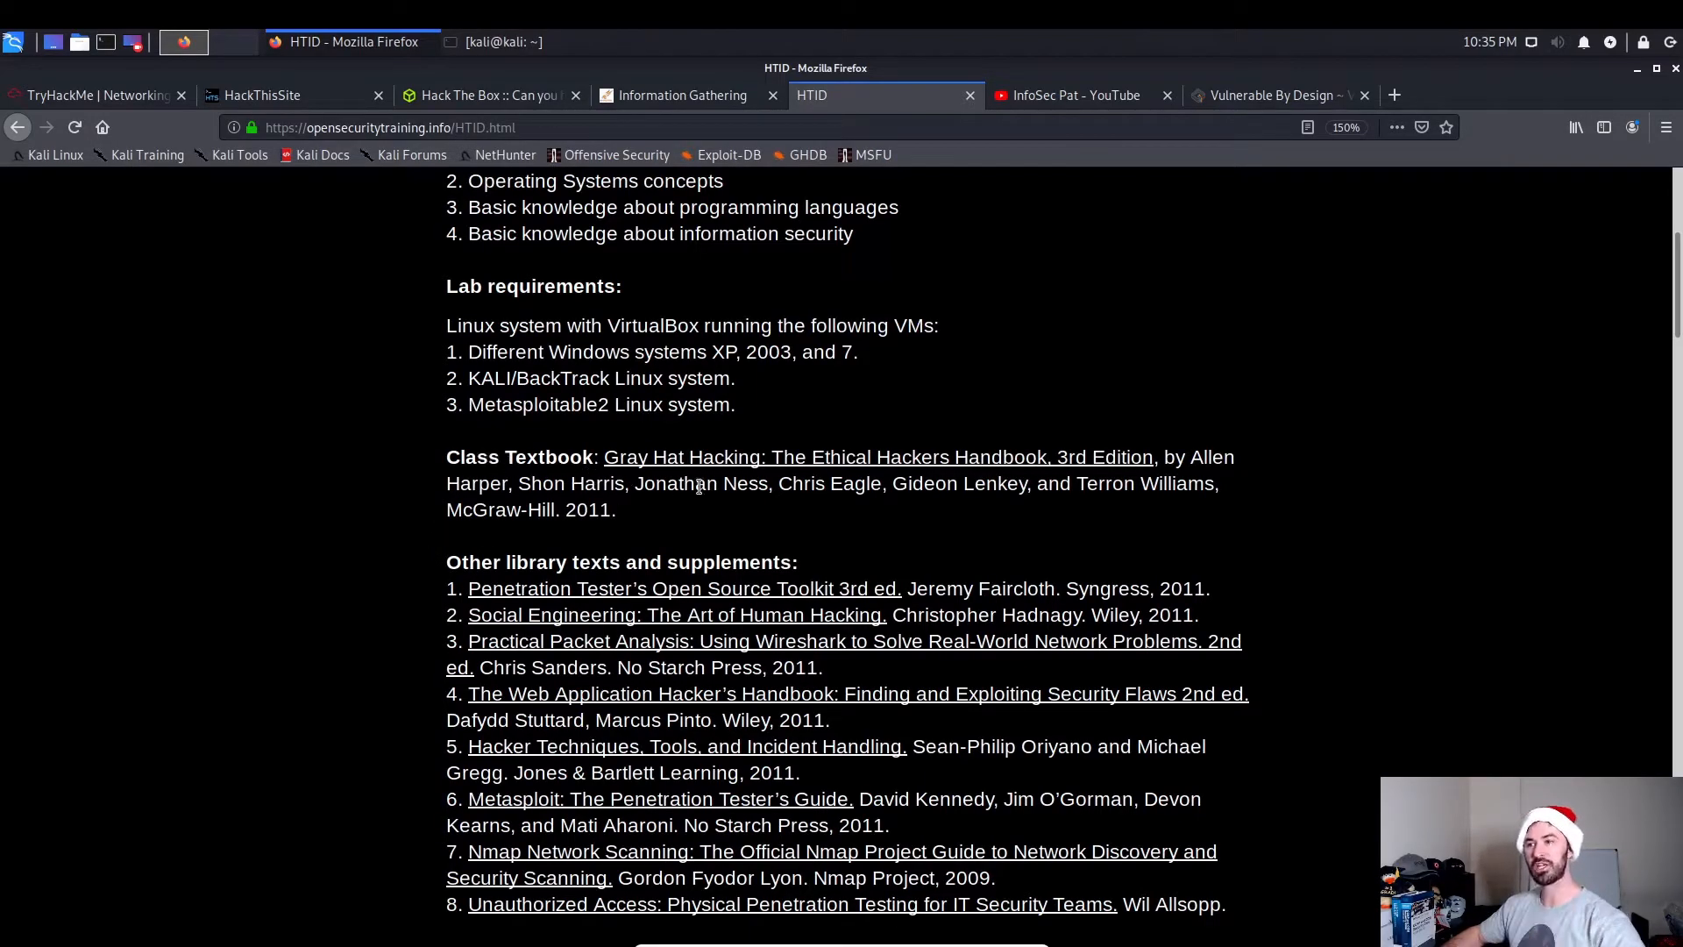
Open the Gray Hat Hacking textbook store page in a new tab, then close it.
left_click(877, 457)
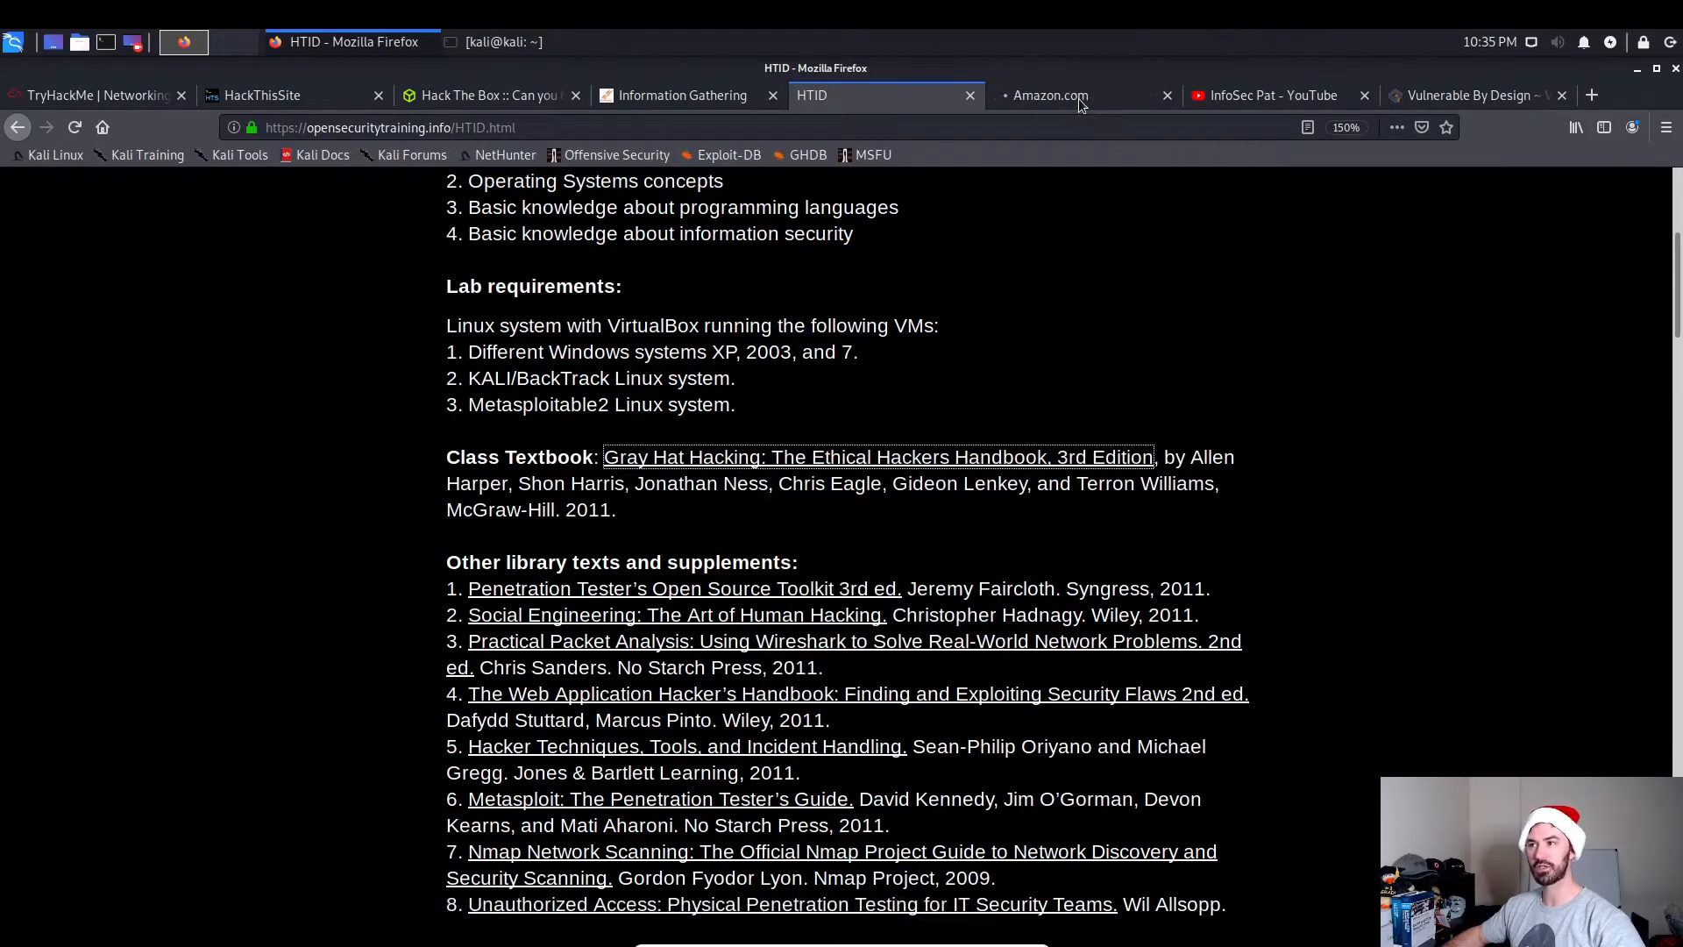
left_click(1052, 96)
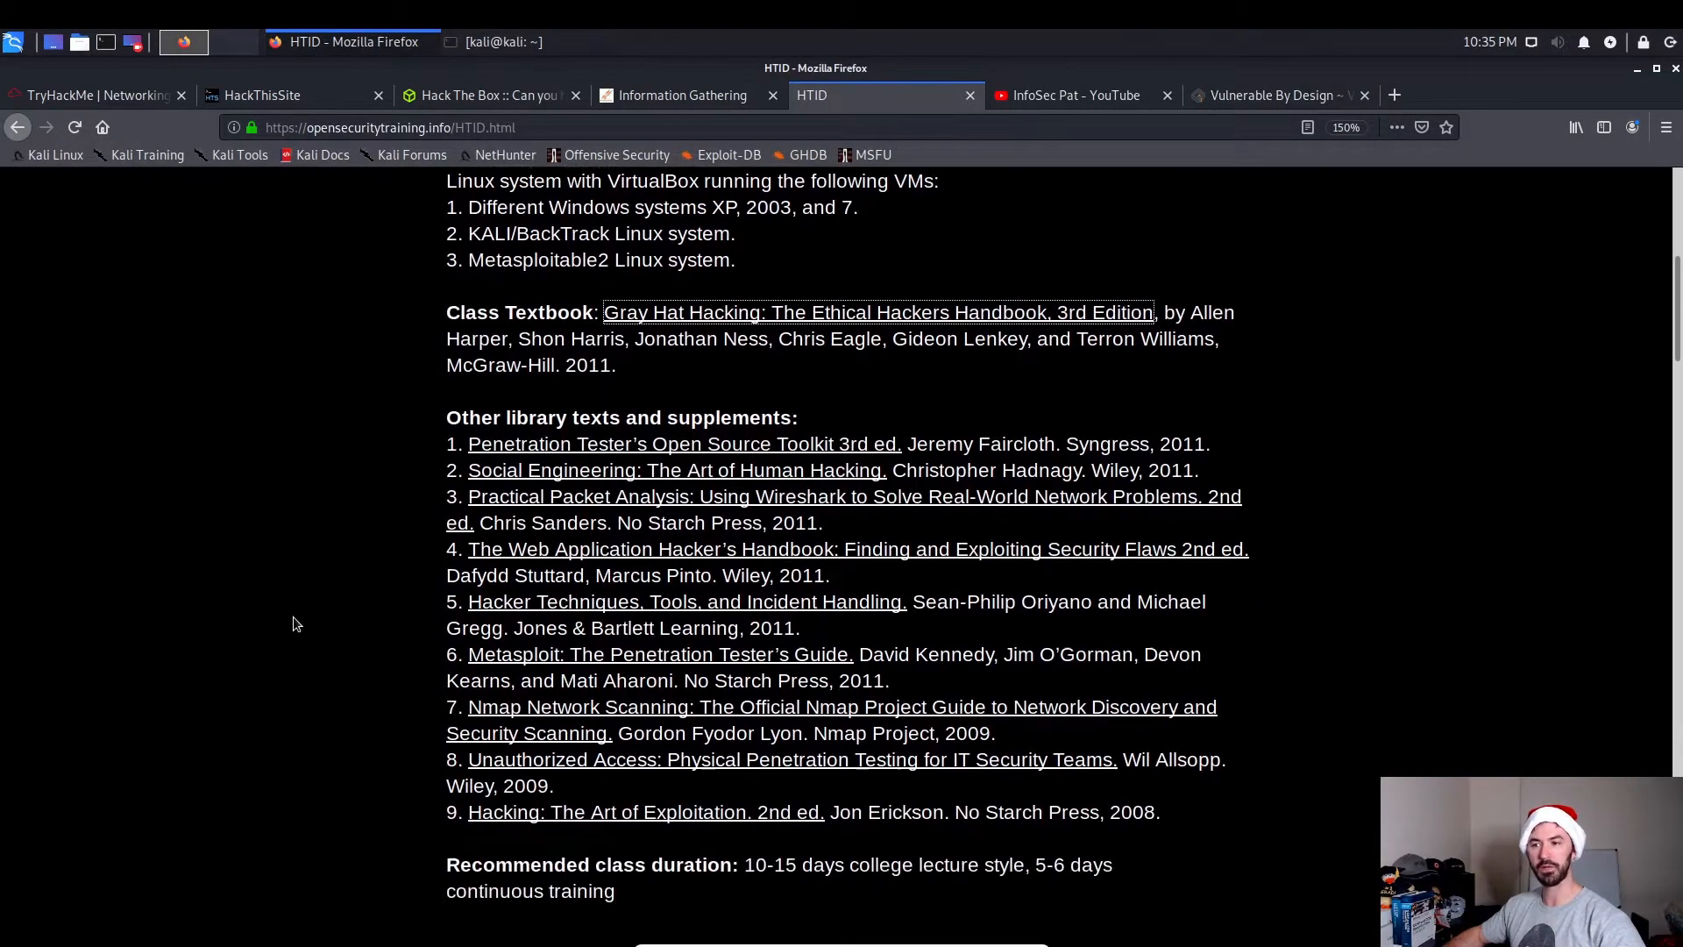
scroll("down", 3)
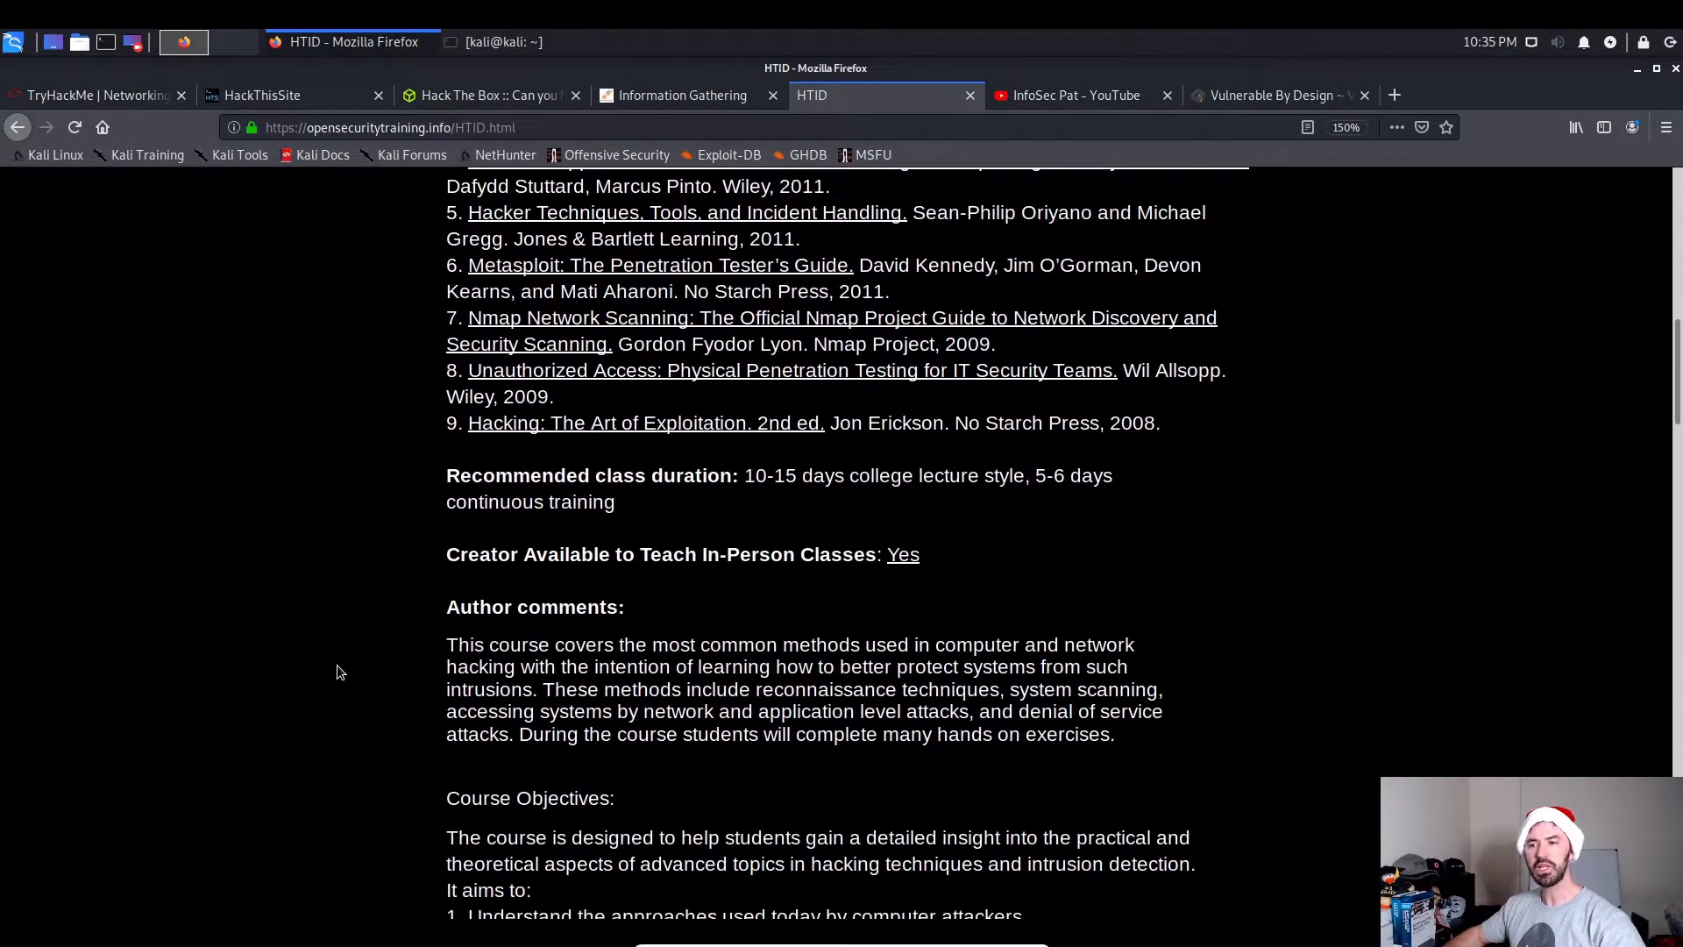
scroll("down", 3)
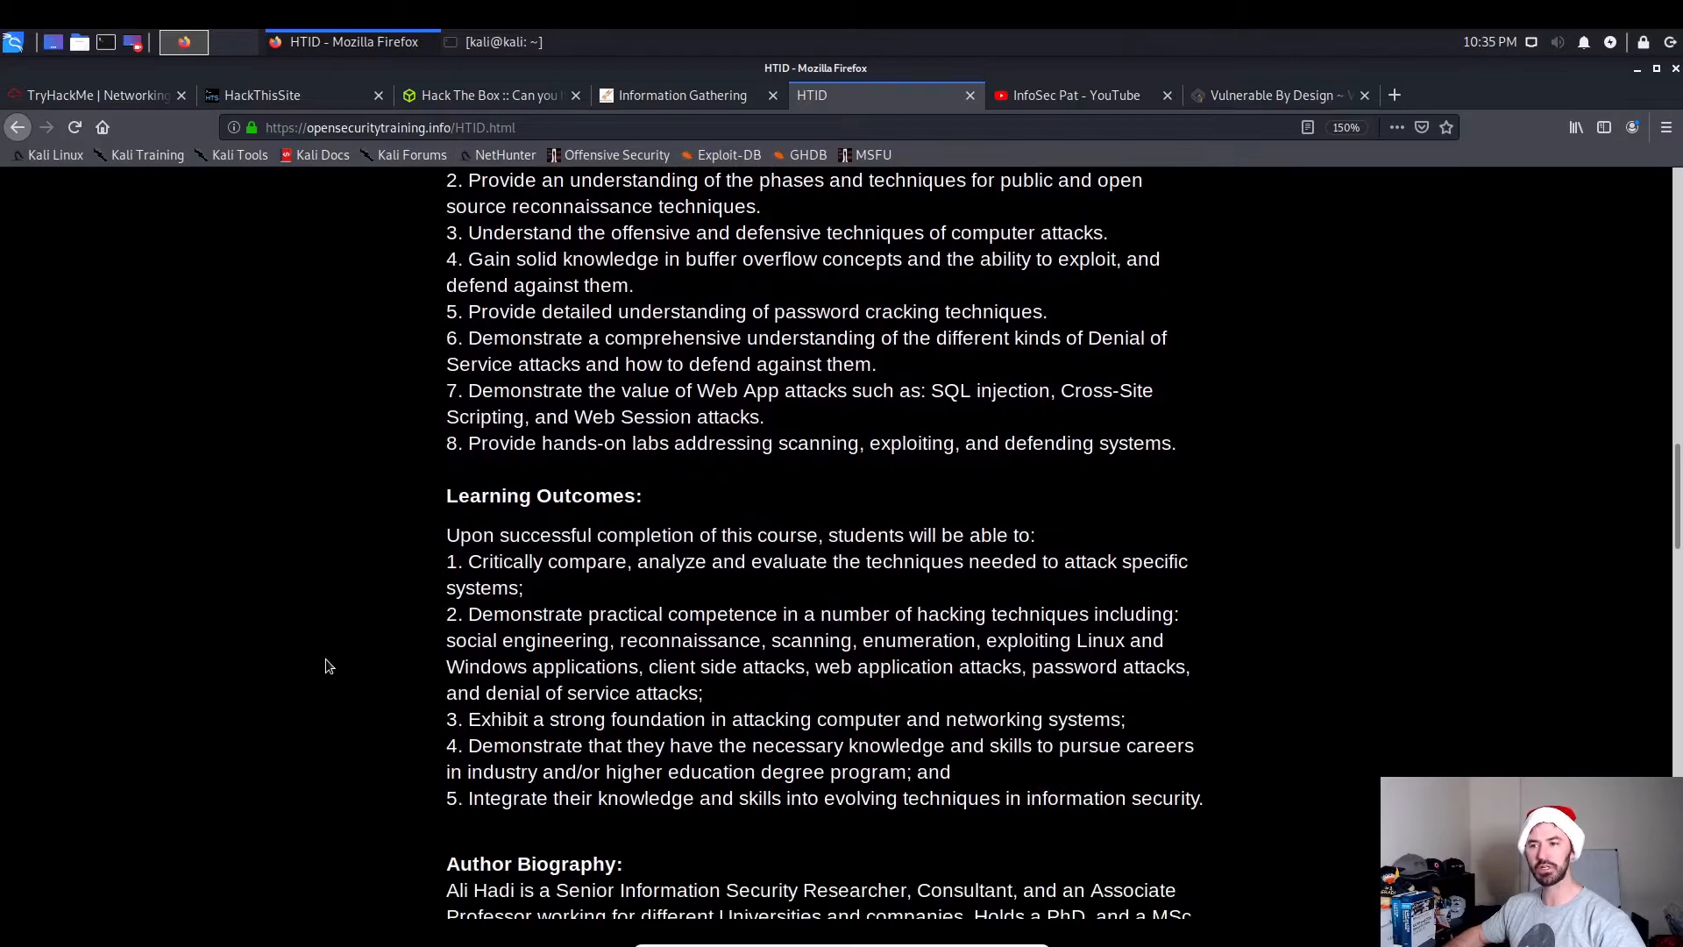
Scroll to Class Materials and open the Day 1 Social Engineering PDF in a new tab.
scroll("down", 3)
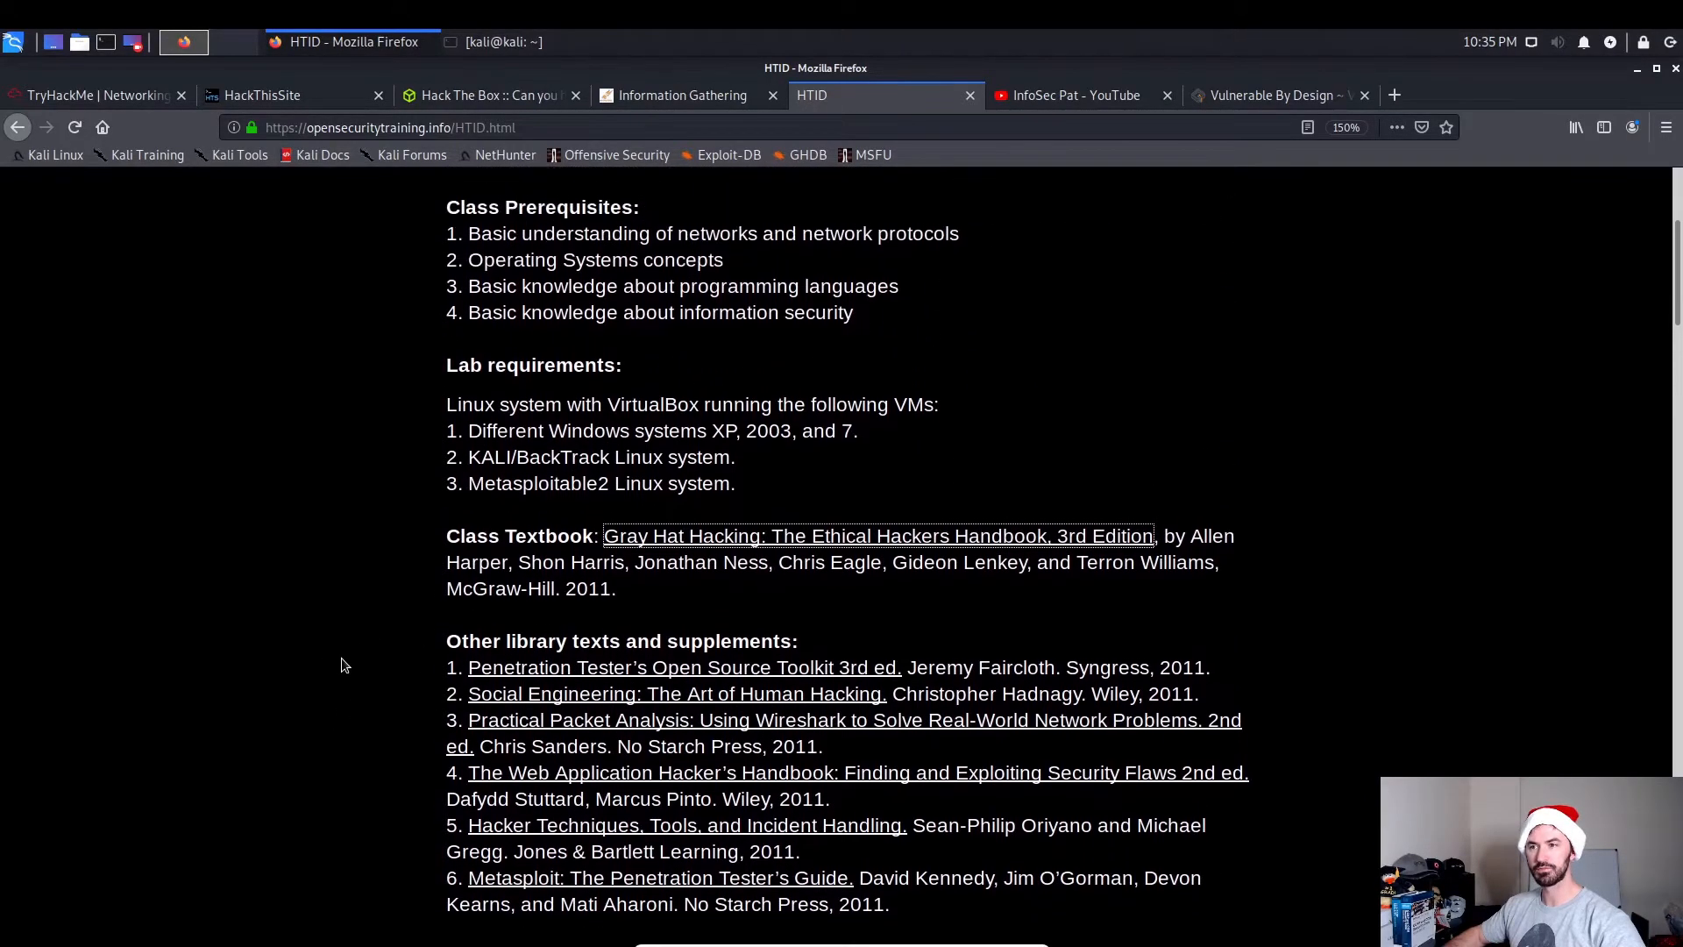
scroll("up", 3)
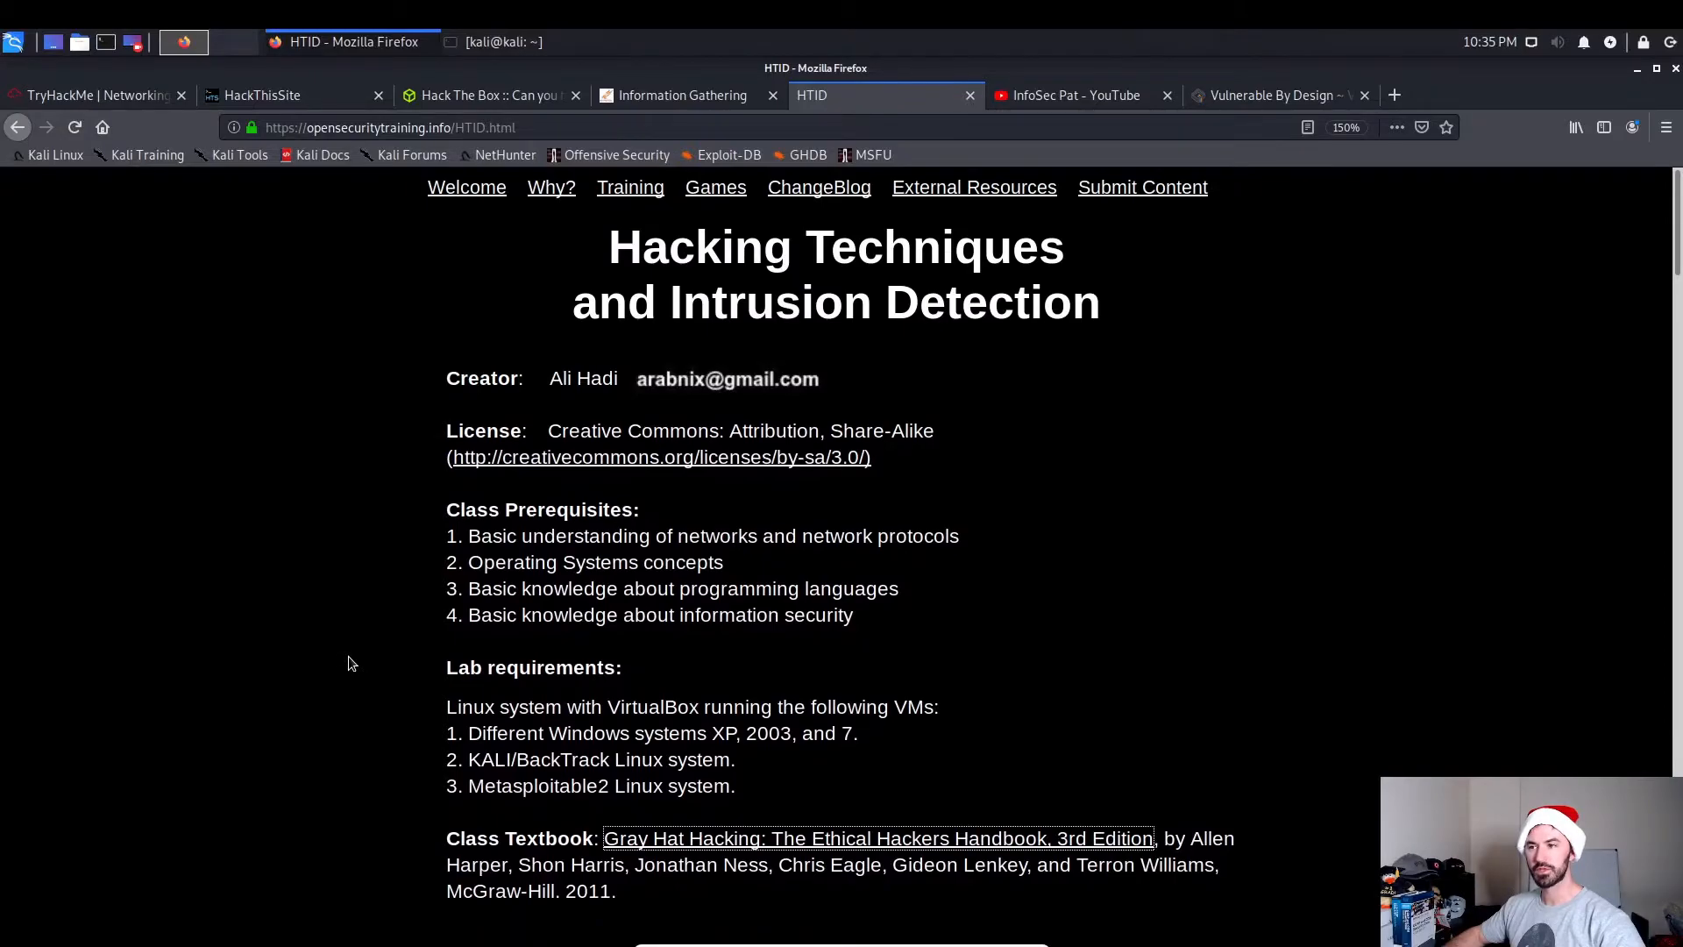
scroll("down", 3)
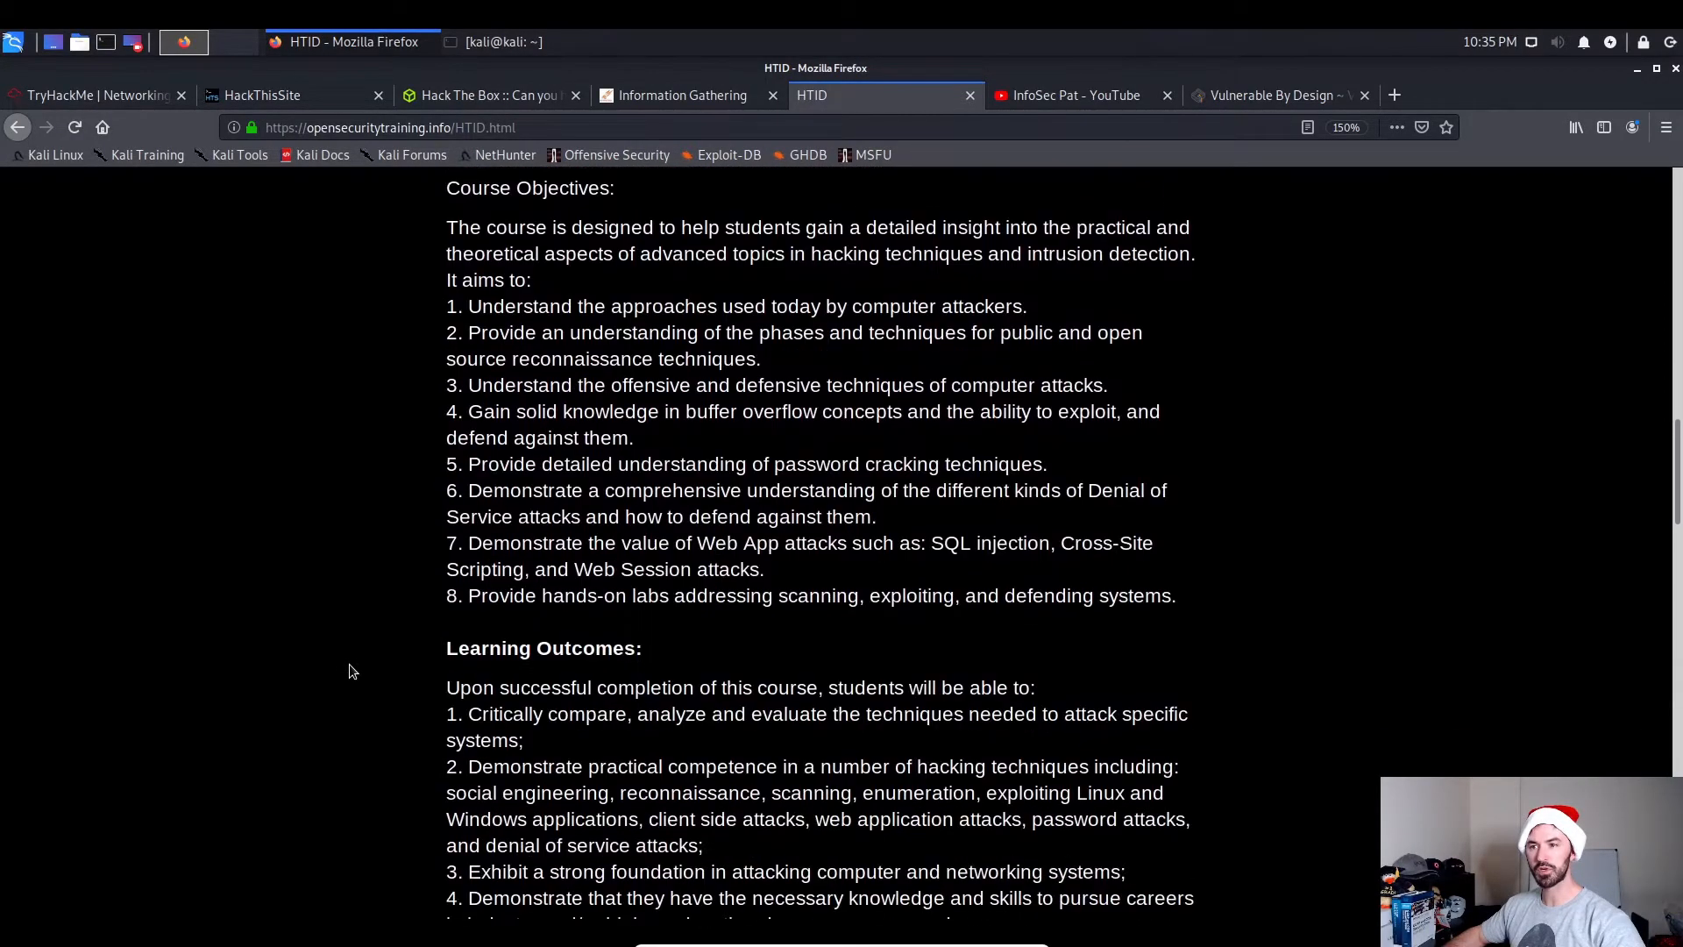
scroll("down", 3)
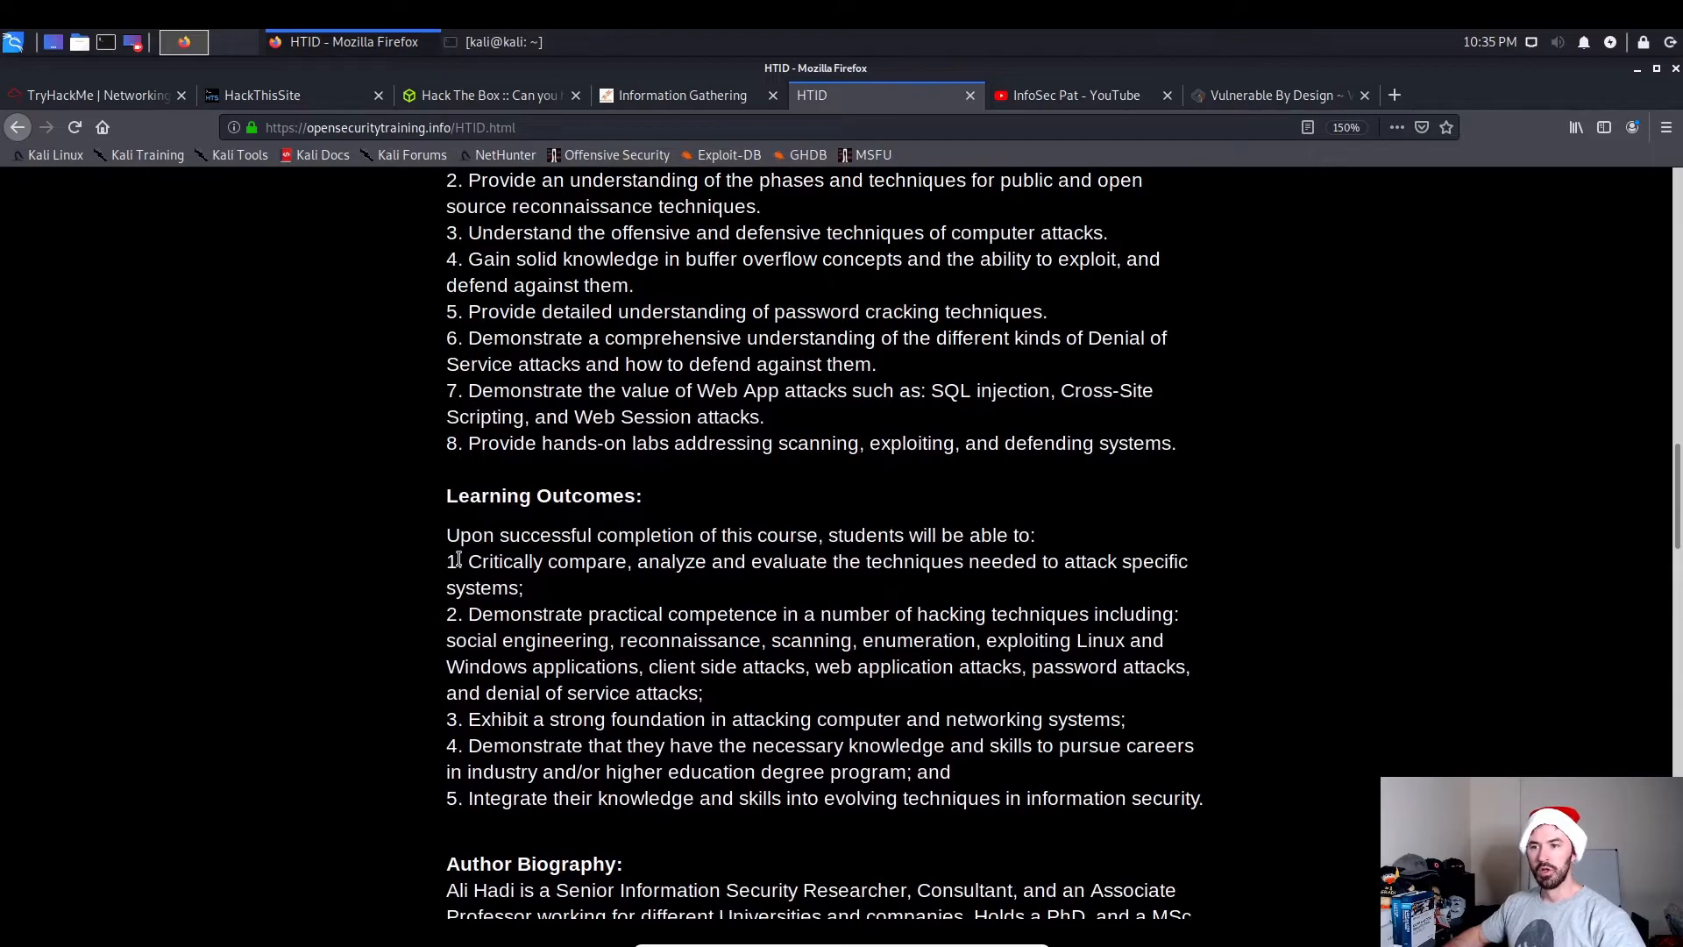
scroll("down", 3)
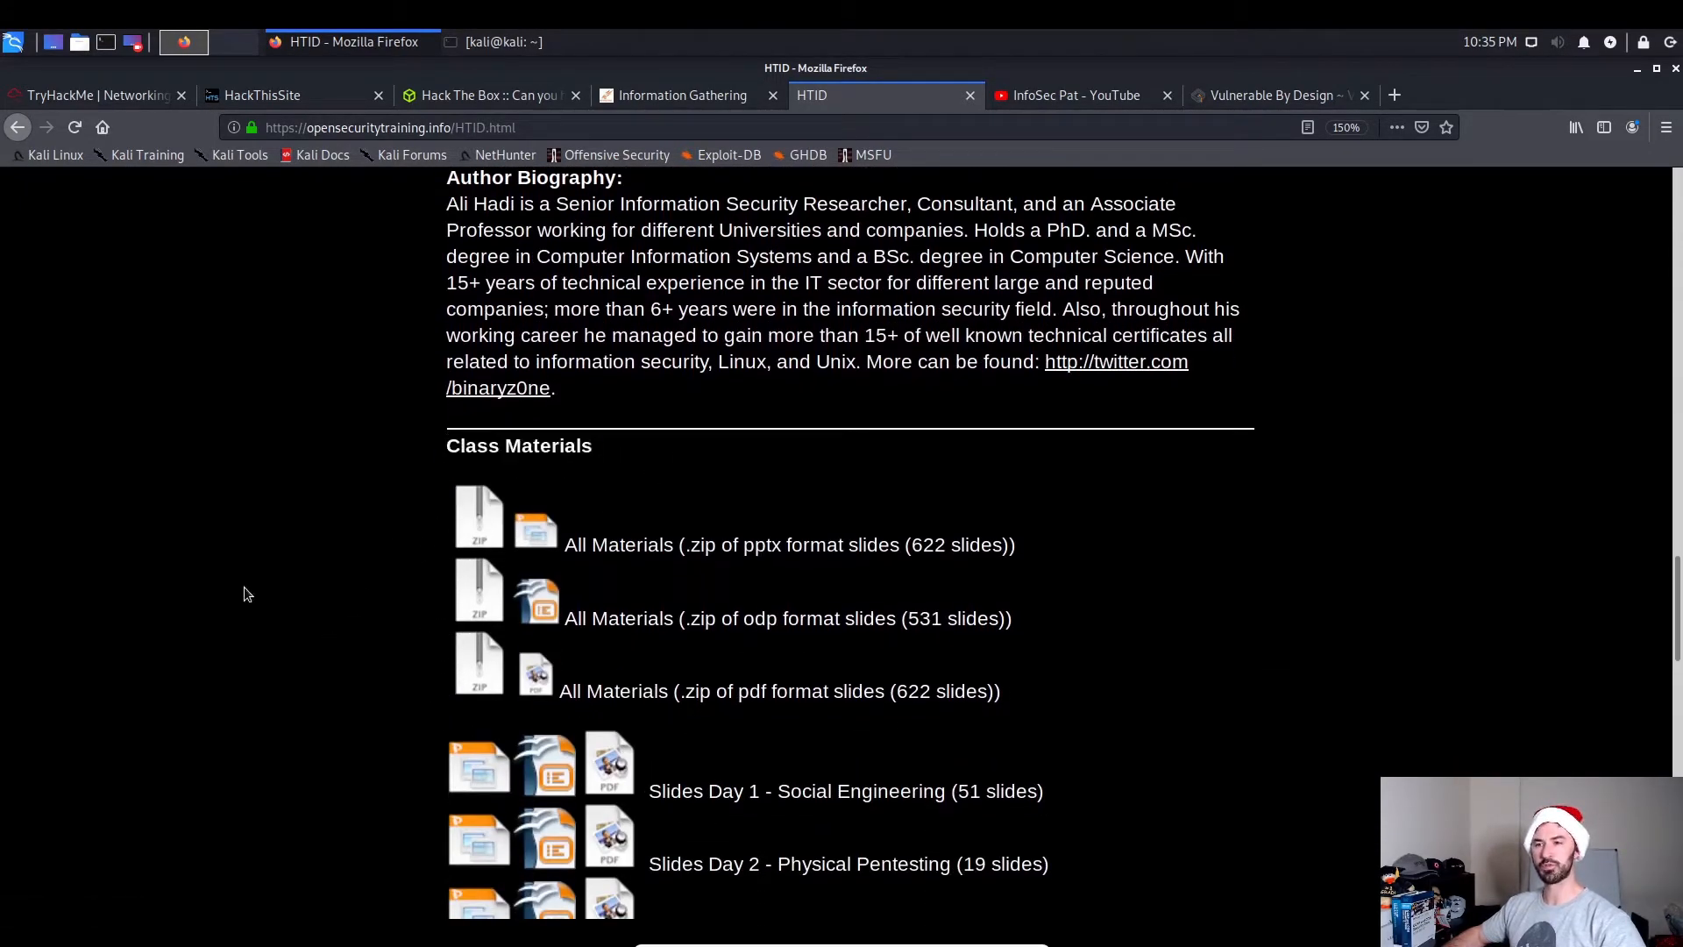
scroll("down", 3)
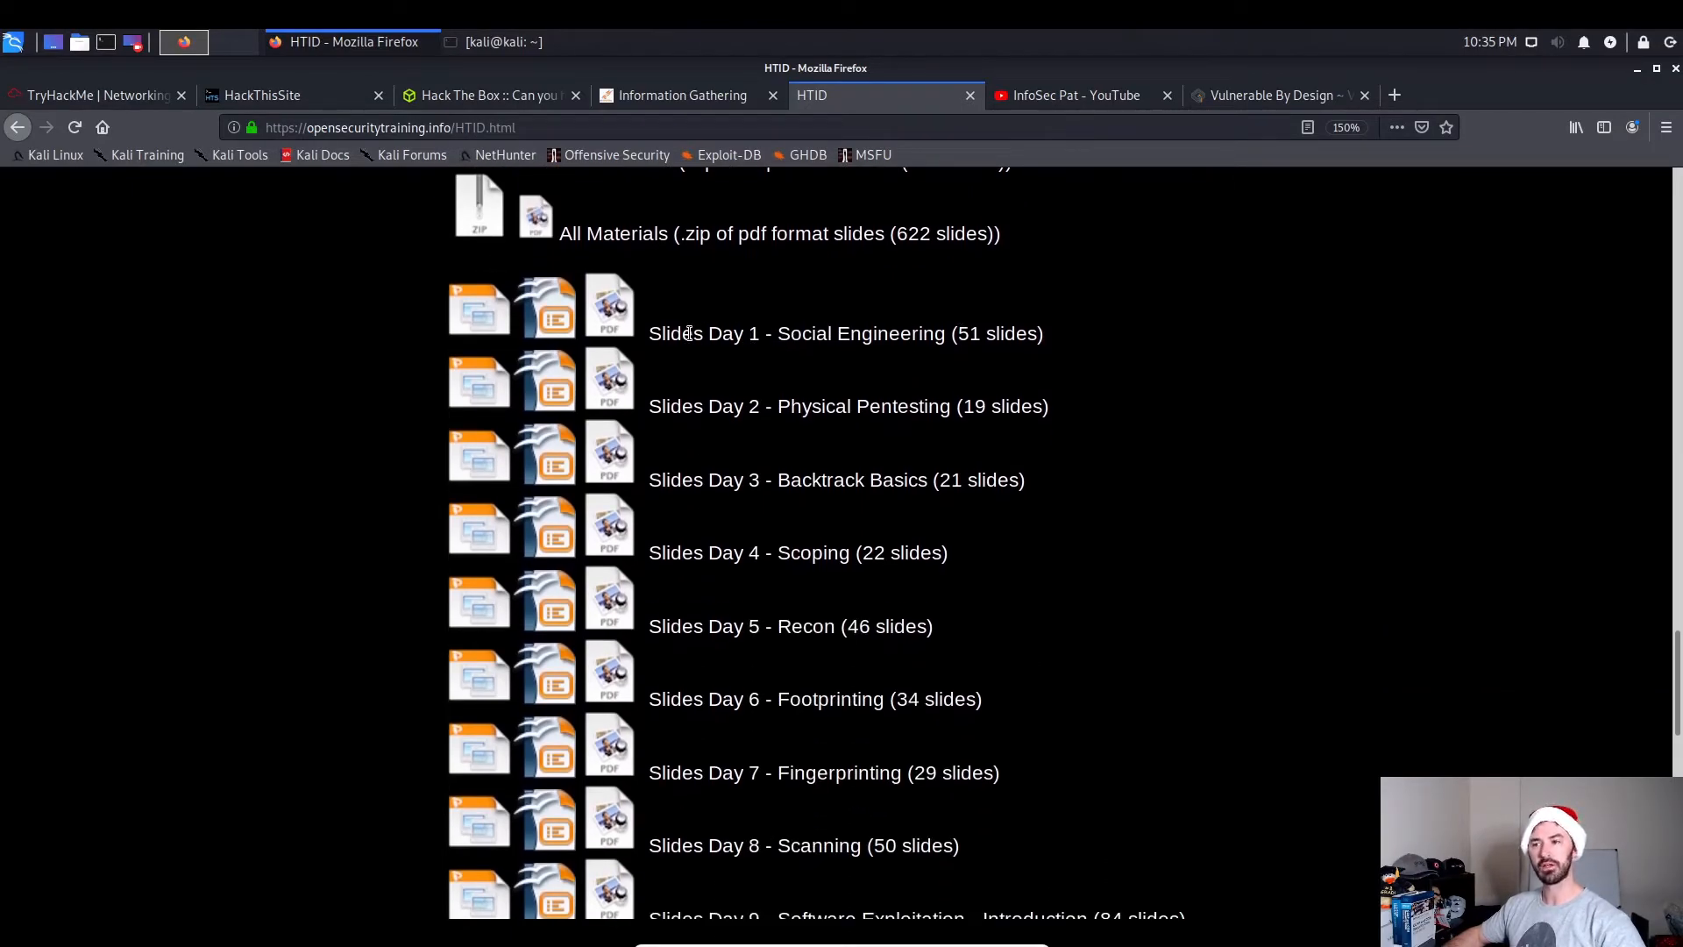
left_click_drag(708, 334, 900, 334)
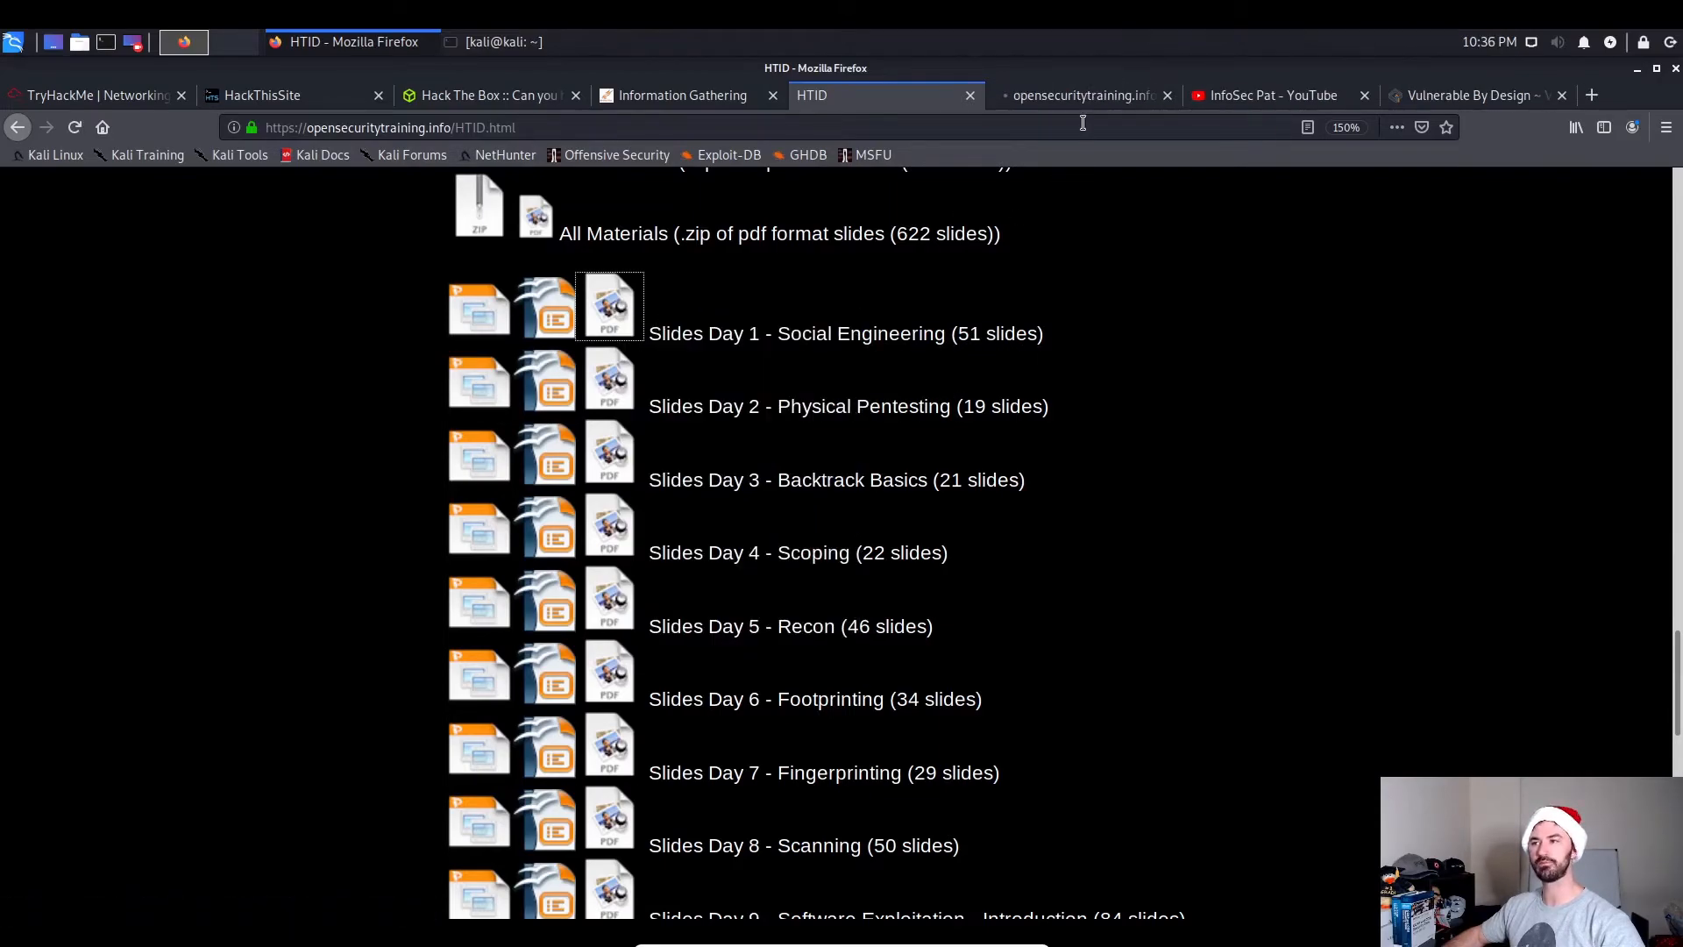
Enlarge the Day 1 Social Engineering slides to full size and page through them.
left_click(609, 306)
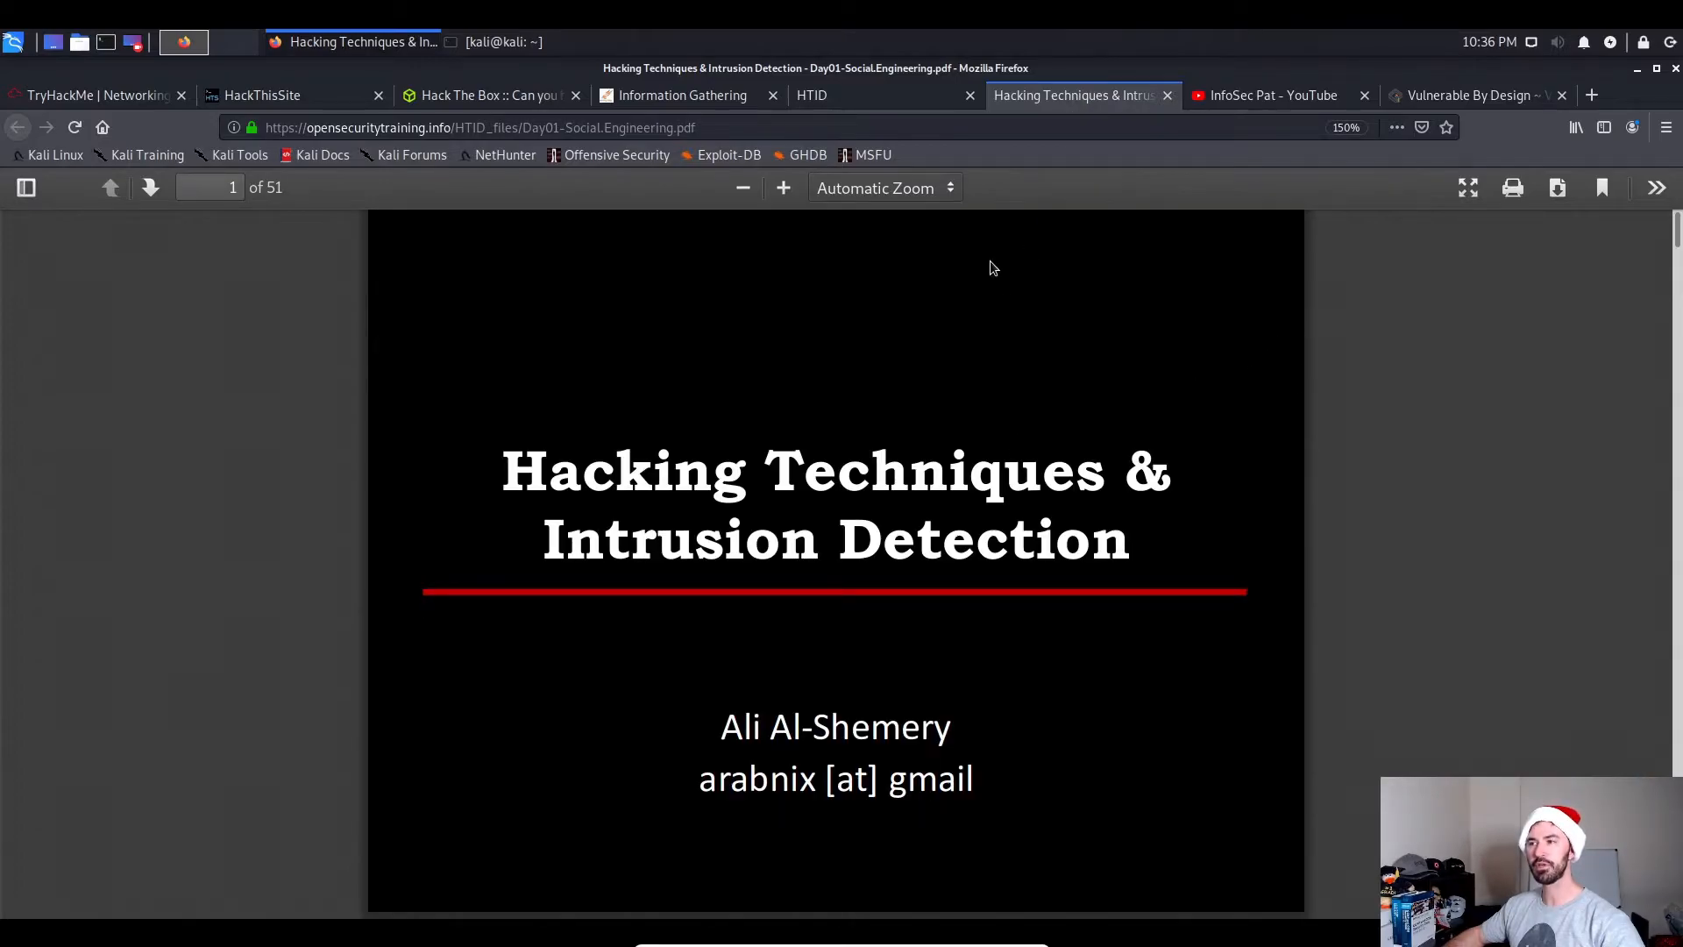
left_click(784, 188)
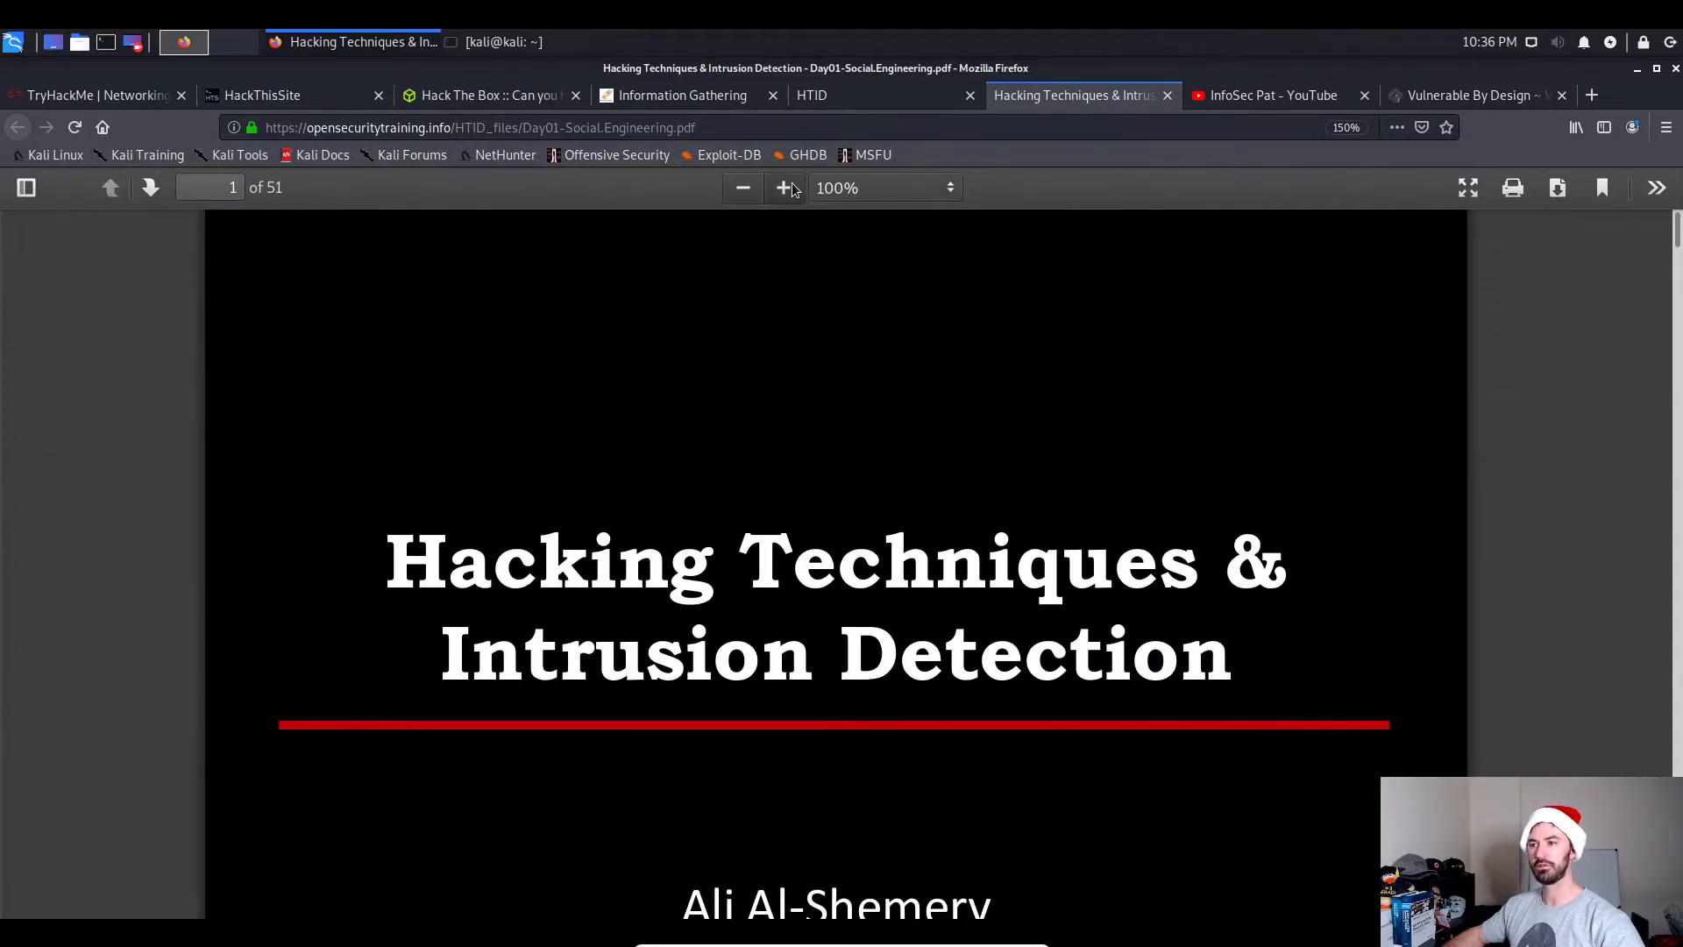
scroll("down", 3)
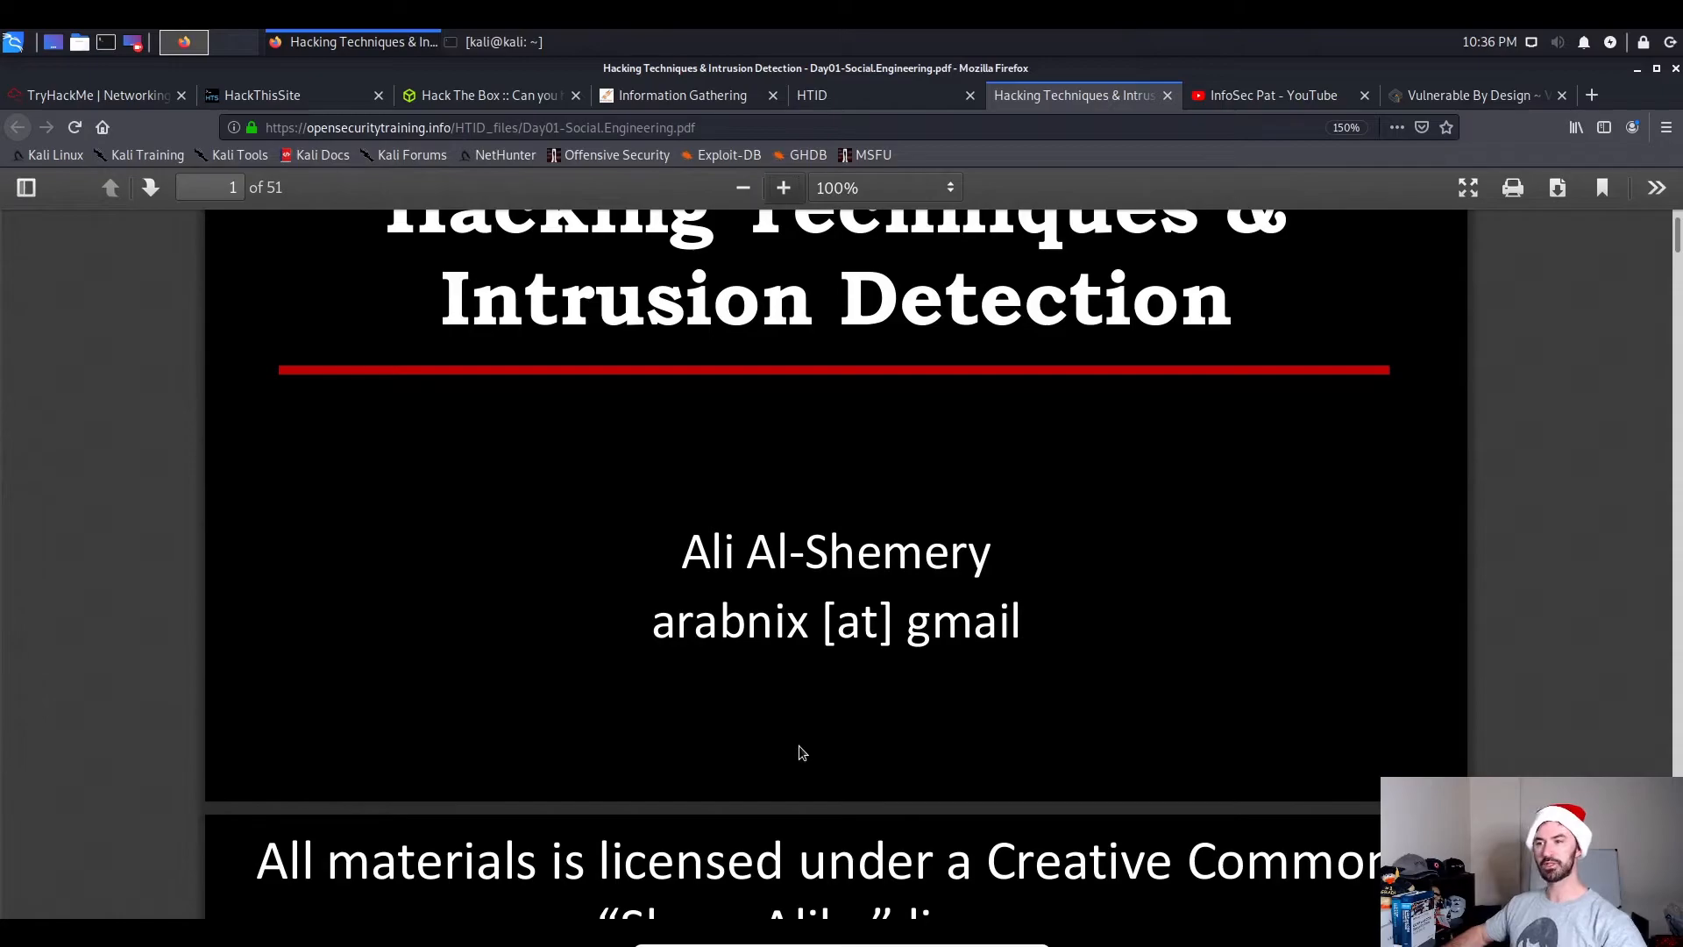
scroll("down", 3)
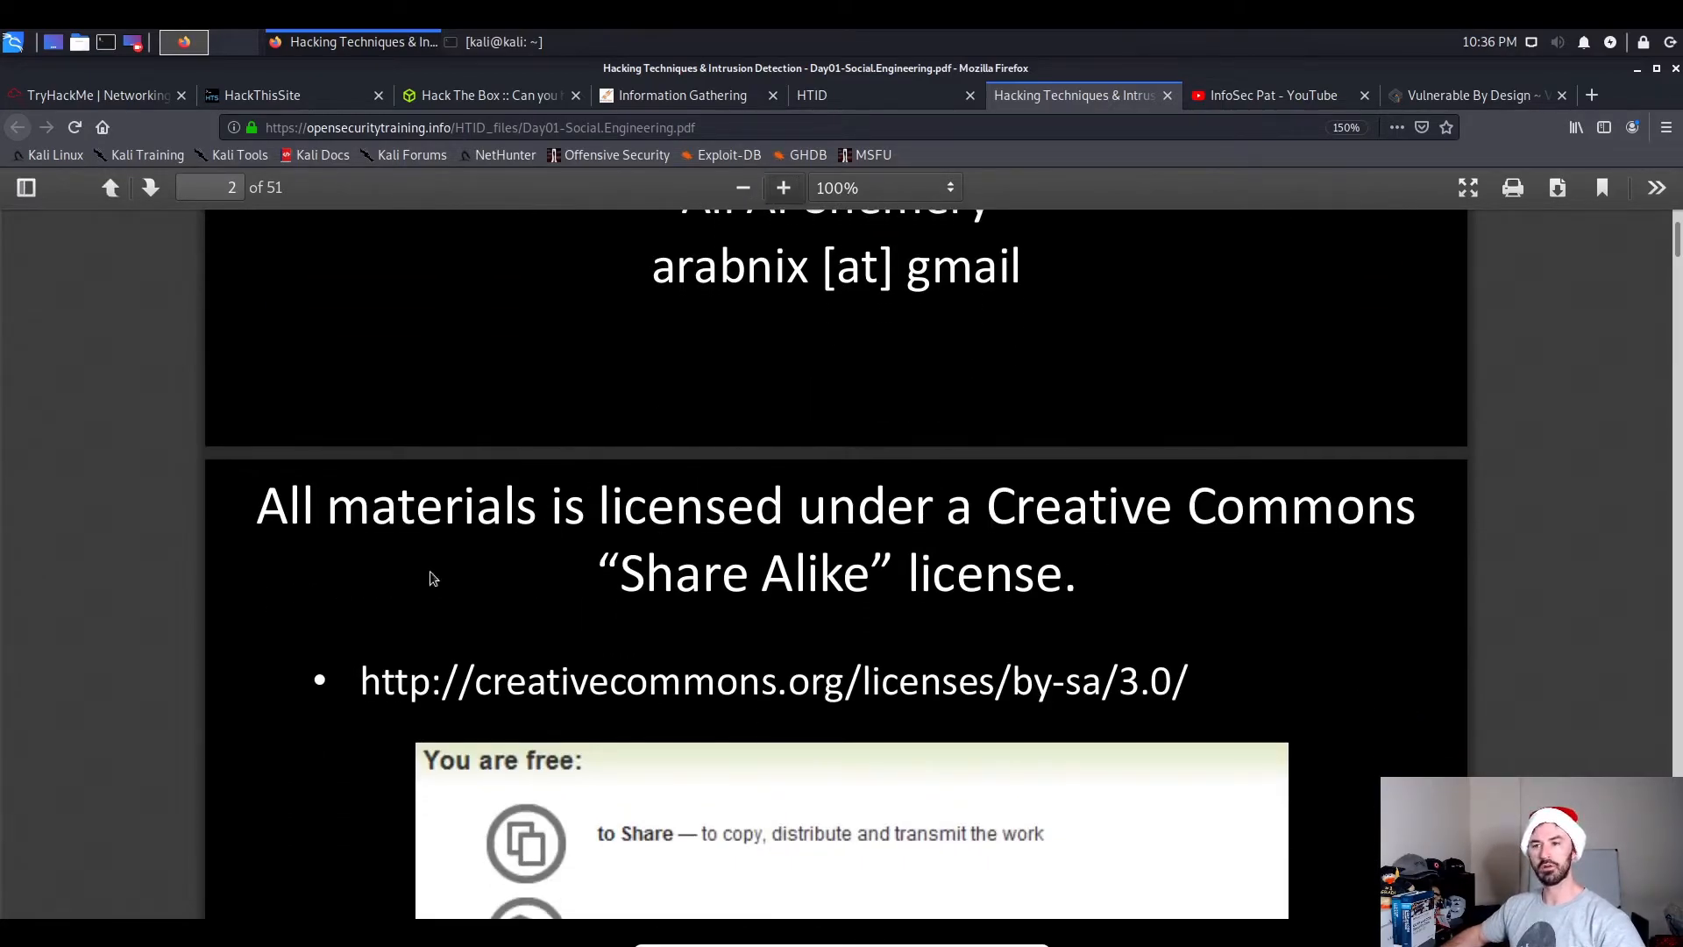
mouse_move(1055, 605)
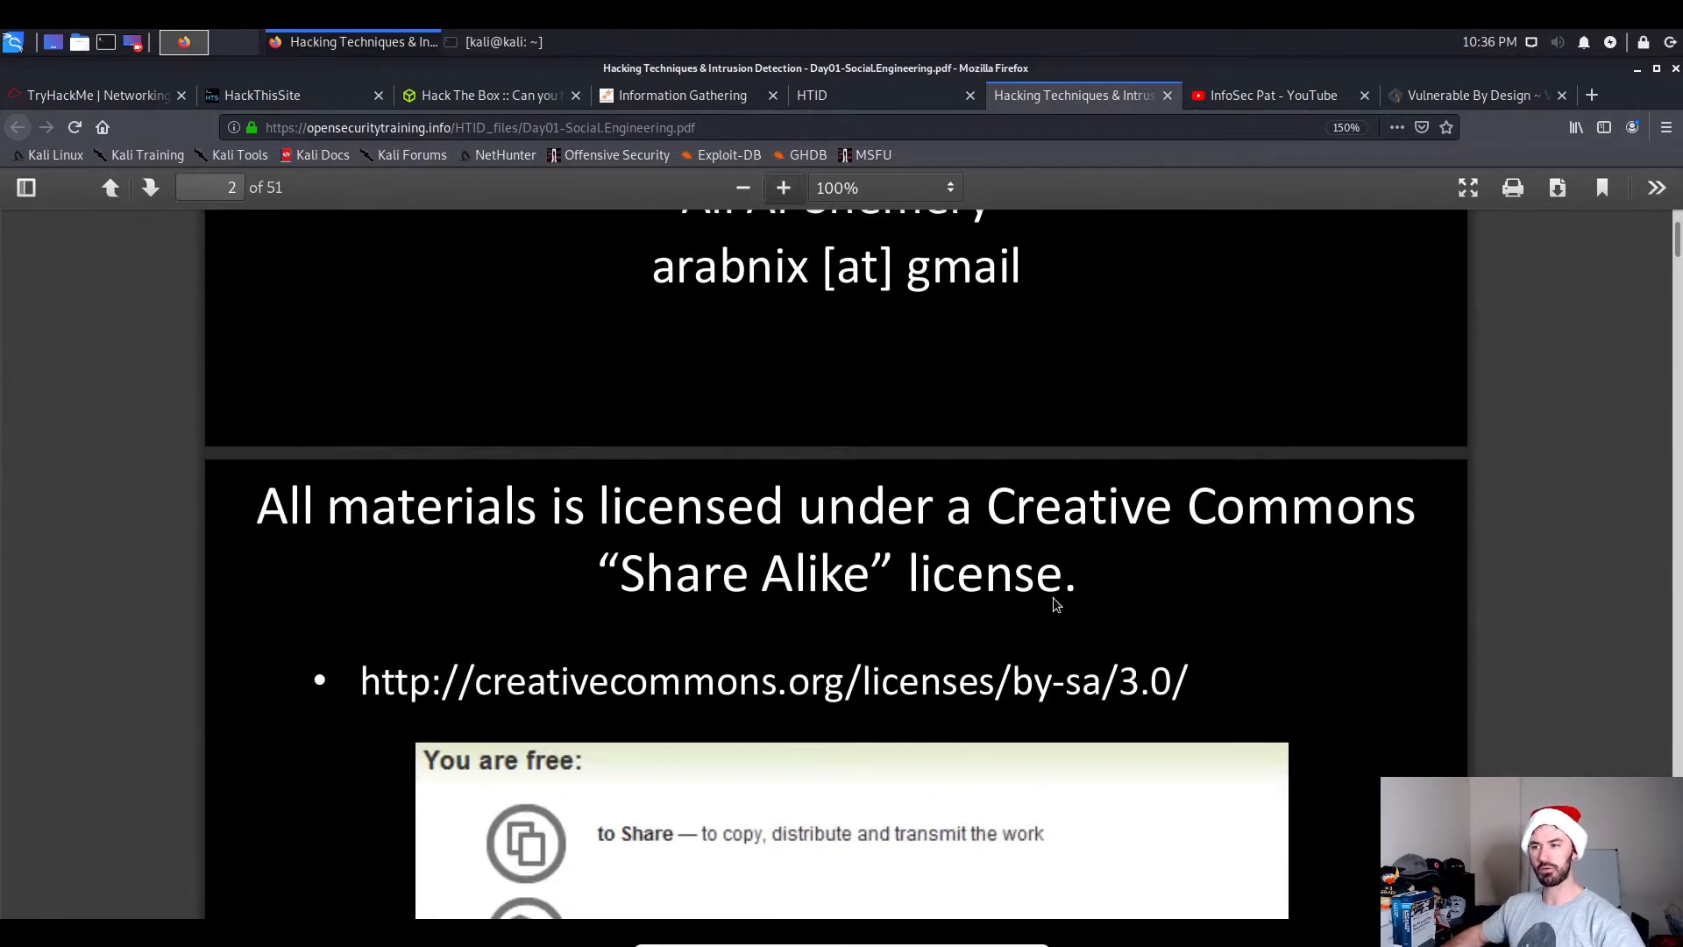
scroll("down", 3)
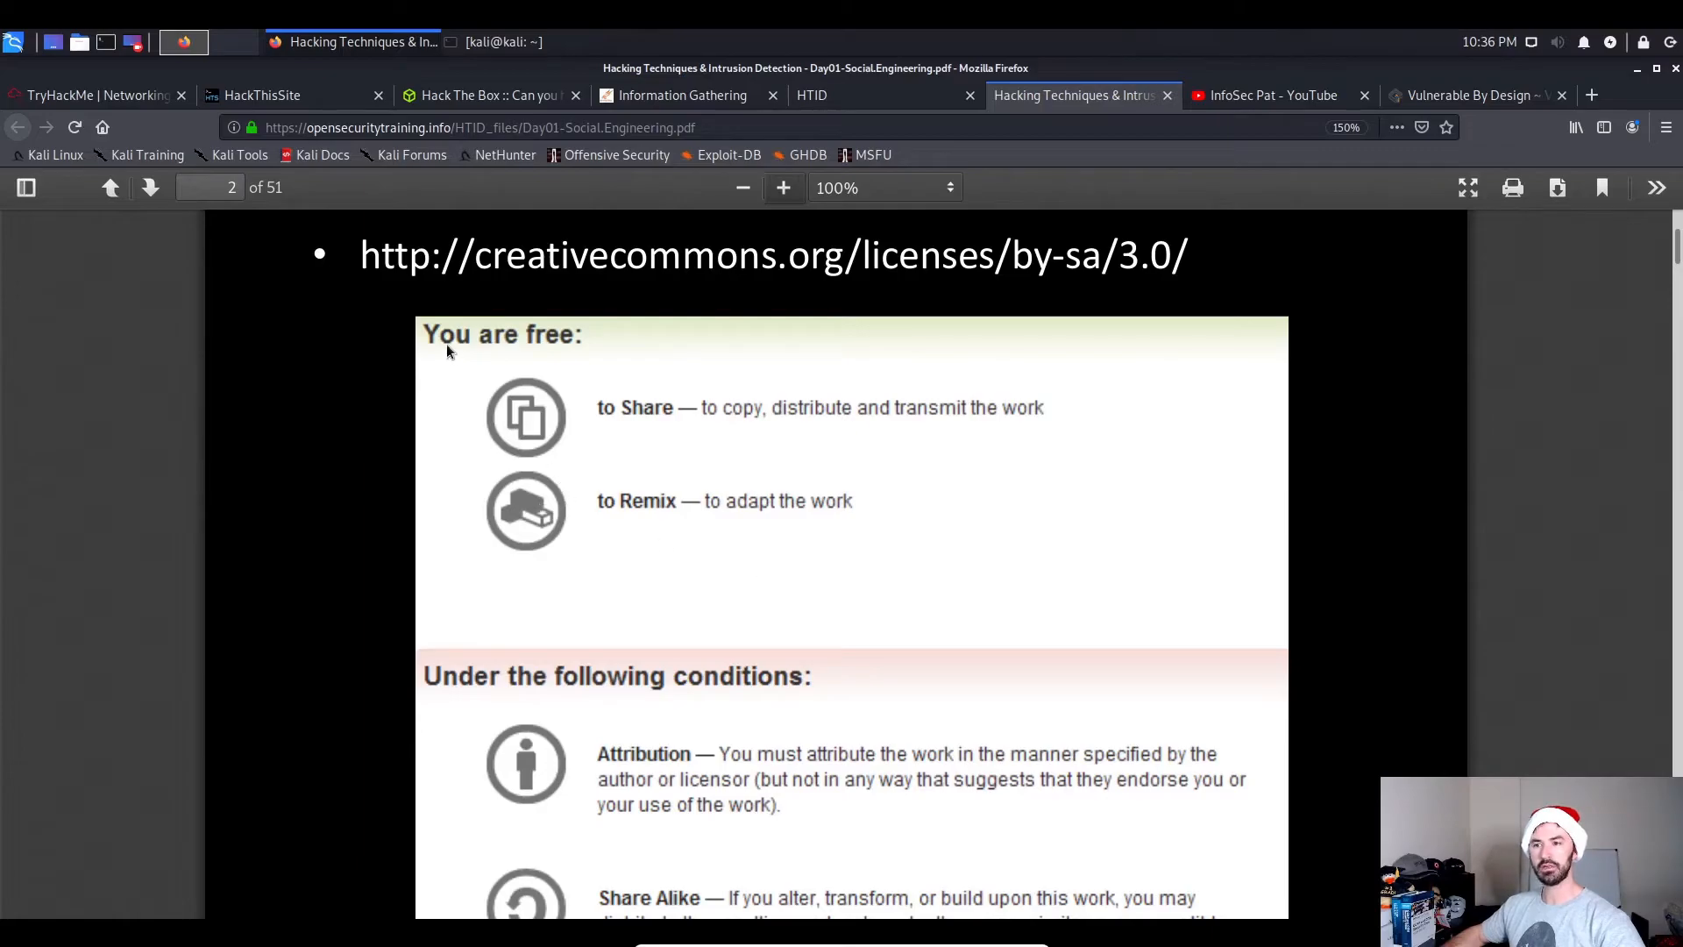
left_click(150, 187)
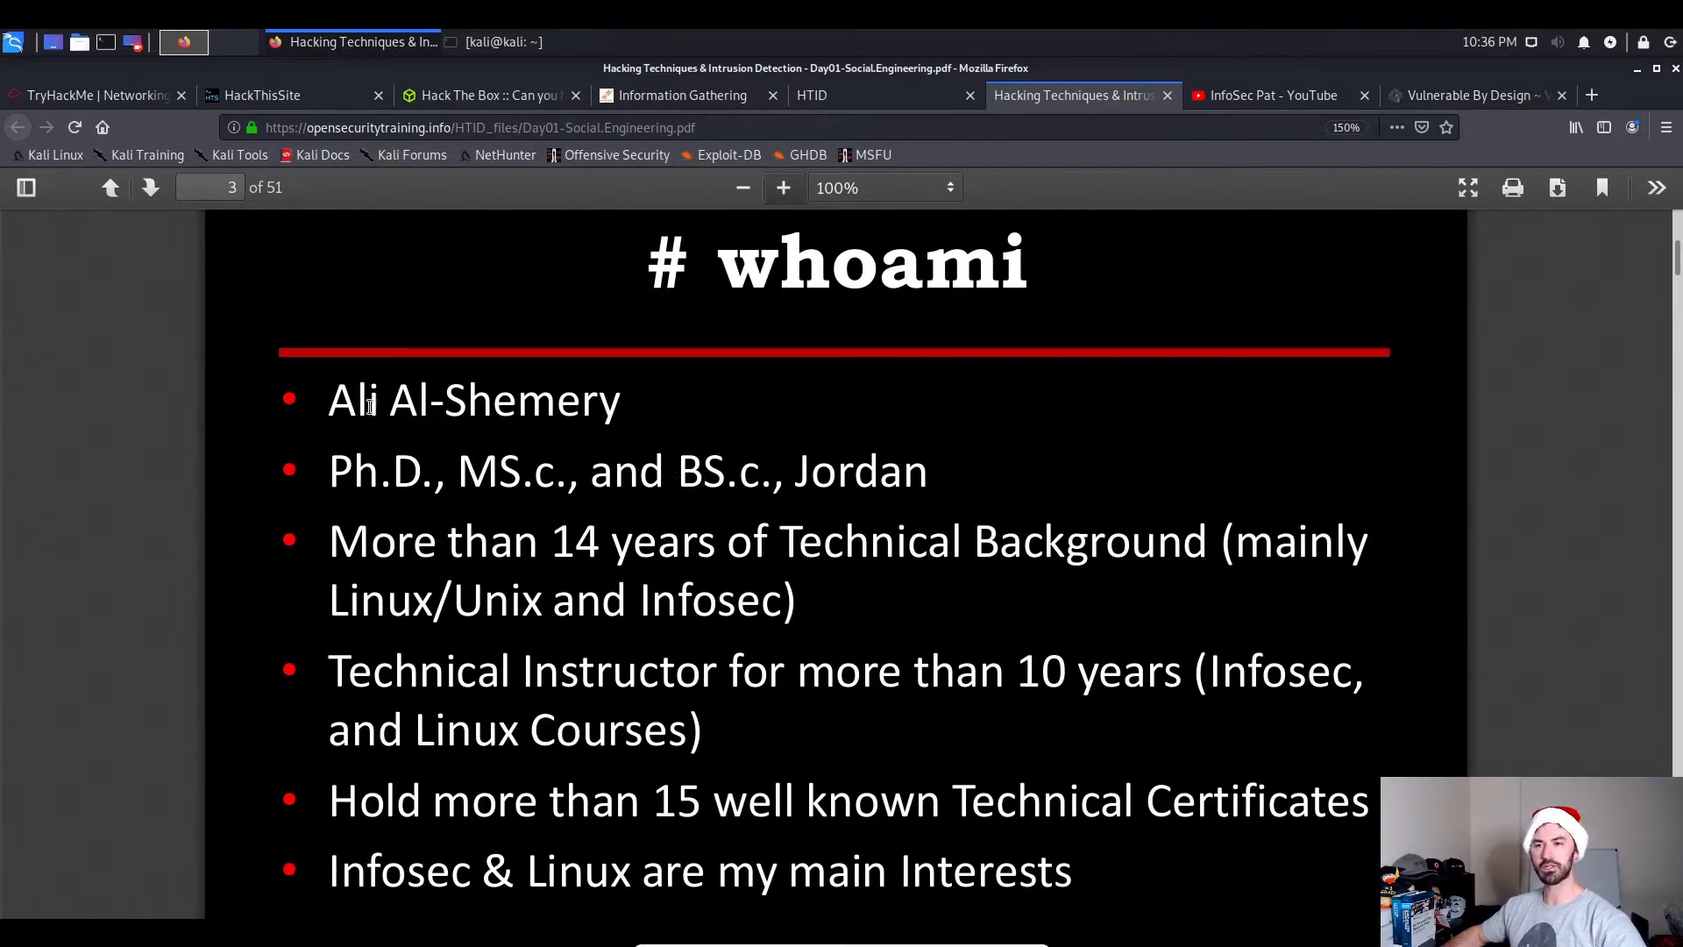
mouse_move(754, 577)
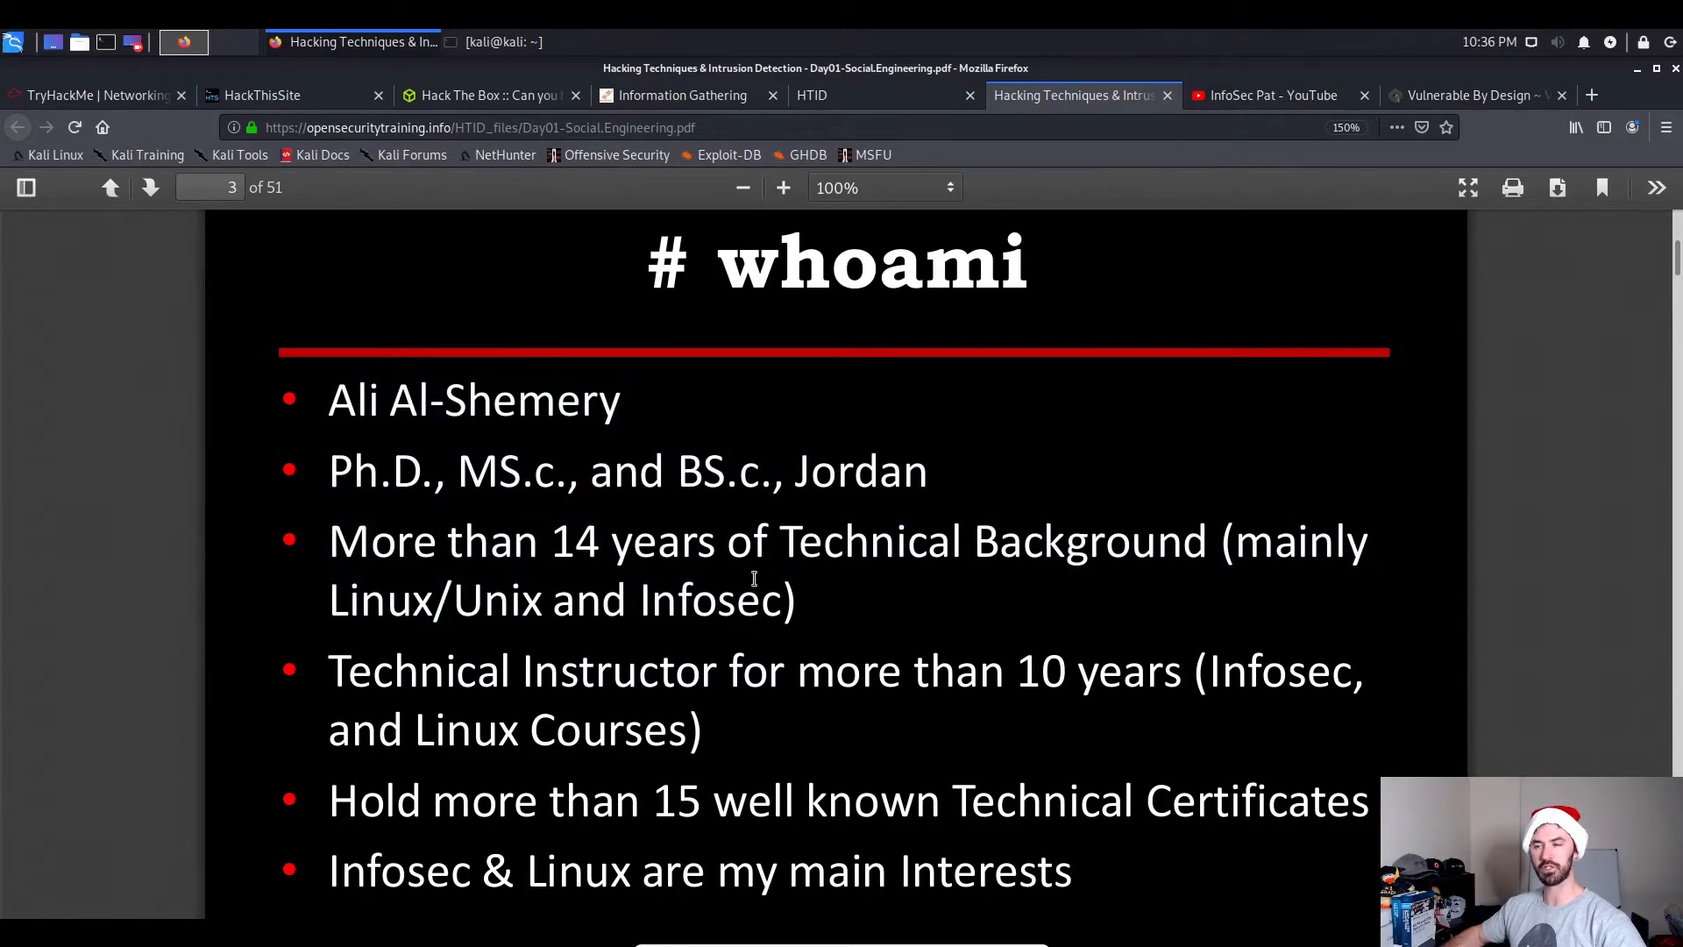
scroll("down", 3)
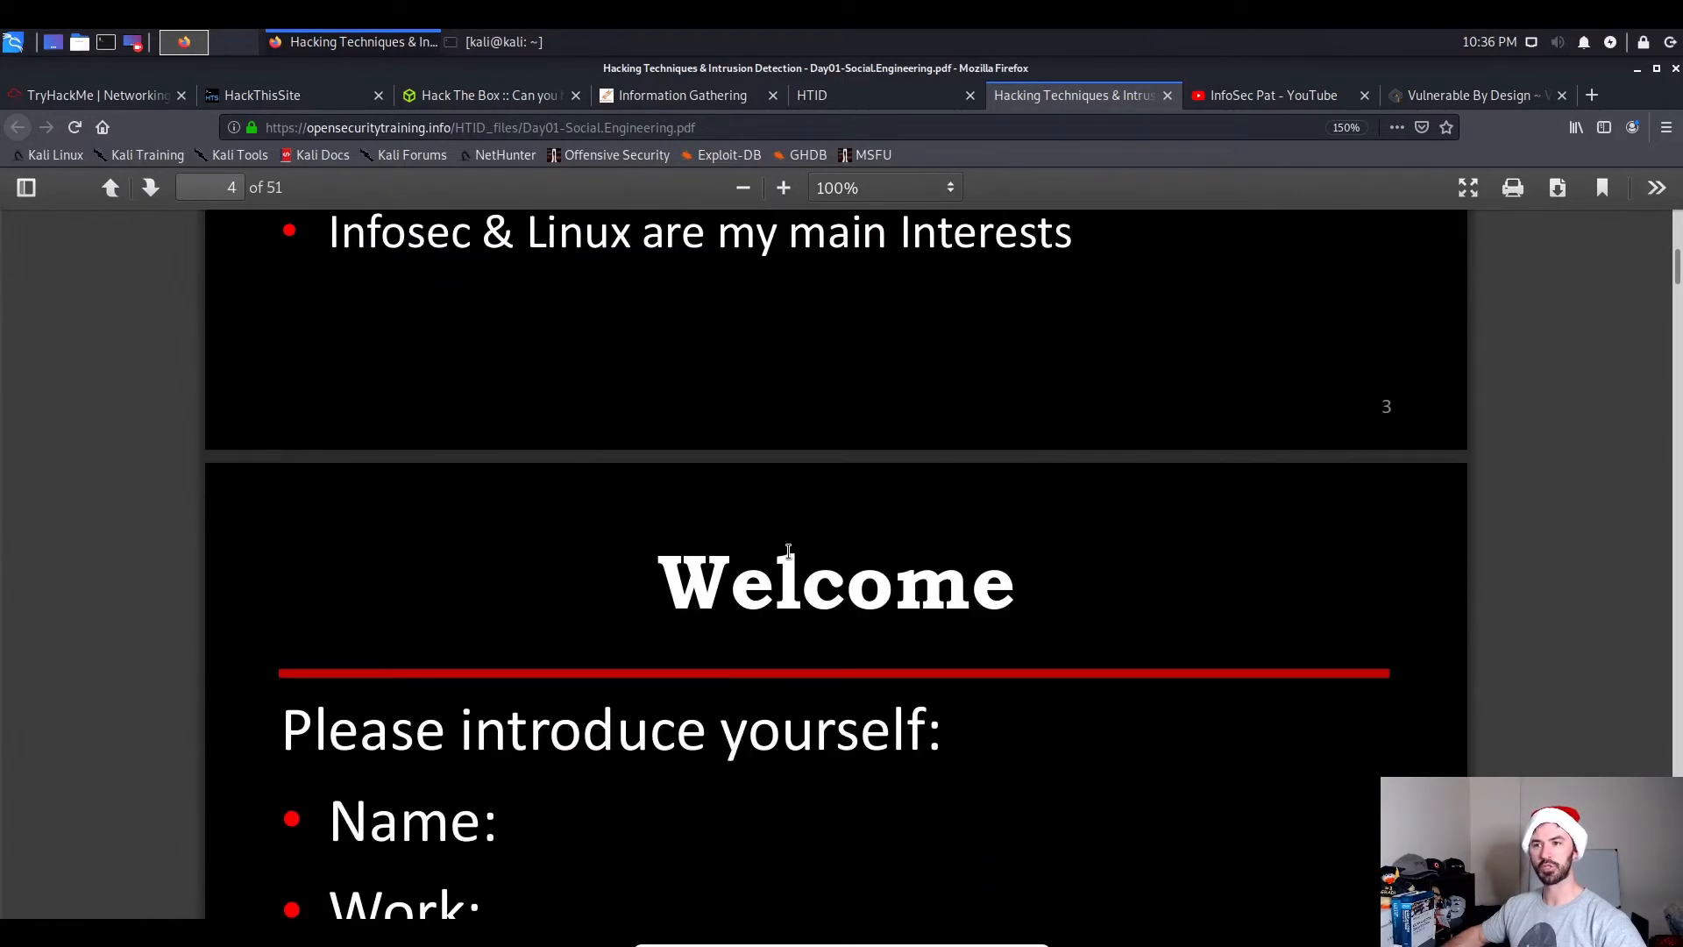
scroll("down", 3)
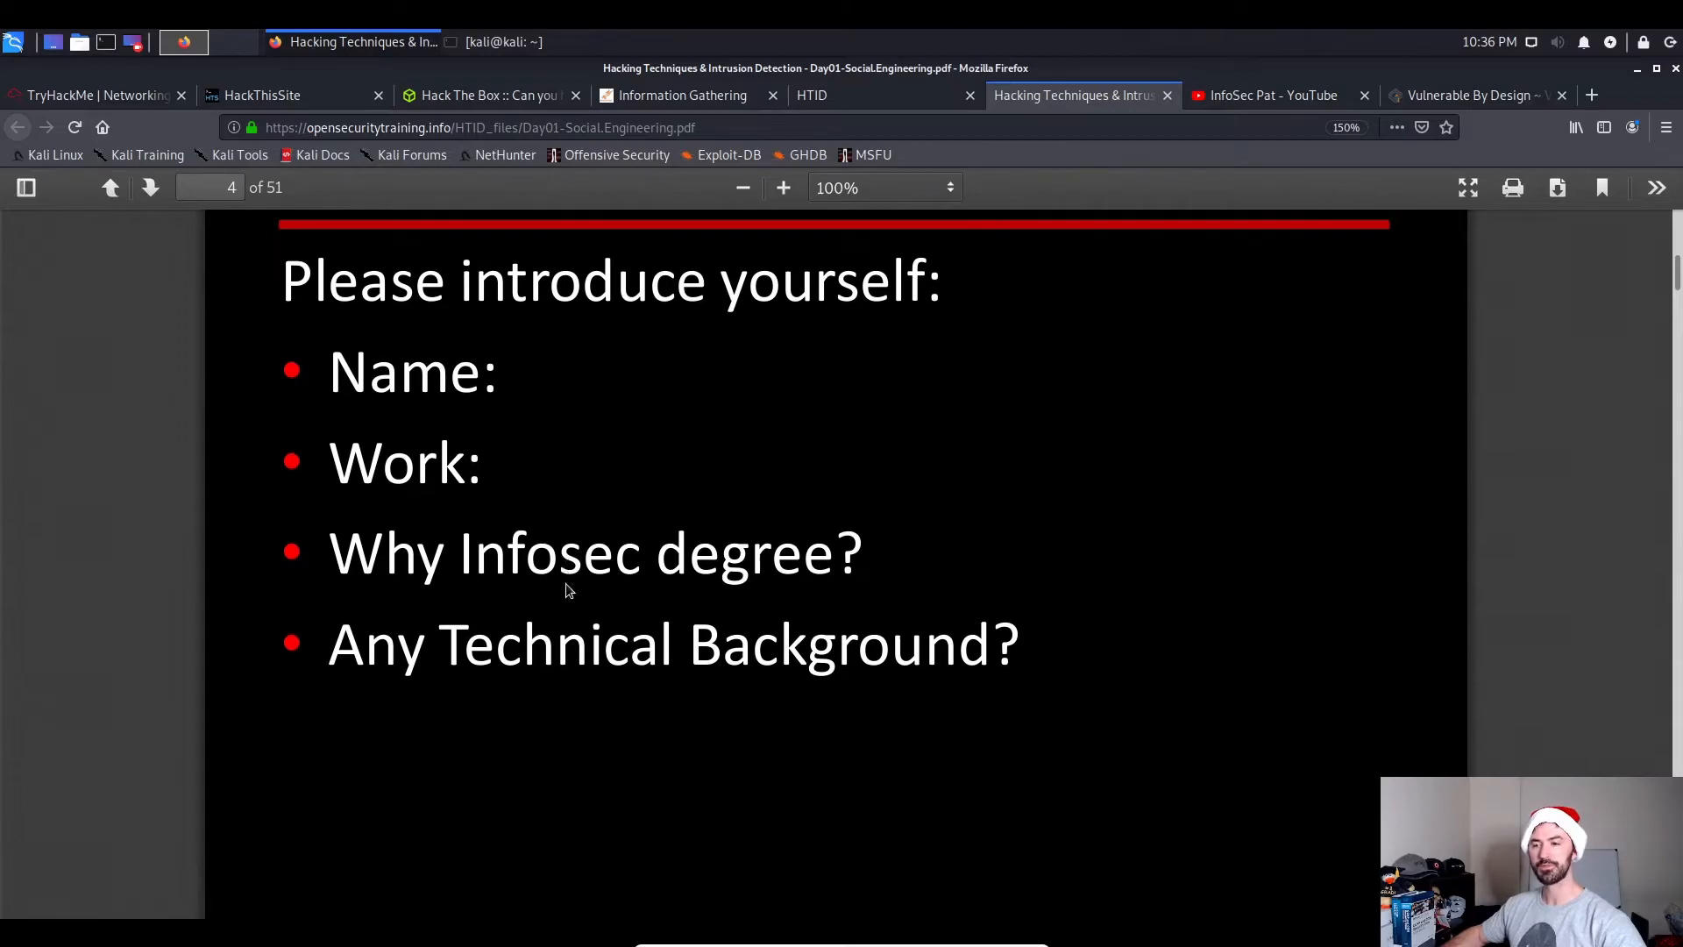
scroll("down", 3)
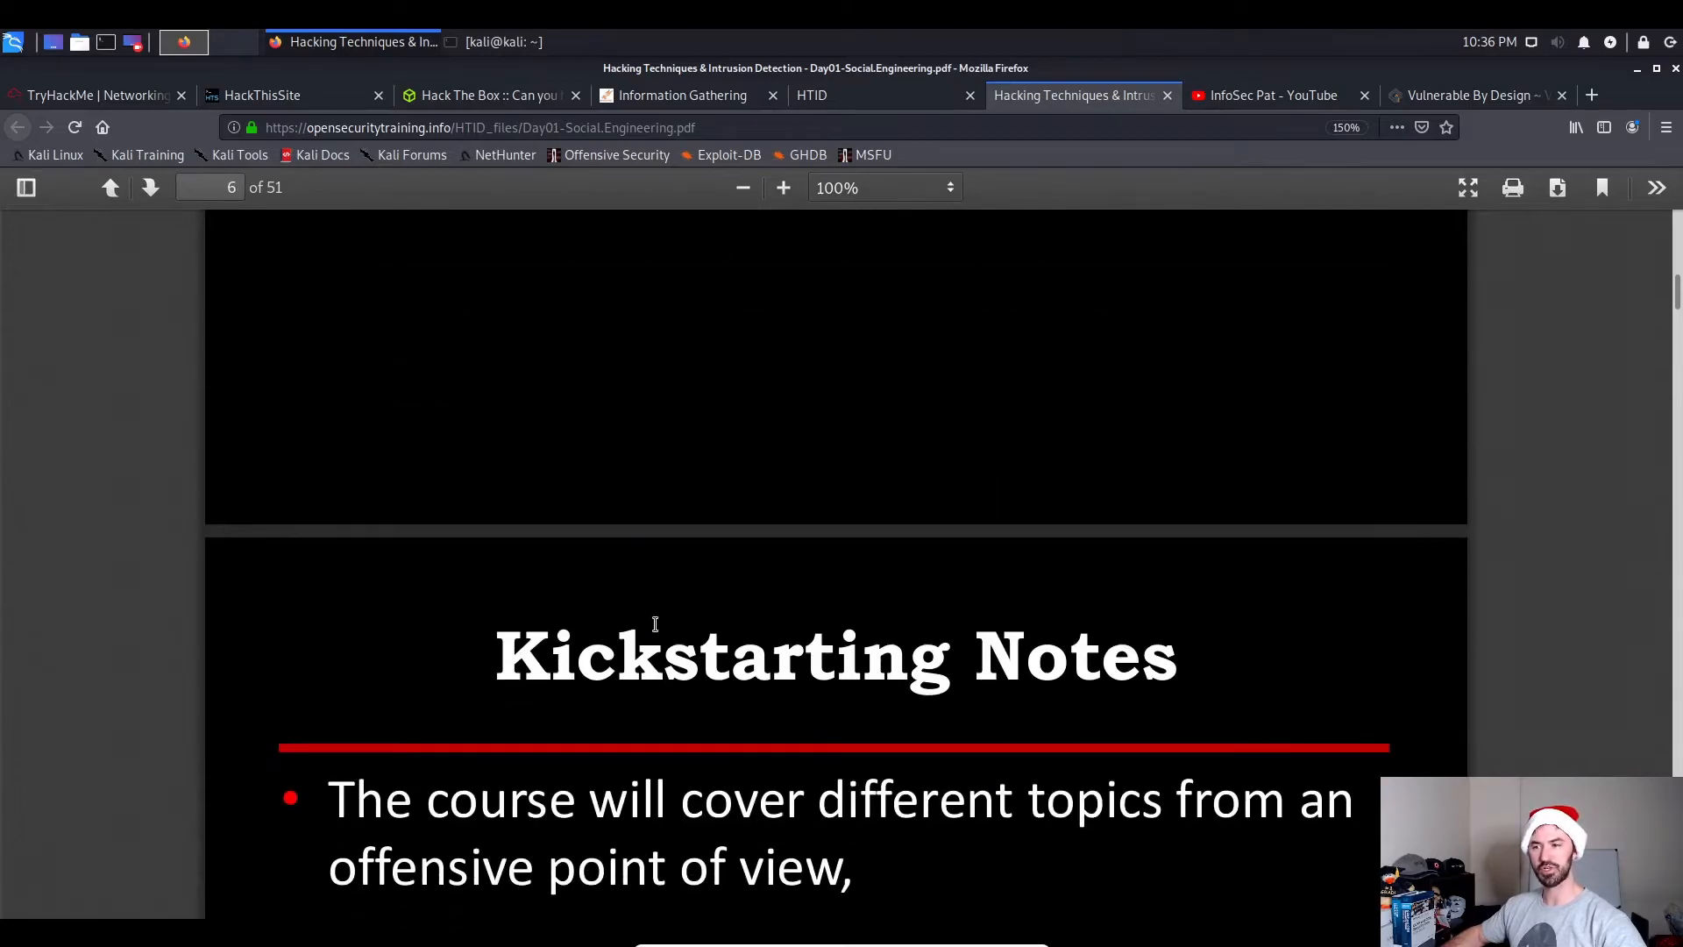
scroll("down", 3)
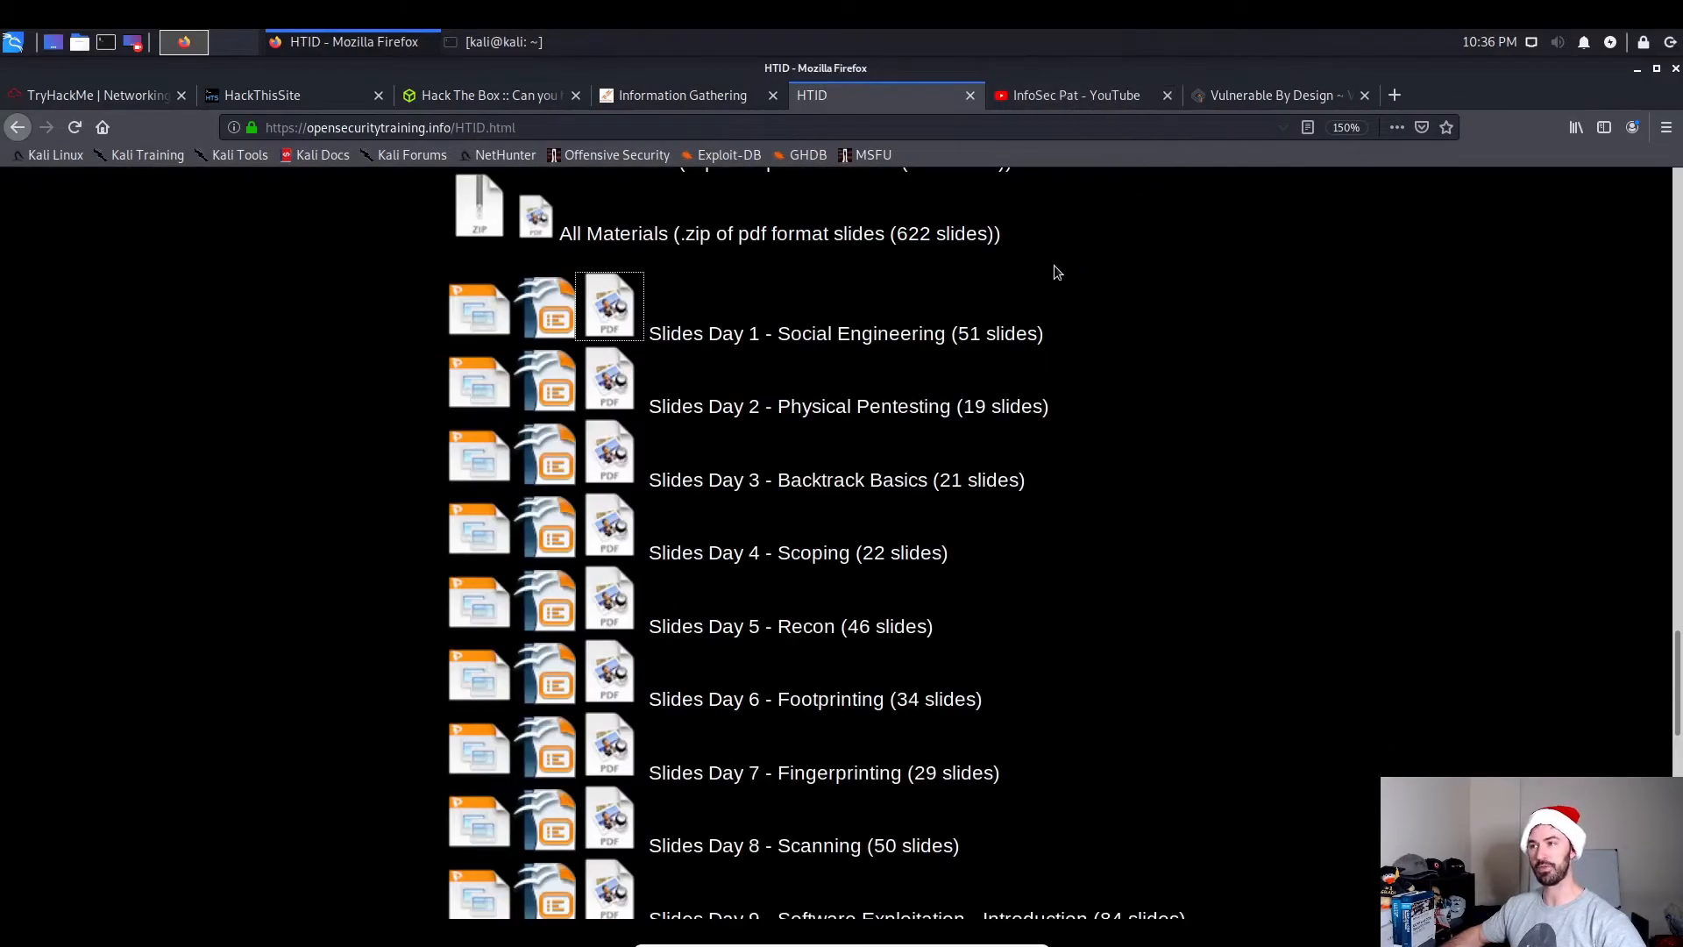
Revisit the InfoSec Pat YouTube channel, then switch to VulnHub's virtual machine catalogue.
left_click(1073, 95)
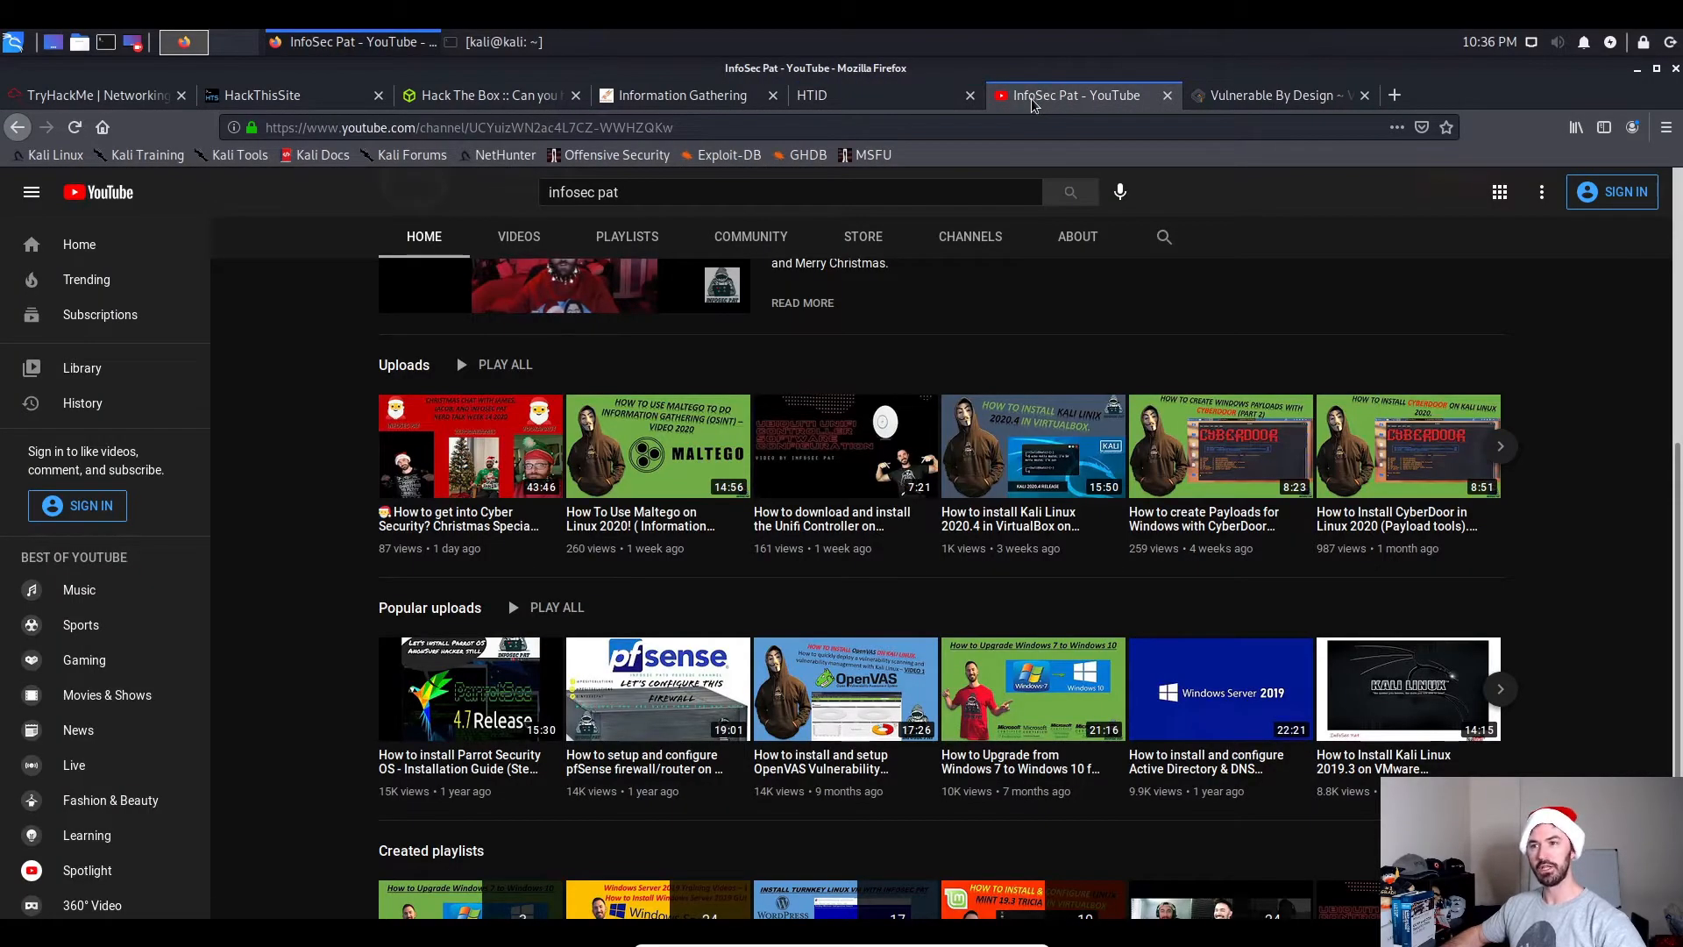
mouse_move(241, 248)
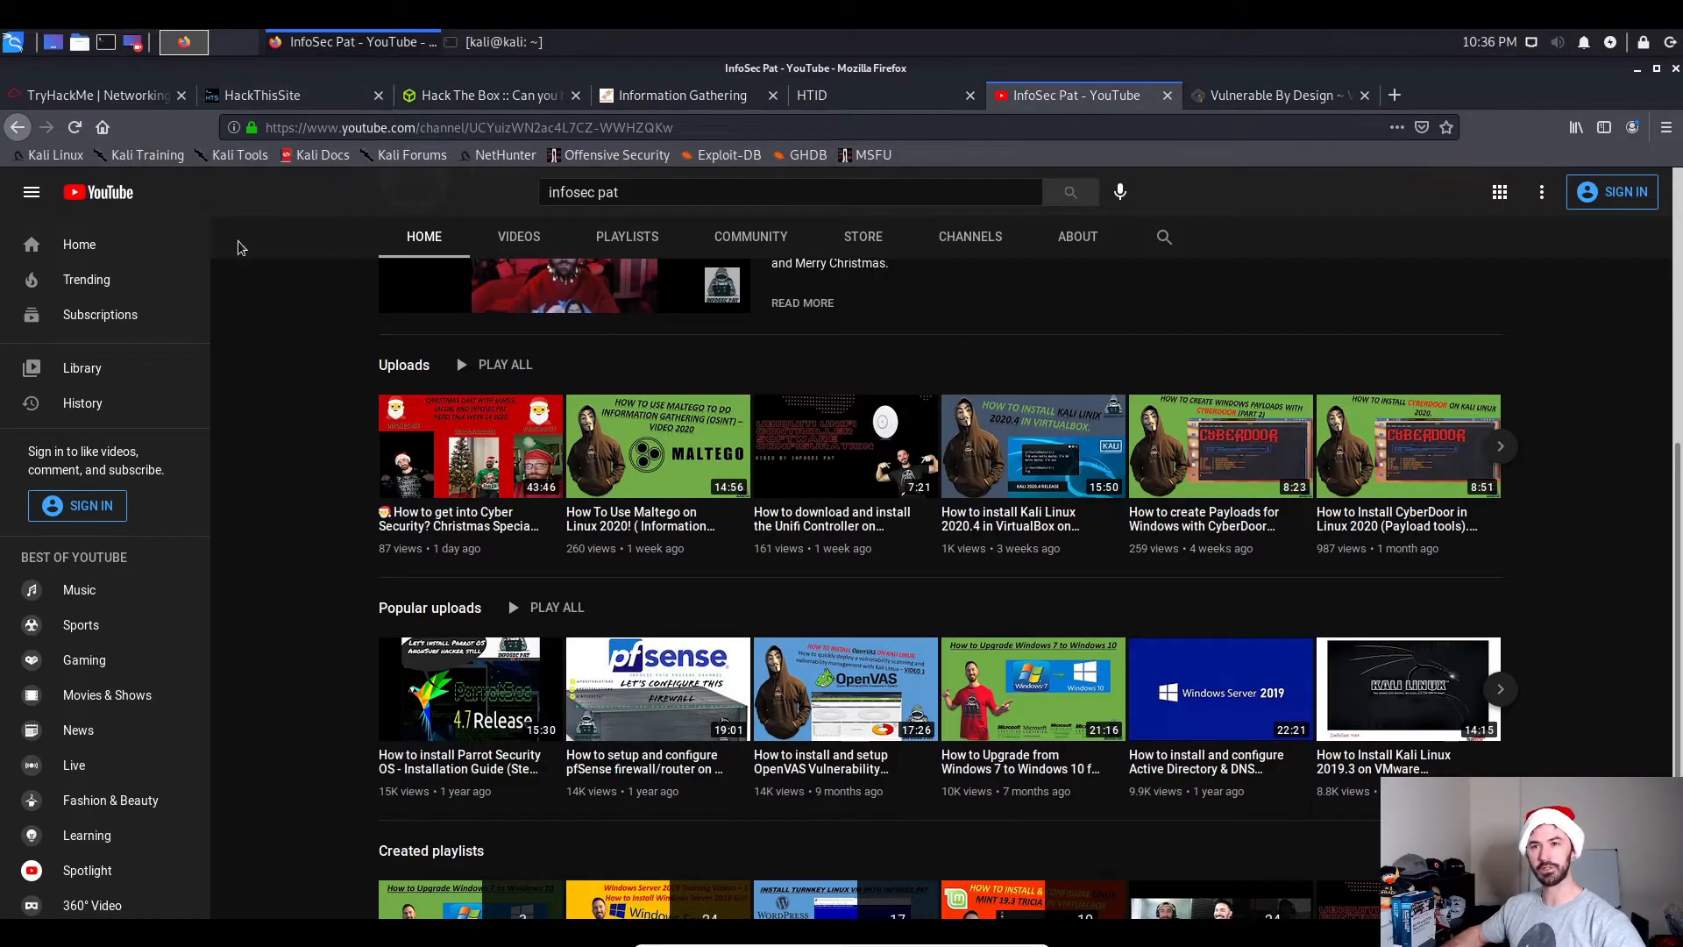
mouse_move(471, 498)
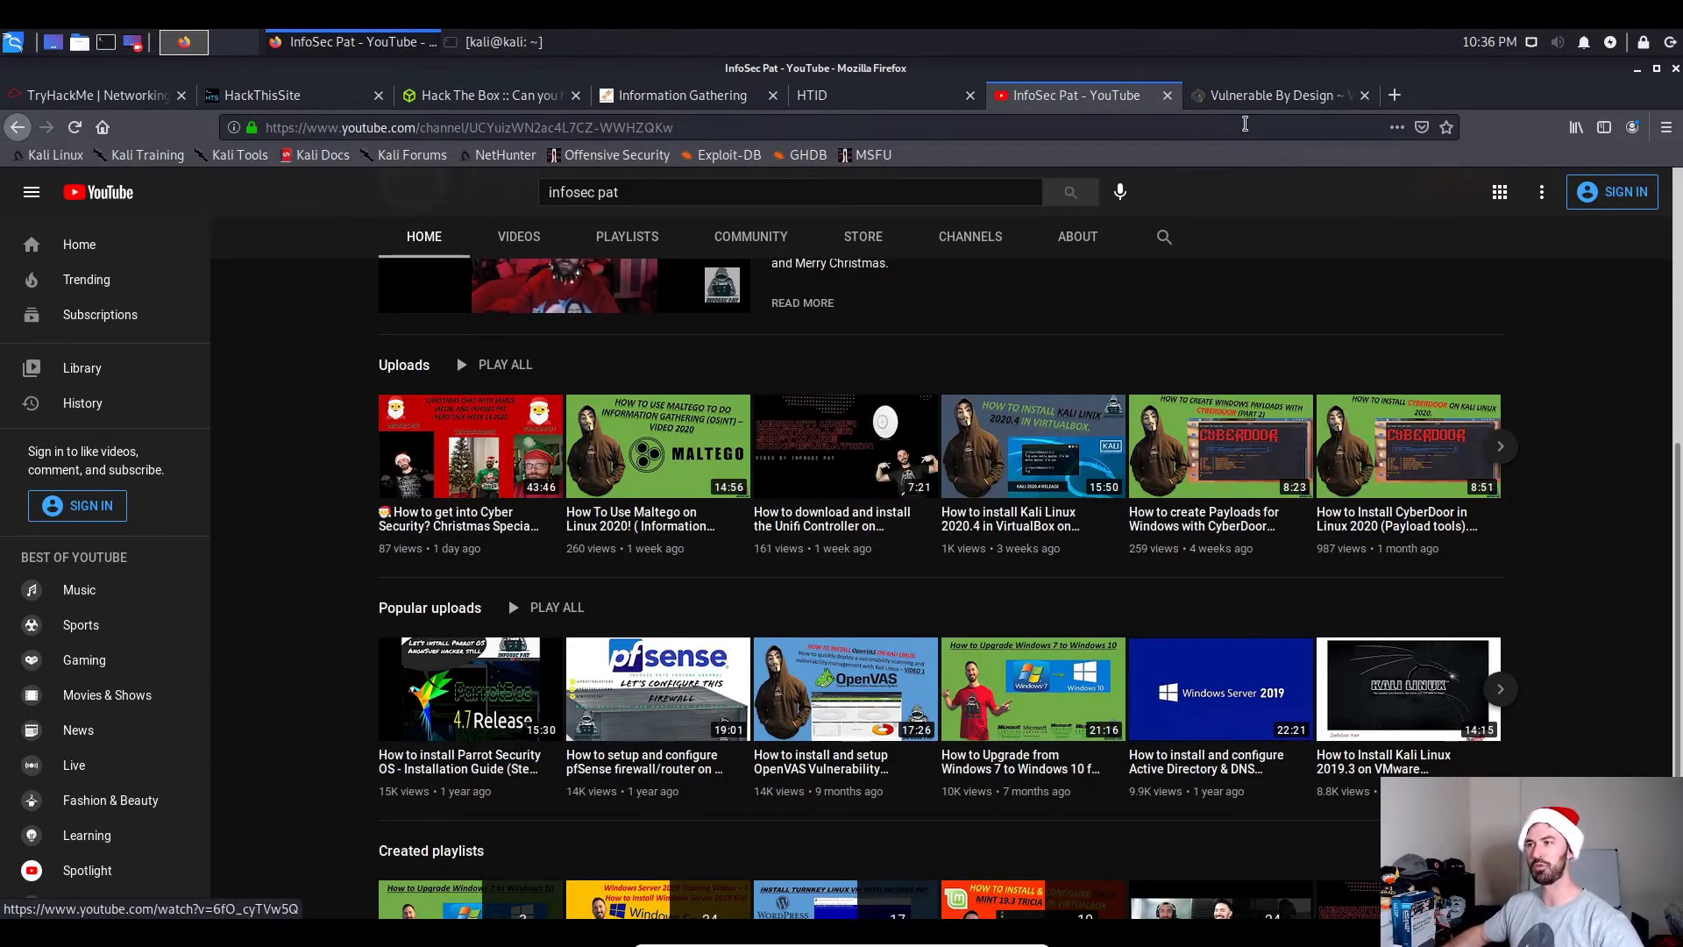
mouse_move(1257, 98)
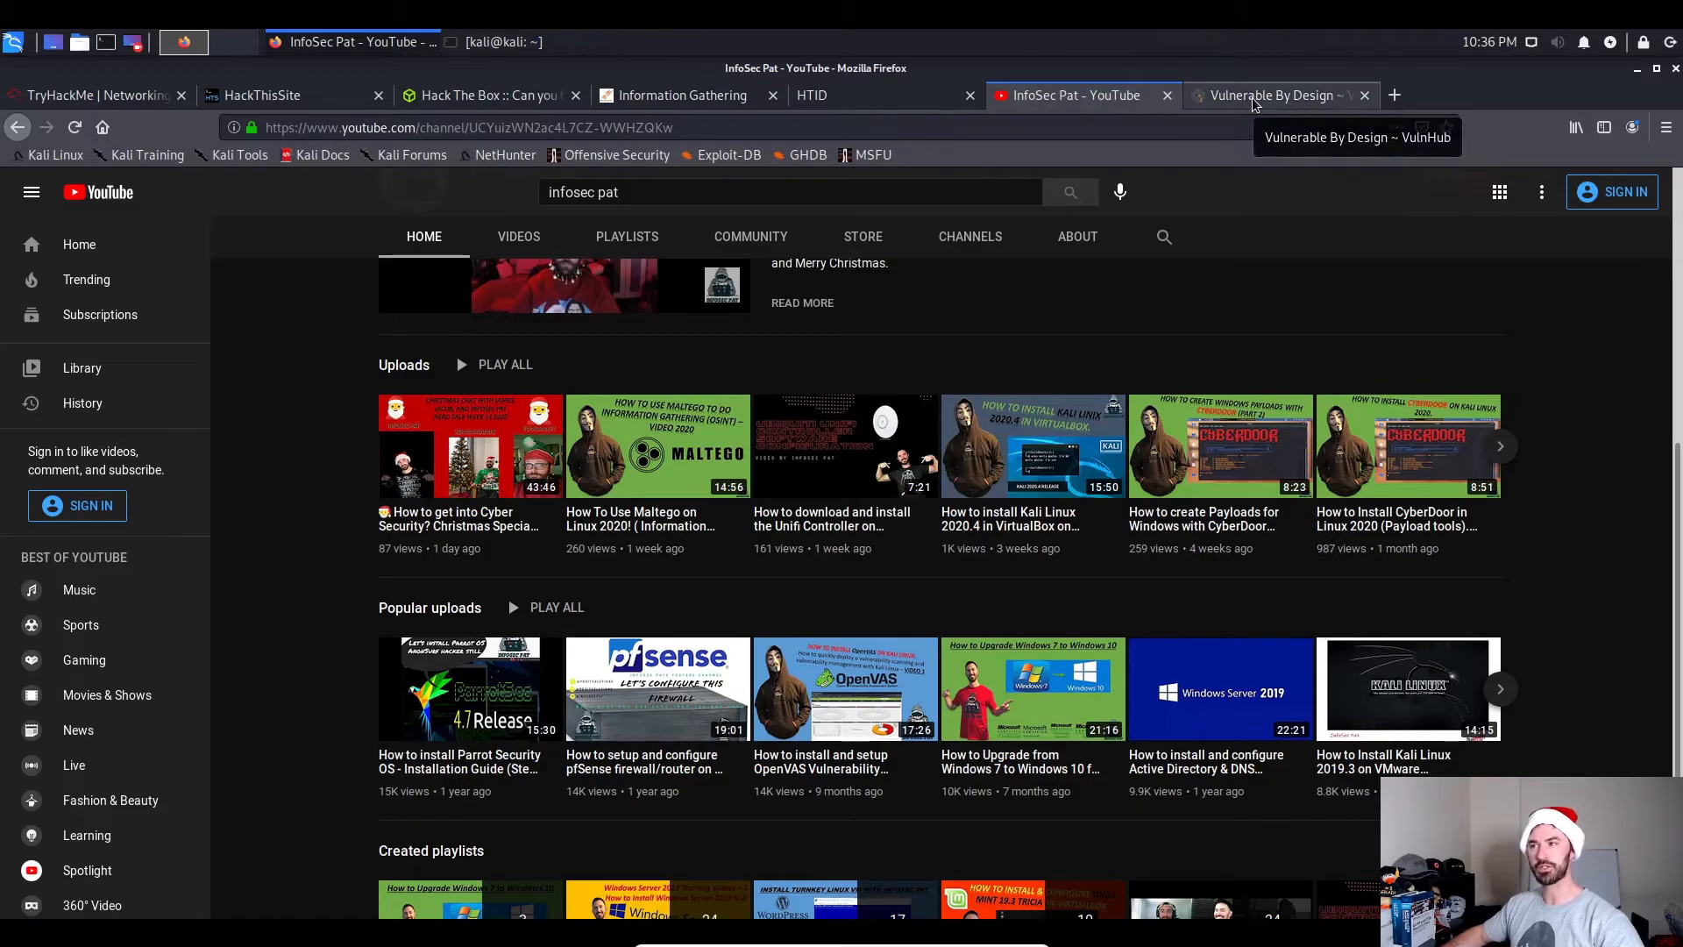
left_click(1272, 95)
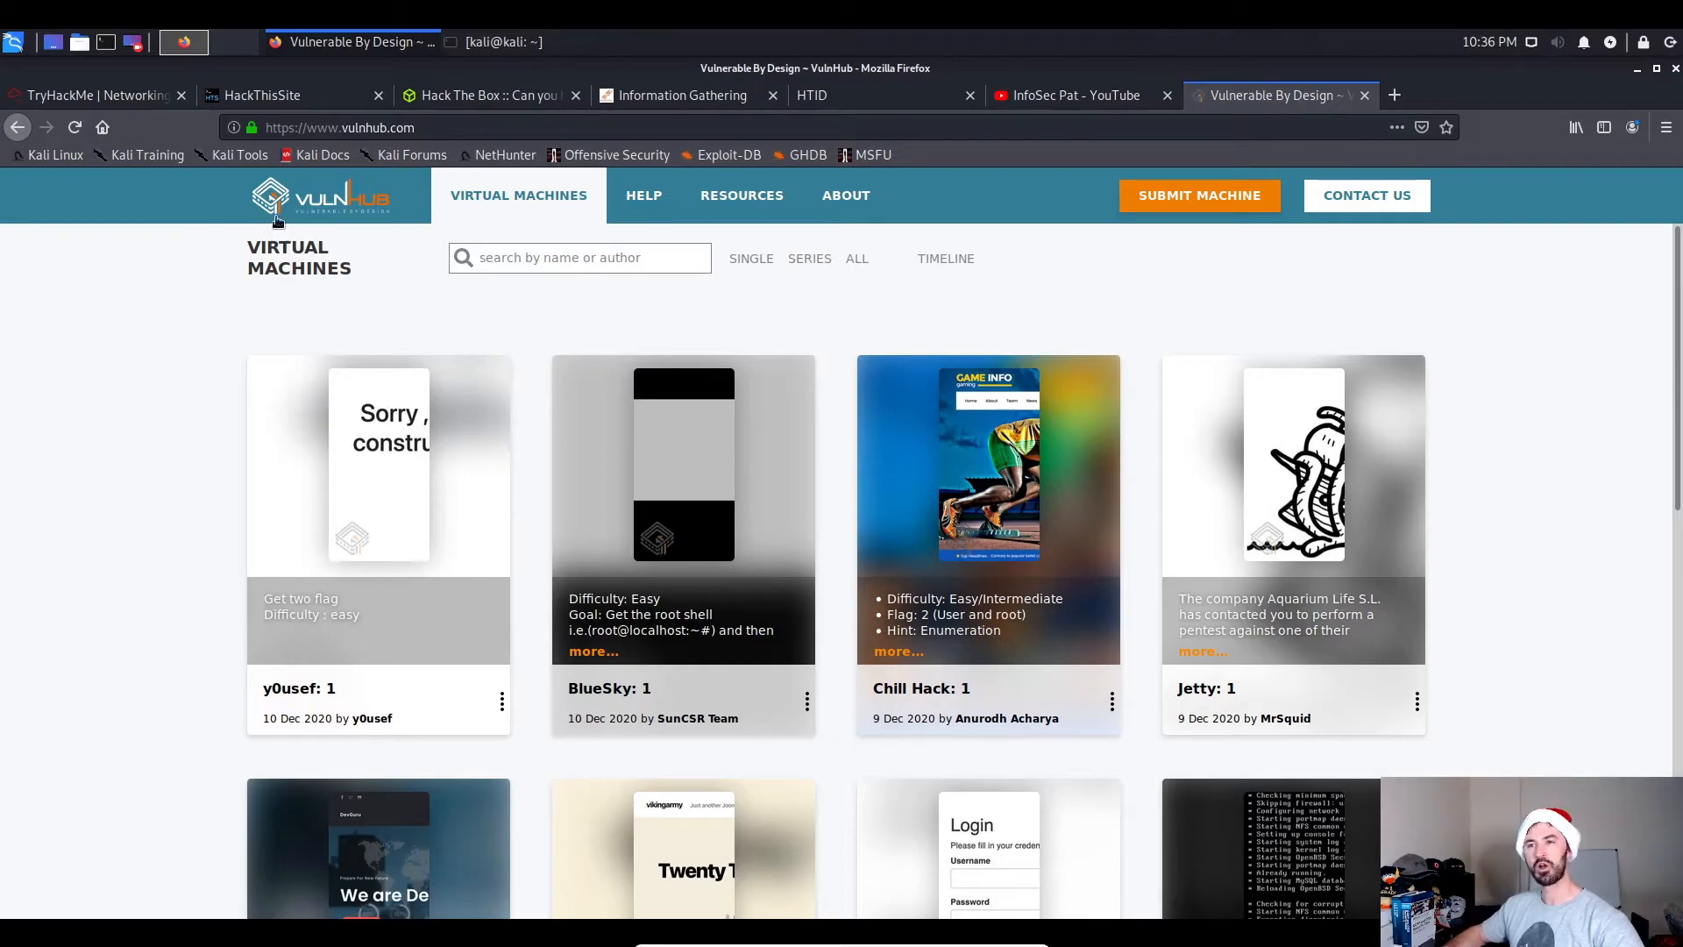
mouse_move(305, 288)
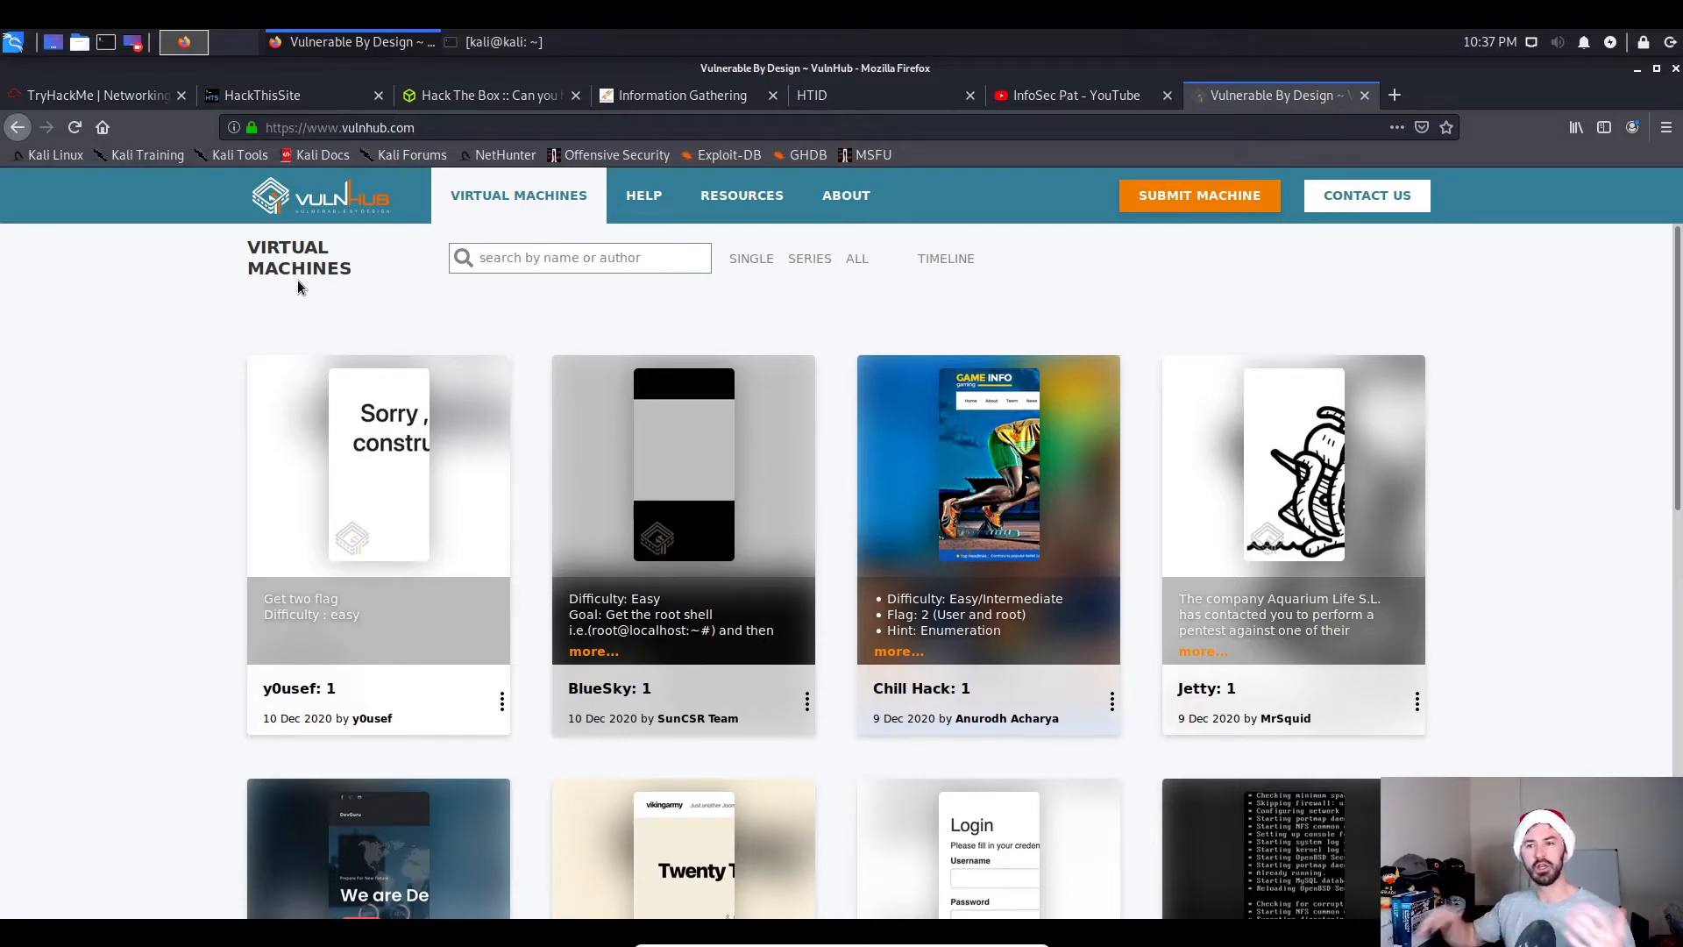
Search VulnHub's virtual machines for 'mr robot'.
left_click(579, 257)
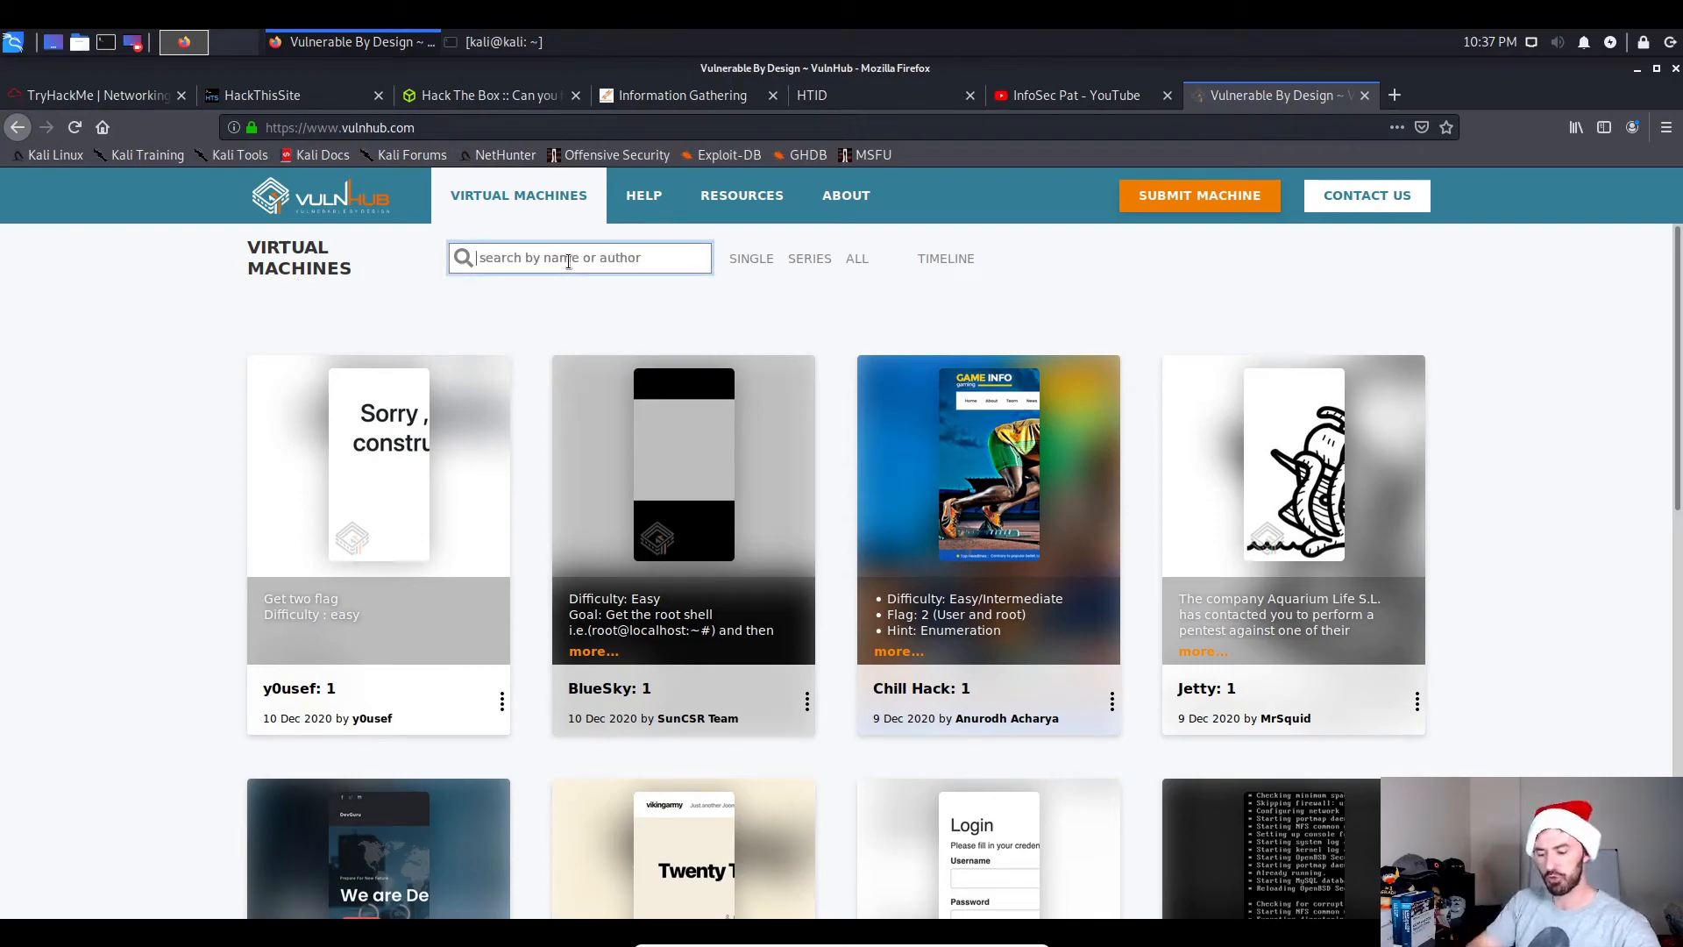
type("mr robot")
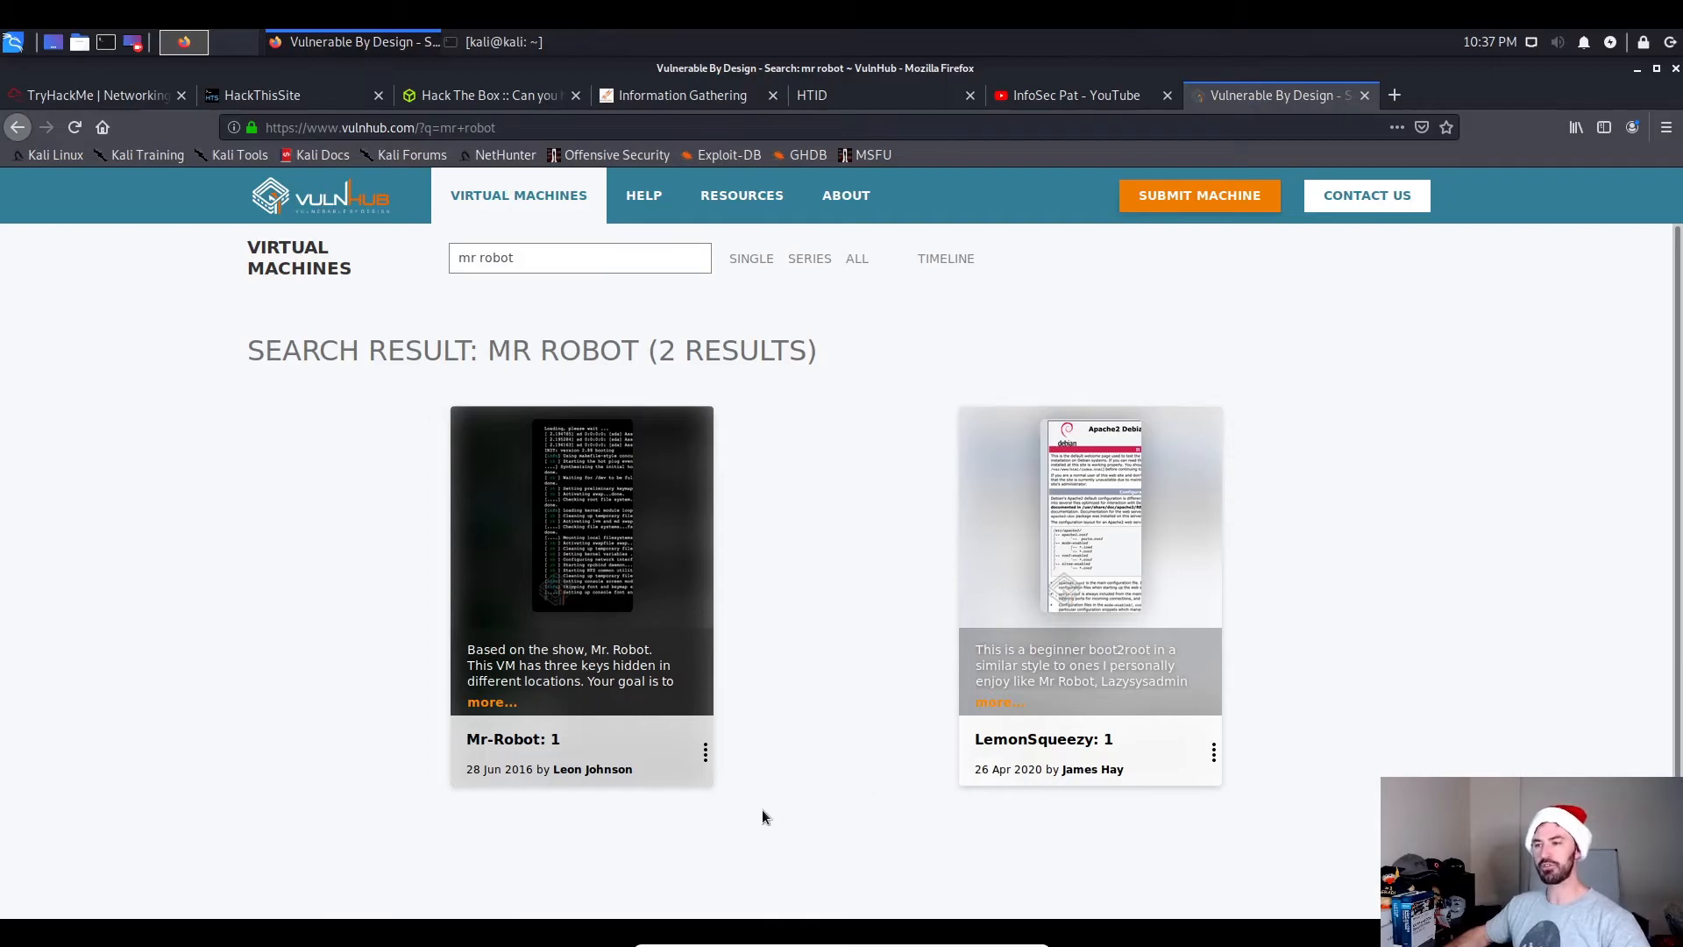
mouse_move(580, 586)
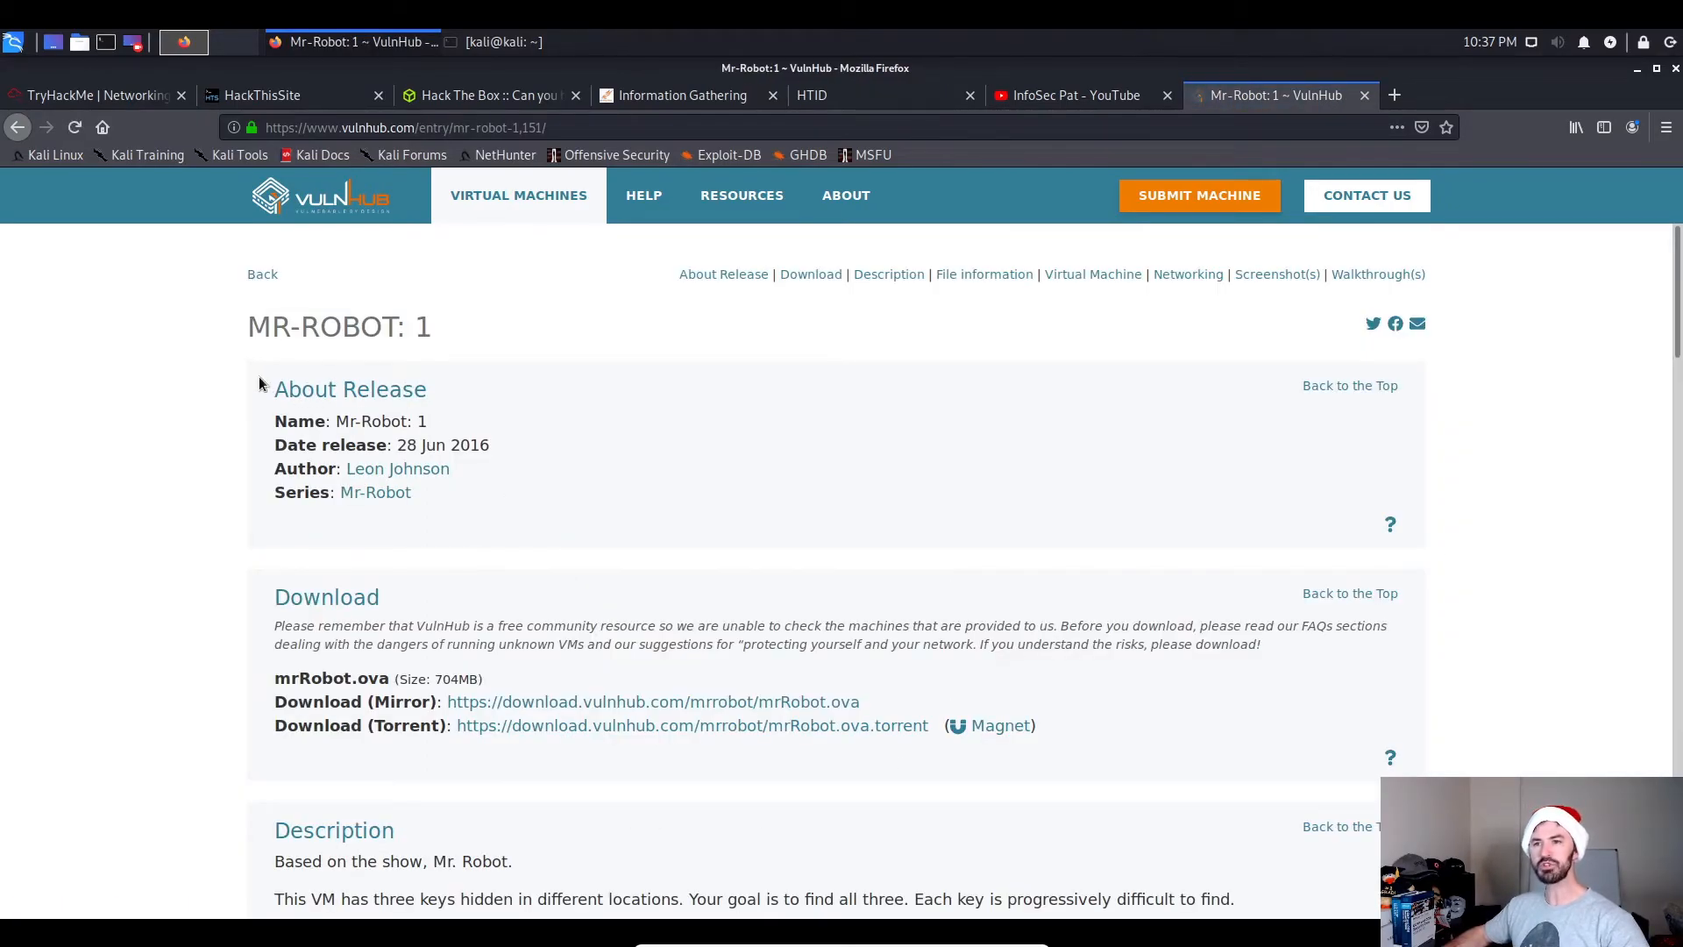
Highlight the Mr-Robot: 1 release date, then scroll down to the Walkthrough list.
left_click_drag(284, 445, 491, 444)
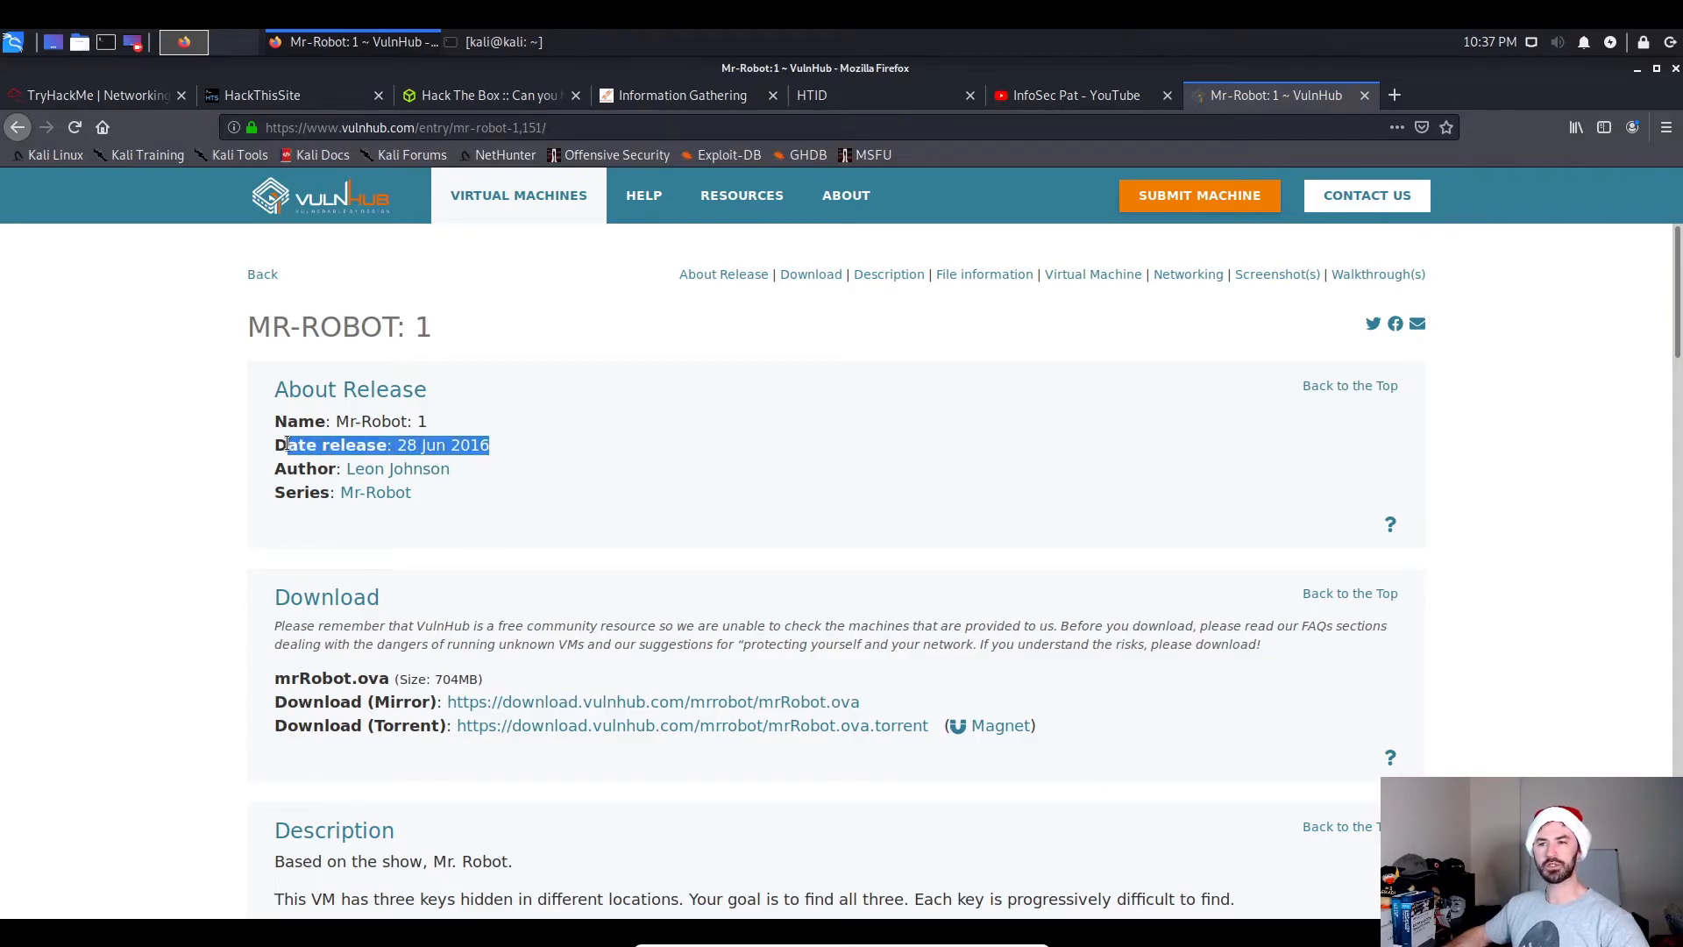
scroll("down", 3)
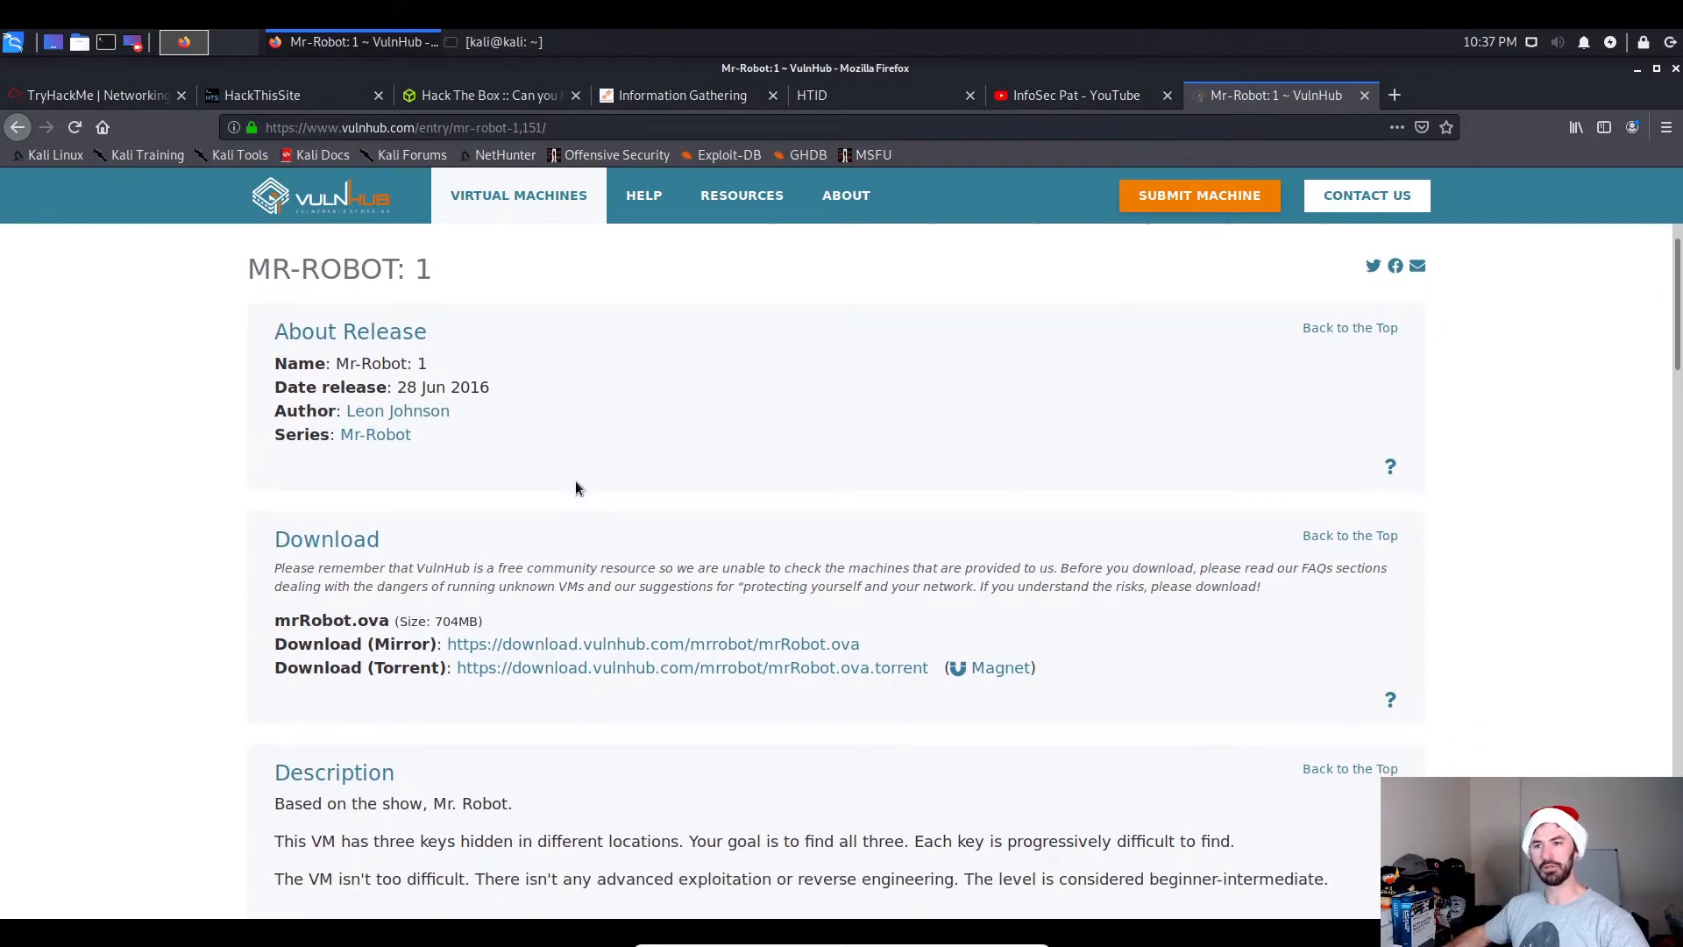
scroll("down", 3)
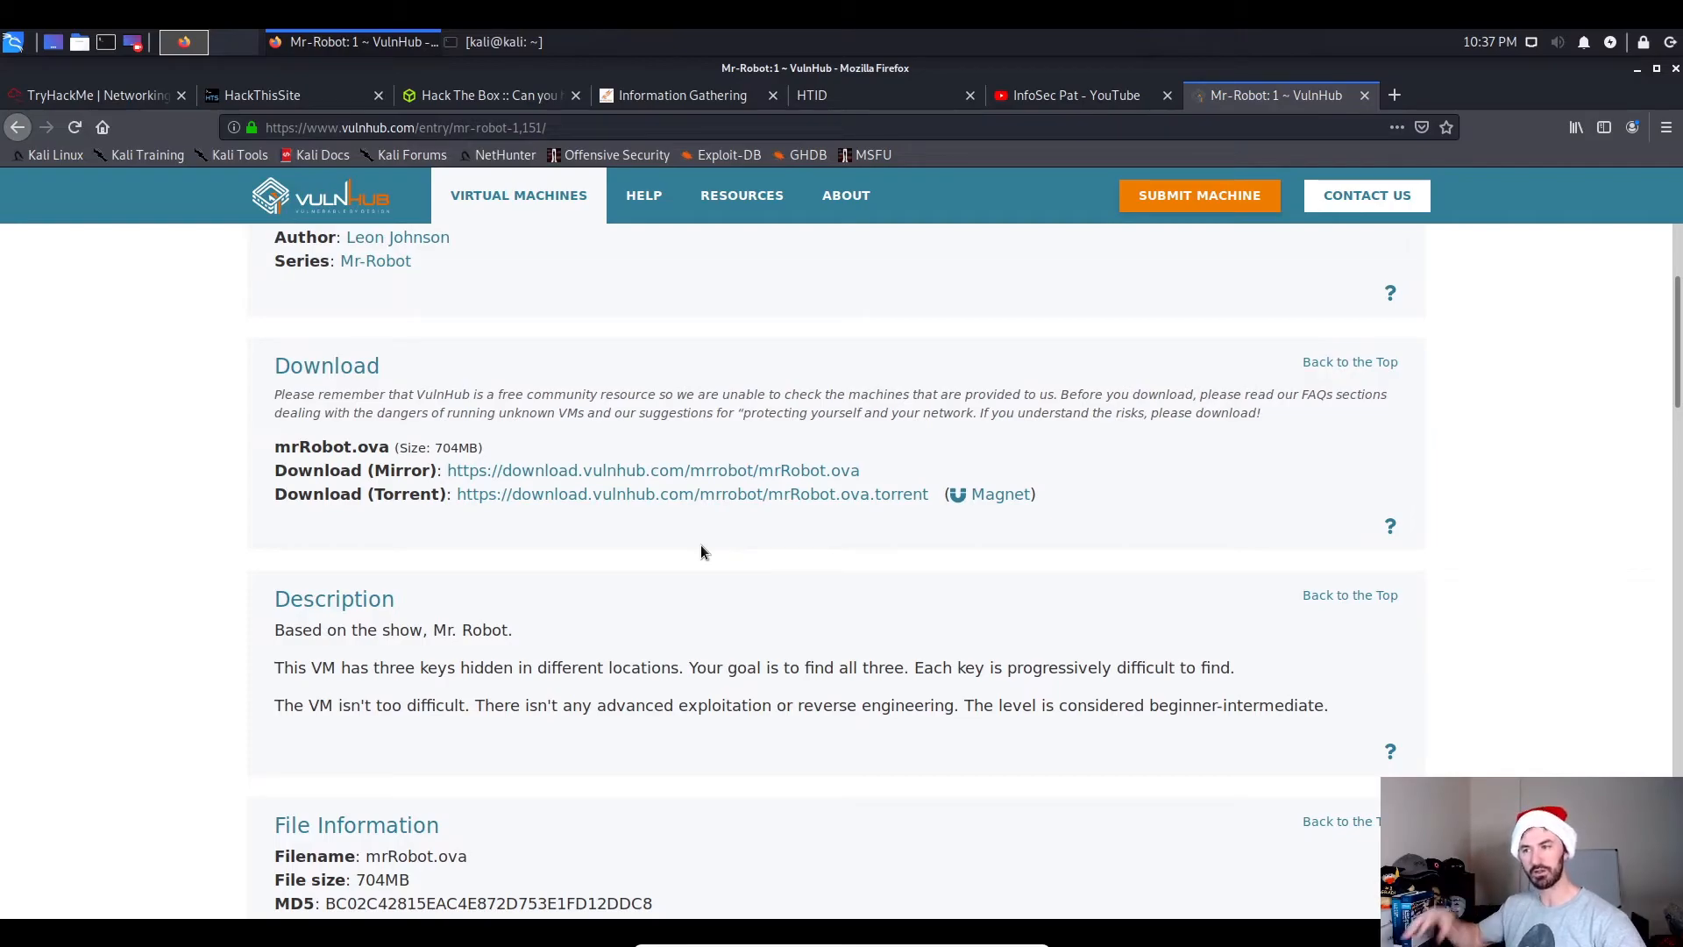
mouse_move(723, 494)
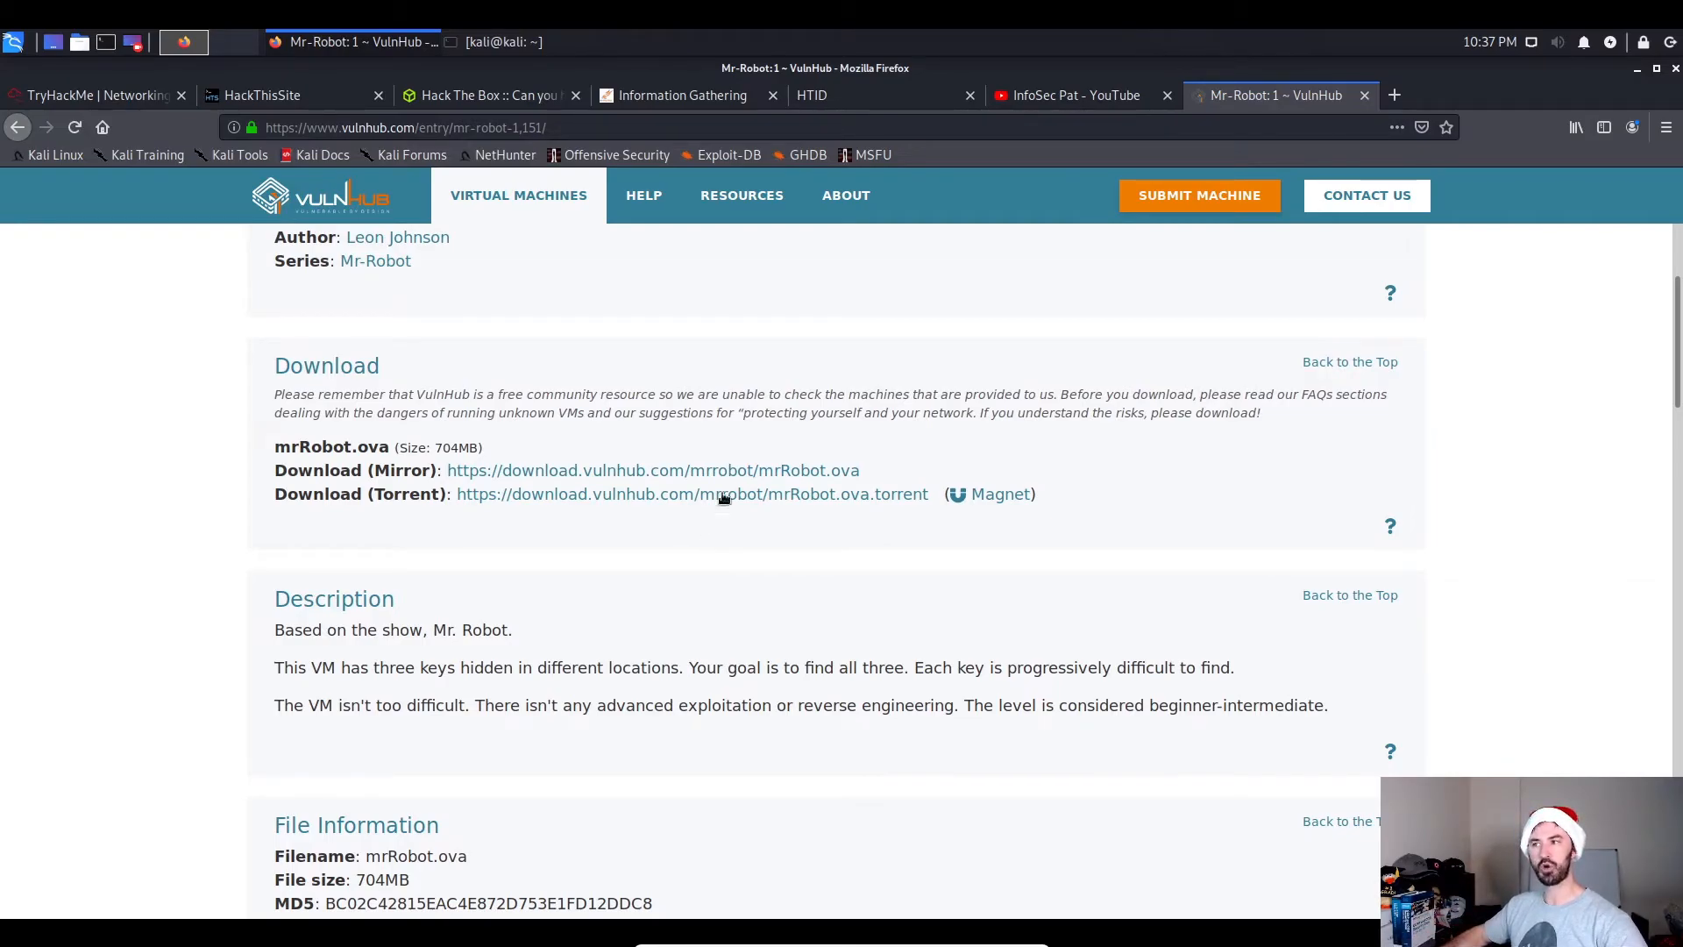
scroll("down", 3)
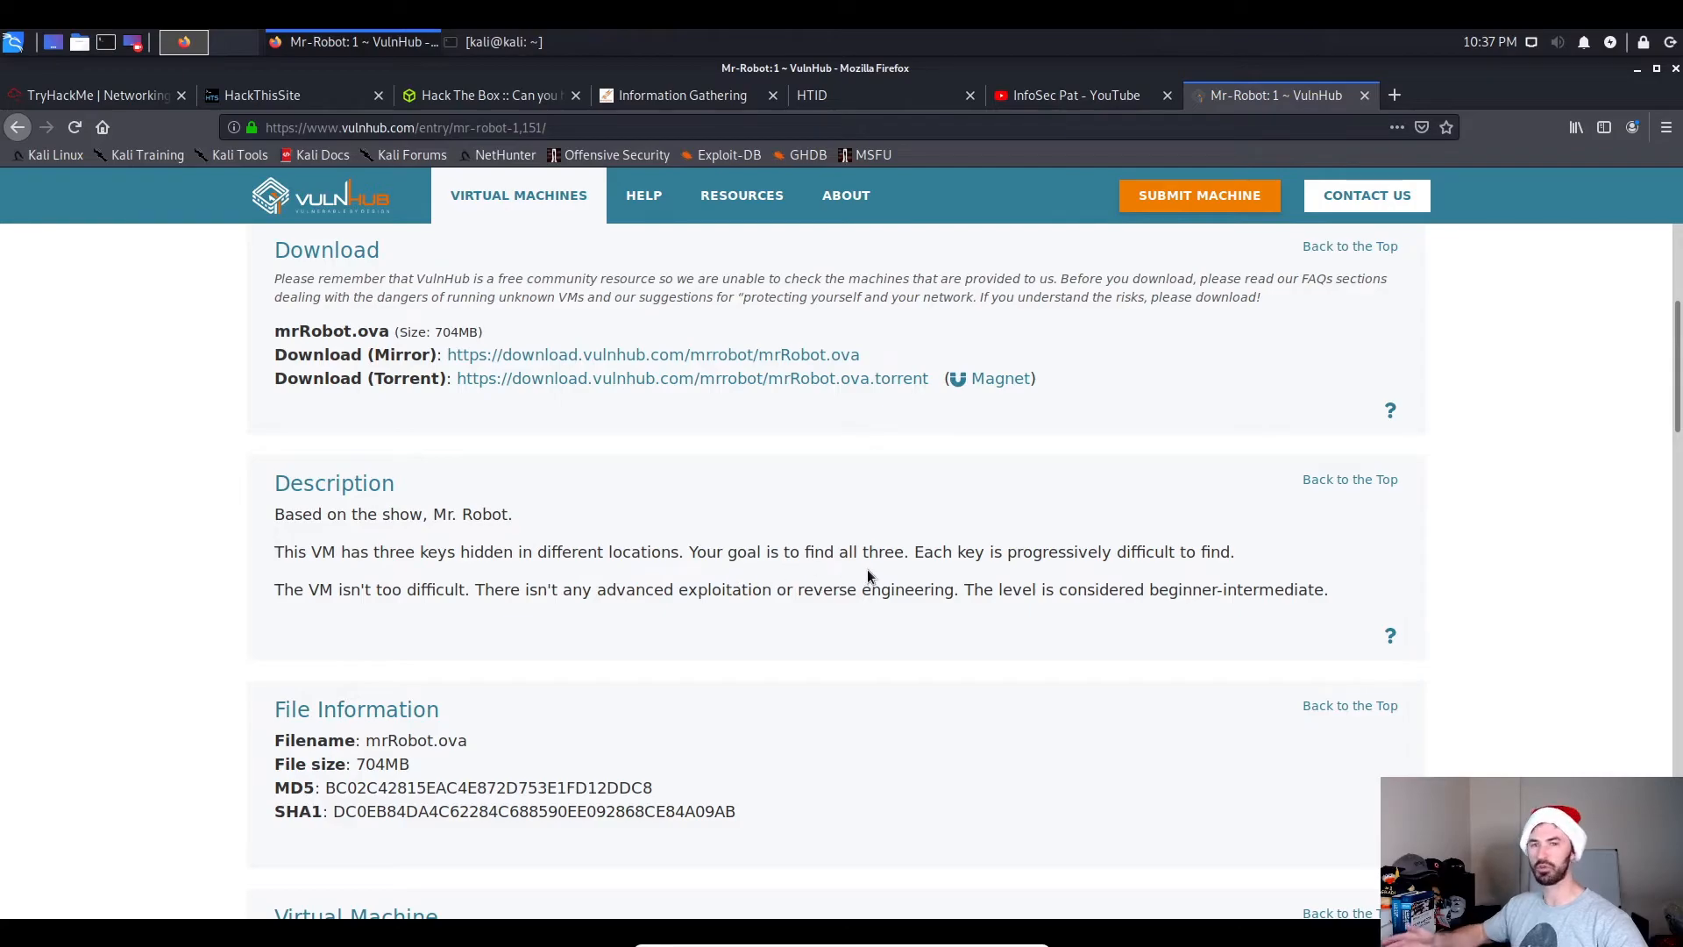
mouse_move(1195, 572)
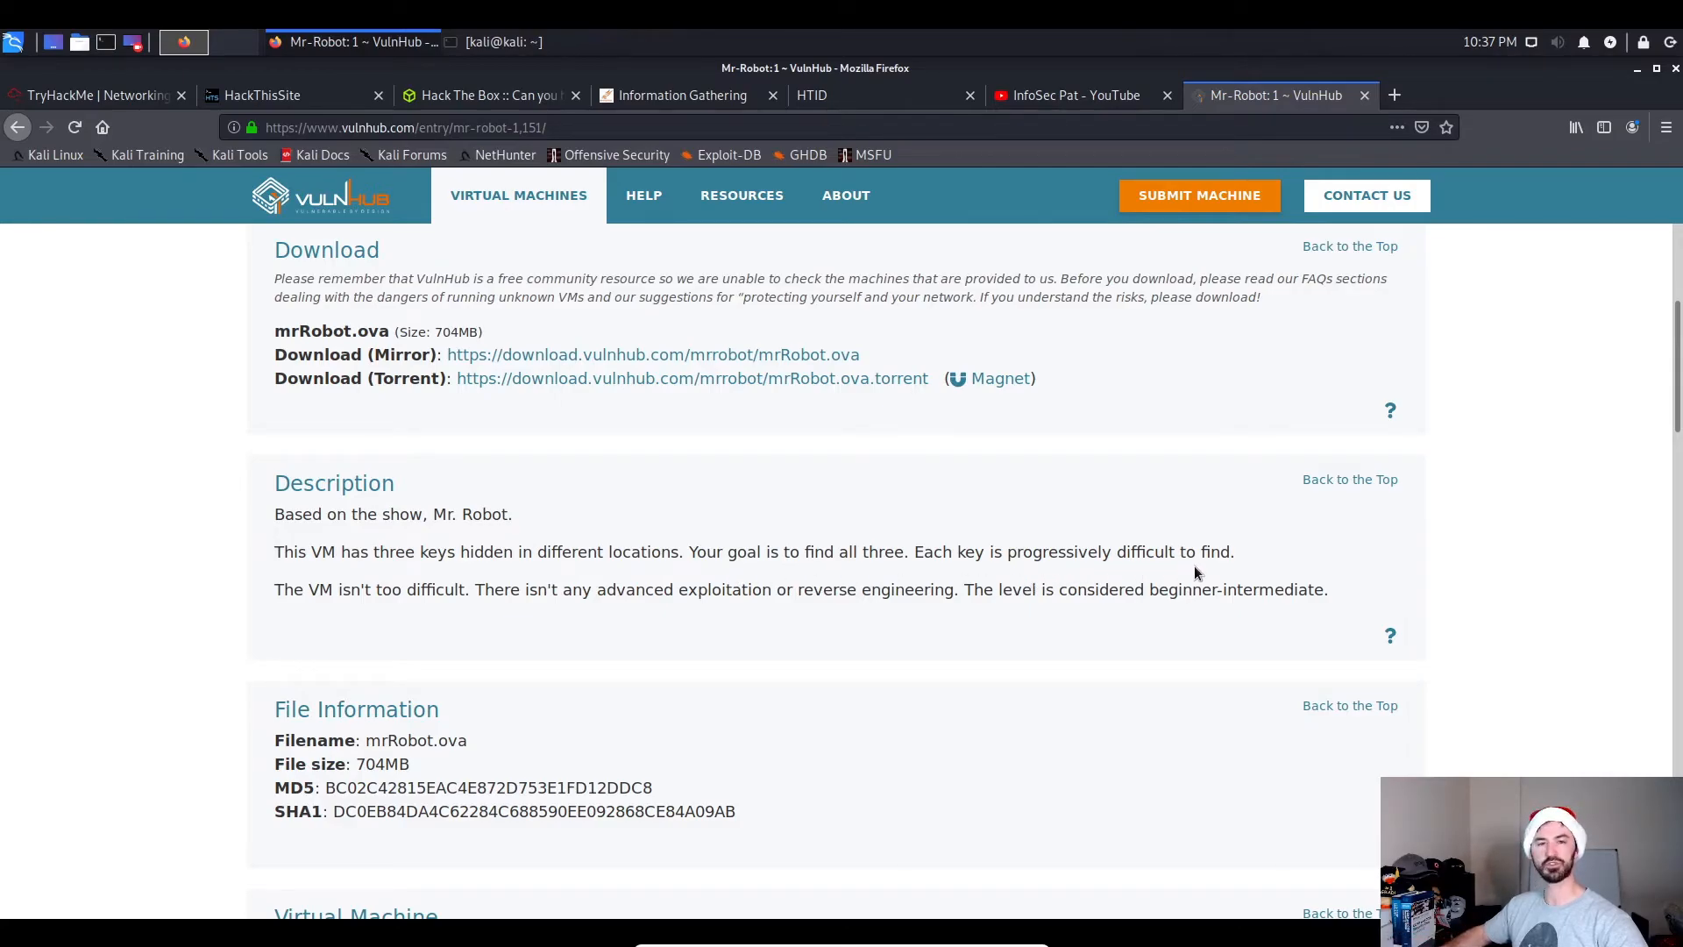
mouse_move(314, 594)
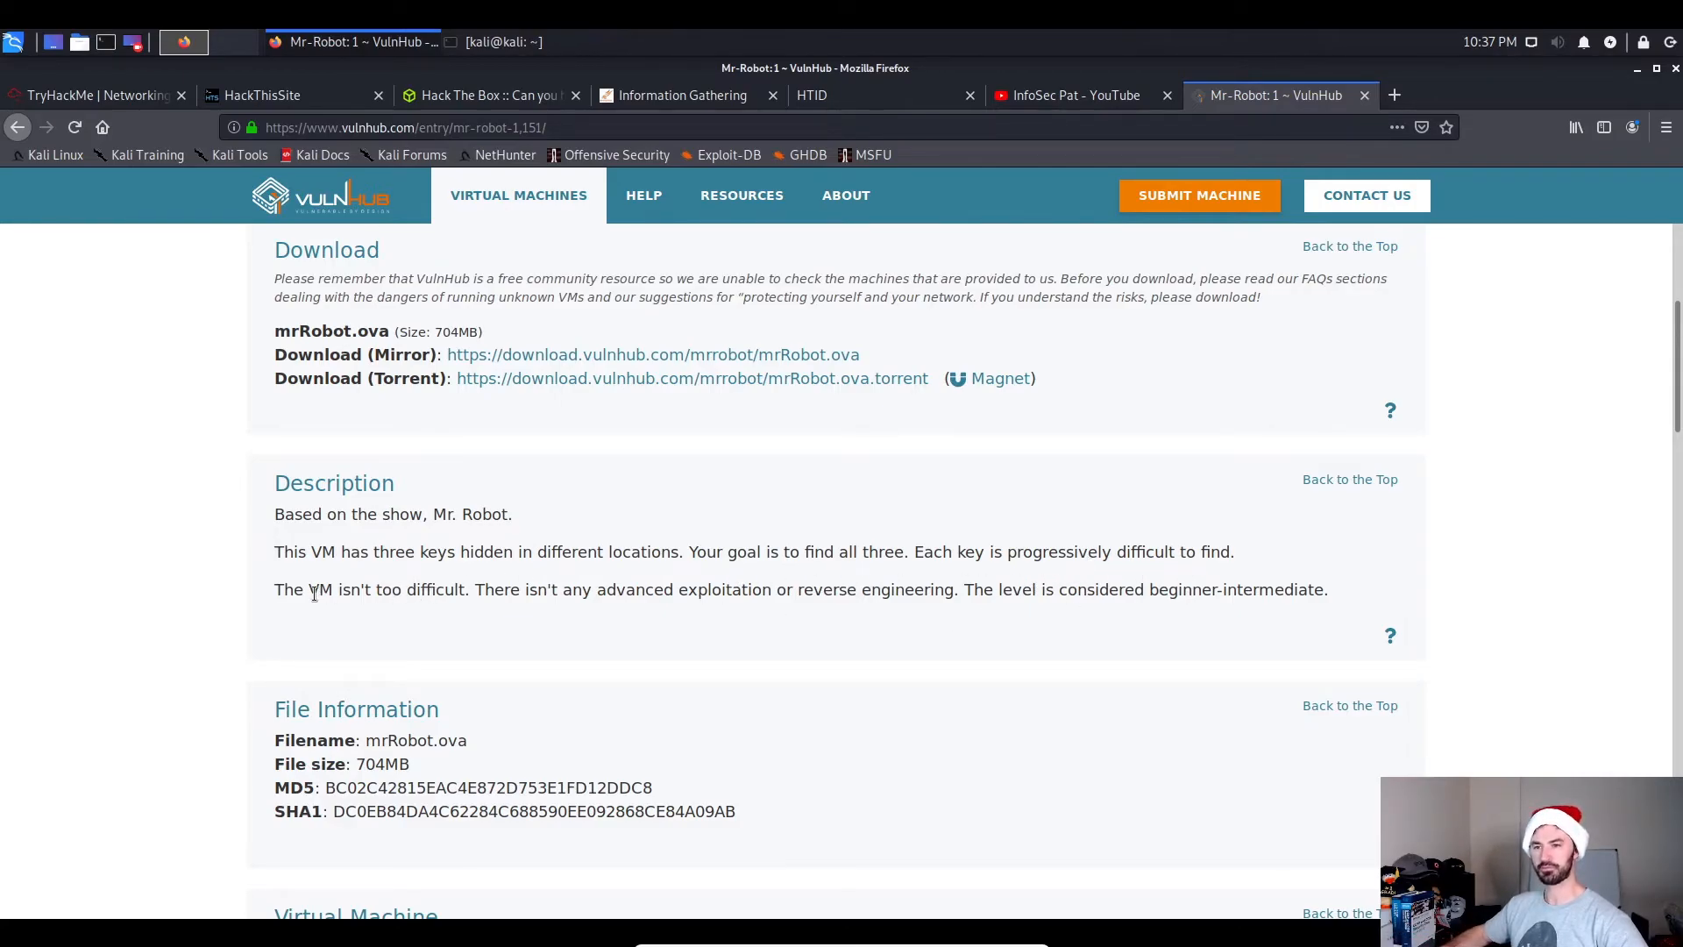
mouse_move(537, 600)
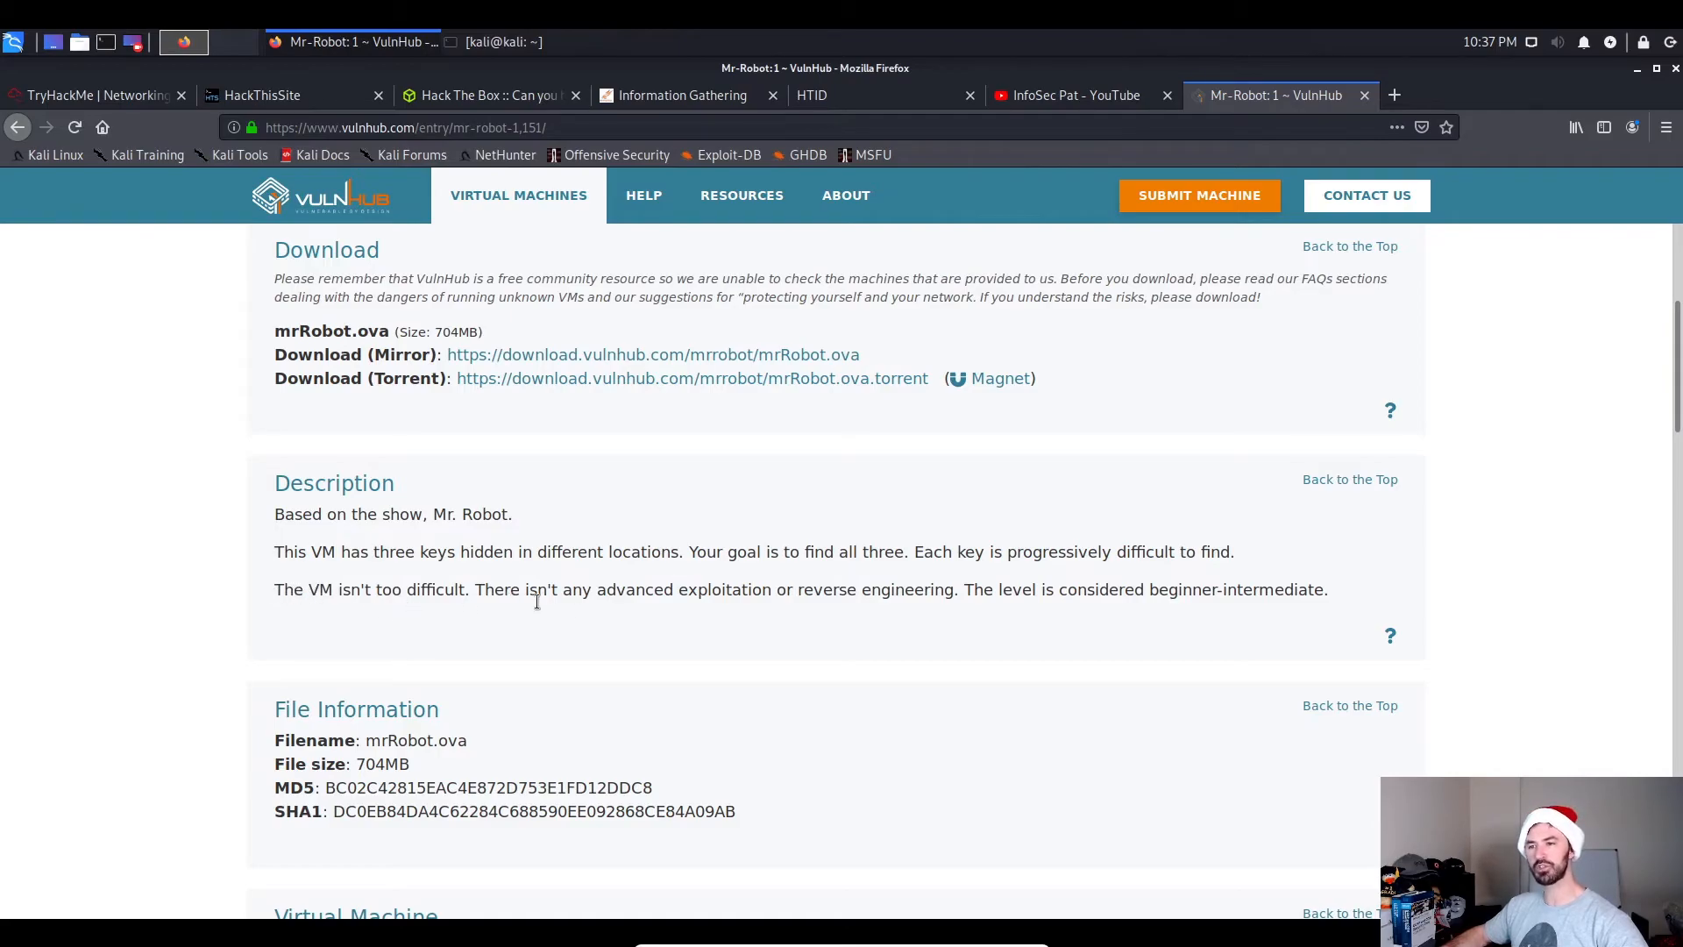
scroll("down", 3)
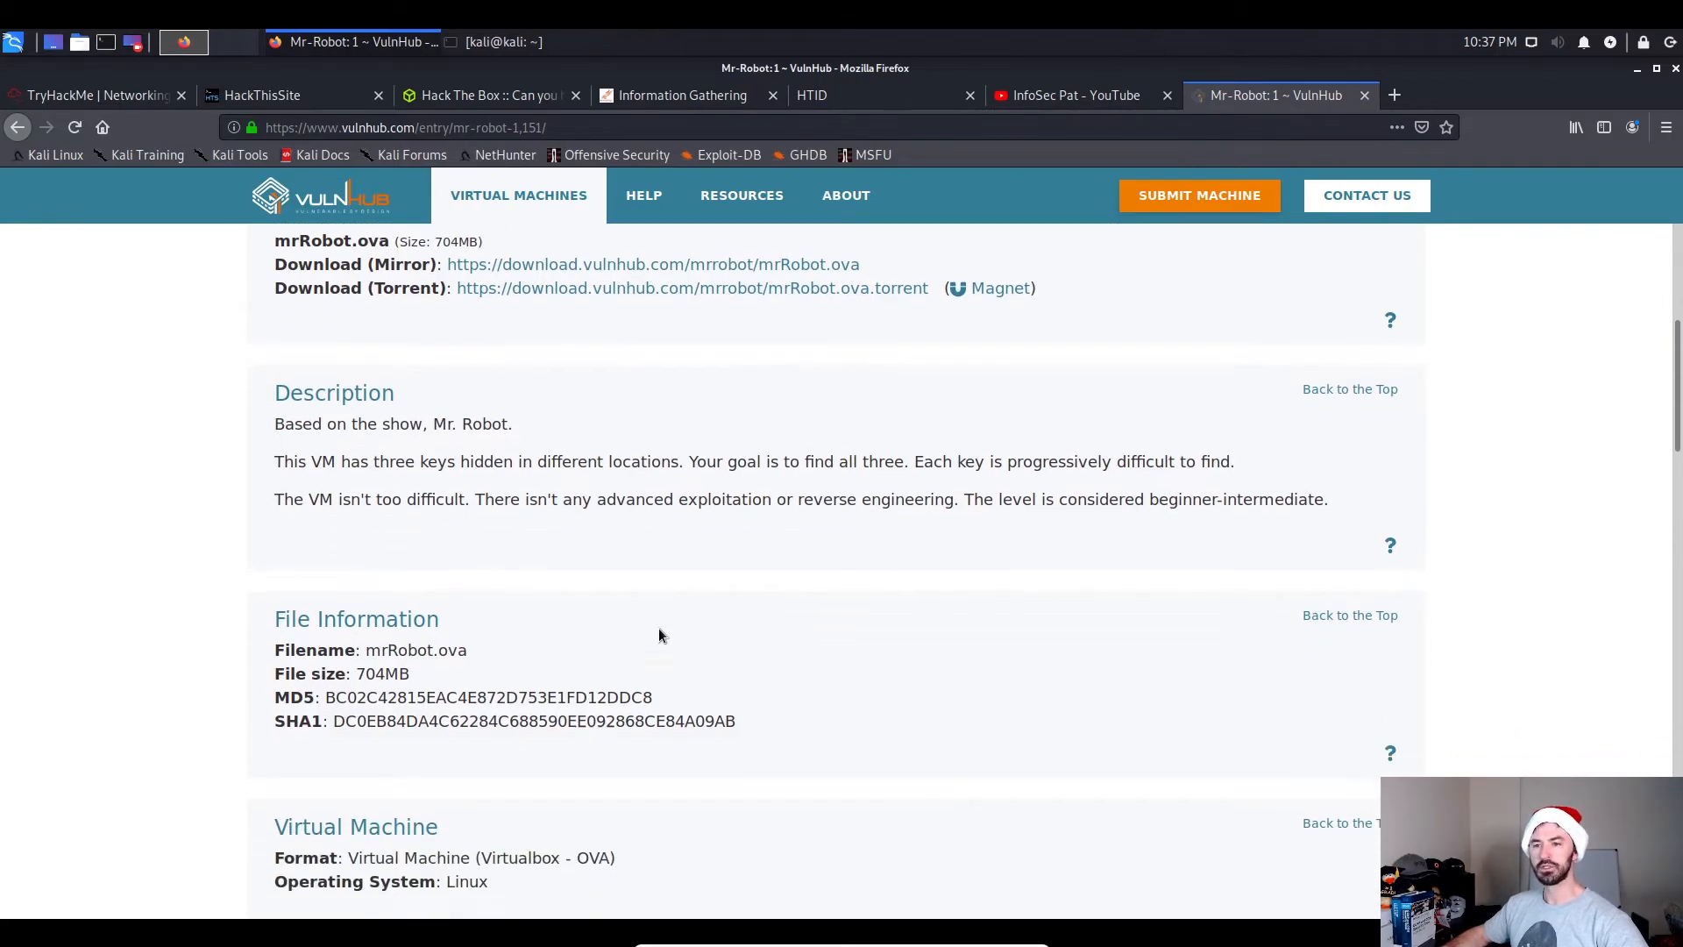
scroll("down", 3)
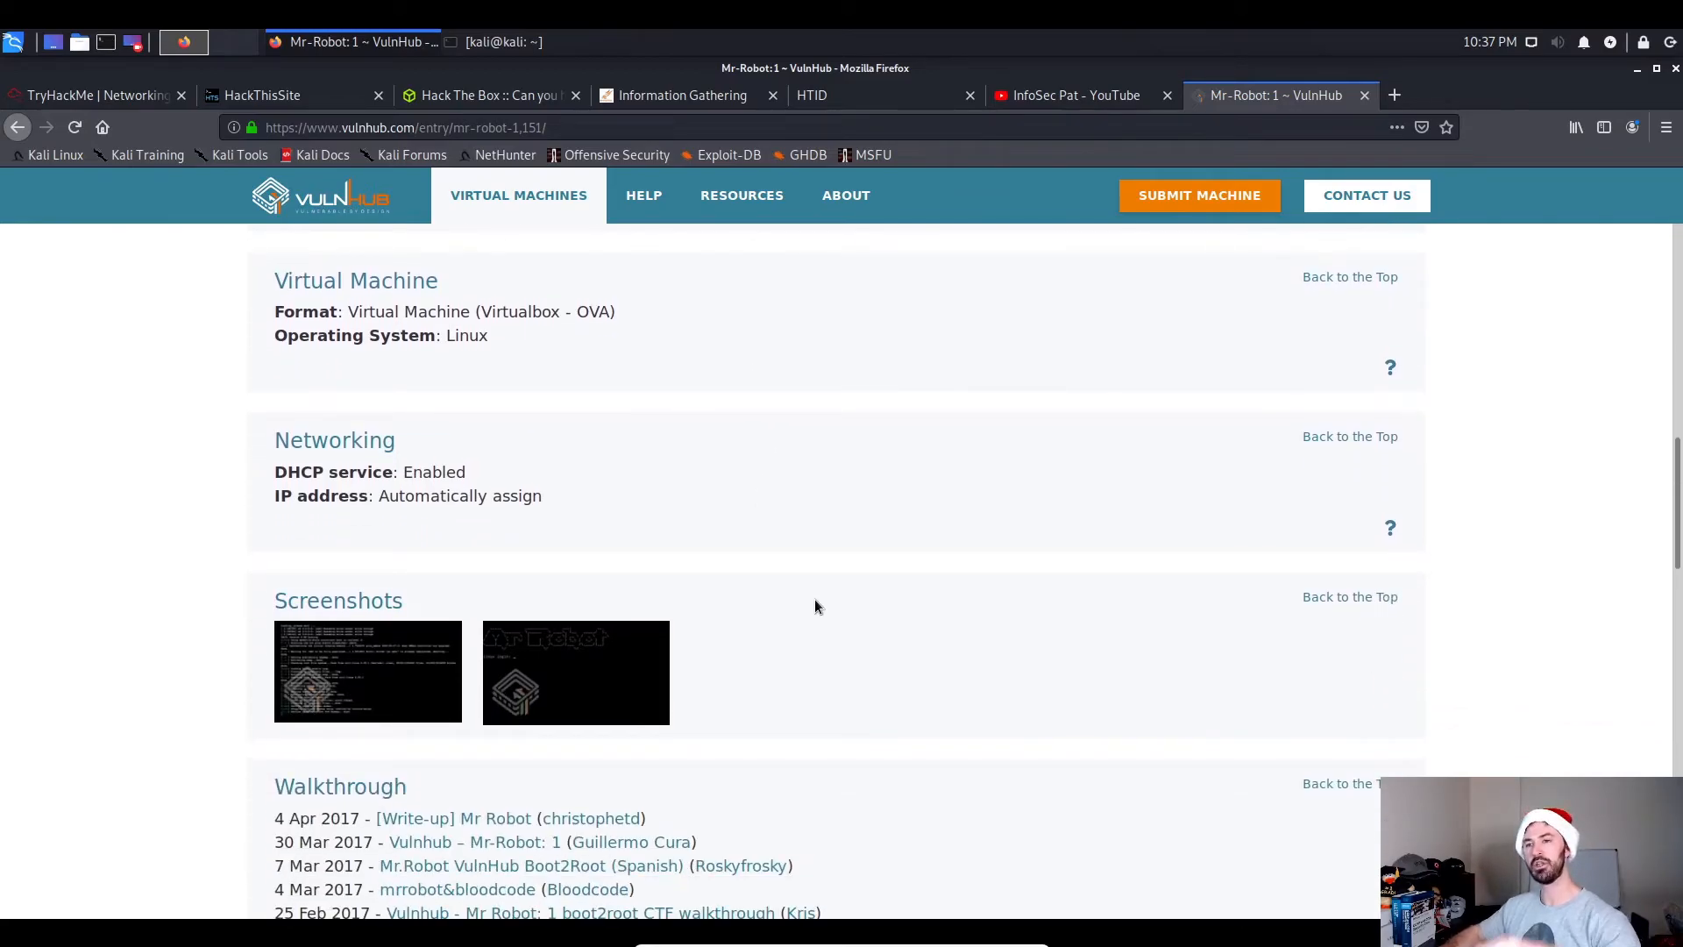
scroll("up", 3)
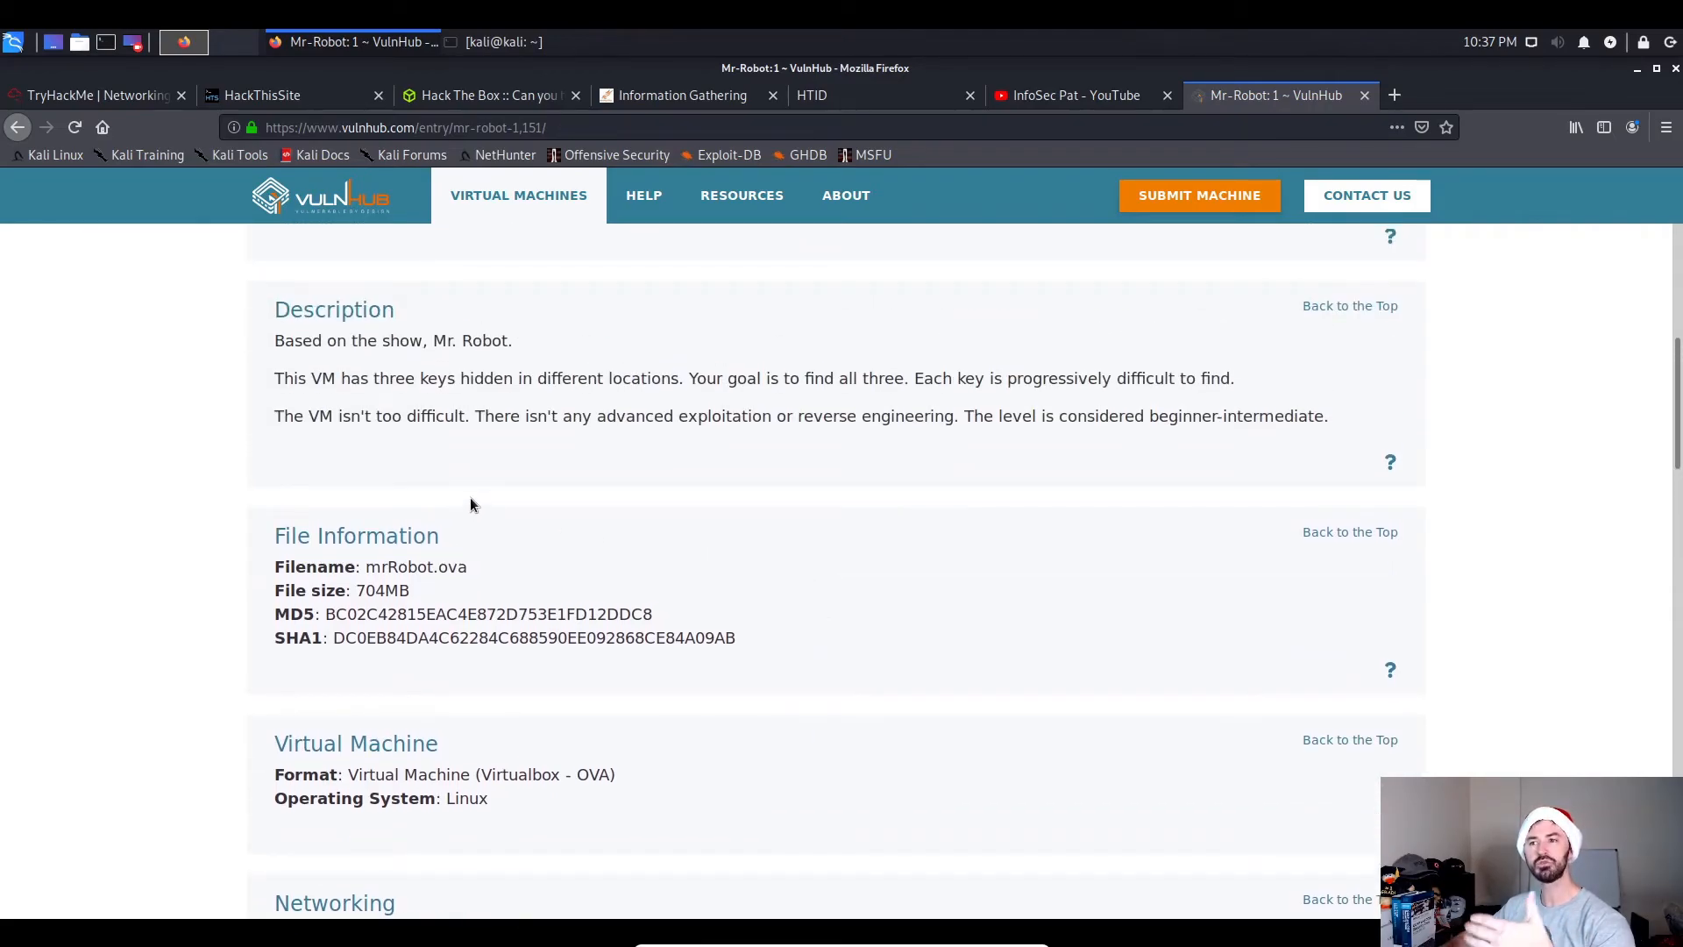
mouse_move(477, 499)
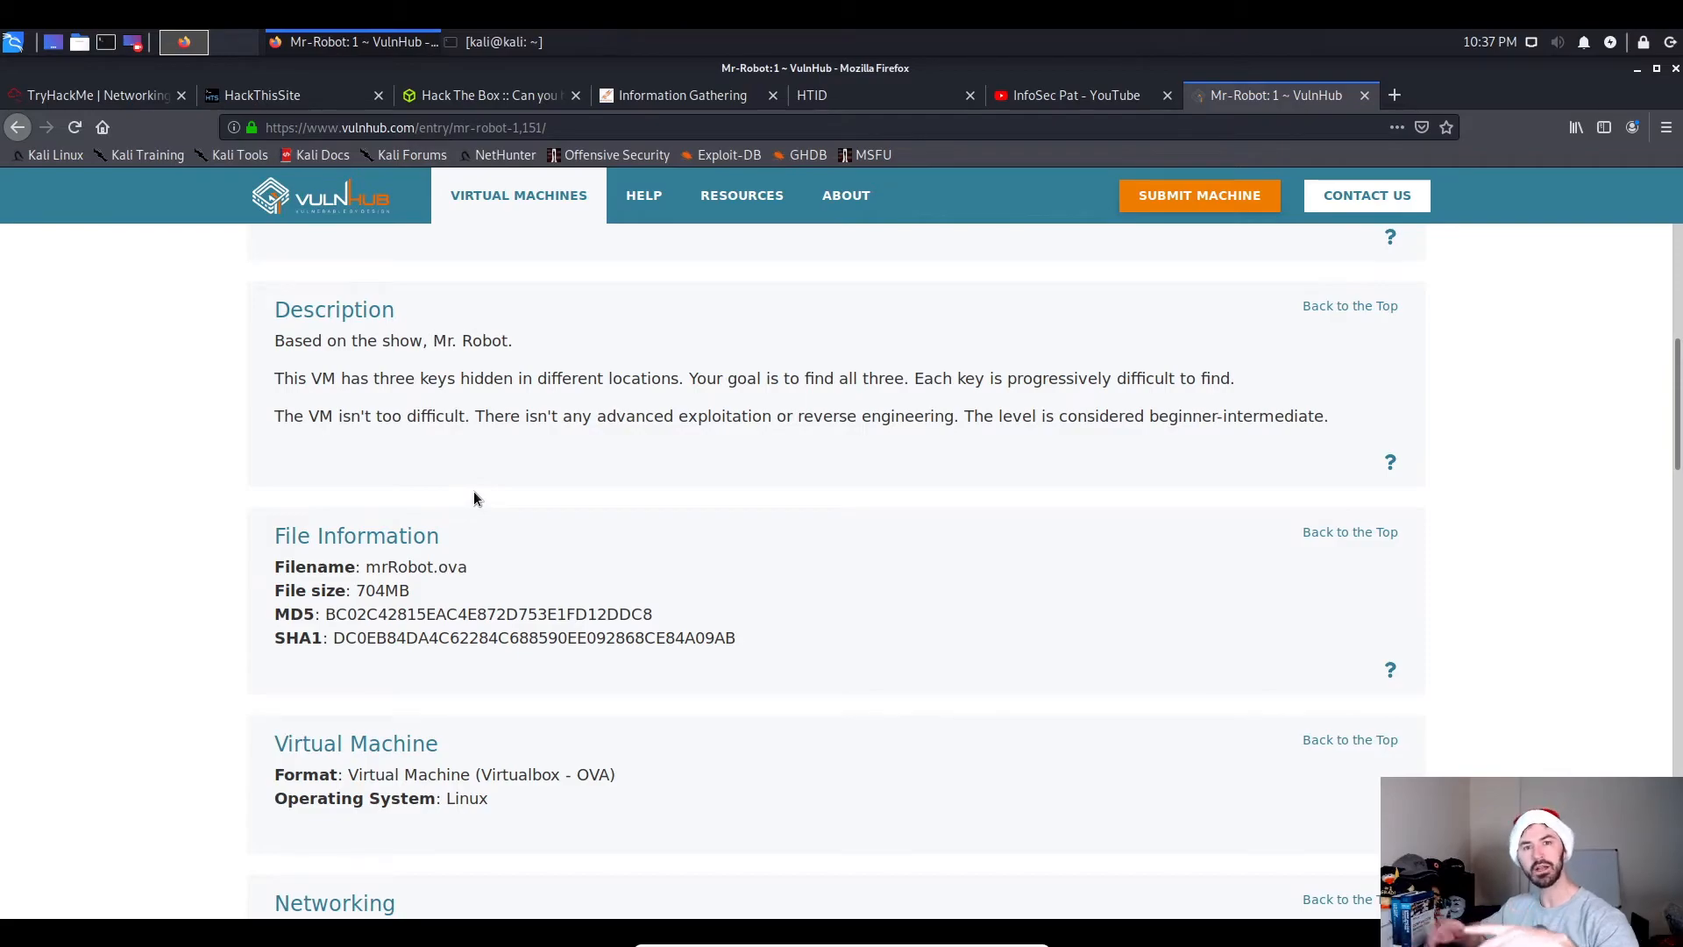
mouse_move(557, 493)
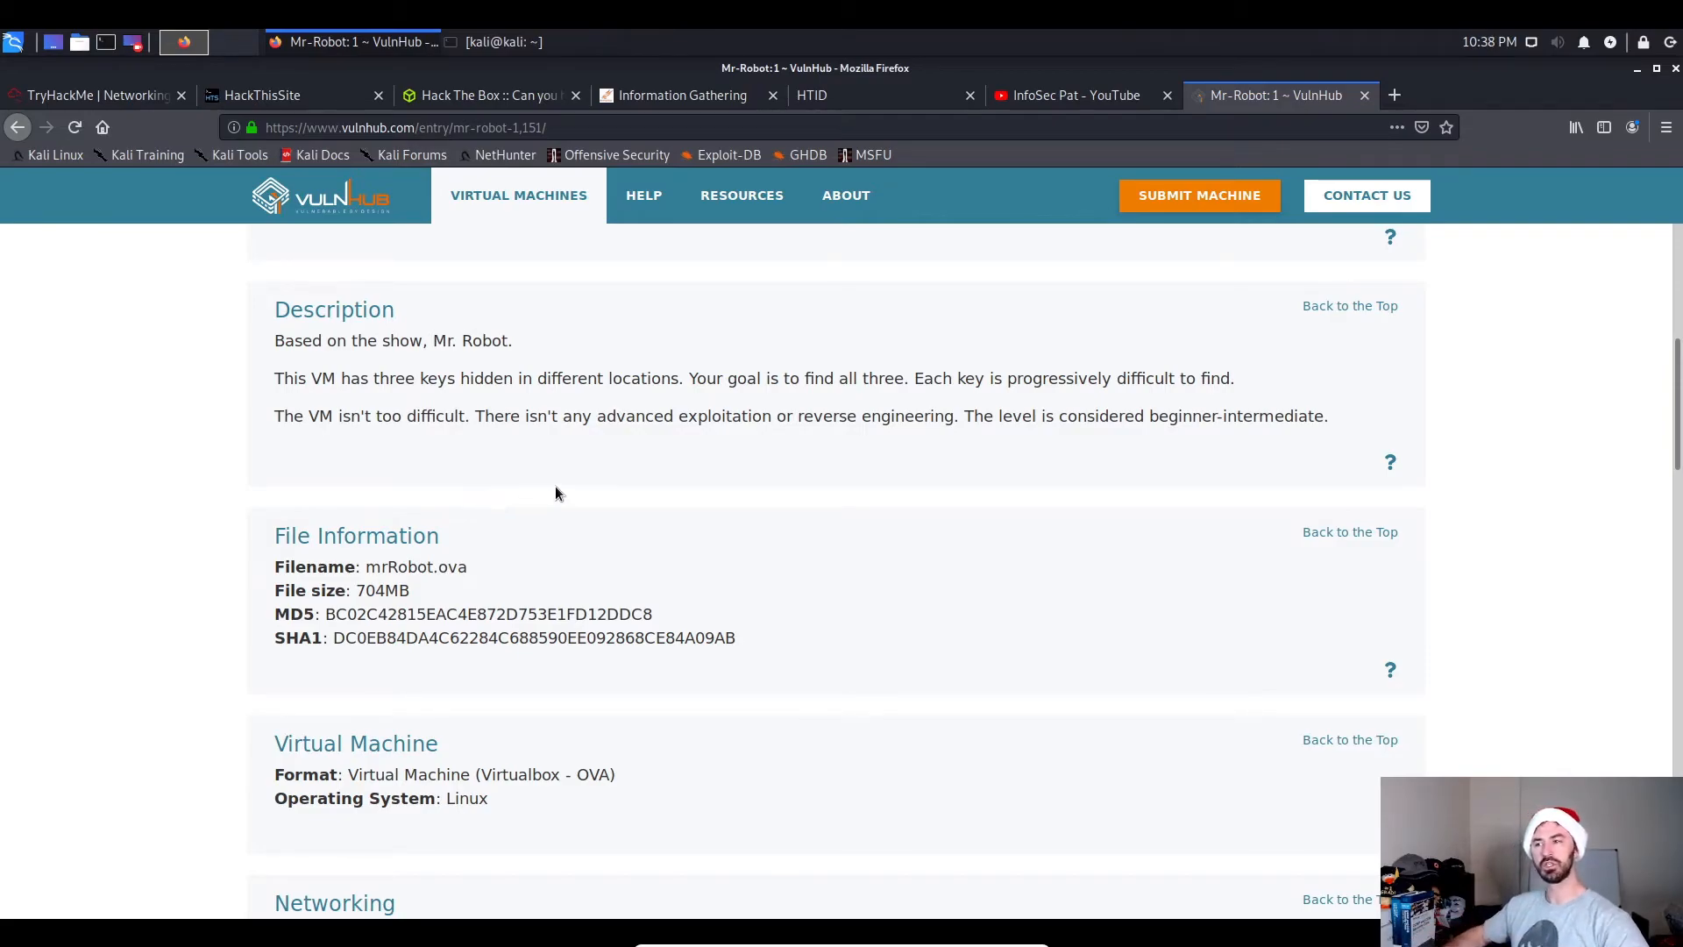
mouse_move(471, 416)
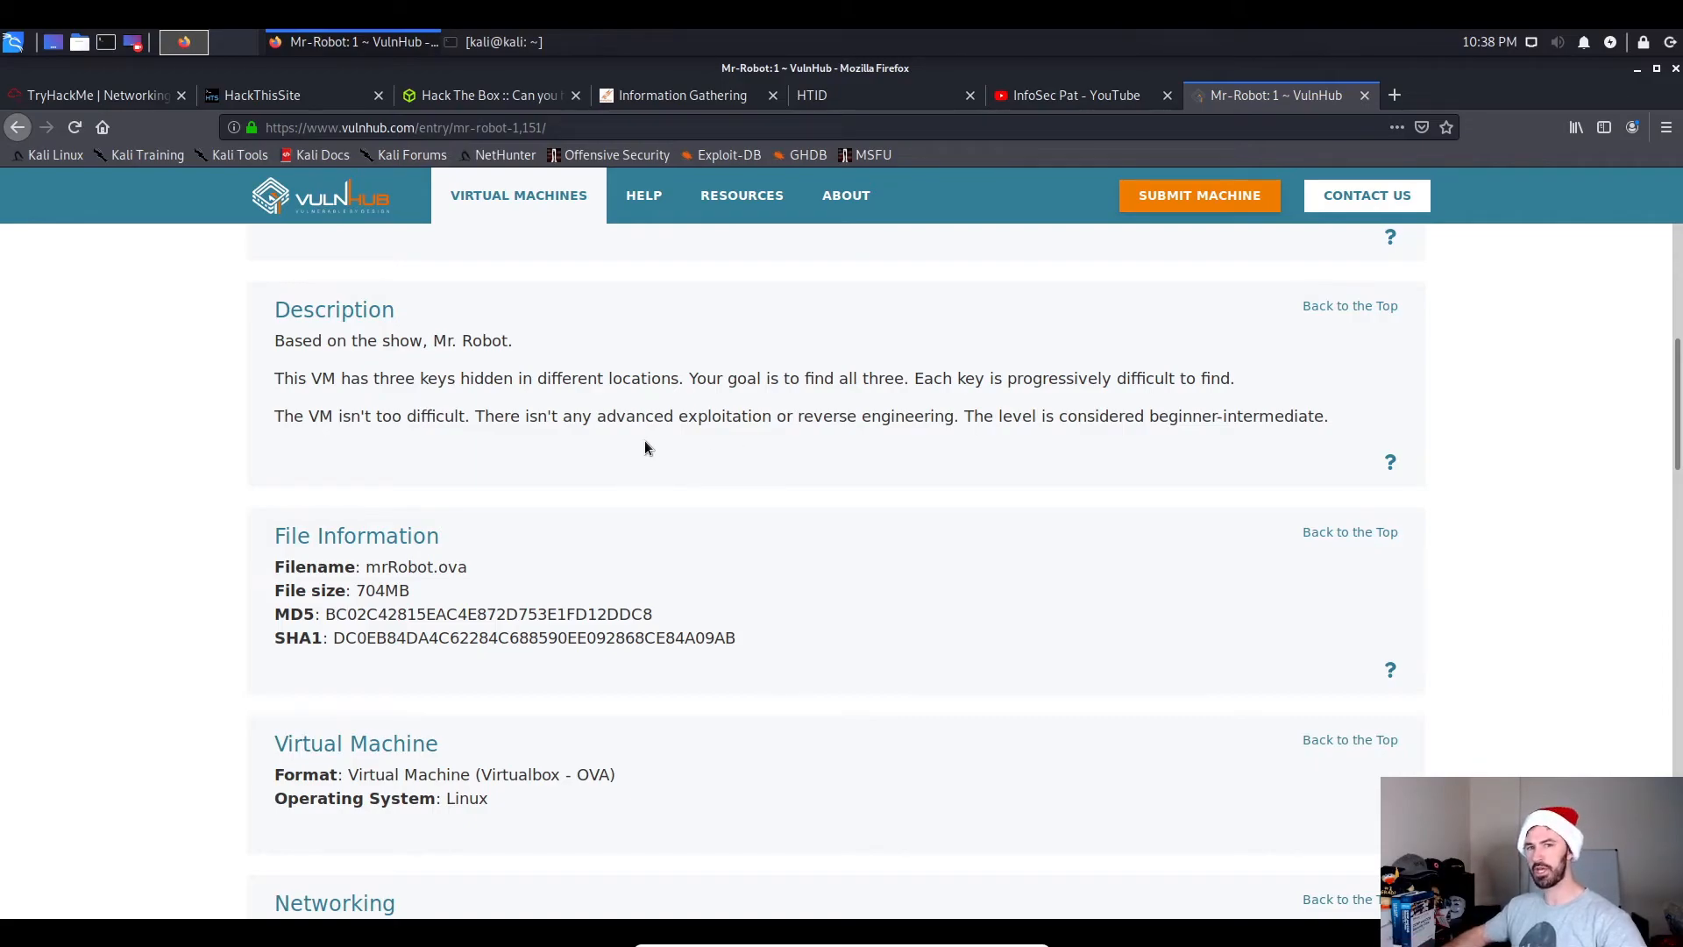
mouse_move(651, 446)
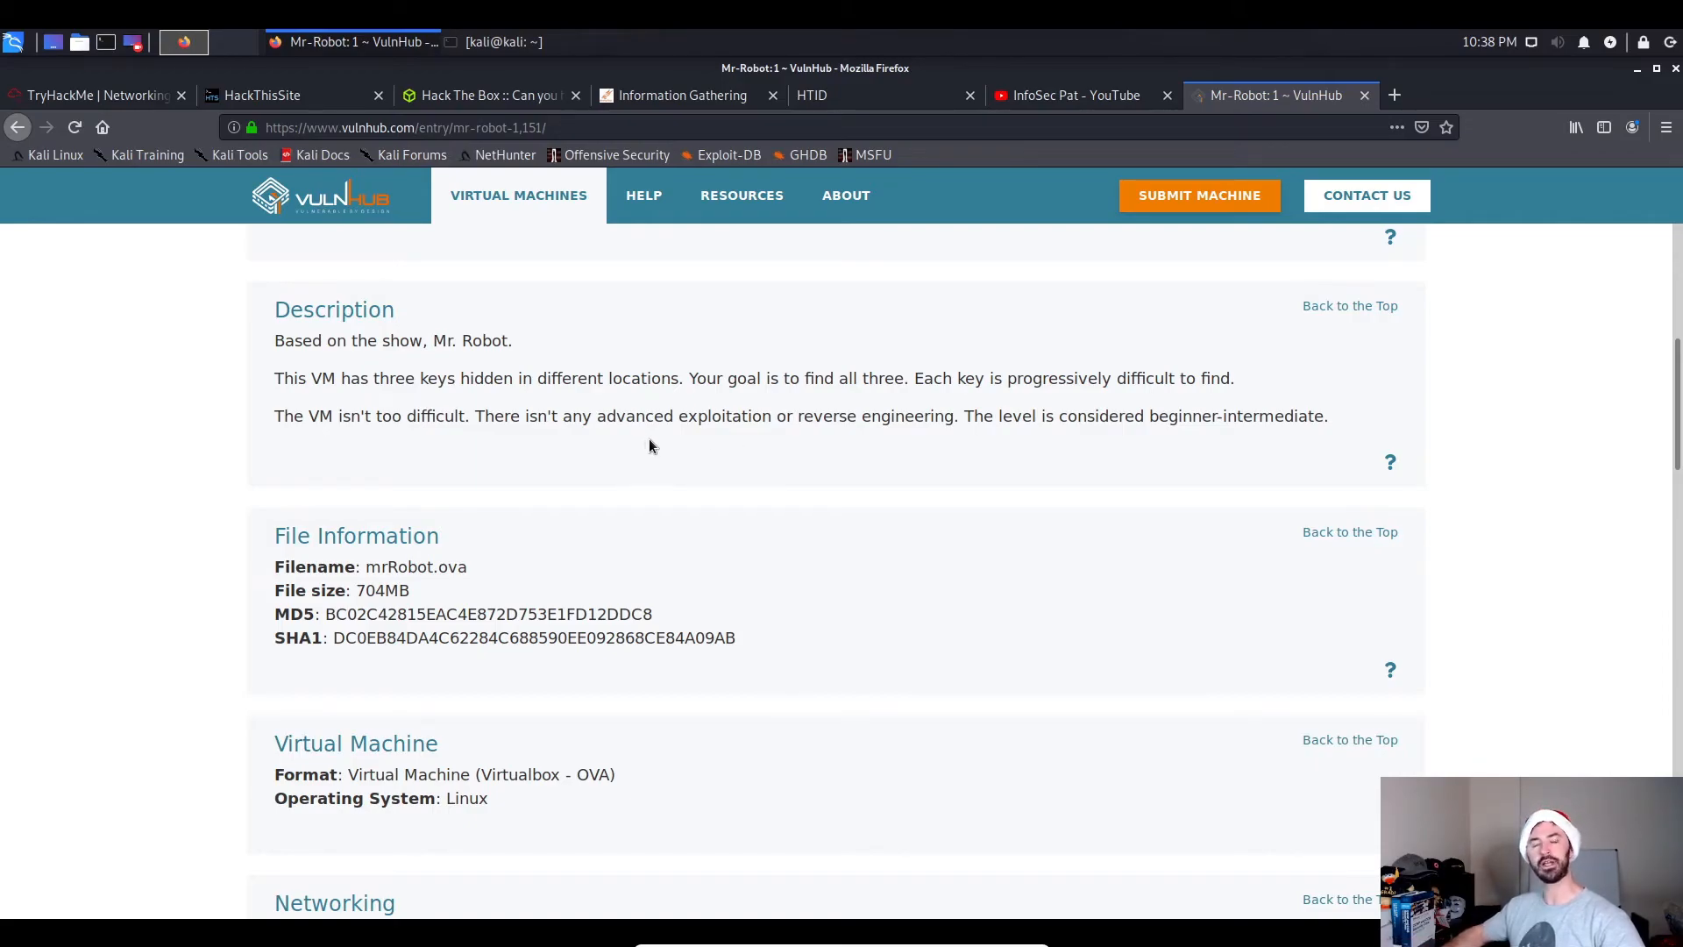
scroll("down", 3)
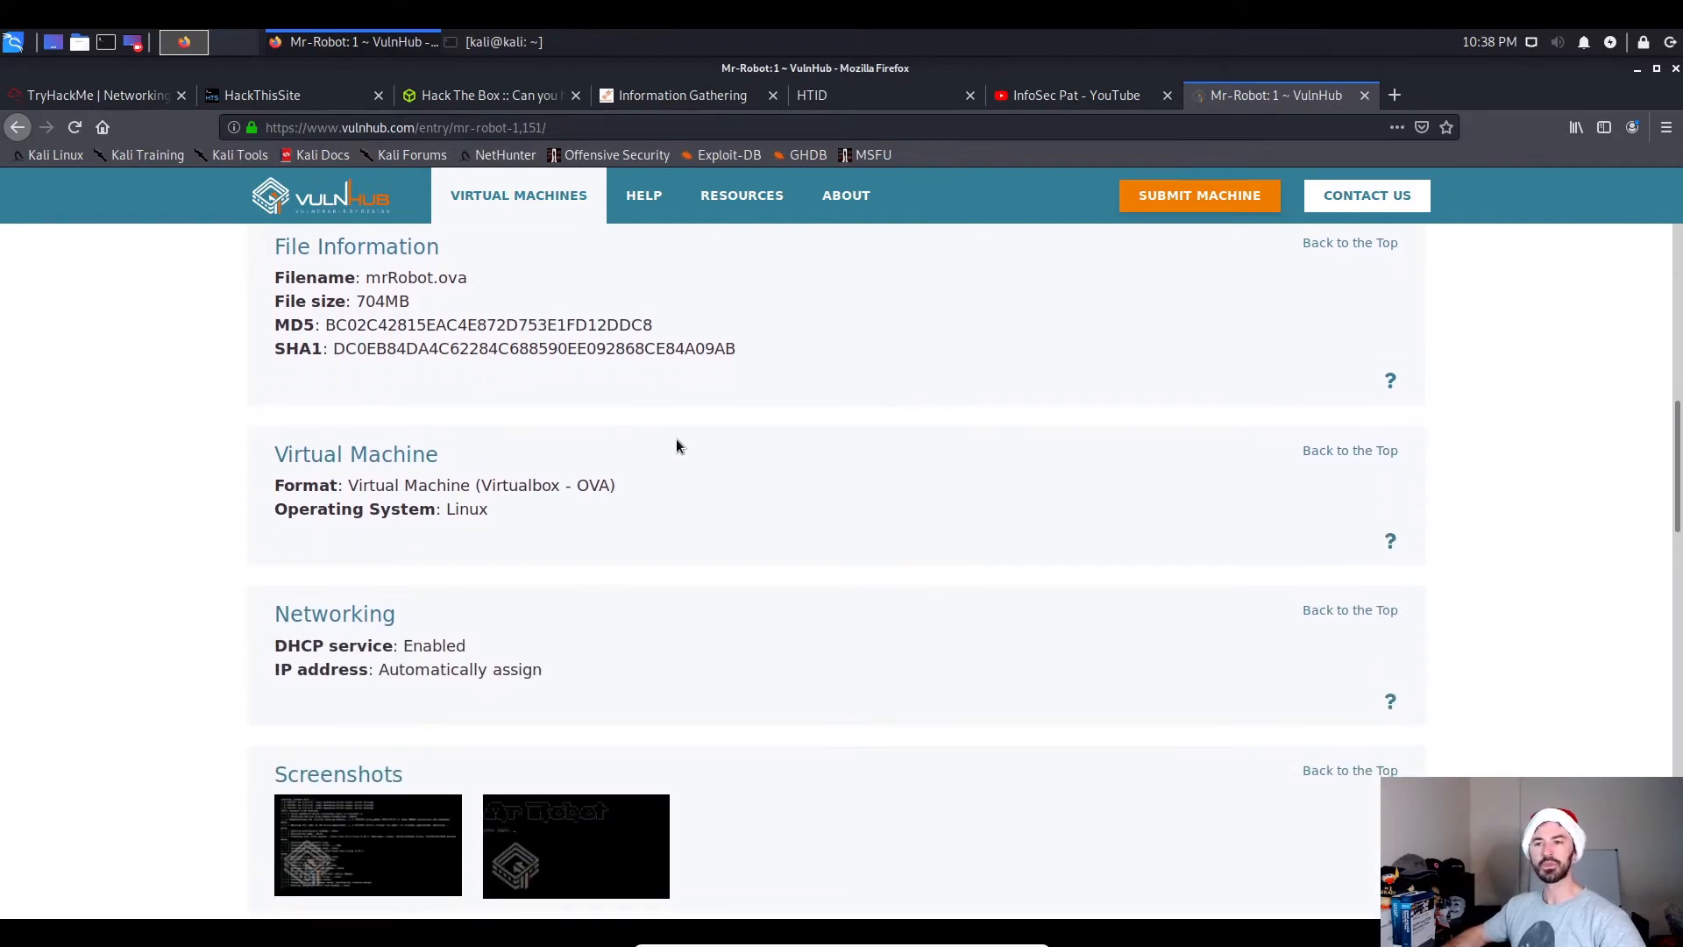
scroll("down", 3)
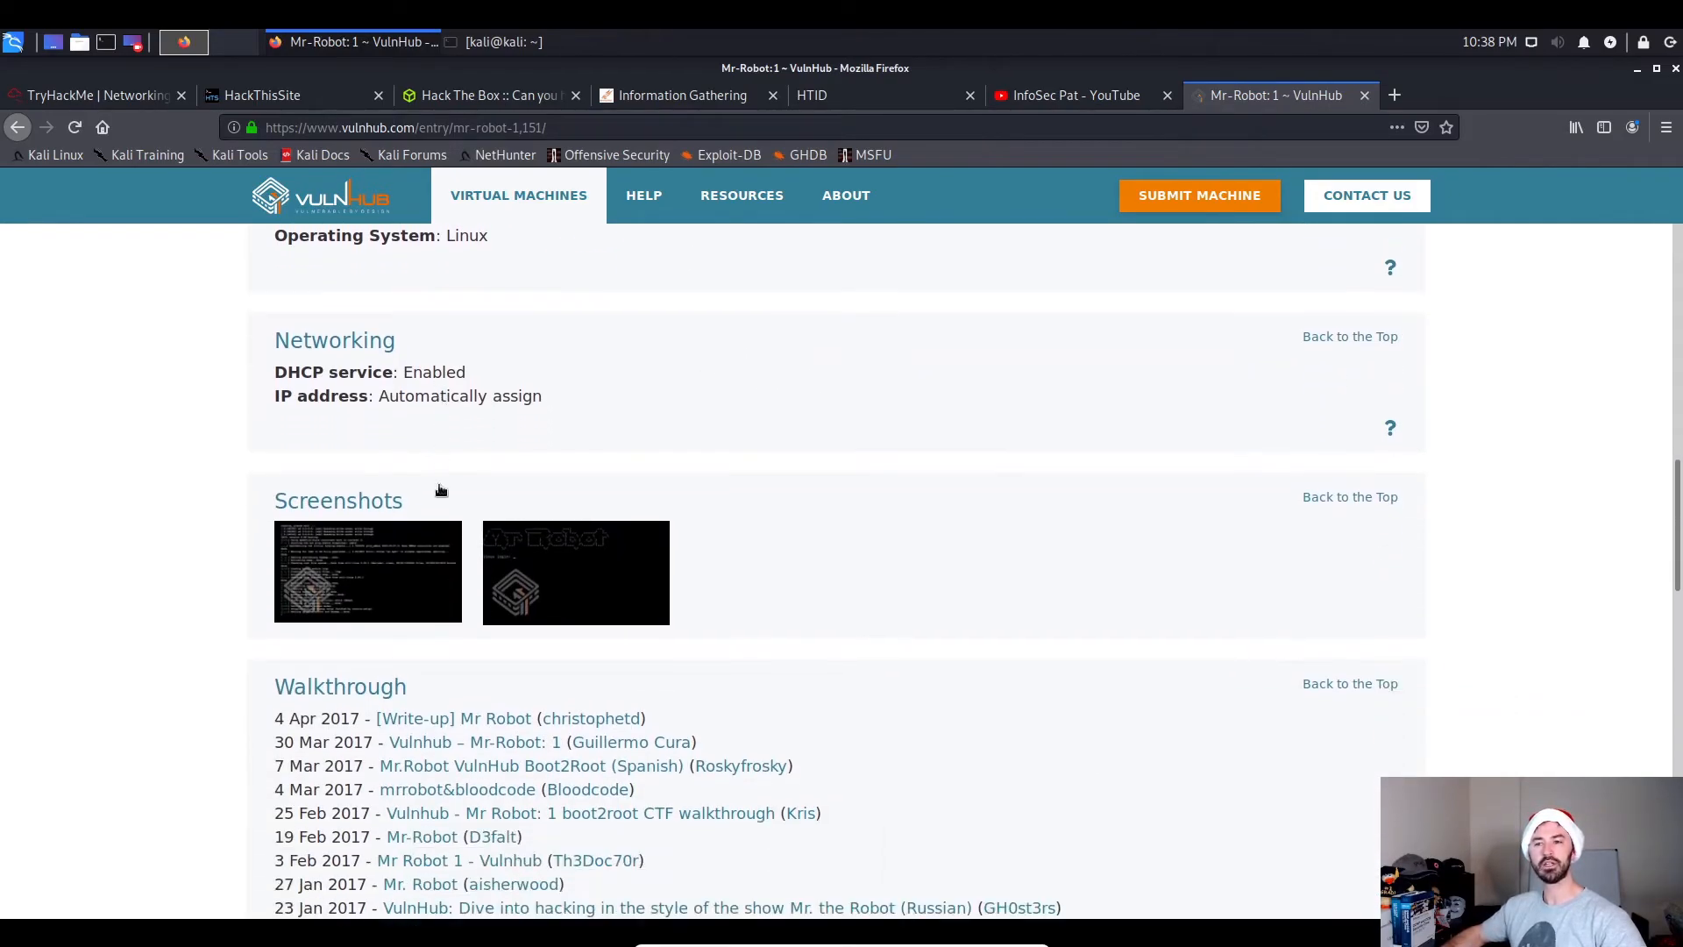
scroll("down", 3)
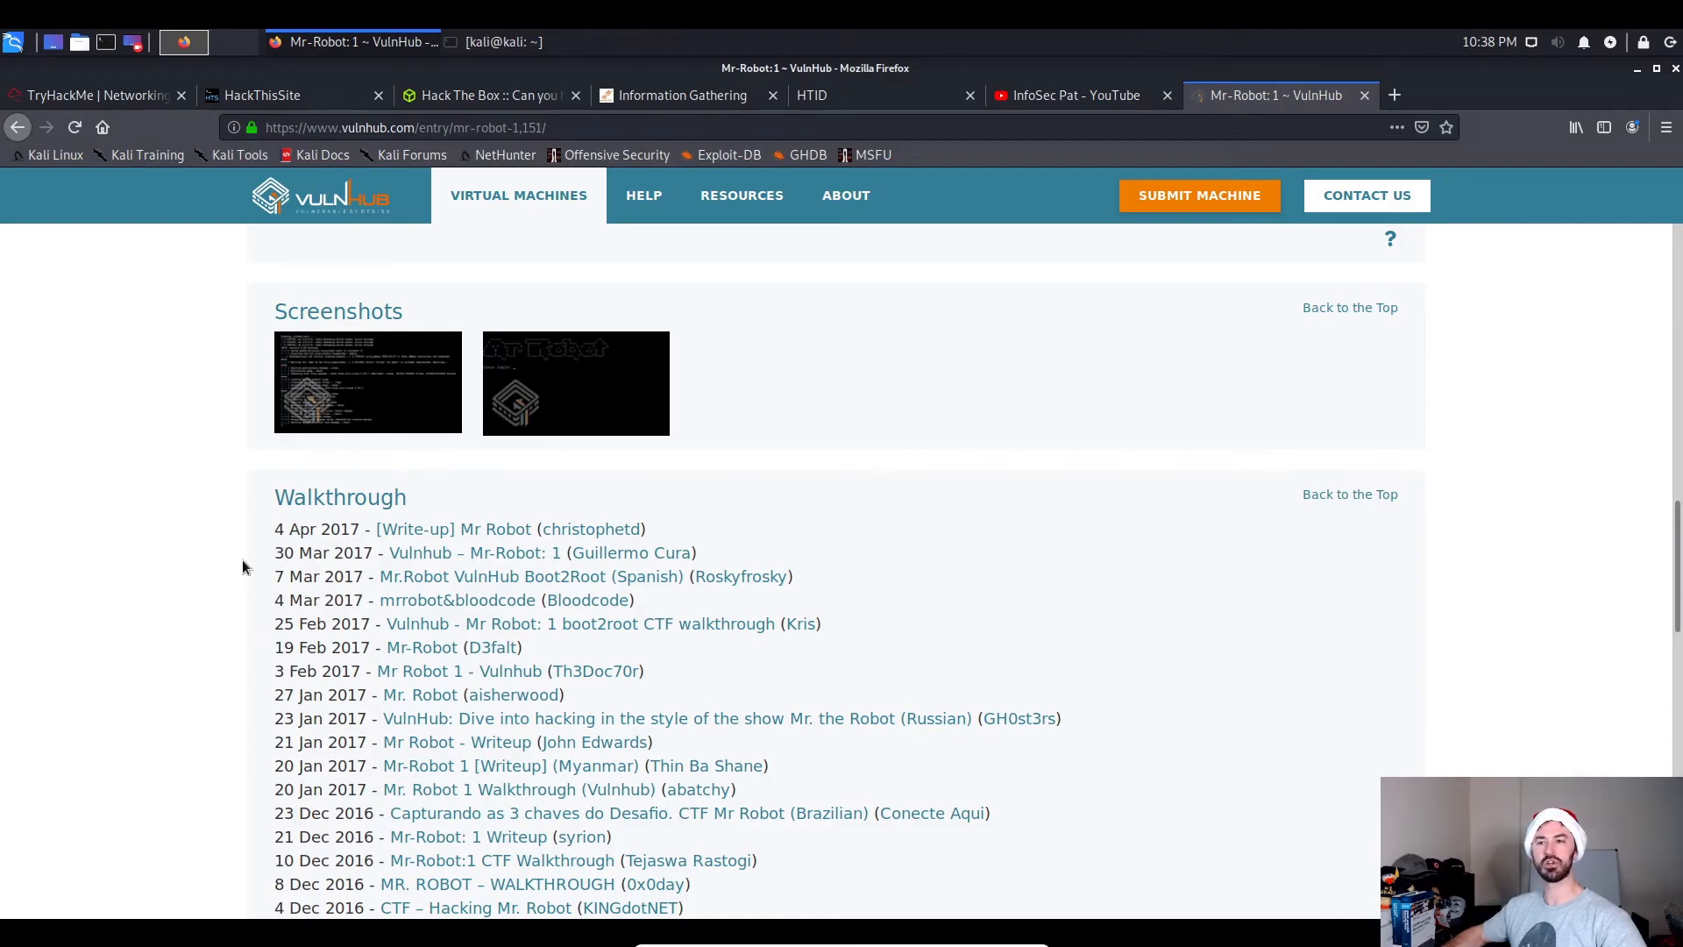
scroll("down", 3)
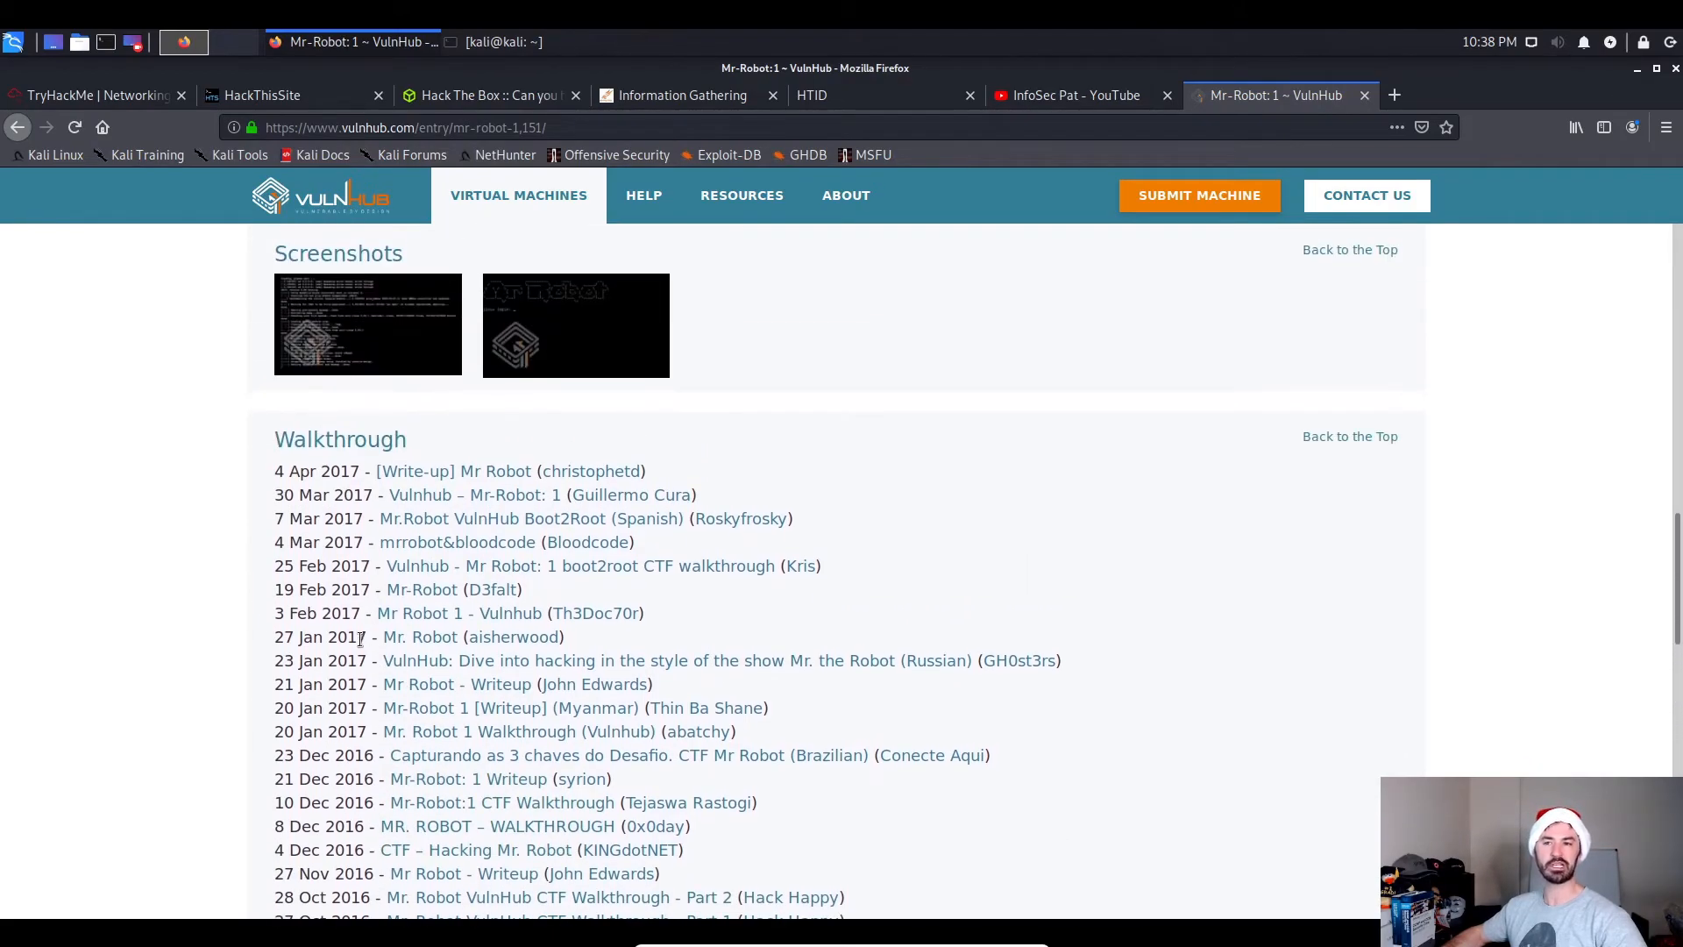
mouse_move(466, 471)
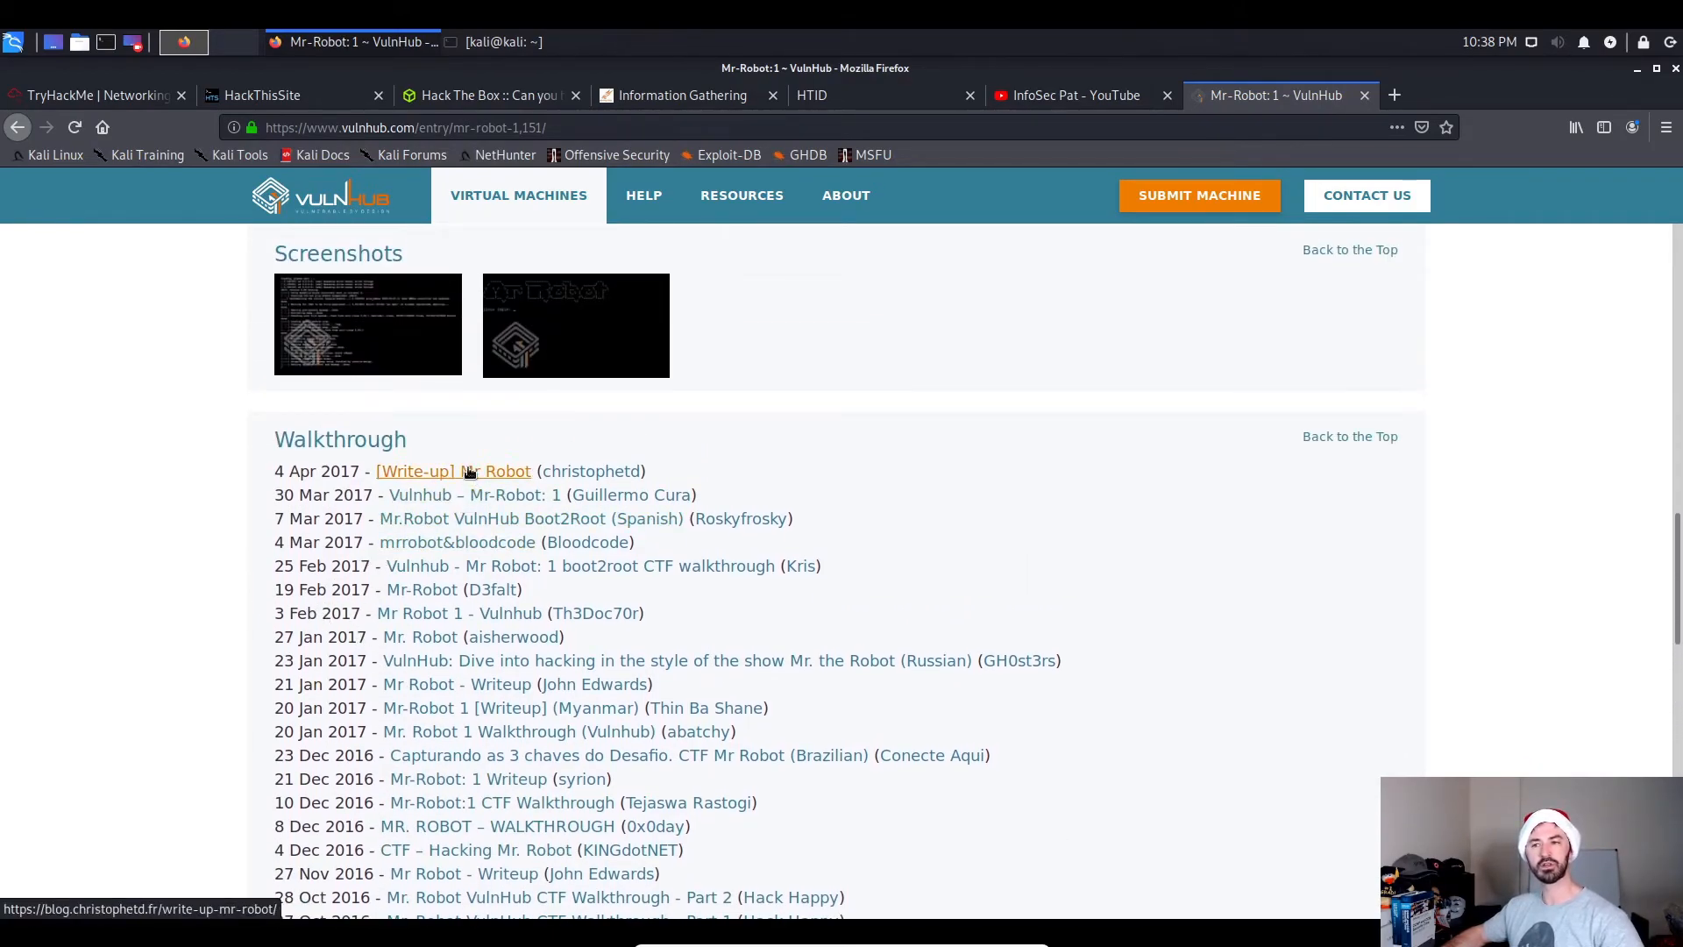
Open the '[Write-up] Mr Robot' walkthrough in a new tab and switch to it.
left_click(453, 471)
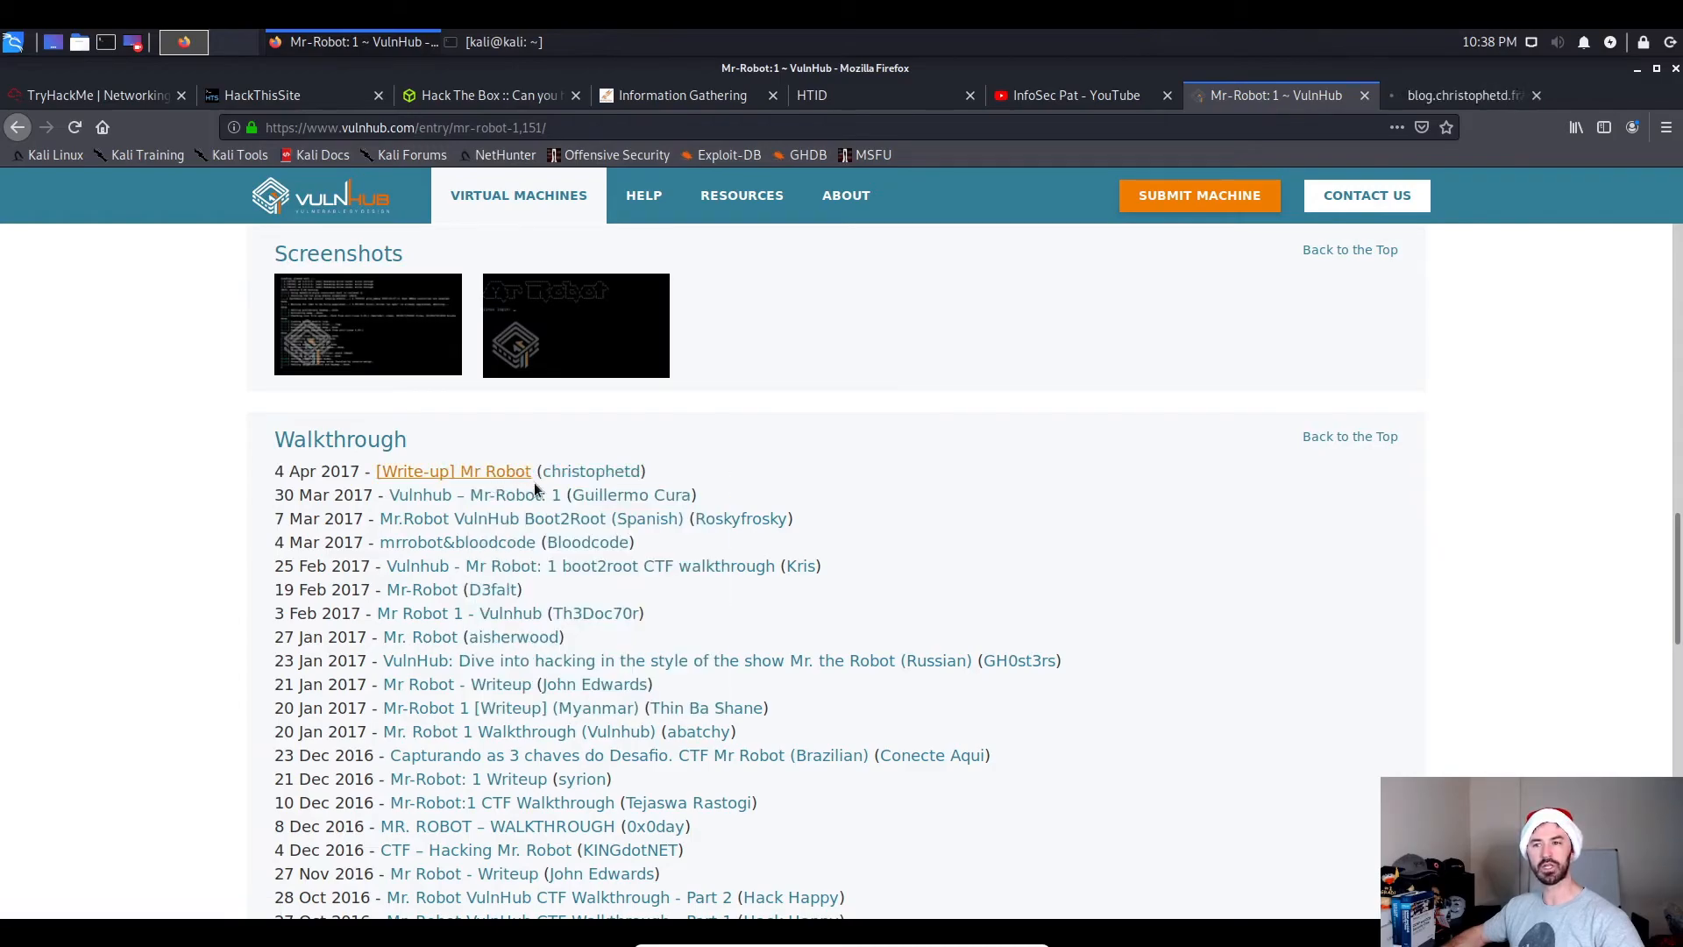
left_click(453, 471)
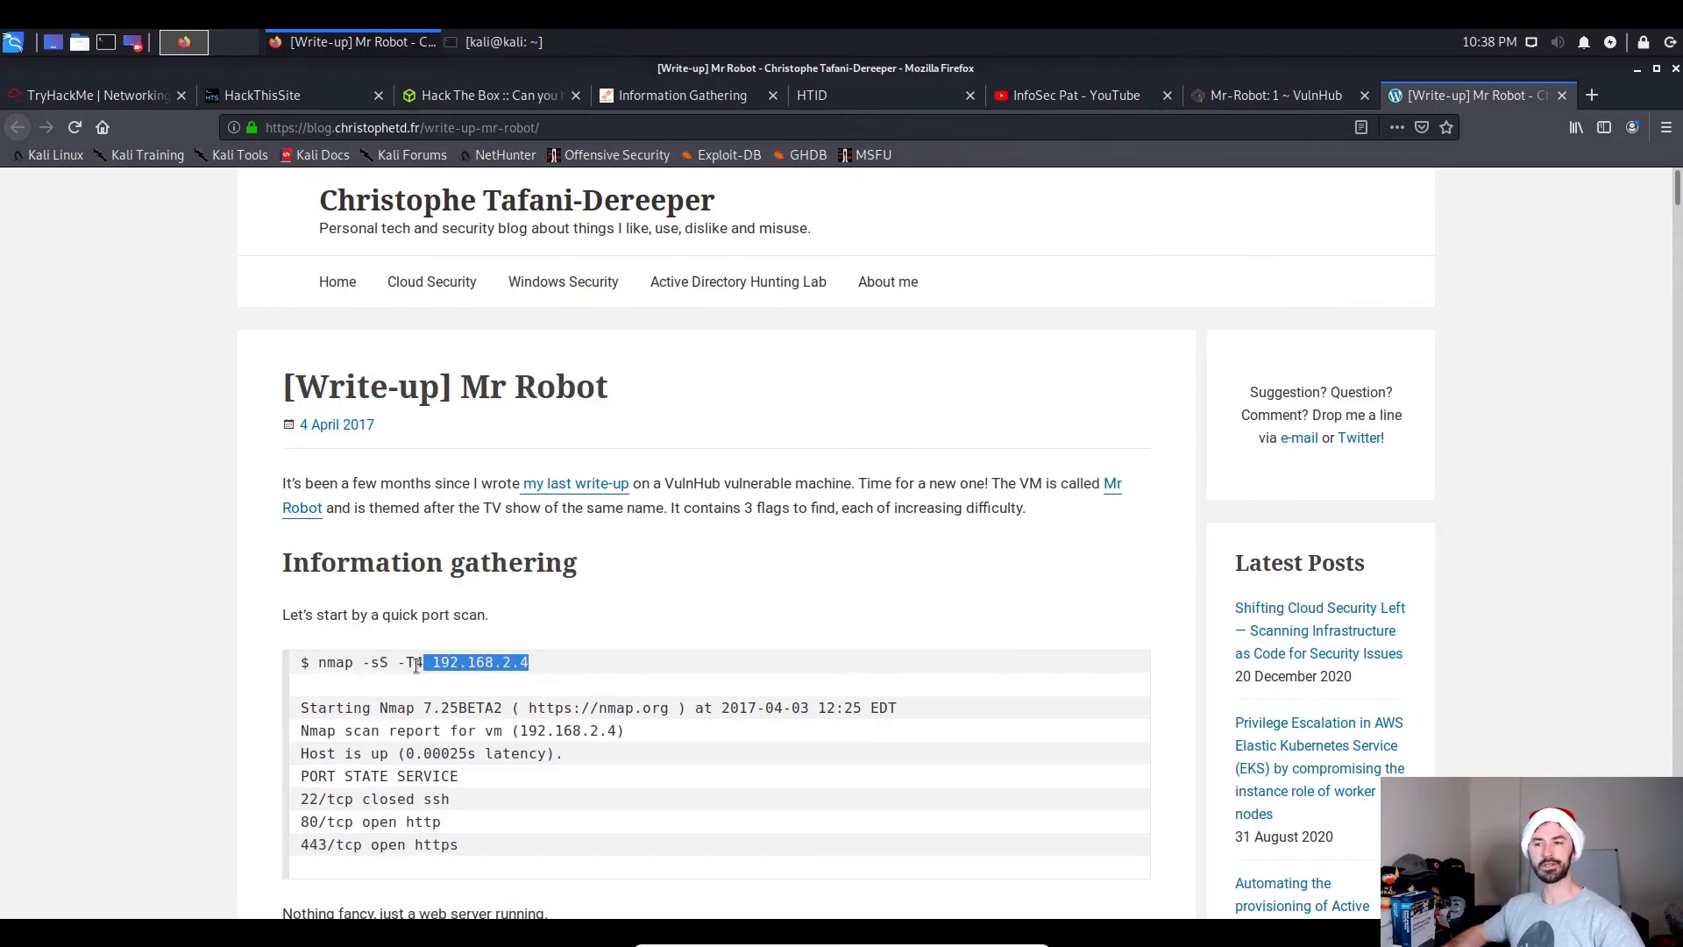
left_click(485, 662)
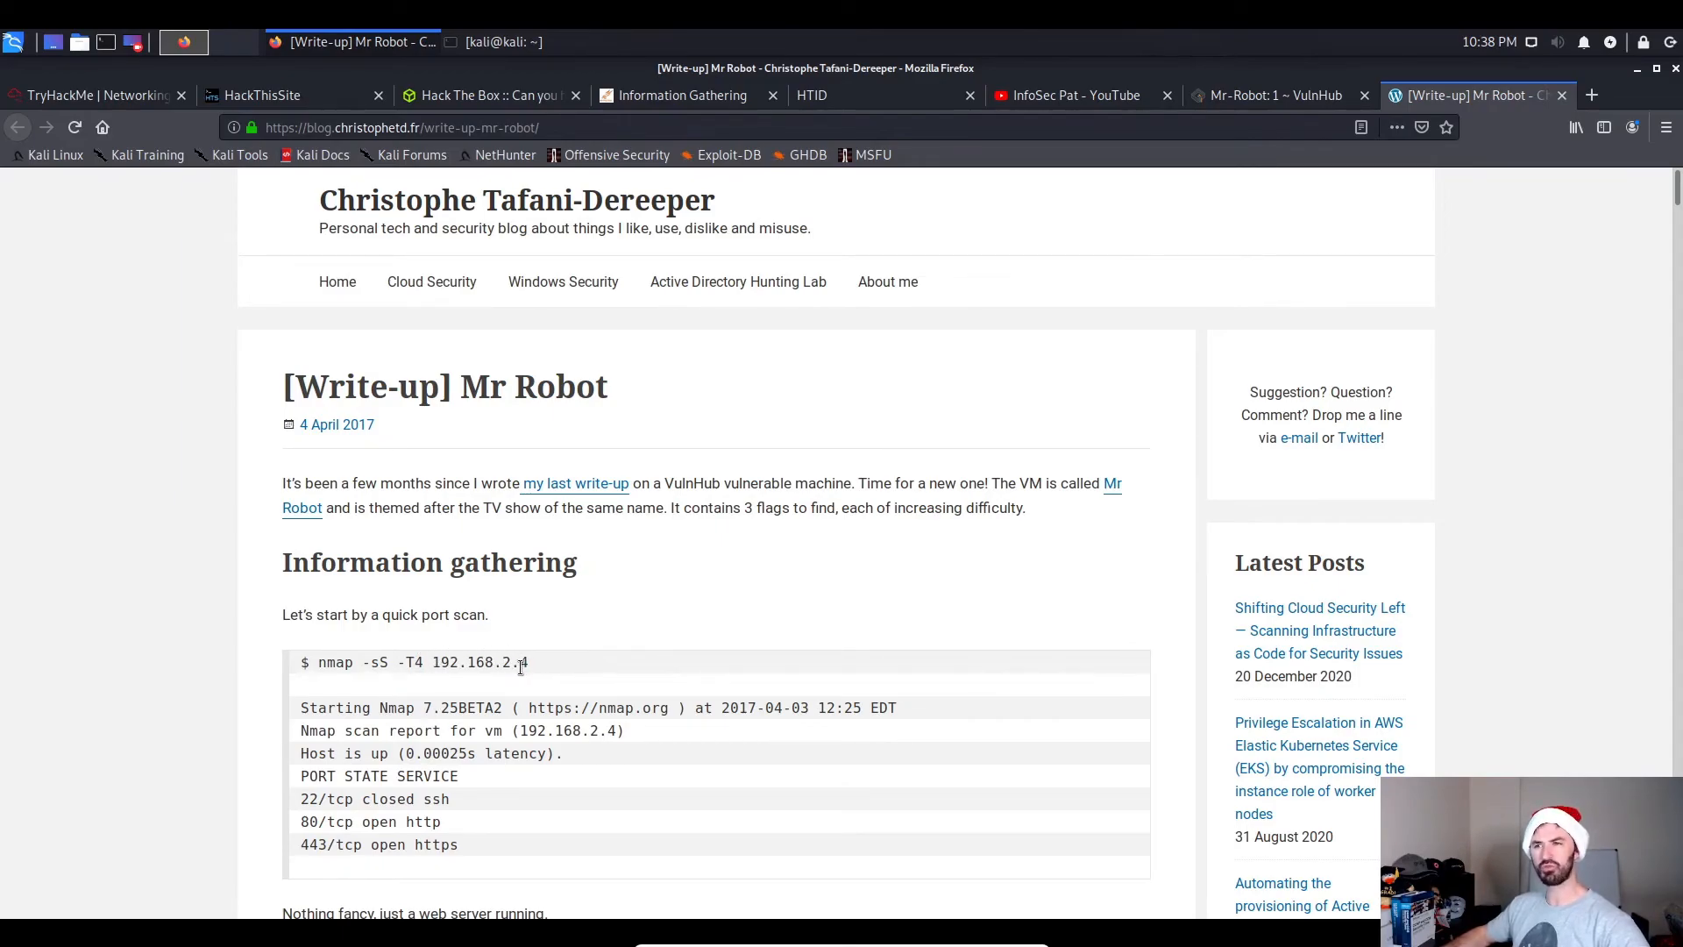
Read through the write-up's port scan, robots.txt and wordlist sections.
scroll("down", 3)
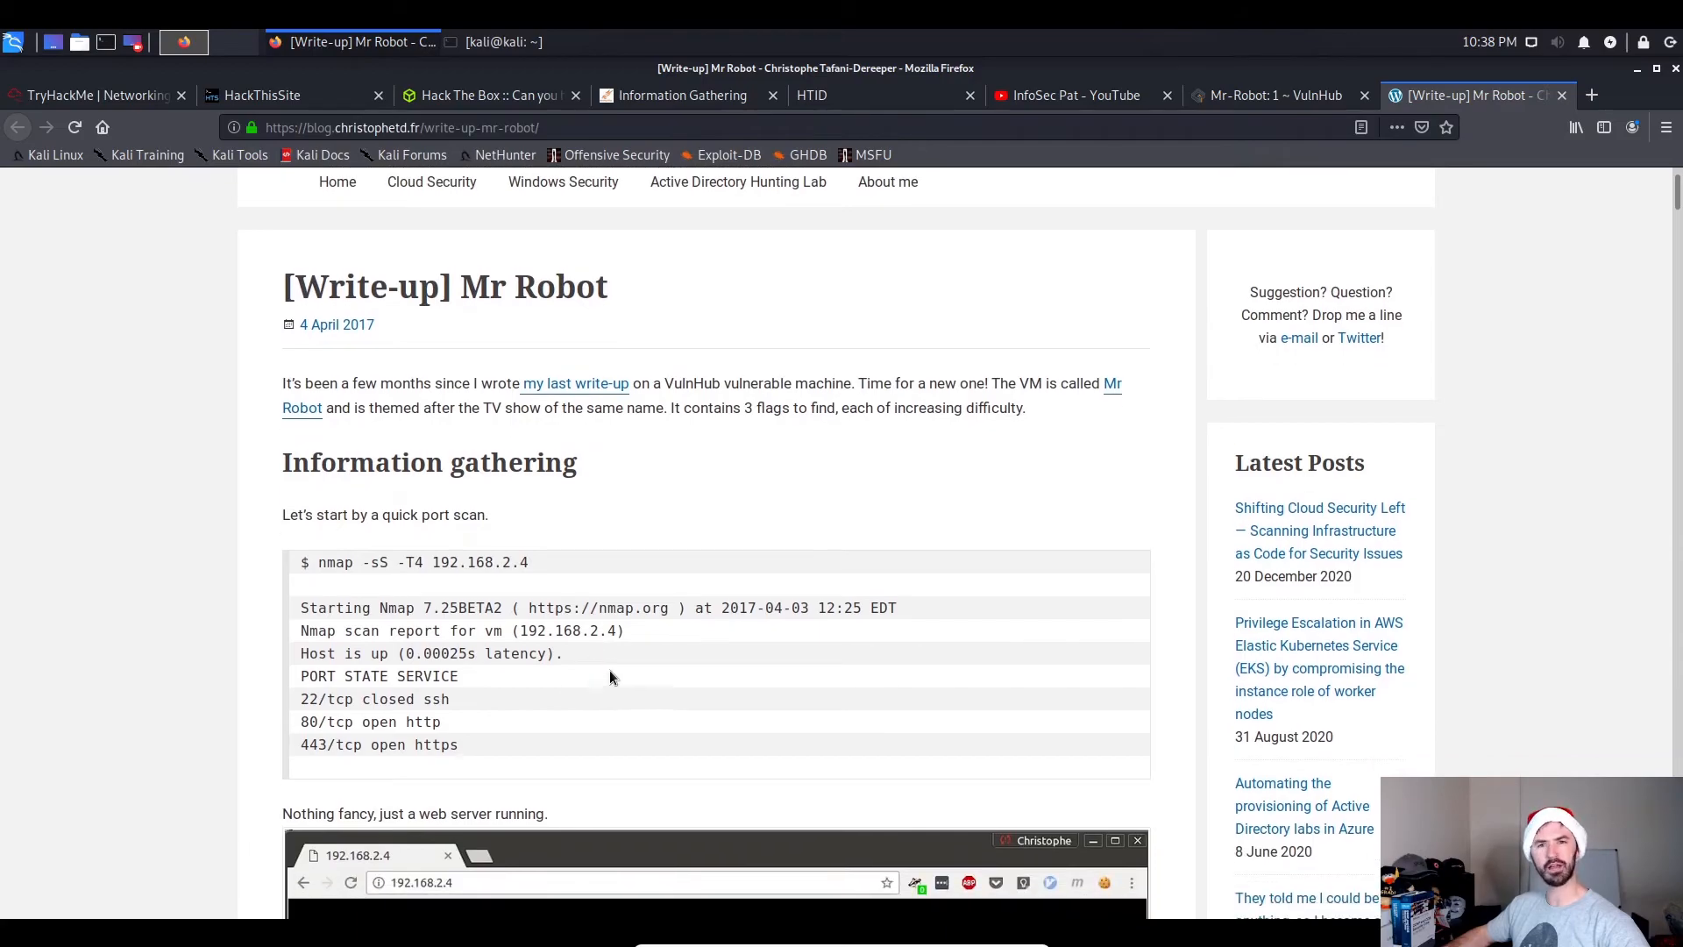
scroll("down", 3)
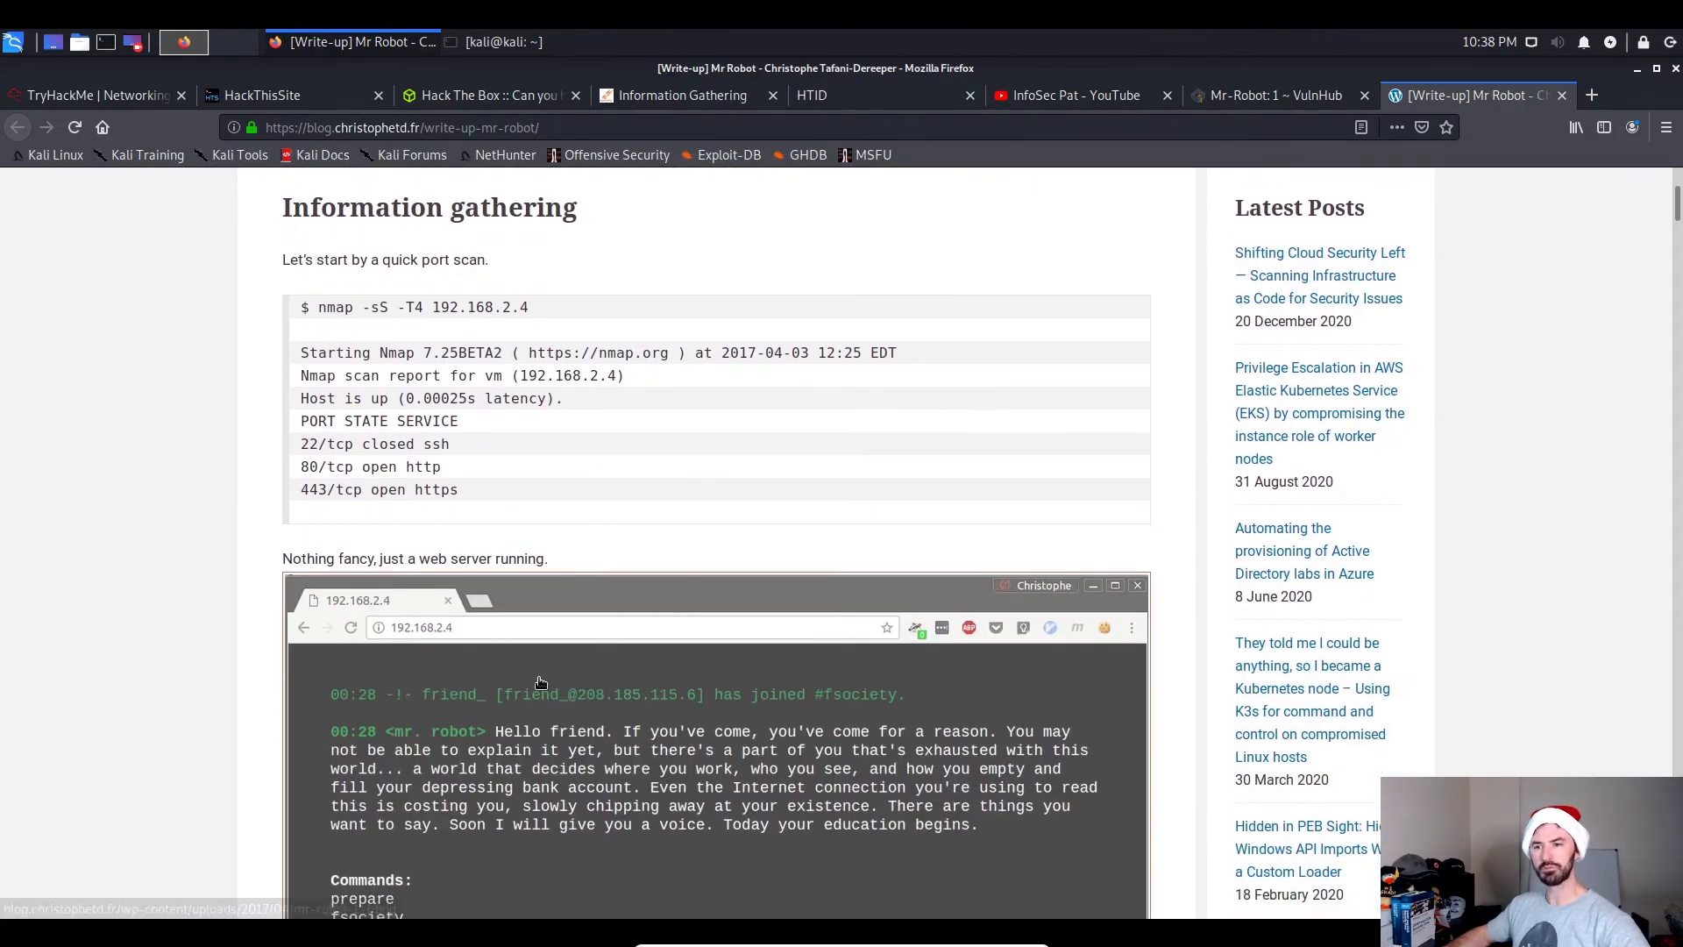
scroll("down", 3)
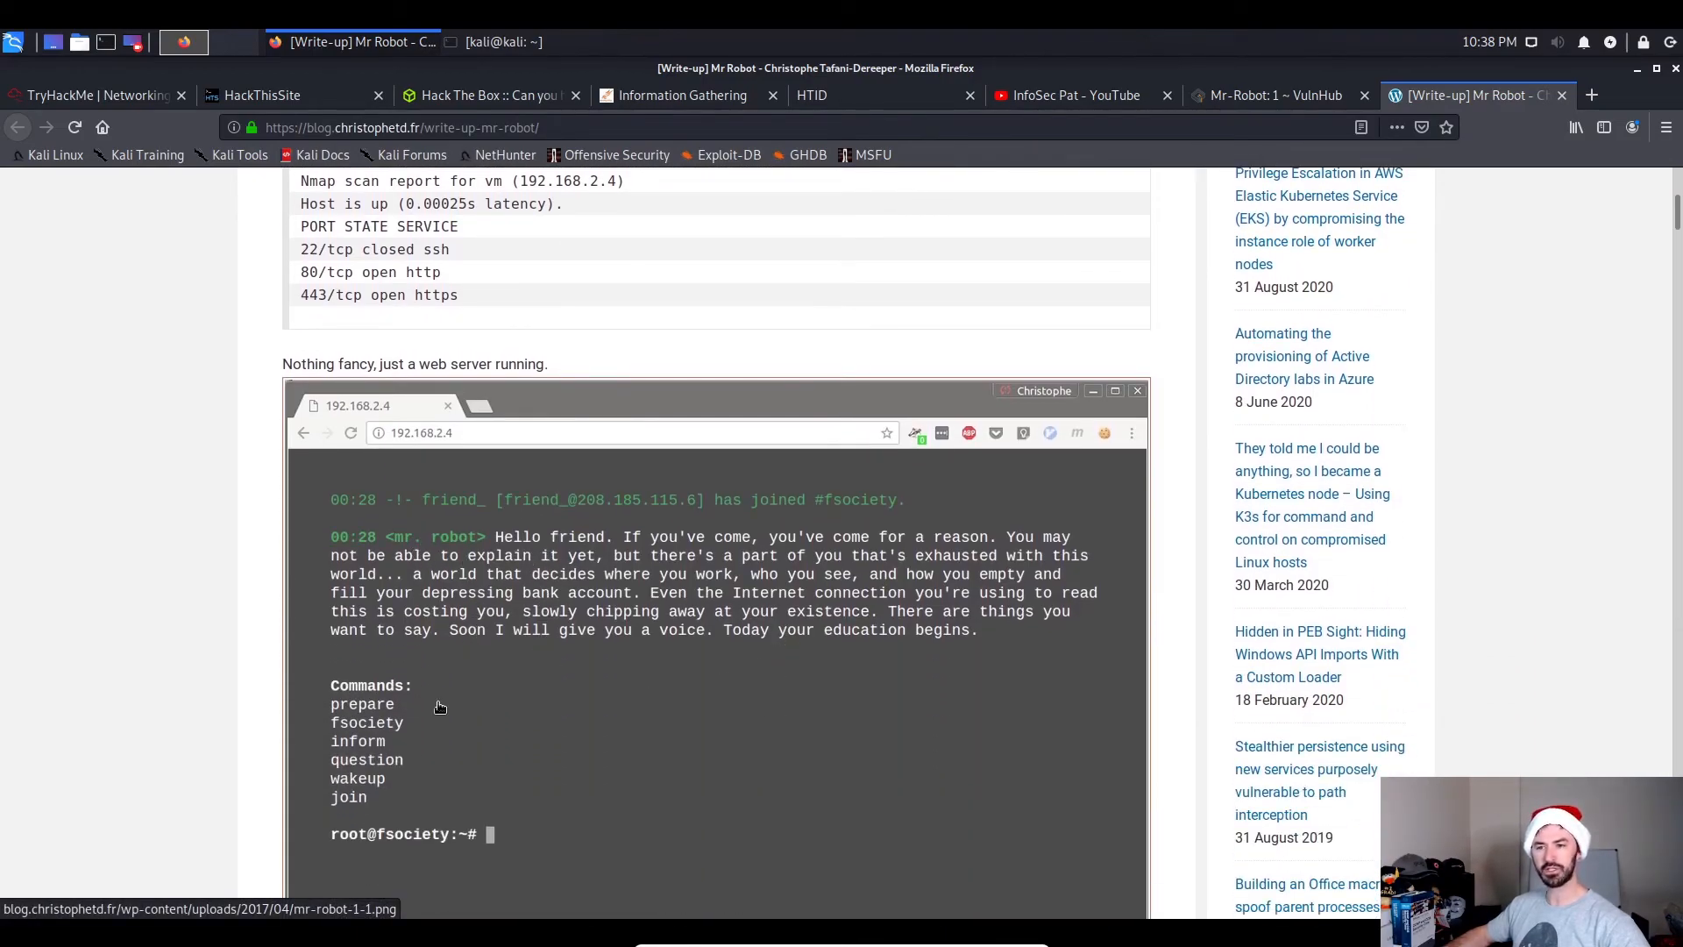
scroll("down", 3)
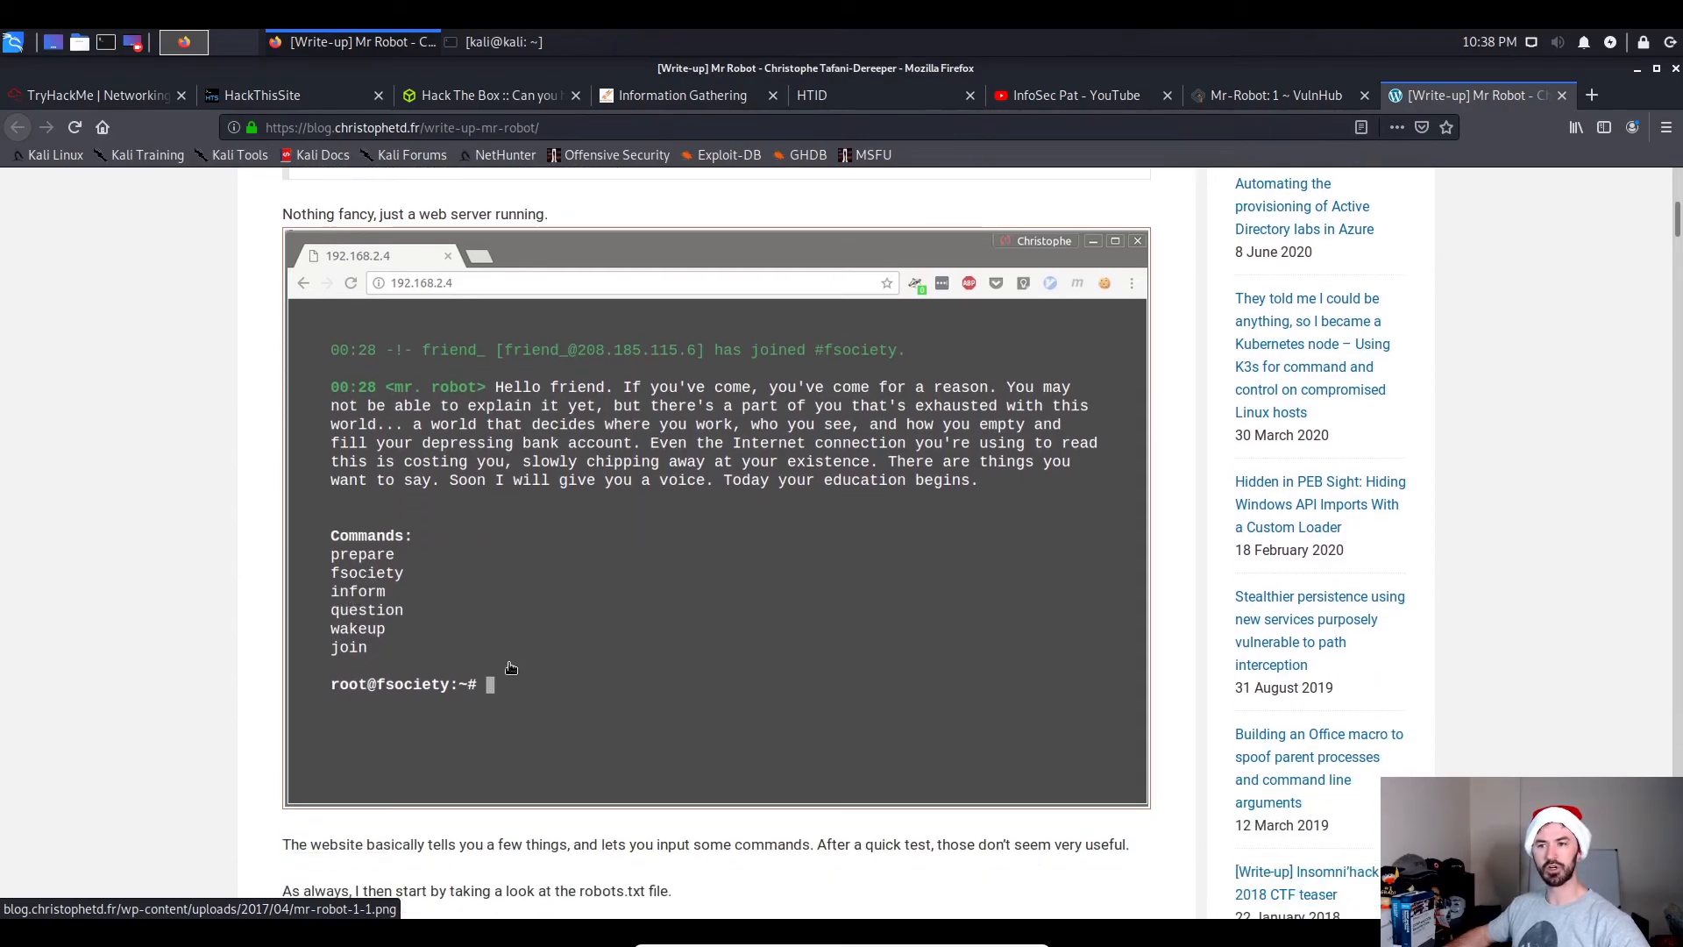
scroll("down", 3)
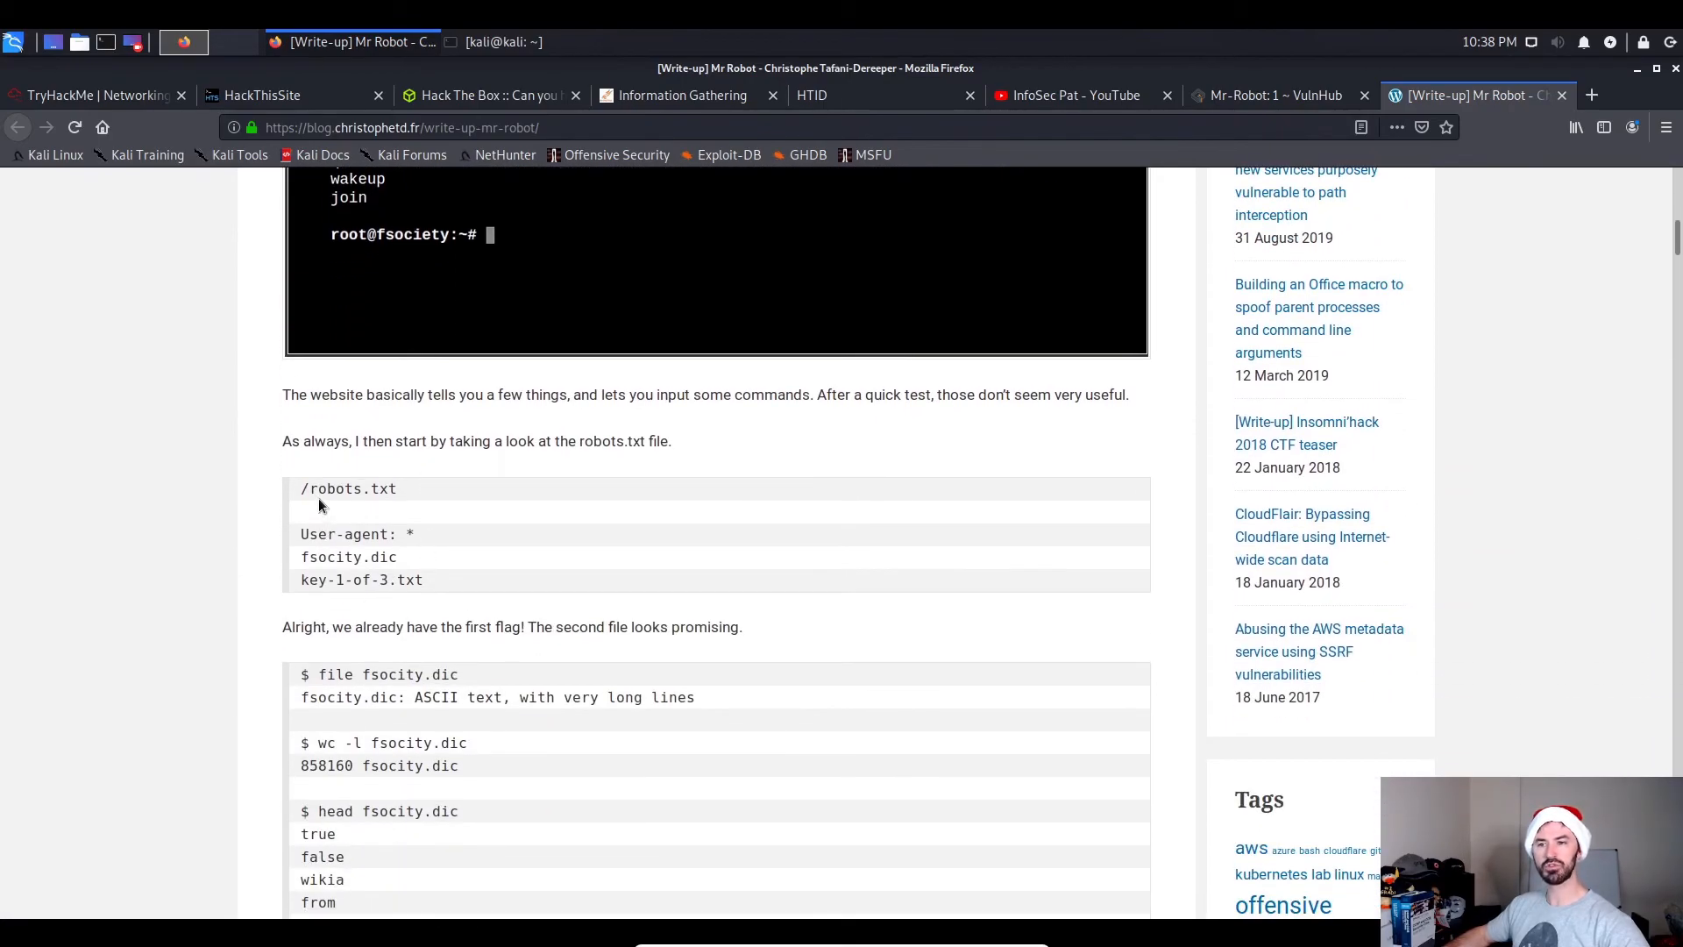
scroll("down", 3)
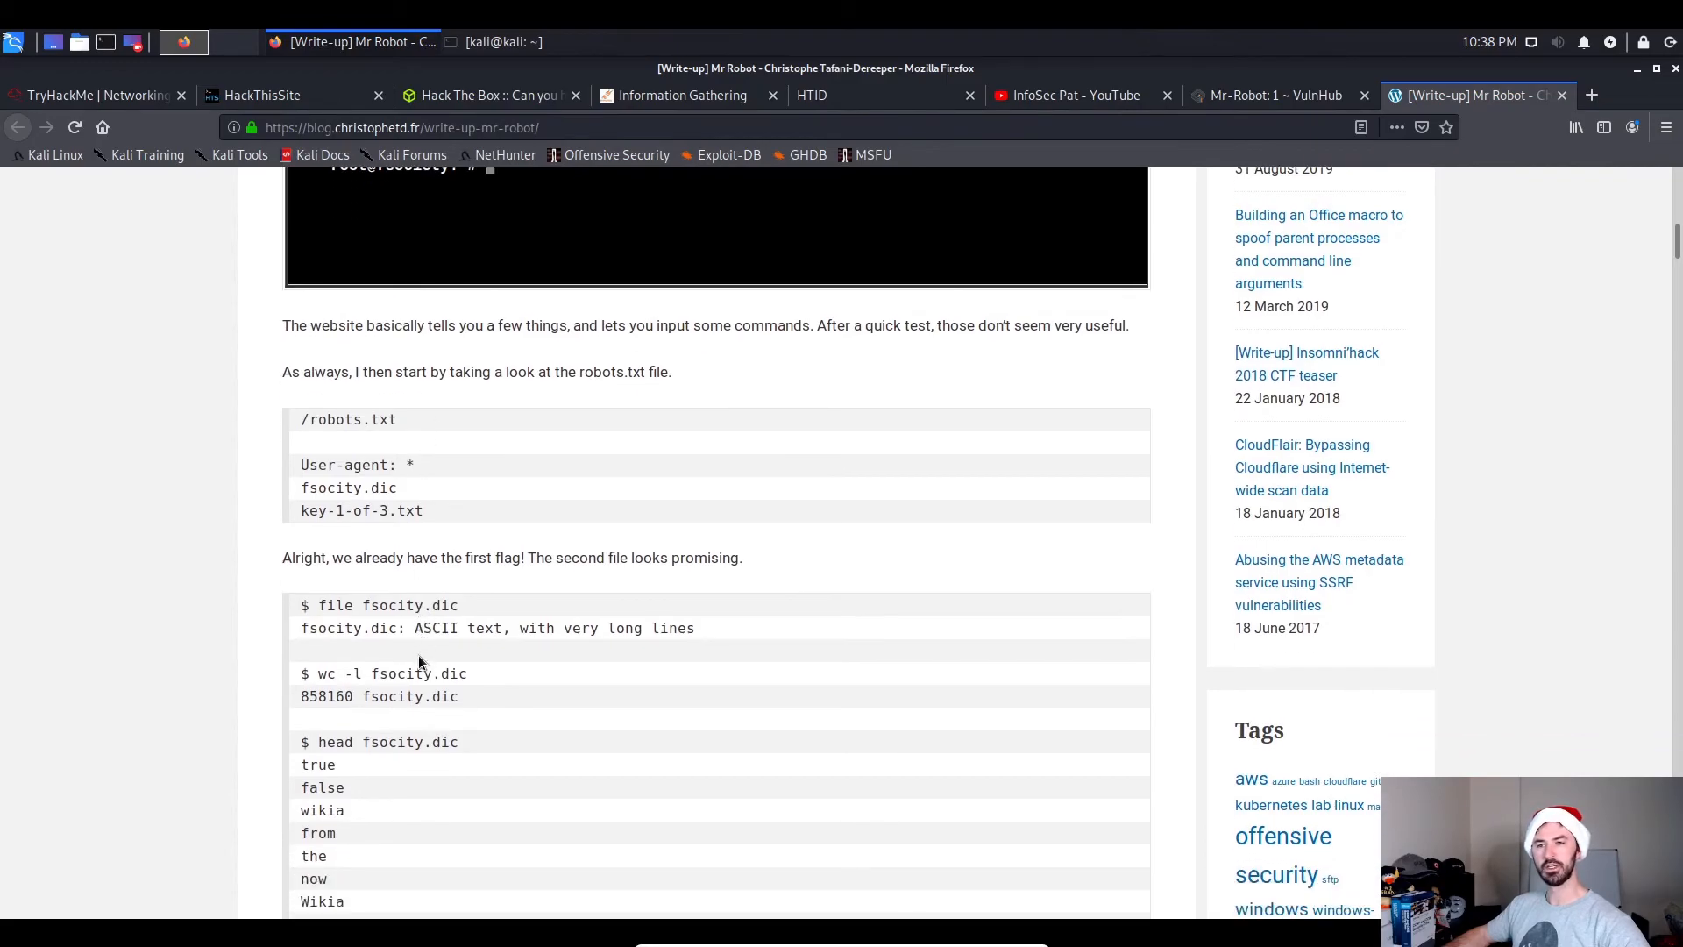
scroll("down", 3)
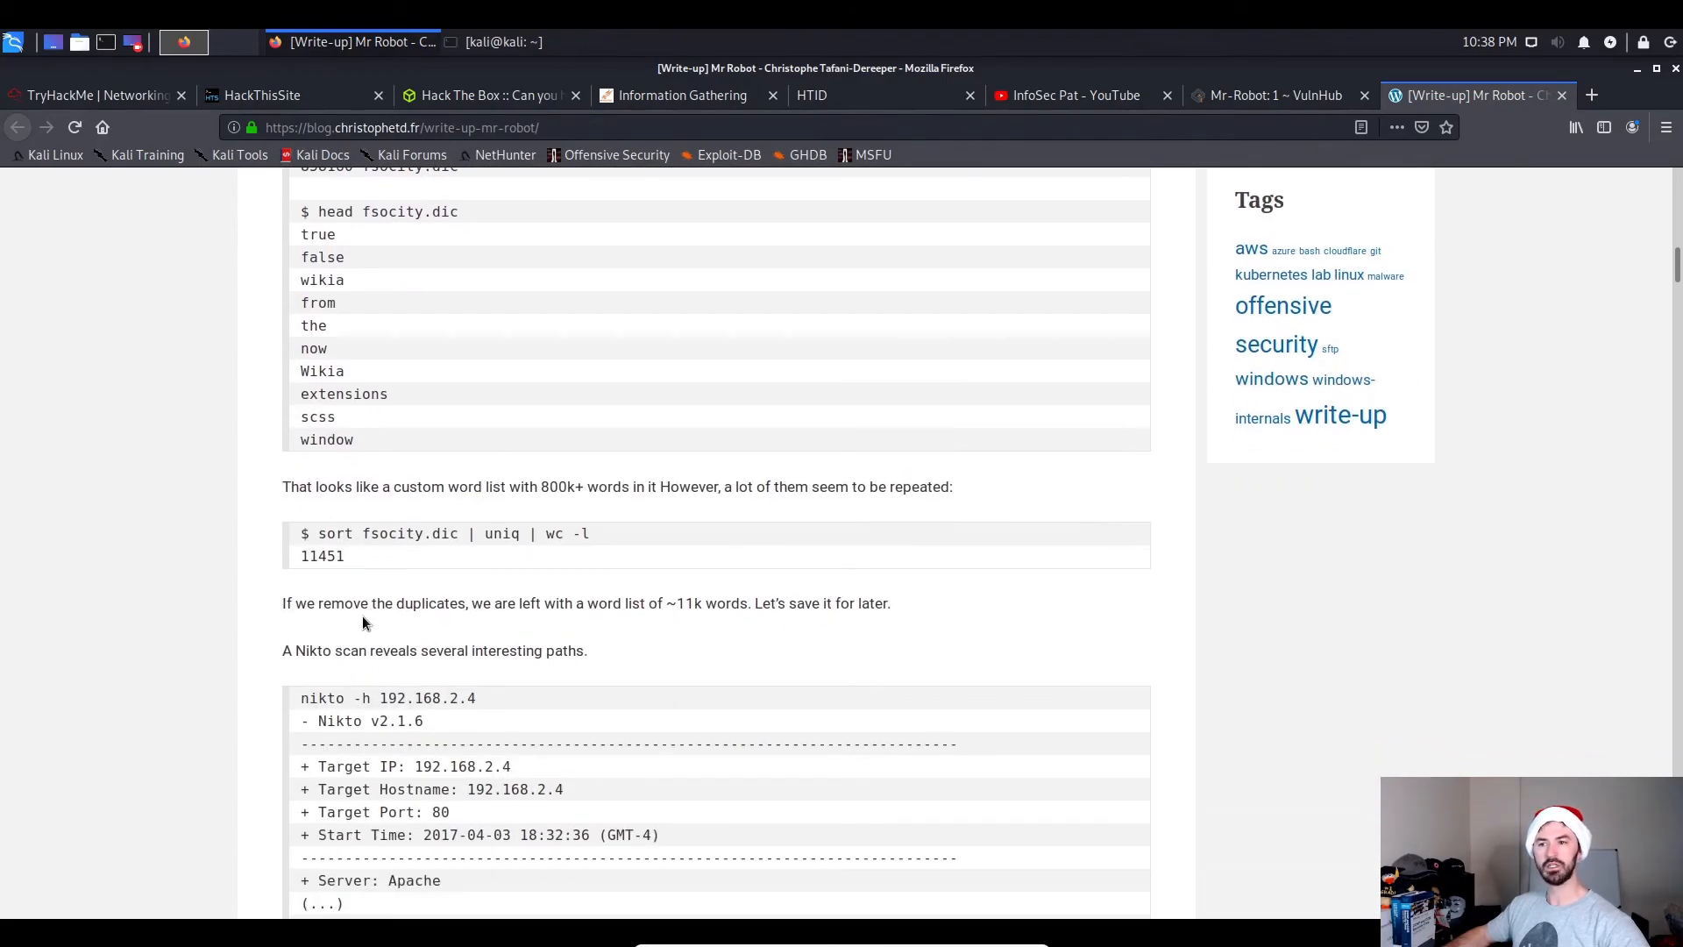
scroll("down", 3)
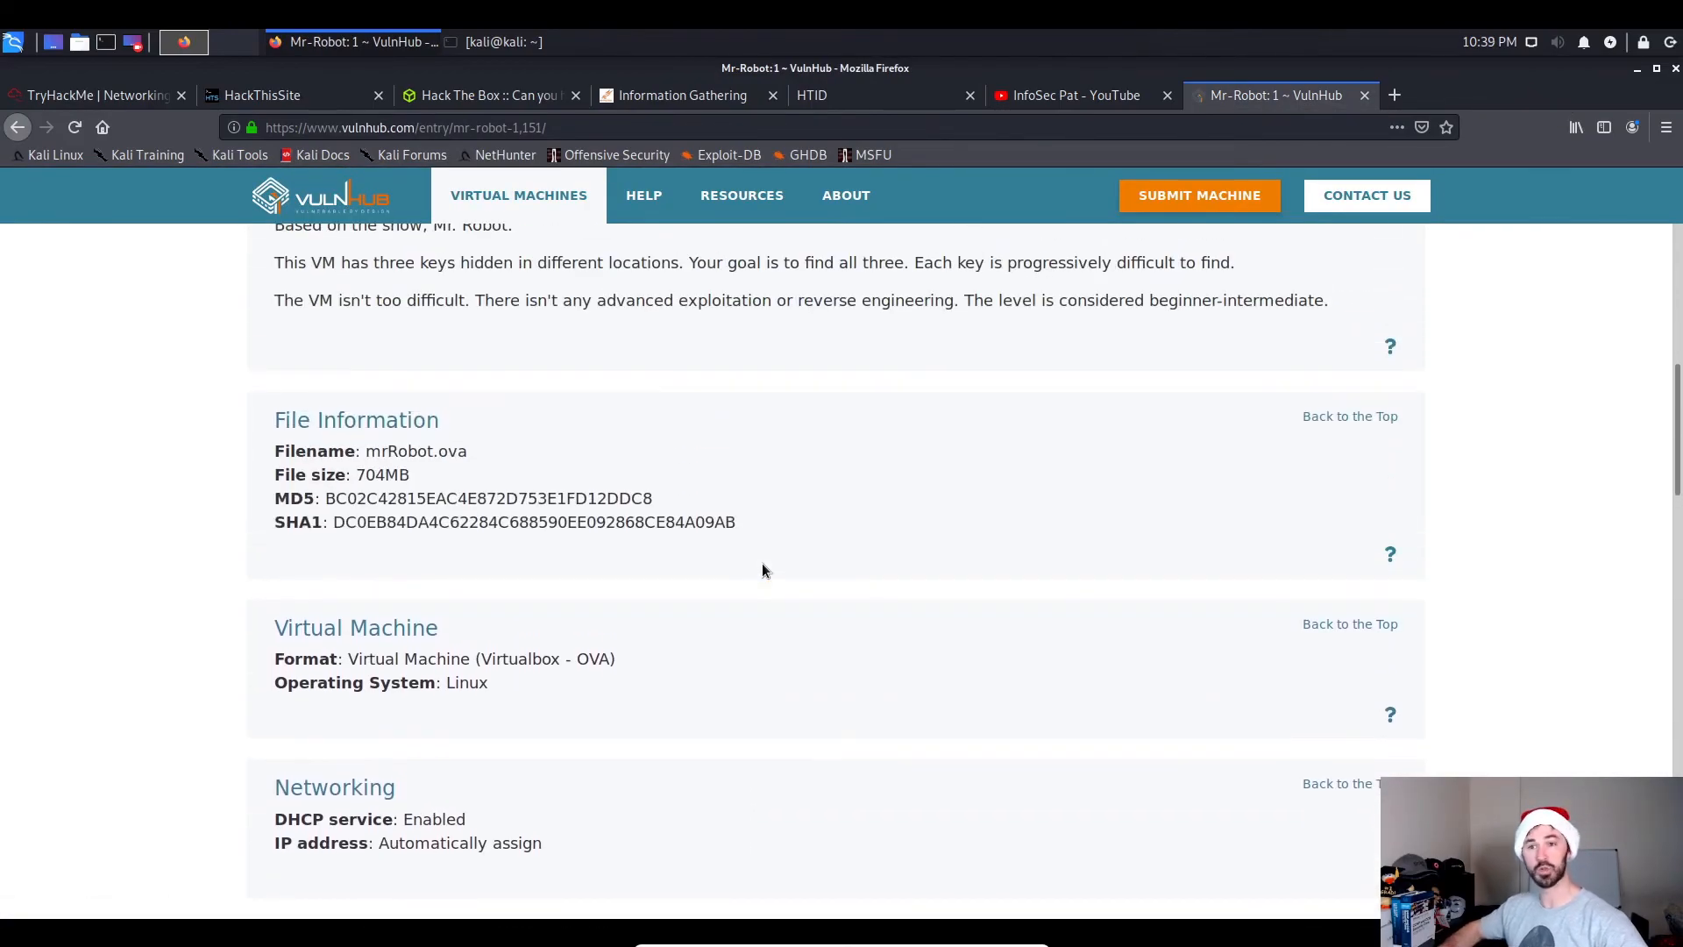
Scroll the Mr-Robot: 1 page back up toward its release details and downloads.
scroll("up", 3)
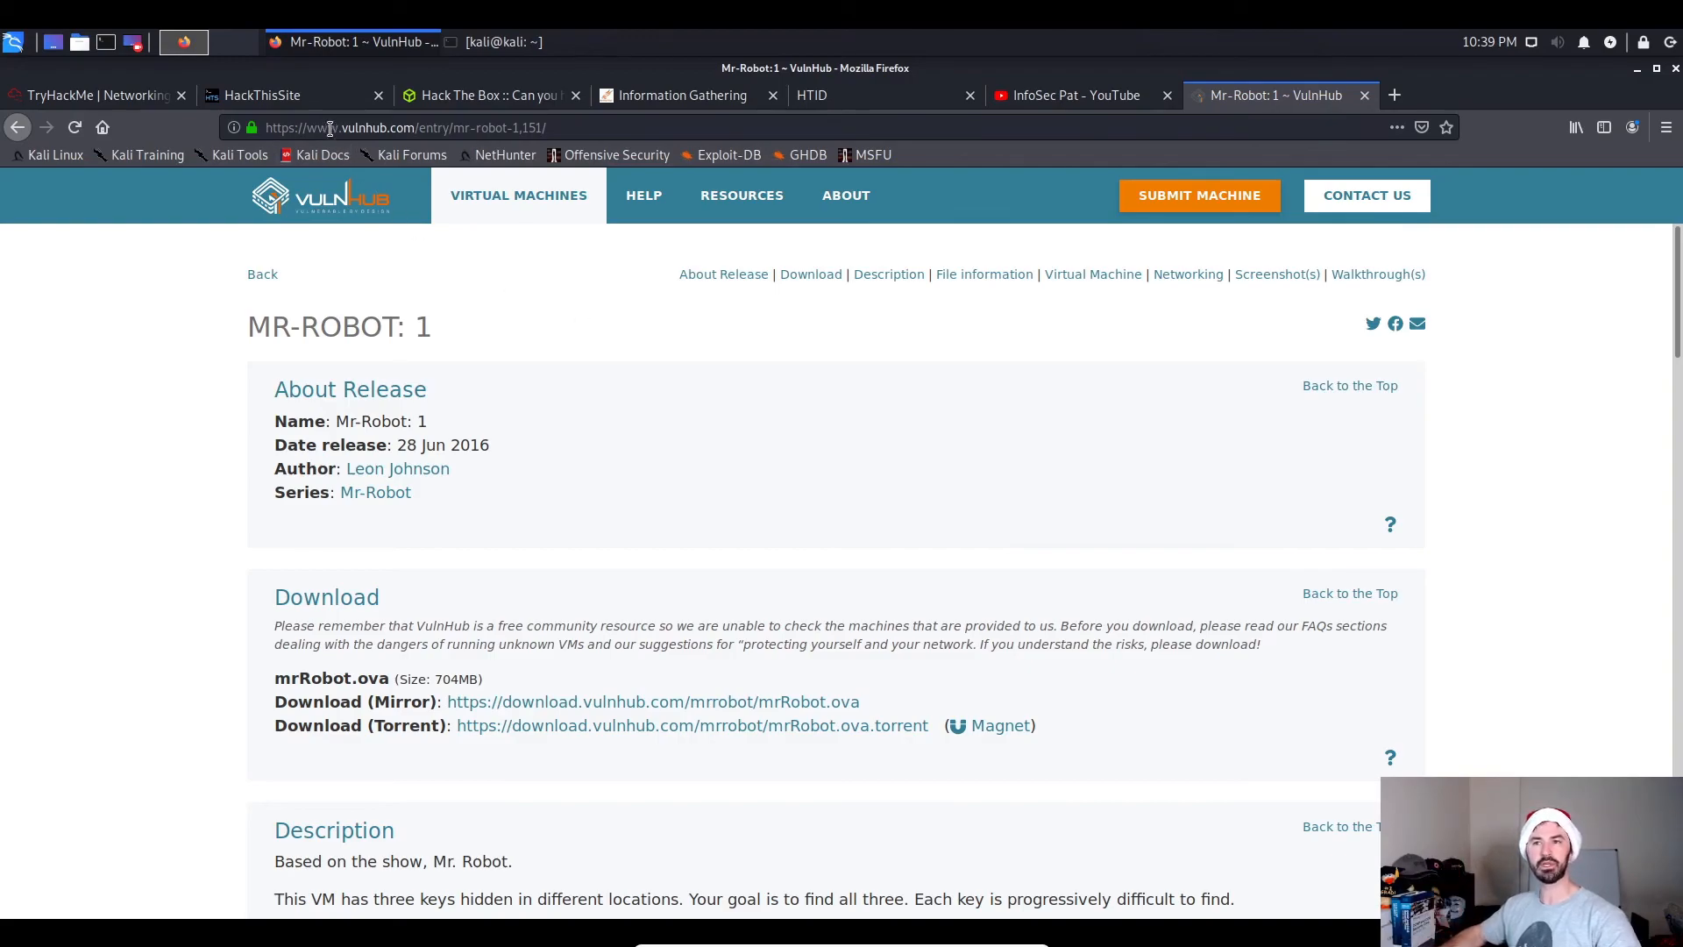
mouse_move(311, 101)
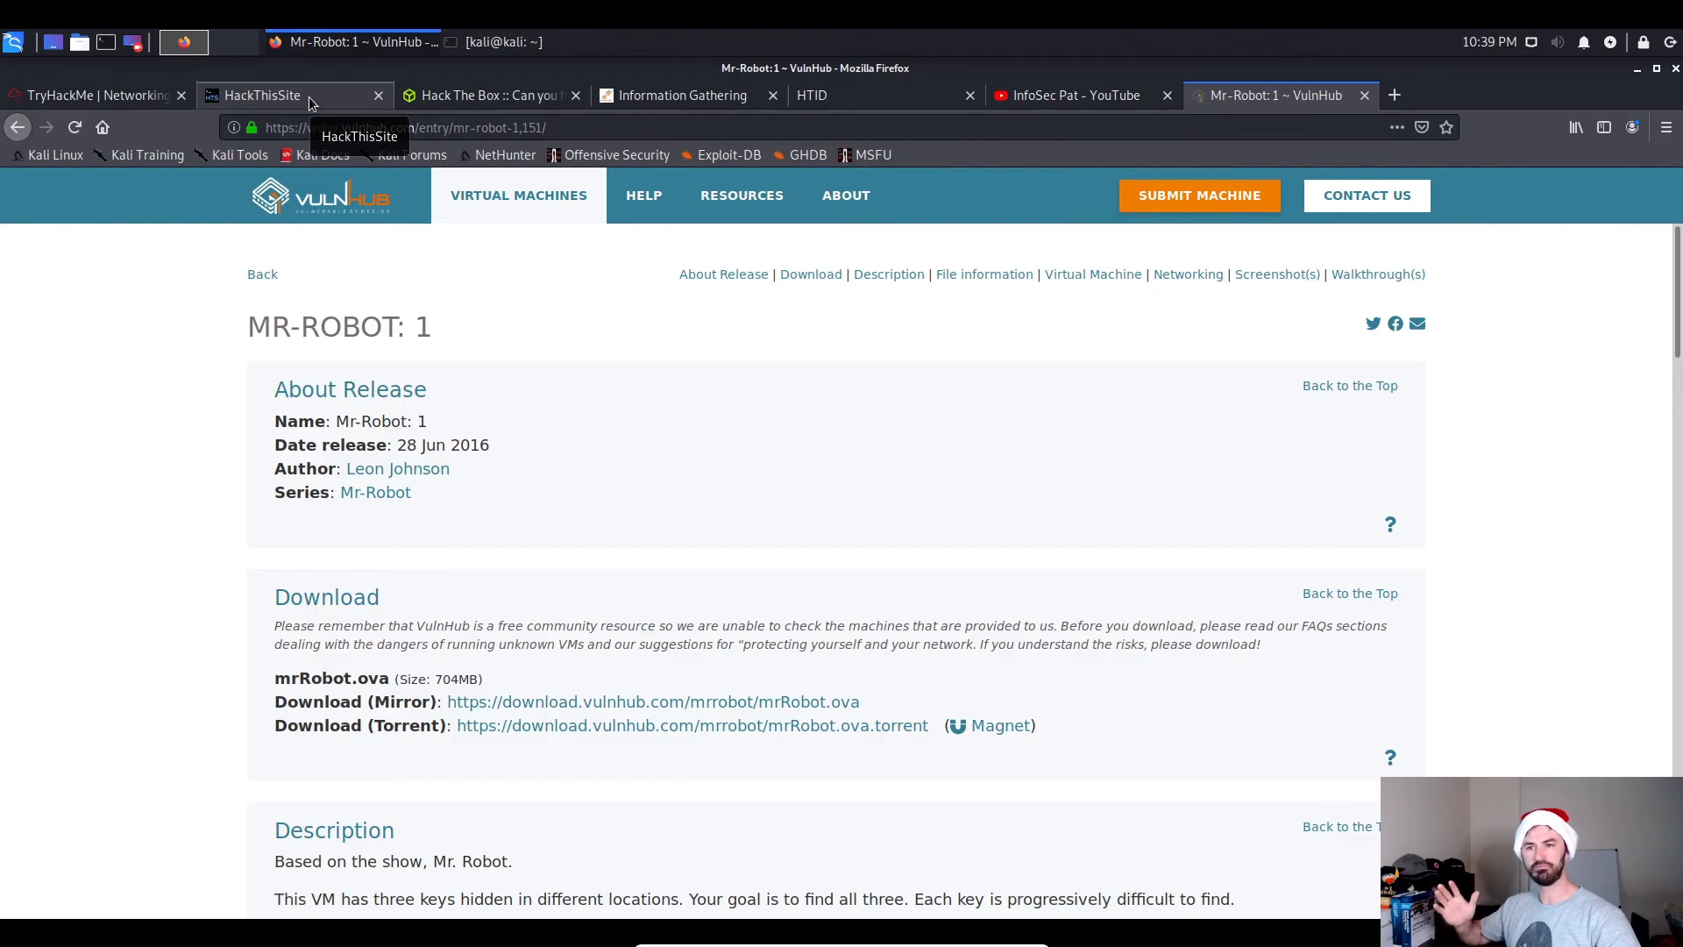
Switch to the HackThisSite Basic missions tab and reveal the sidebar's challenge categories.
left_click(263, 95)
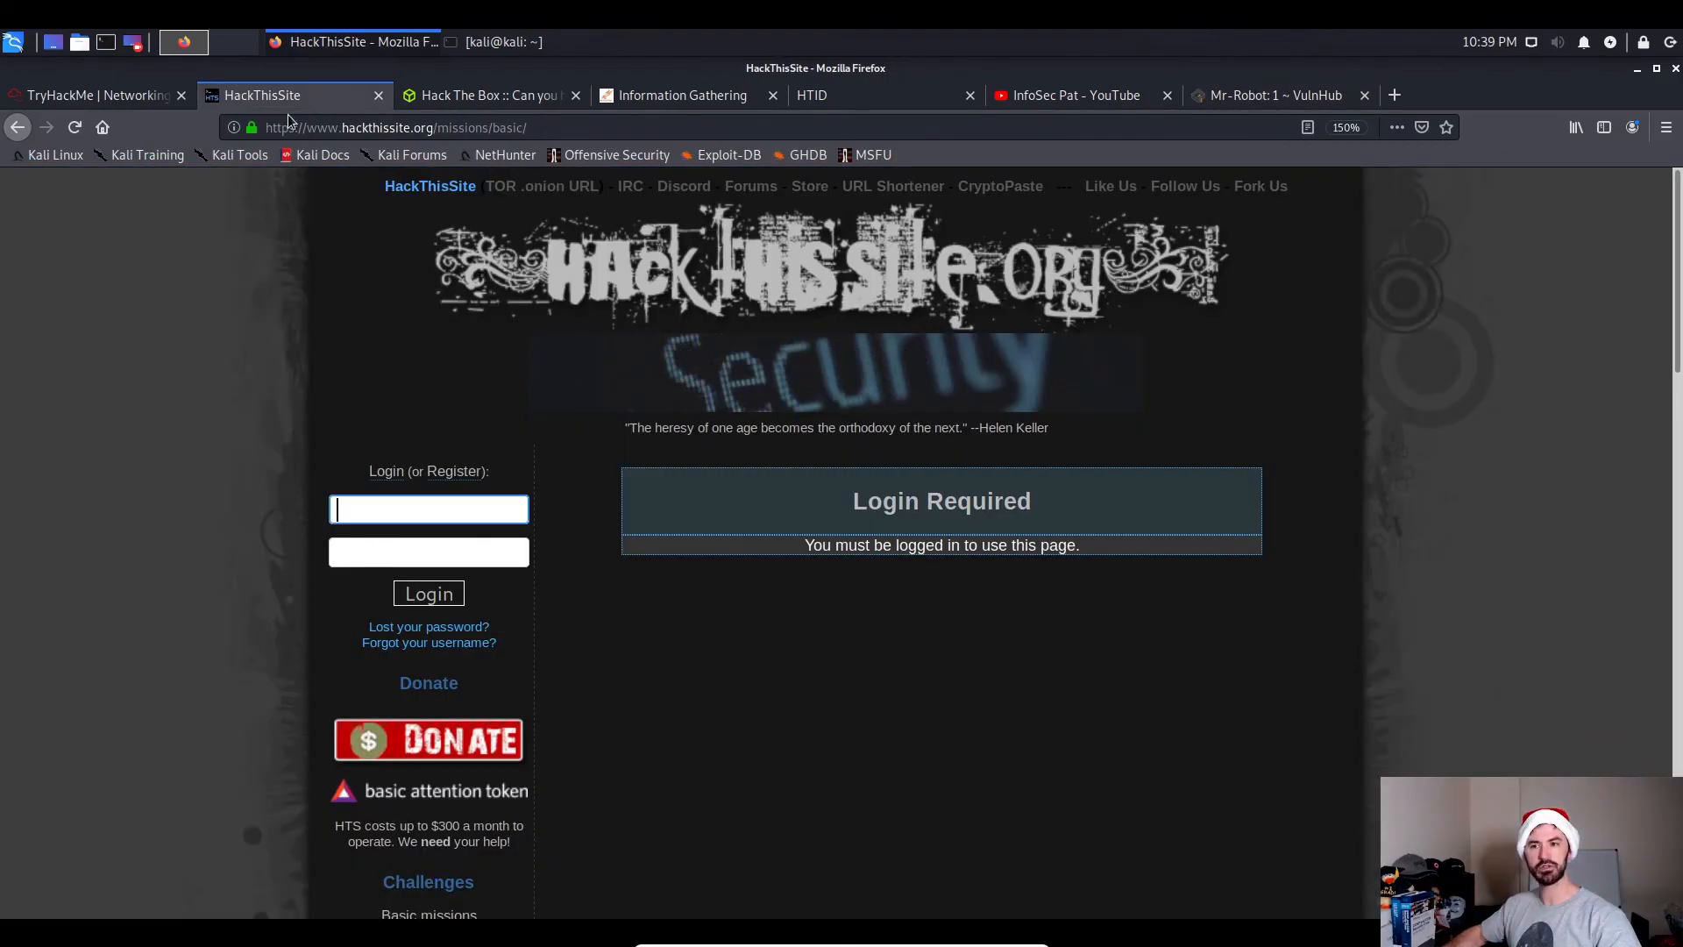
scroll("down", 3)
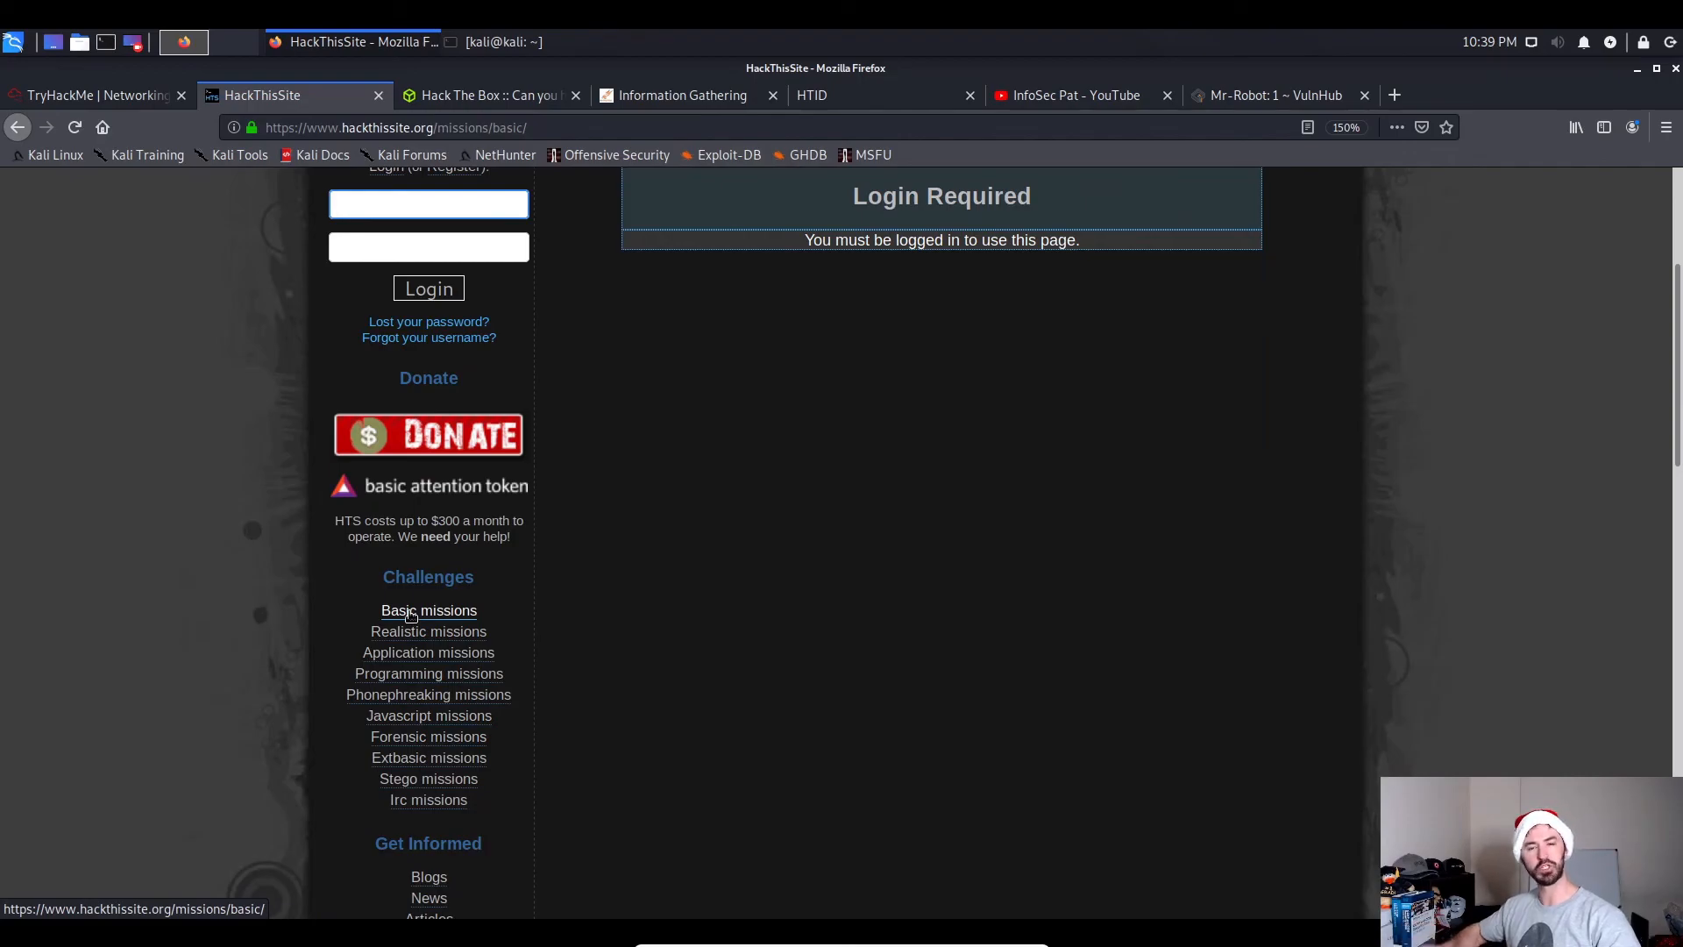
mouse_move(791, 641)
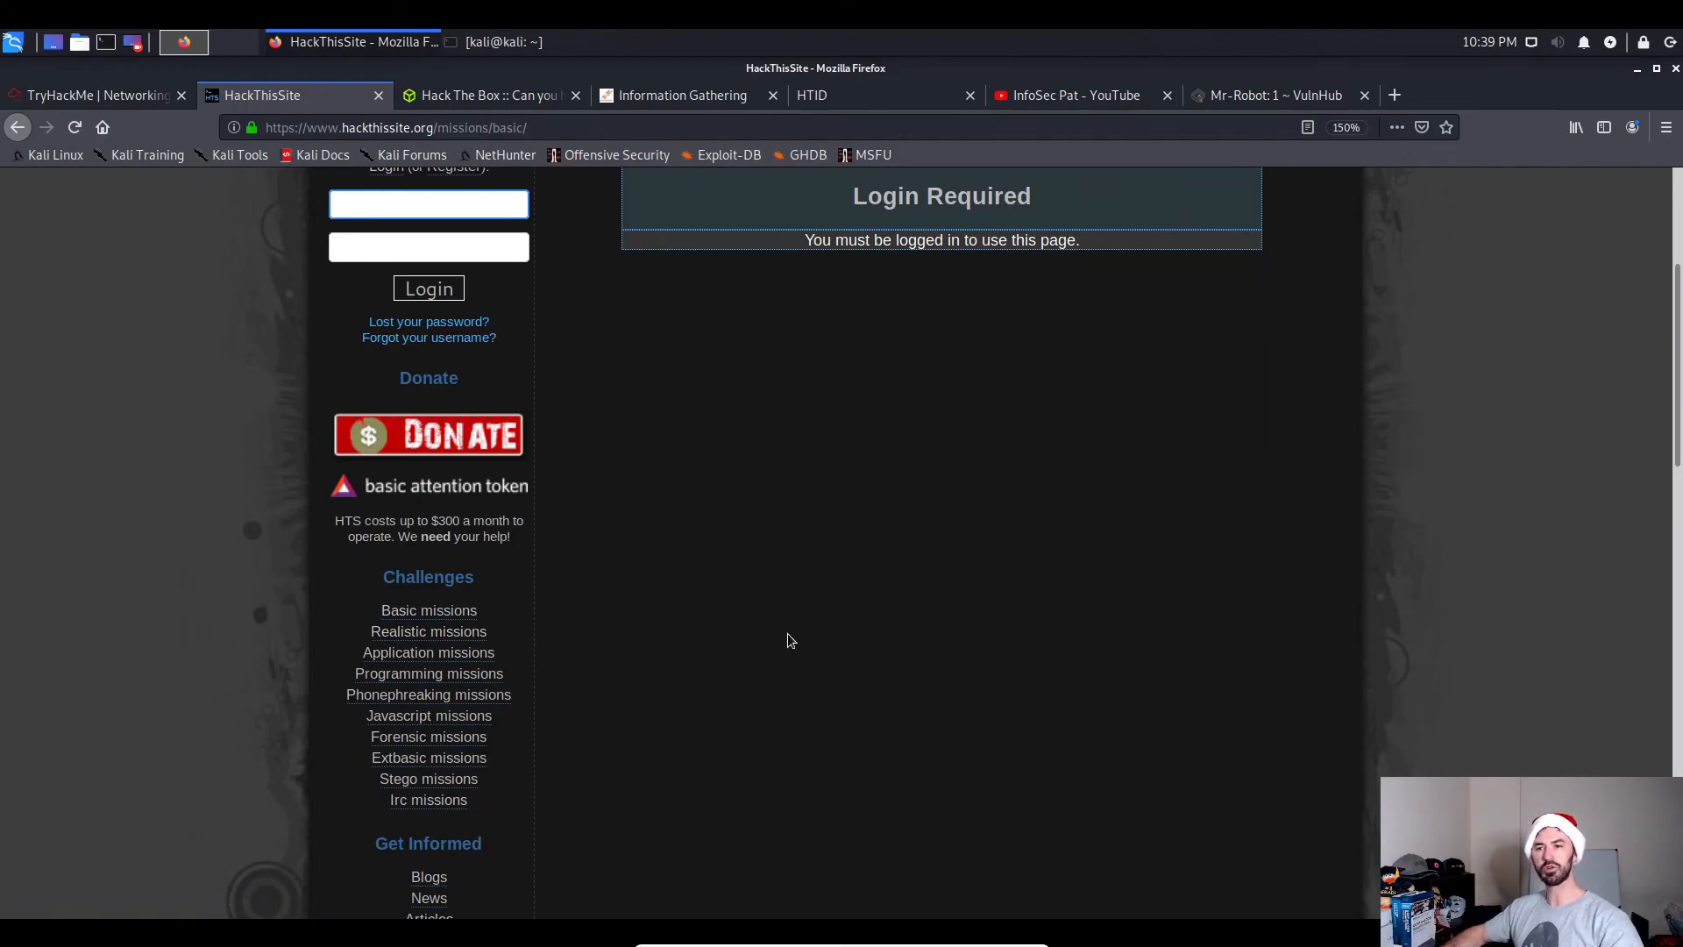
left_click(429, 203)
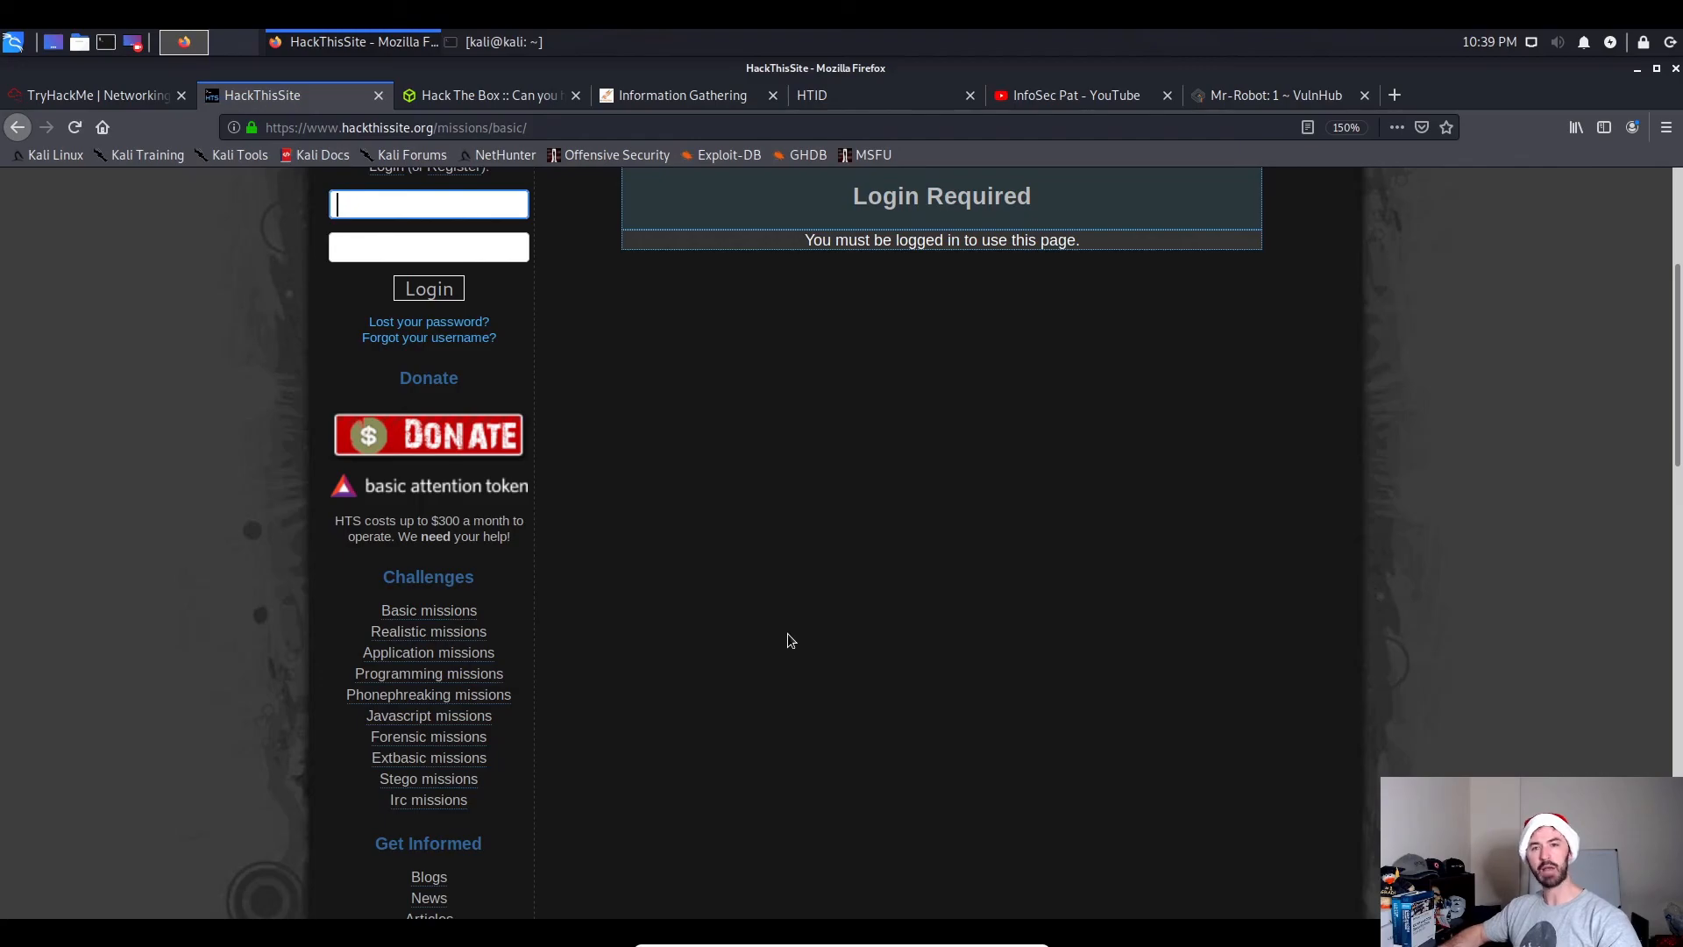